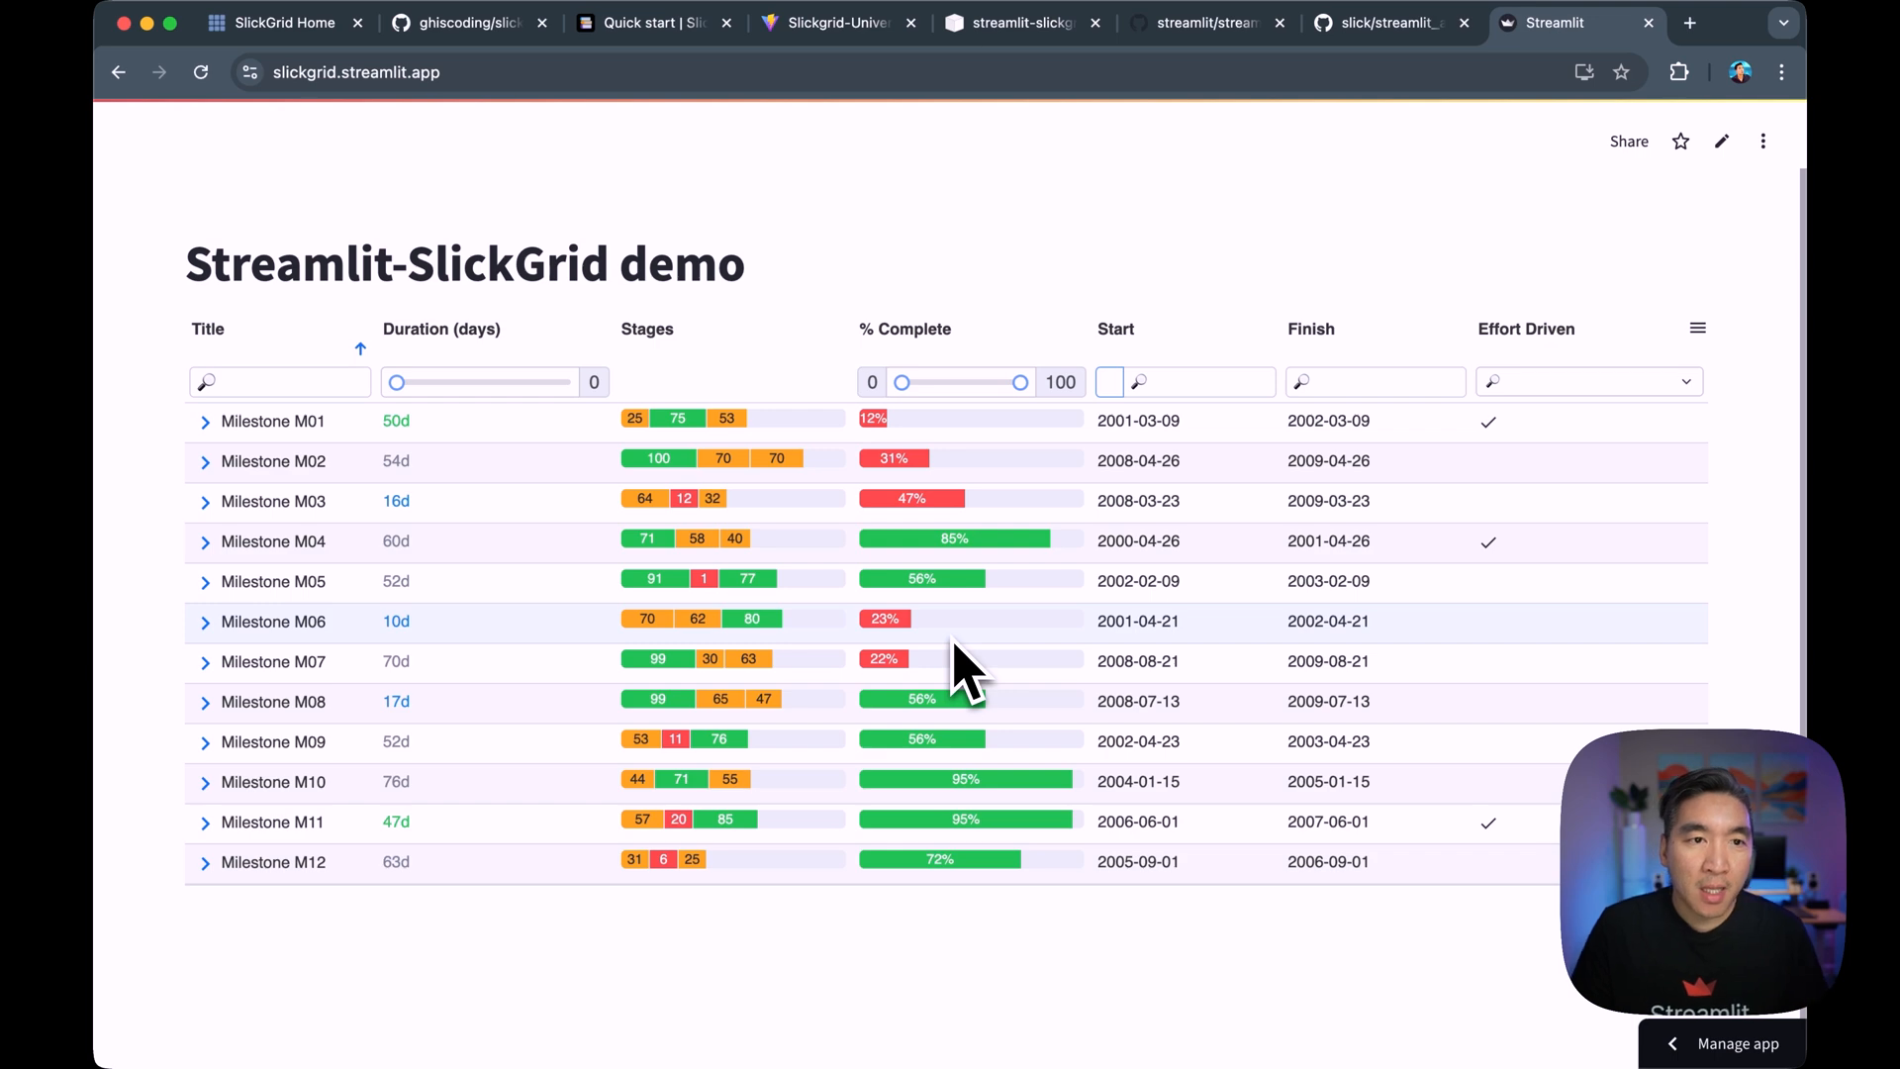
Switch to the SlickGrid Home tab to show the slickgrid.net homepage.
click(281, 22)
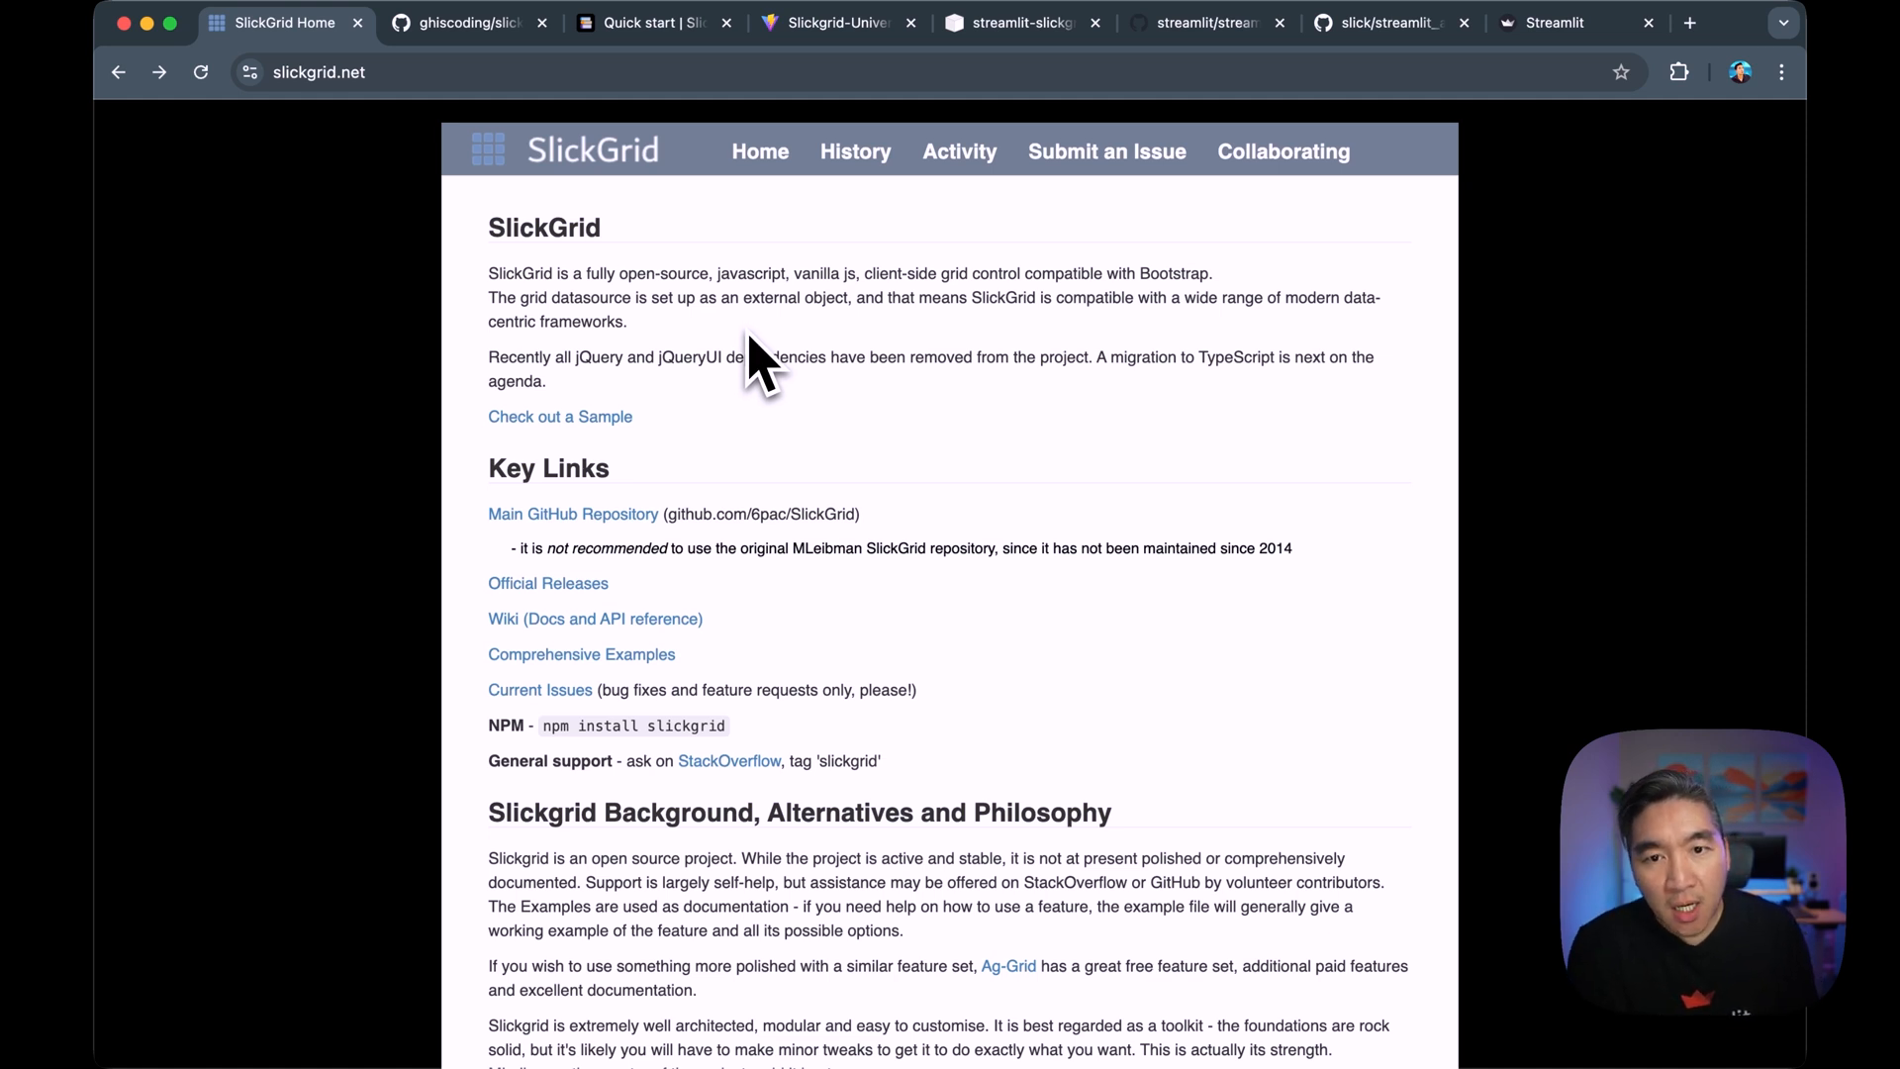
mouse_move(1116, 303)
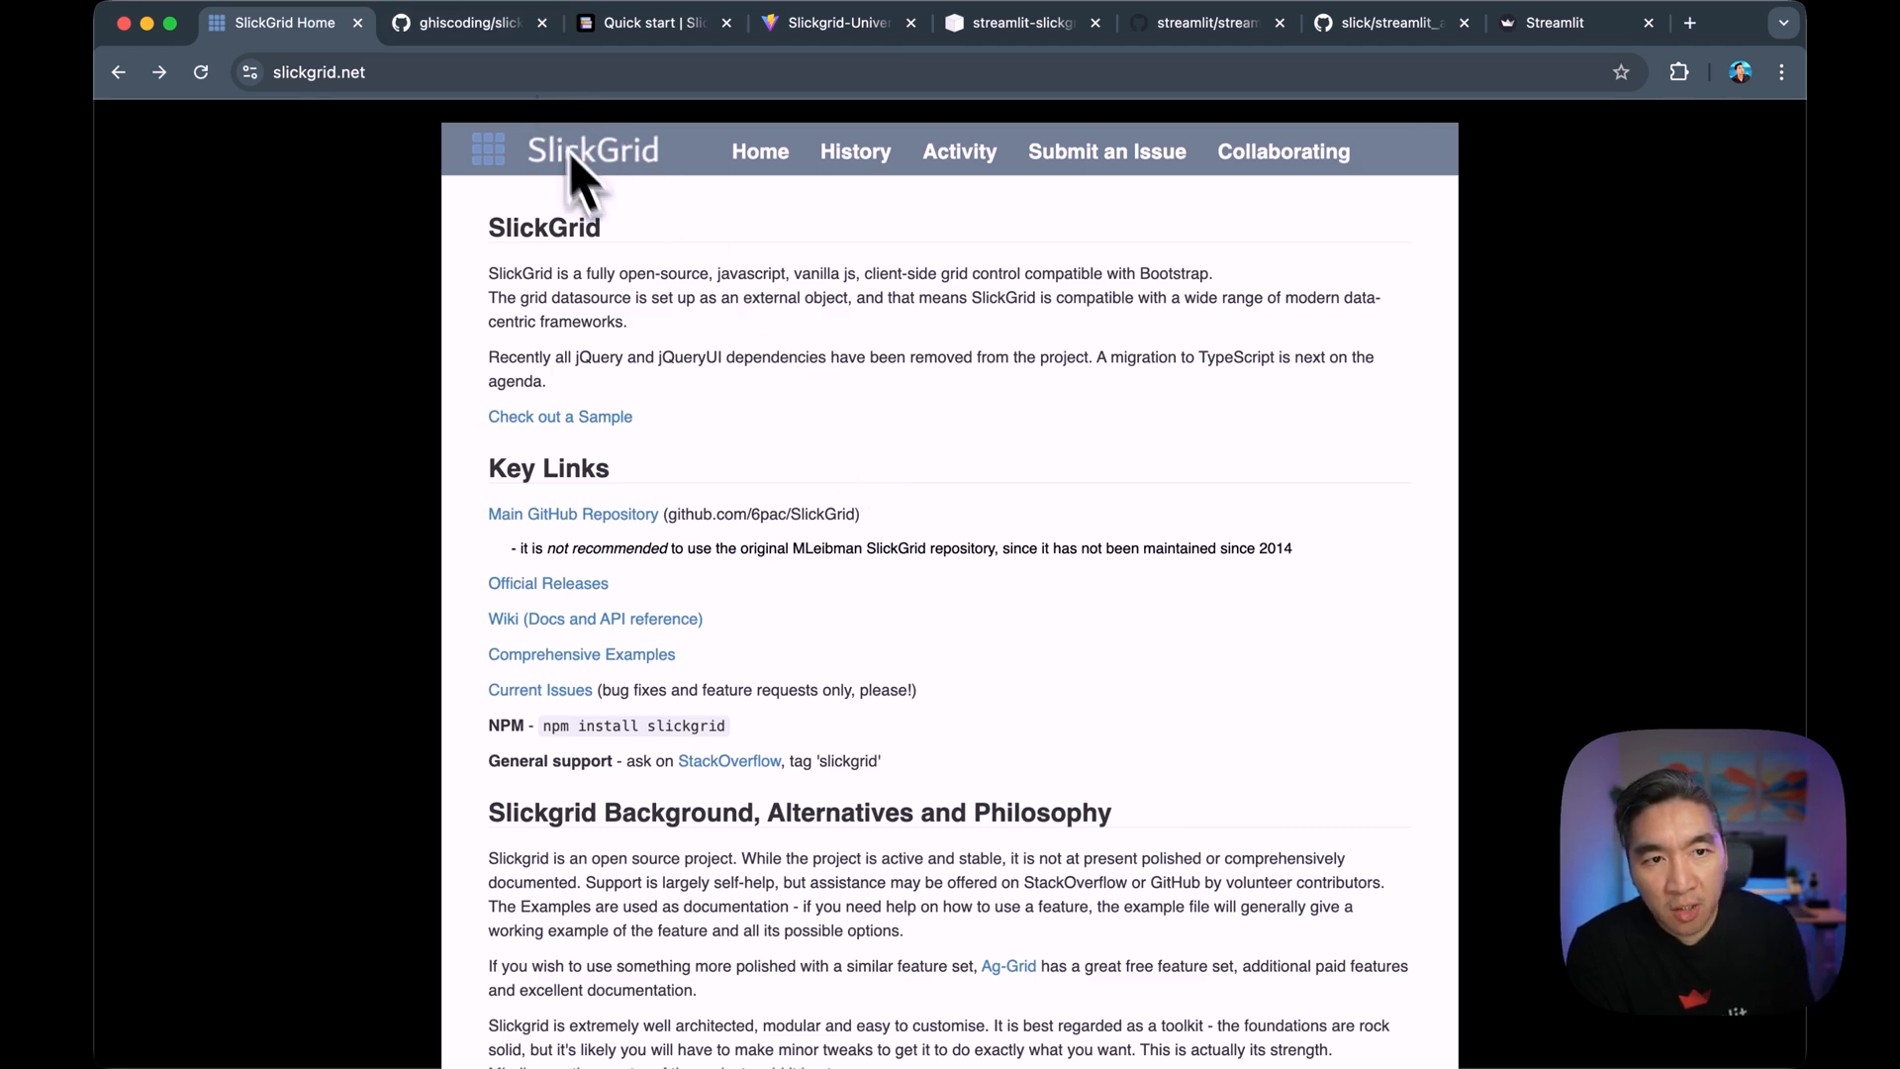
Open the ghiscoding/slickgrid-universal repository and read its README down to Available Framework Ports.
click(466, 22)
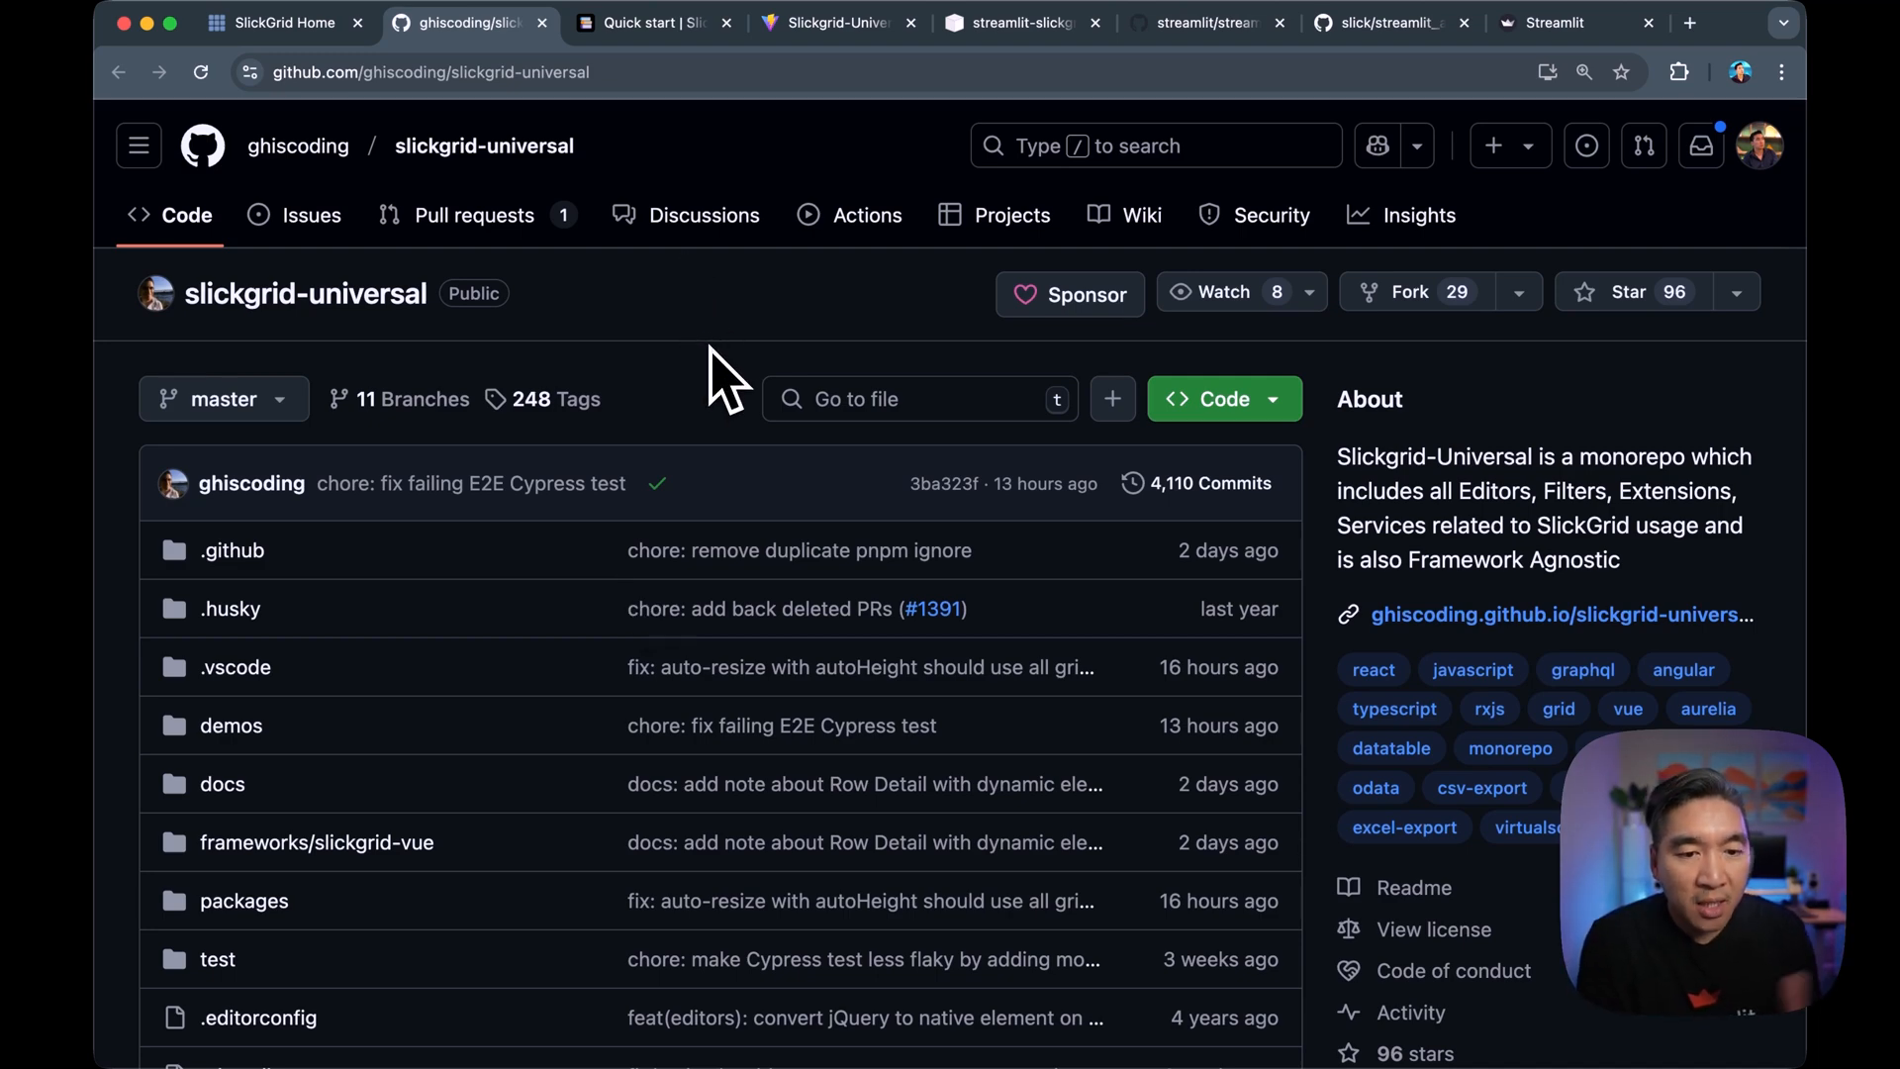
scroll(down, 3)
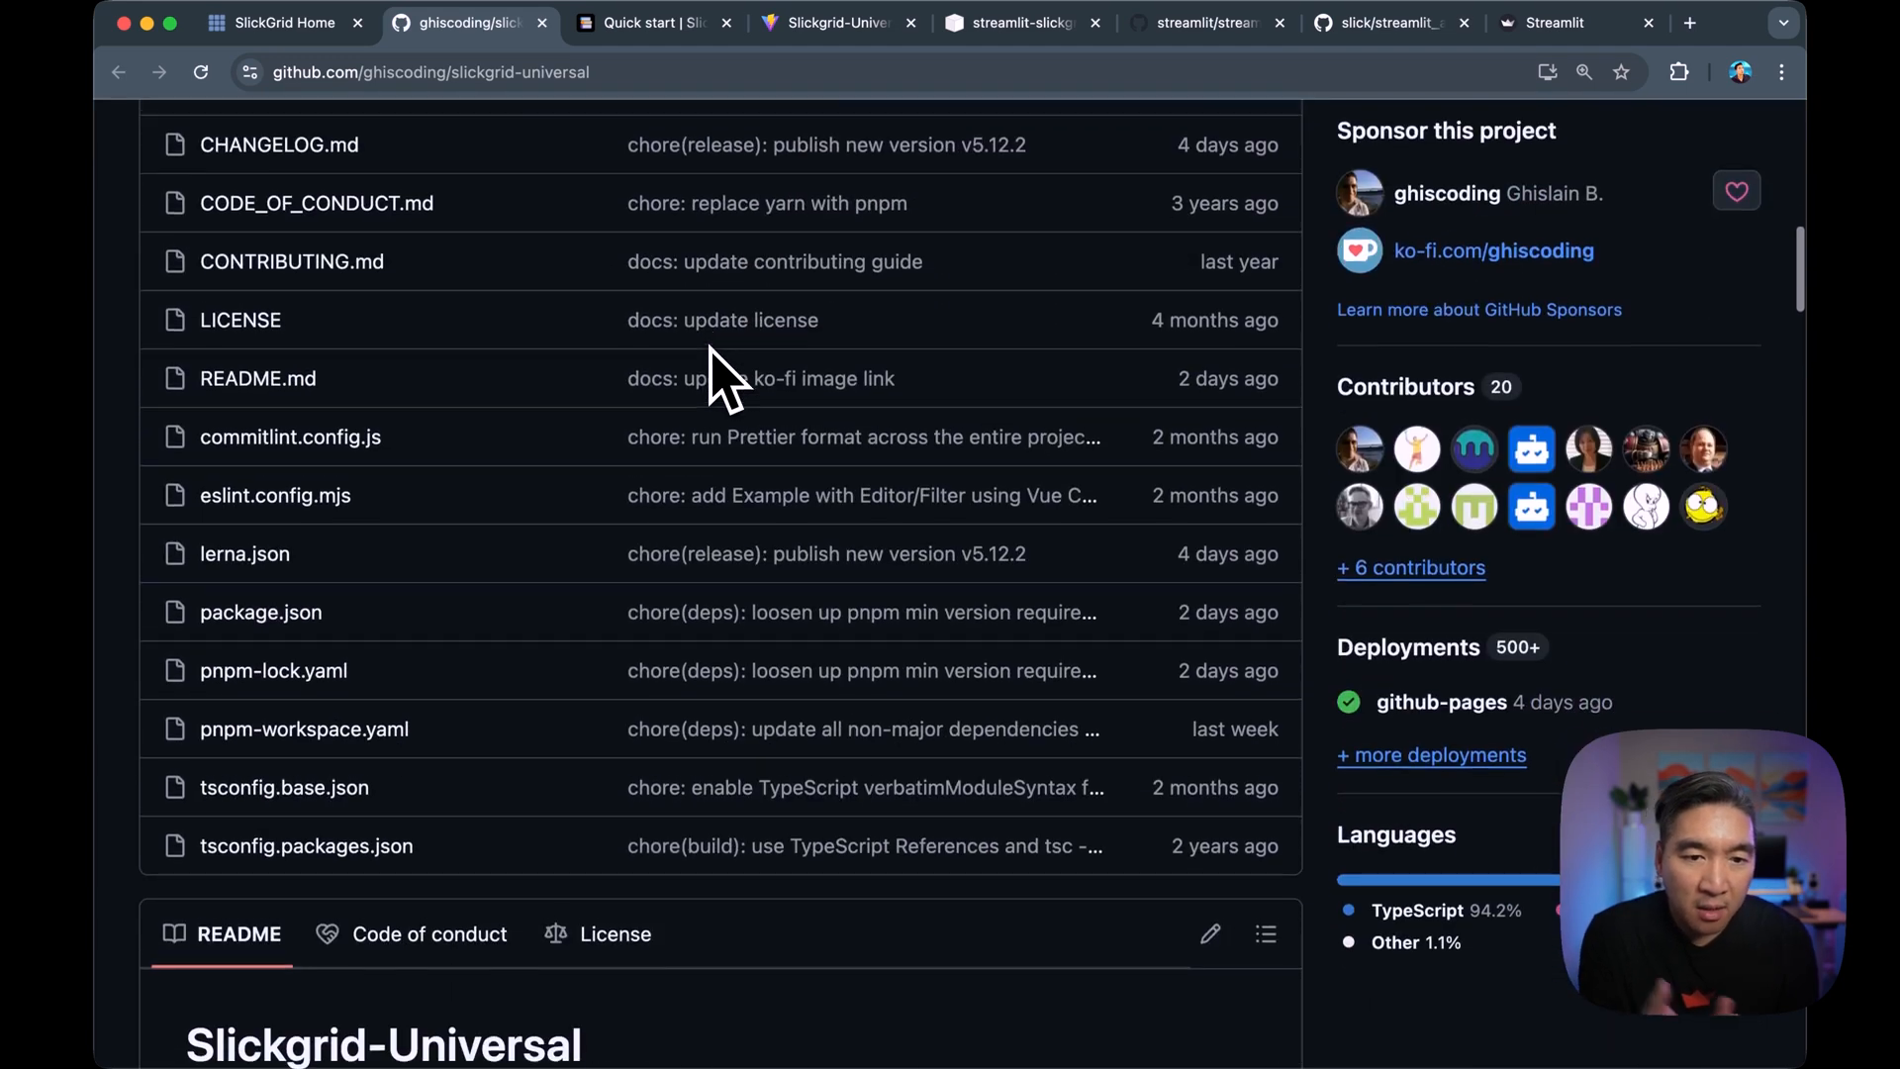
scroll(down, 3)
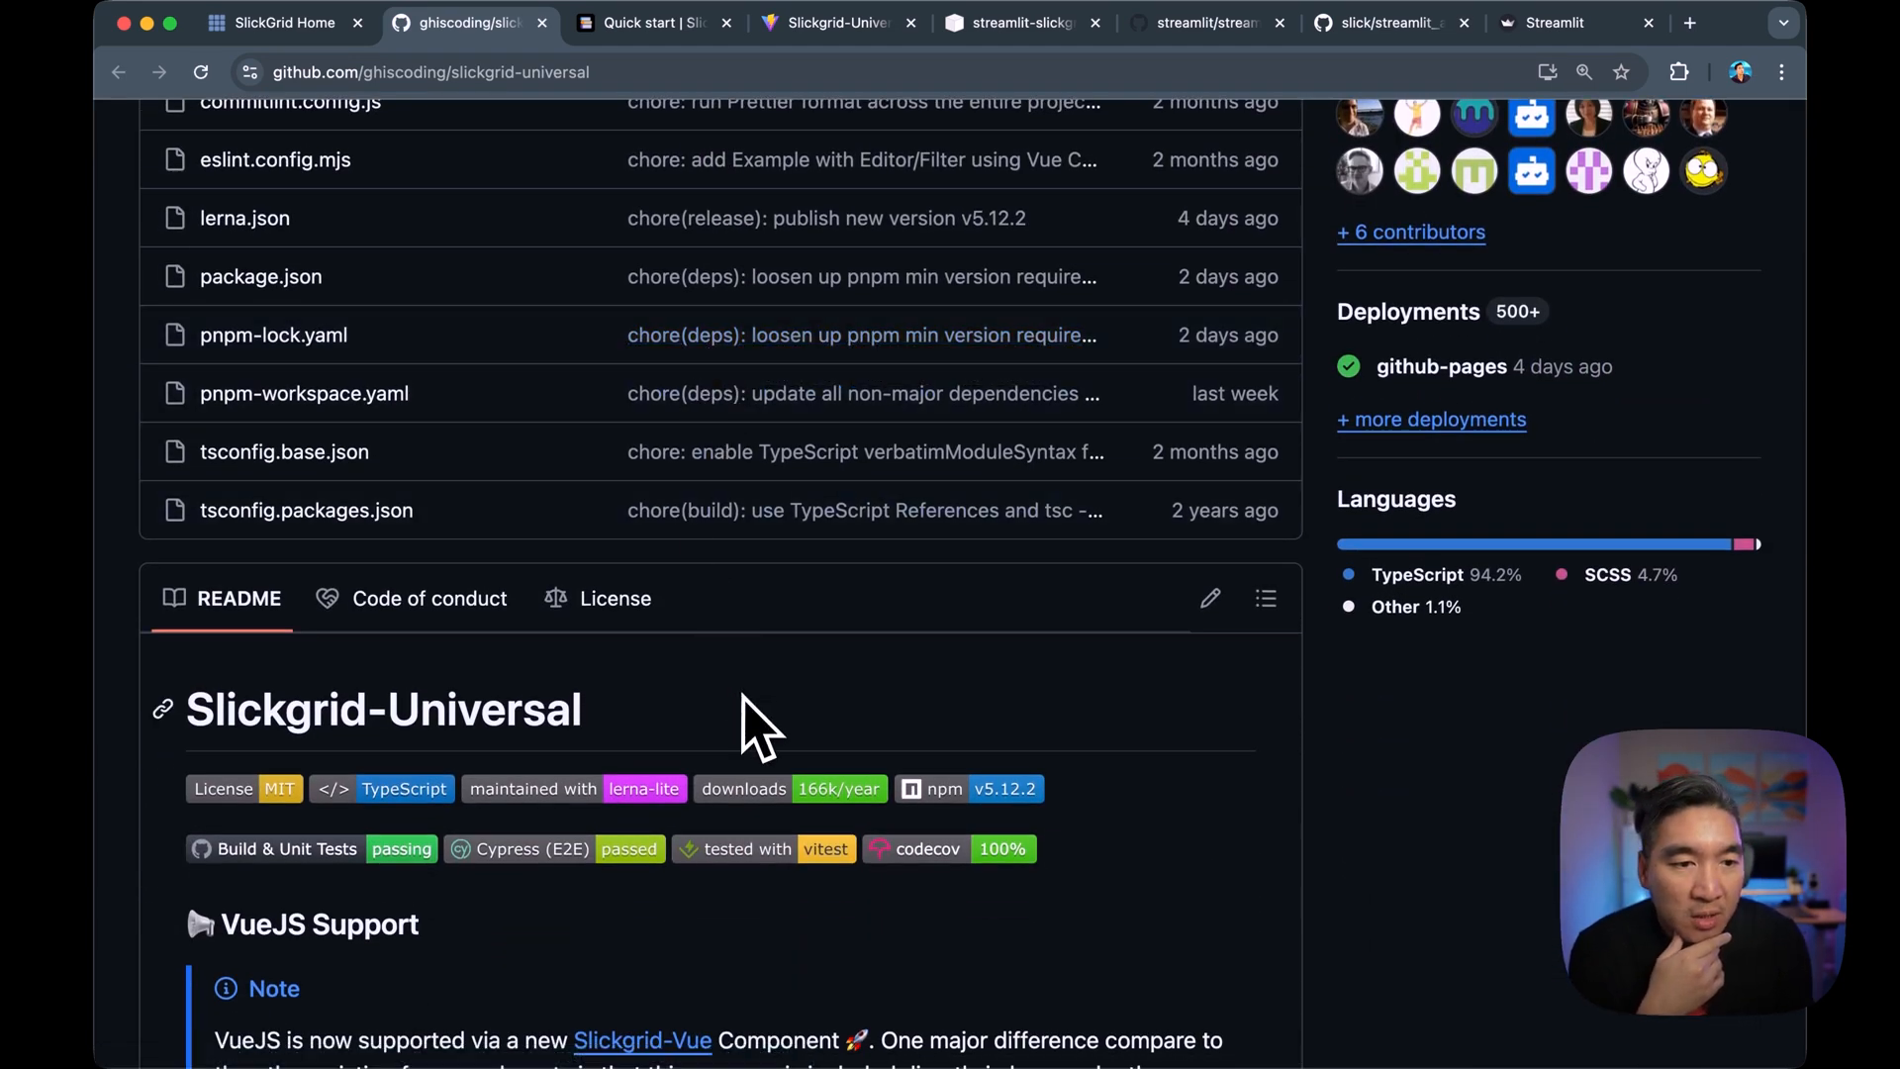
scroll(down, 3)
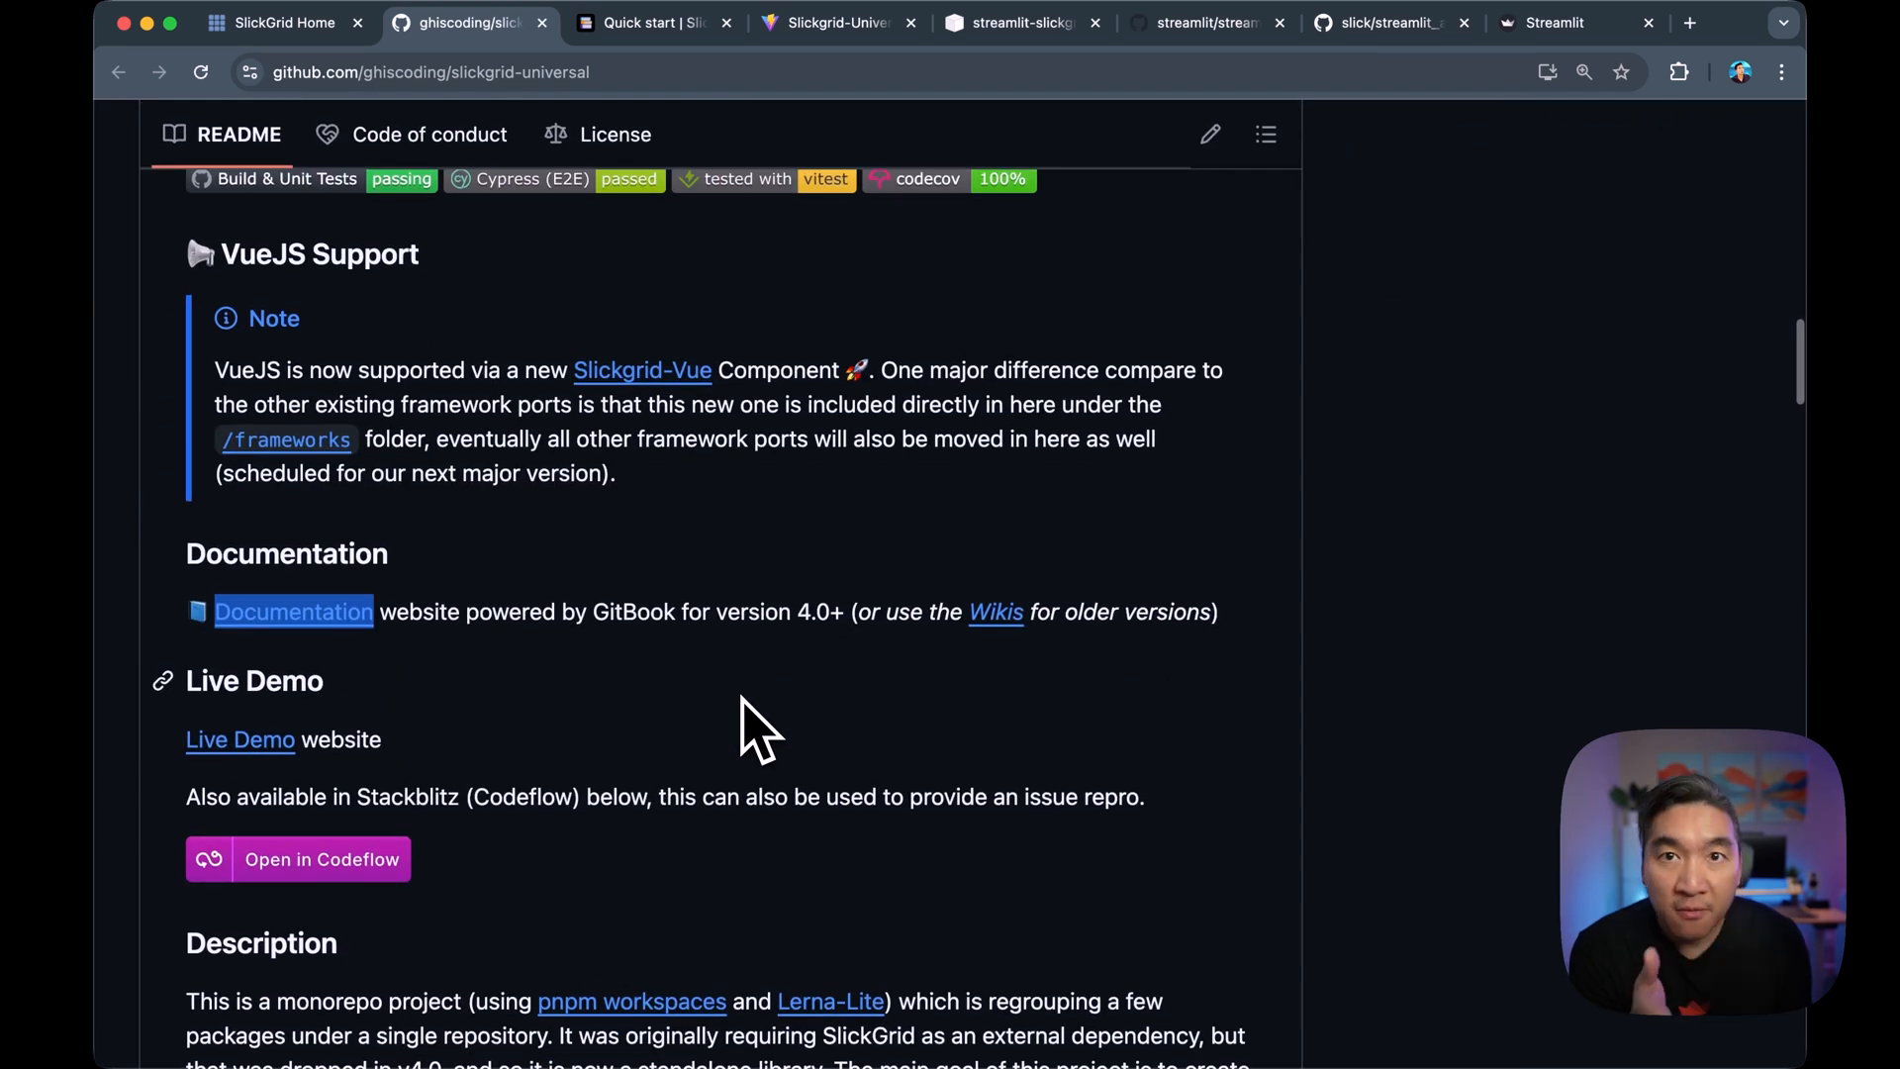
scroll(down, 3)
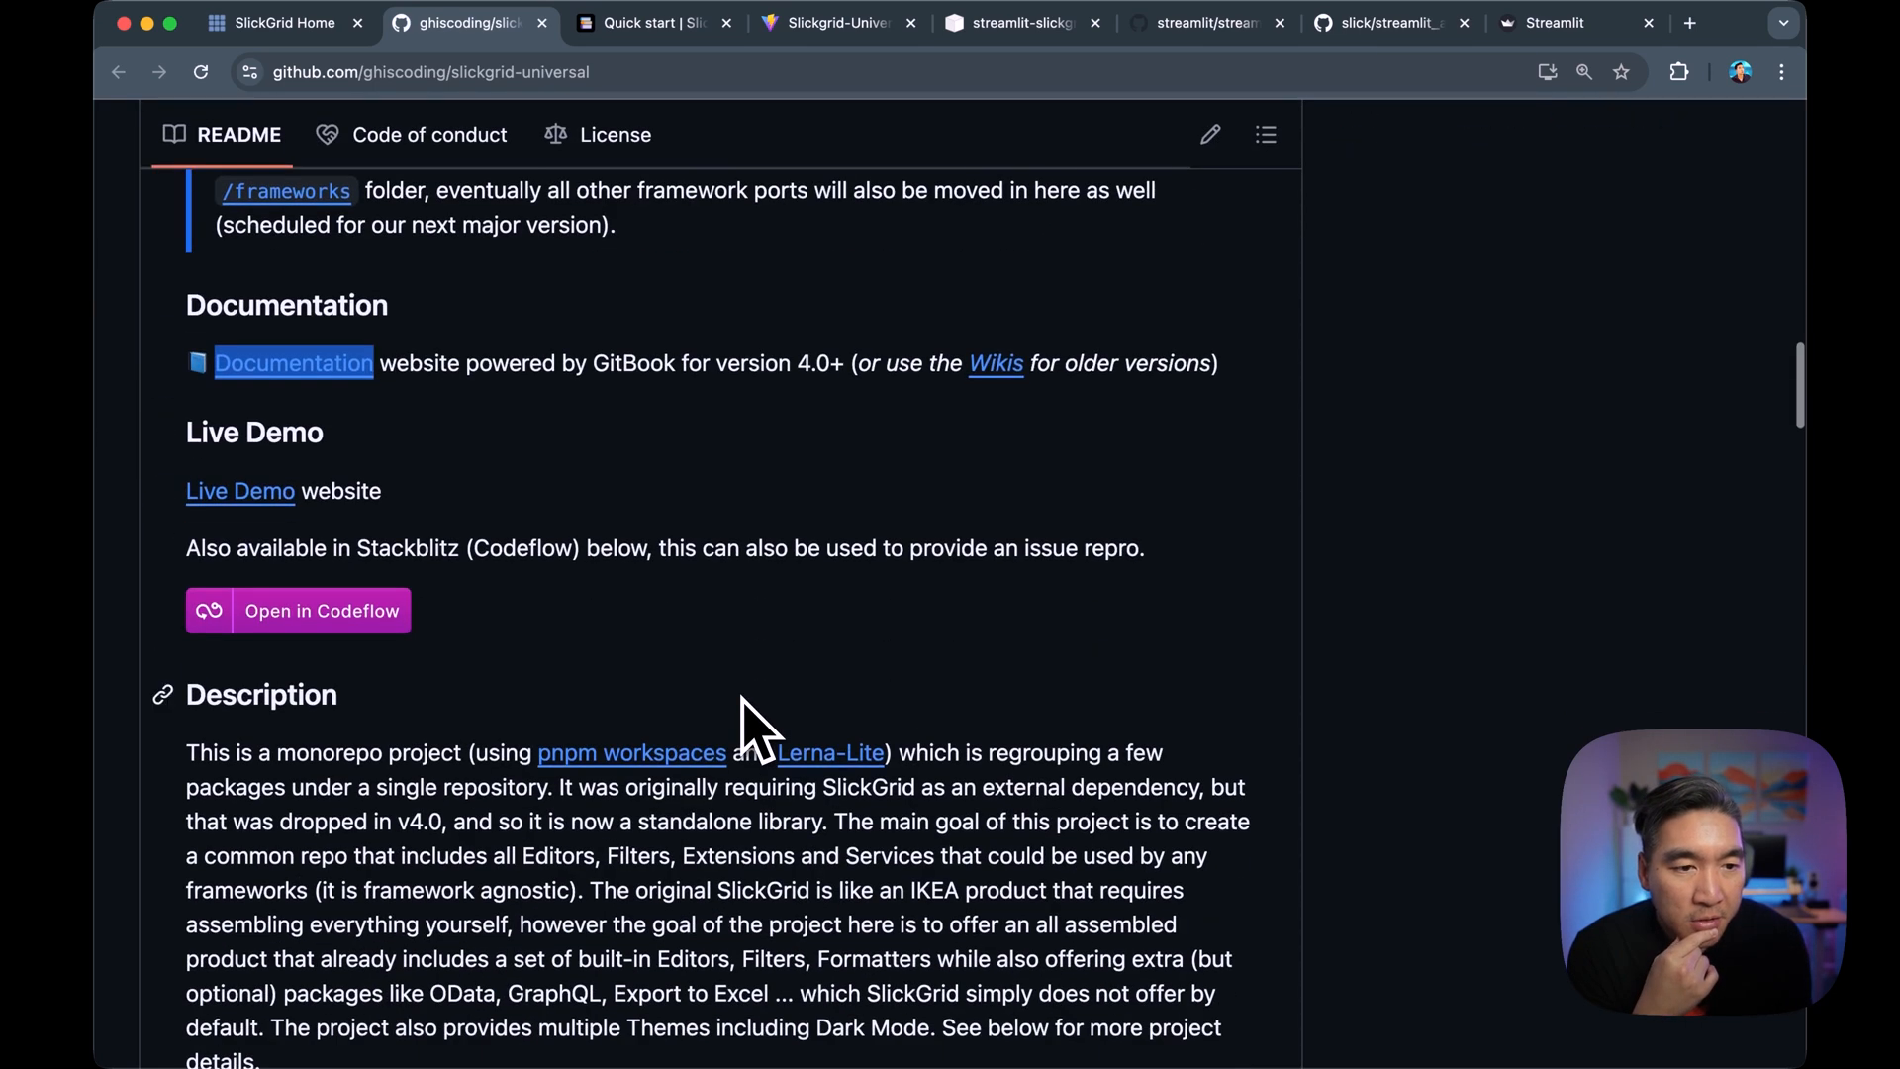
mouse_move(238, 491)
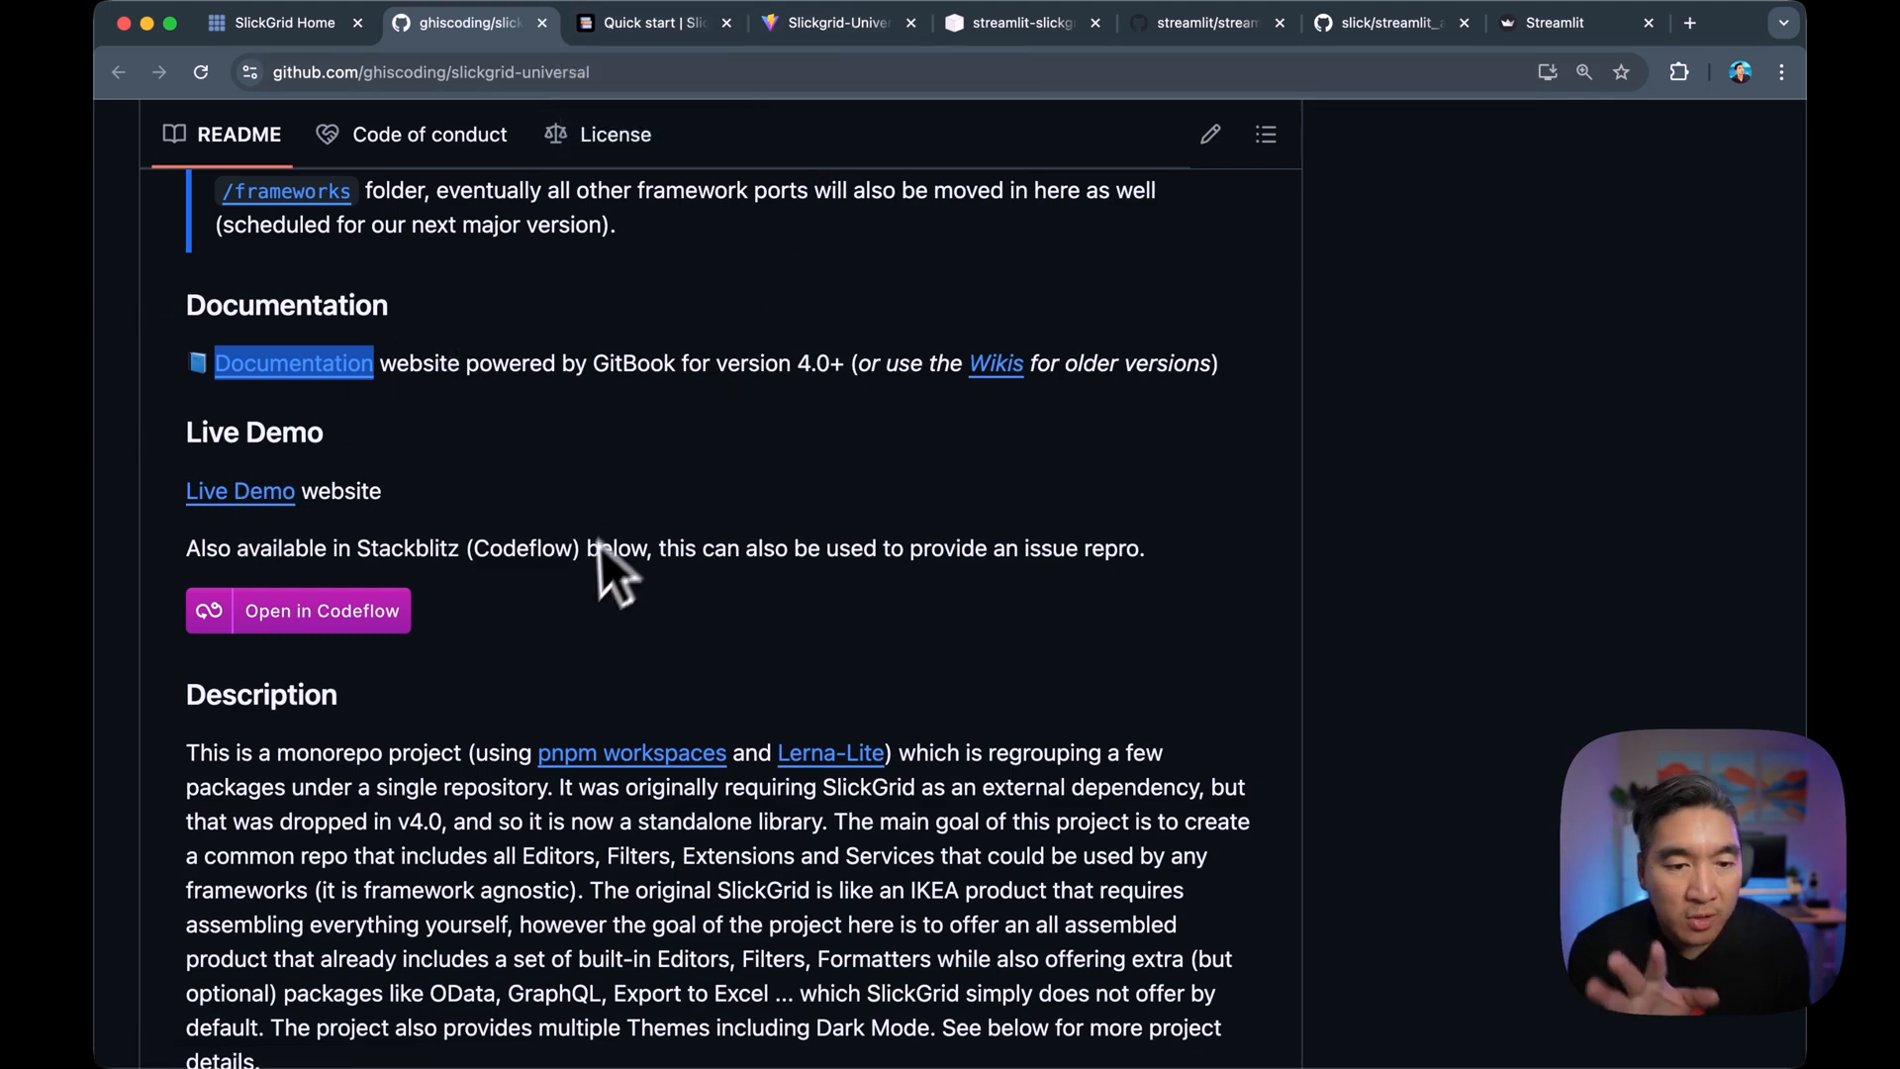
scroll(down, 3)
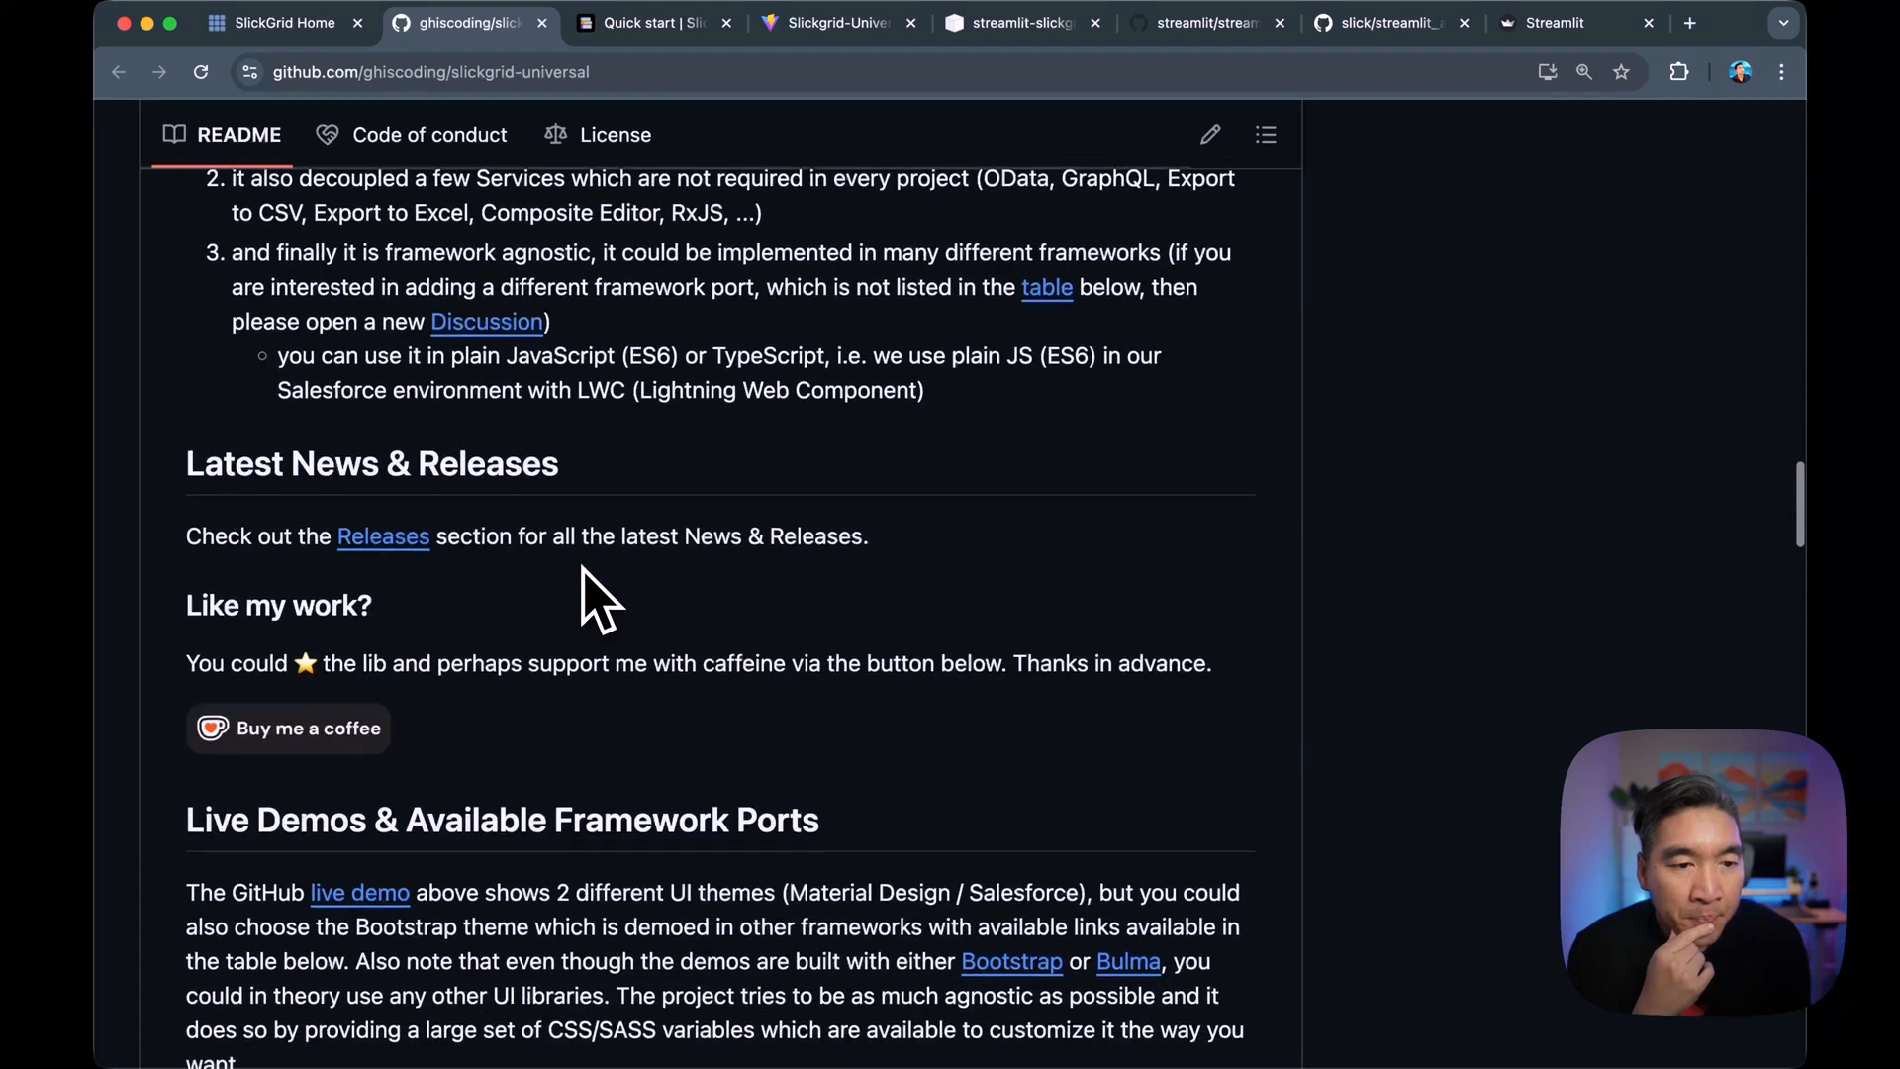
scroll(down, 3)
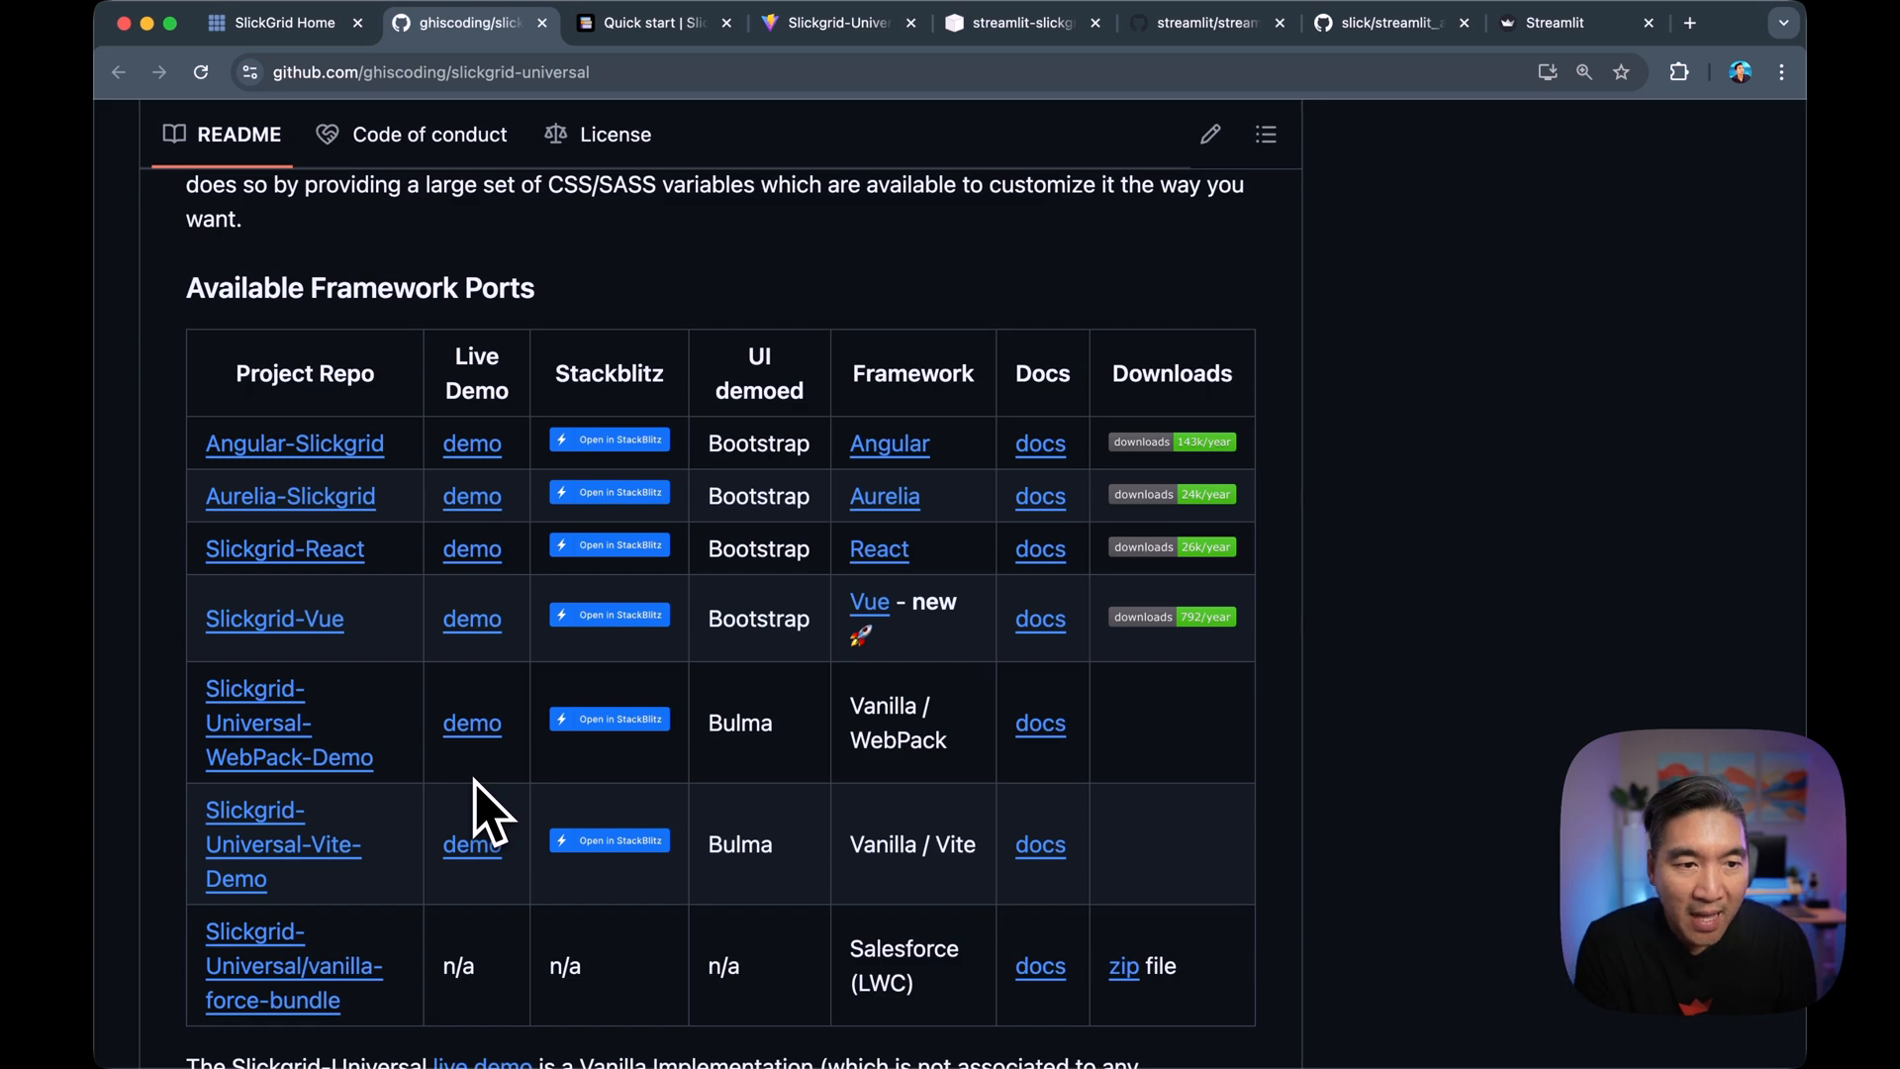
mouse_move(284, 550)
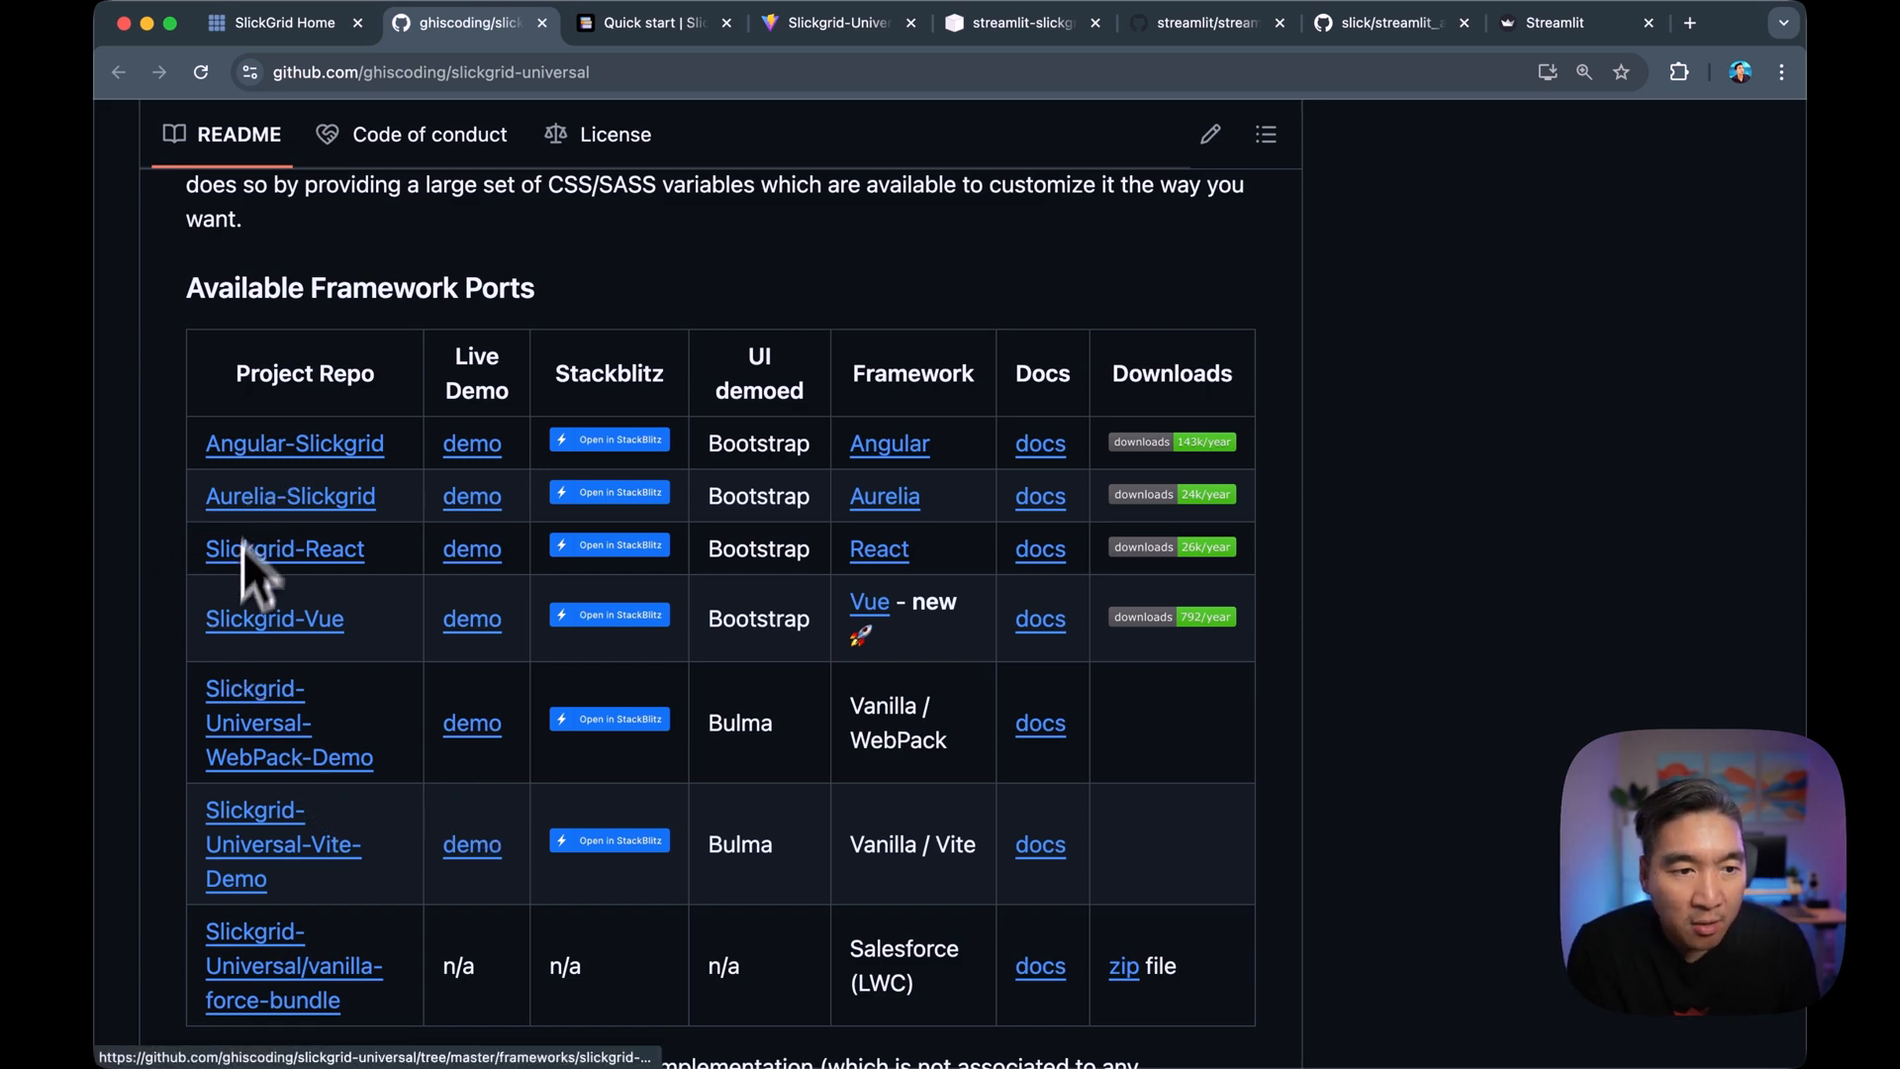
scroll(down, 3)
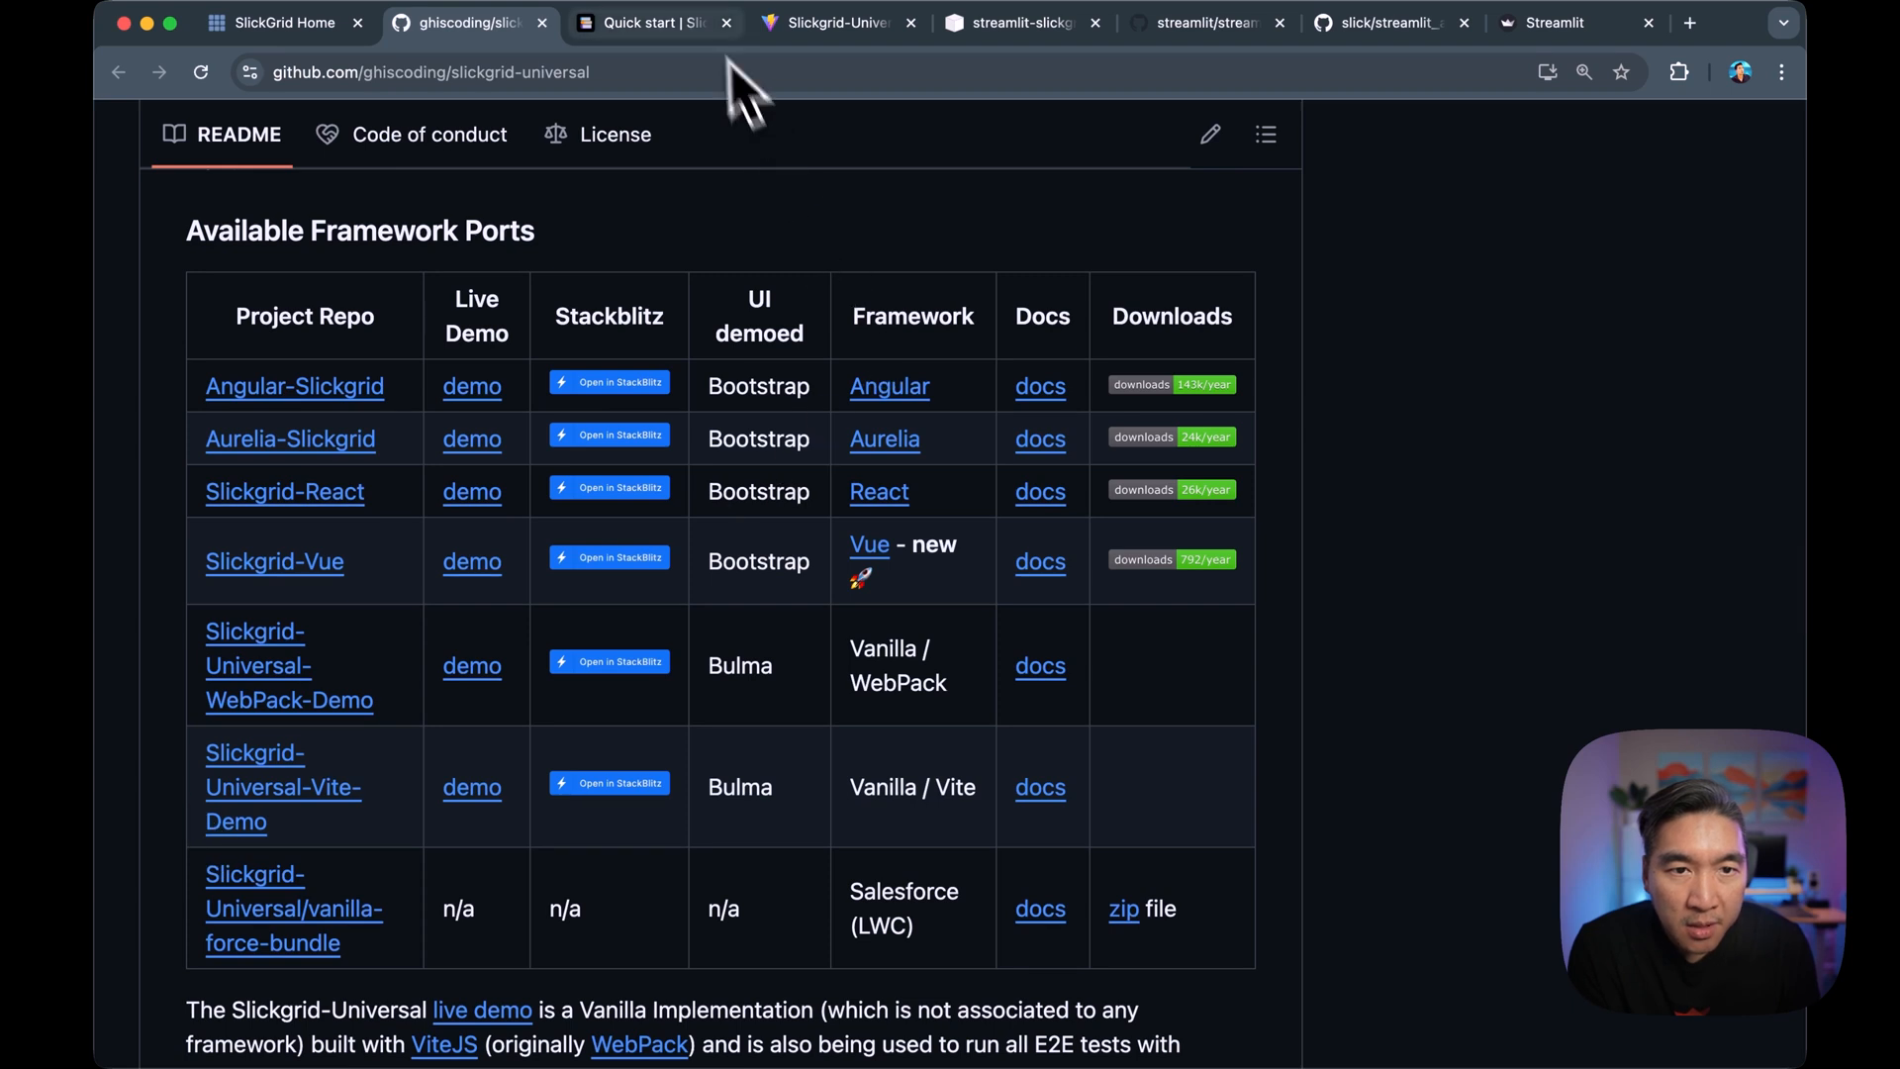
Show the Slickgrid-Universal Quick start docs and scroll into the framework table.
click(642, 21)
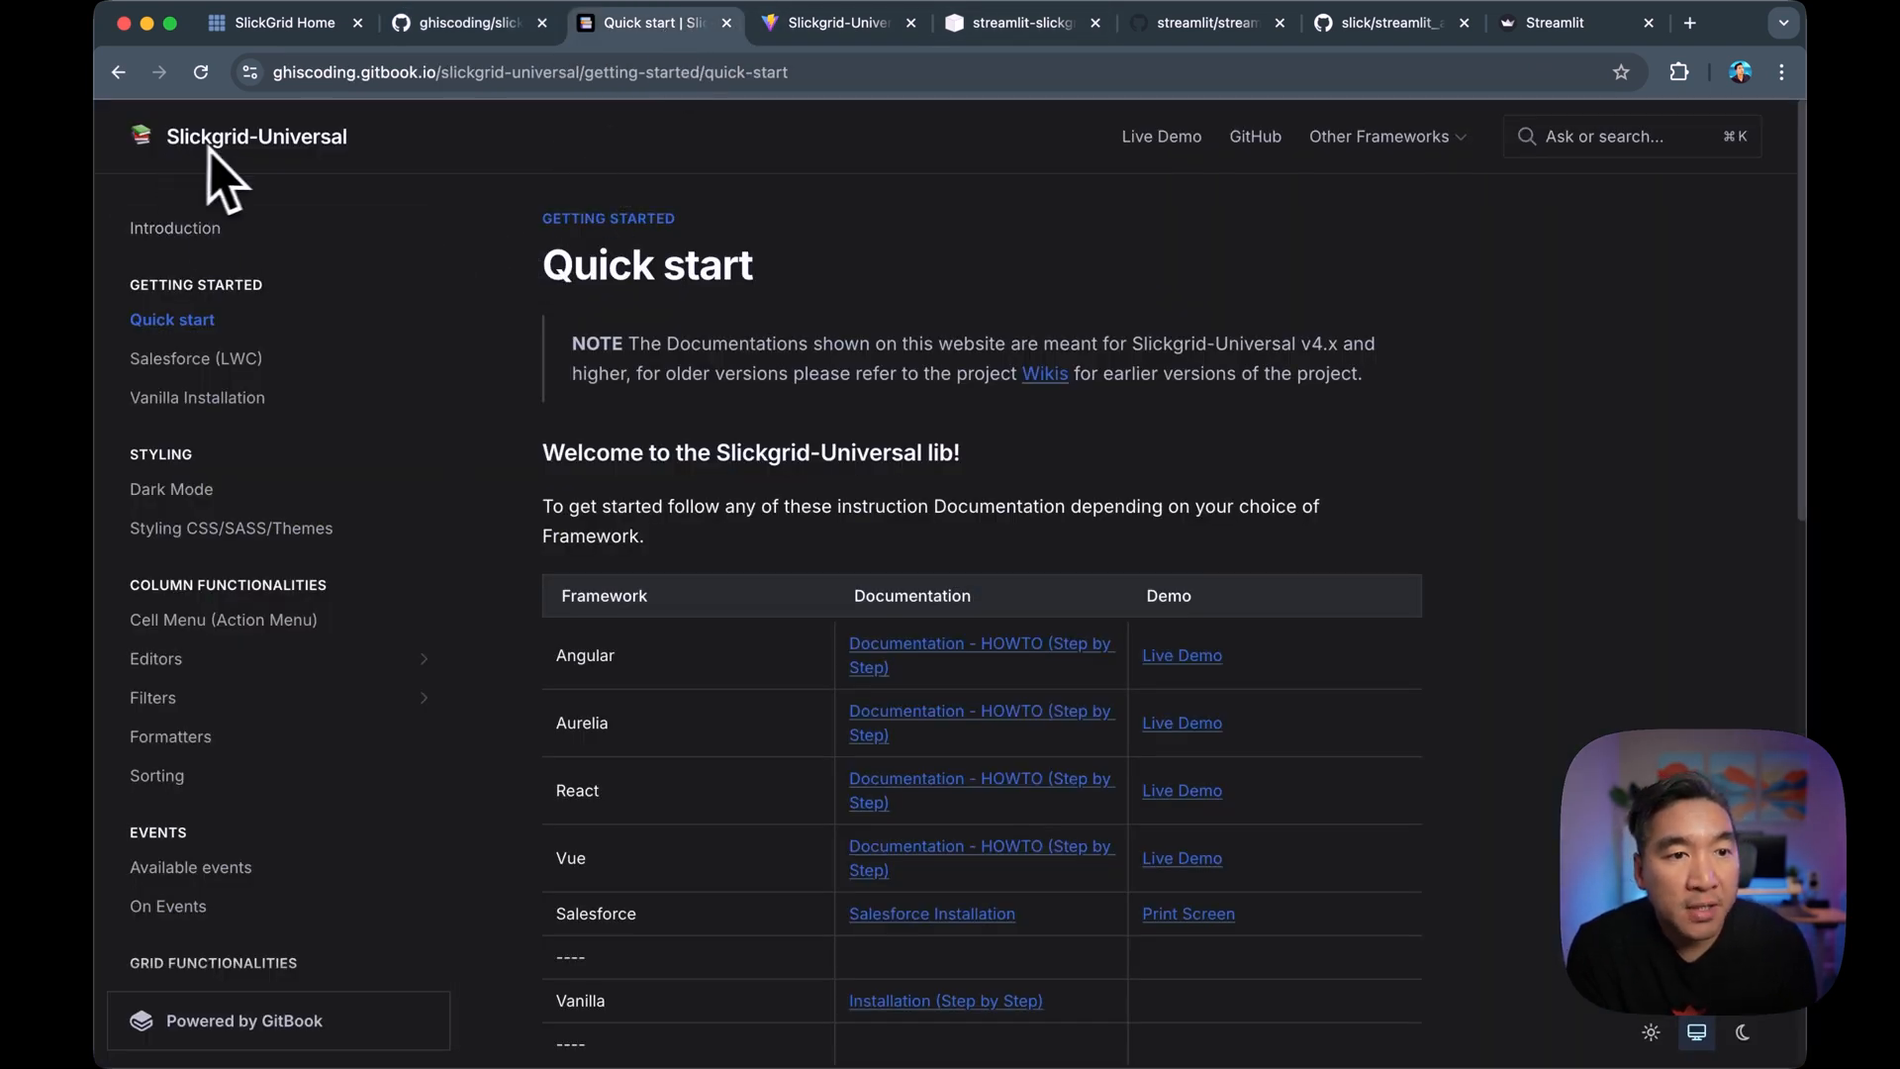
mouse_move(642, 708)
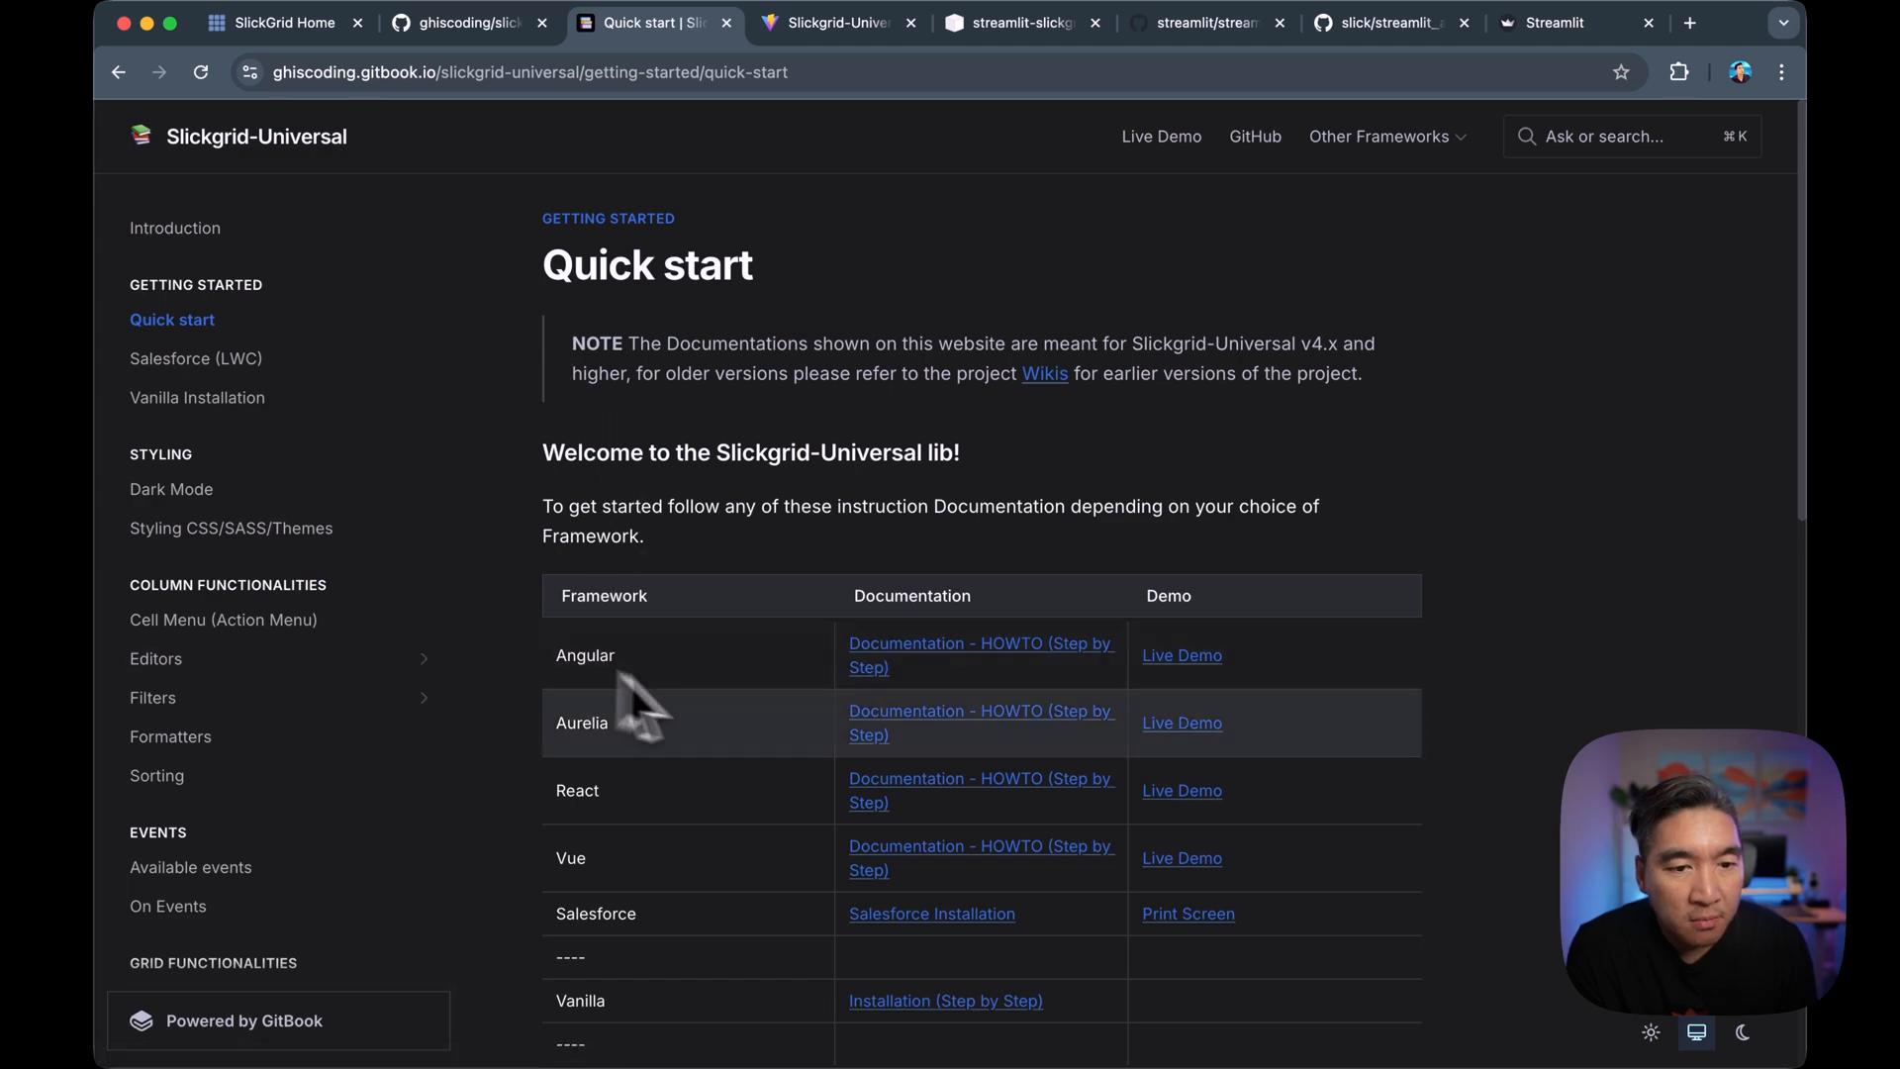
scroll(down, 3)
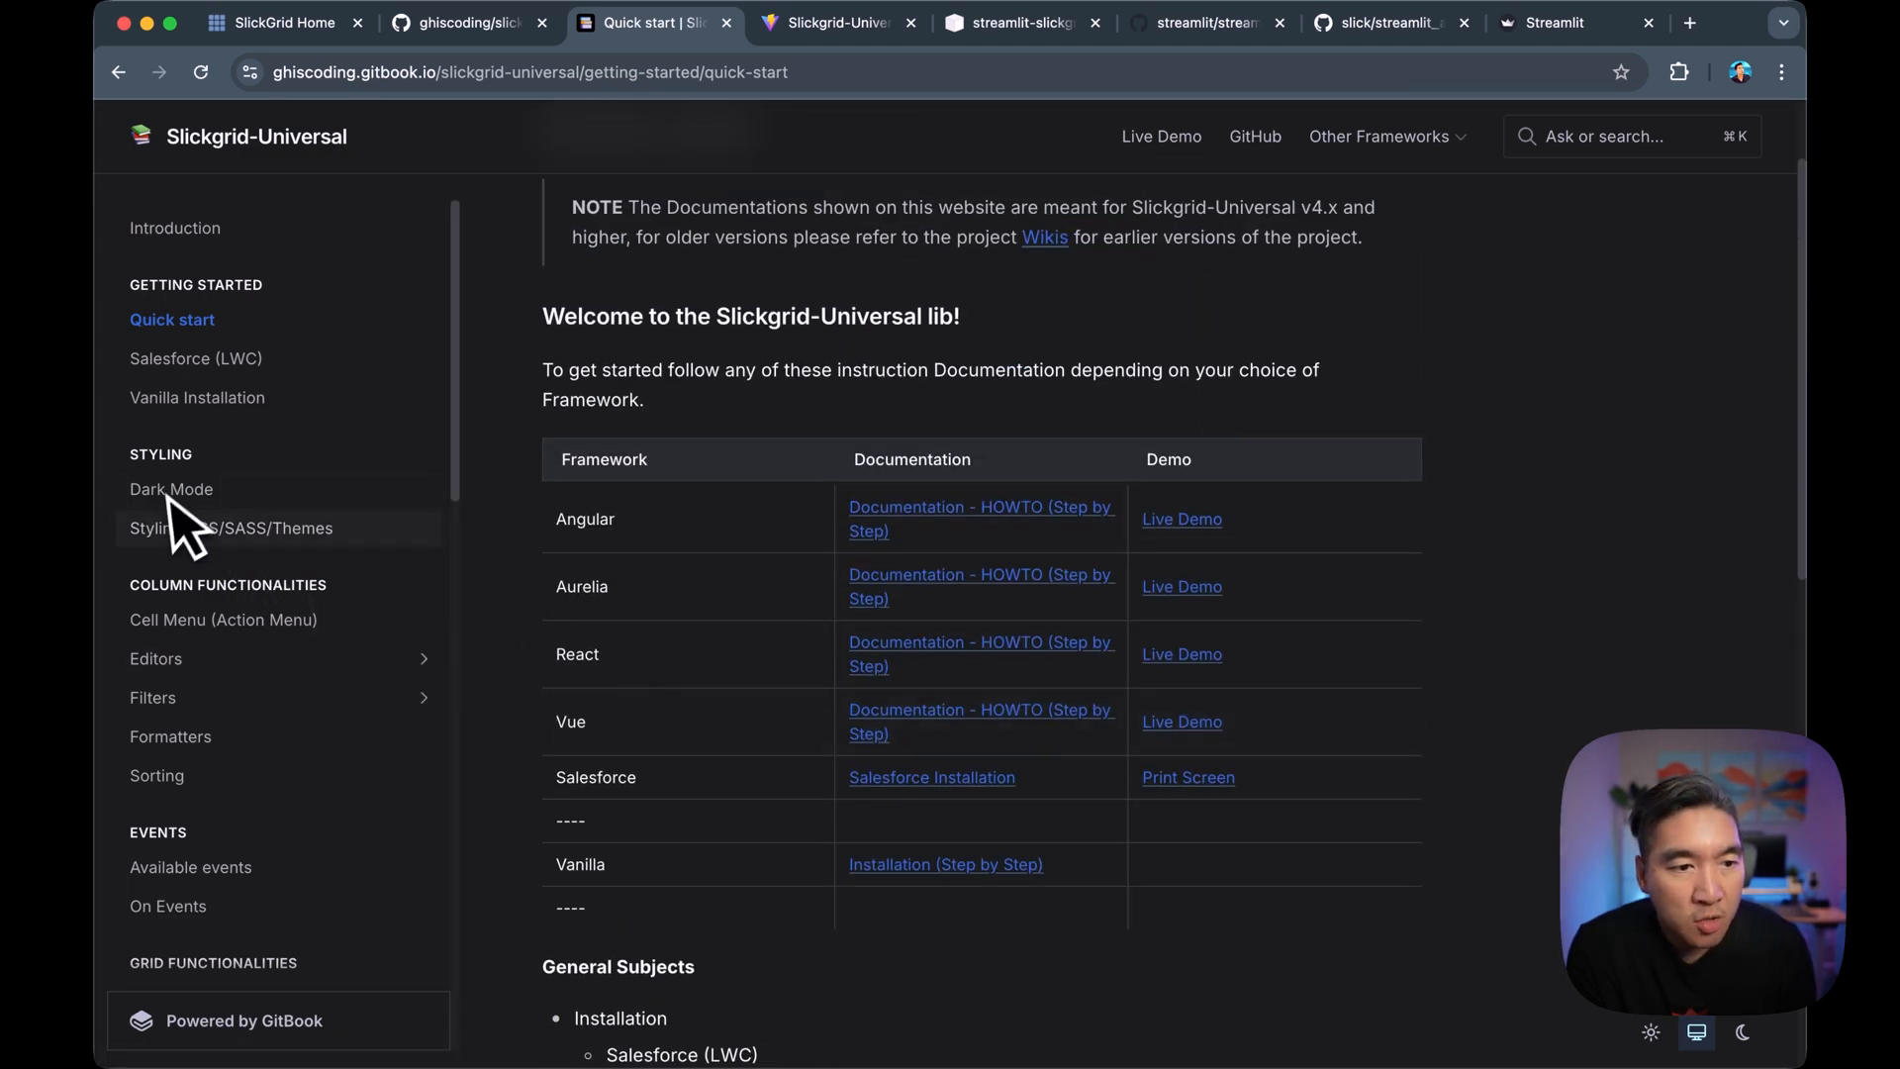
Open the Slickgrid-Universal demo's Material Icons page and try the header links.
click(834, 22)
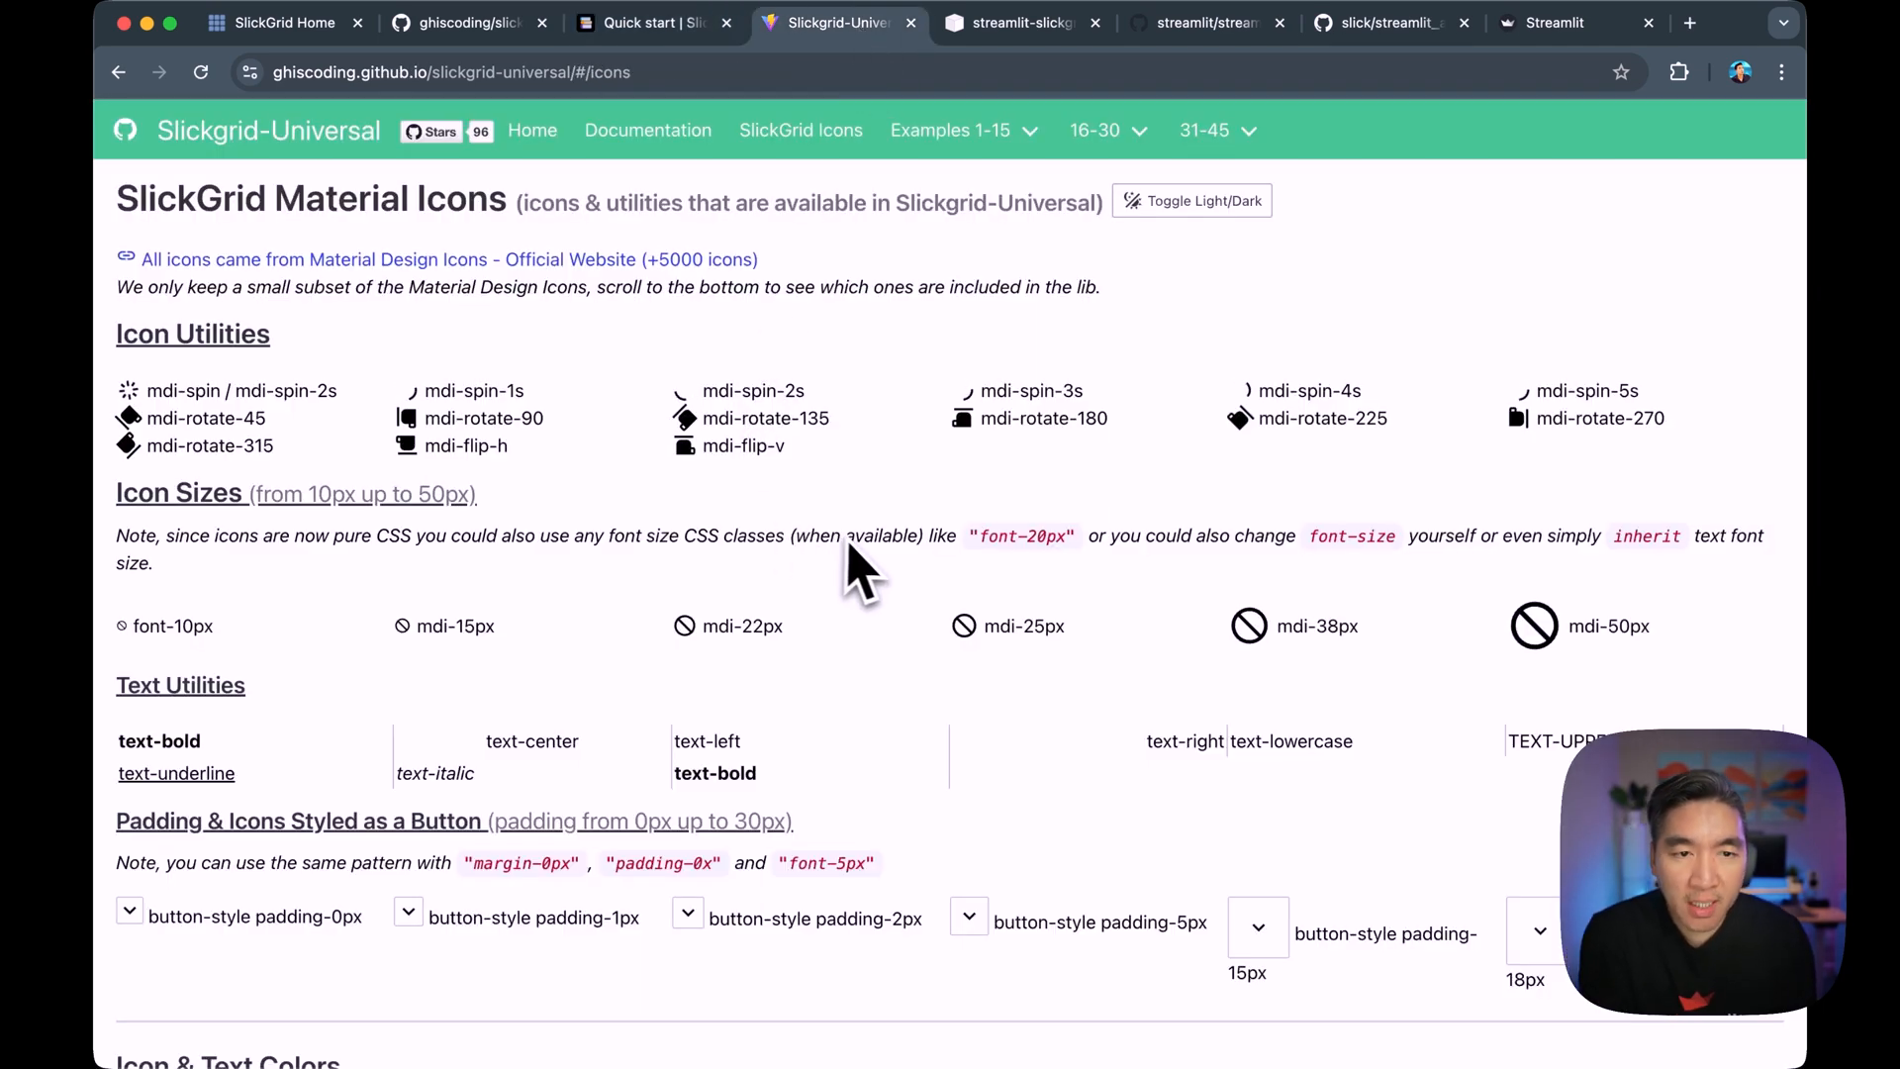
mouse_move(346, 200)
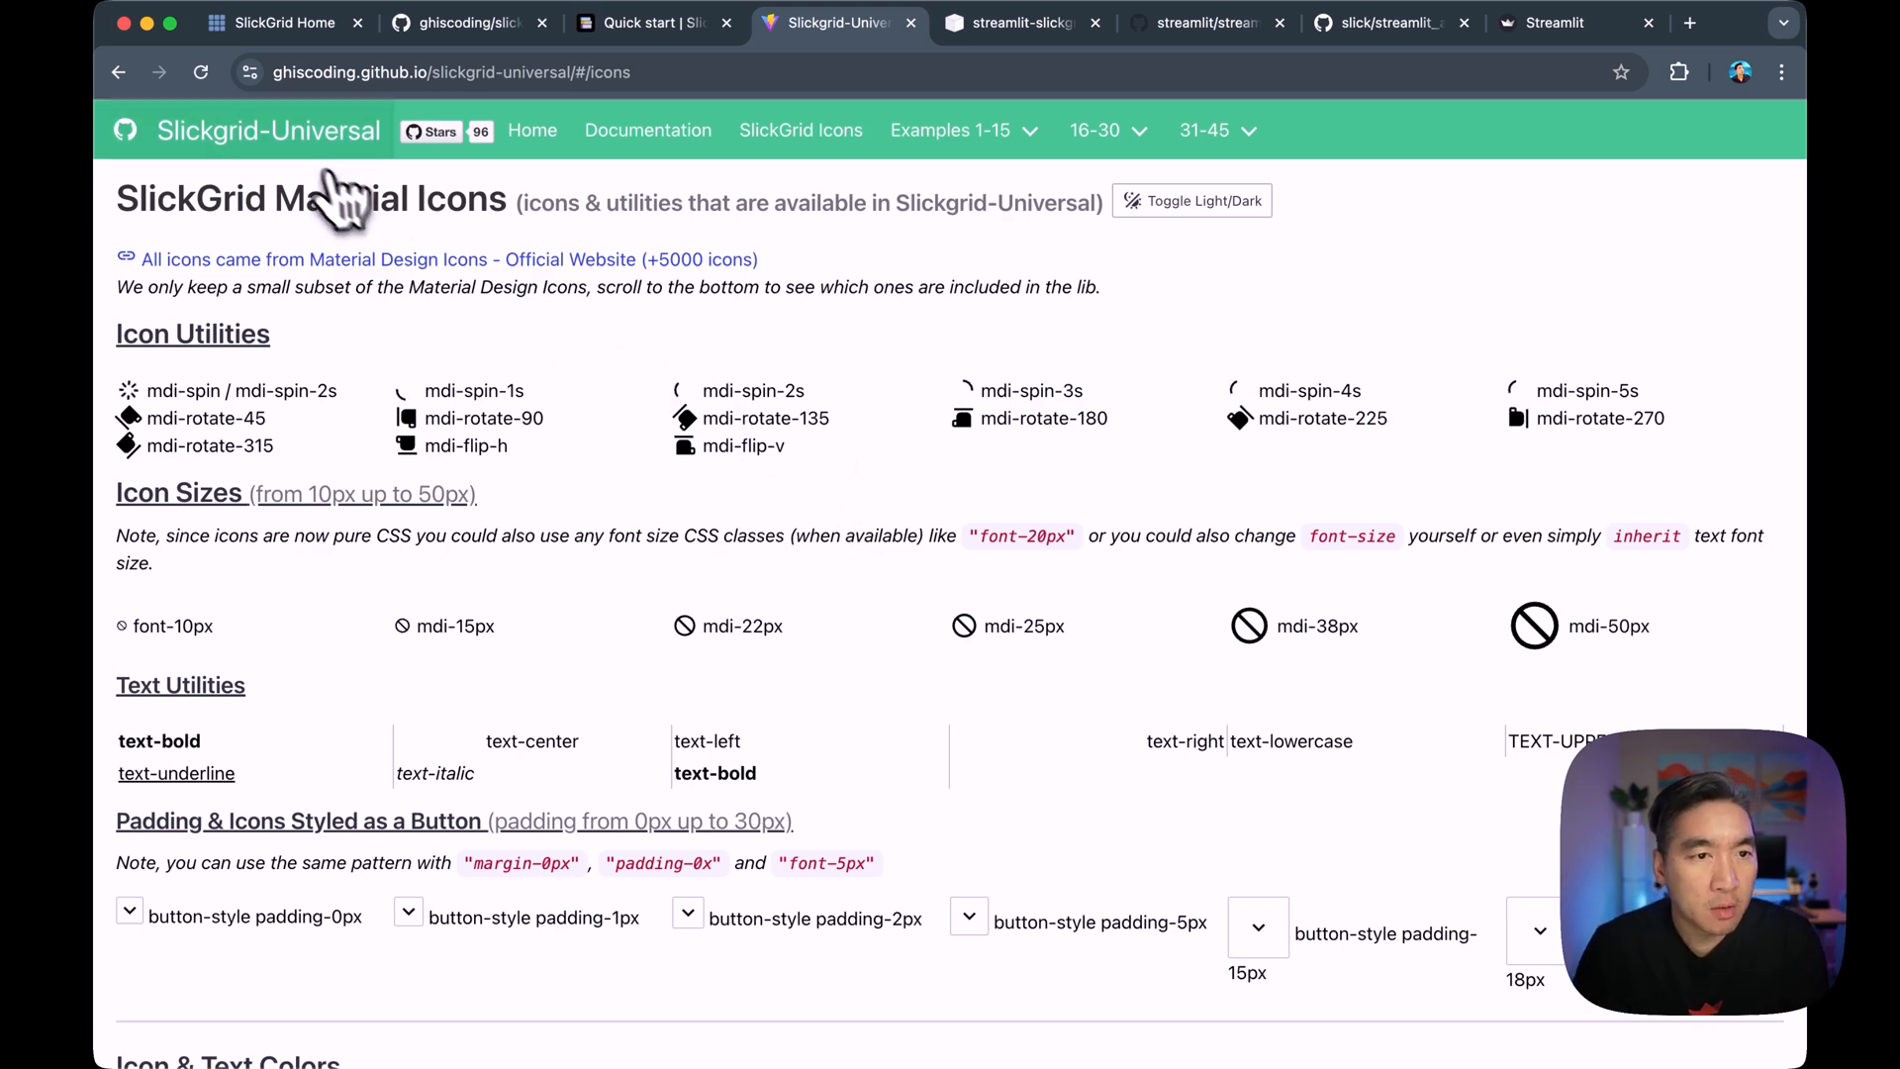
click(269, 131)
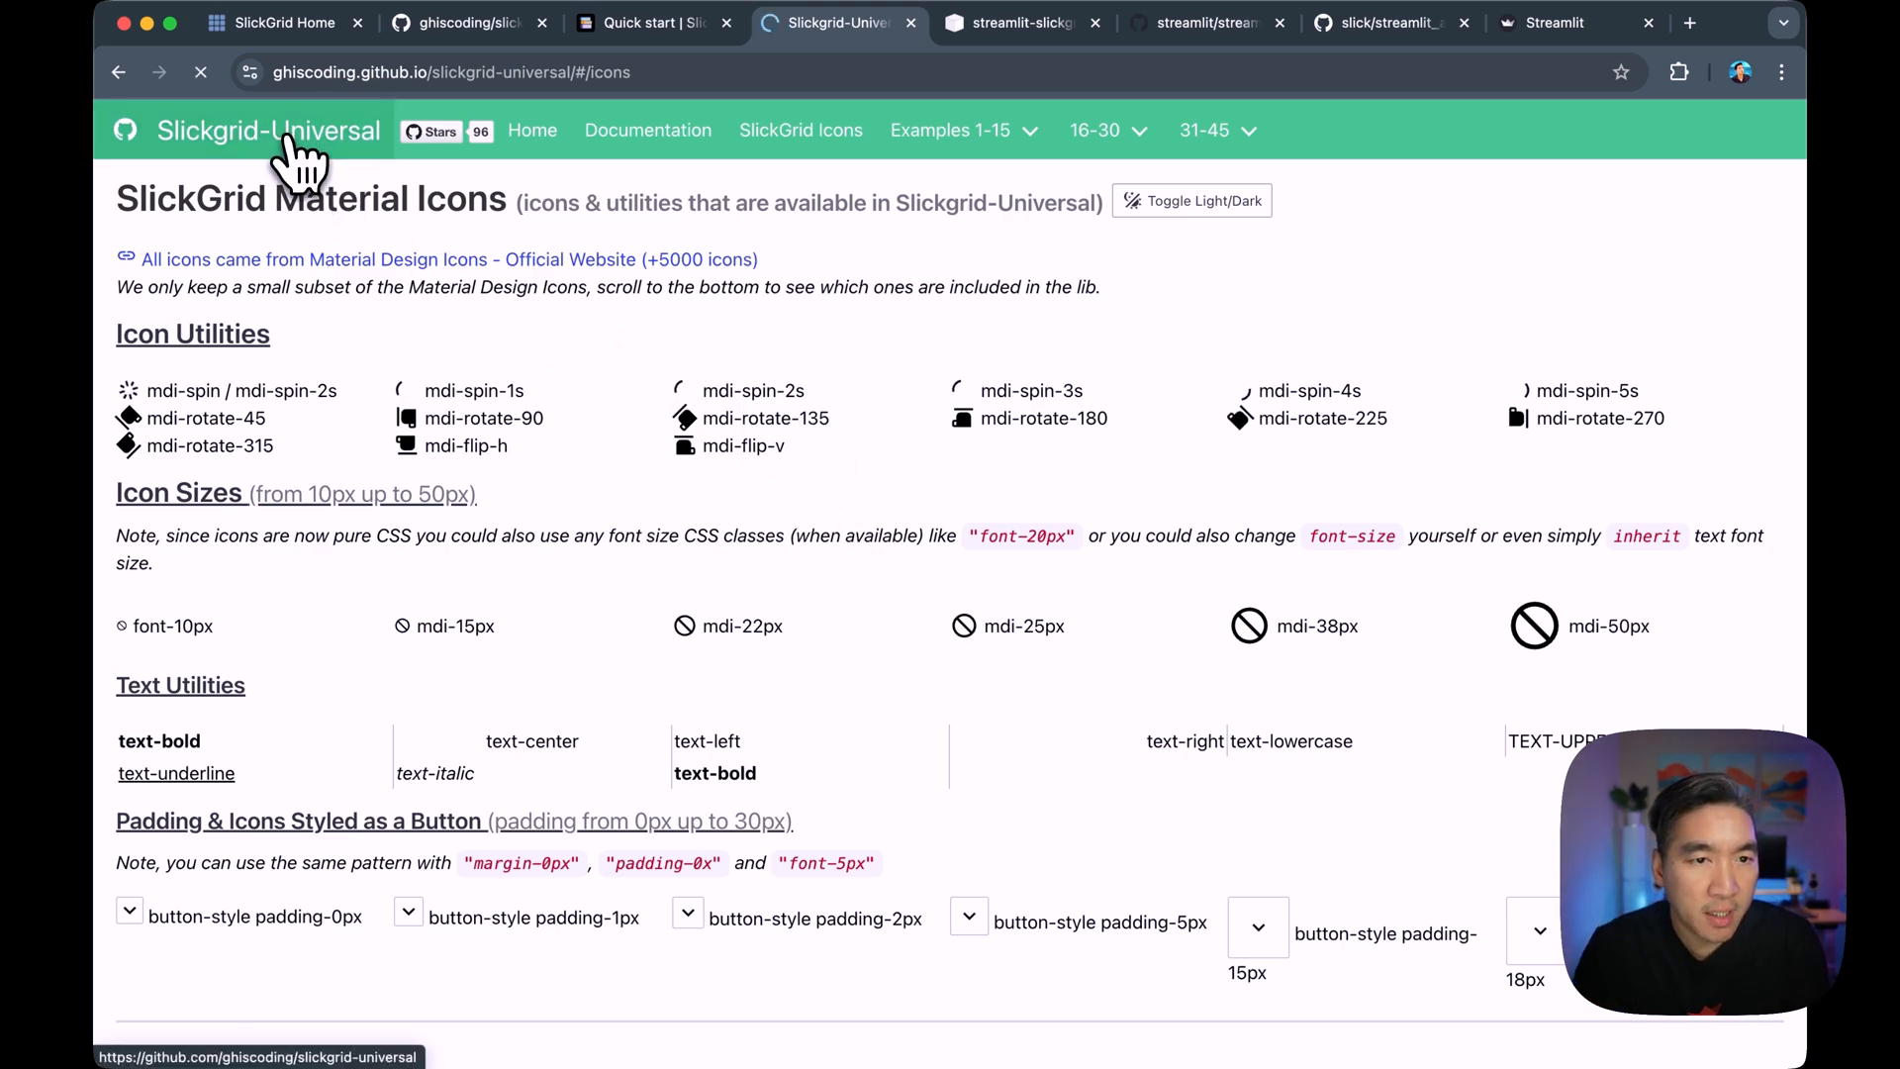
click(266, 131)
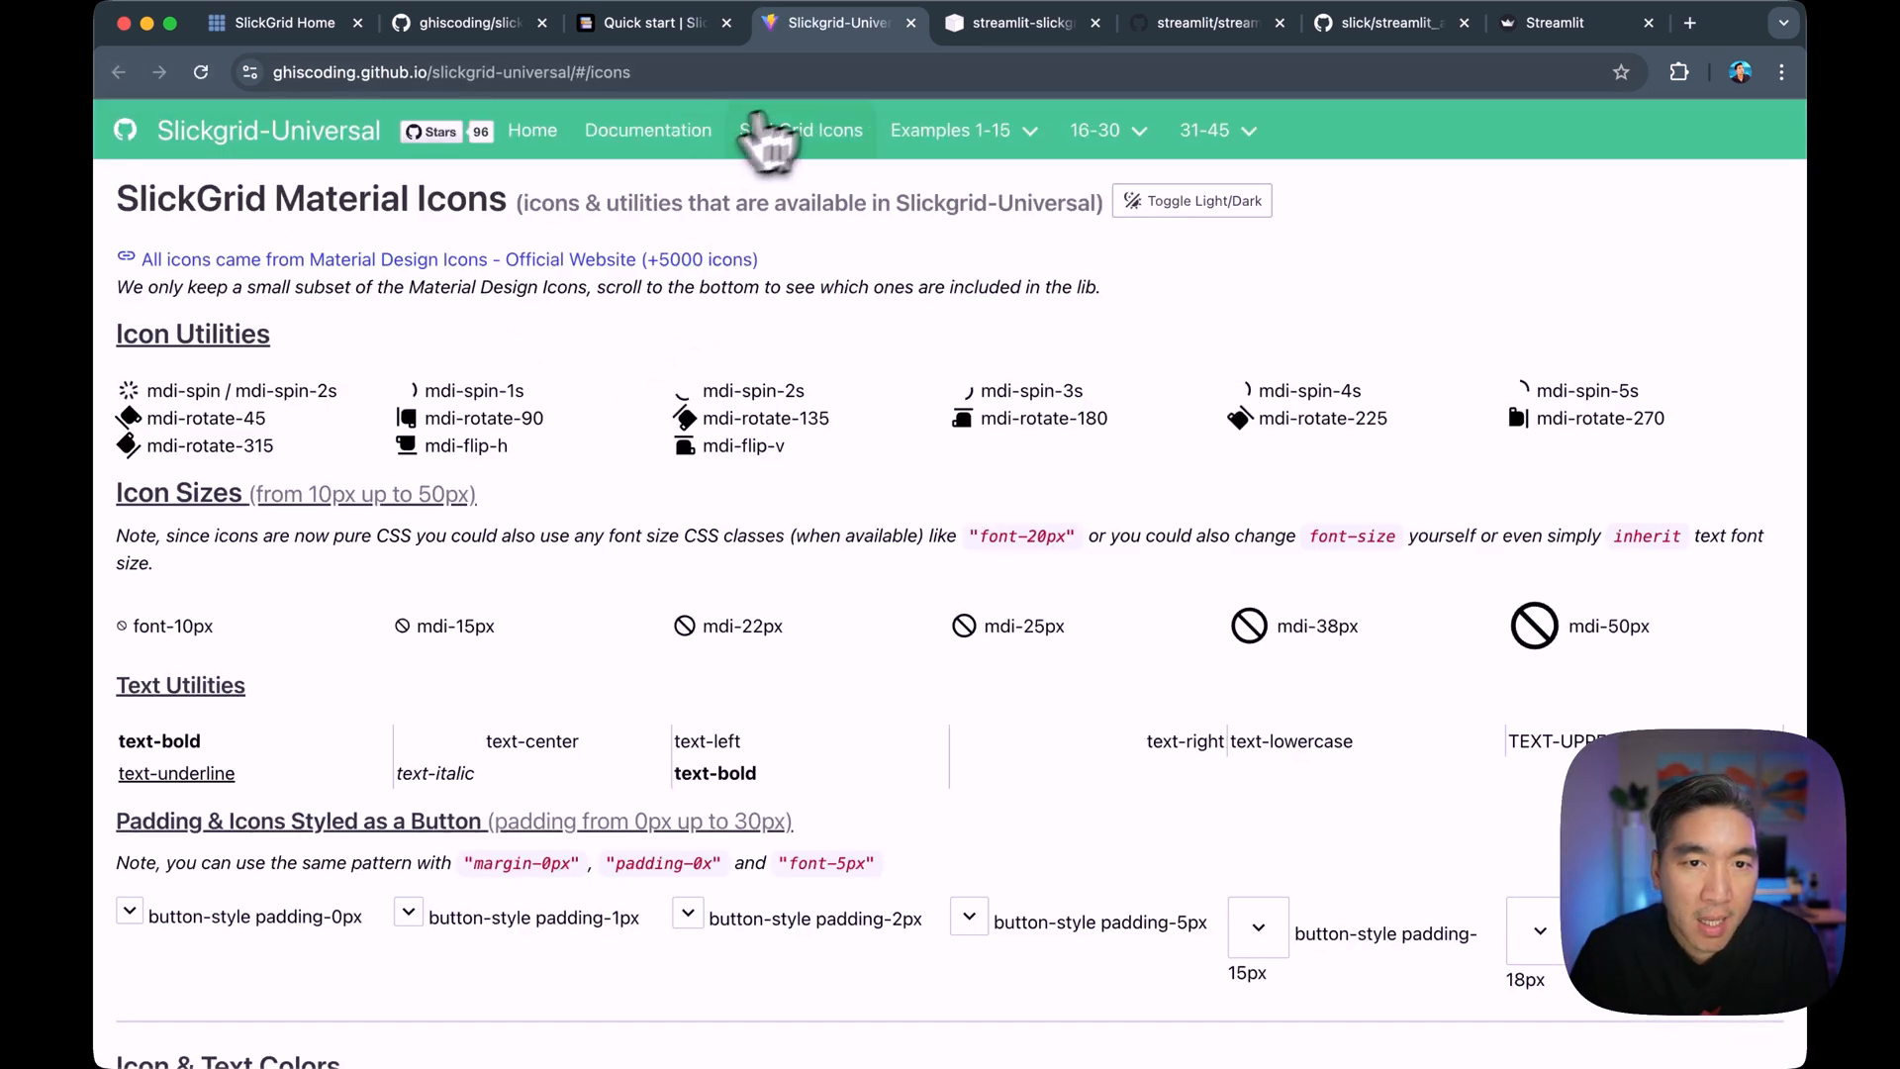
mouse_move(701, 145)
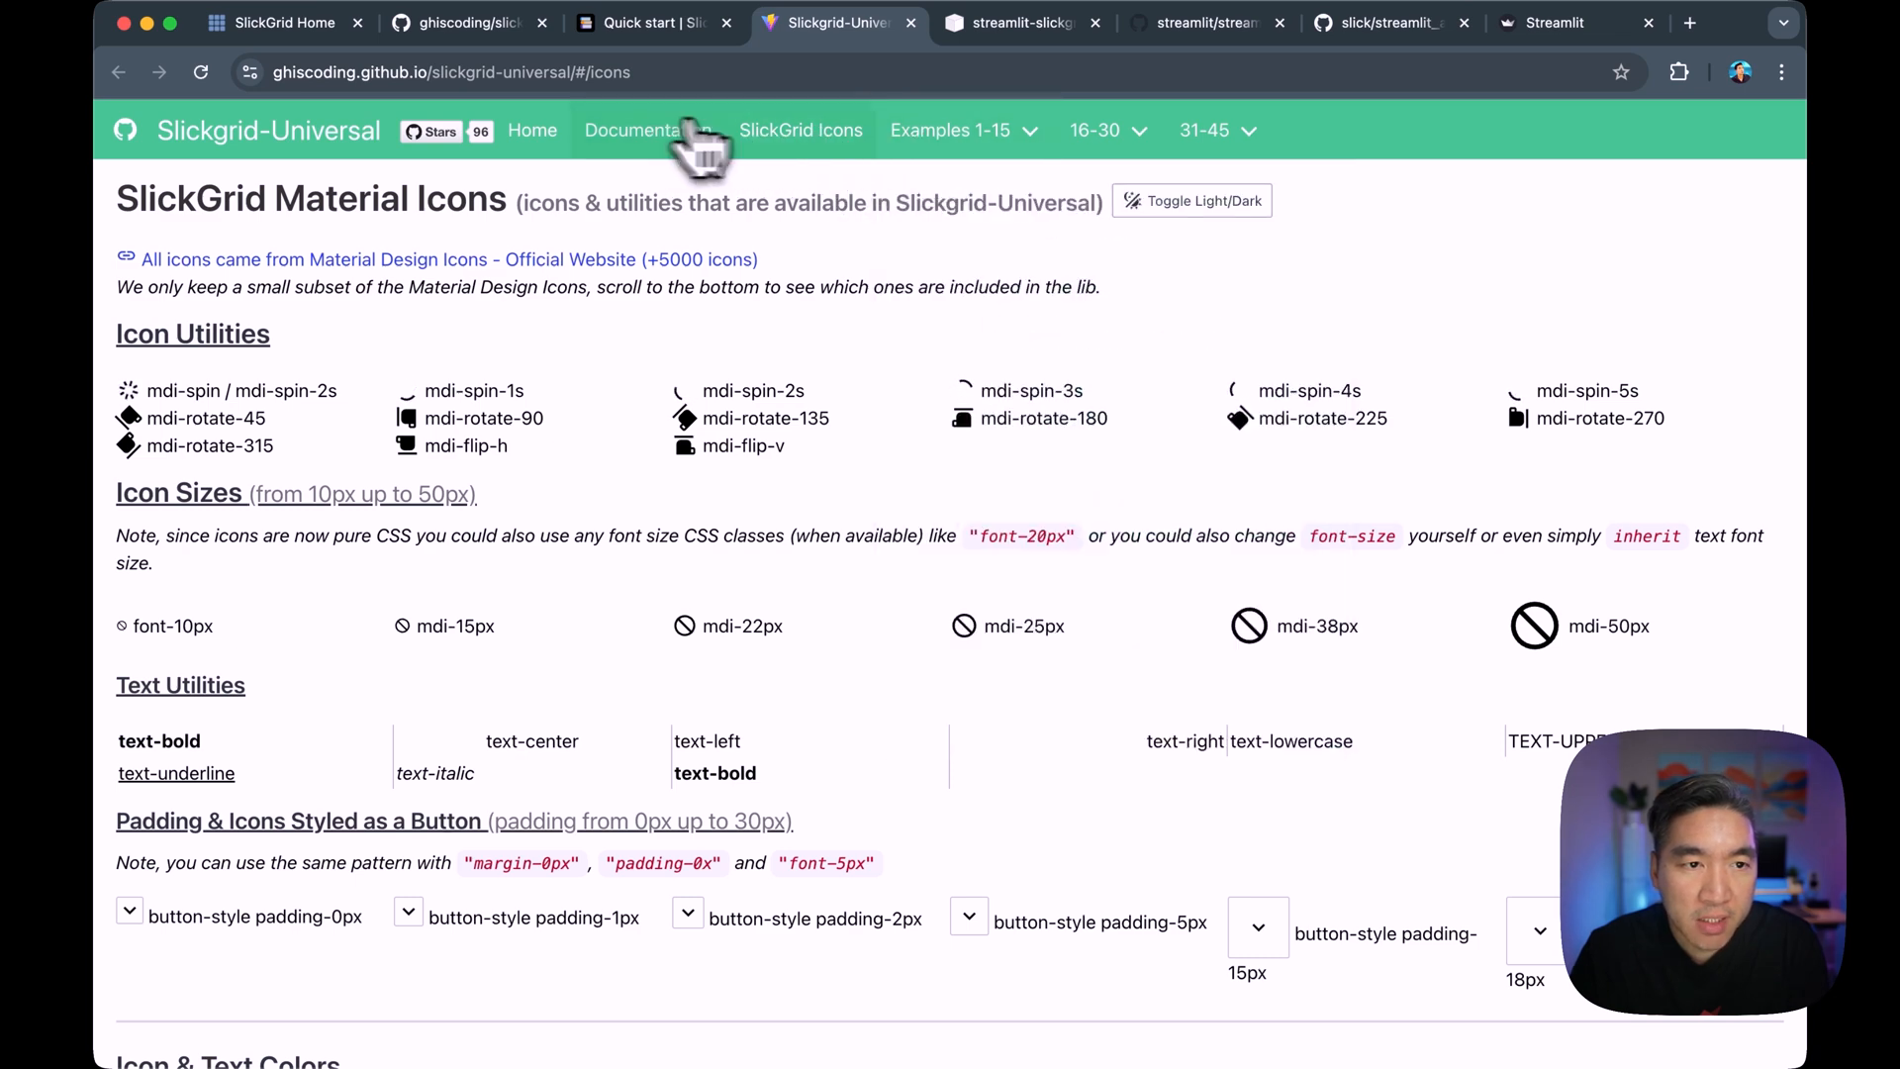
click(631, 130)
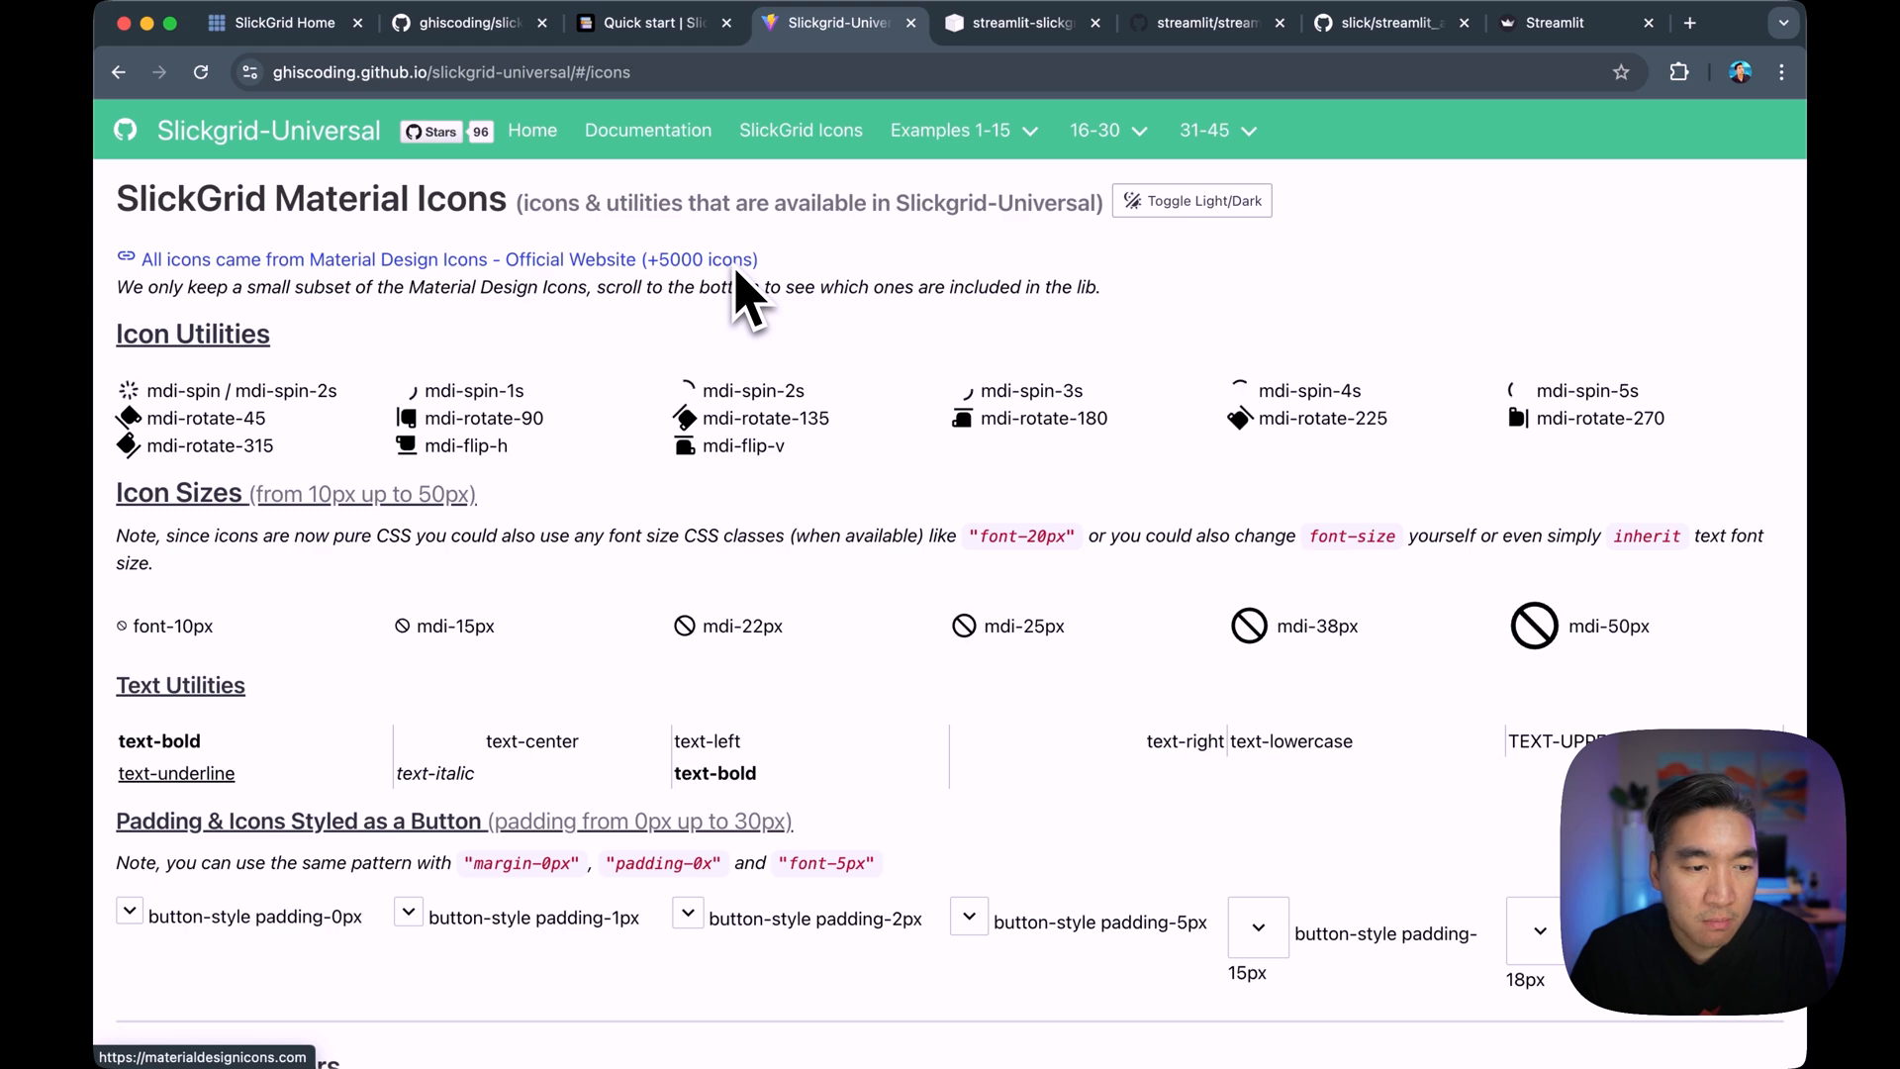
Open Example 01 - Basic Grids, filter Grid 2's Title by 2, and paginate it.
click(950, 130)
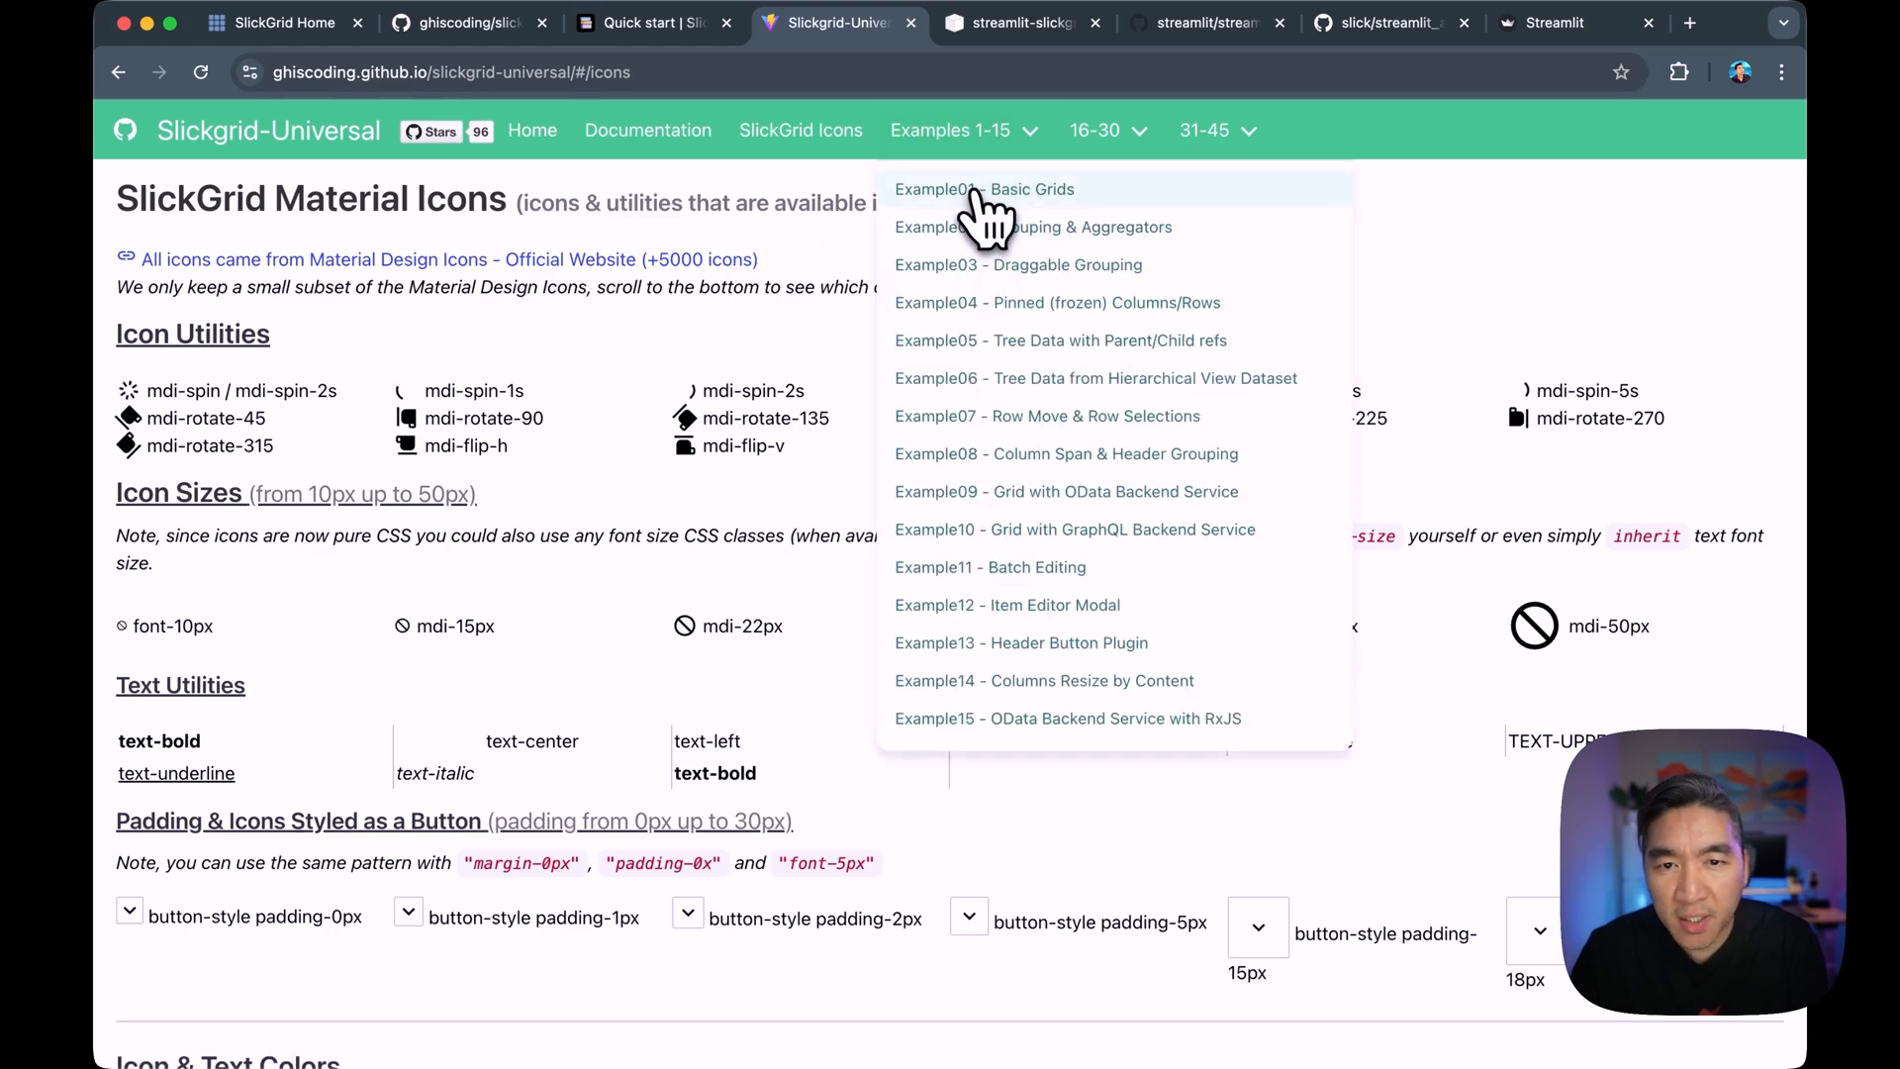
click(984, 189)
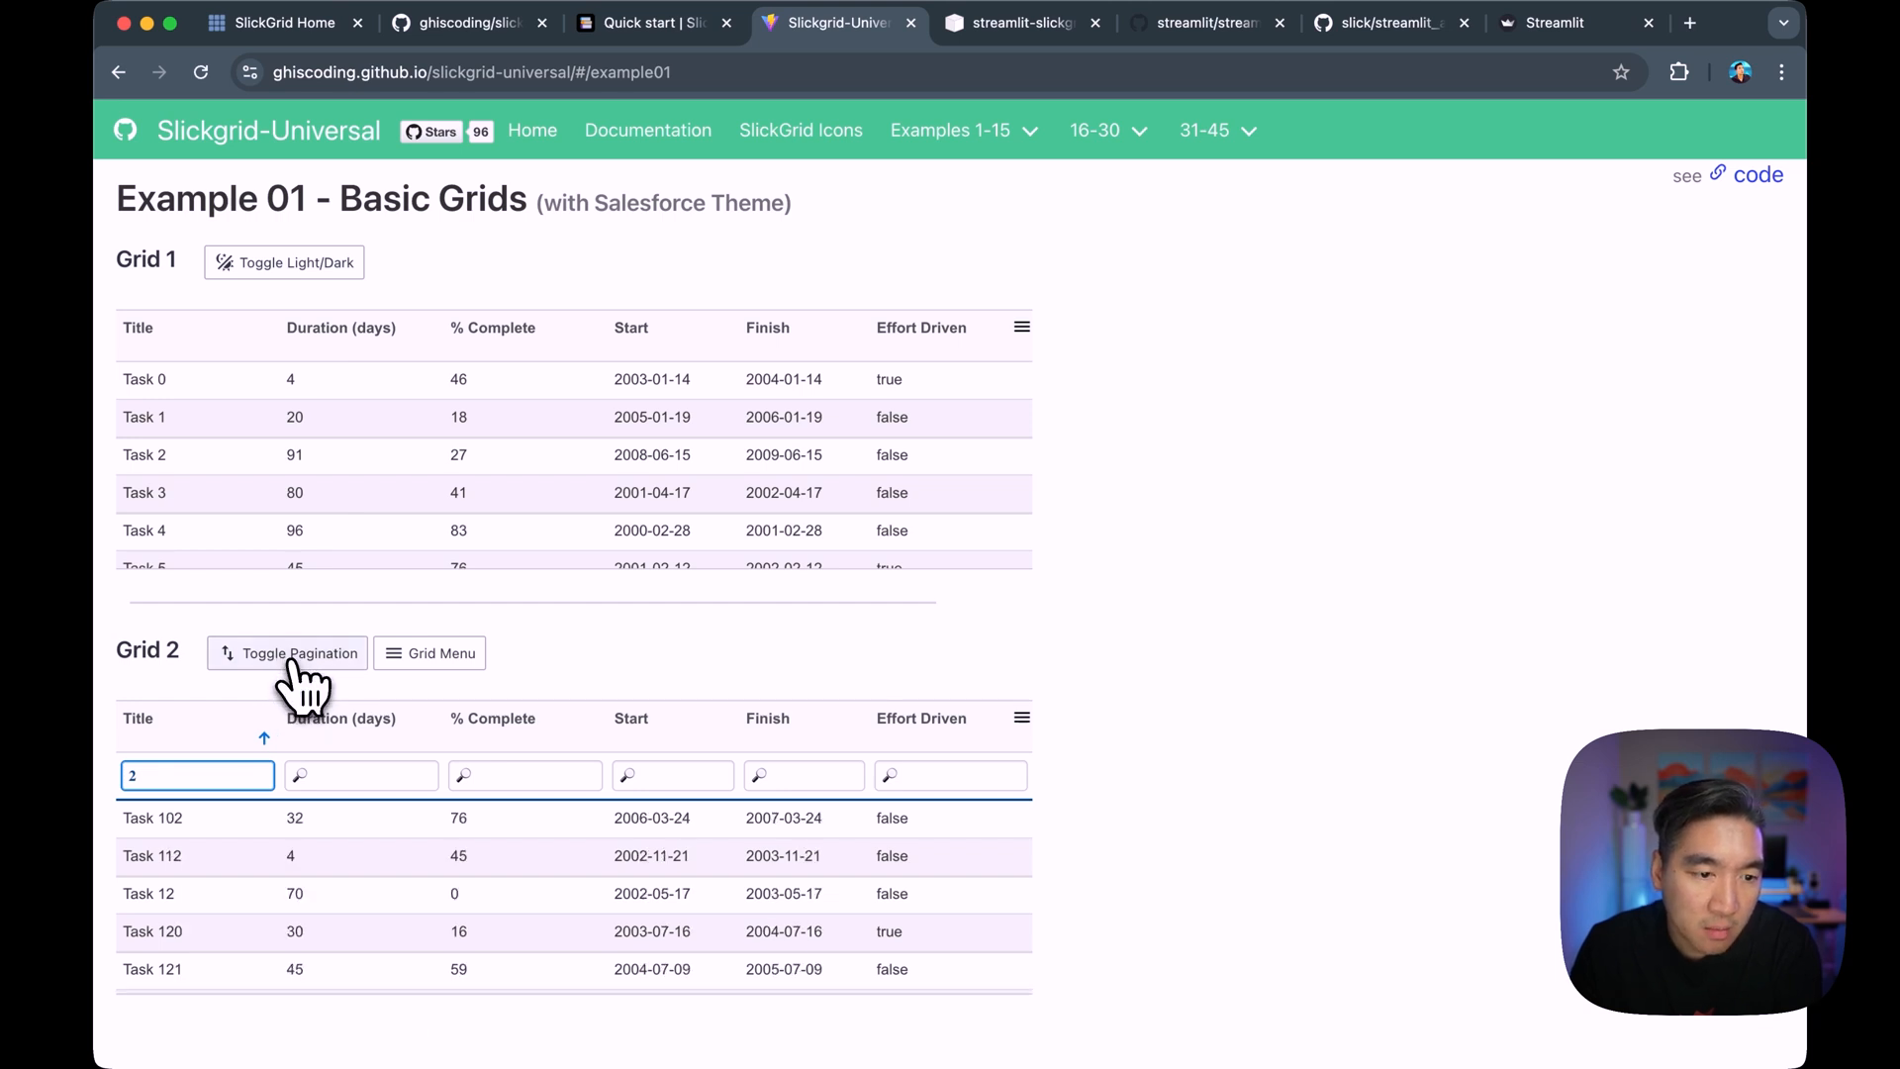
click(287, 653)
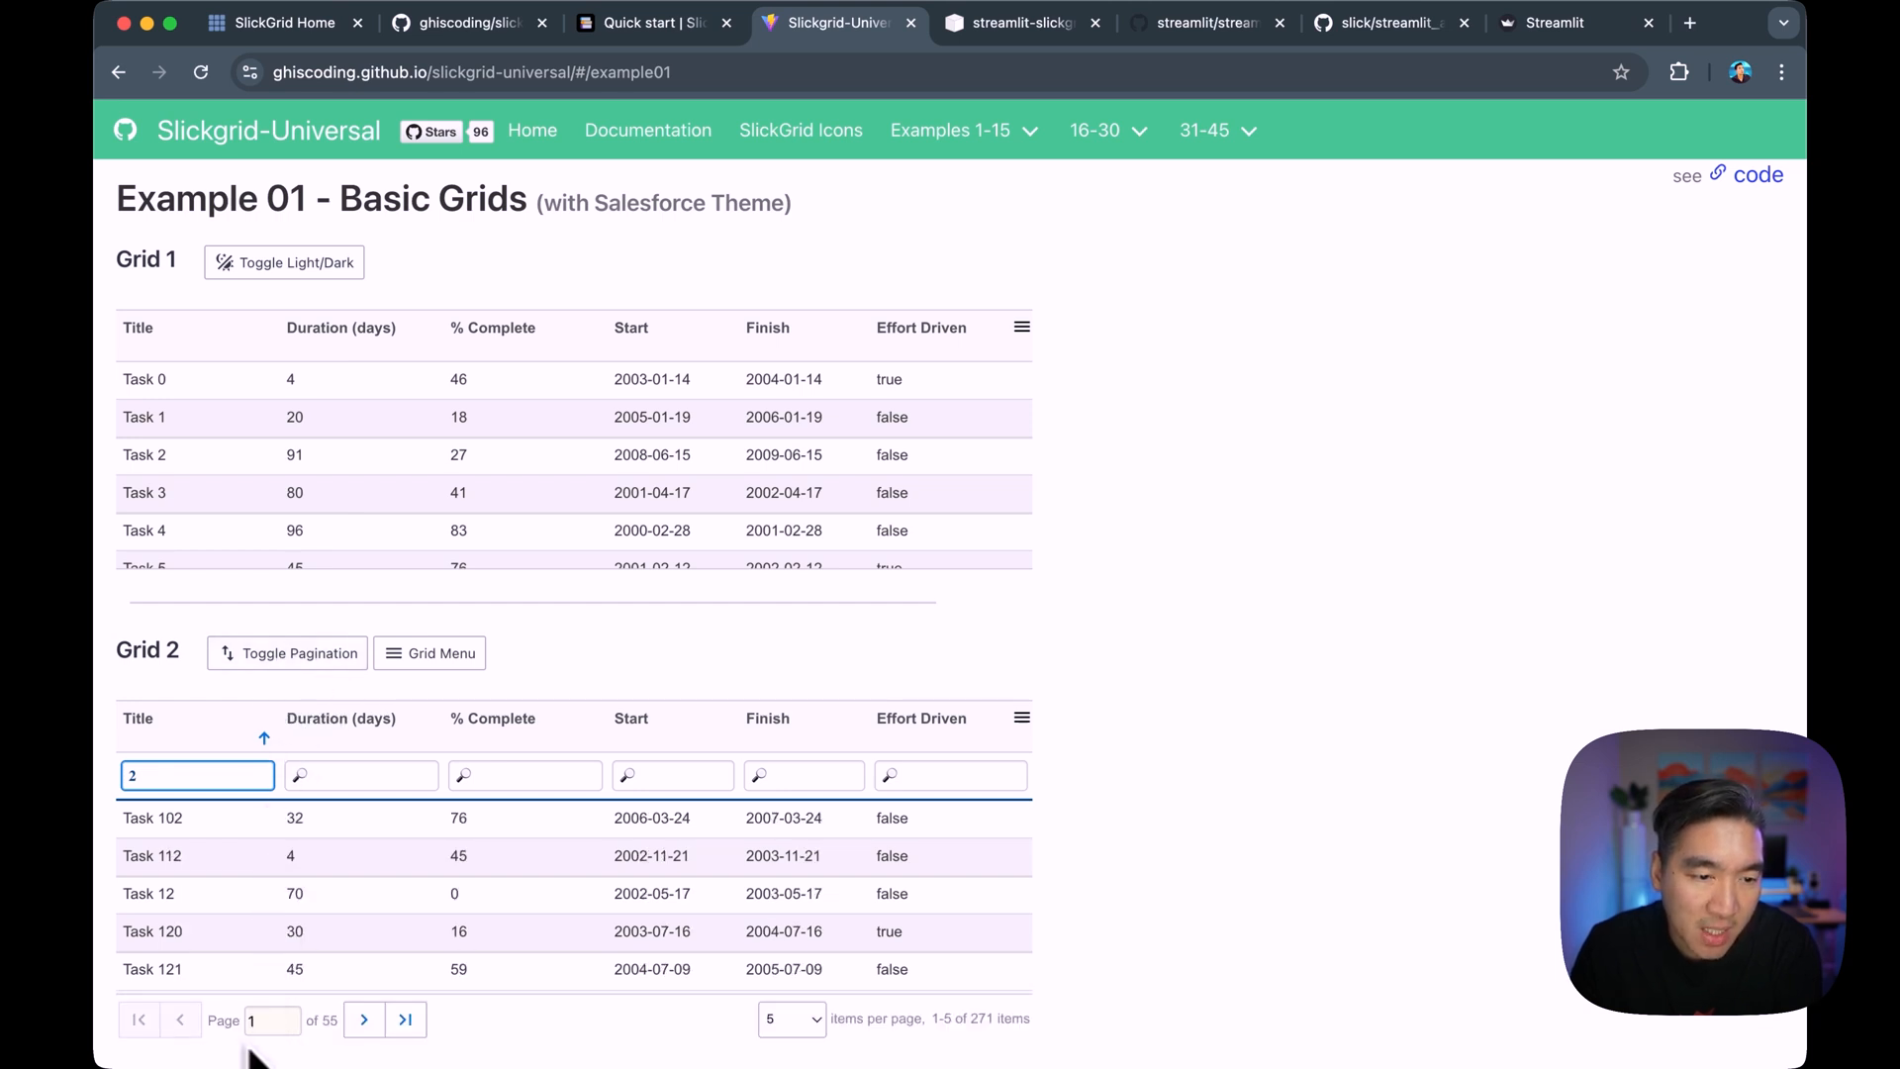
click(429, 653)
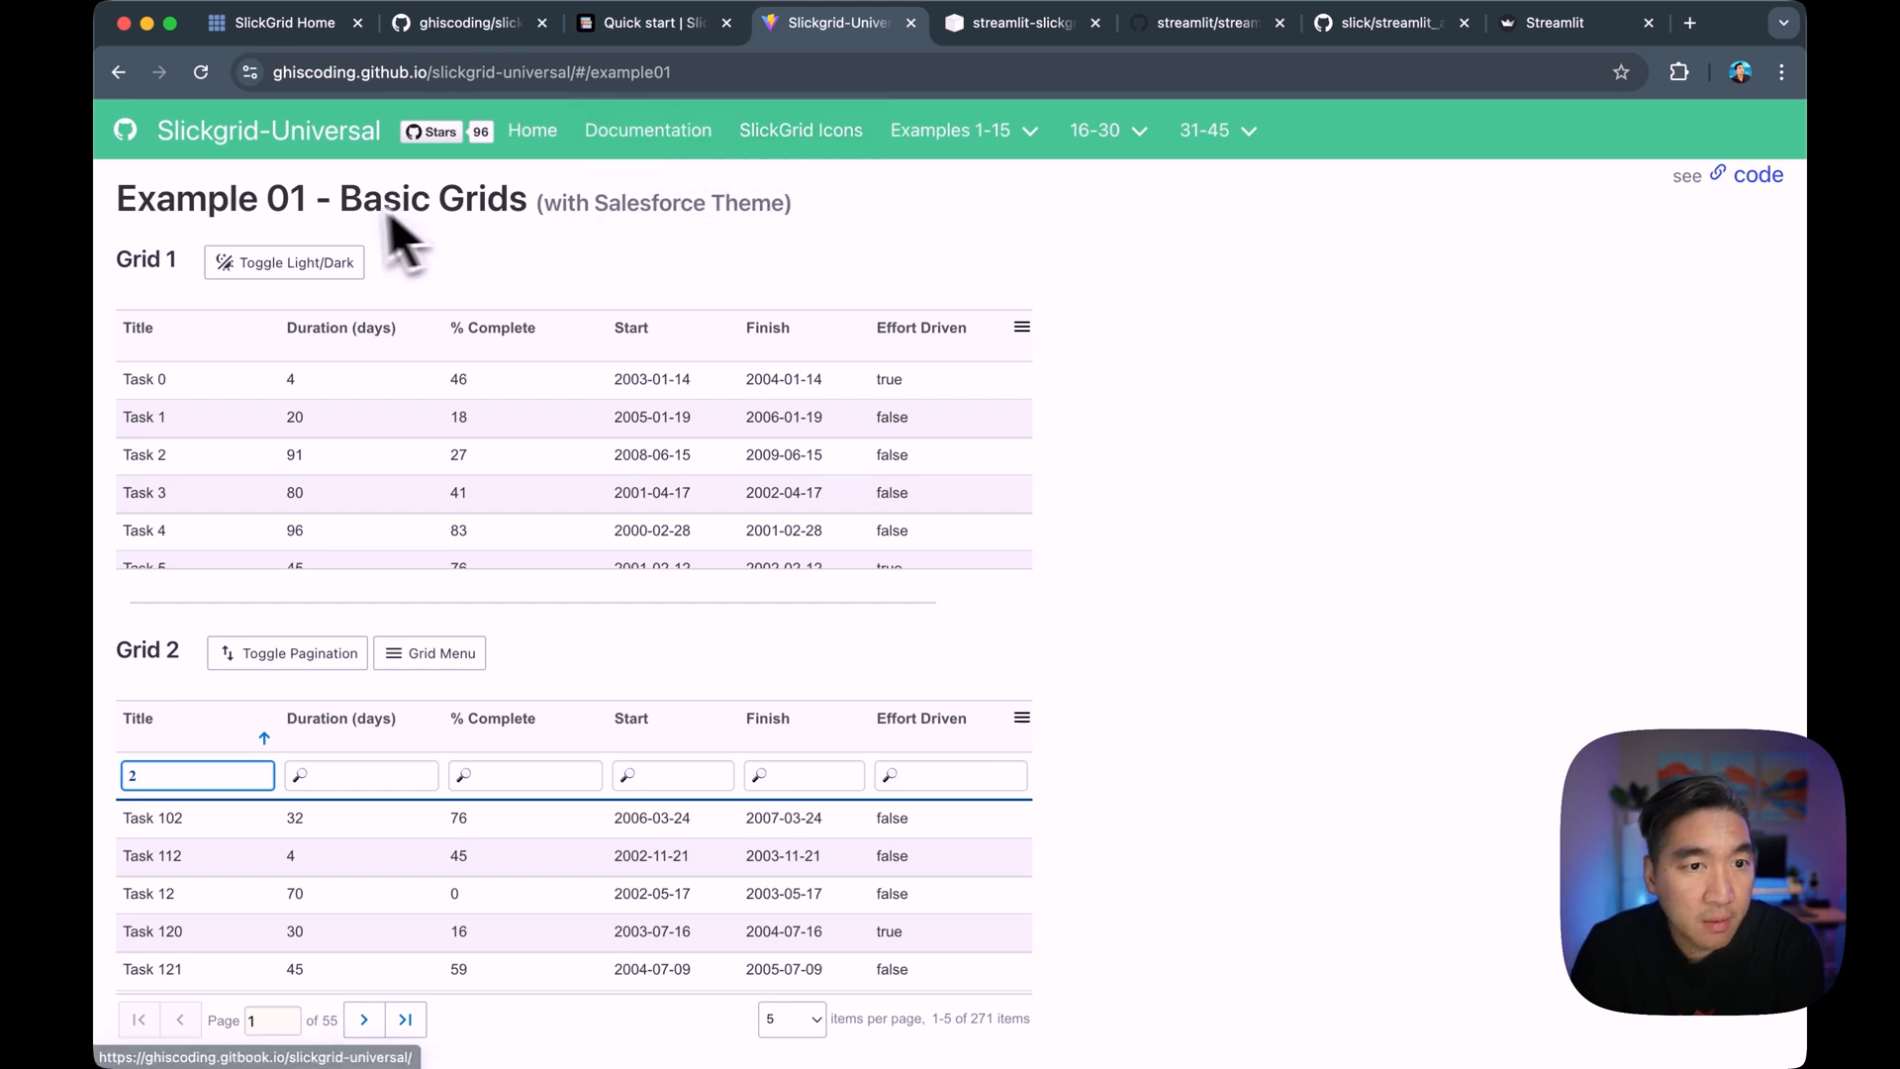
mouse_move(885, 66)
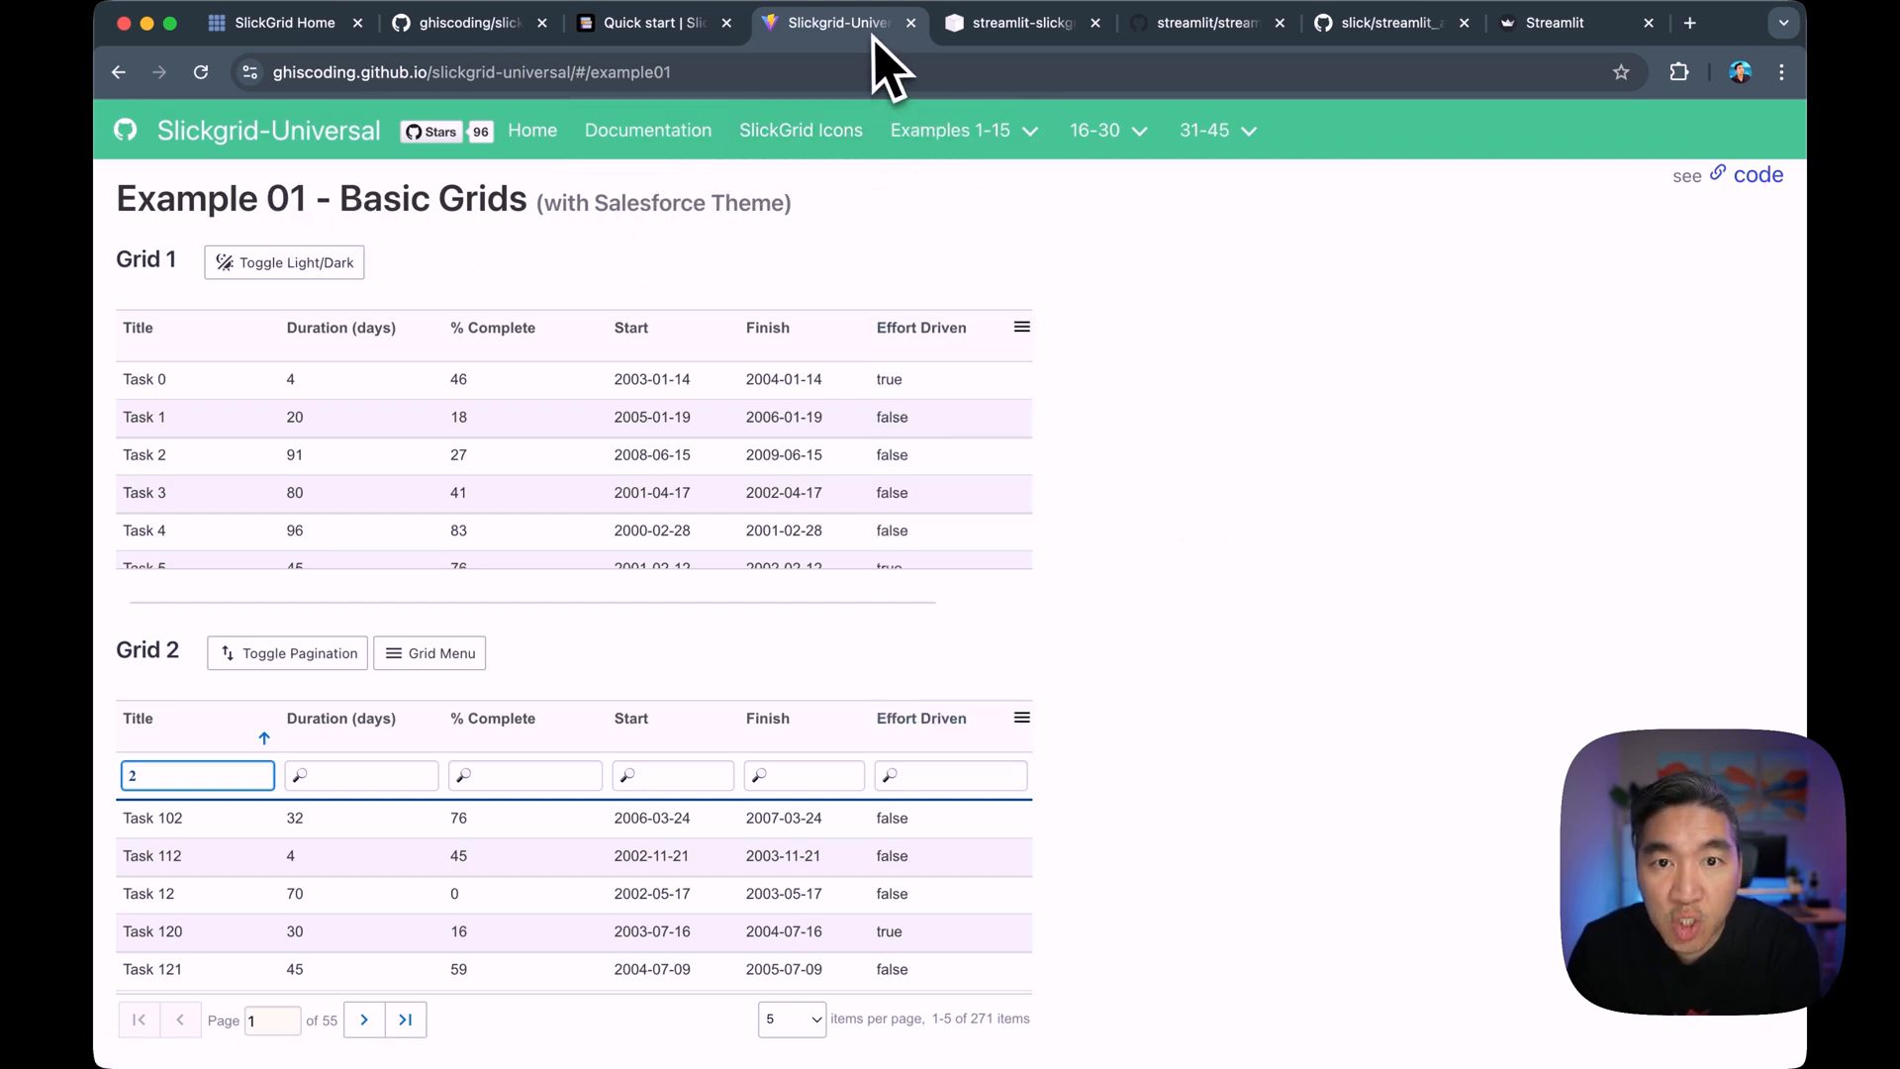
mouse_move(1022, 21)
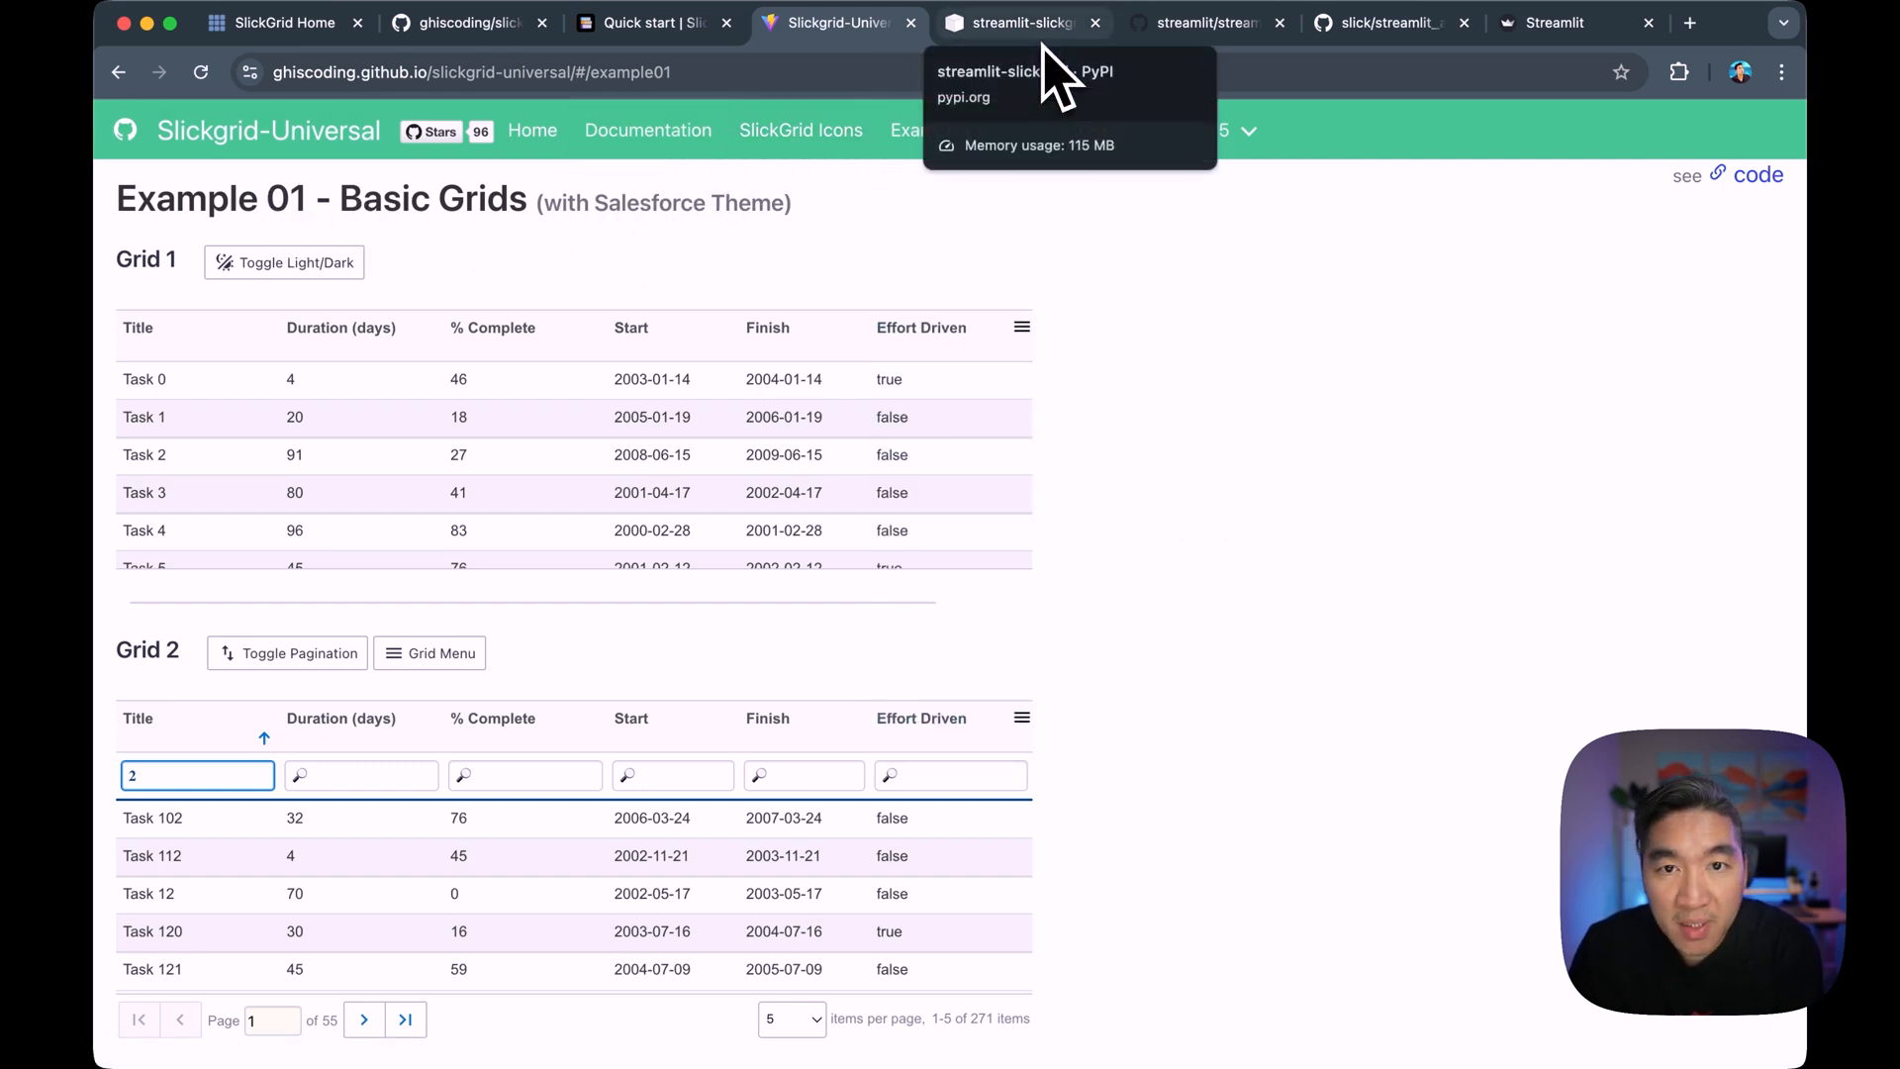
Show the streamlit-slickgrid 0.1.9 PyPI page with its pip install command.
click(1018, 22)
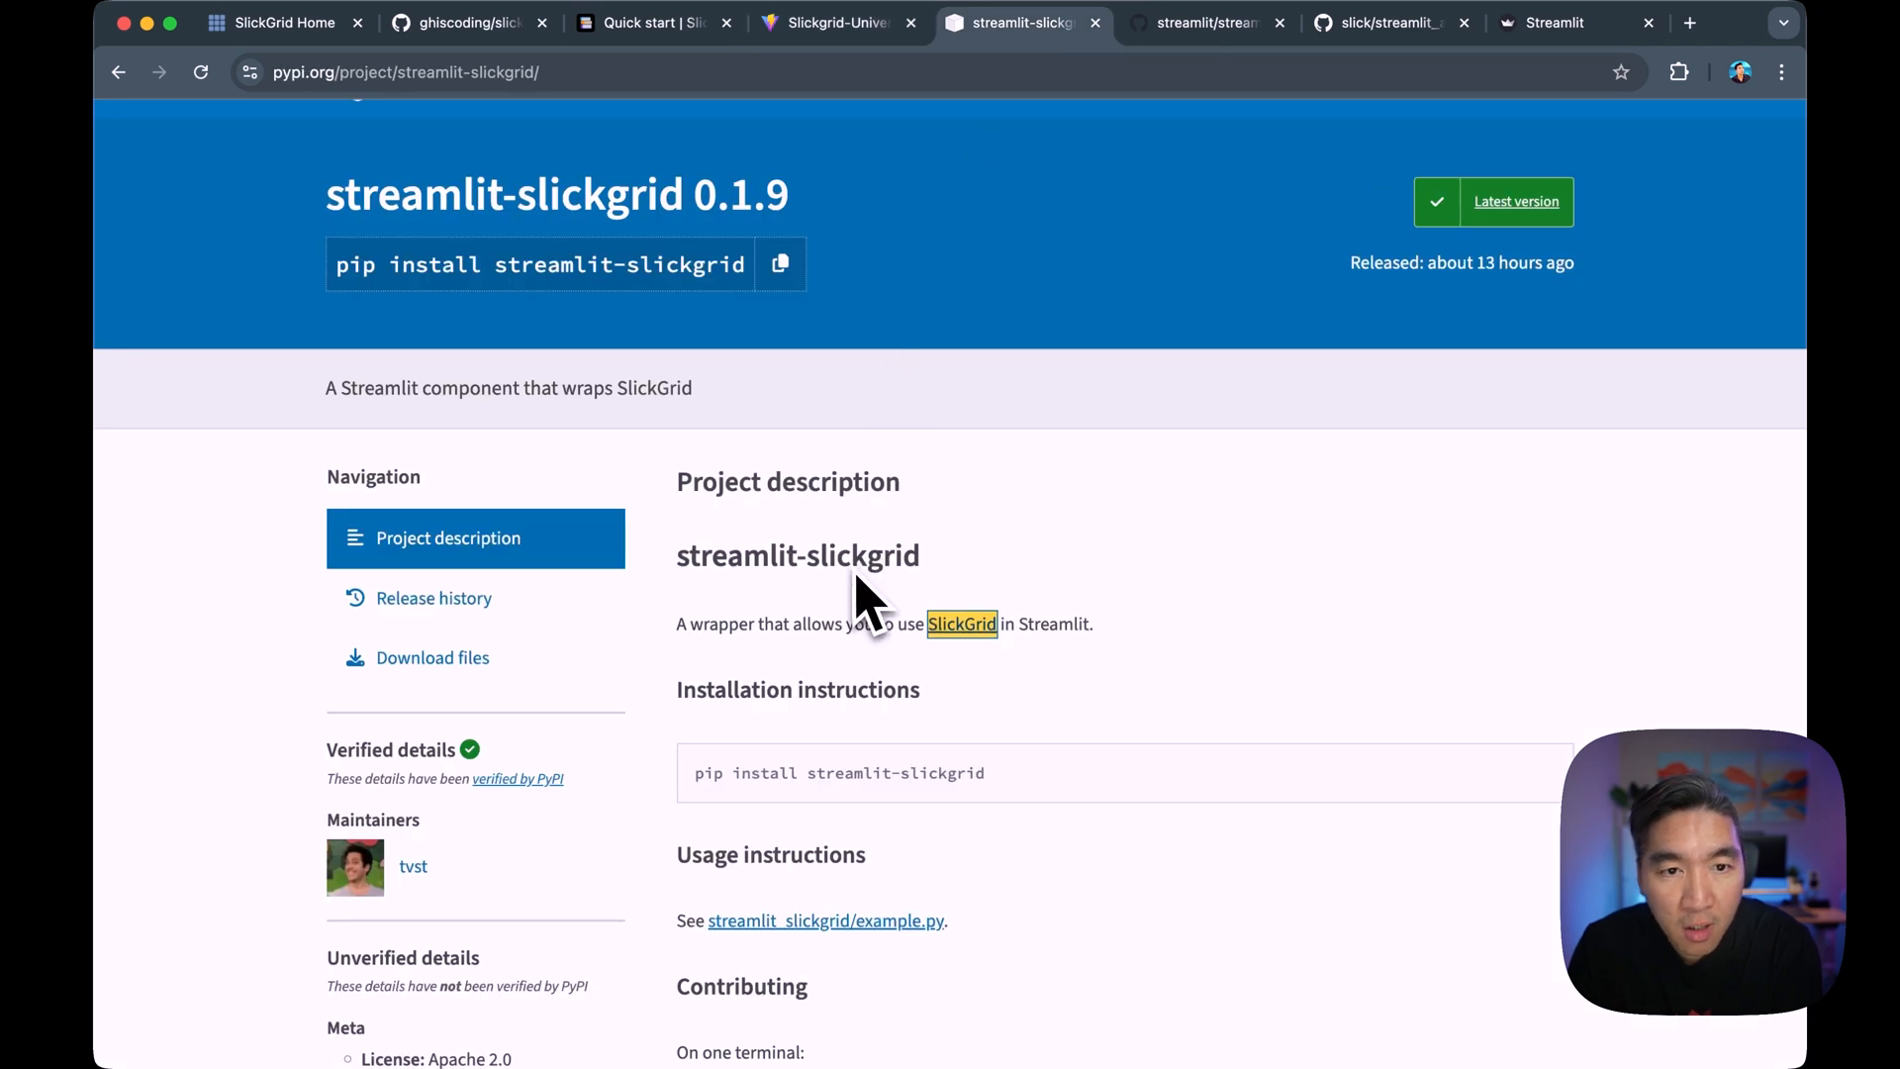
mouse_move(970, 582)
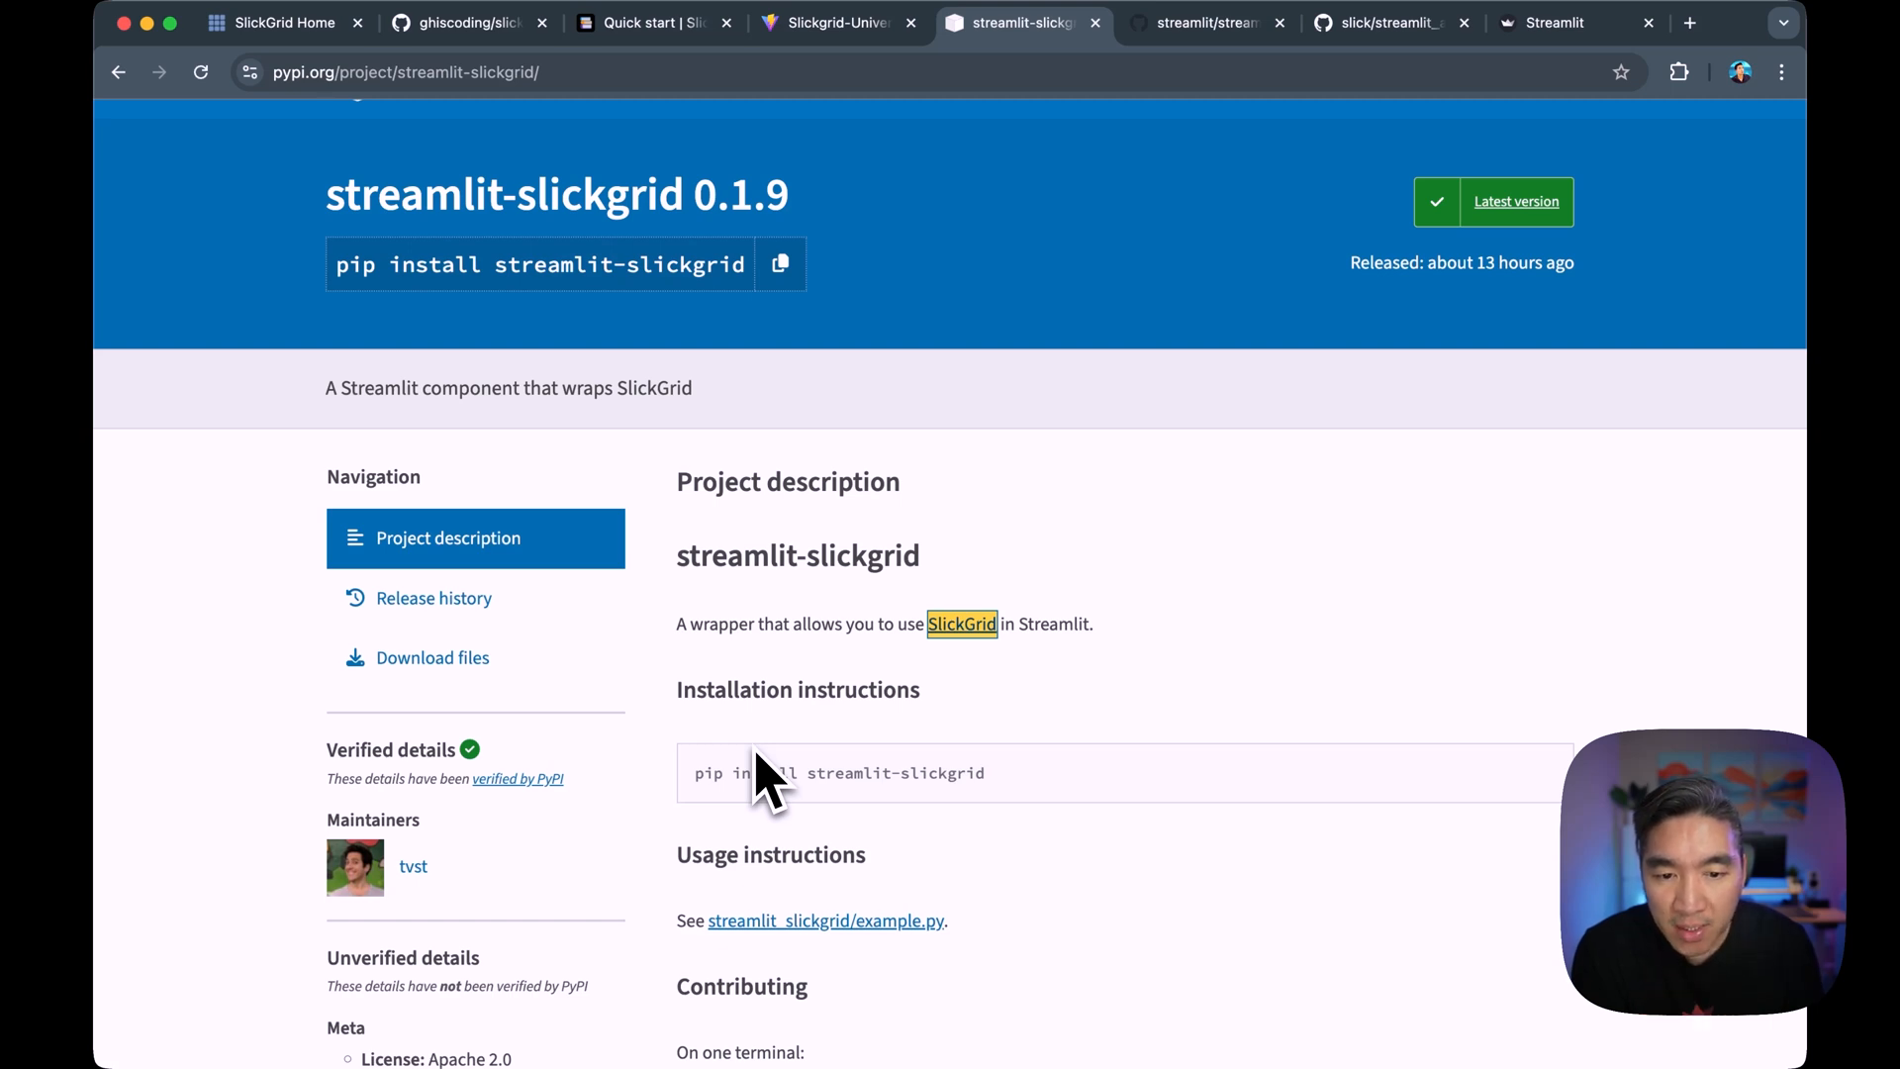
mouse_move(939, 830)
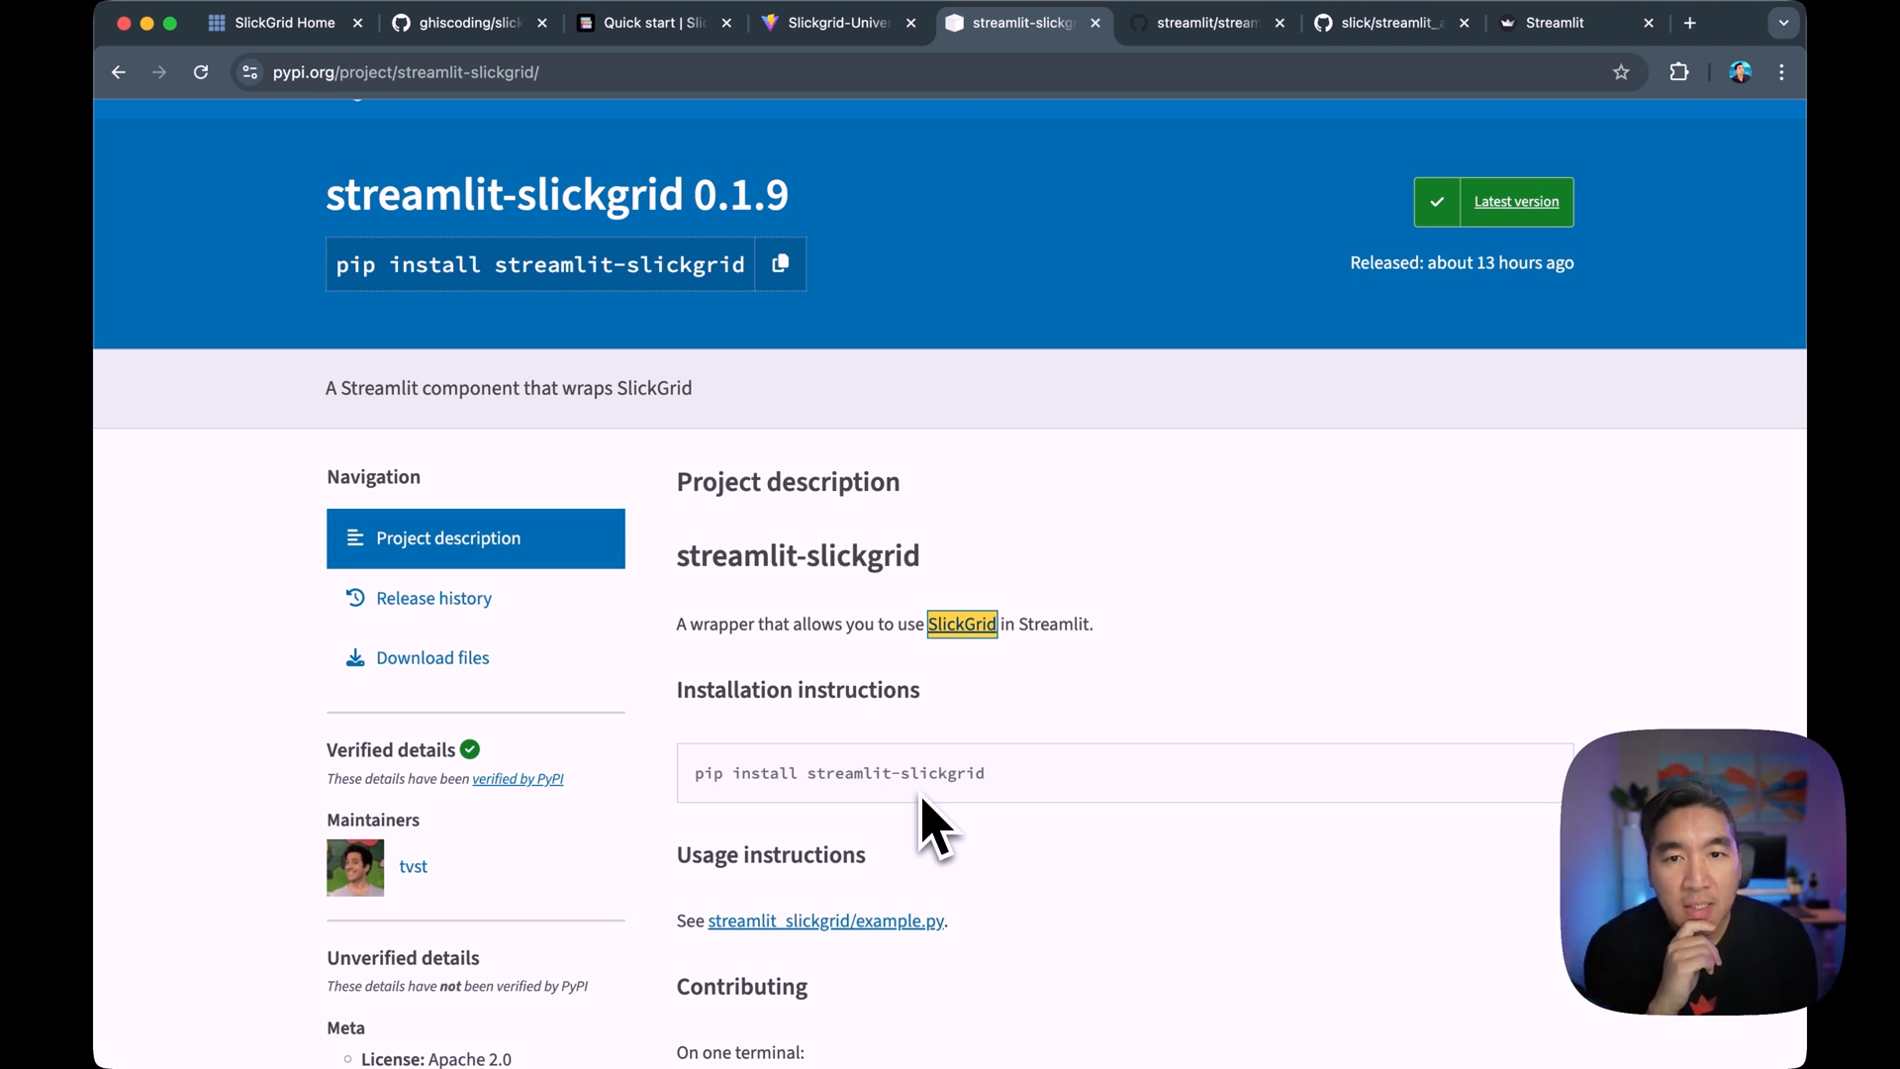
mouse_move(875, 608)
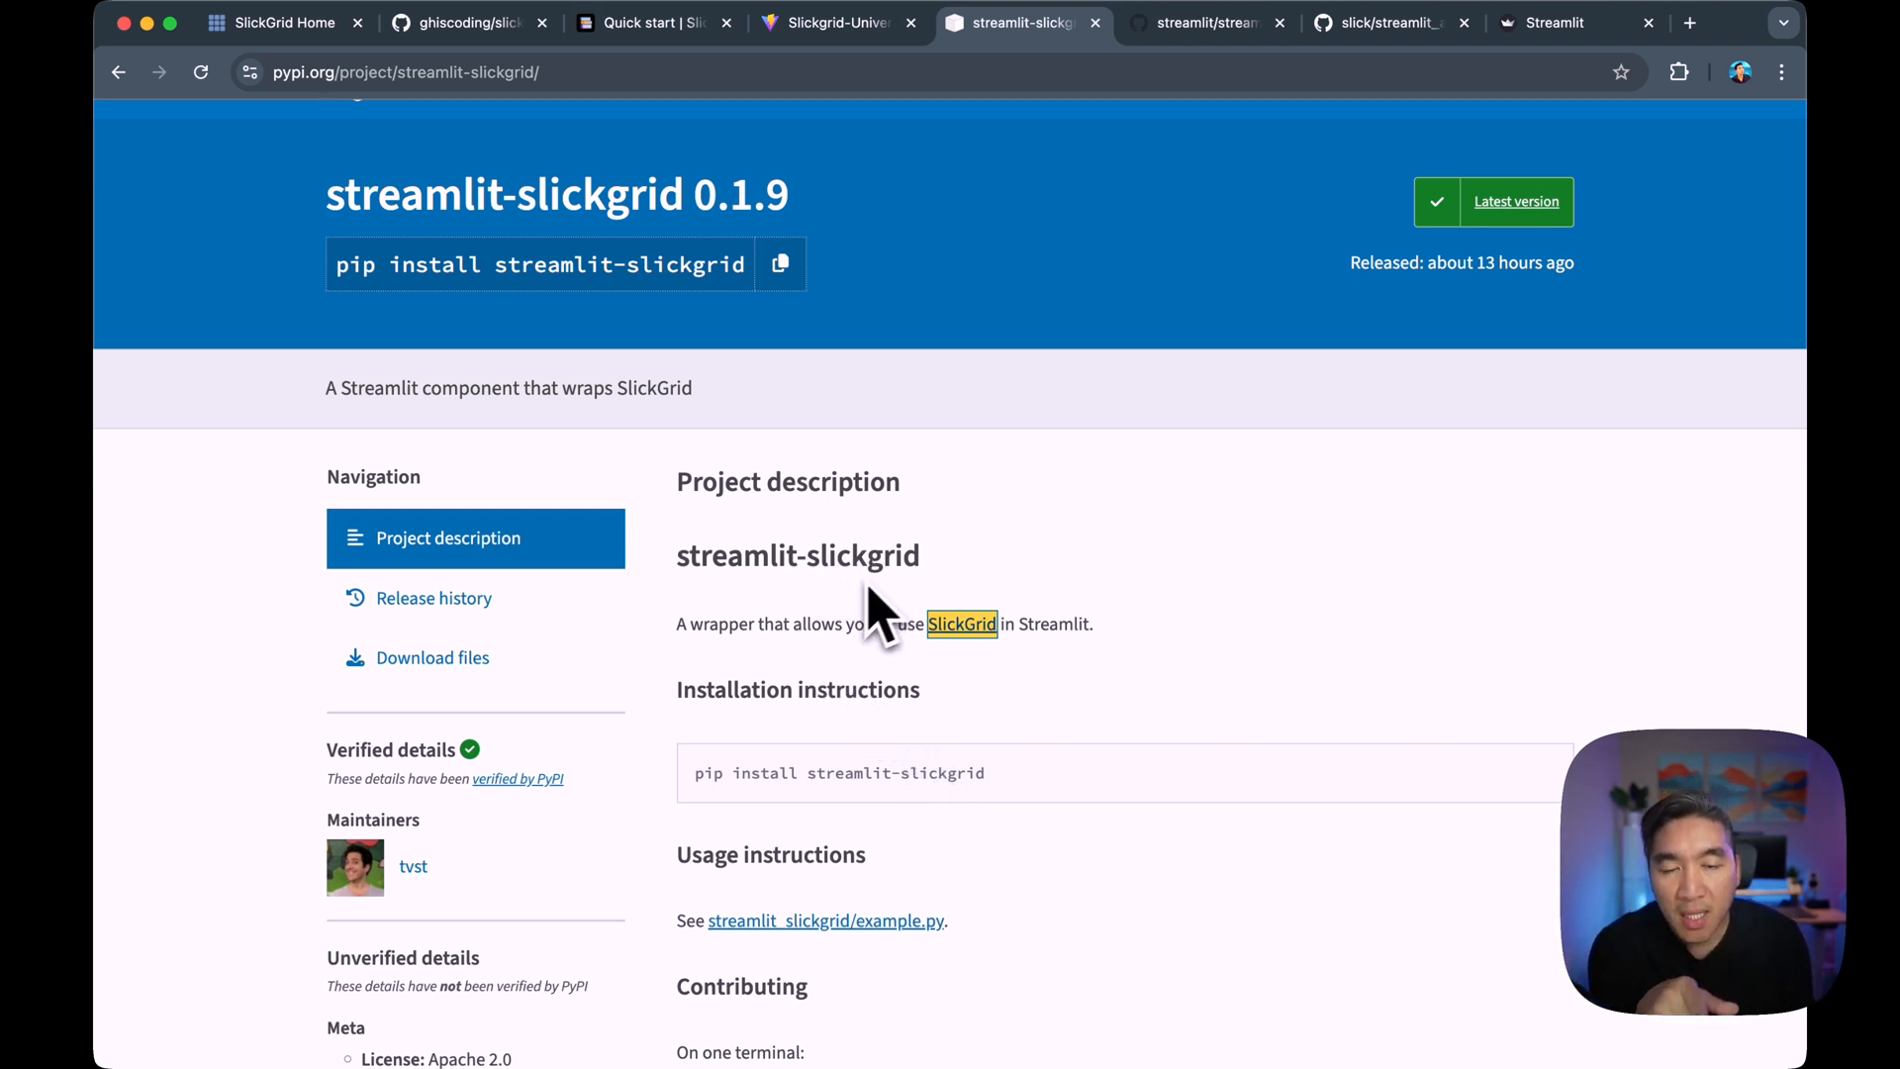
mouse_move(794, 496)
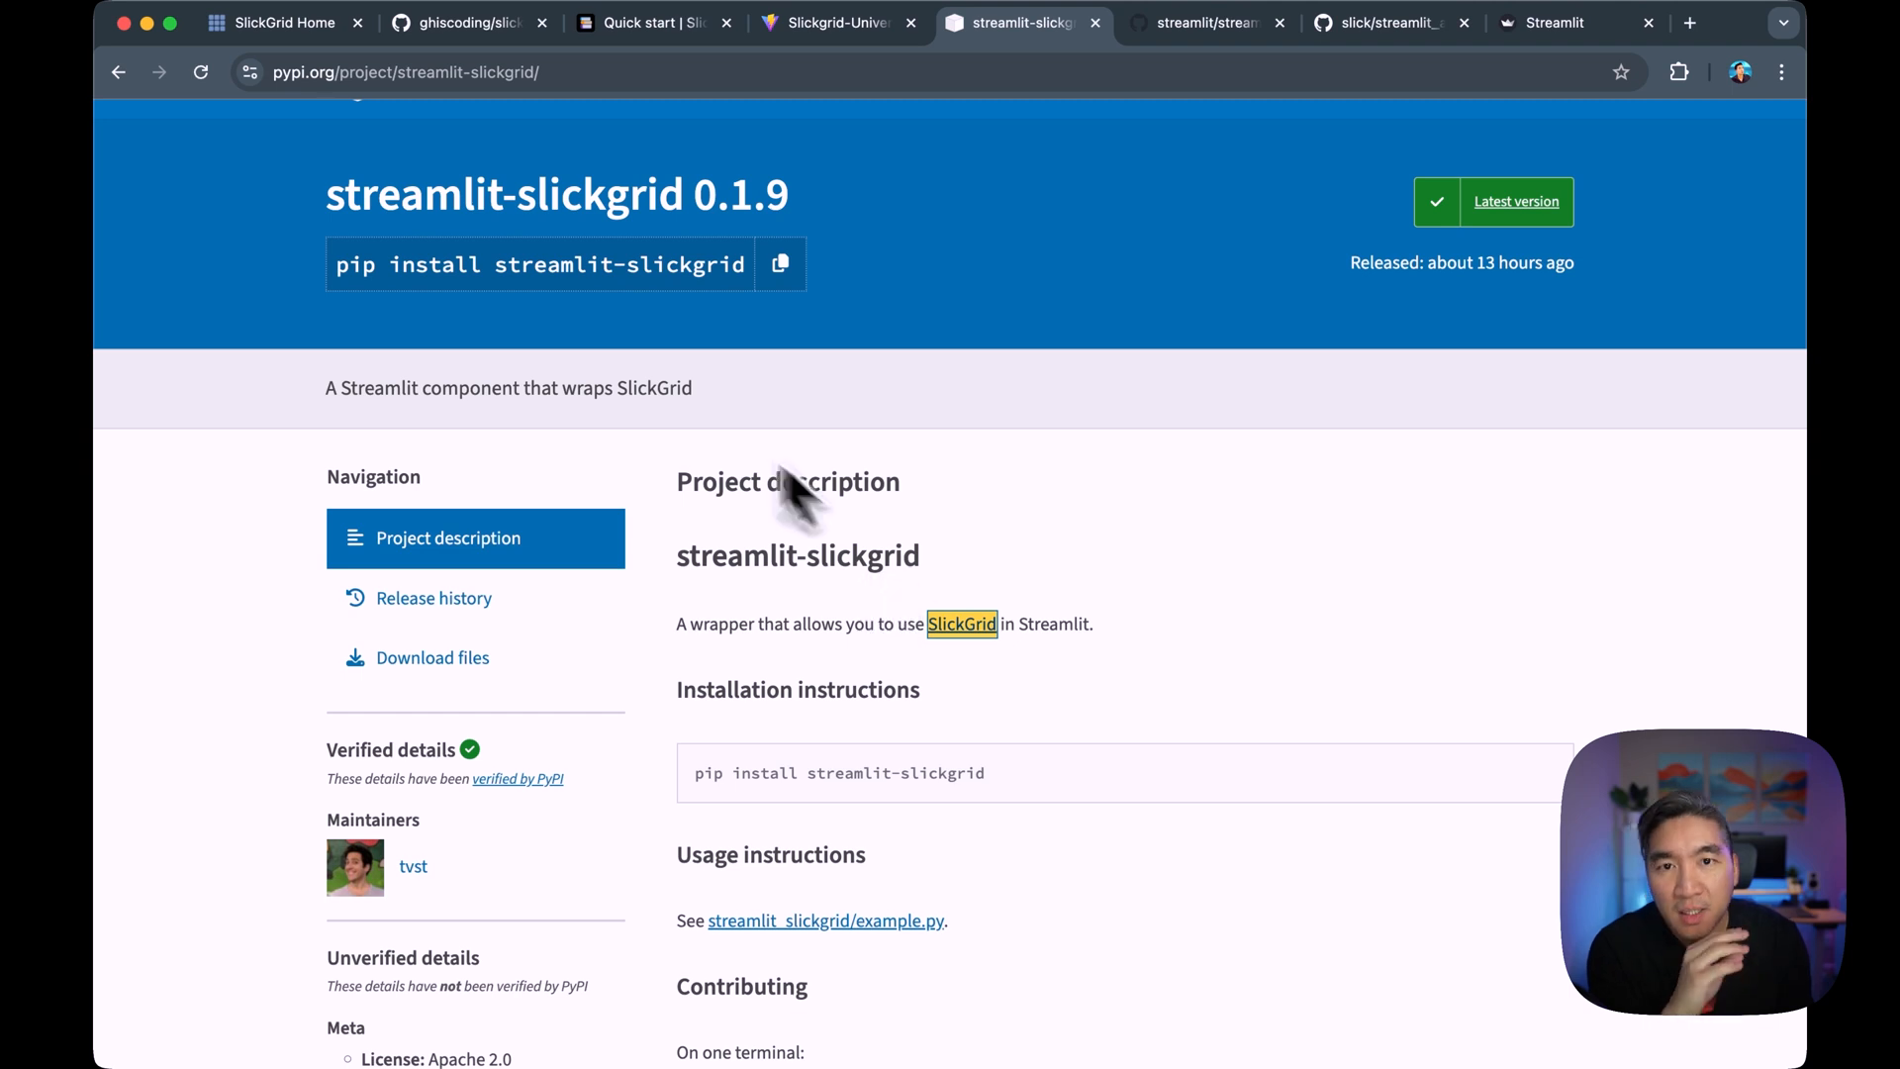
mouse_move(928, 582)
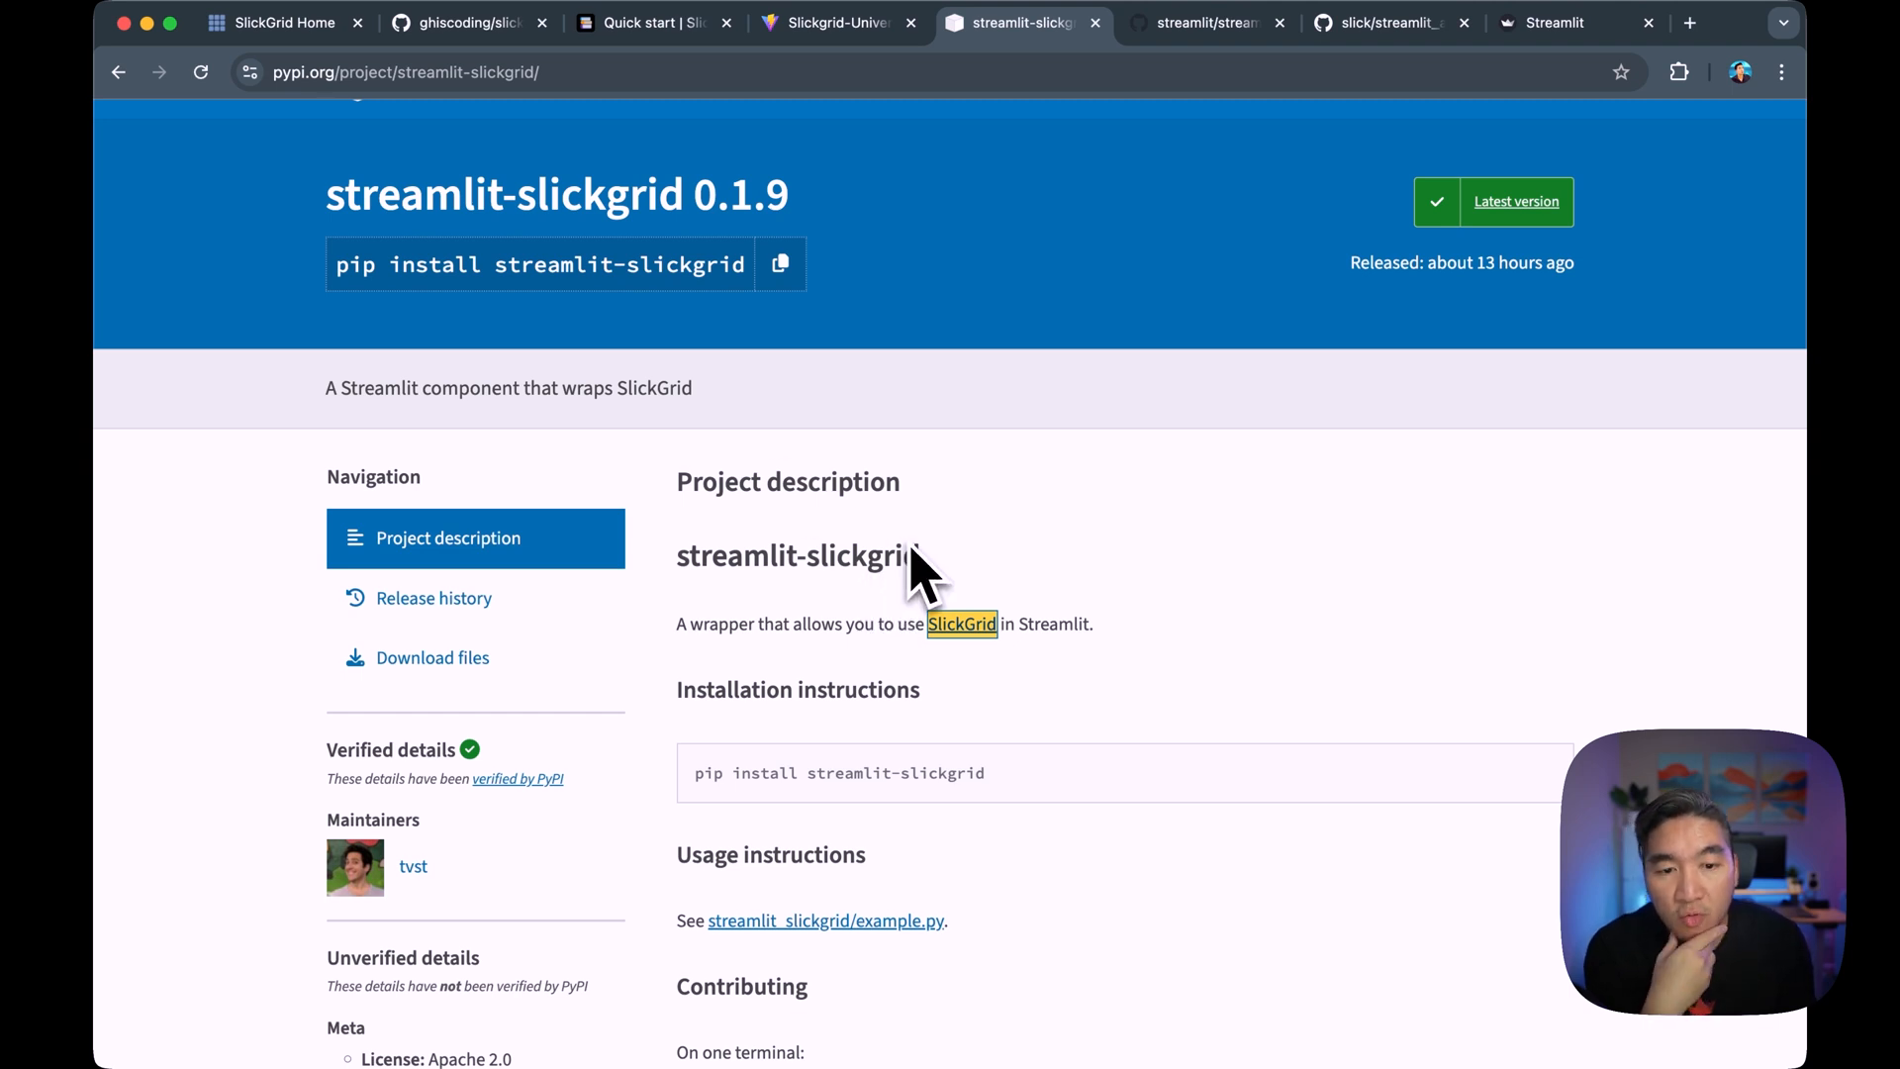
mouse_move(1211, 49)
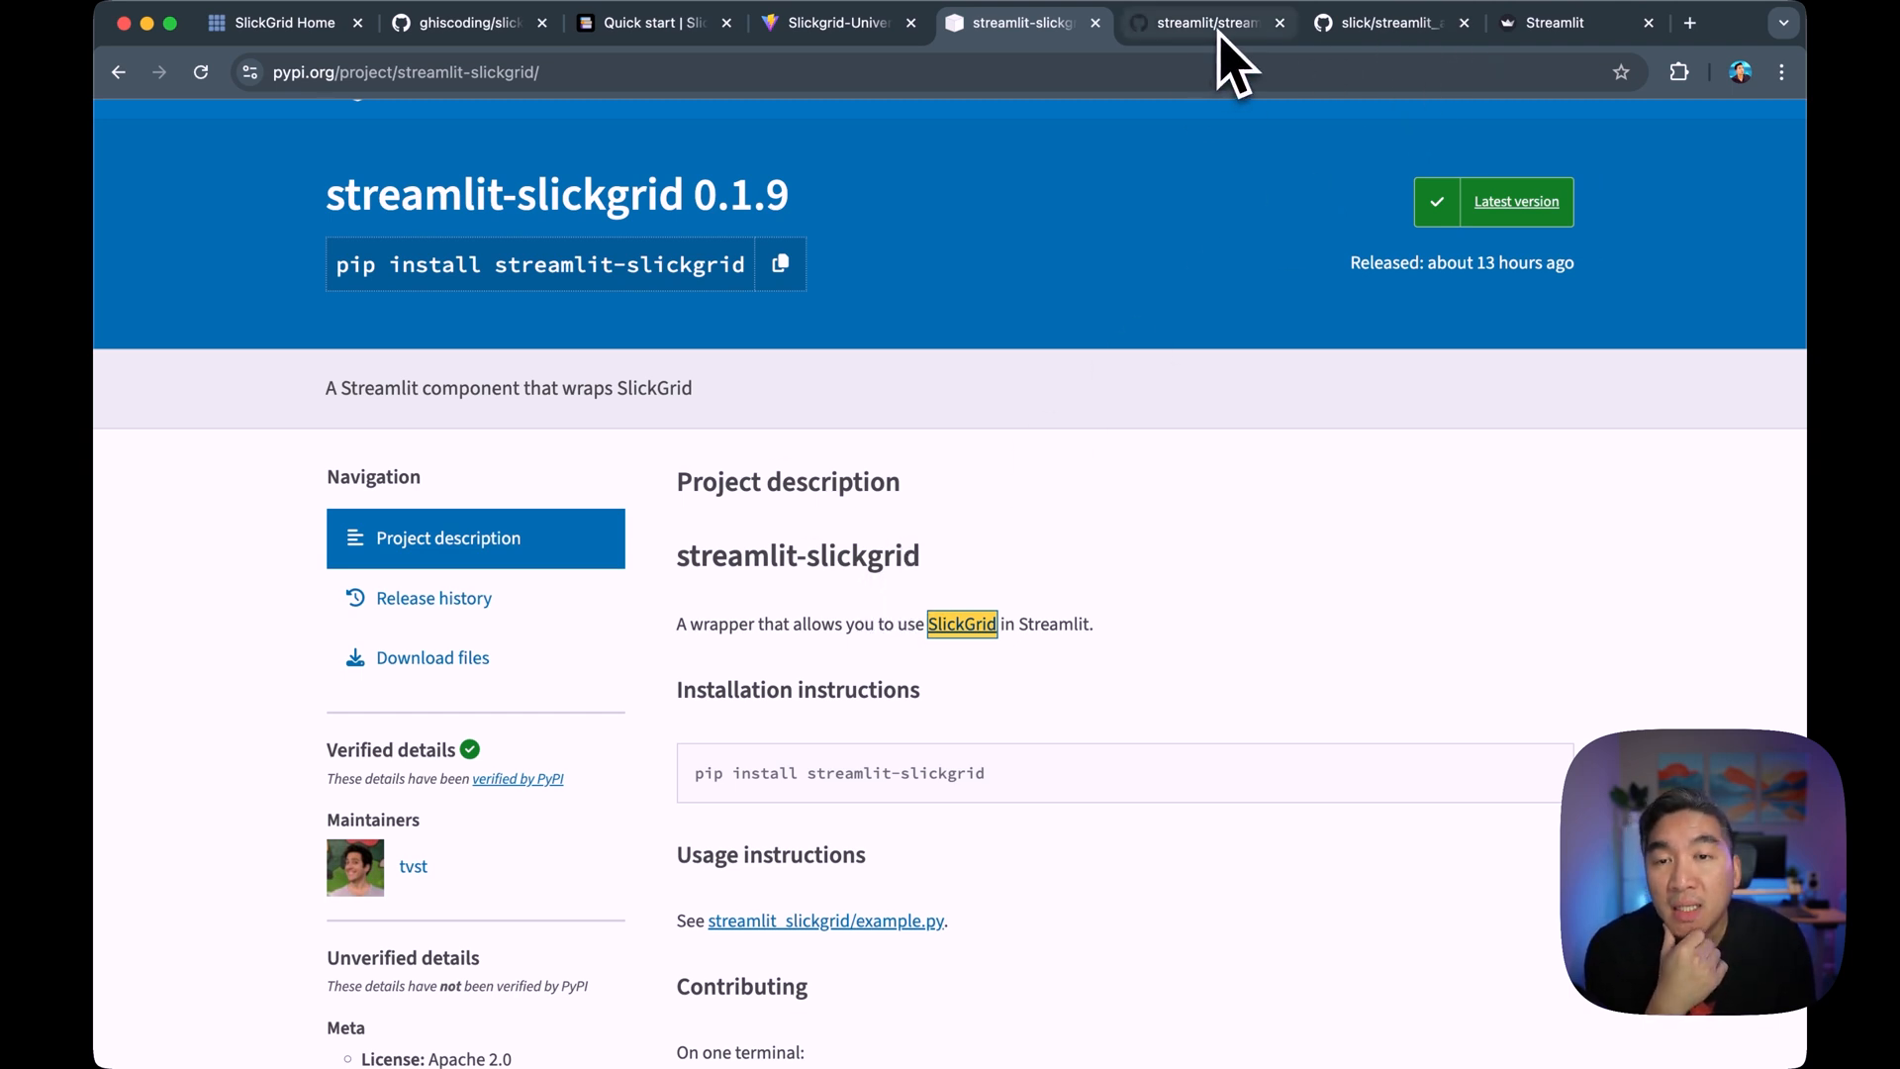
Read the streamlit/streamlit-slickgrid README through development setup and wheel-building instructions.
click(1205, 22)
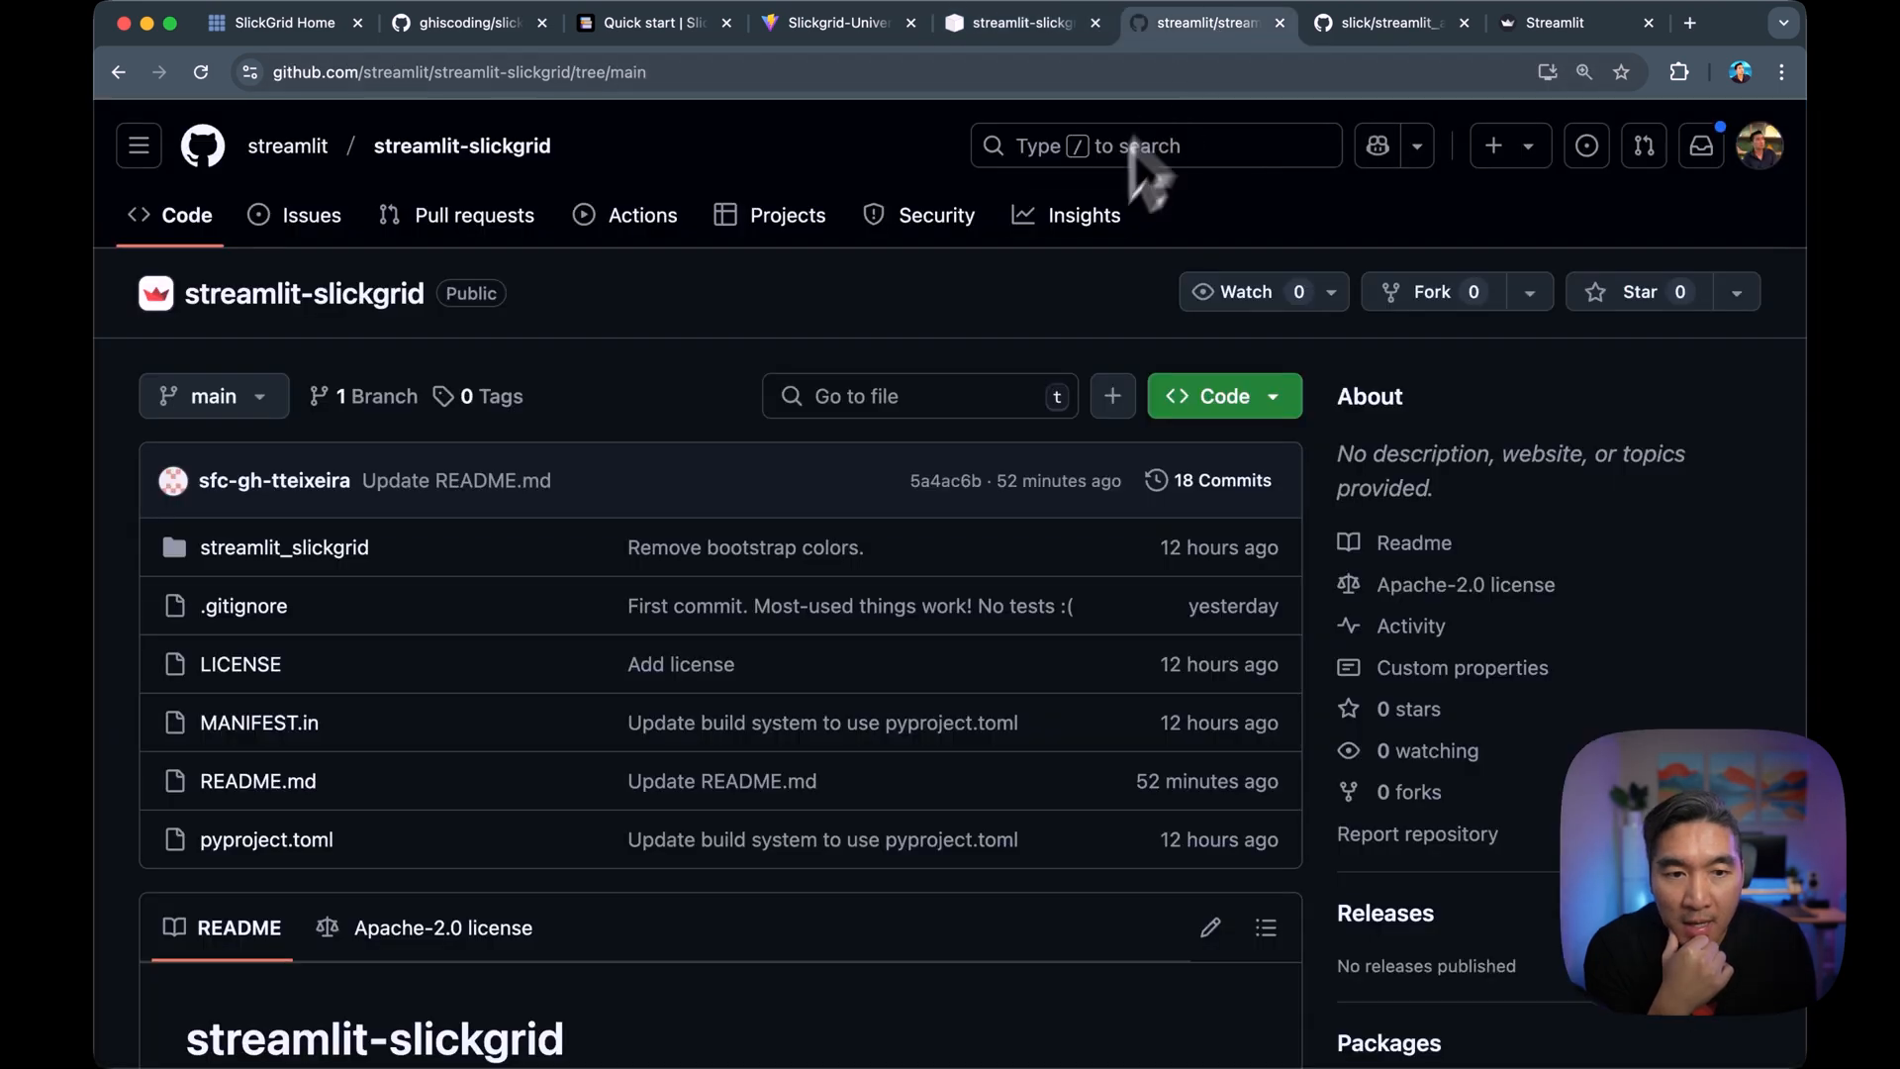
scroll(down, 3)
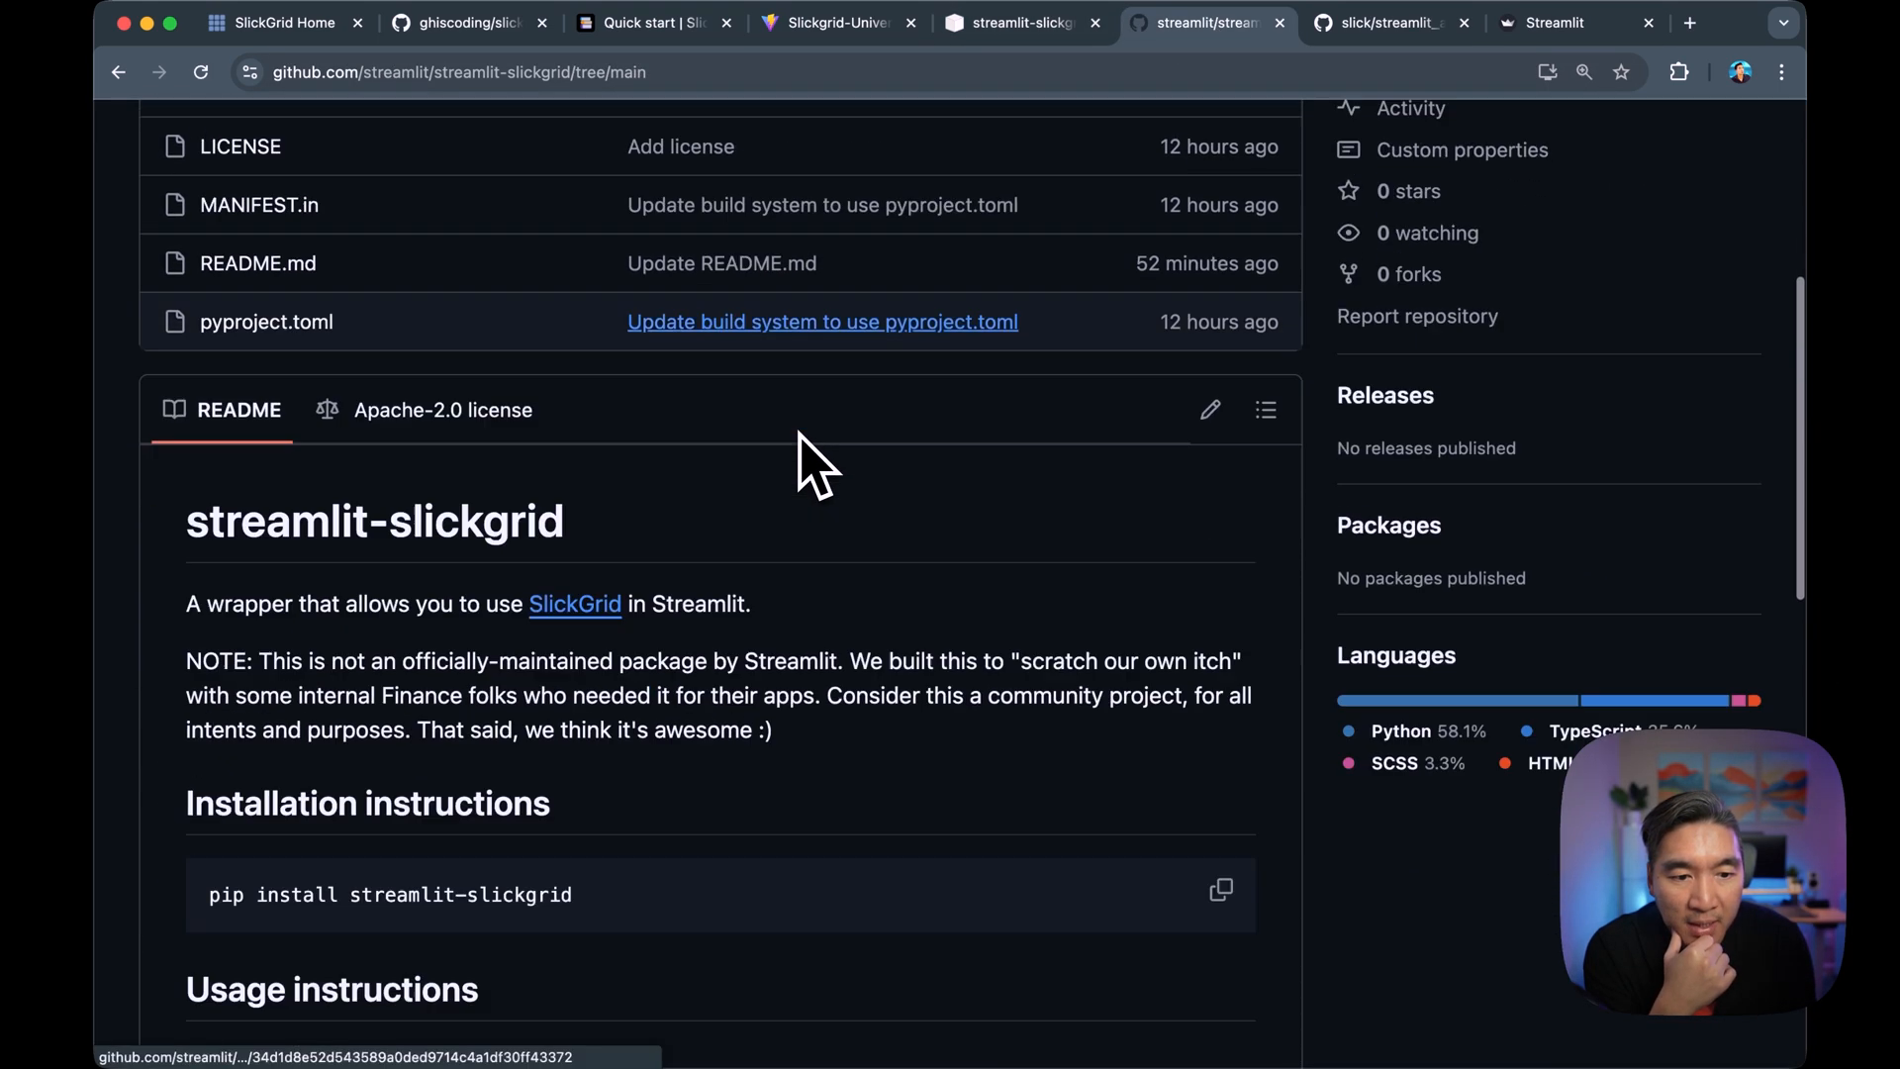
scroll(down, 3)
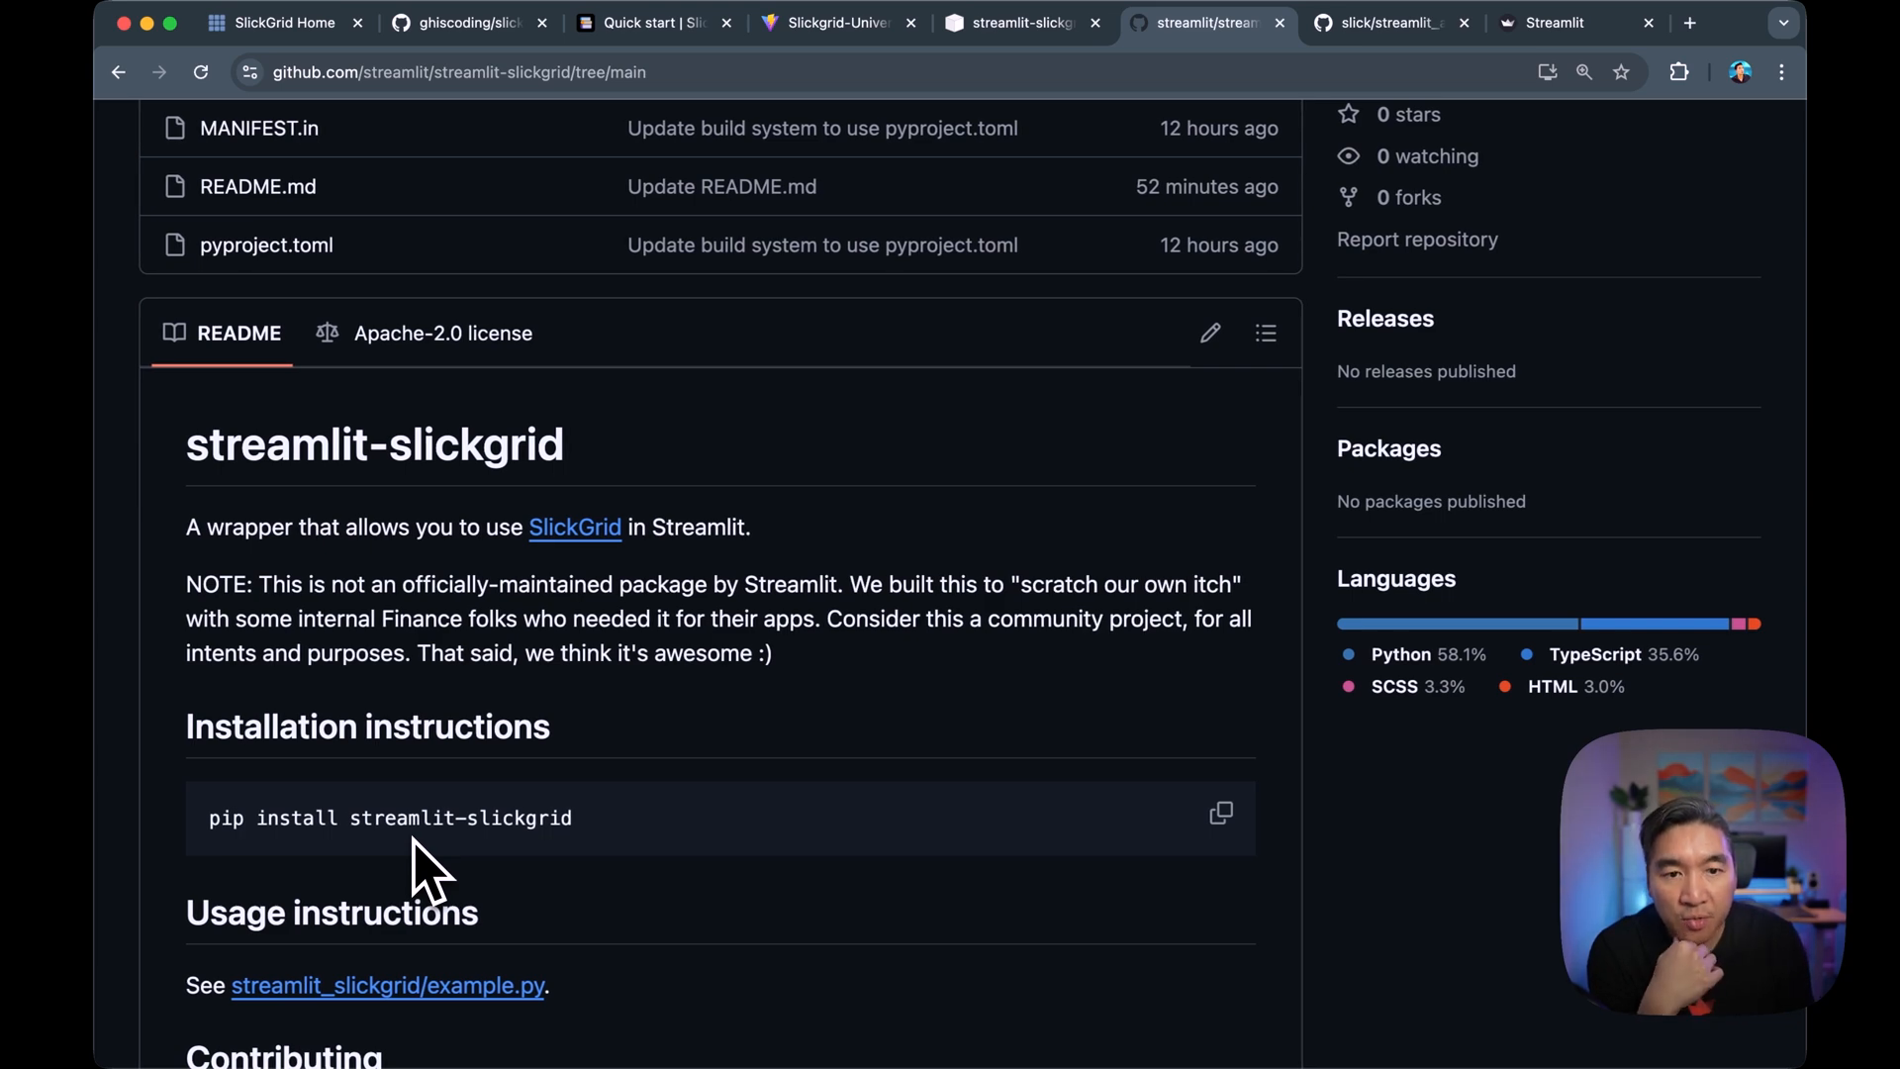
scroll(down, 3)
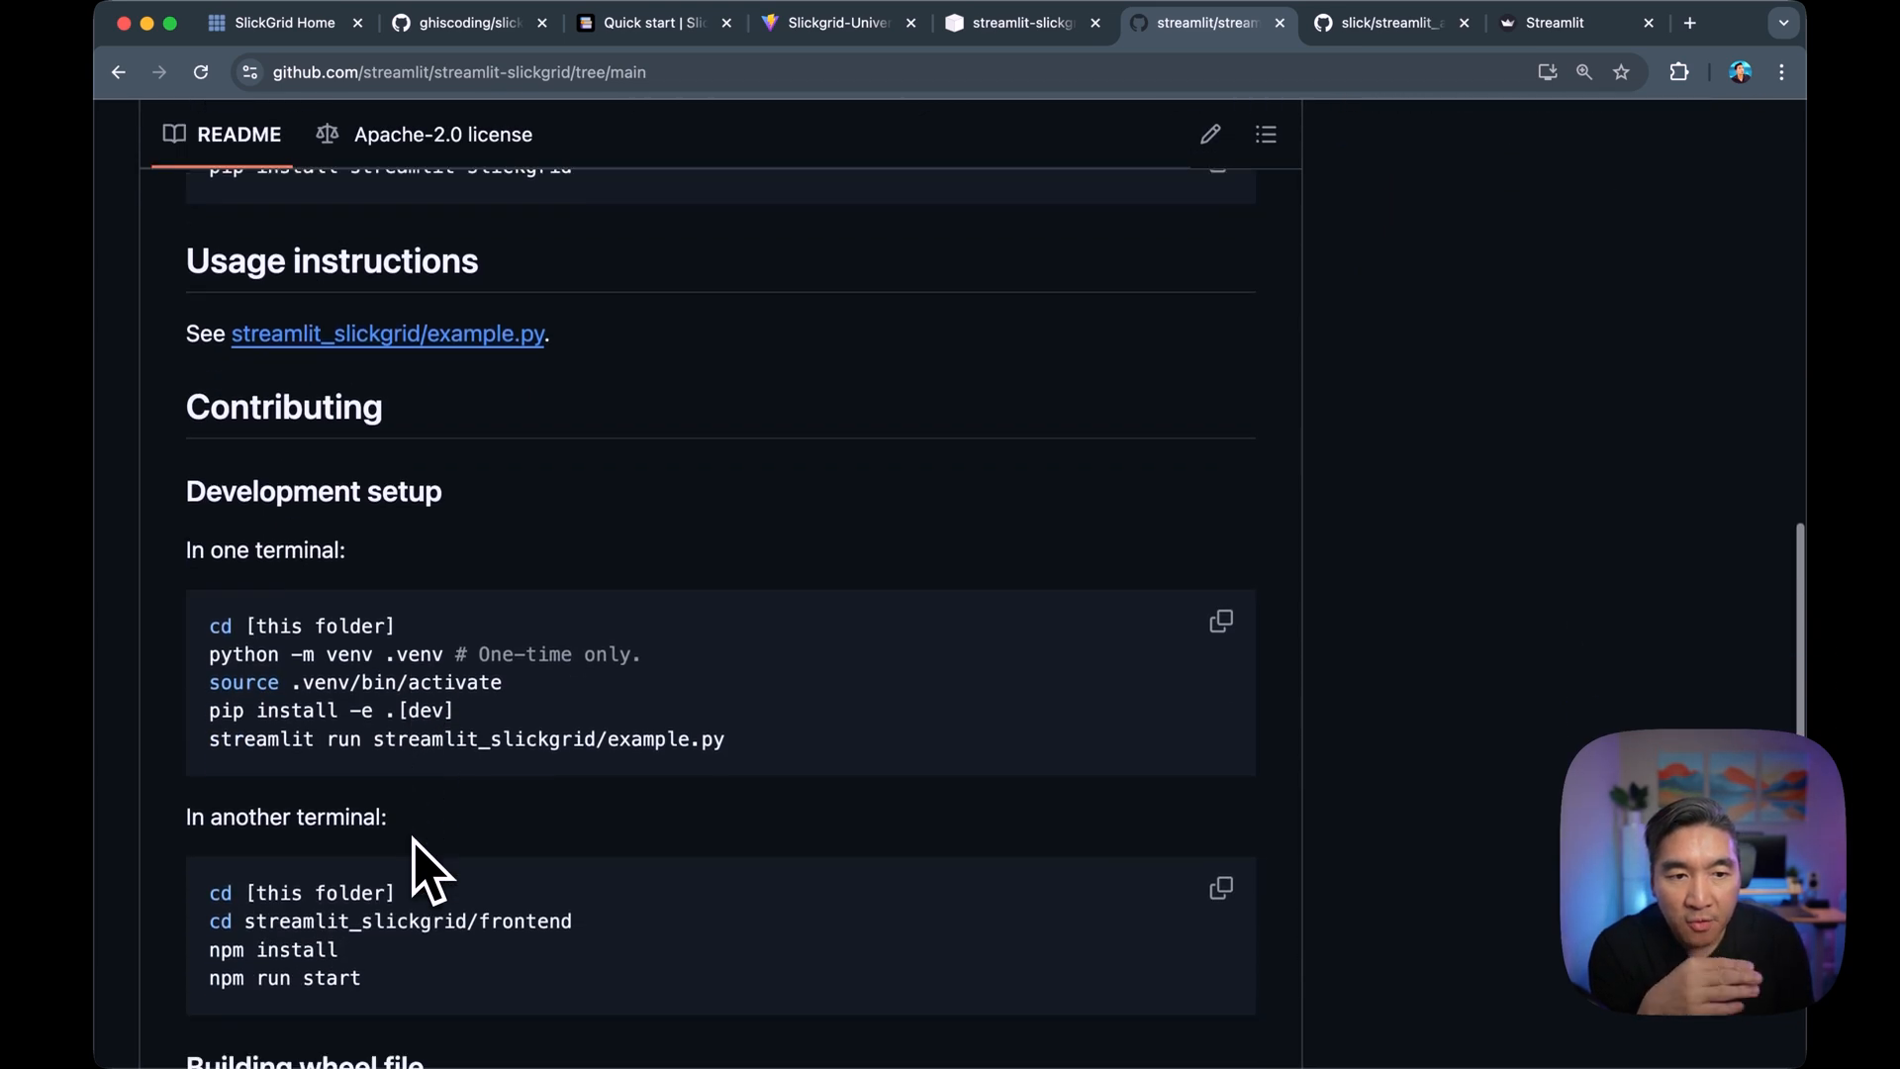
scroll(down, 3)
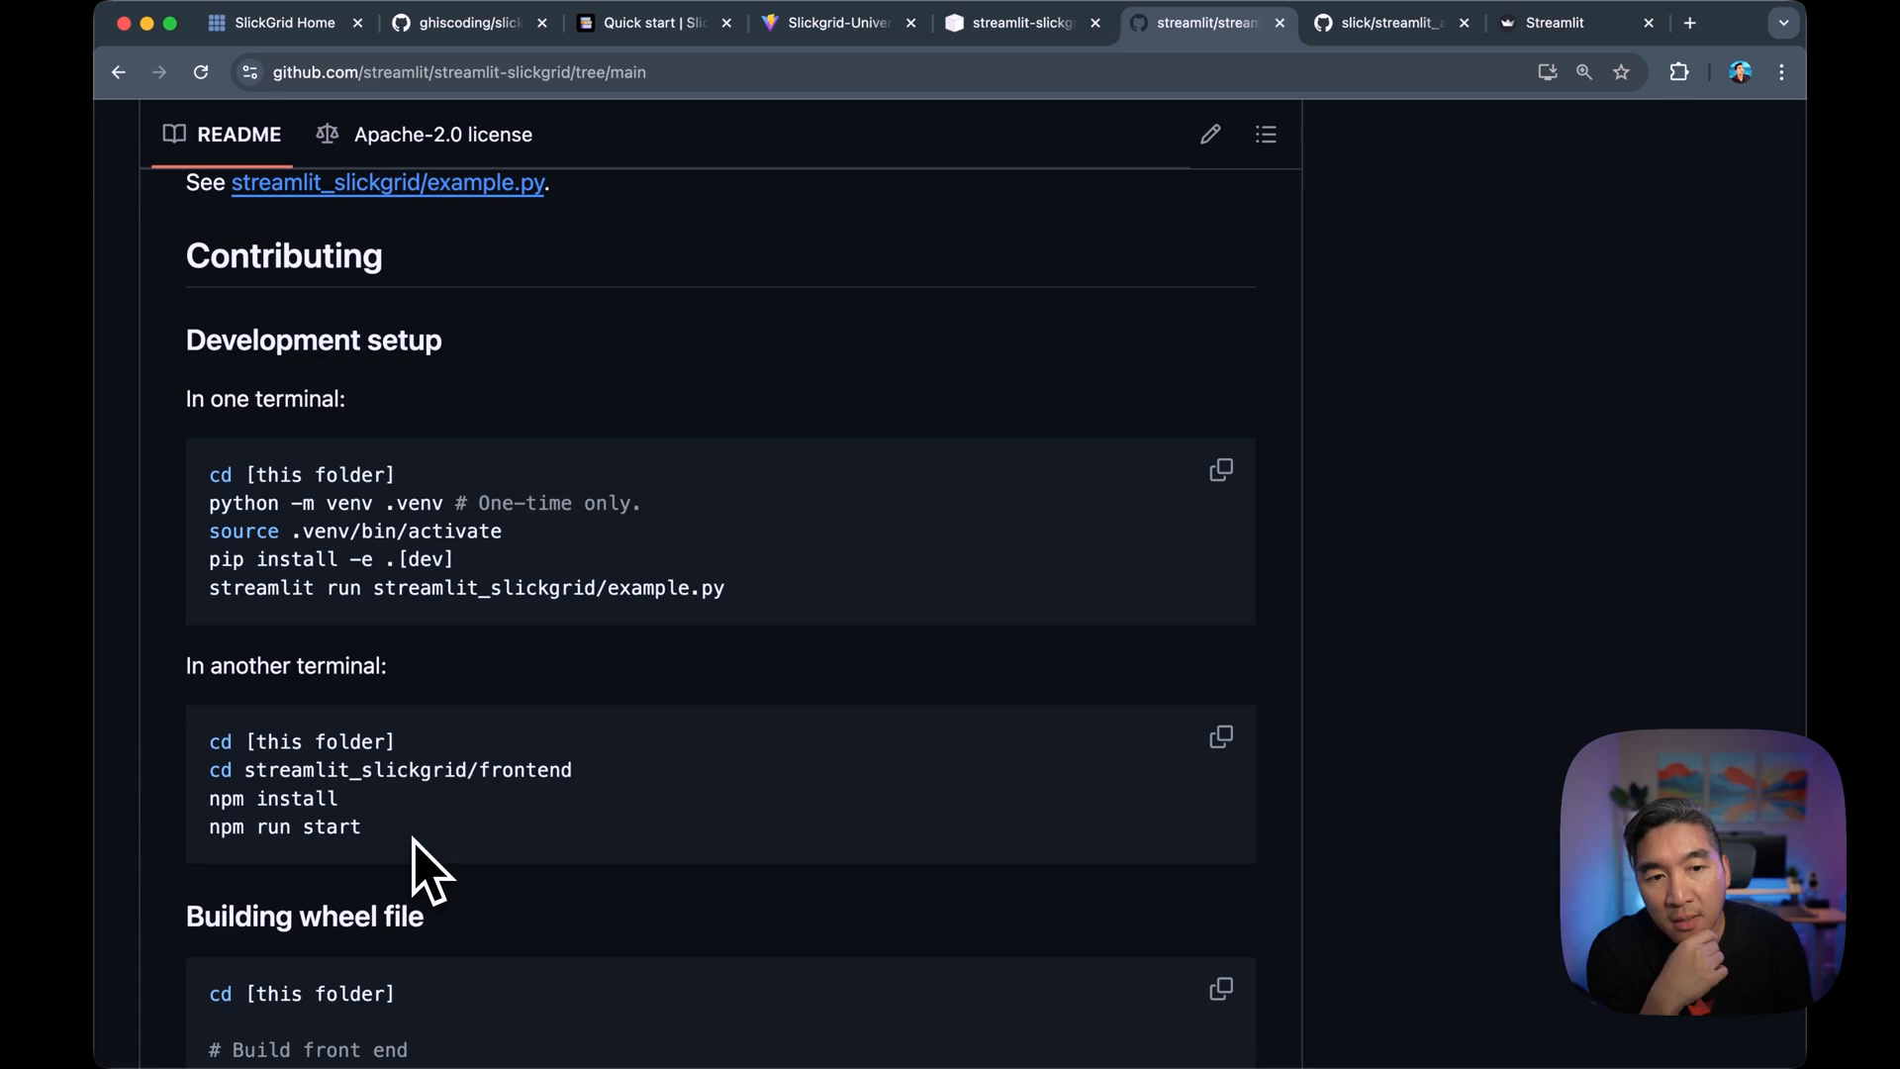
scroll(down, 3)
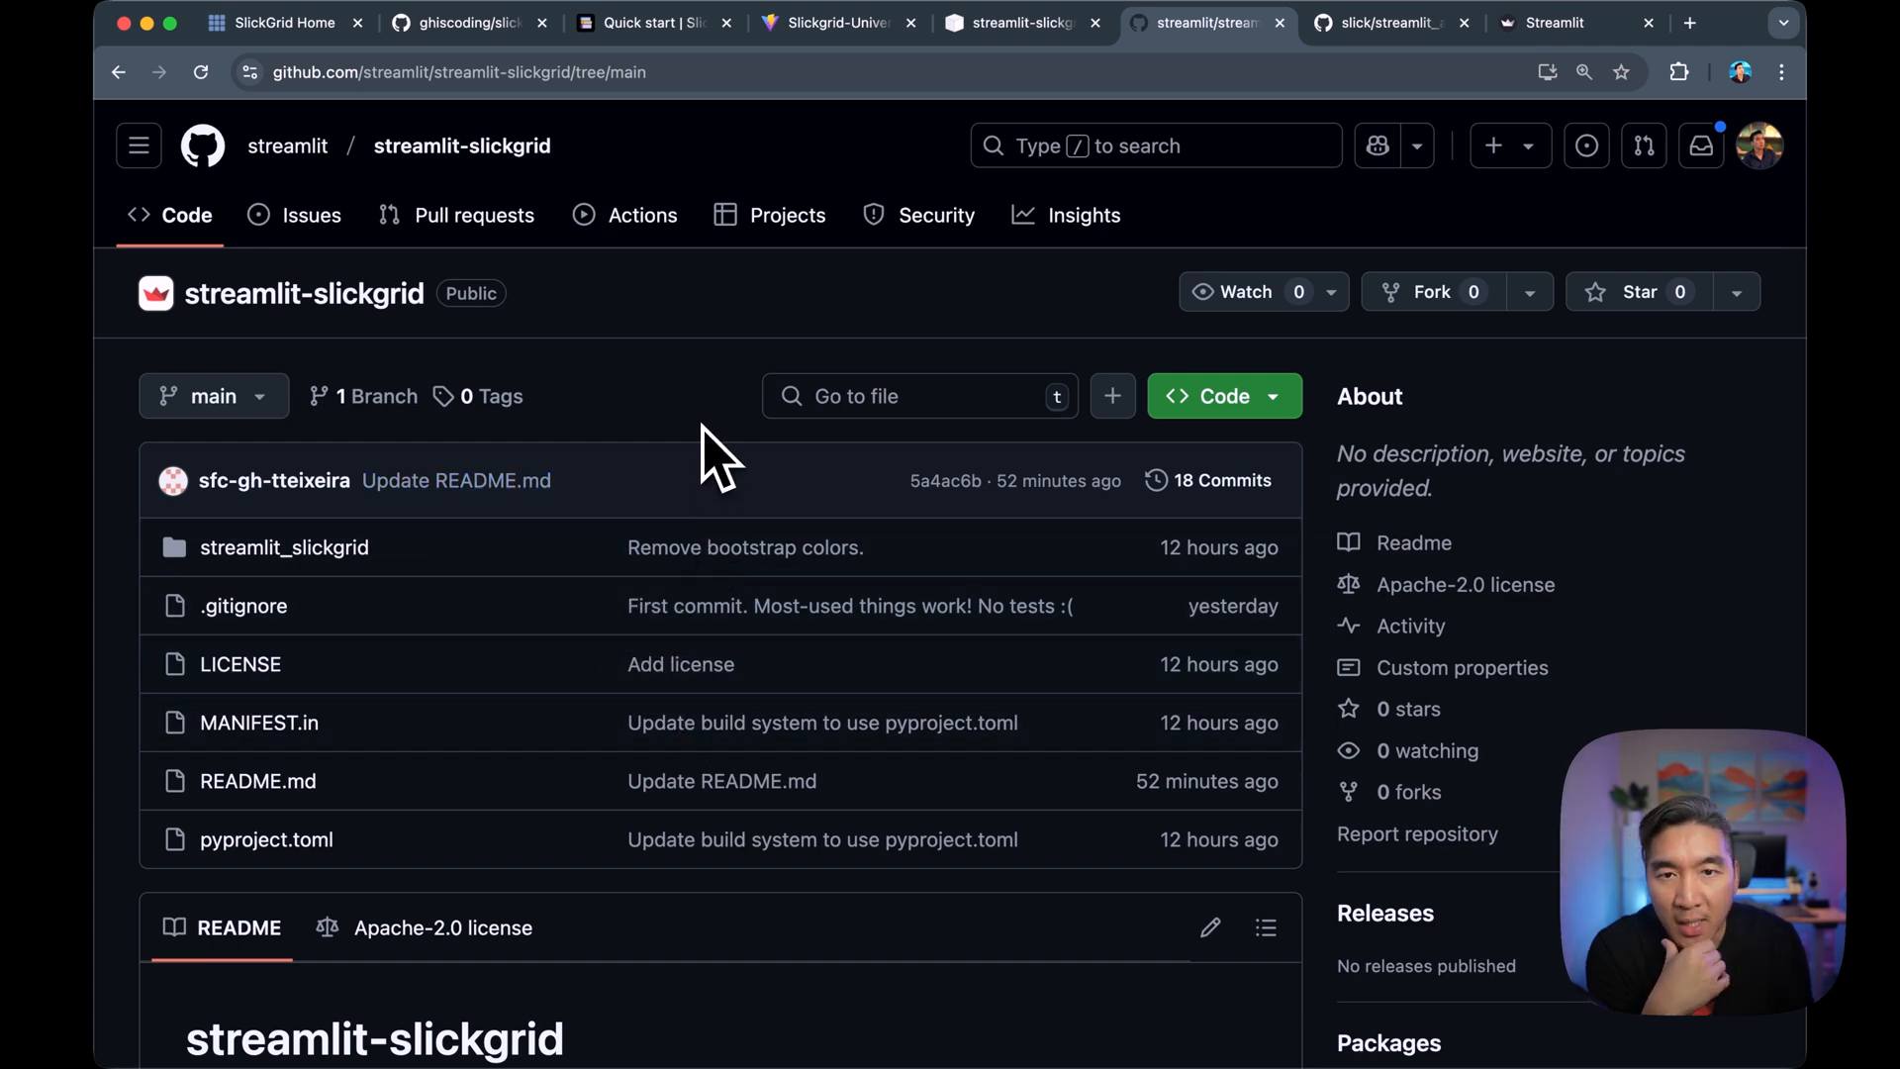
mouse_move(1382, 21)
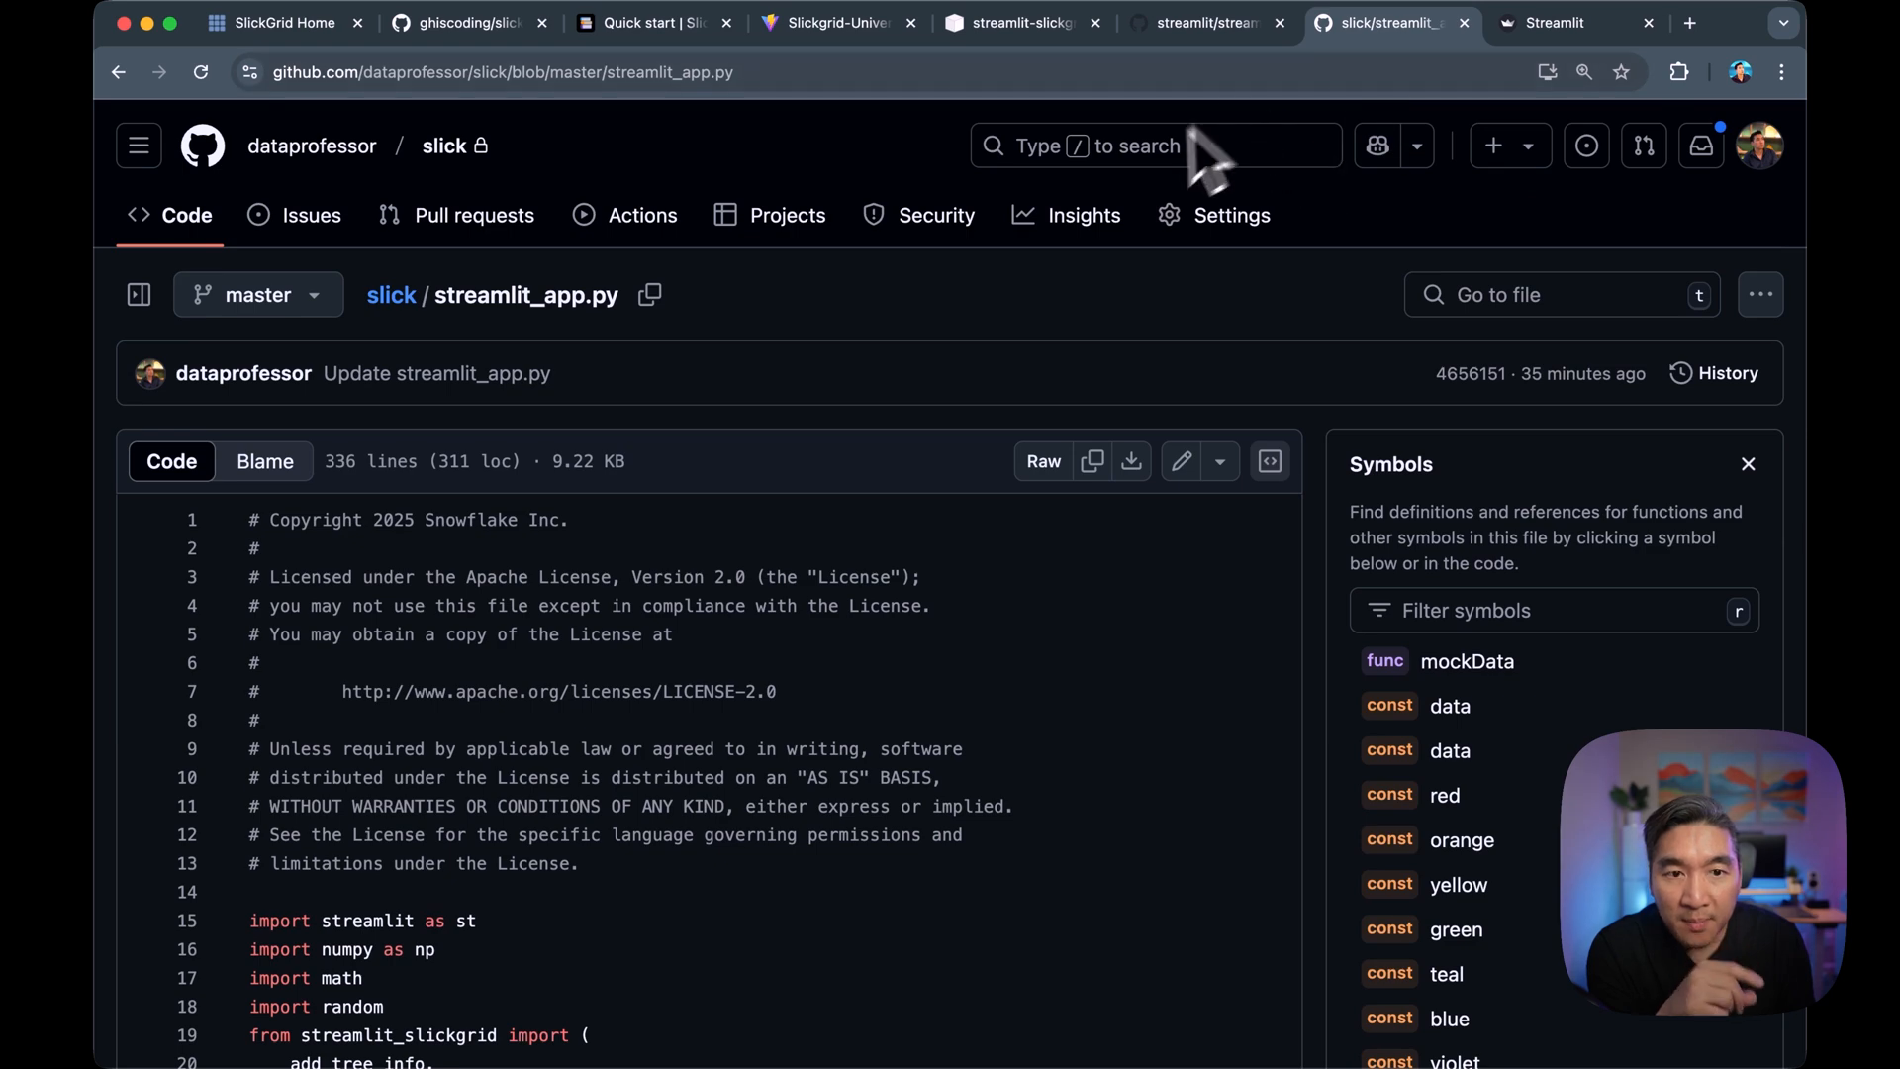
Open example.py inside the streamlit_slickgrid folder of the streamlit-slickgrid repository.
click(1199, 22)
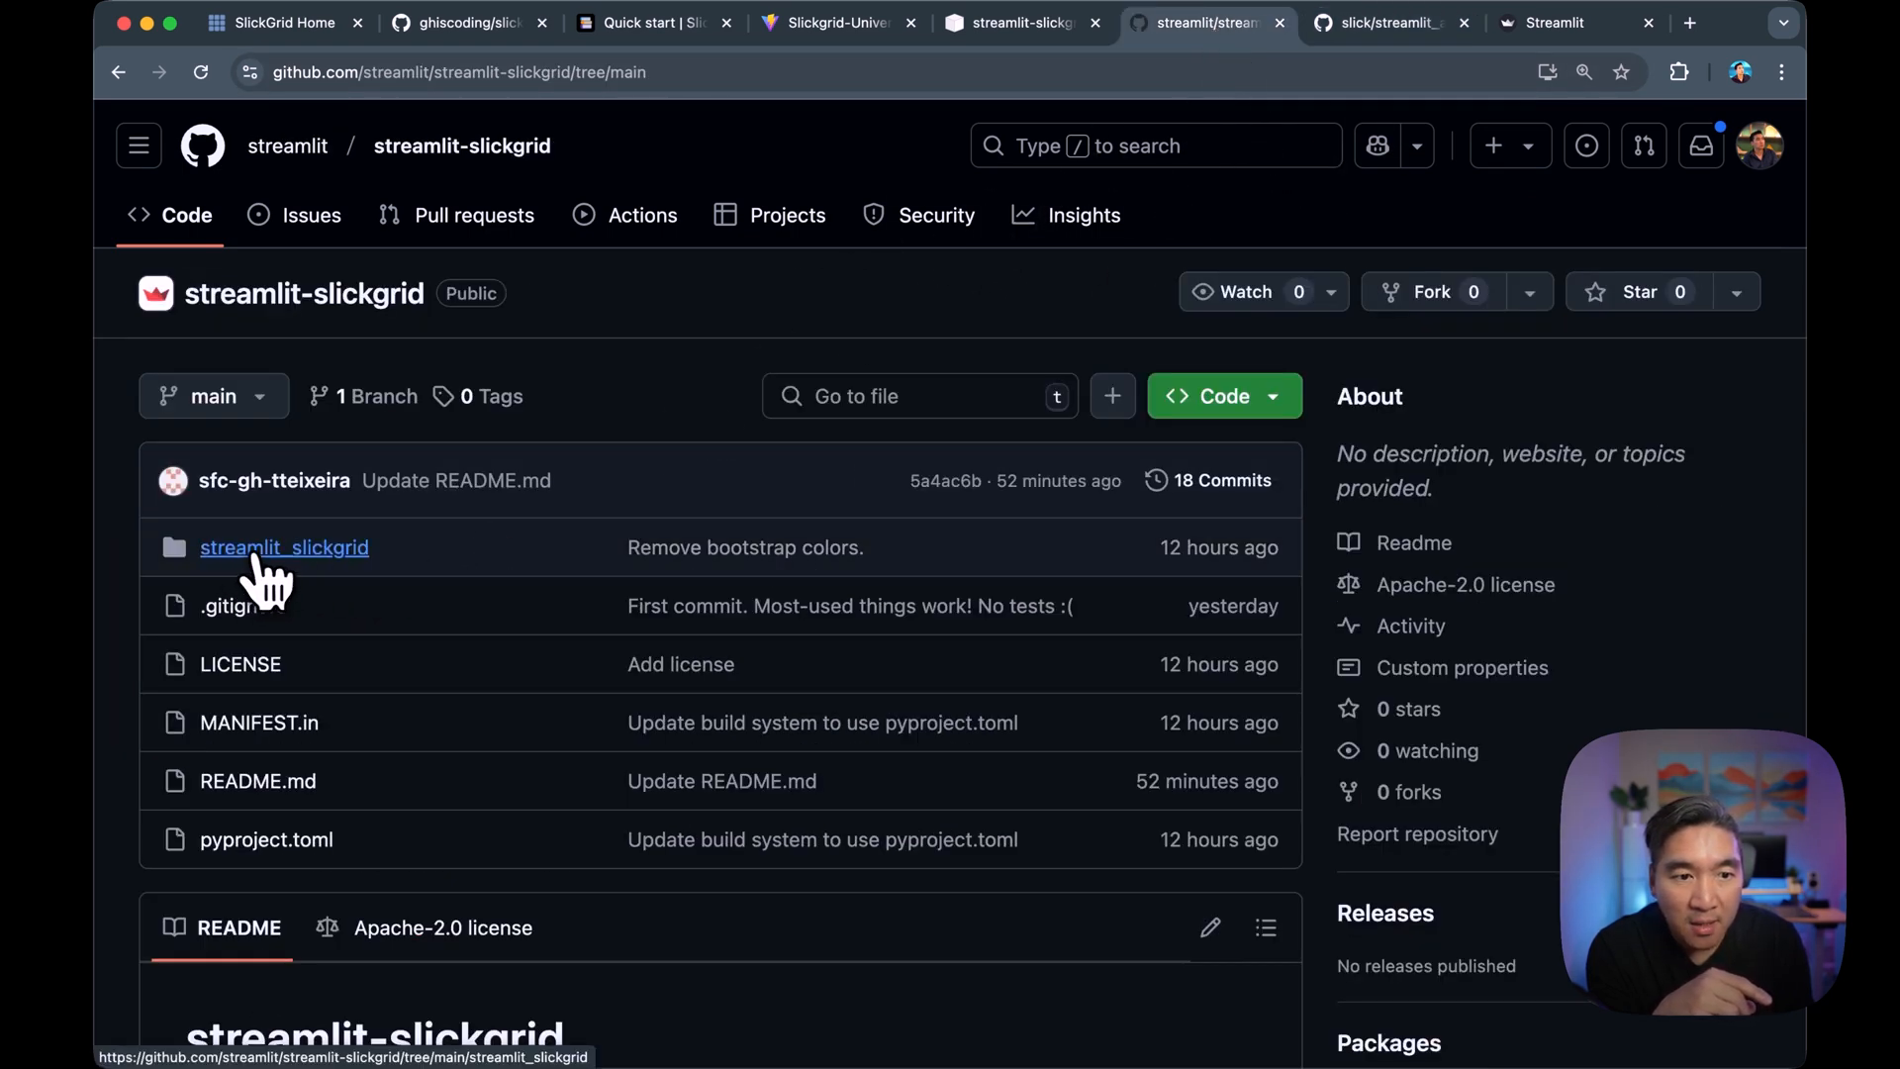
click(285, 546)
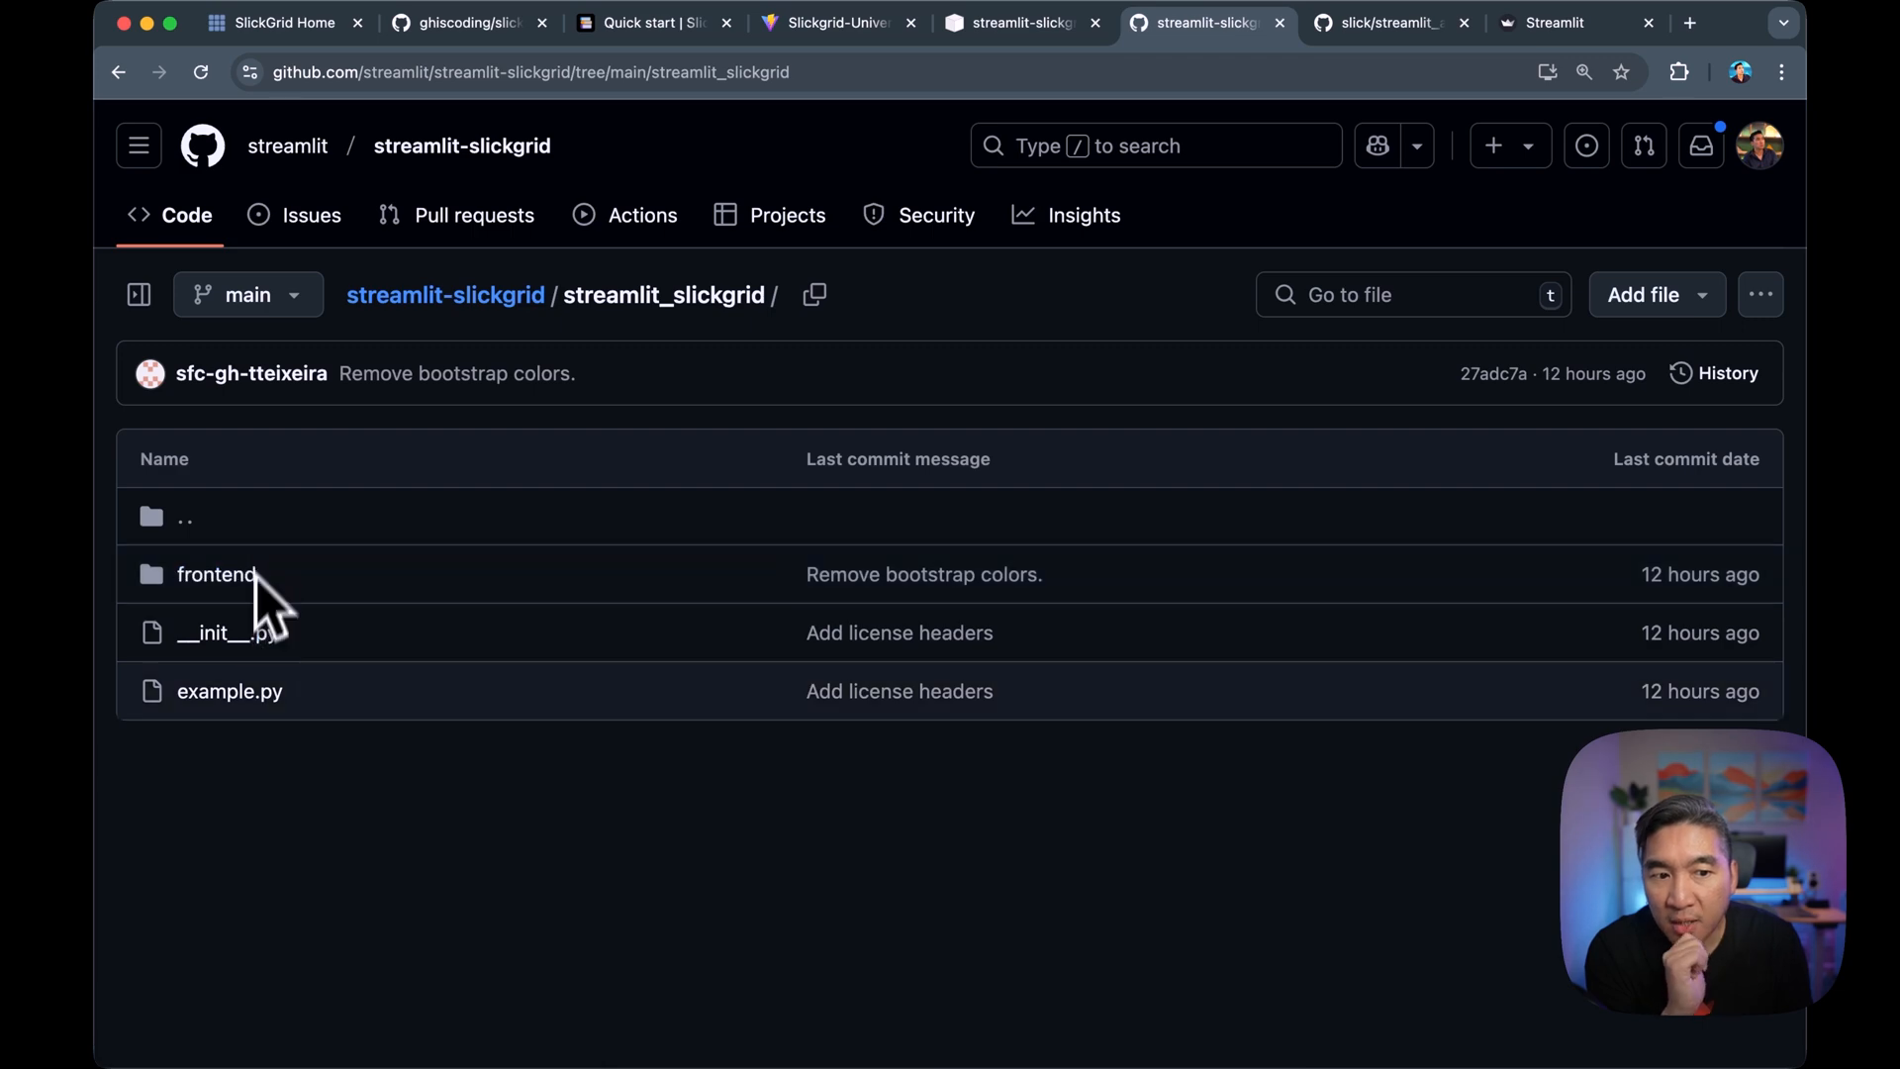
click(229, 691)
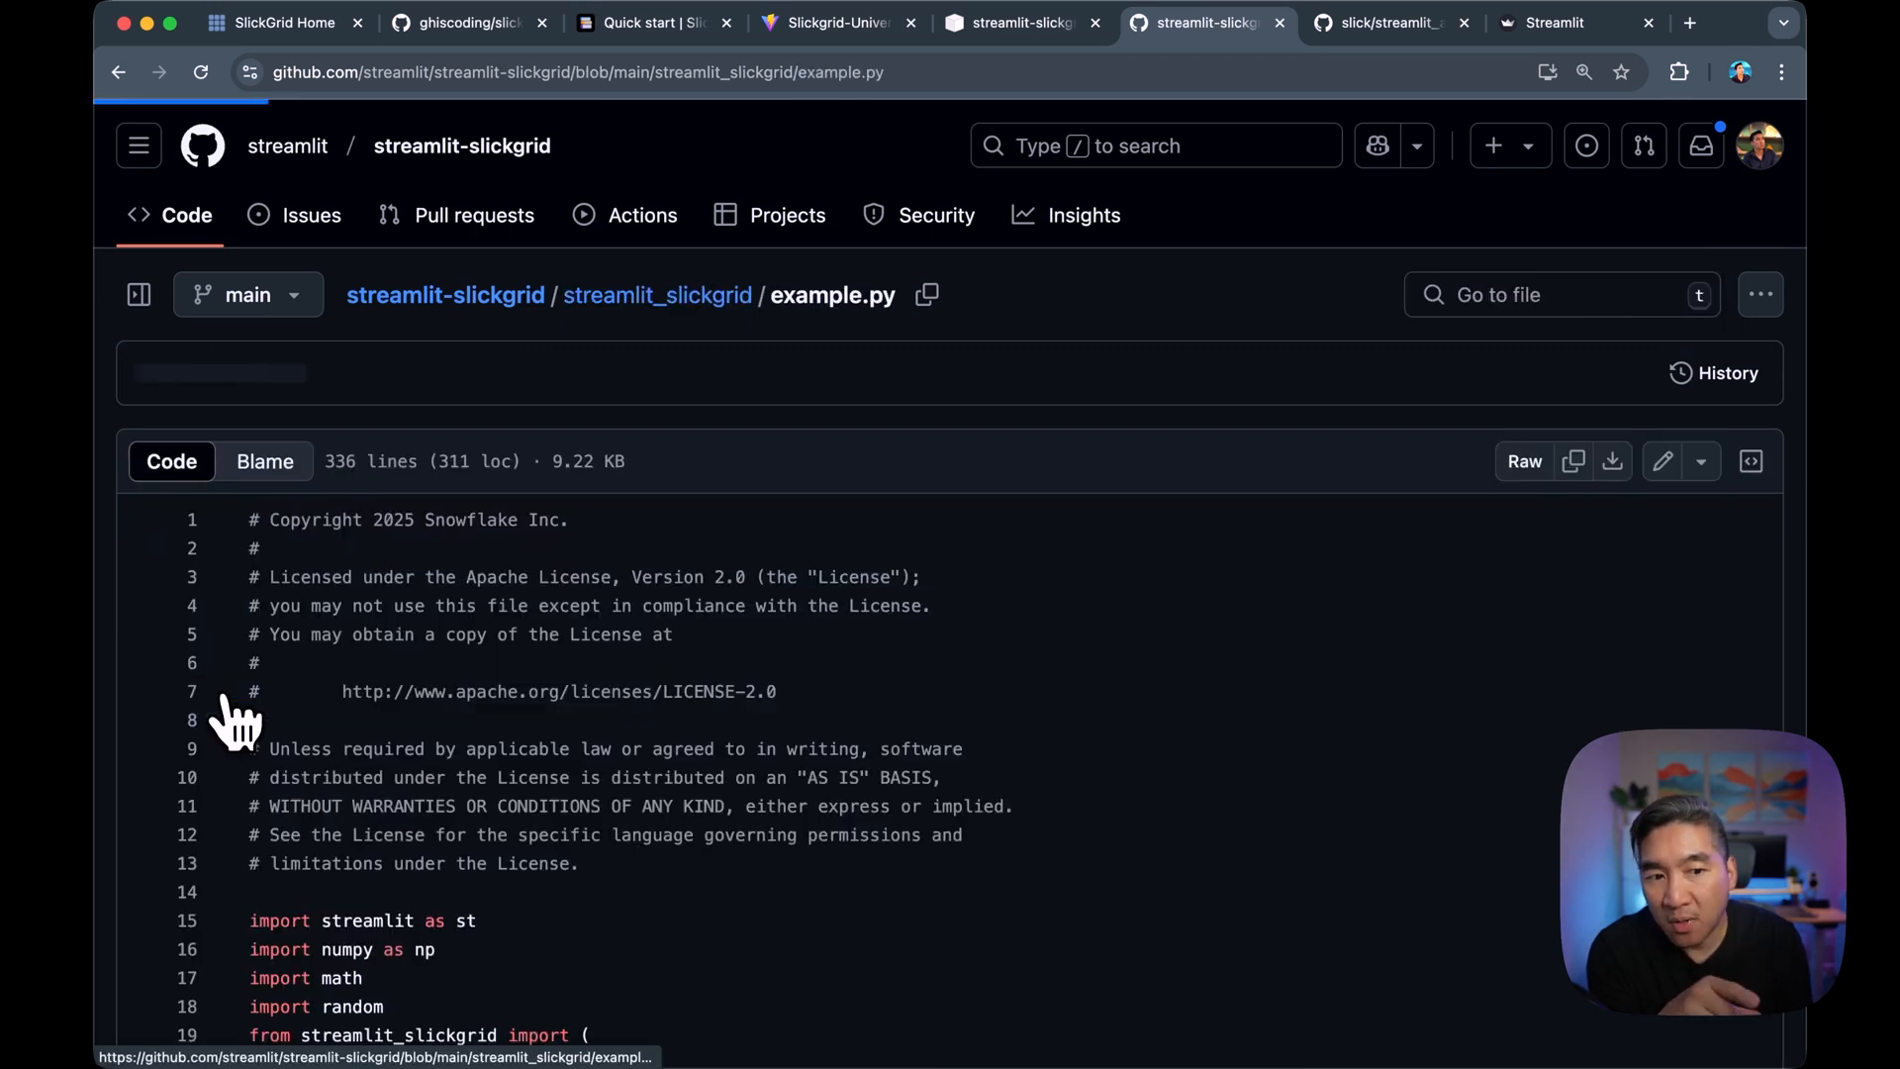
Scroll through streamlit_app.py from imports and column definitions to the click dialog.
scroll(down, 3)
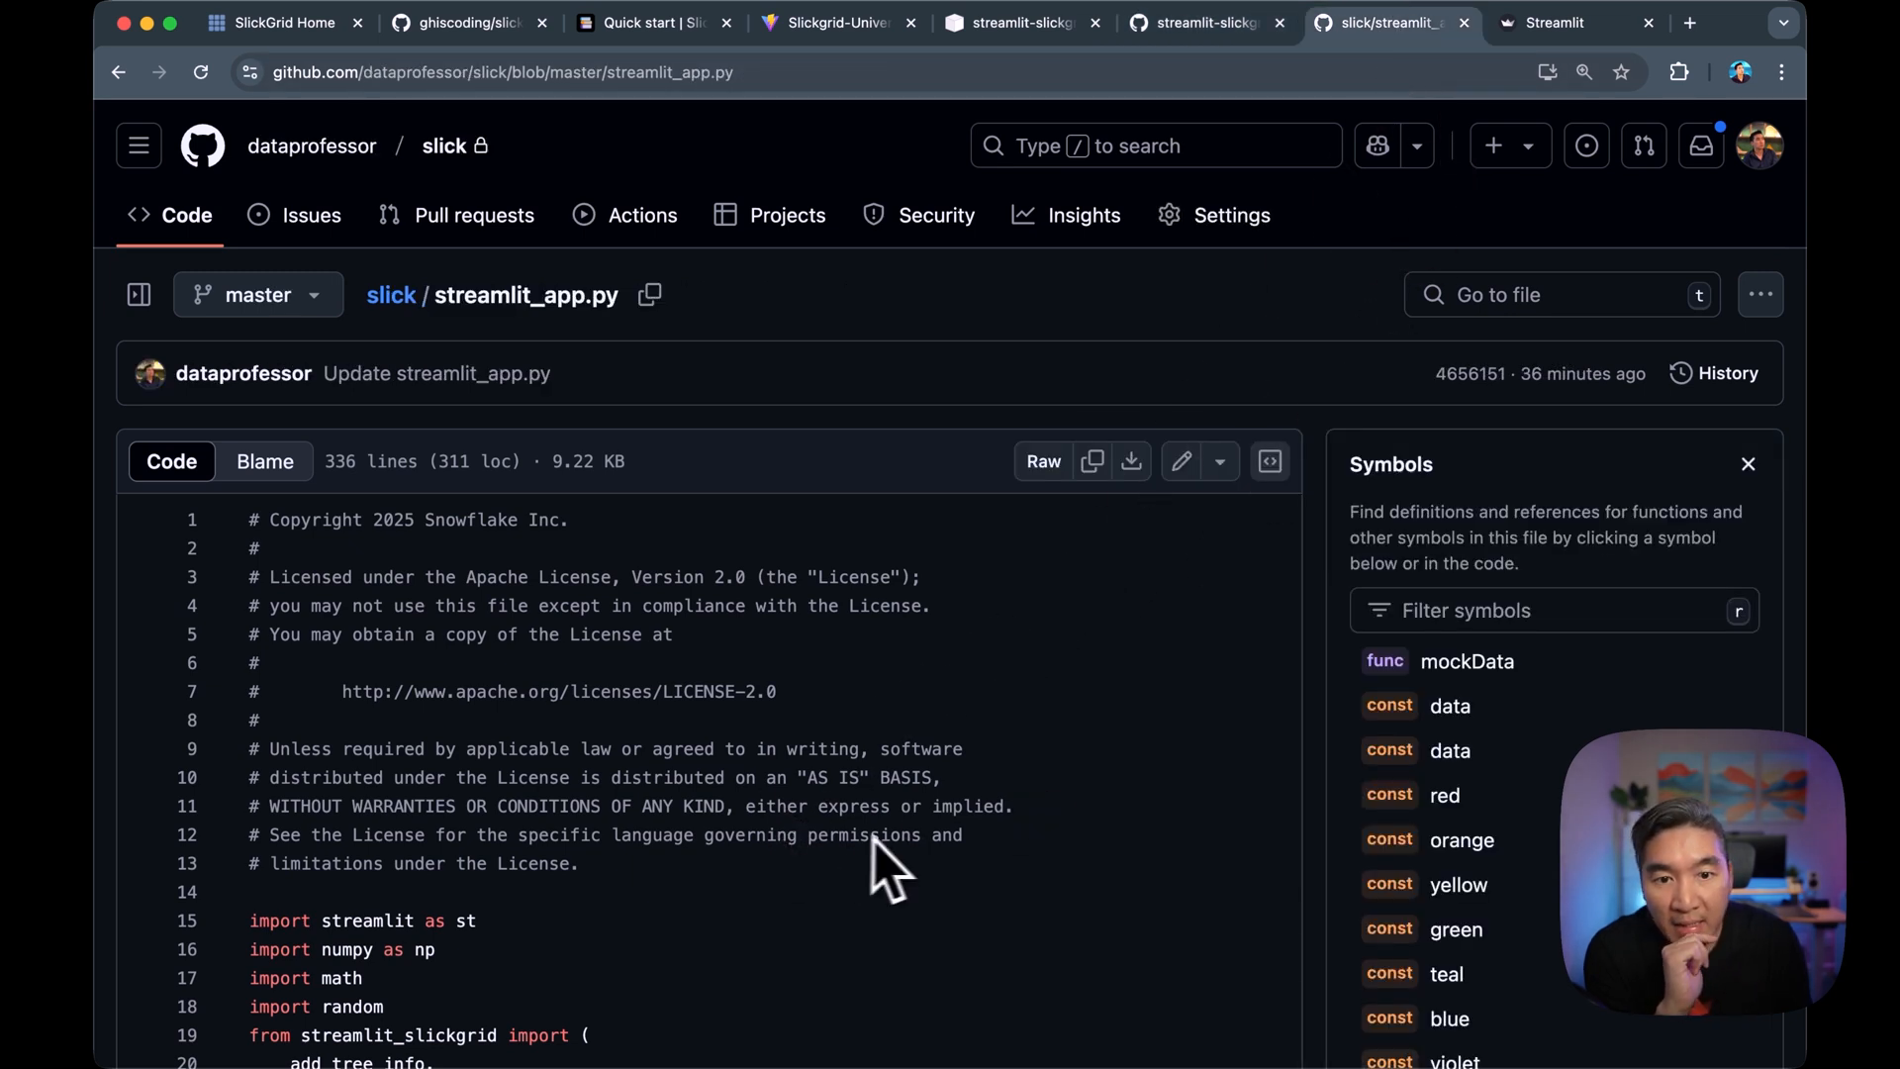
mouse_move(830, 702)
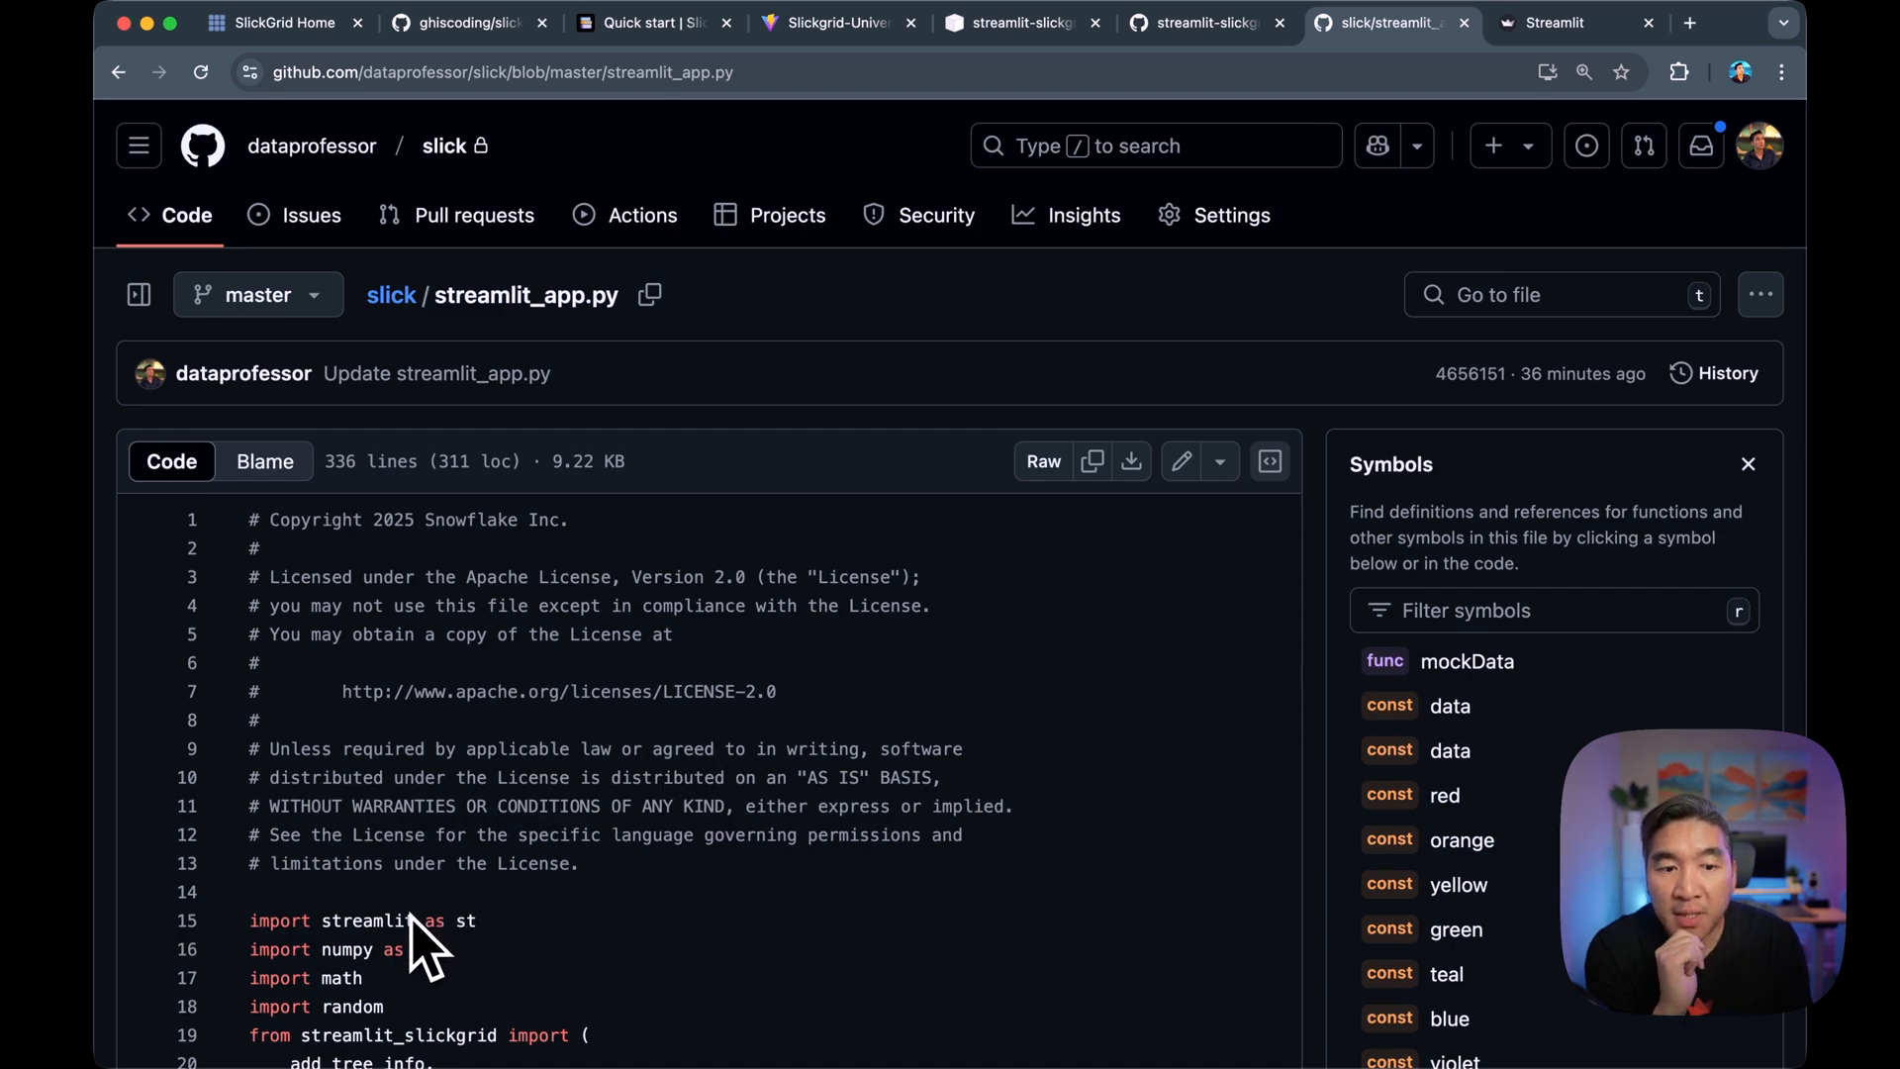
scroll(down, 3)
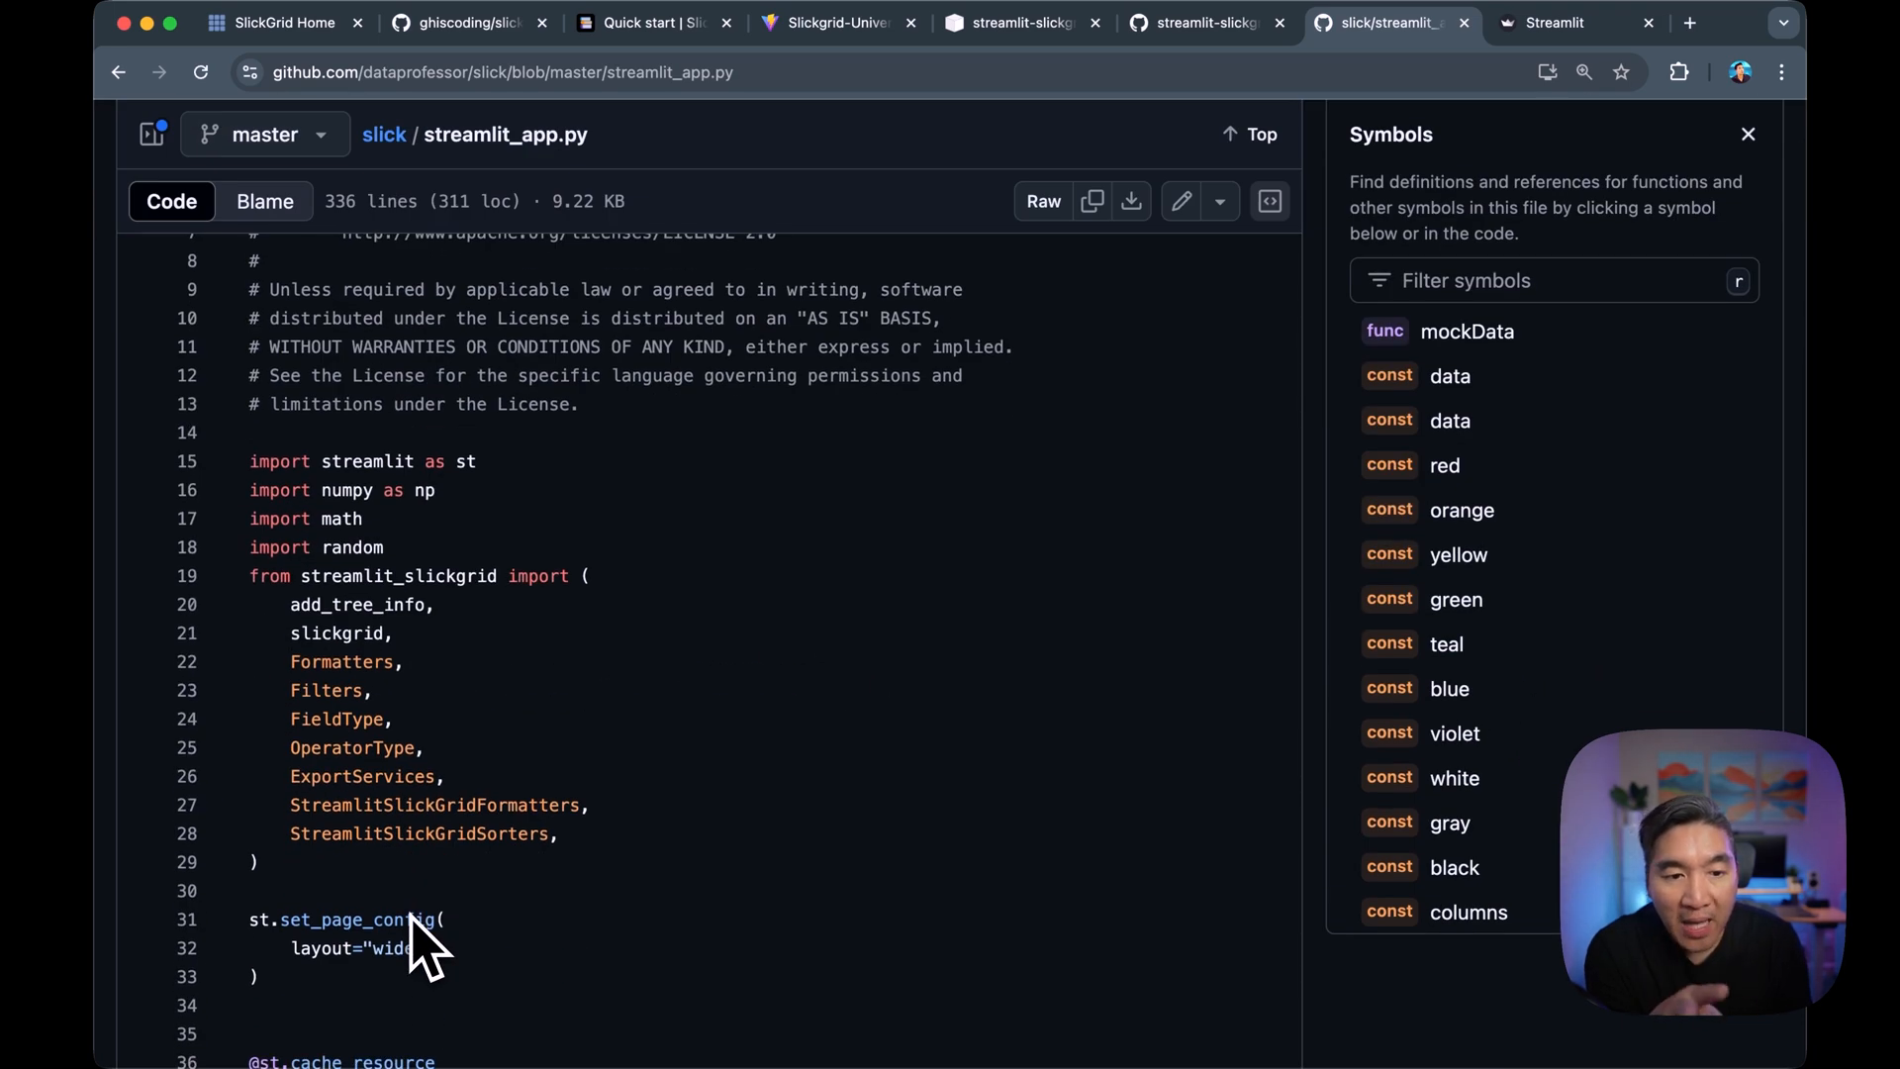
scroll(down, 3)
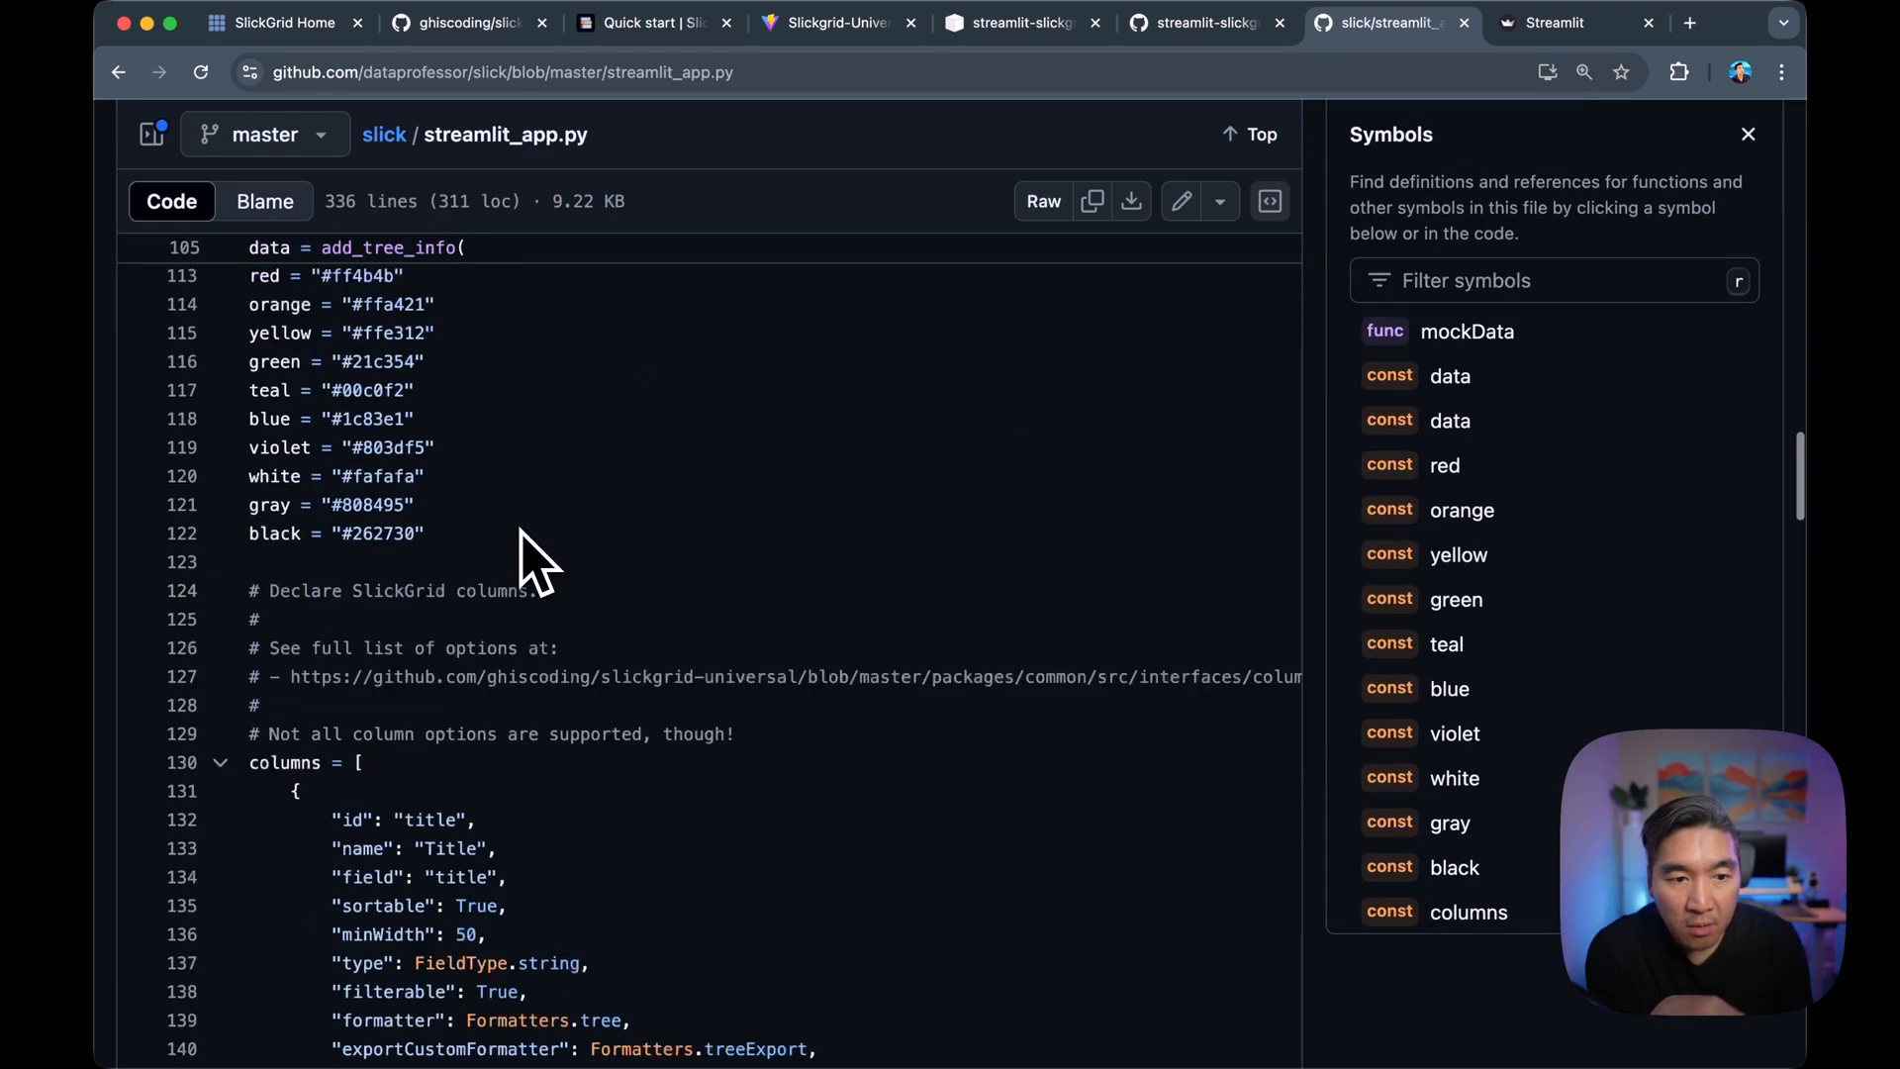
scroll(down, 3)
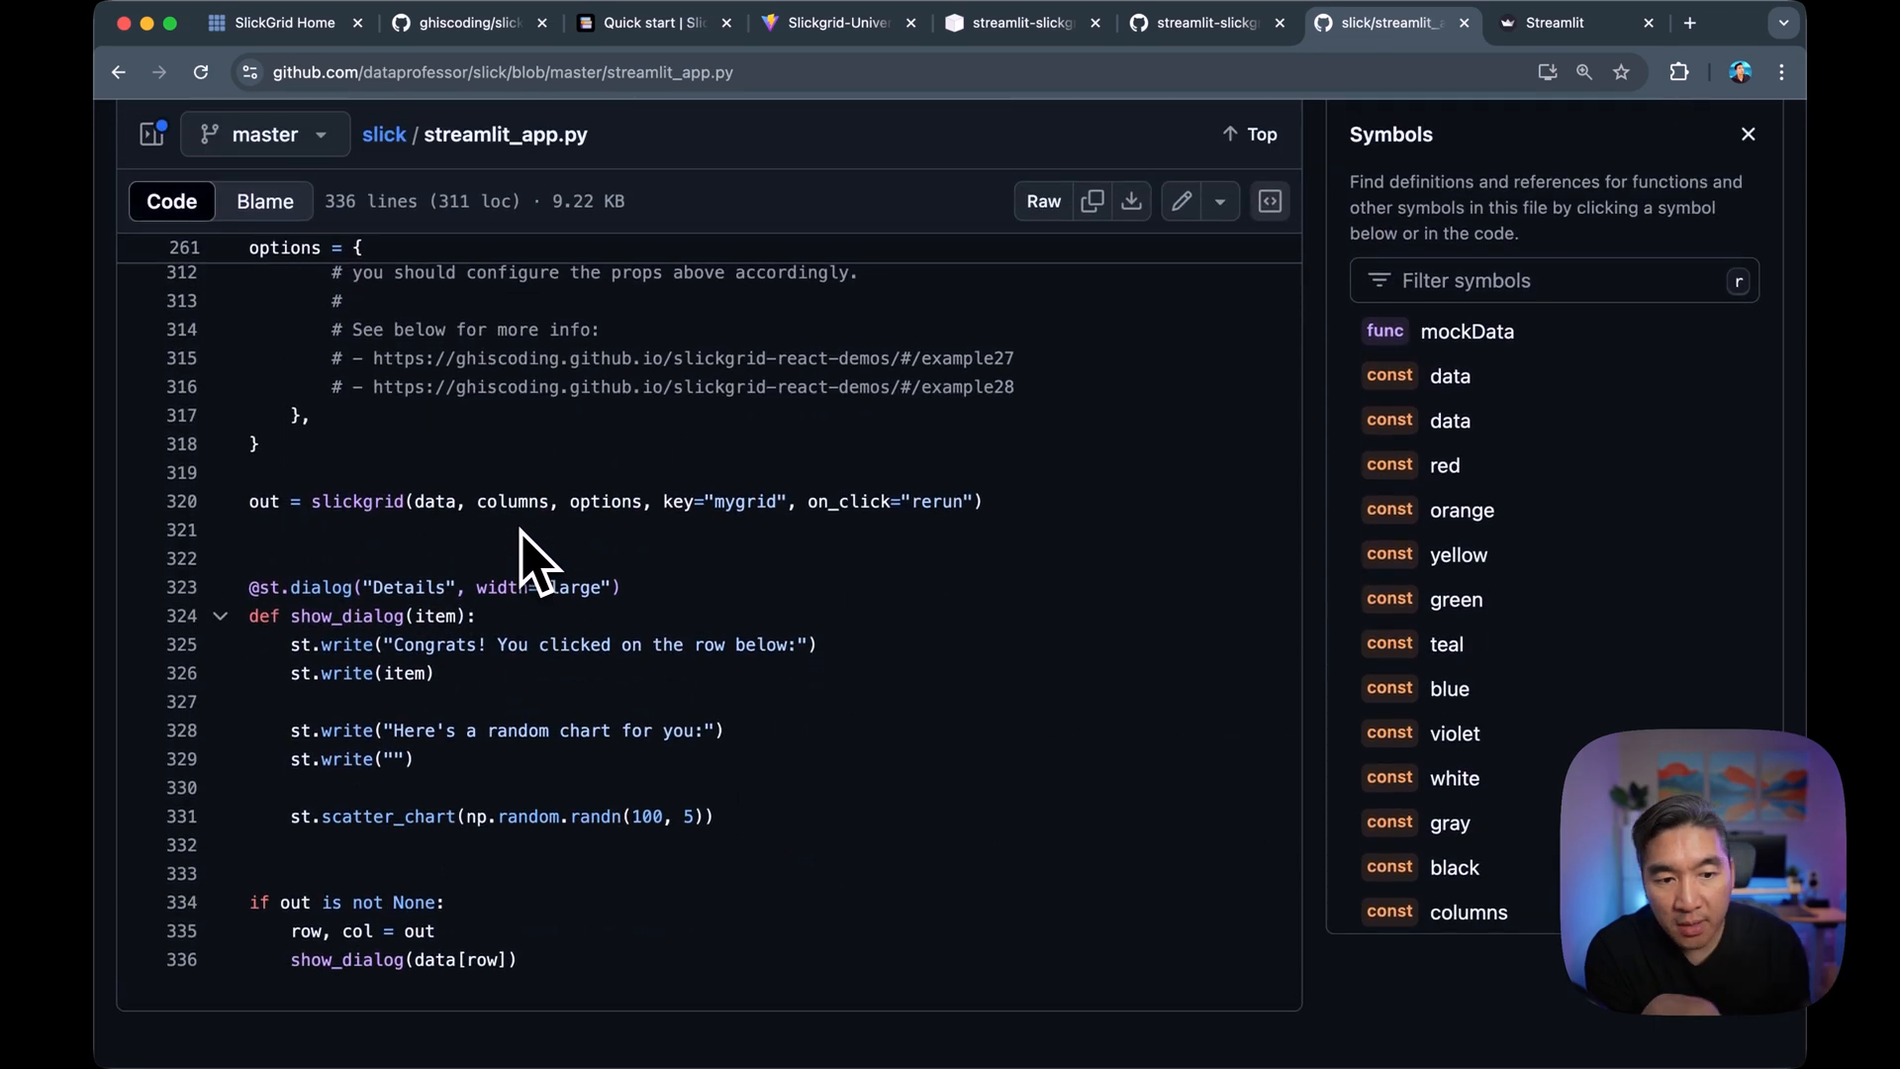
mouse_move(345, 1030)
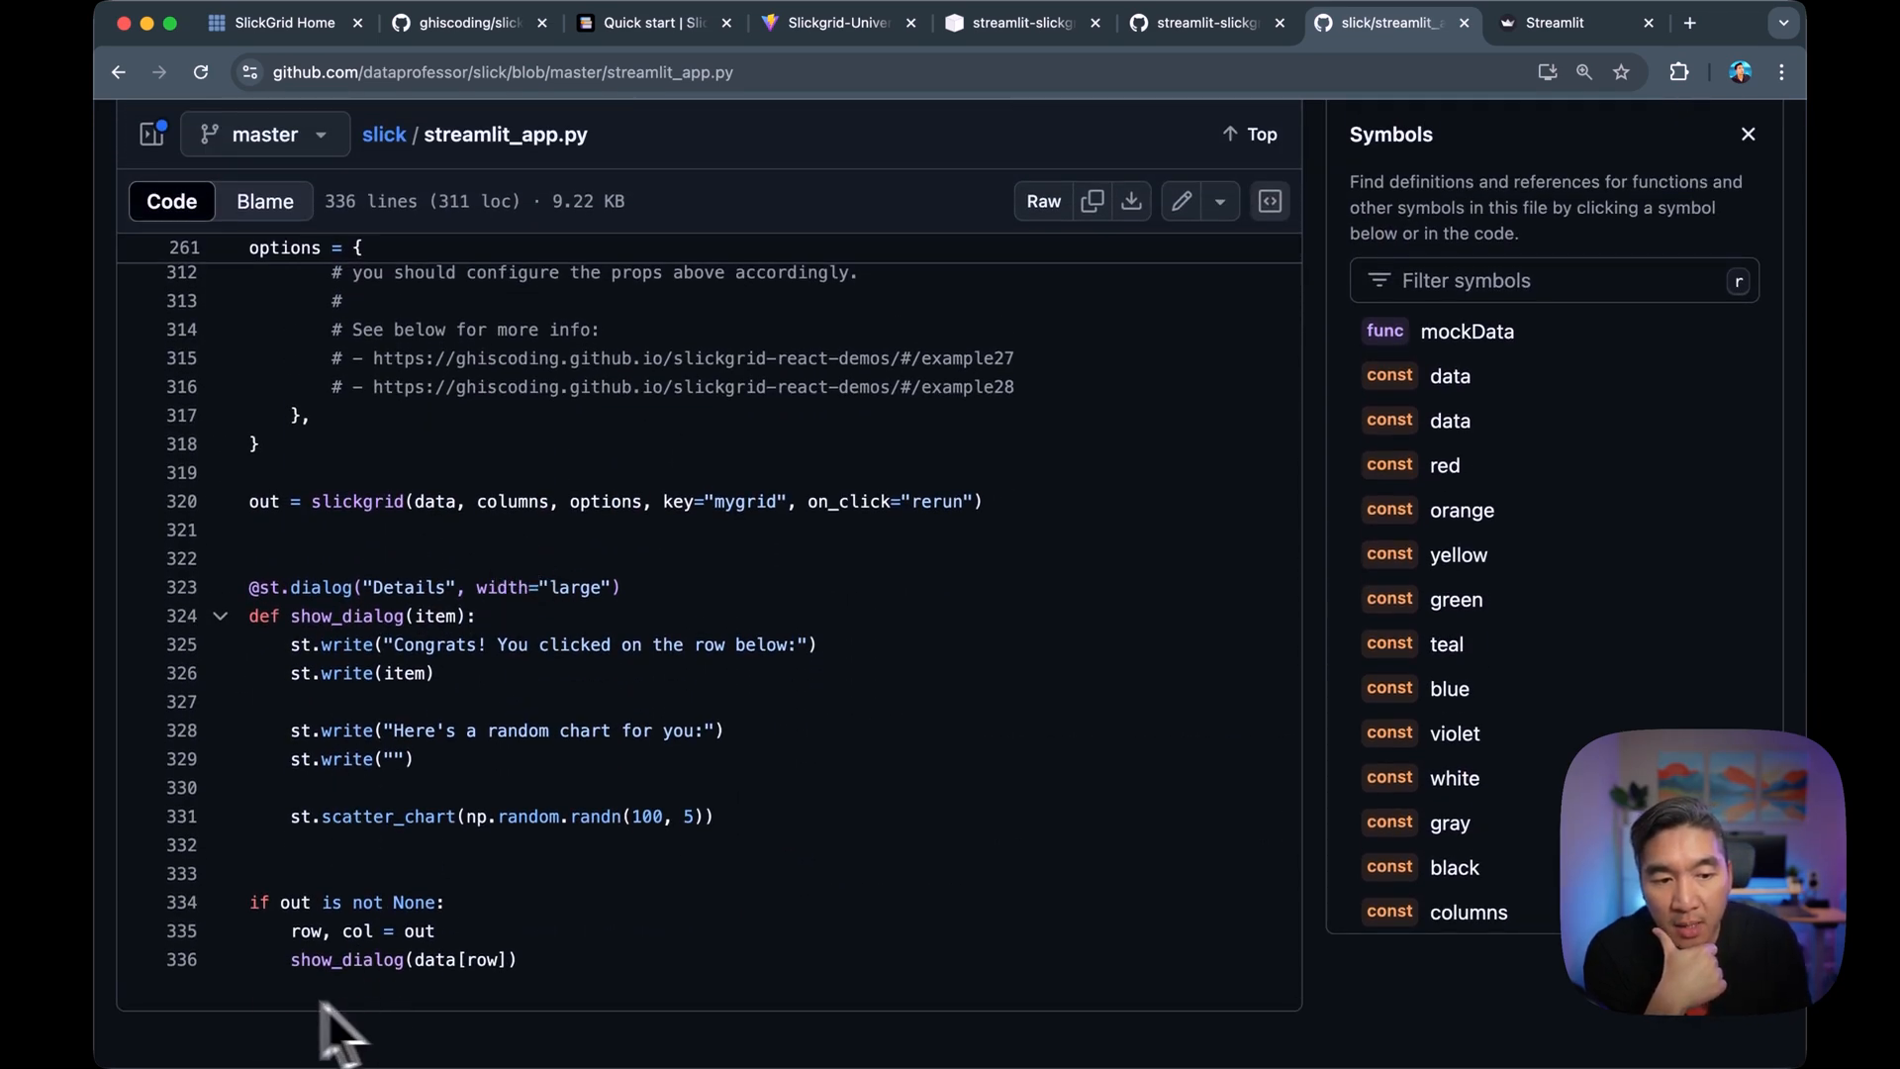
mouse_move(551, 934)
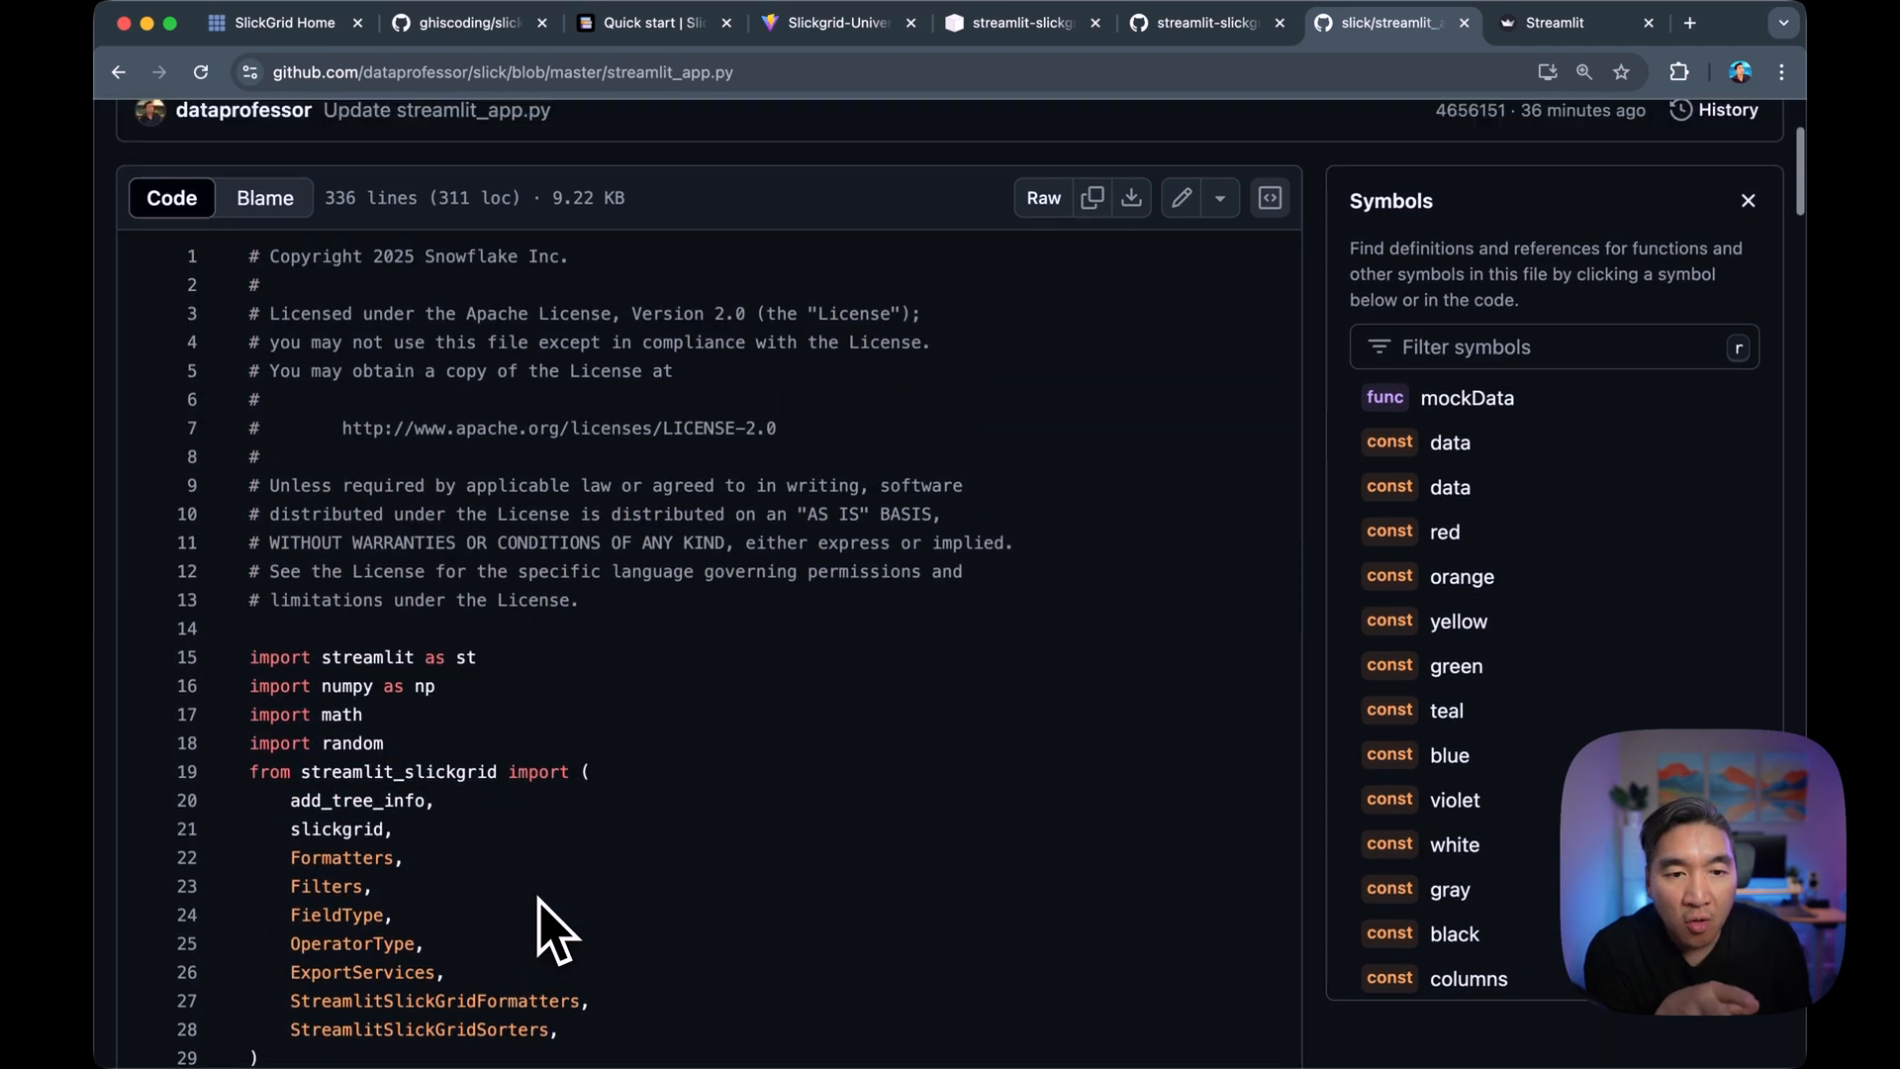
scroll(up, 3)
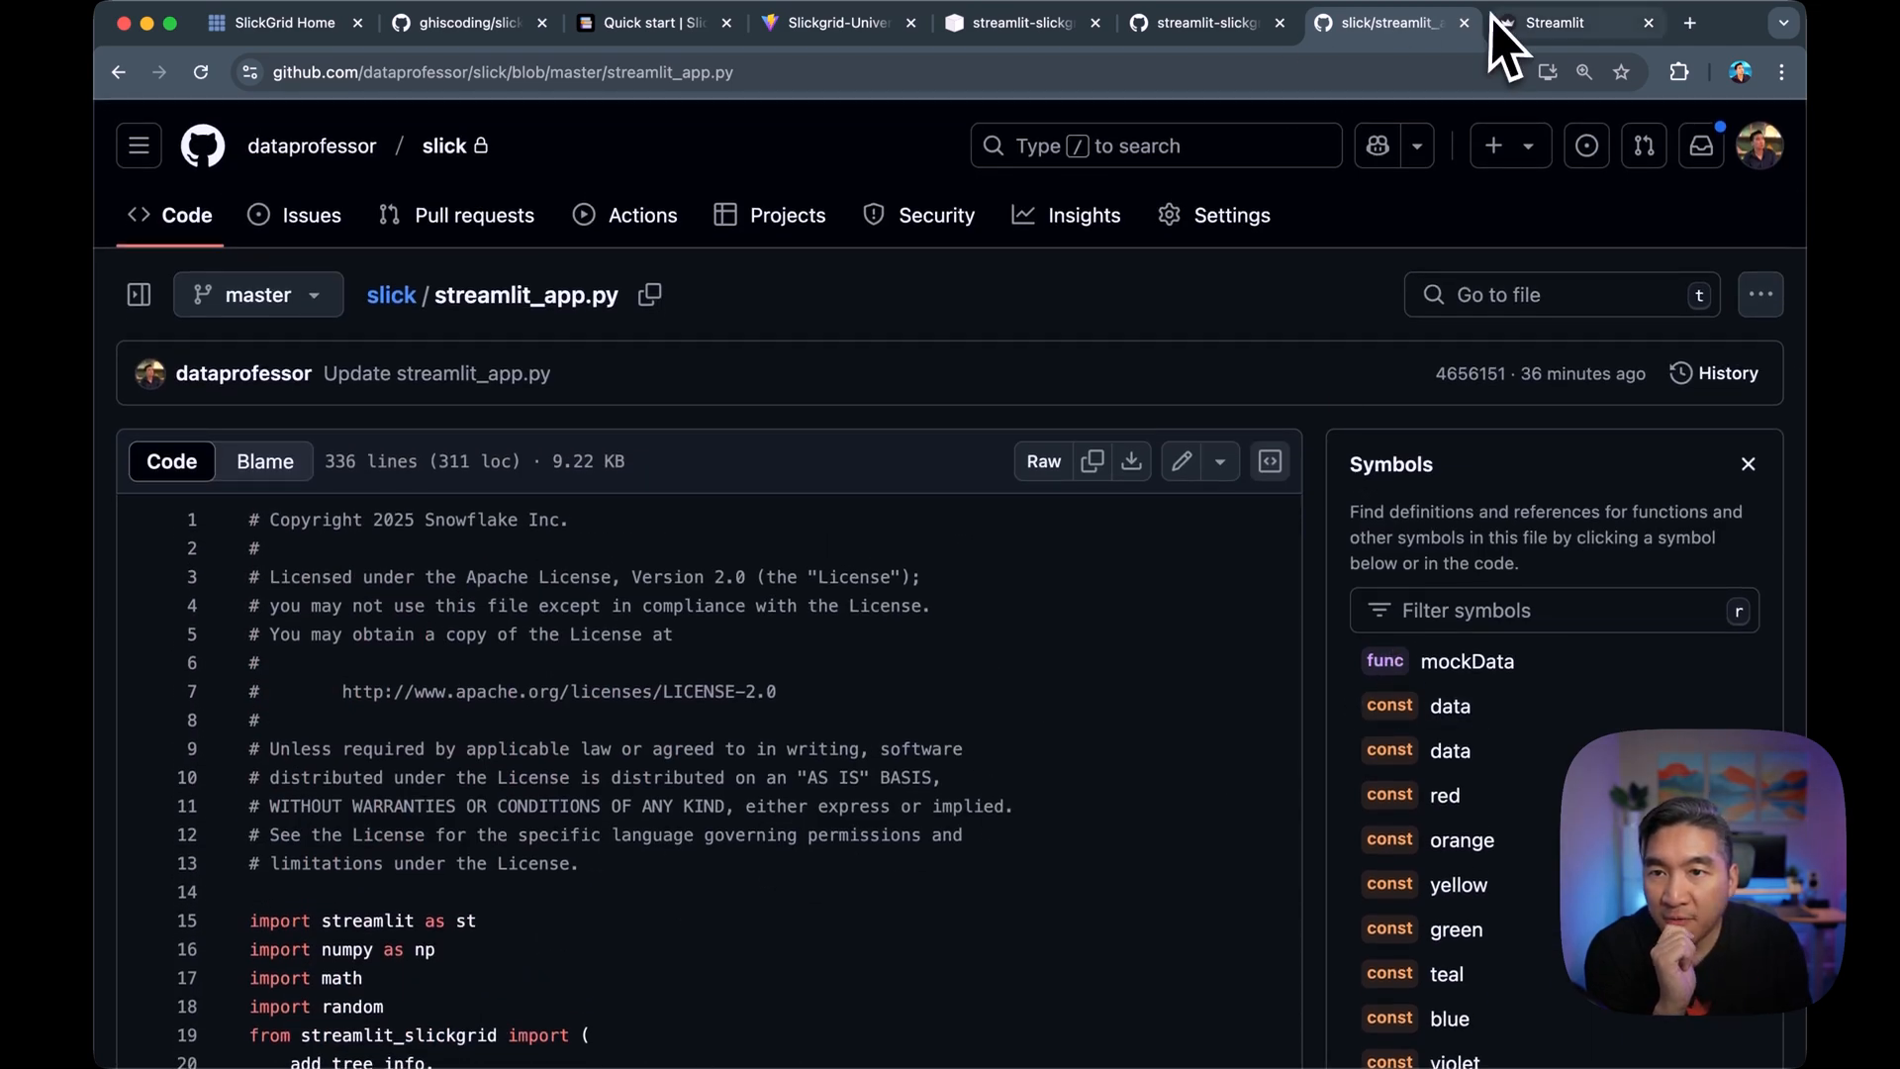
mouse_move(1555, 22)
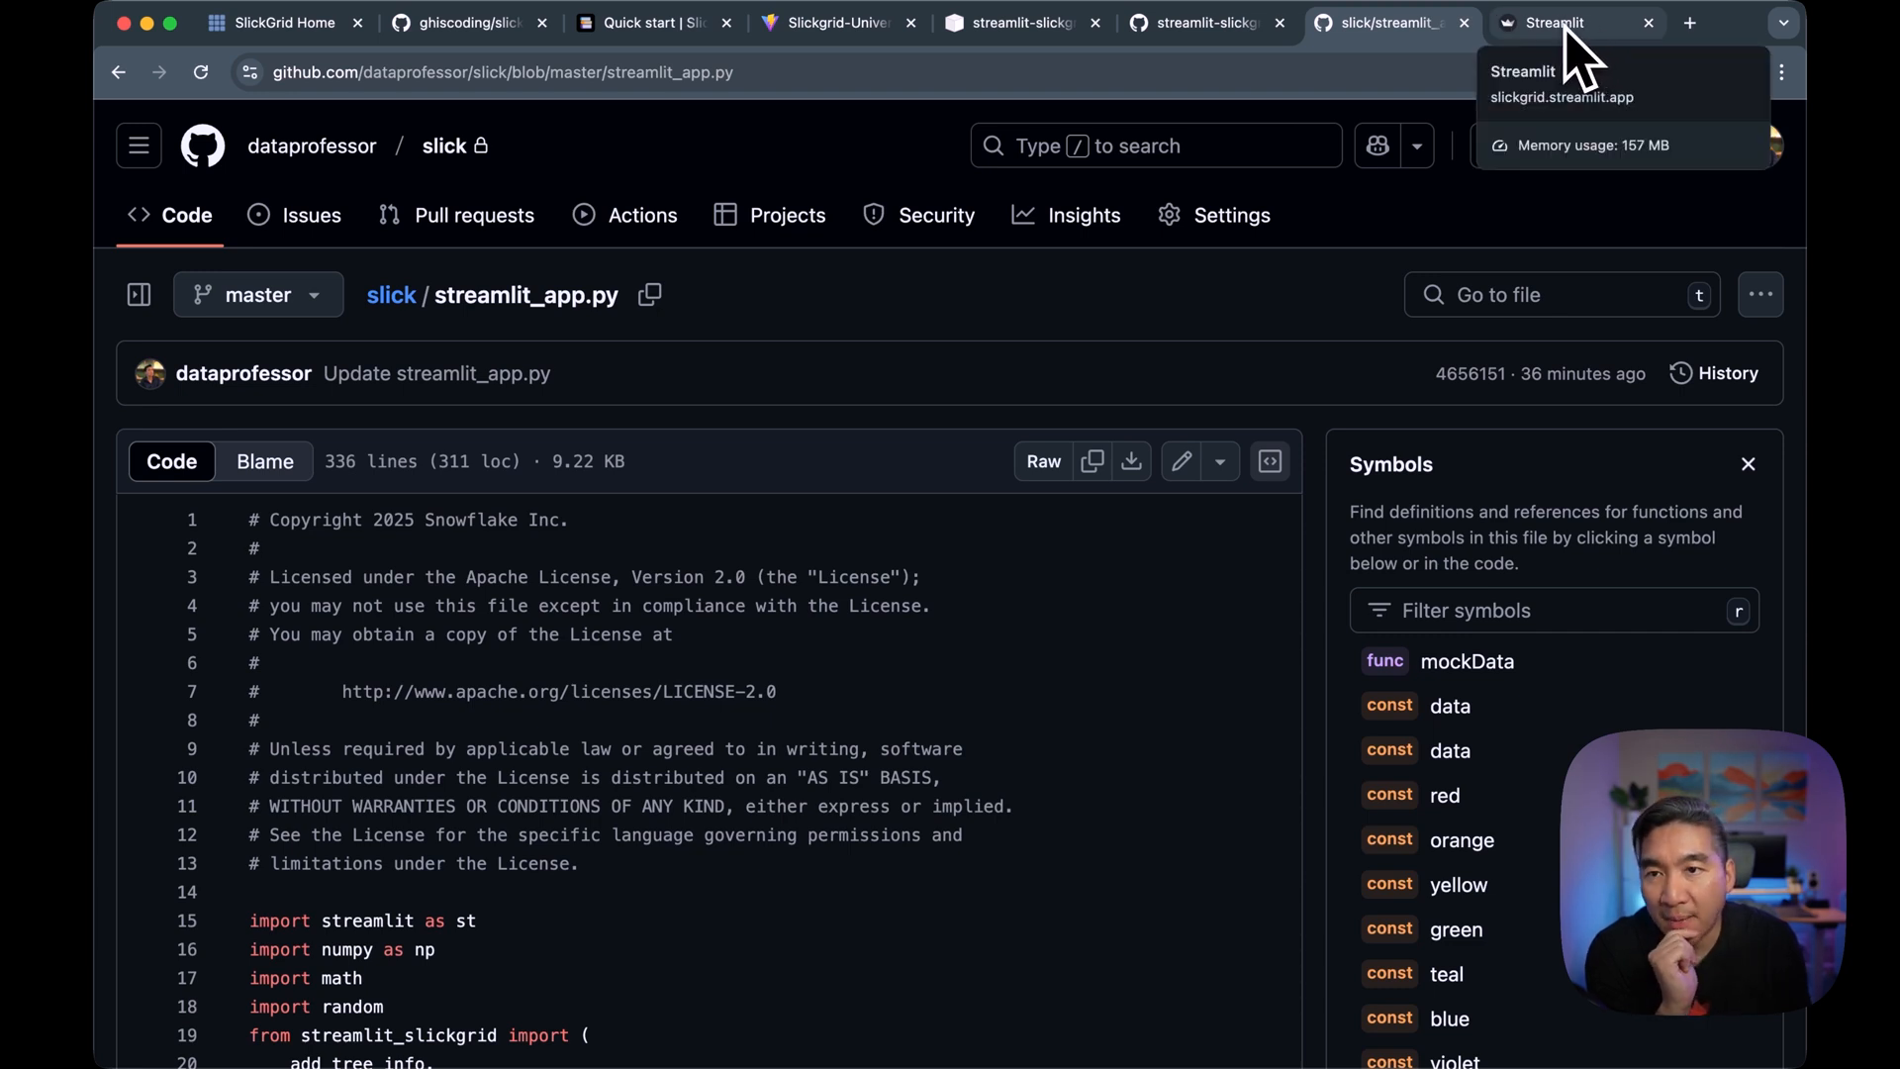
Switch to the slickgrid.streamlit.app demo app and reload it.
click(1564, 22)
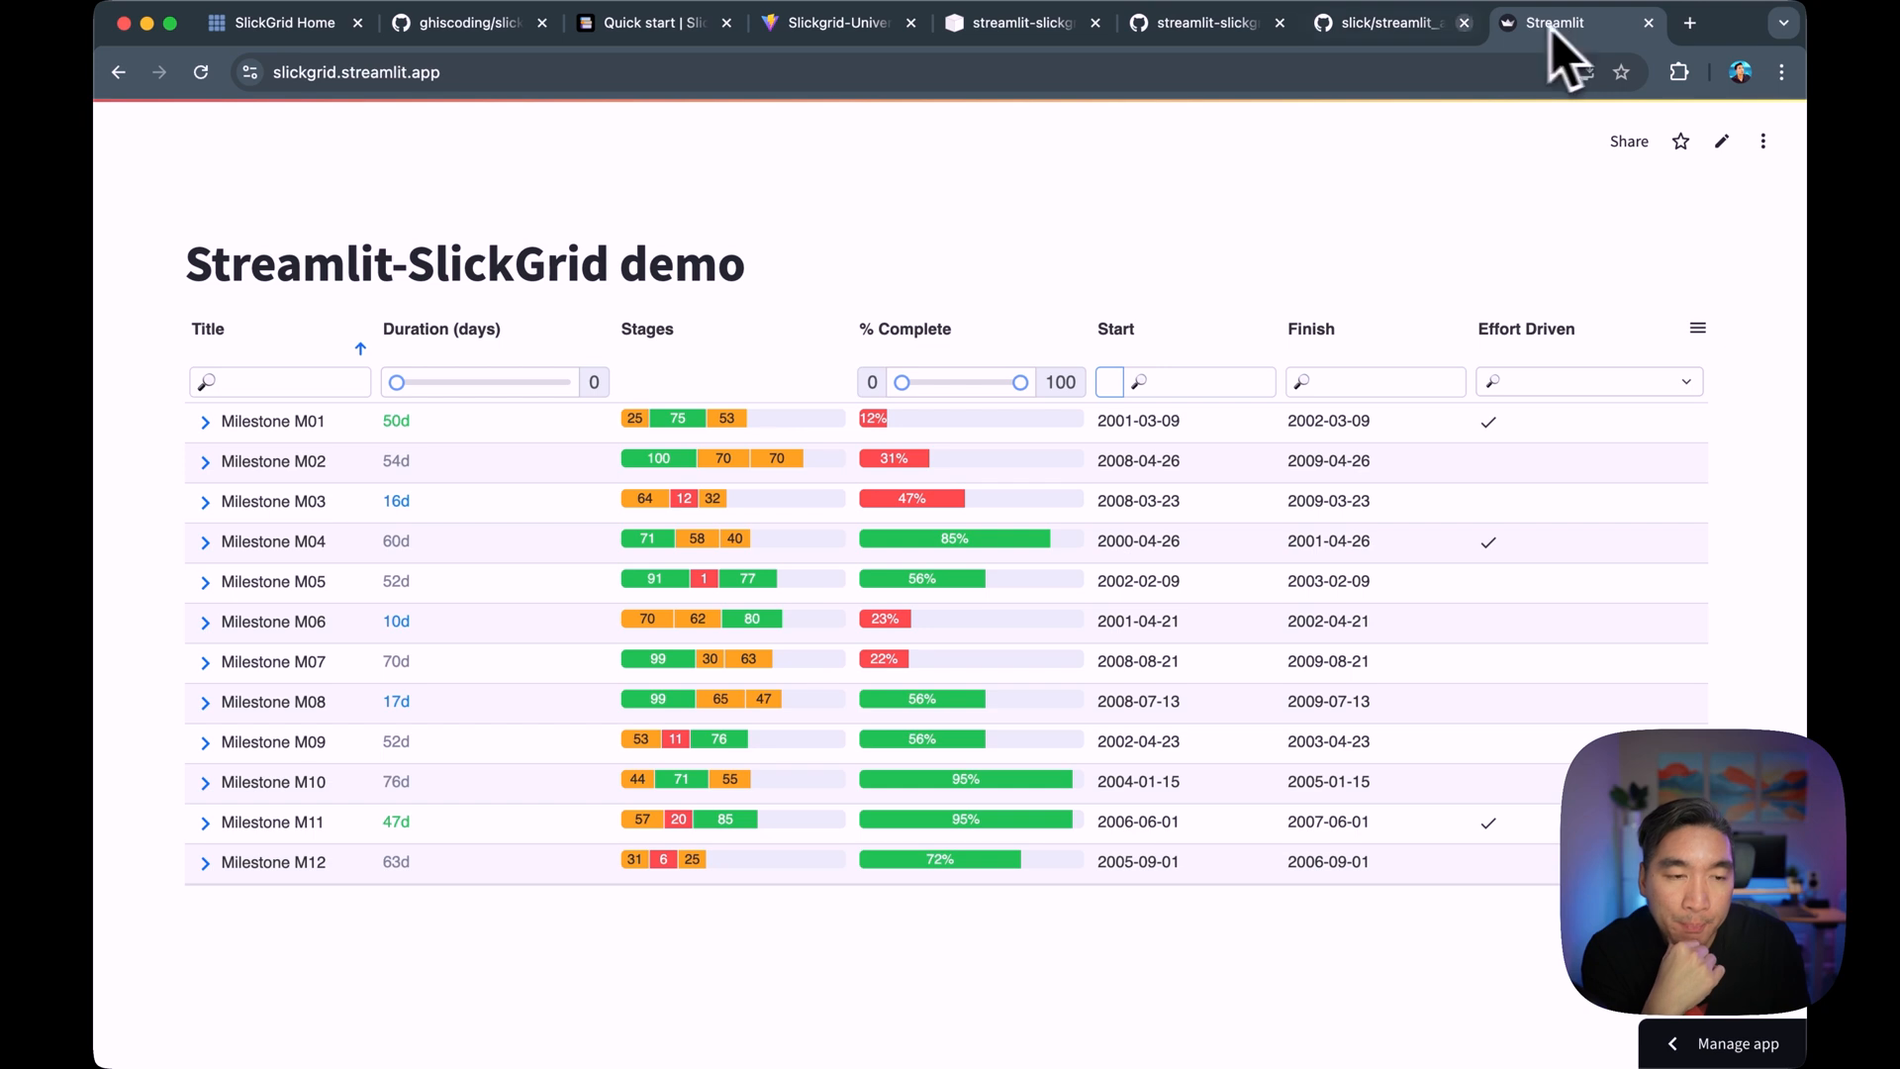
click(200, 72)
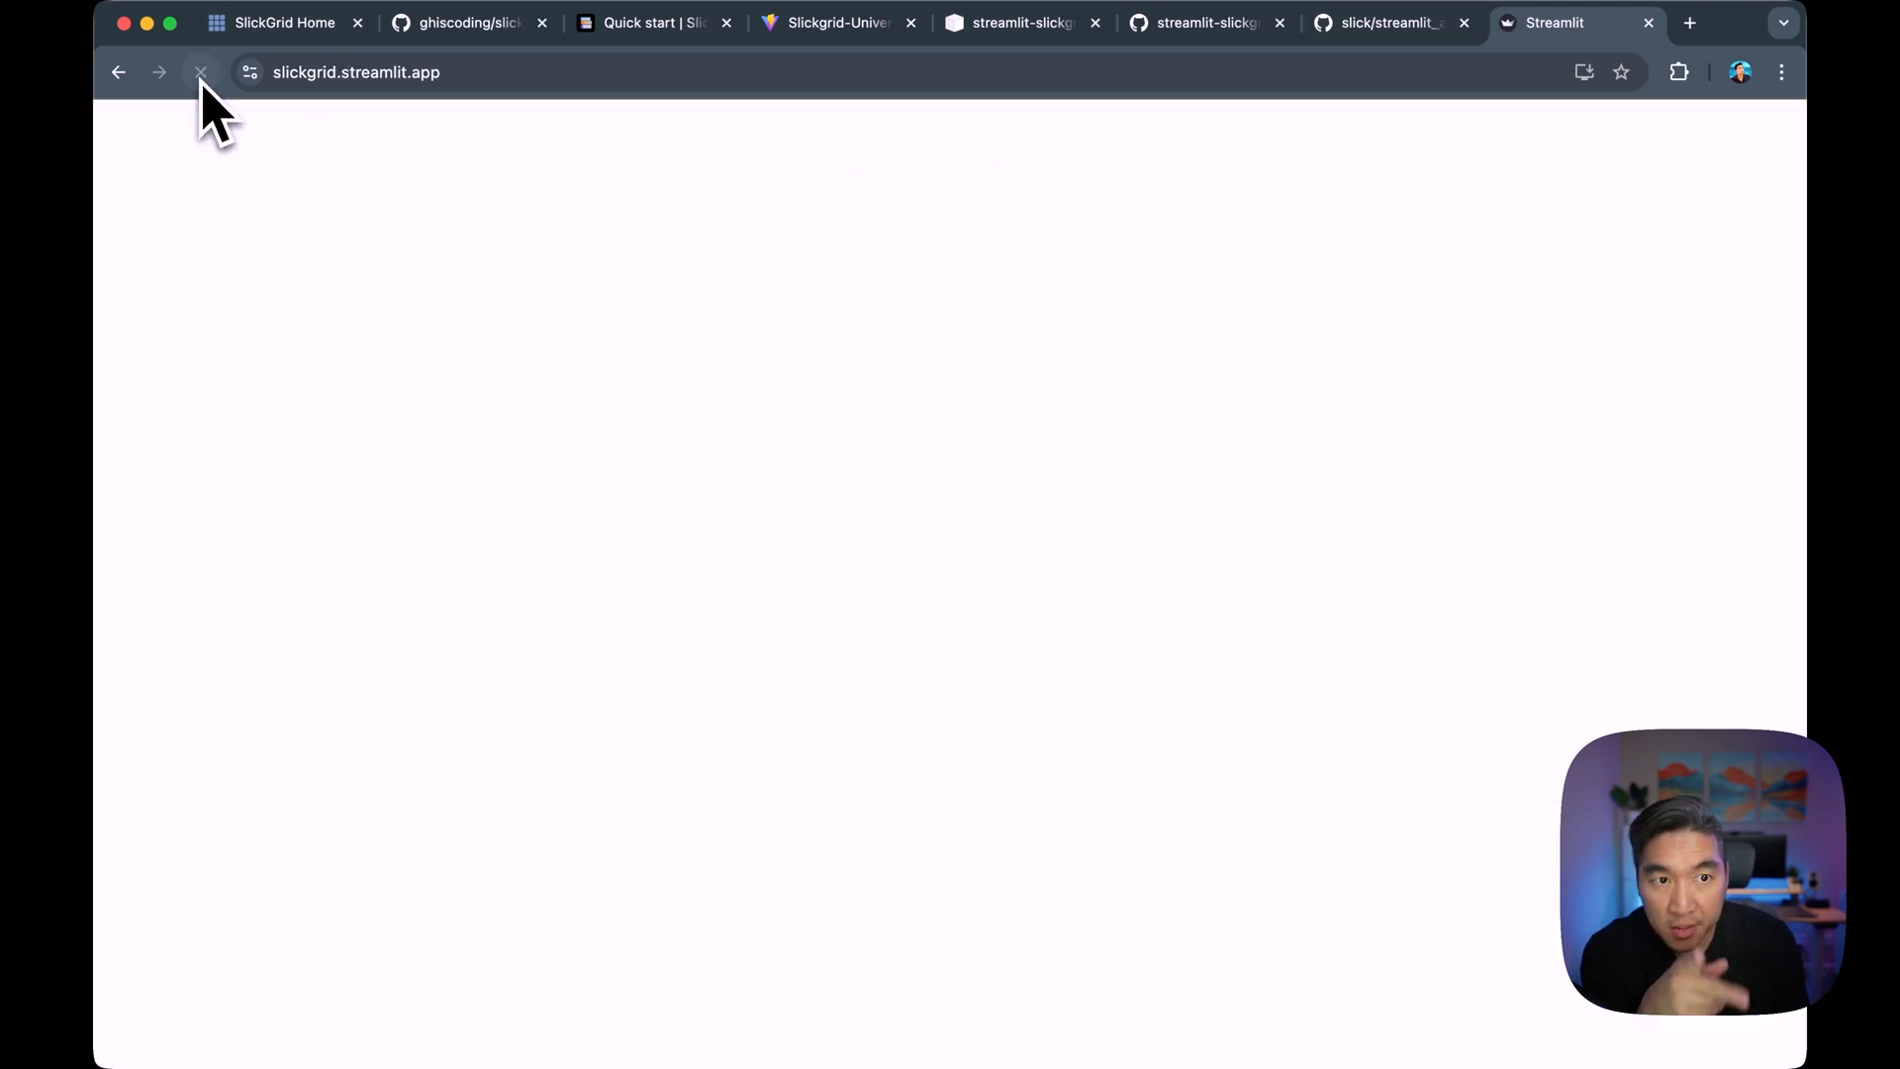
click(200, 71)
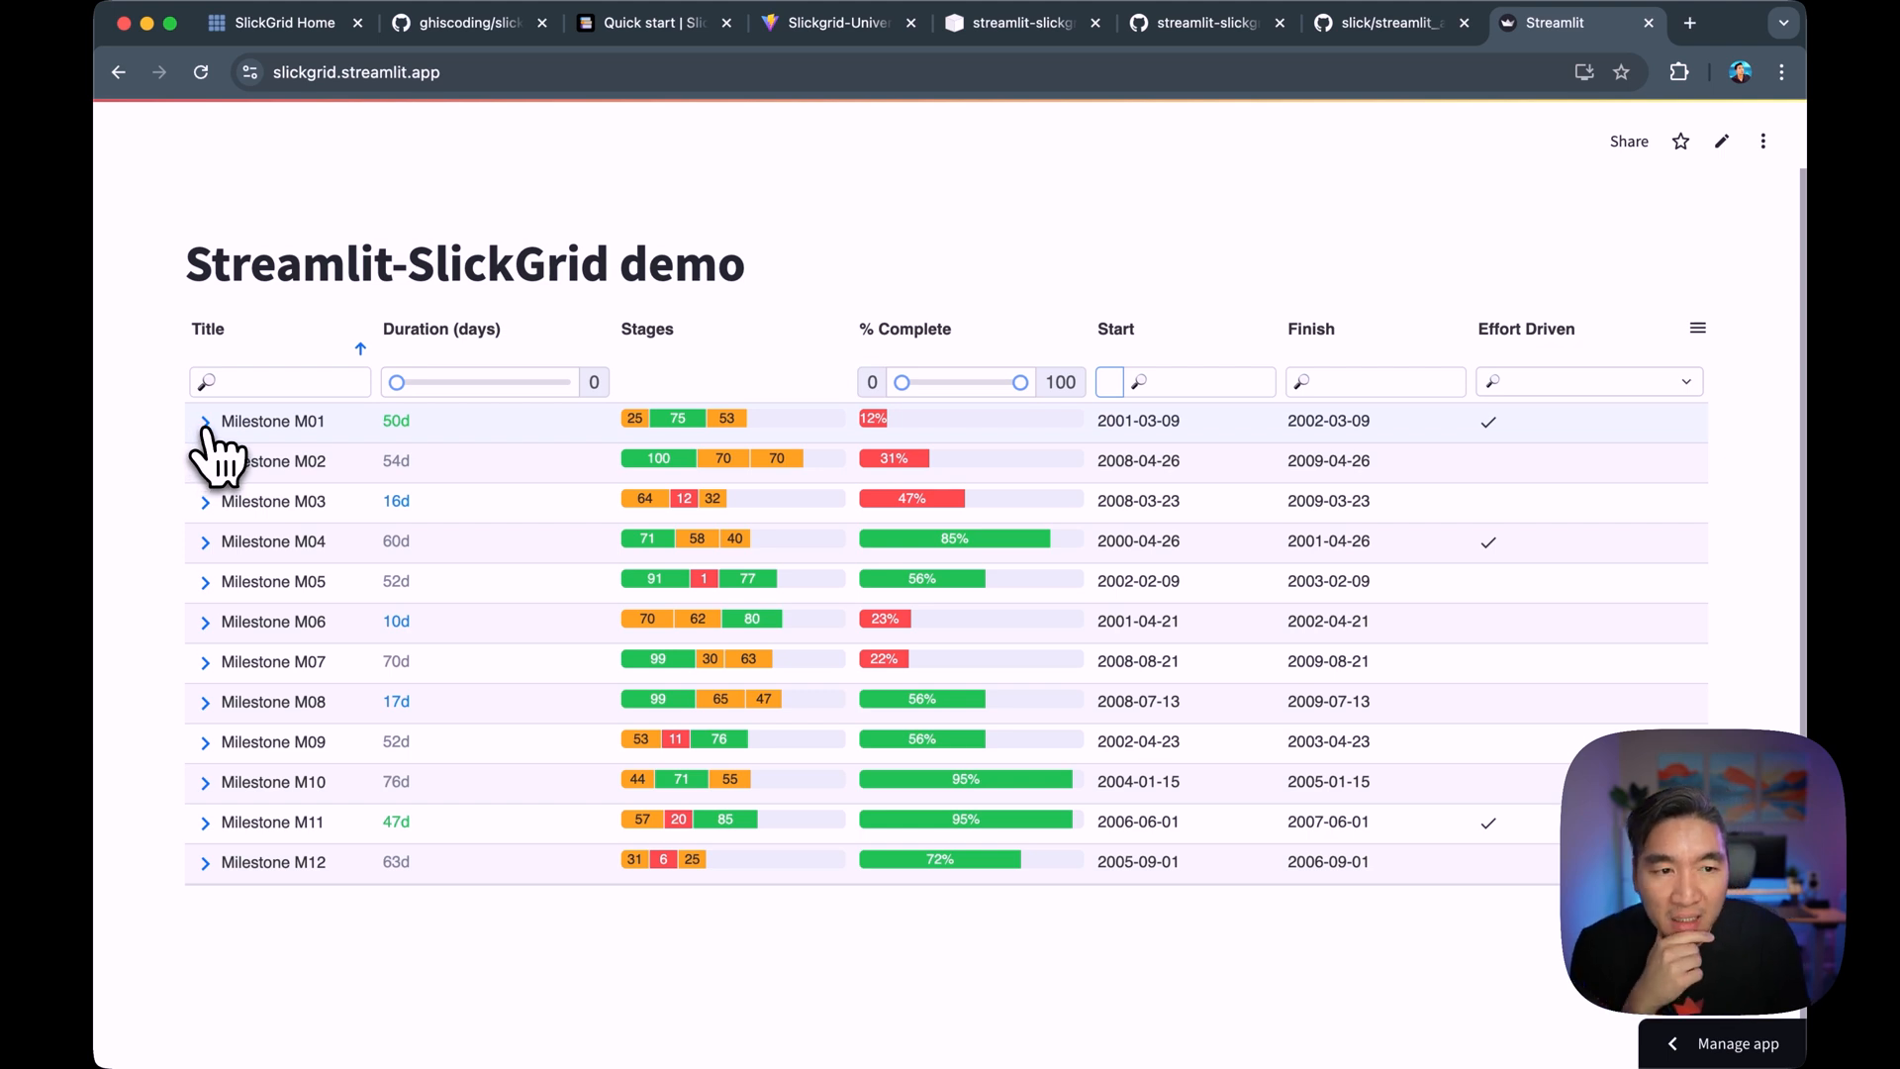
Expand Milestone M01, then Epic M01/E01 to reveal its task rows.
click(205, 421)
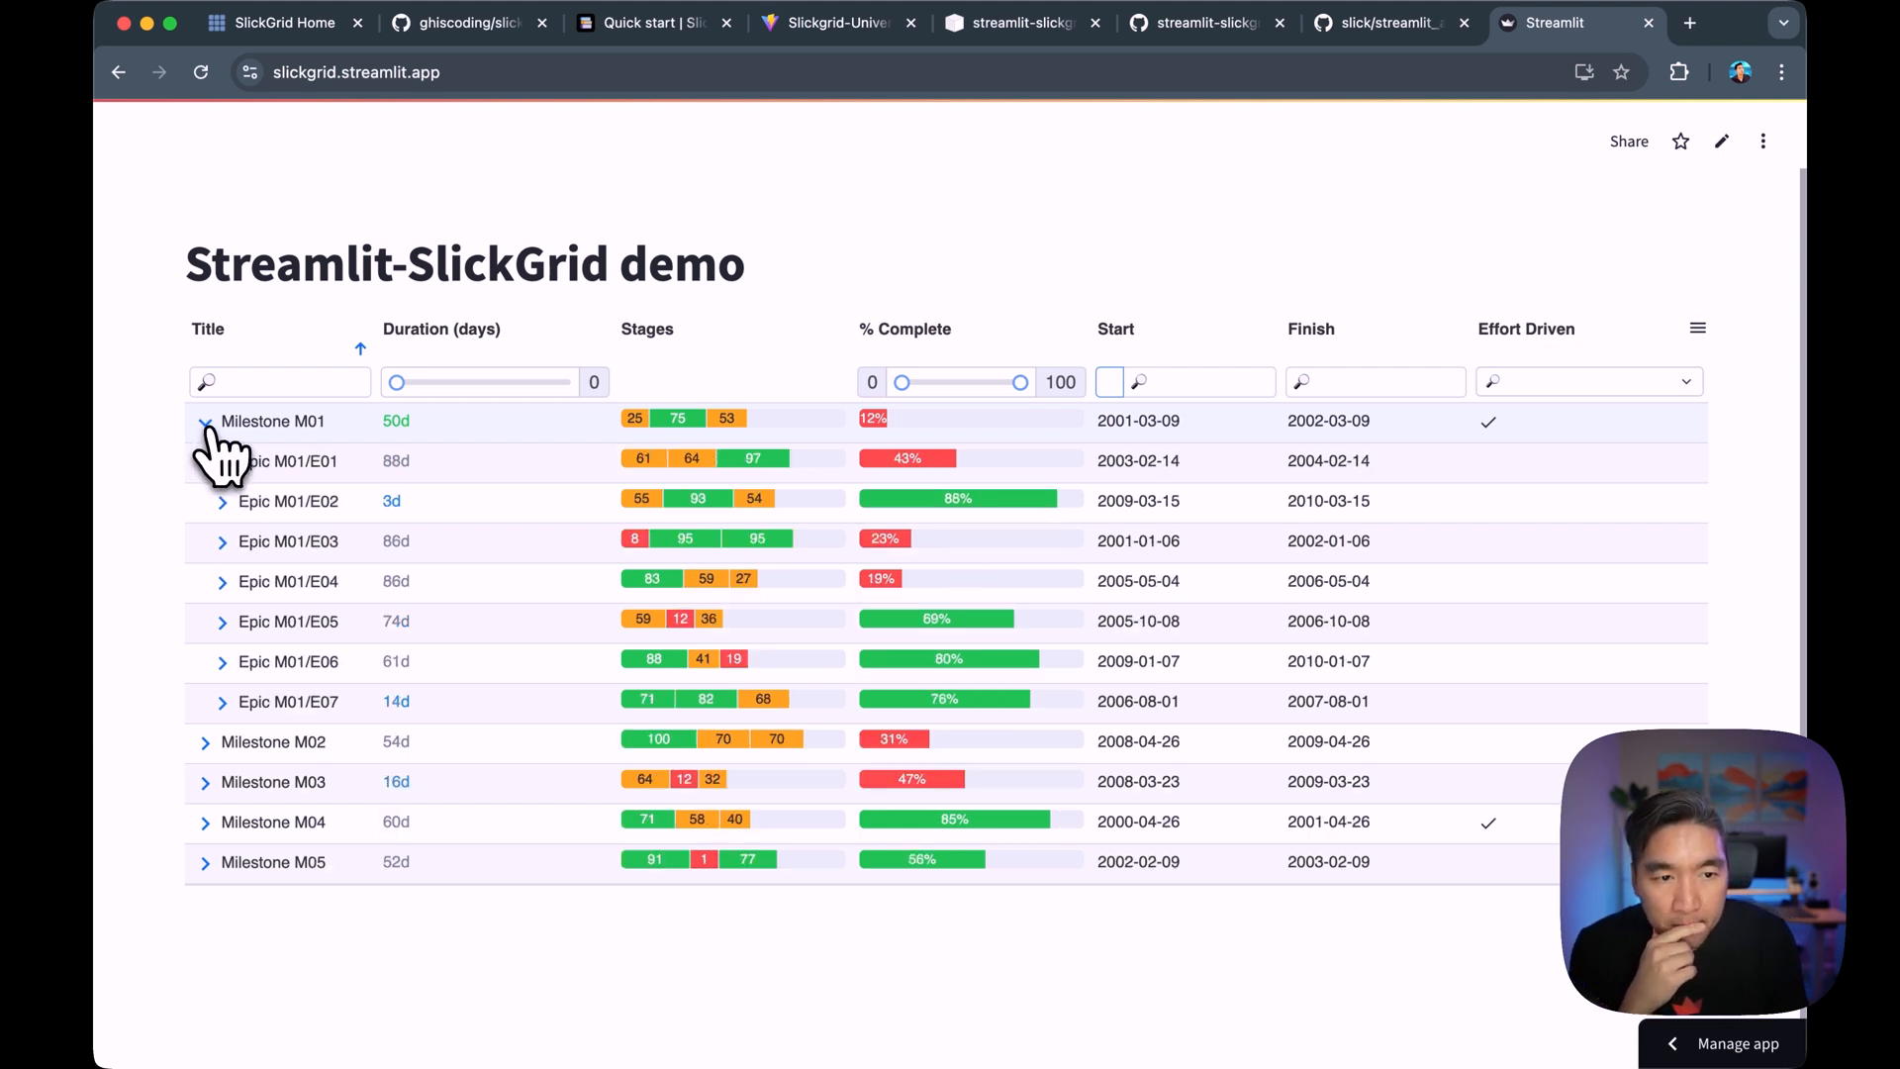
click(206, 420)
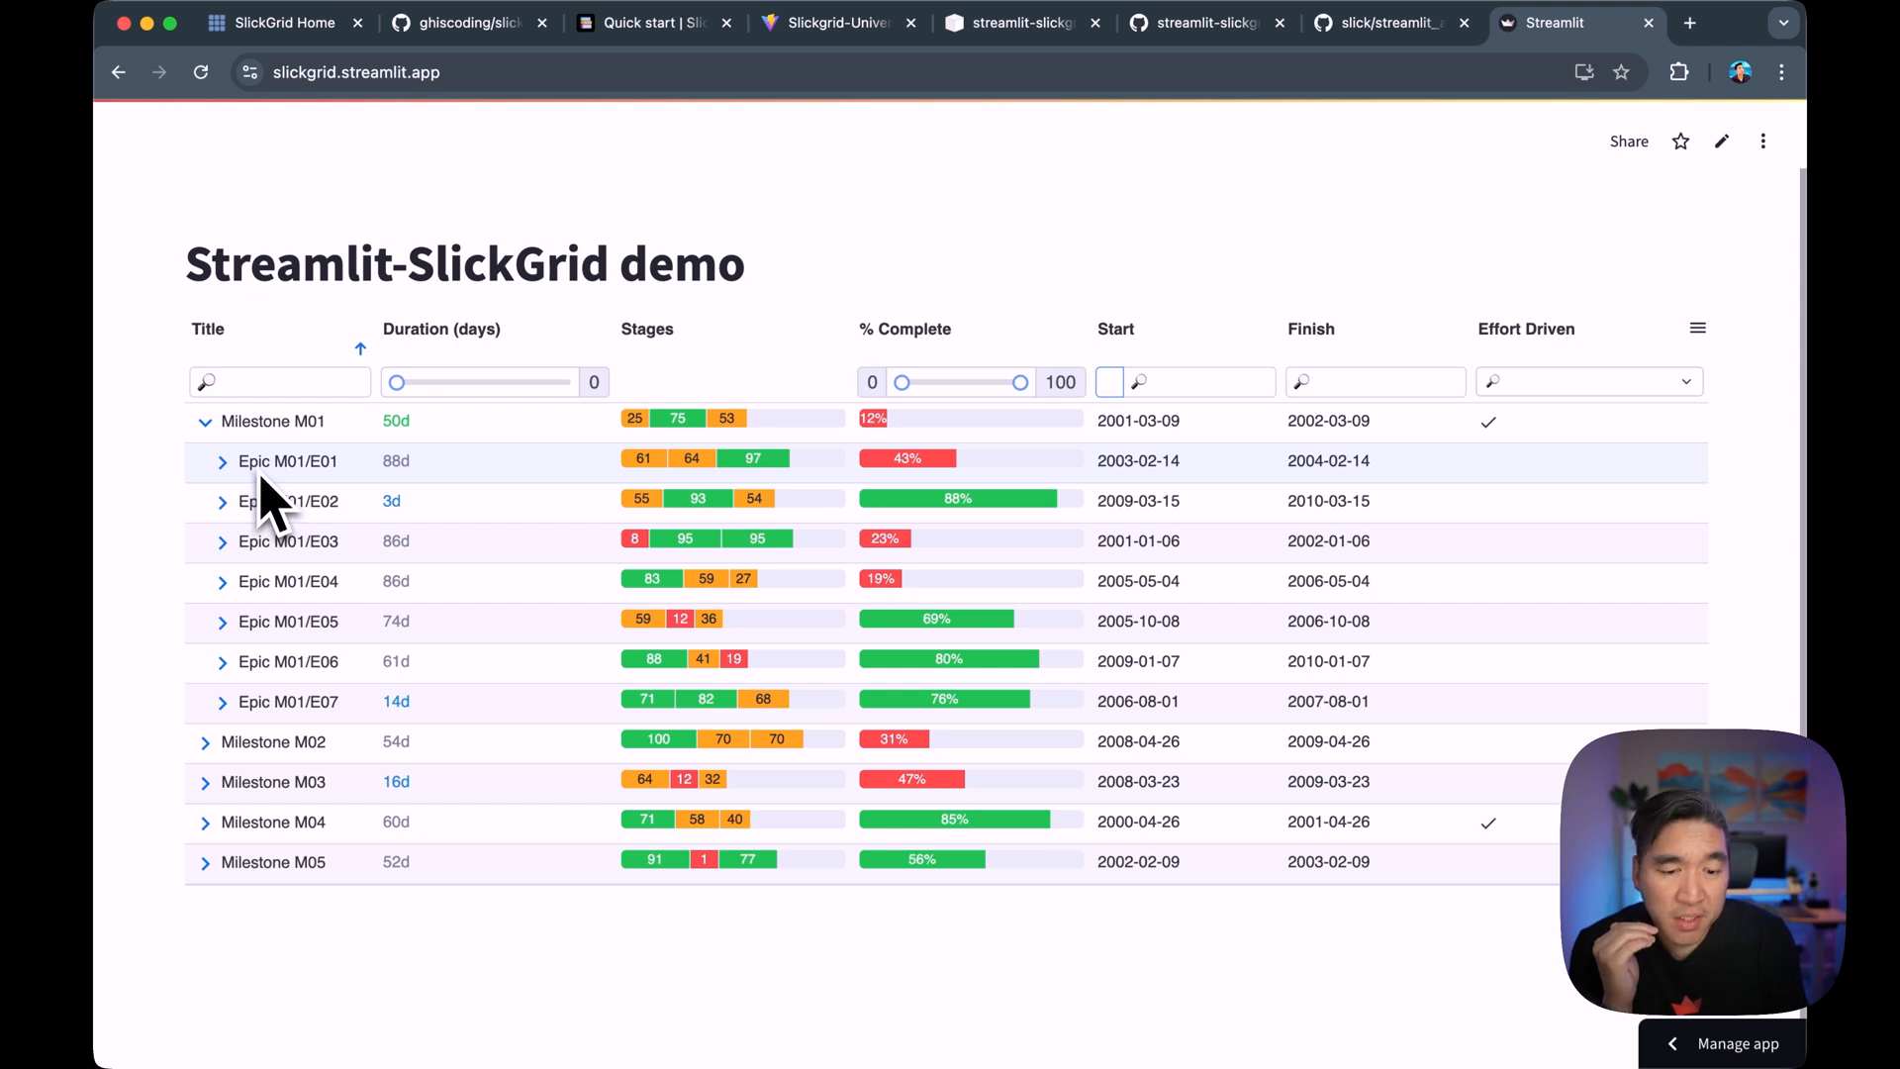
mouse_move(260, 485)
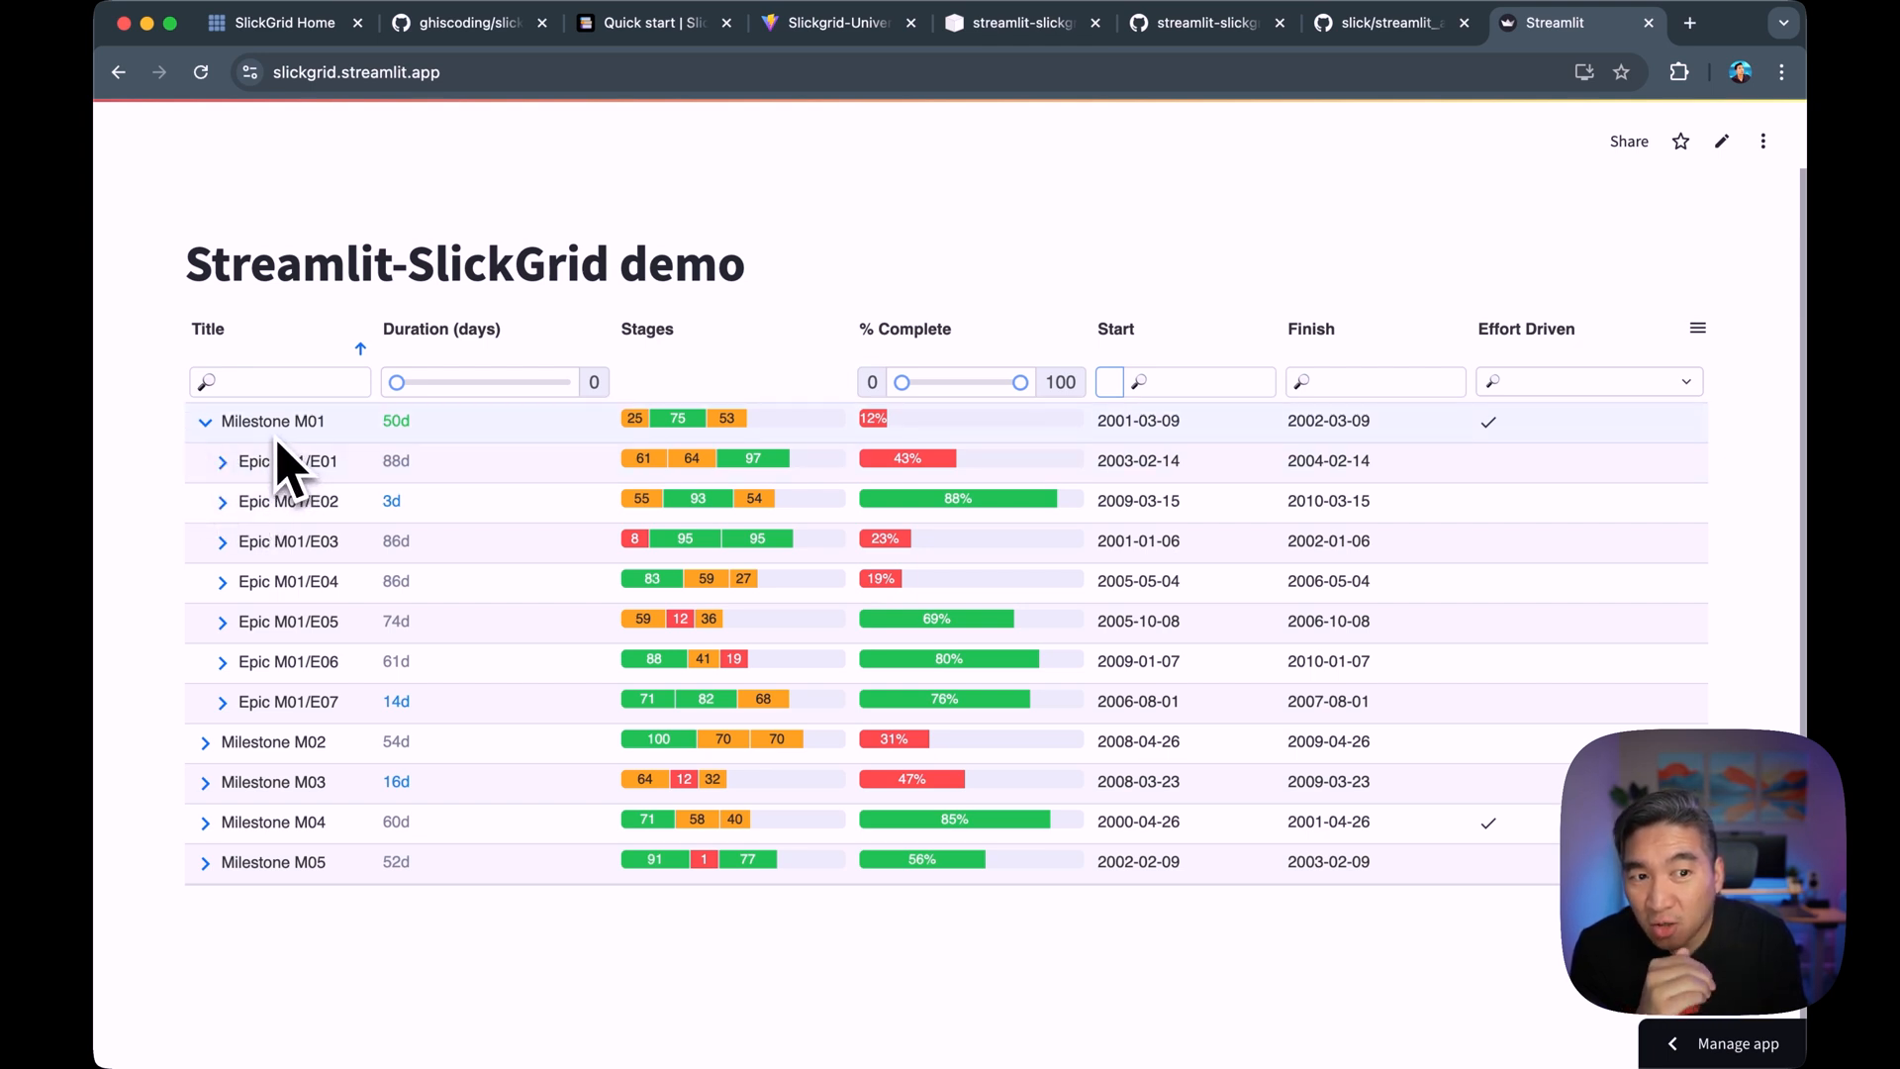
click(223, 461)
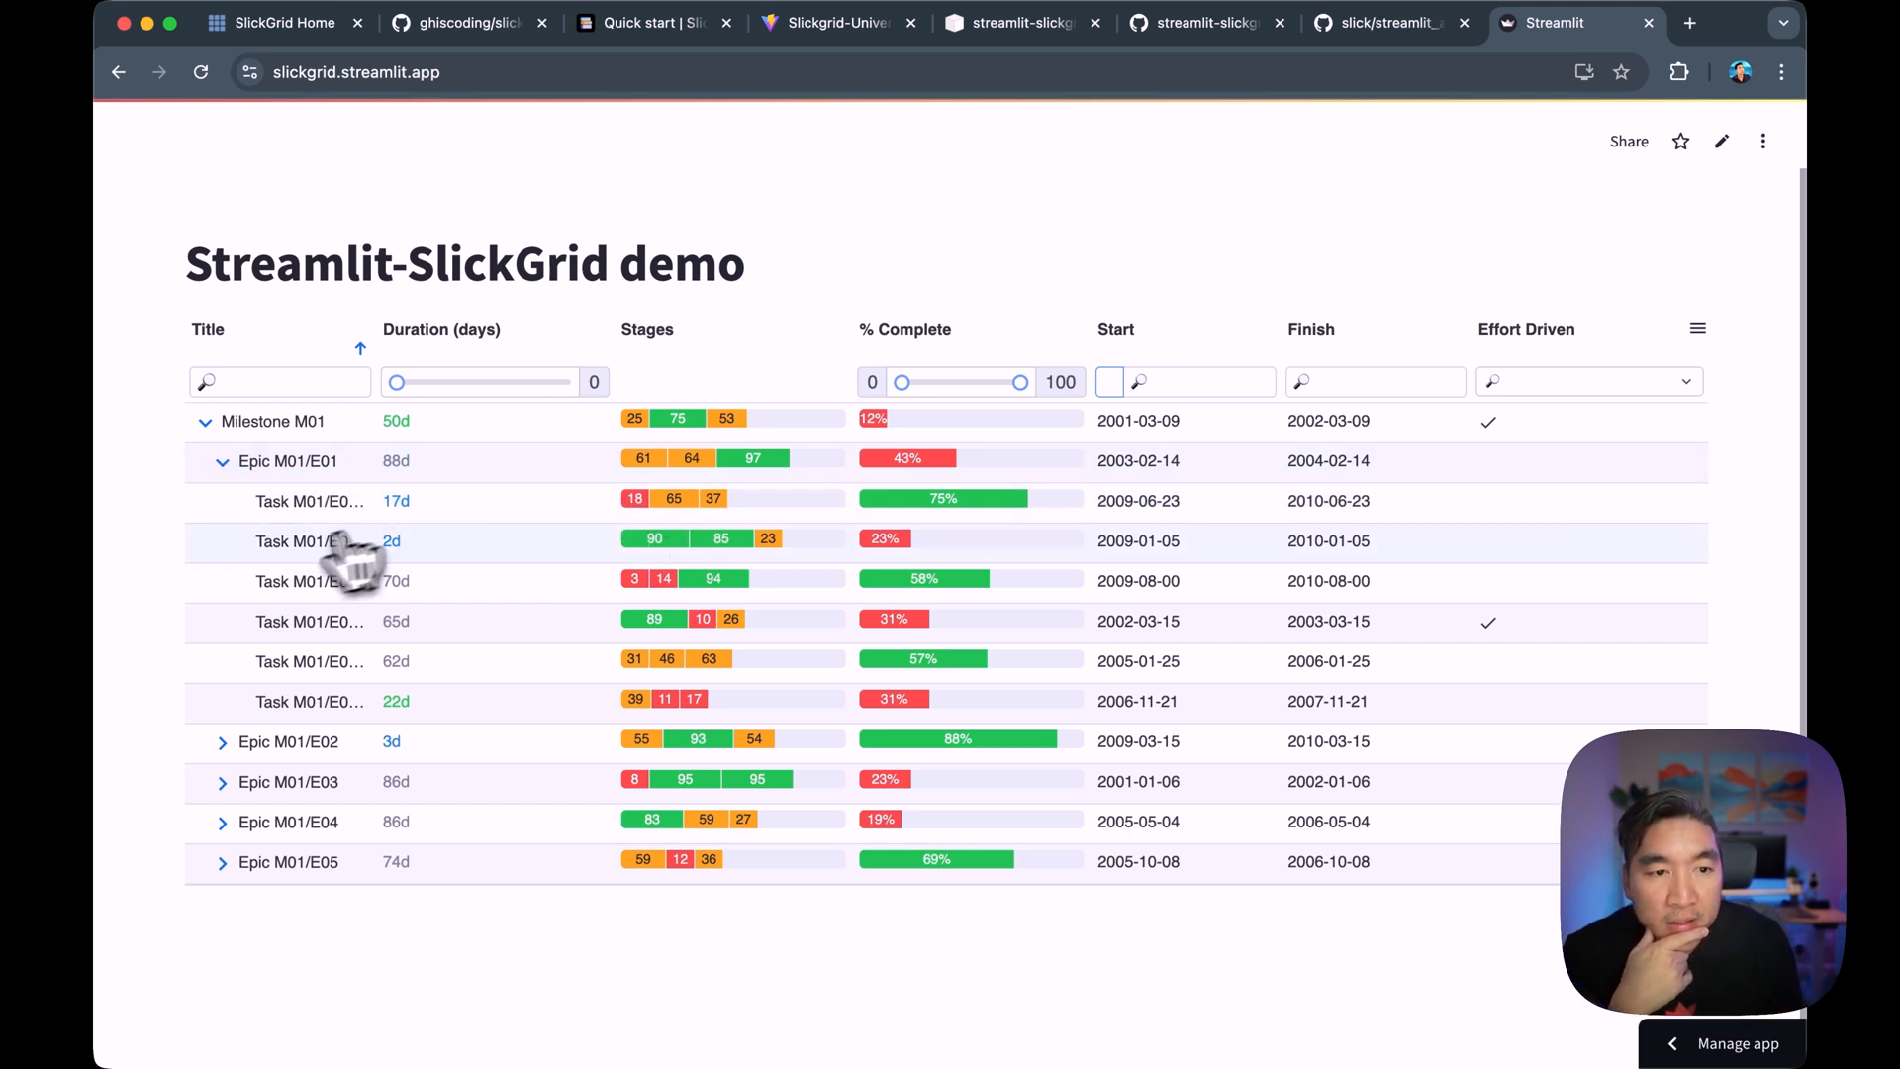
mouse_move(333, 570)
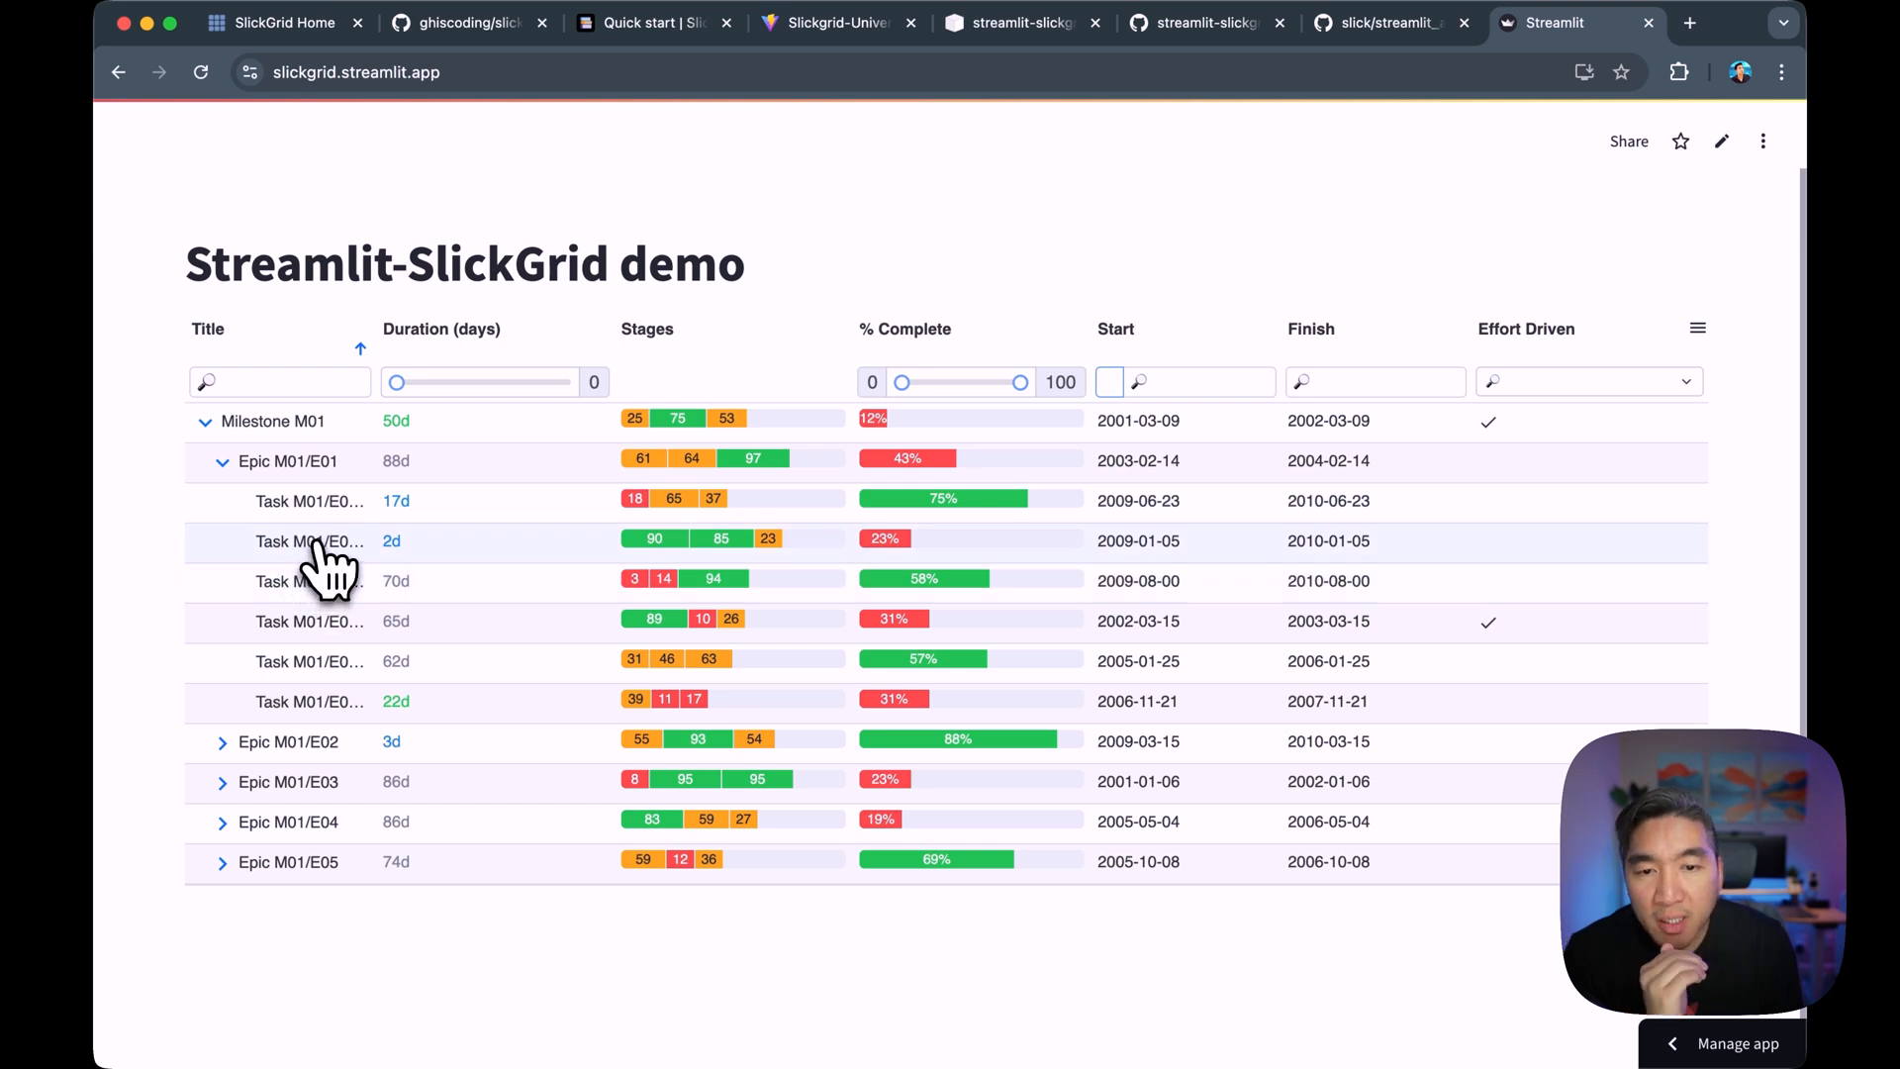
mouse_move(269, 629)
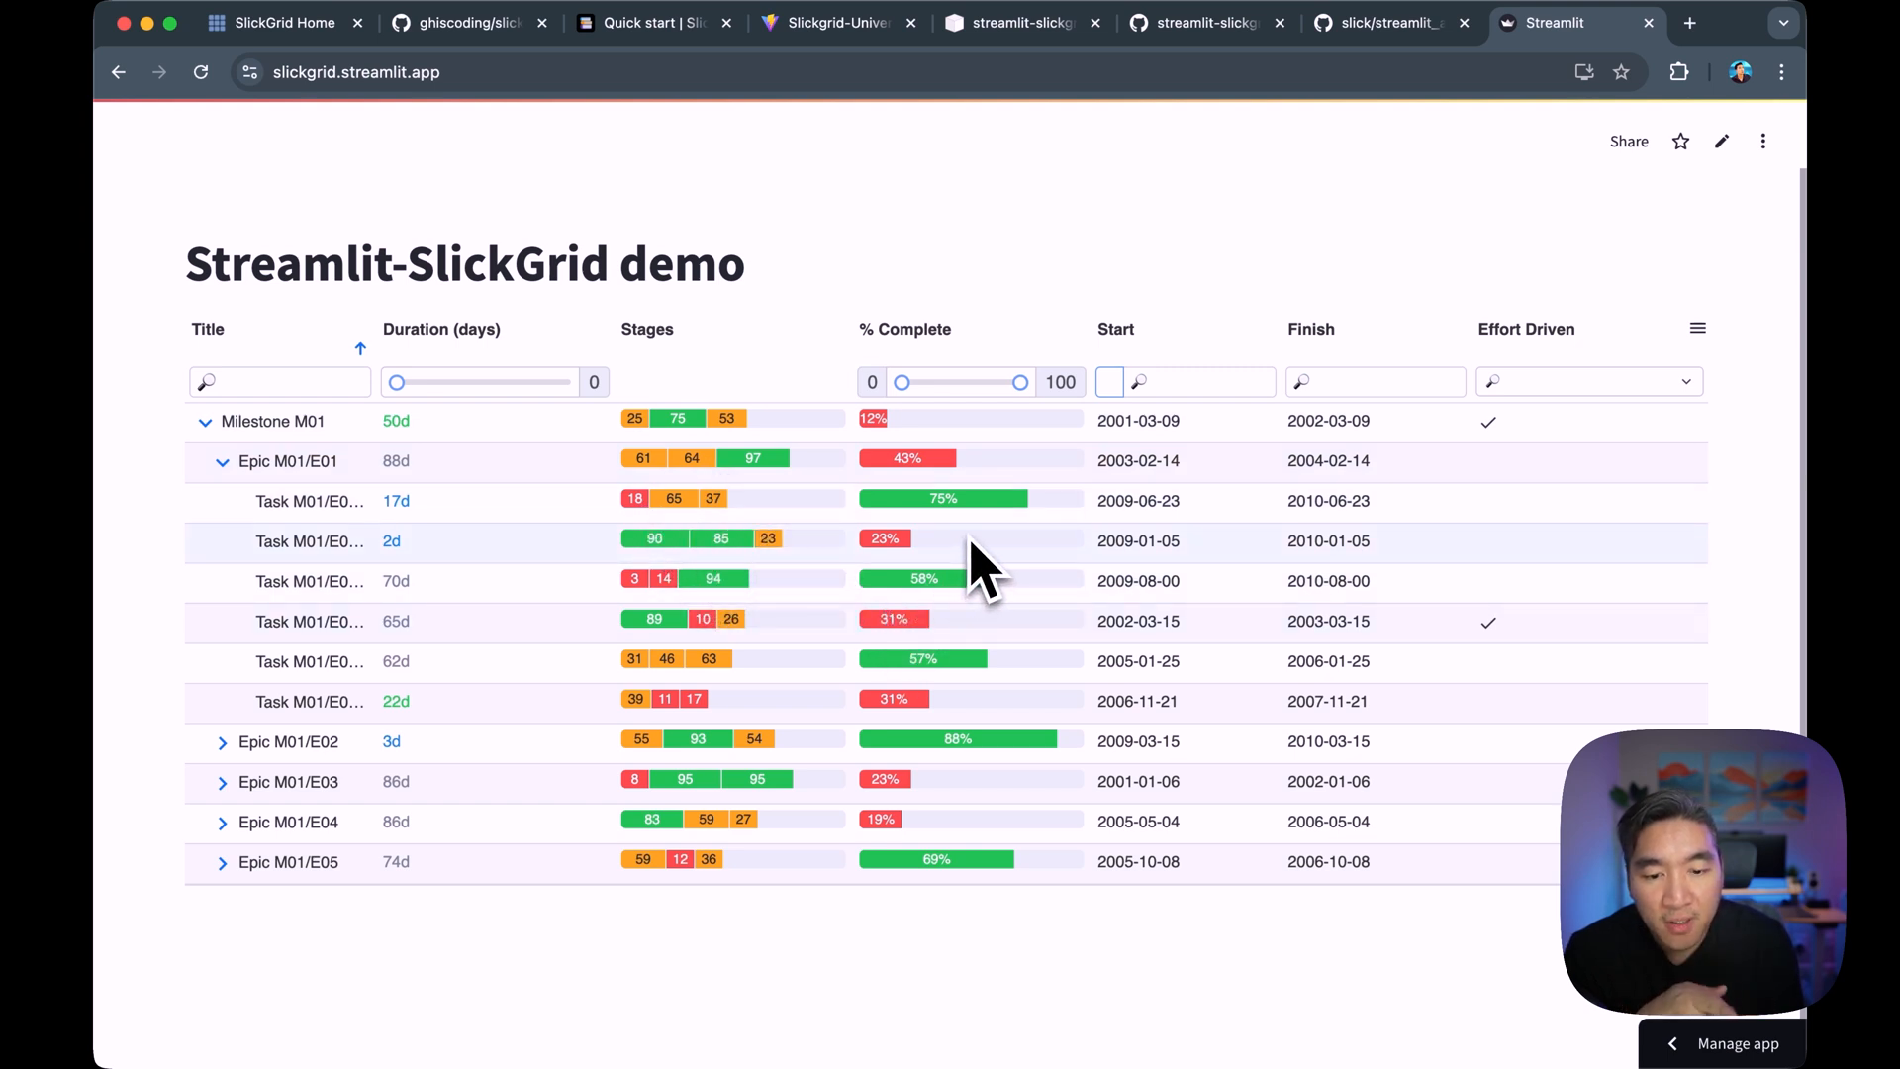
mouse_move(915, 551)
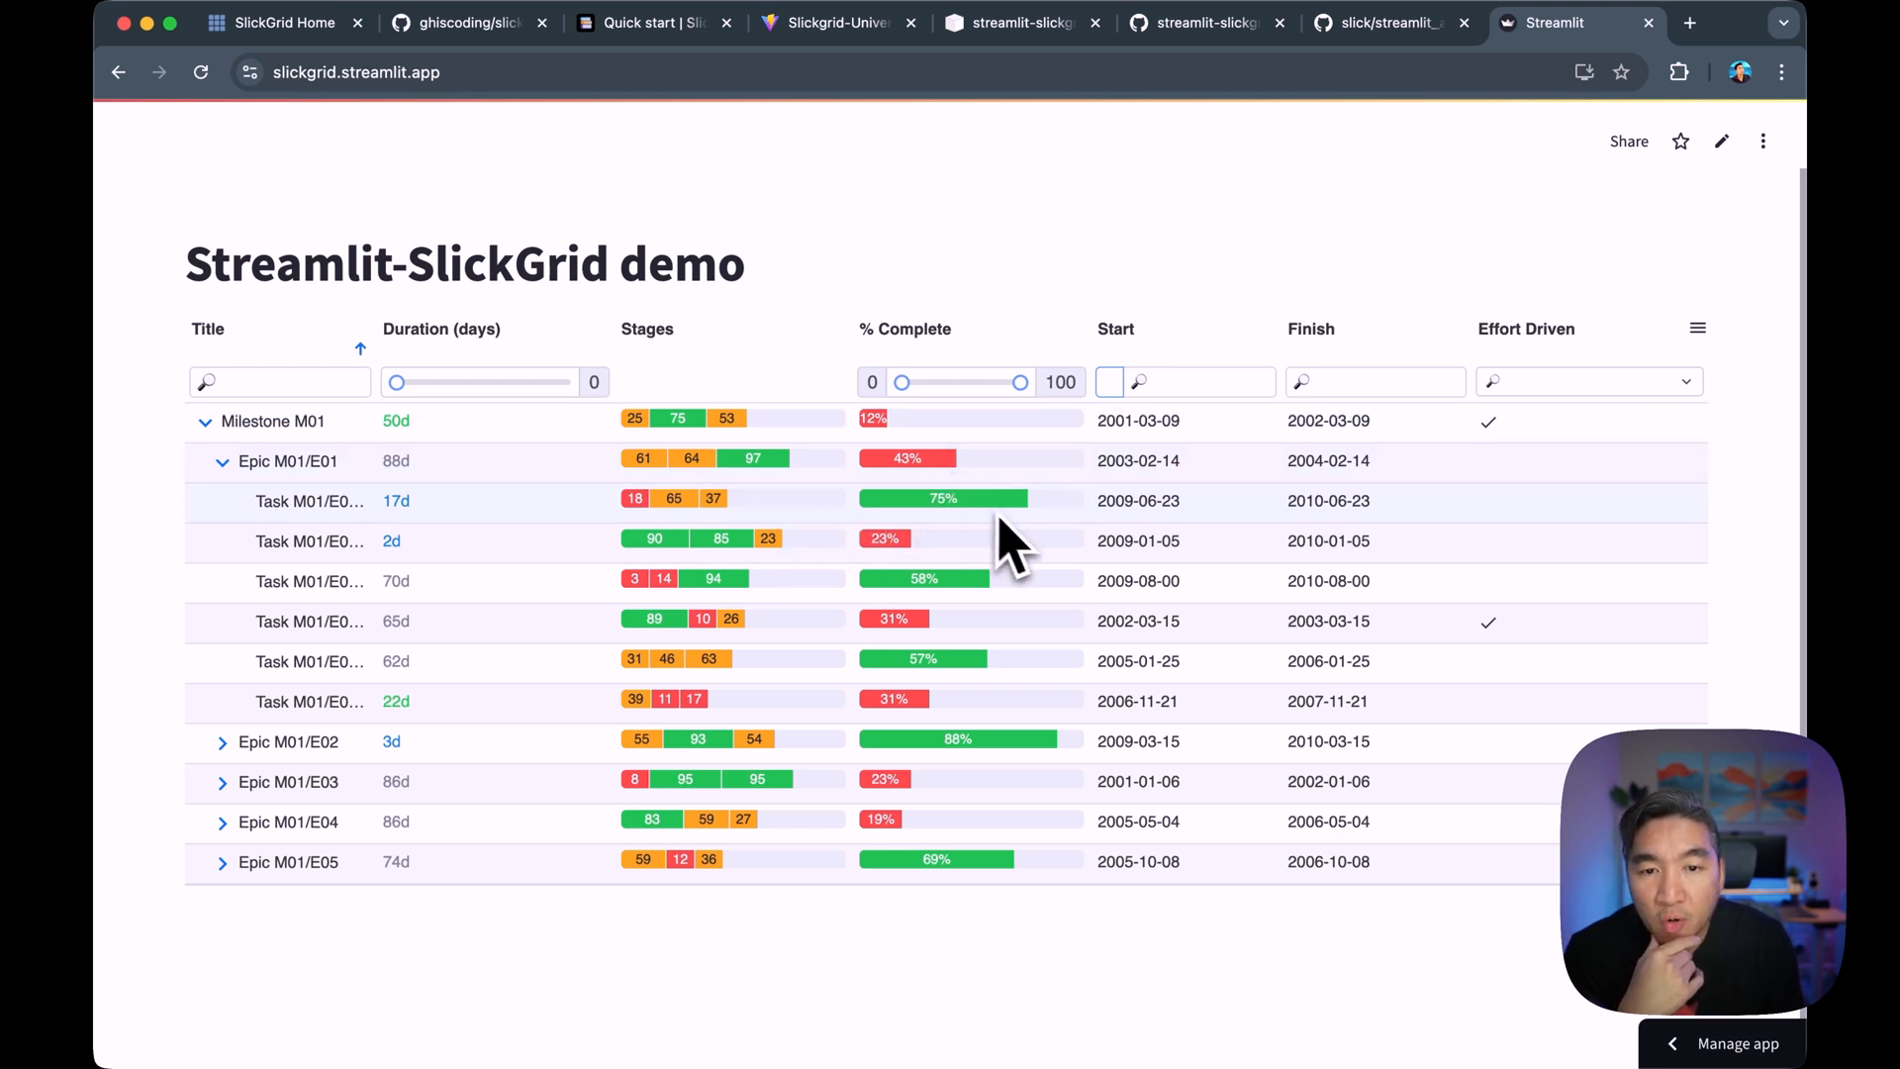
mouse_move(643, 497)
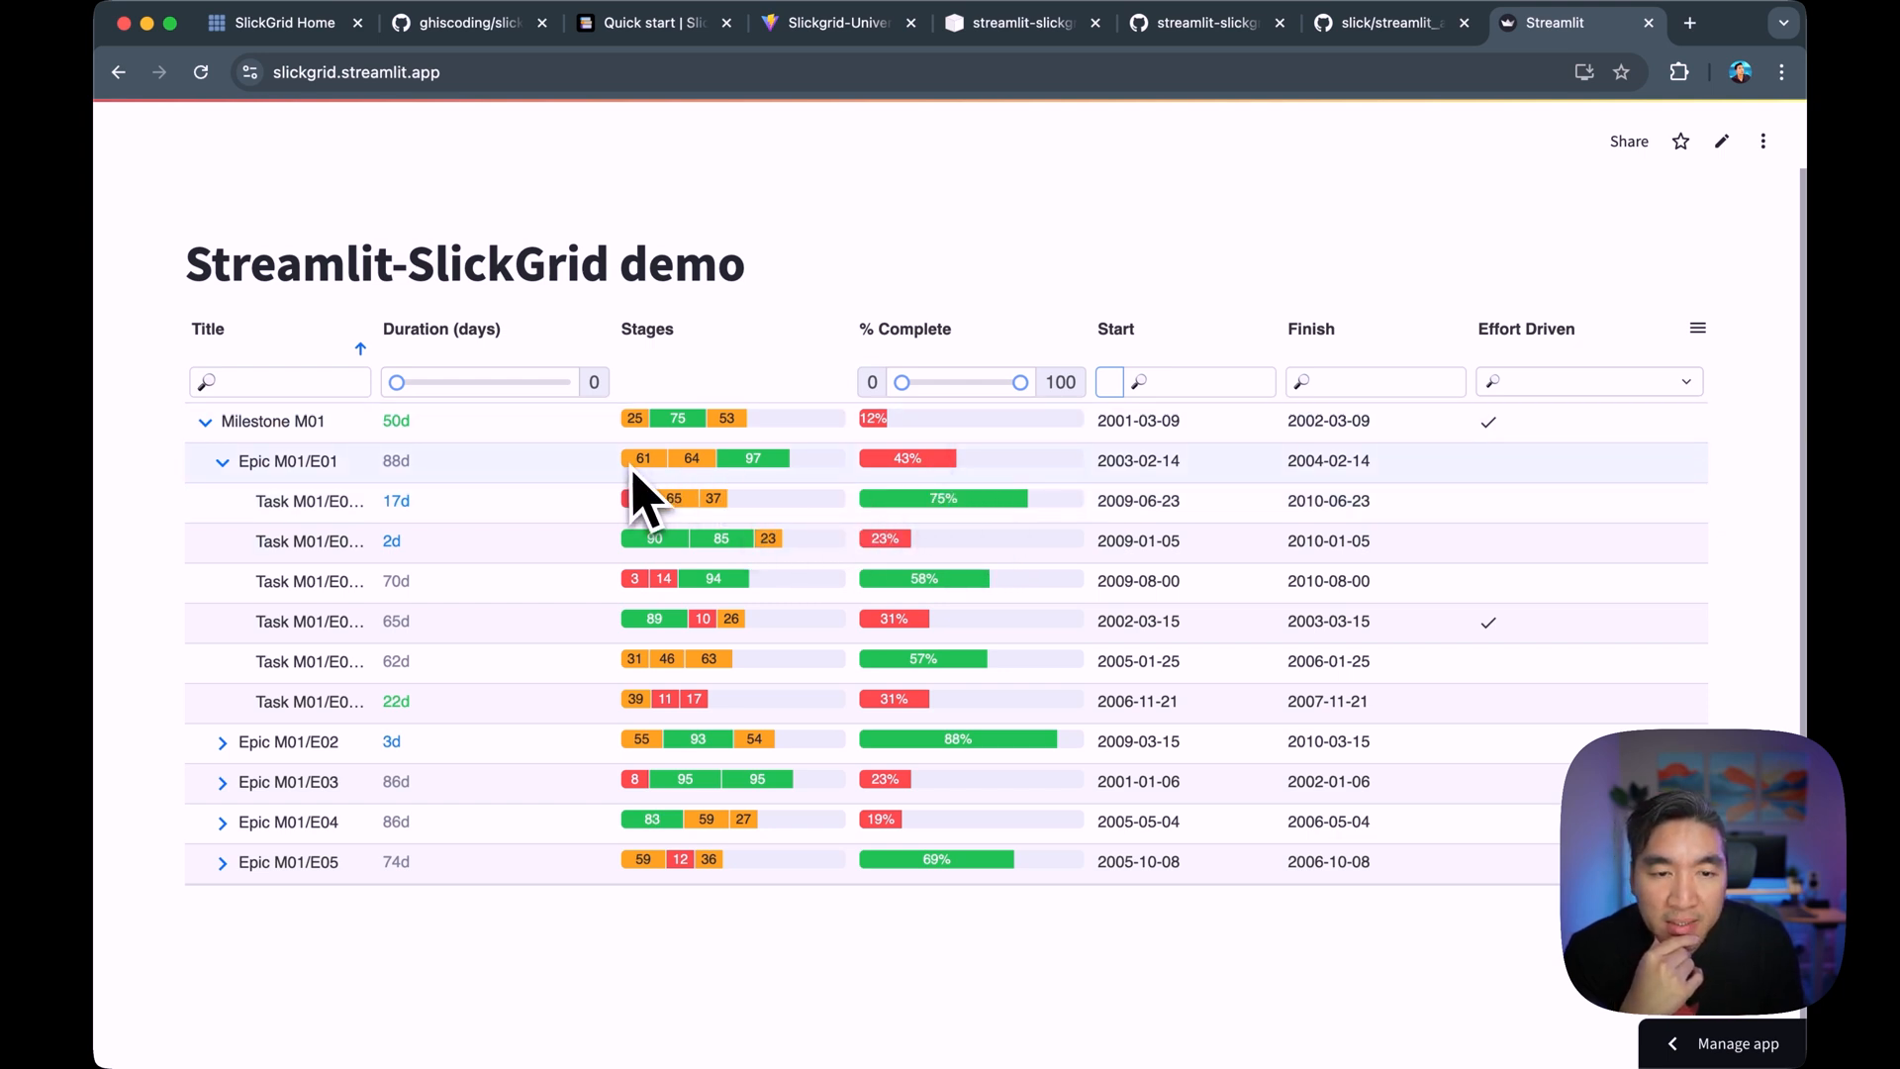
mouse_move(830, 491)
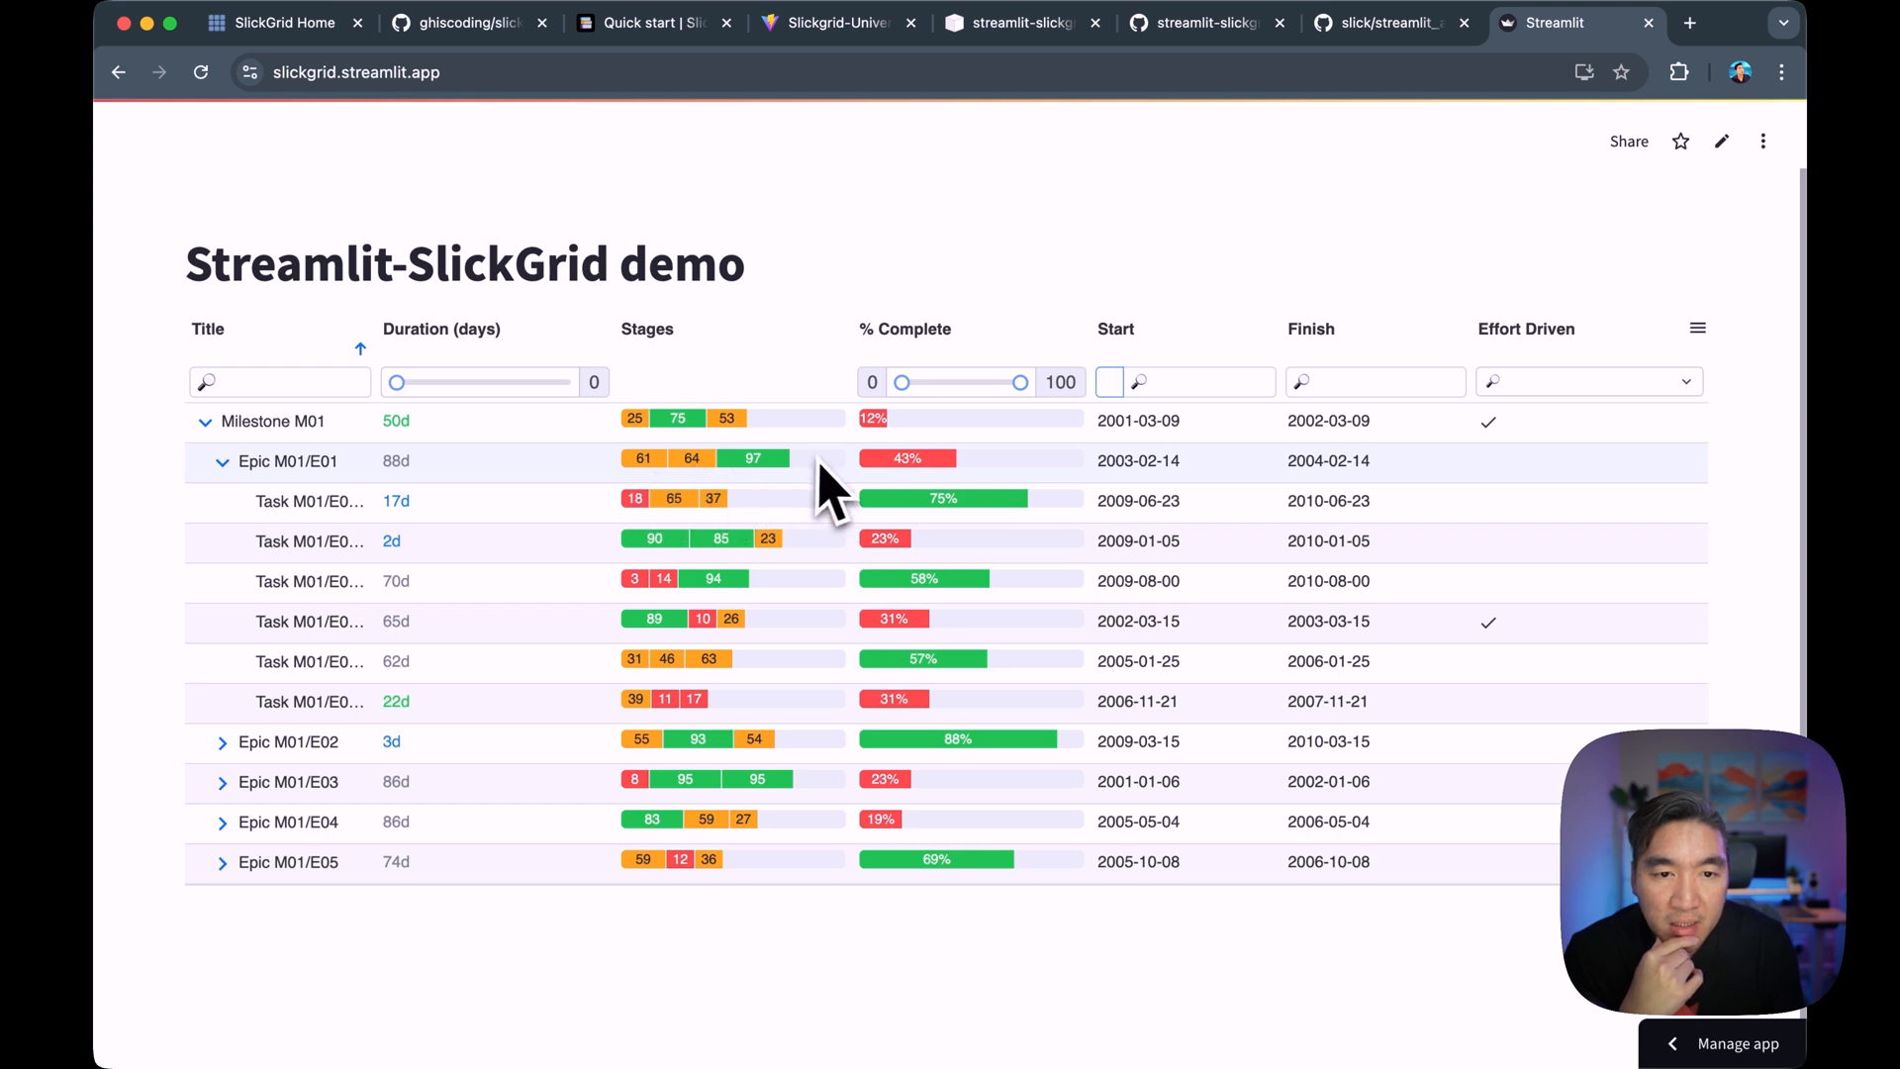
mouse_move(810, 503)
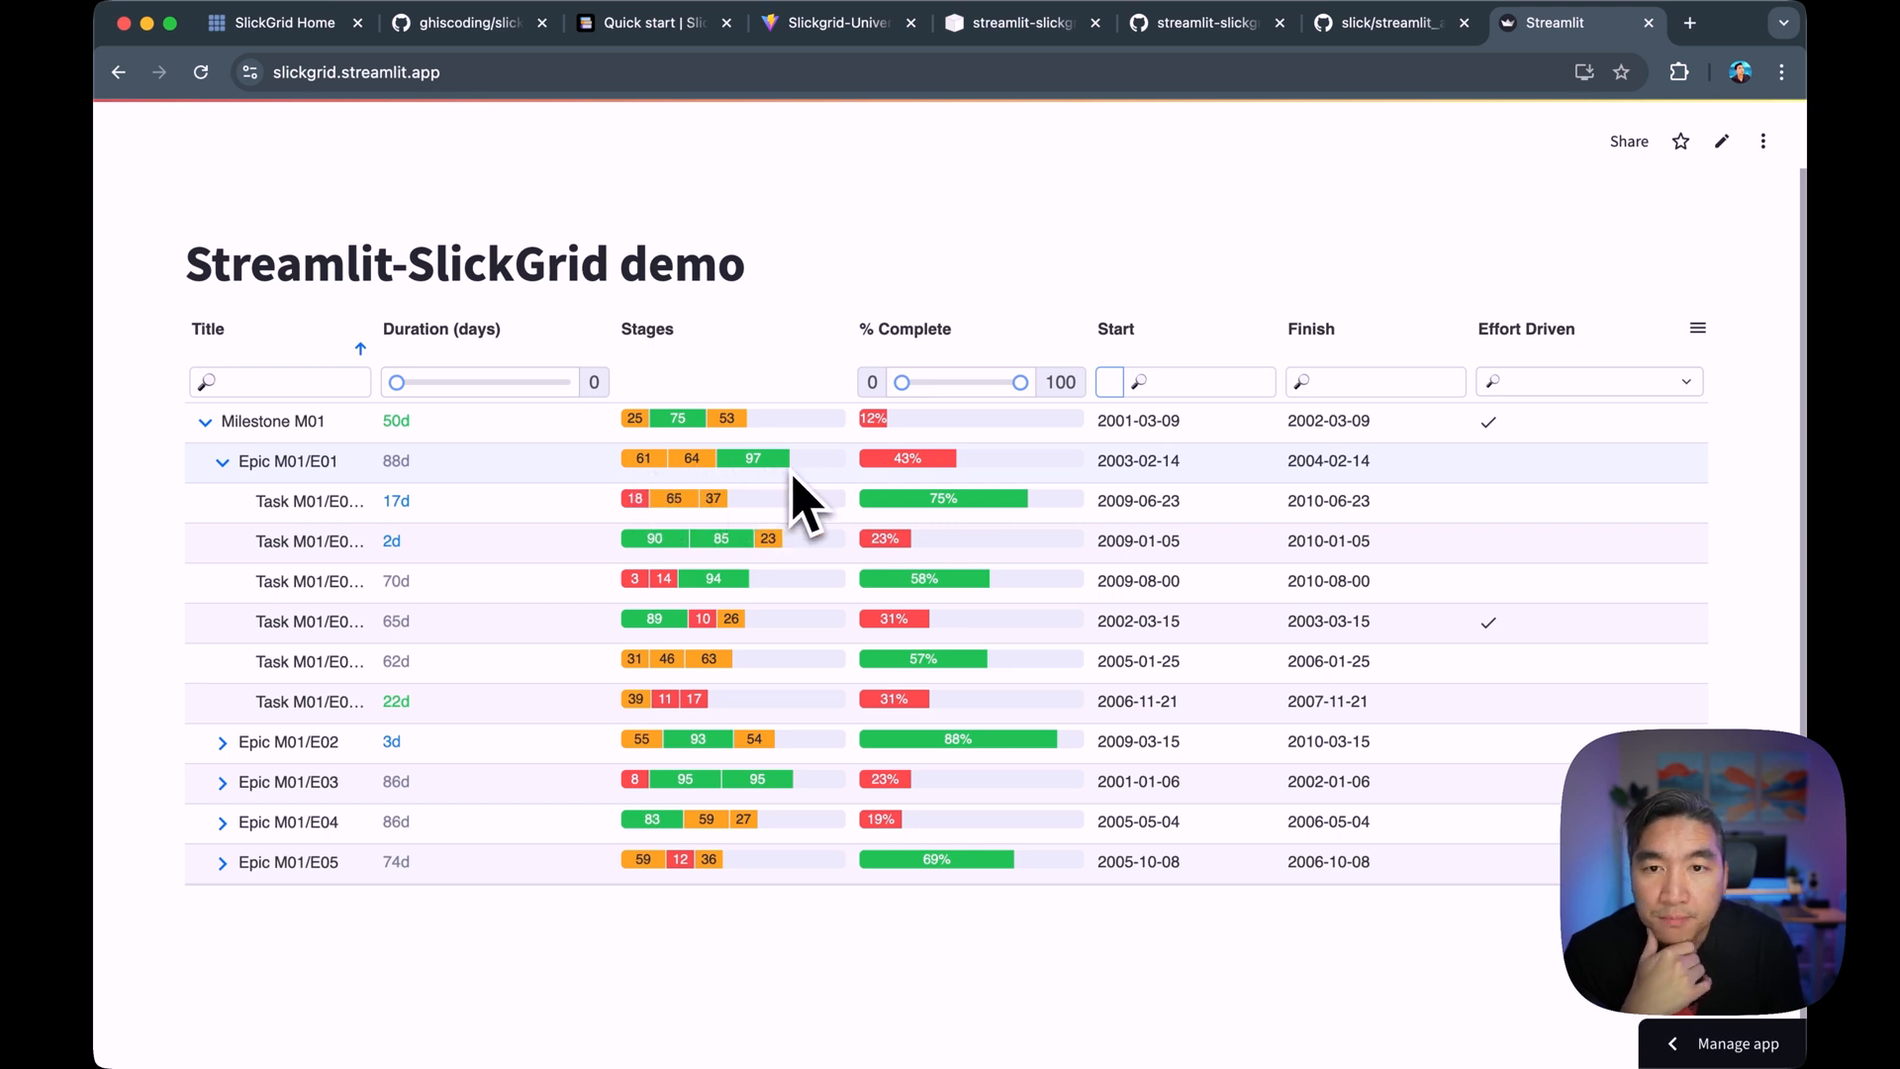
mouse_move(703, 479)
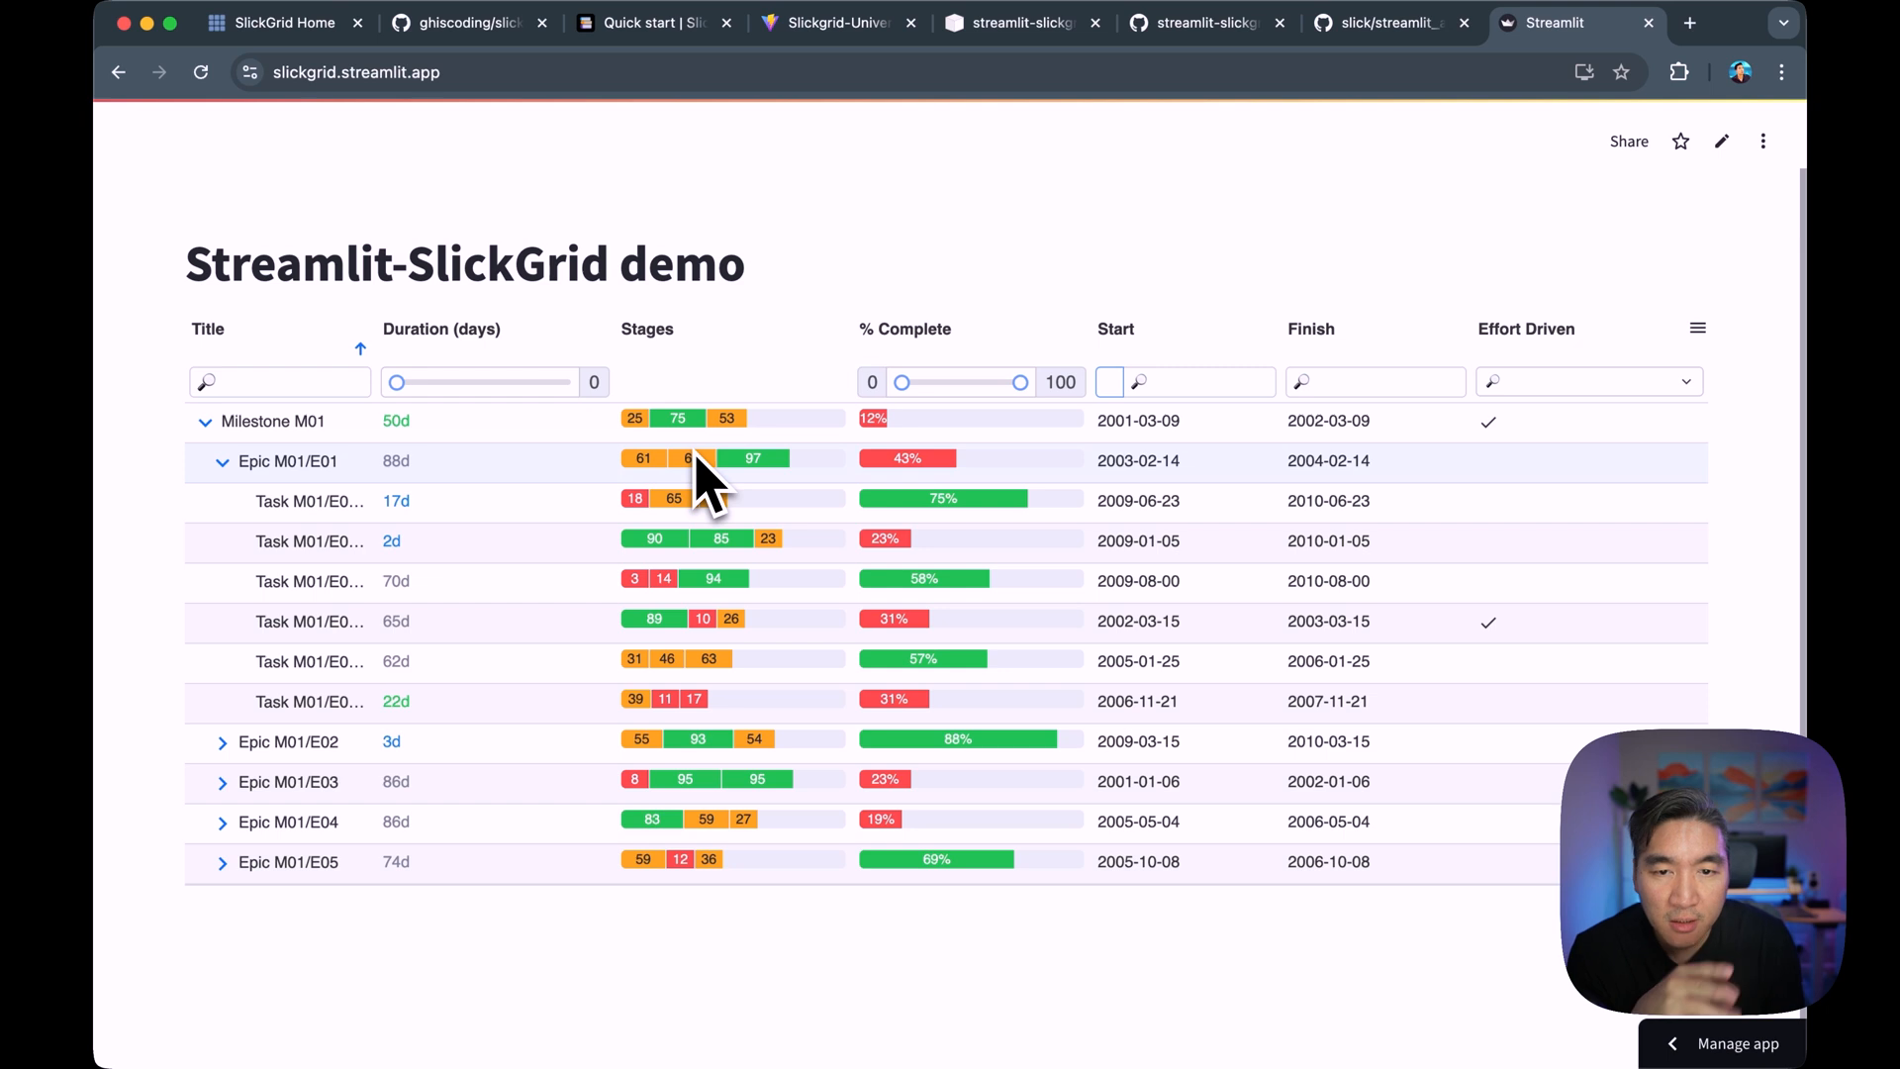
mouse_move(1642, 448)
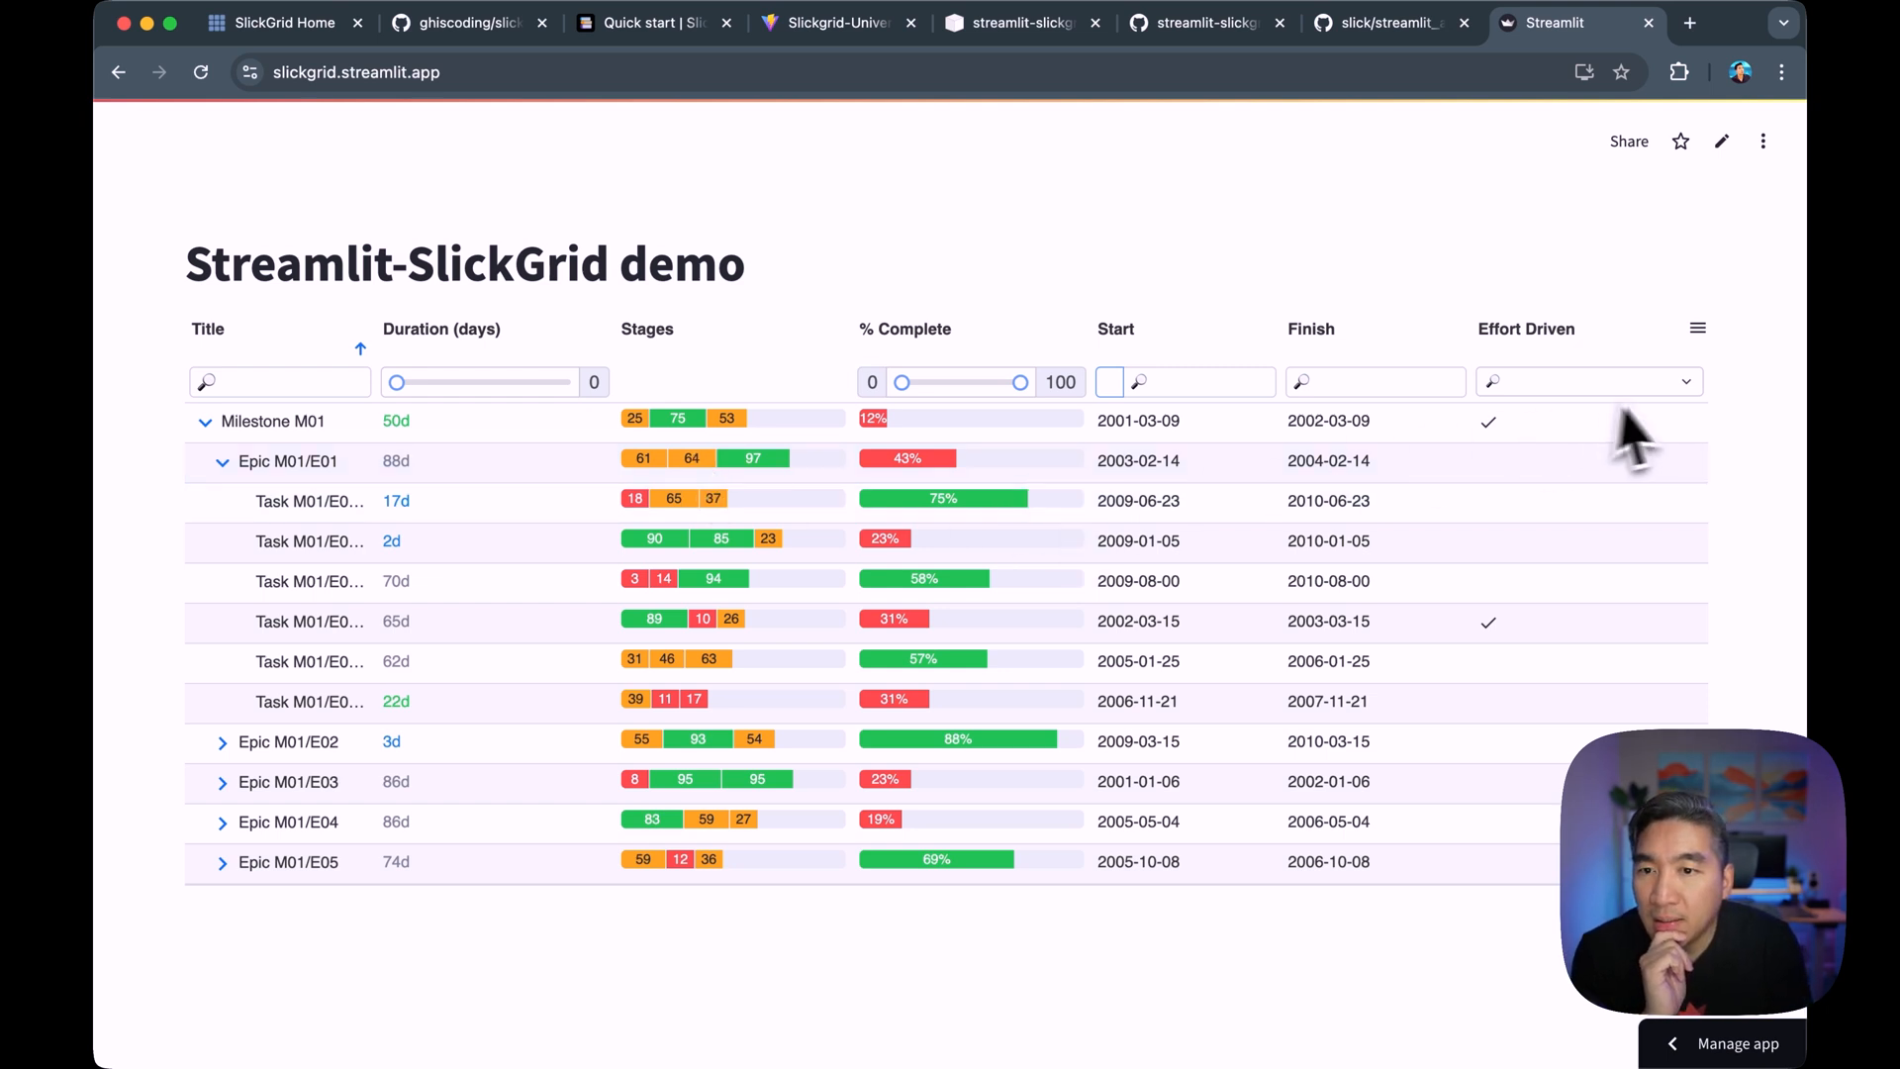
mouse_move(1648, 467)
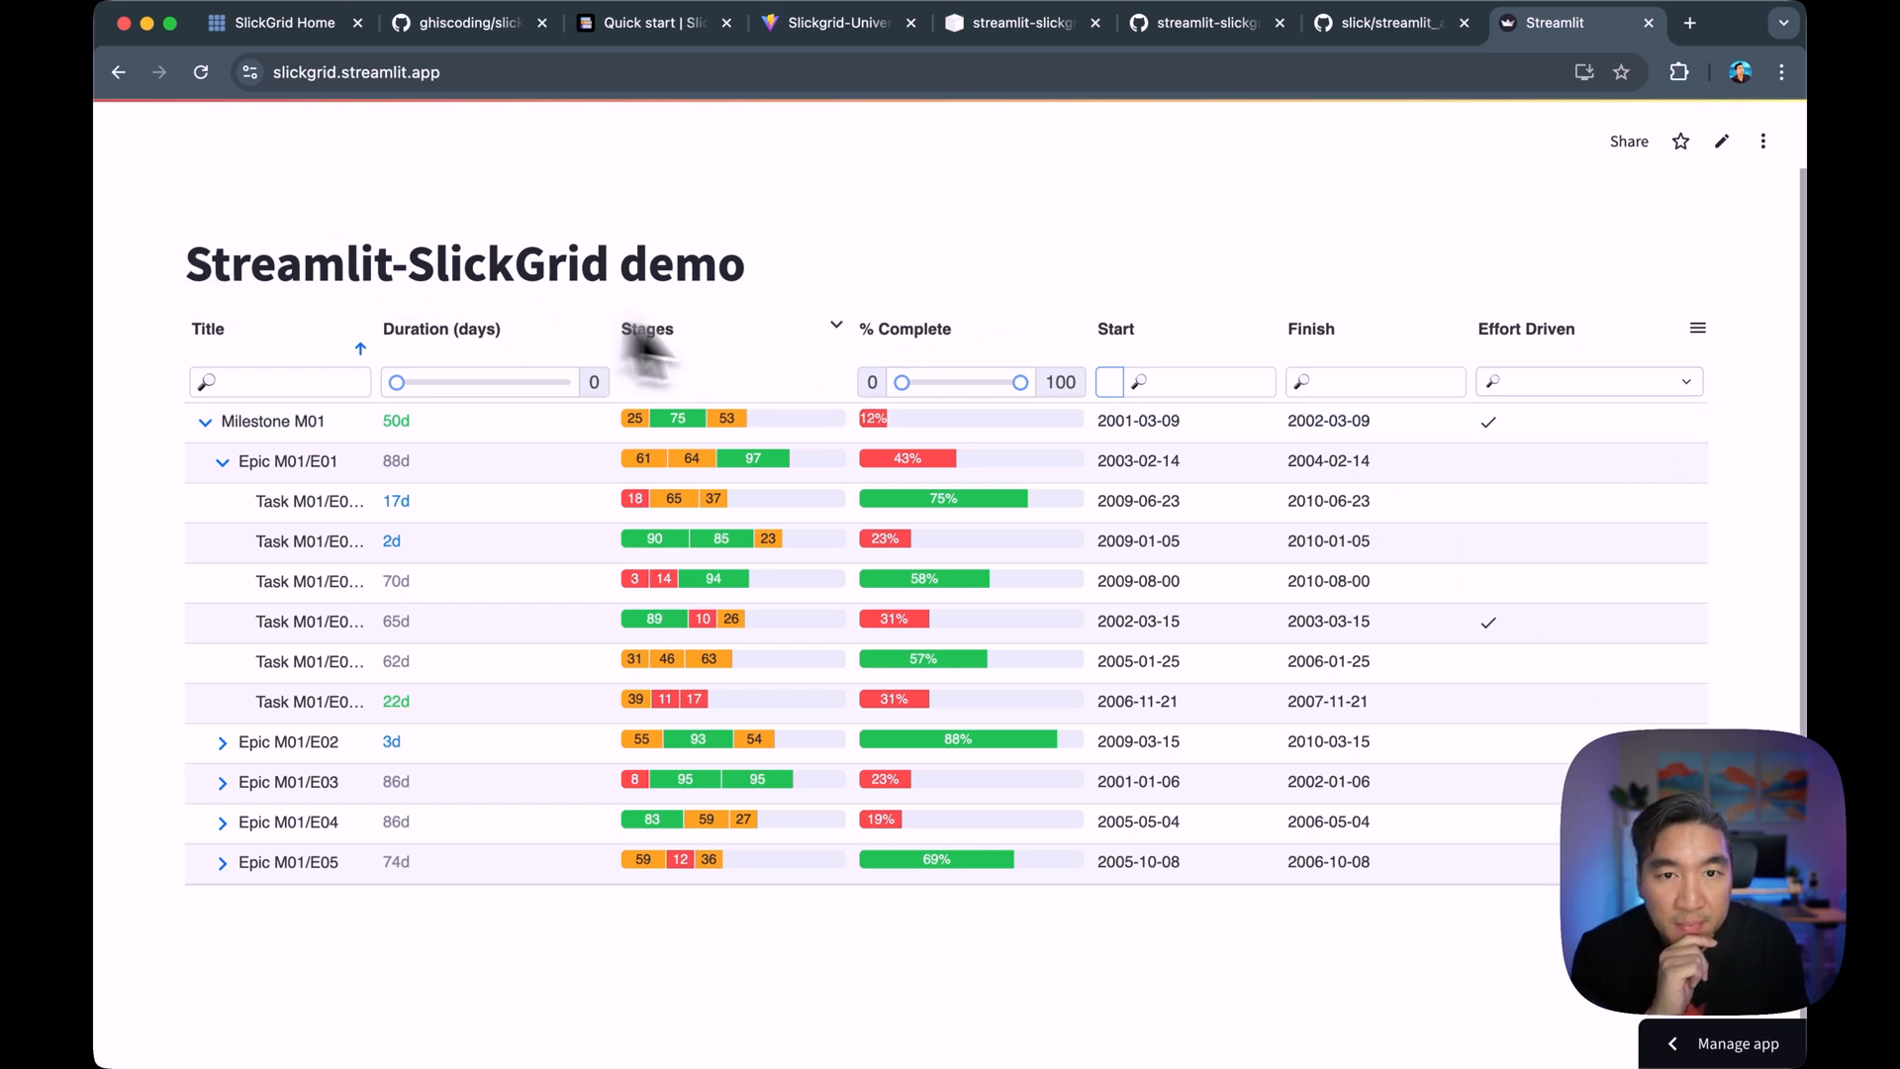
mouse_move(715, 291)
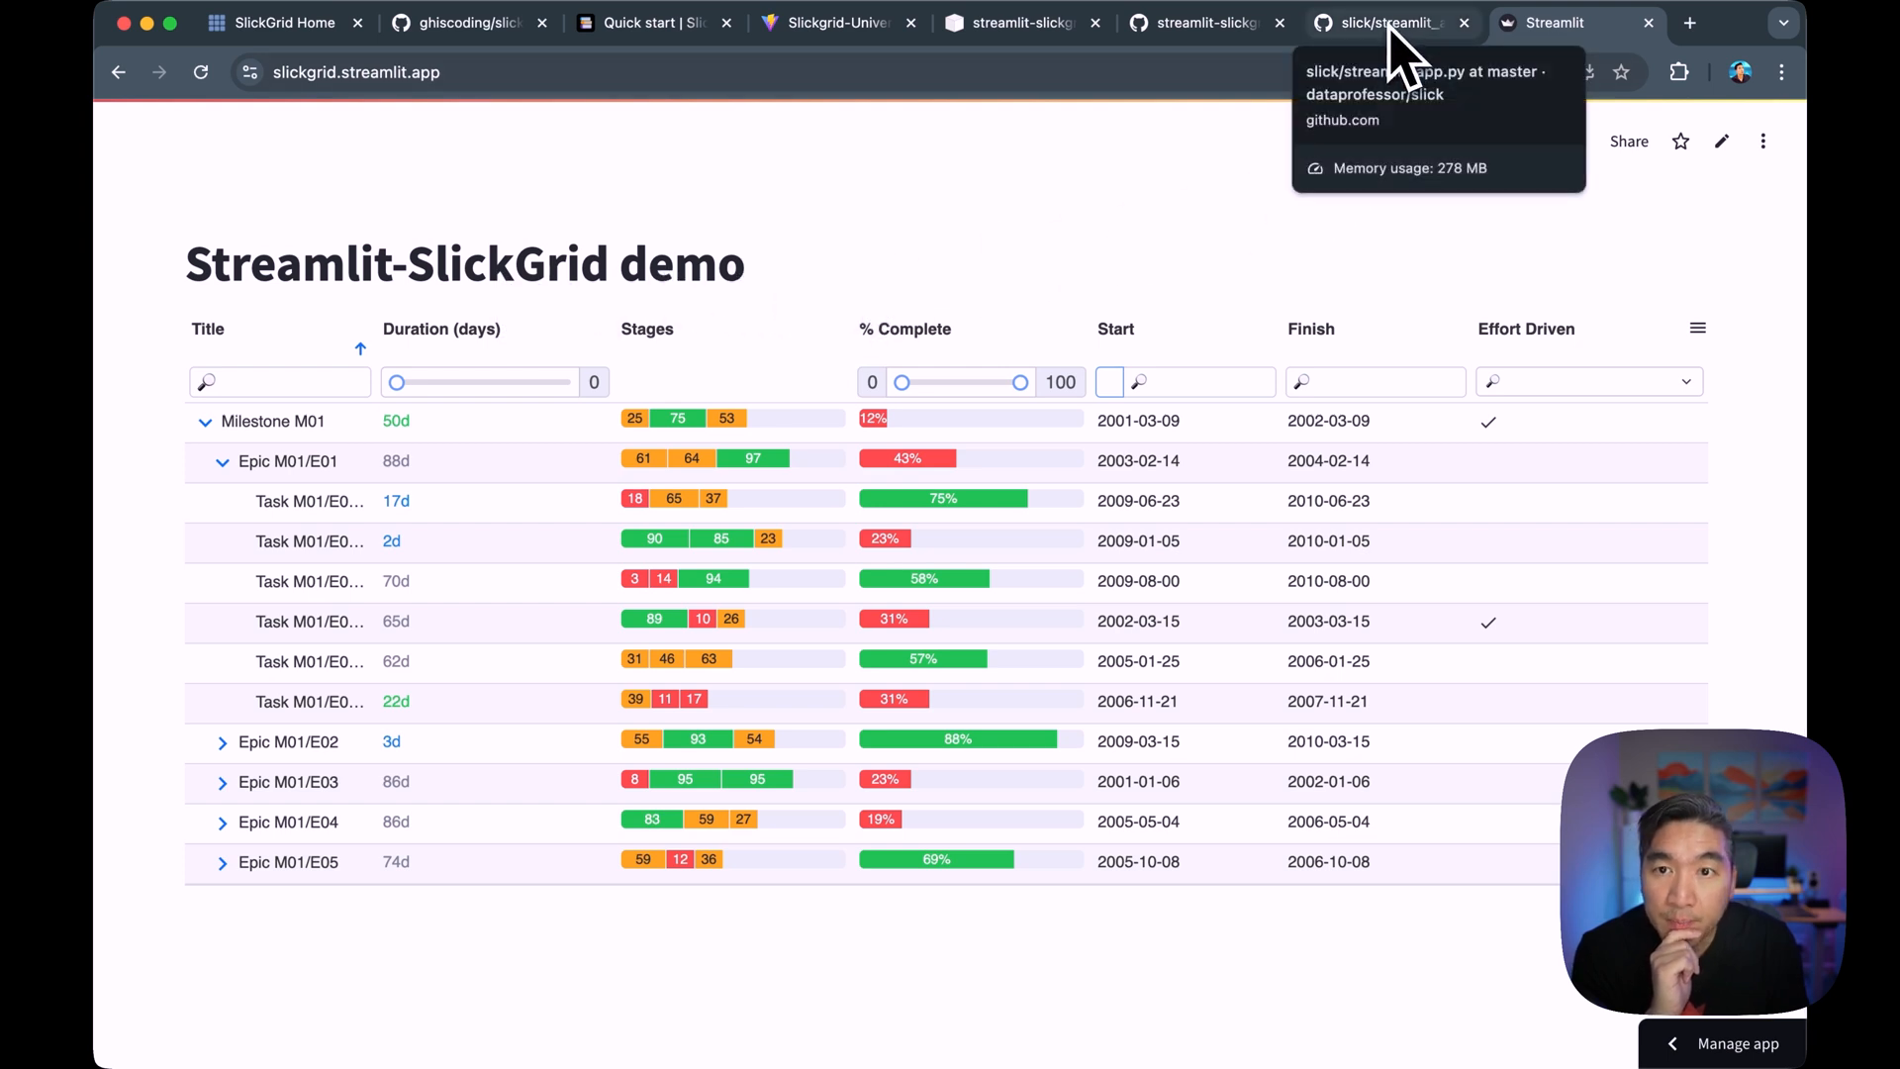
View the streamlit-slickgrid README, then return to the slick repo's streamlit_app.py header.
click(1199, 21)
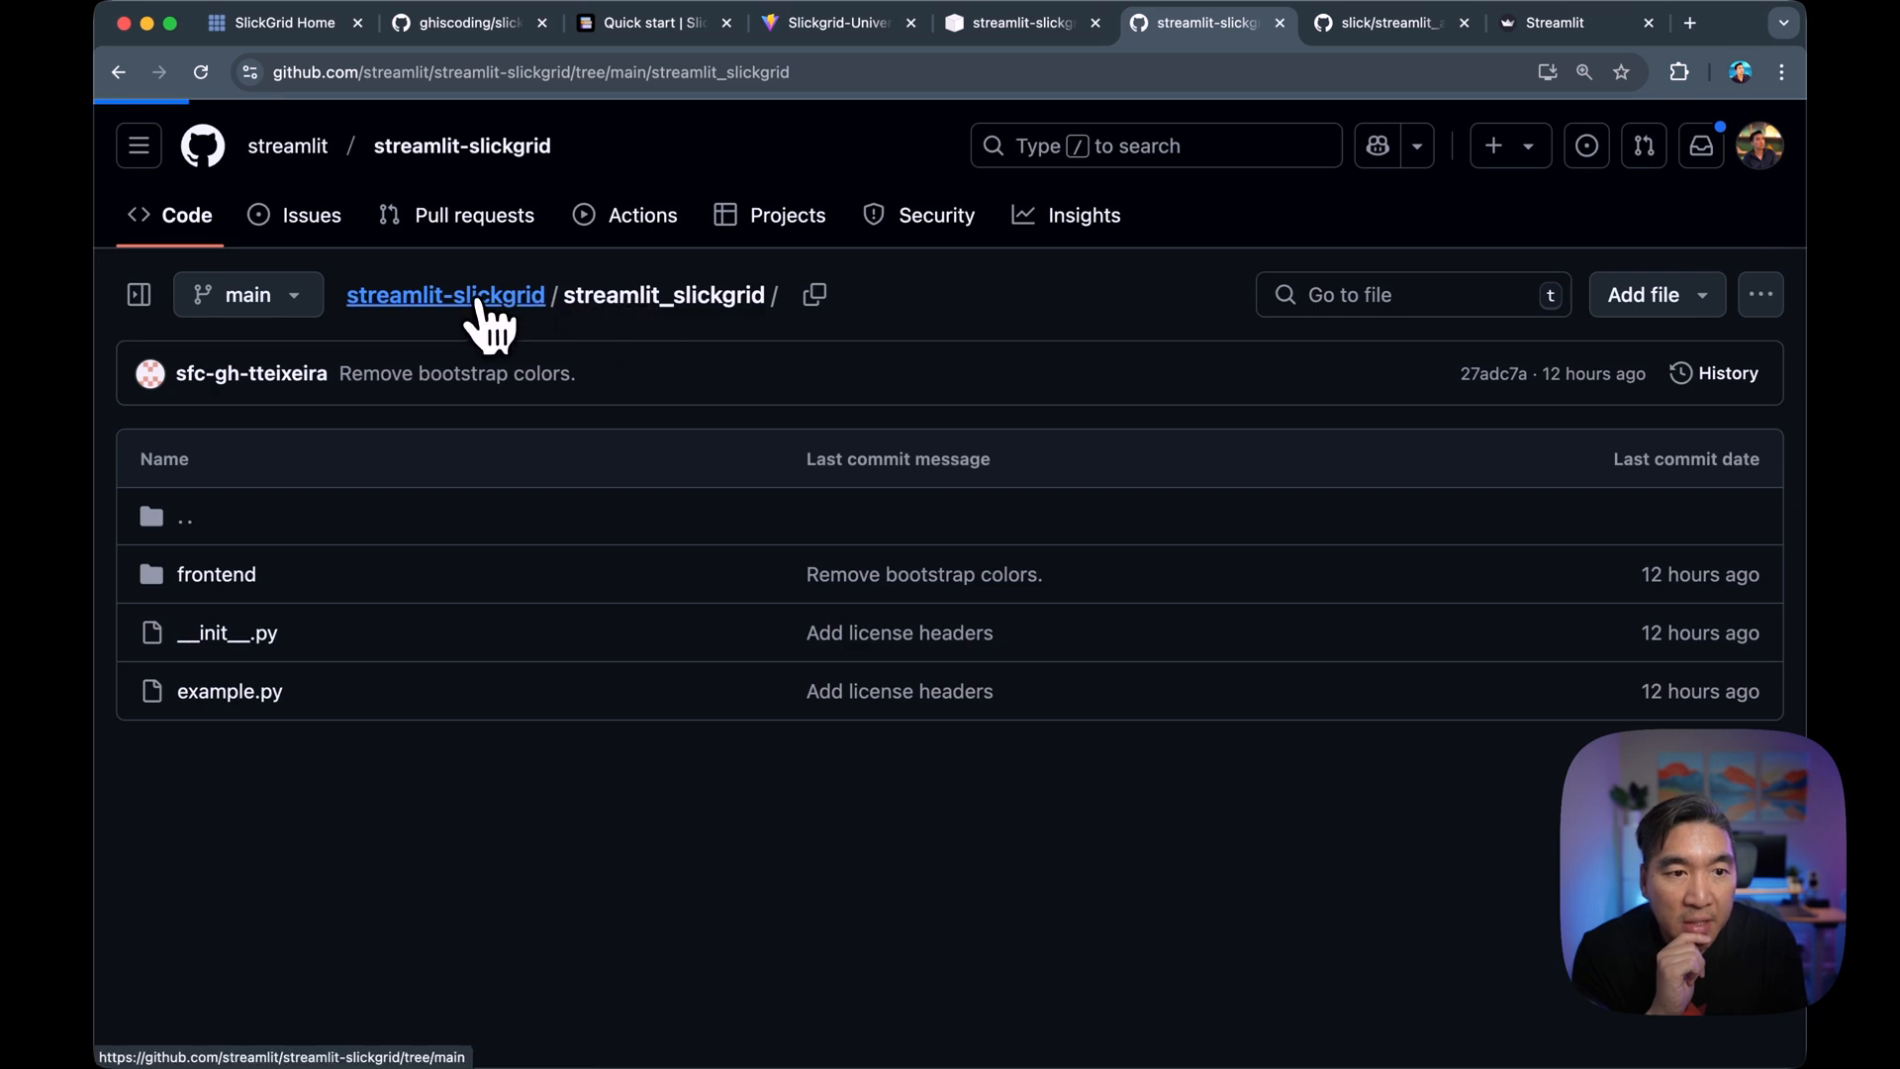
click(445, 294)
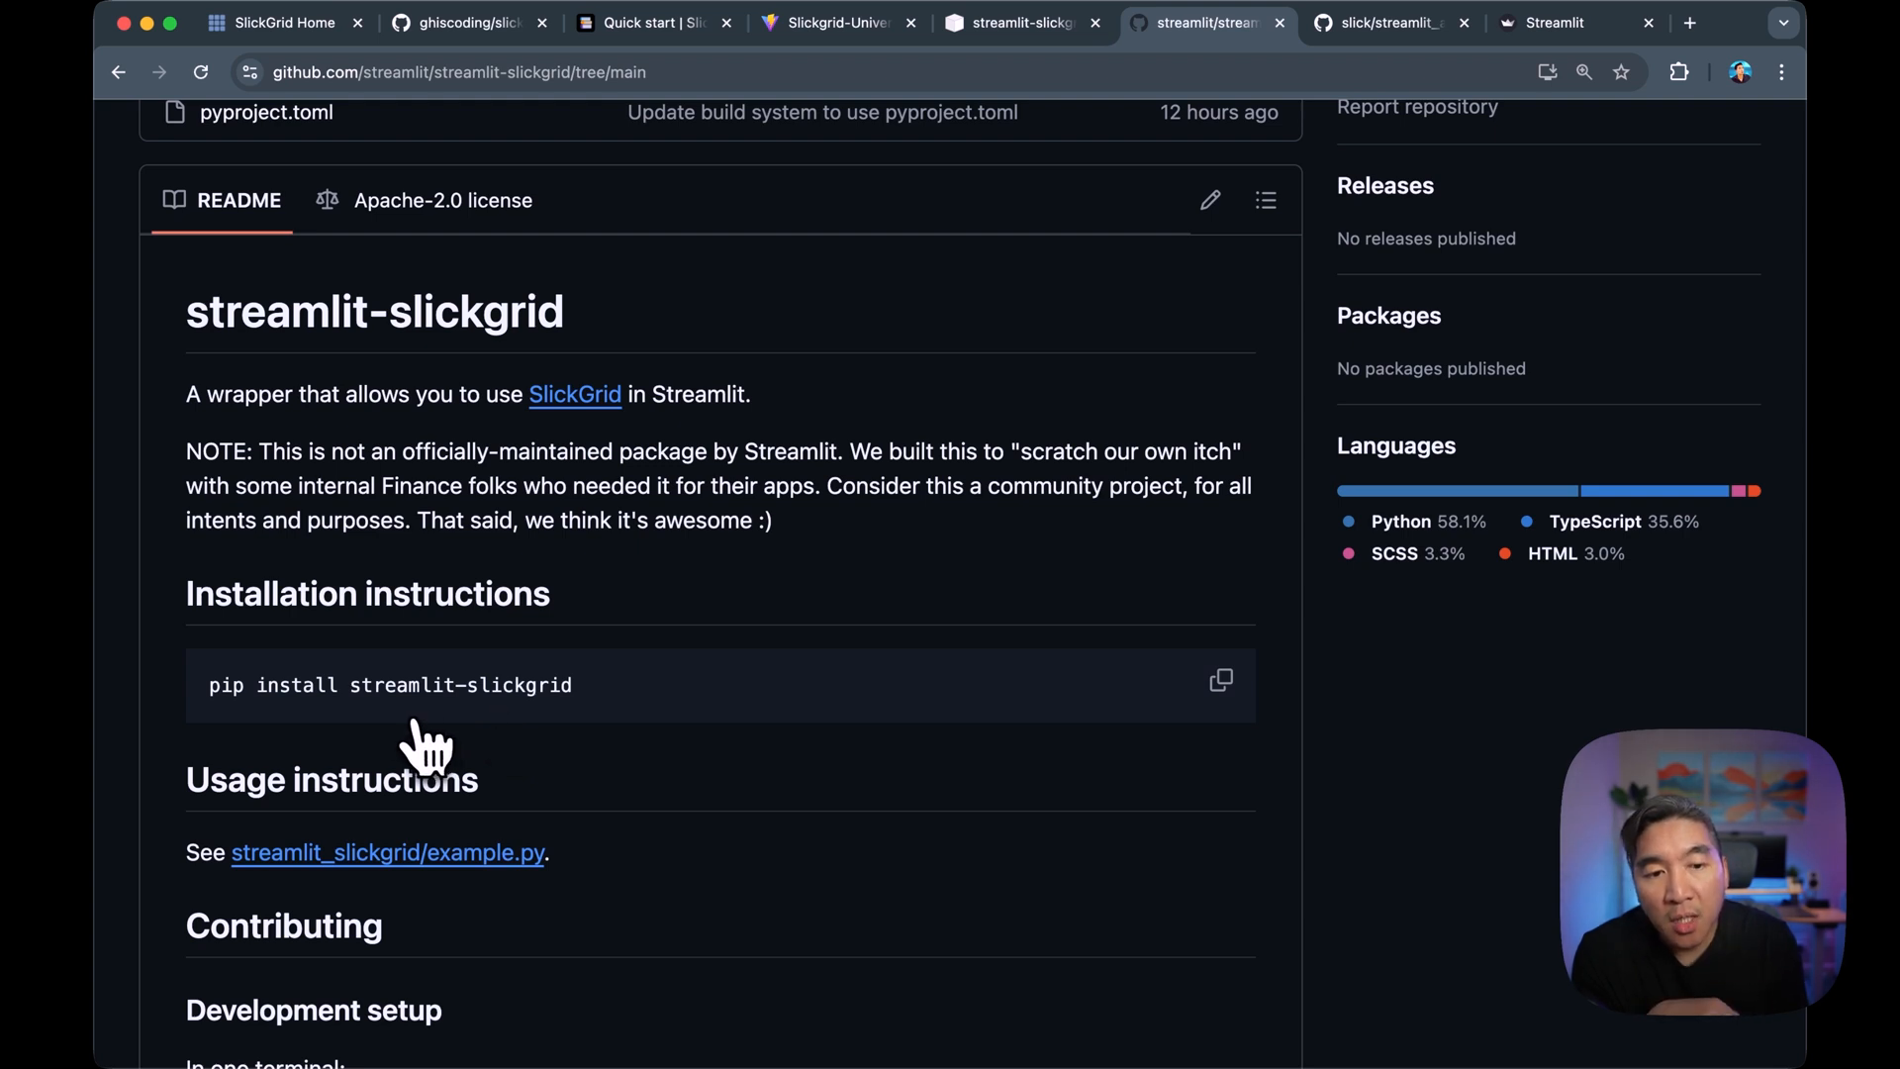
mouse_move(424, 745)
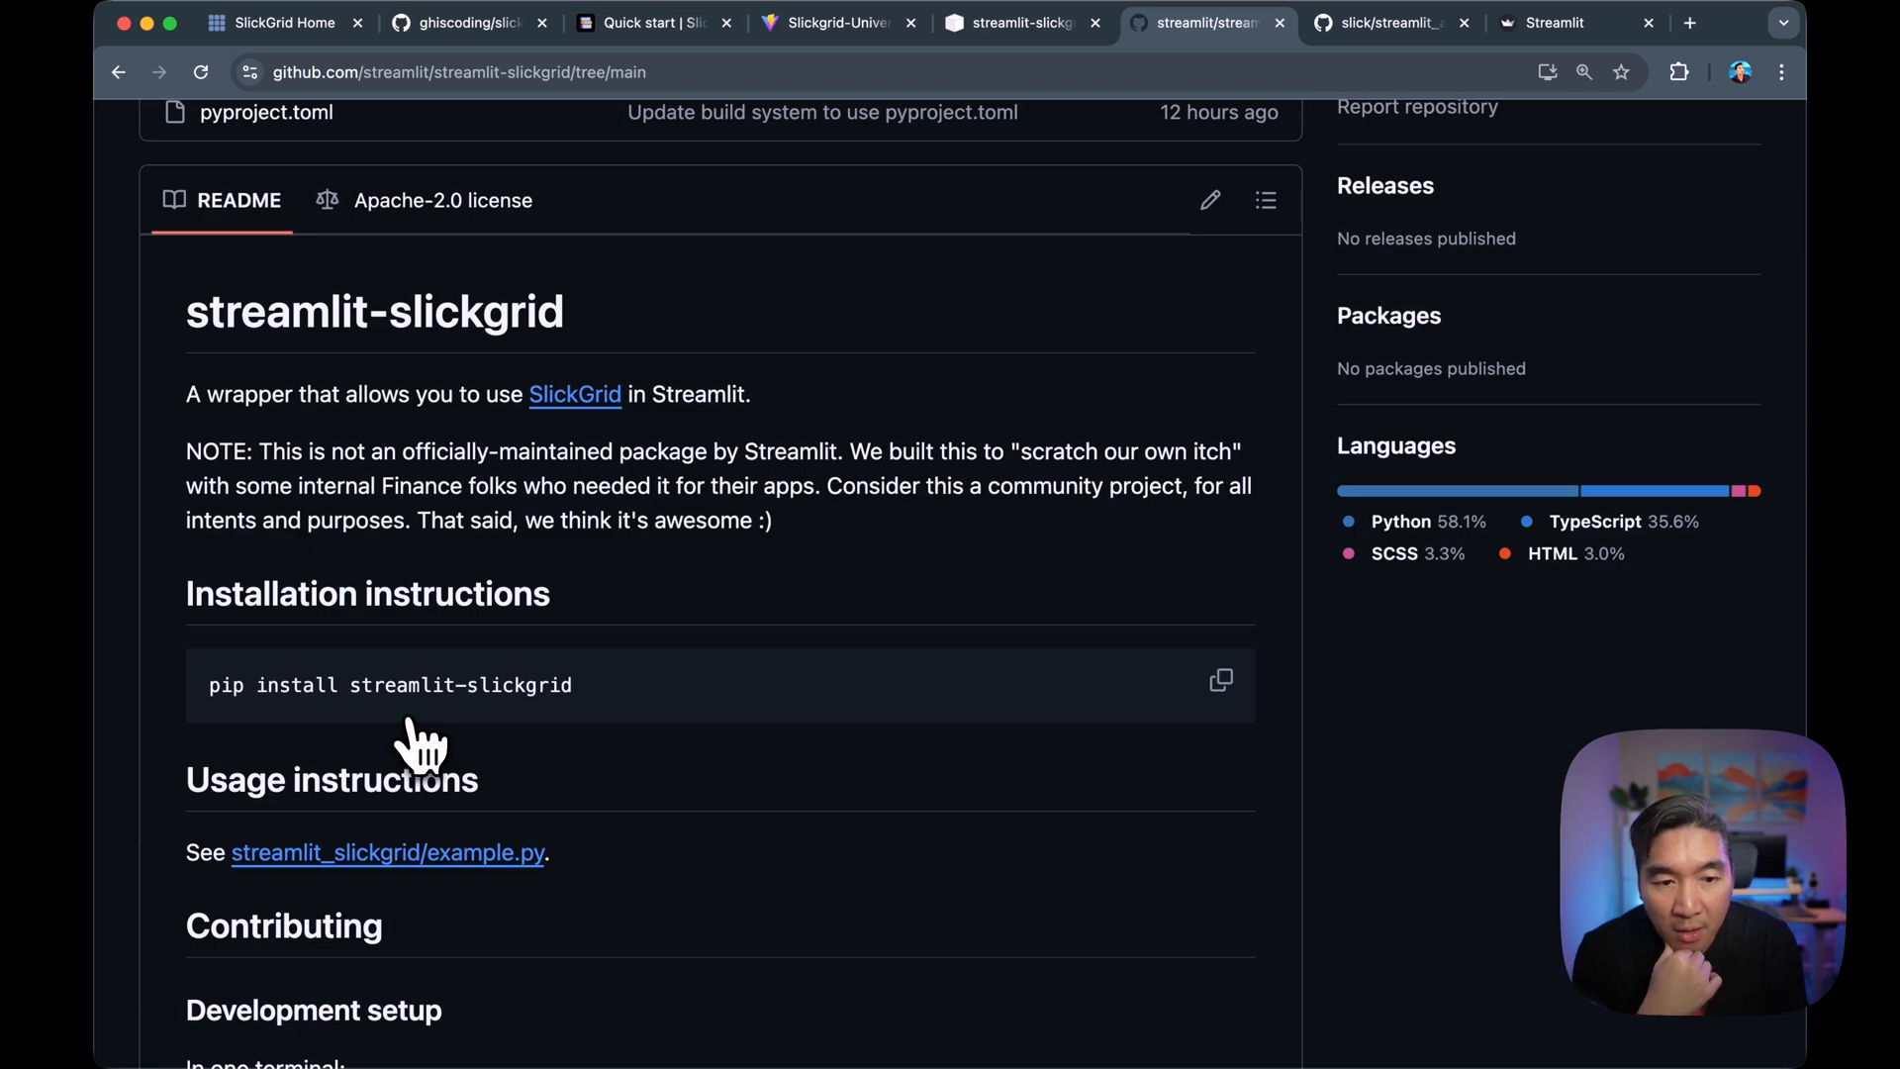
click(1382, 21)
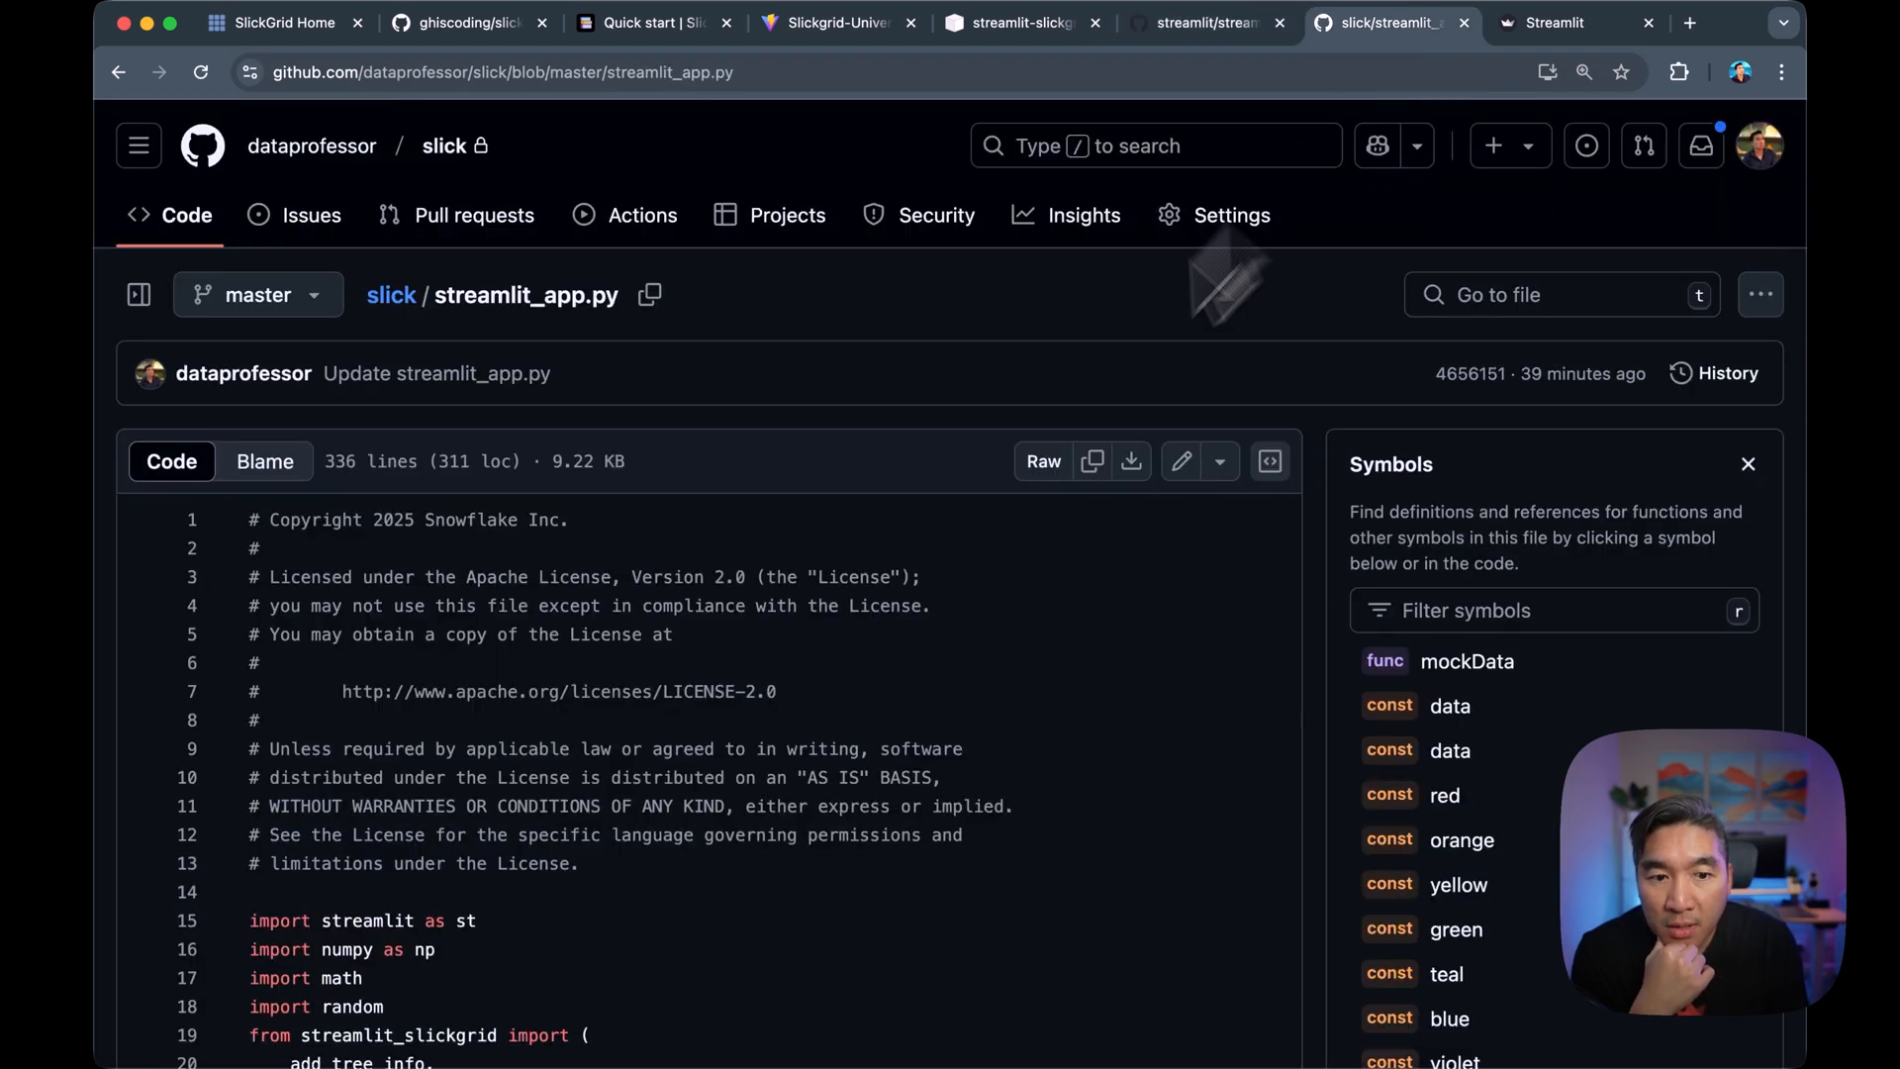
scroll(down, 3)
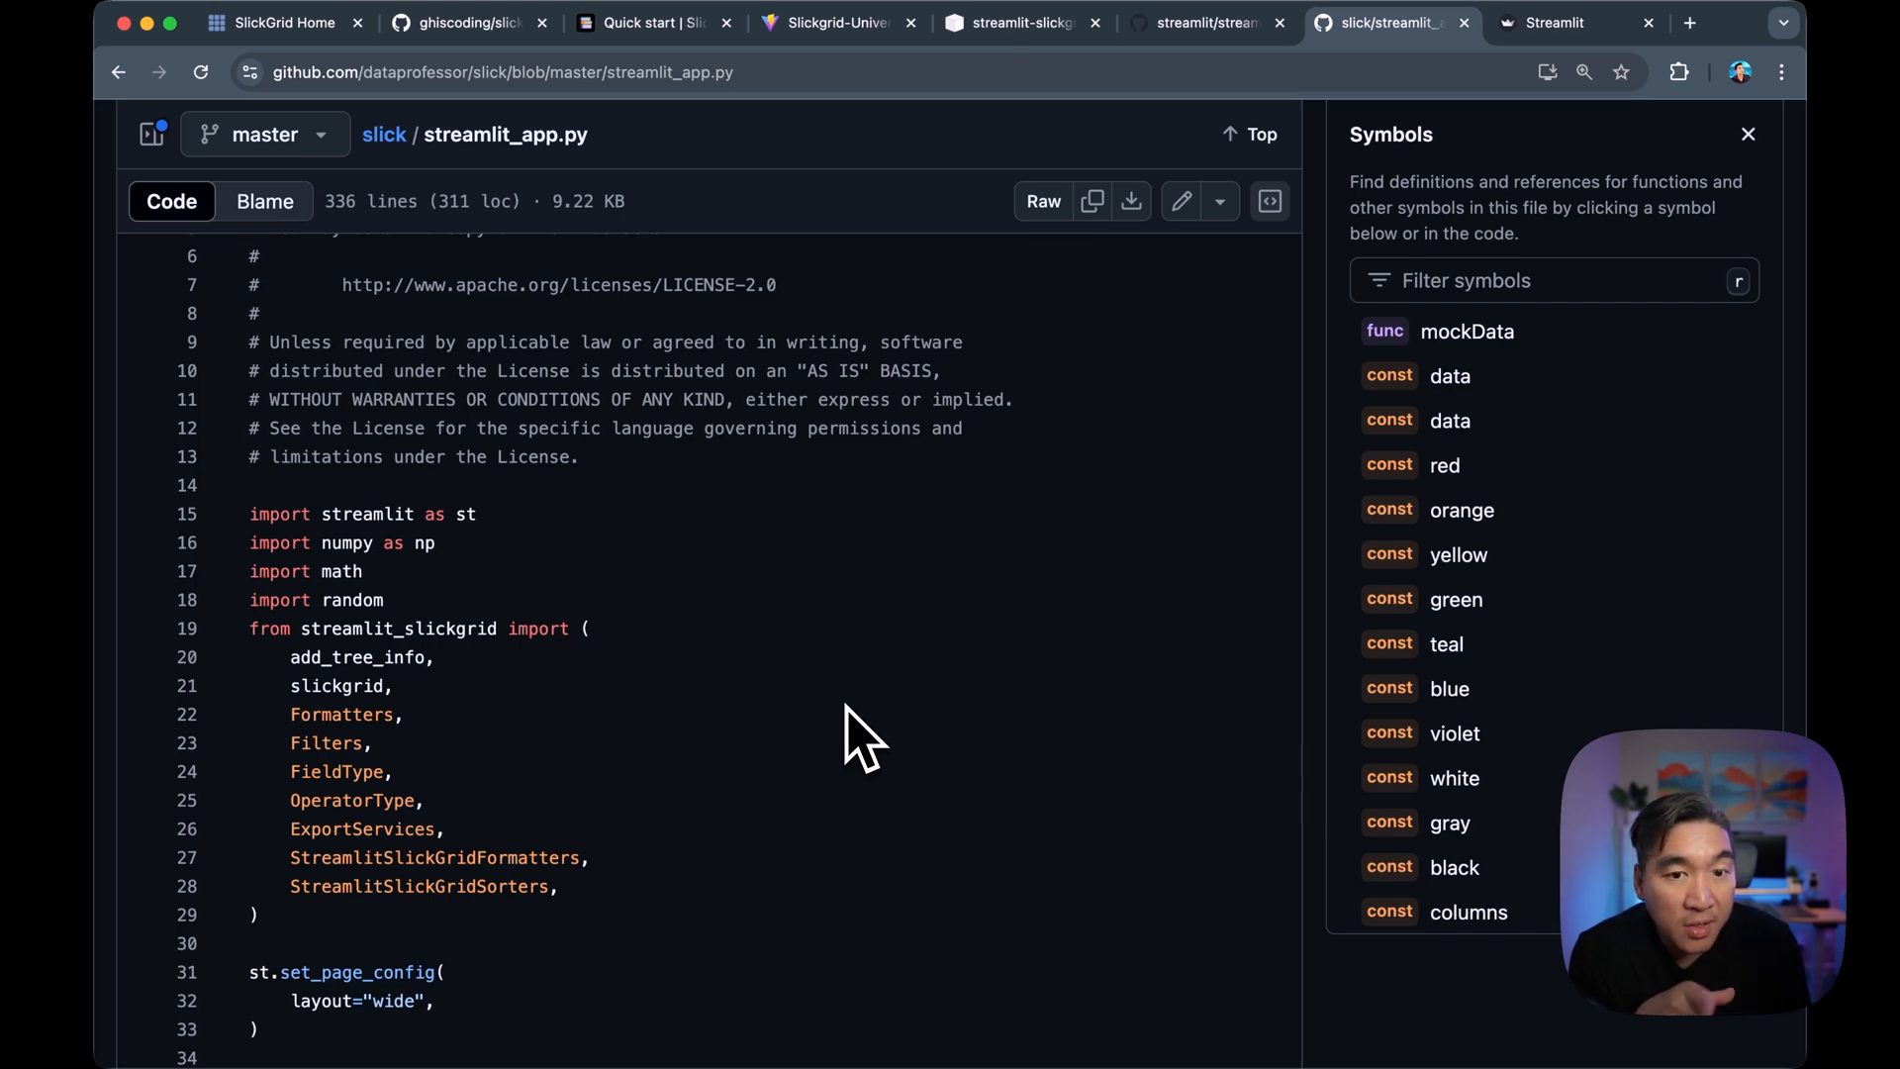
click(1564, 22)
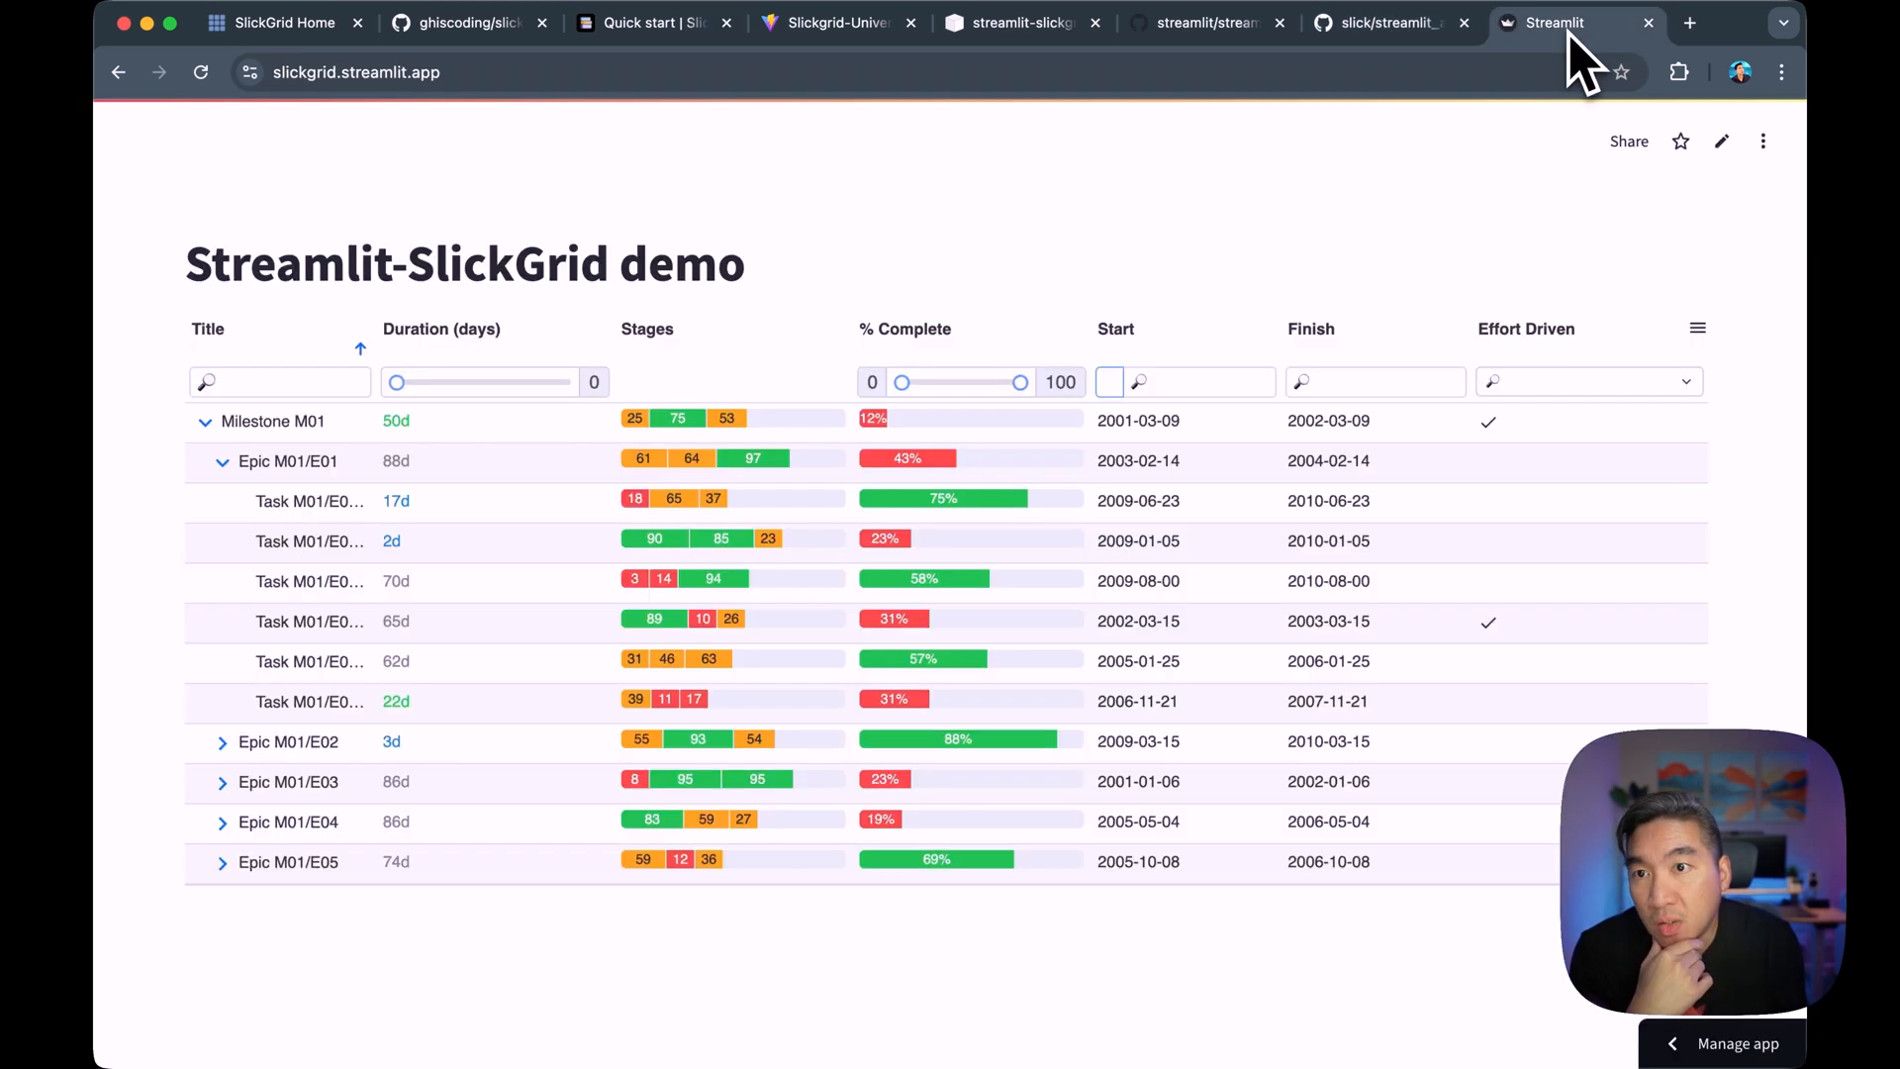
click(1381, 22)
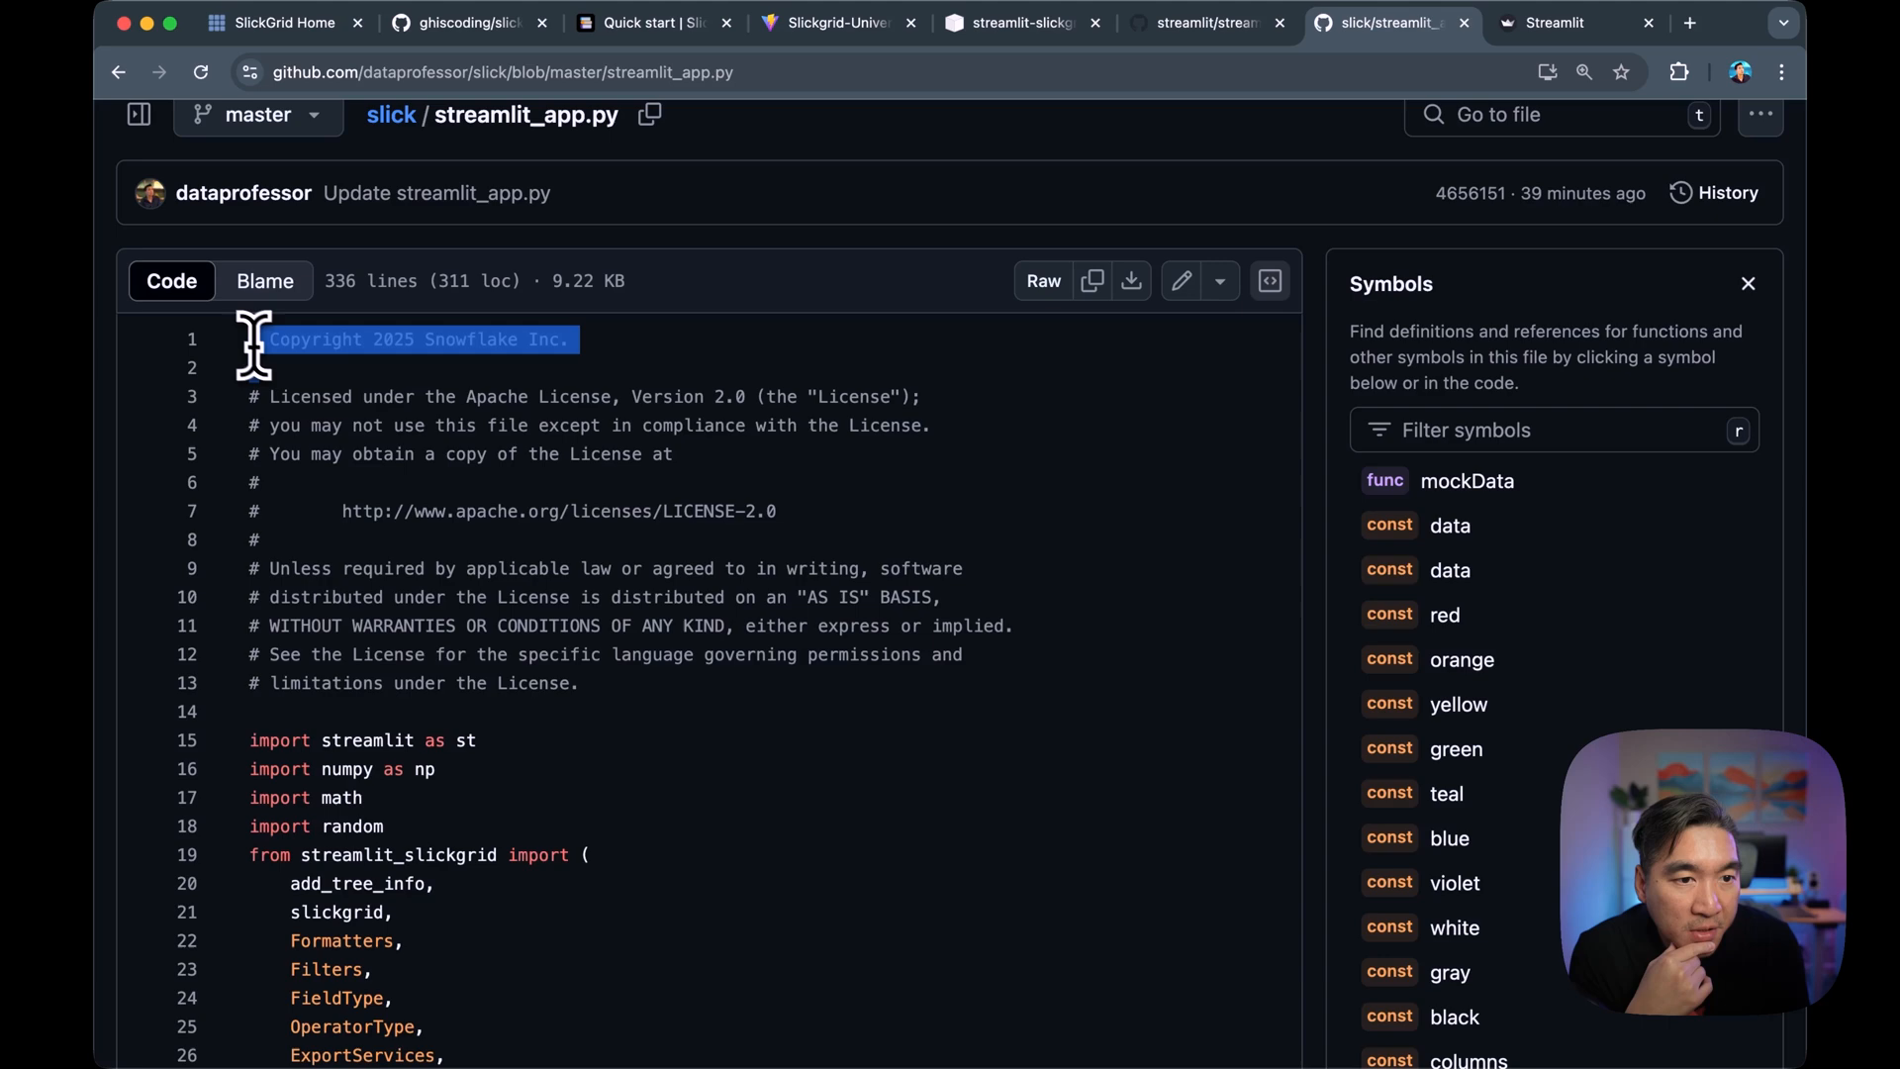
scroll(down, 3)
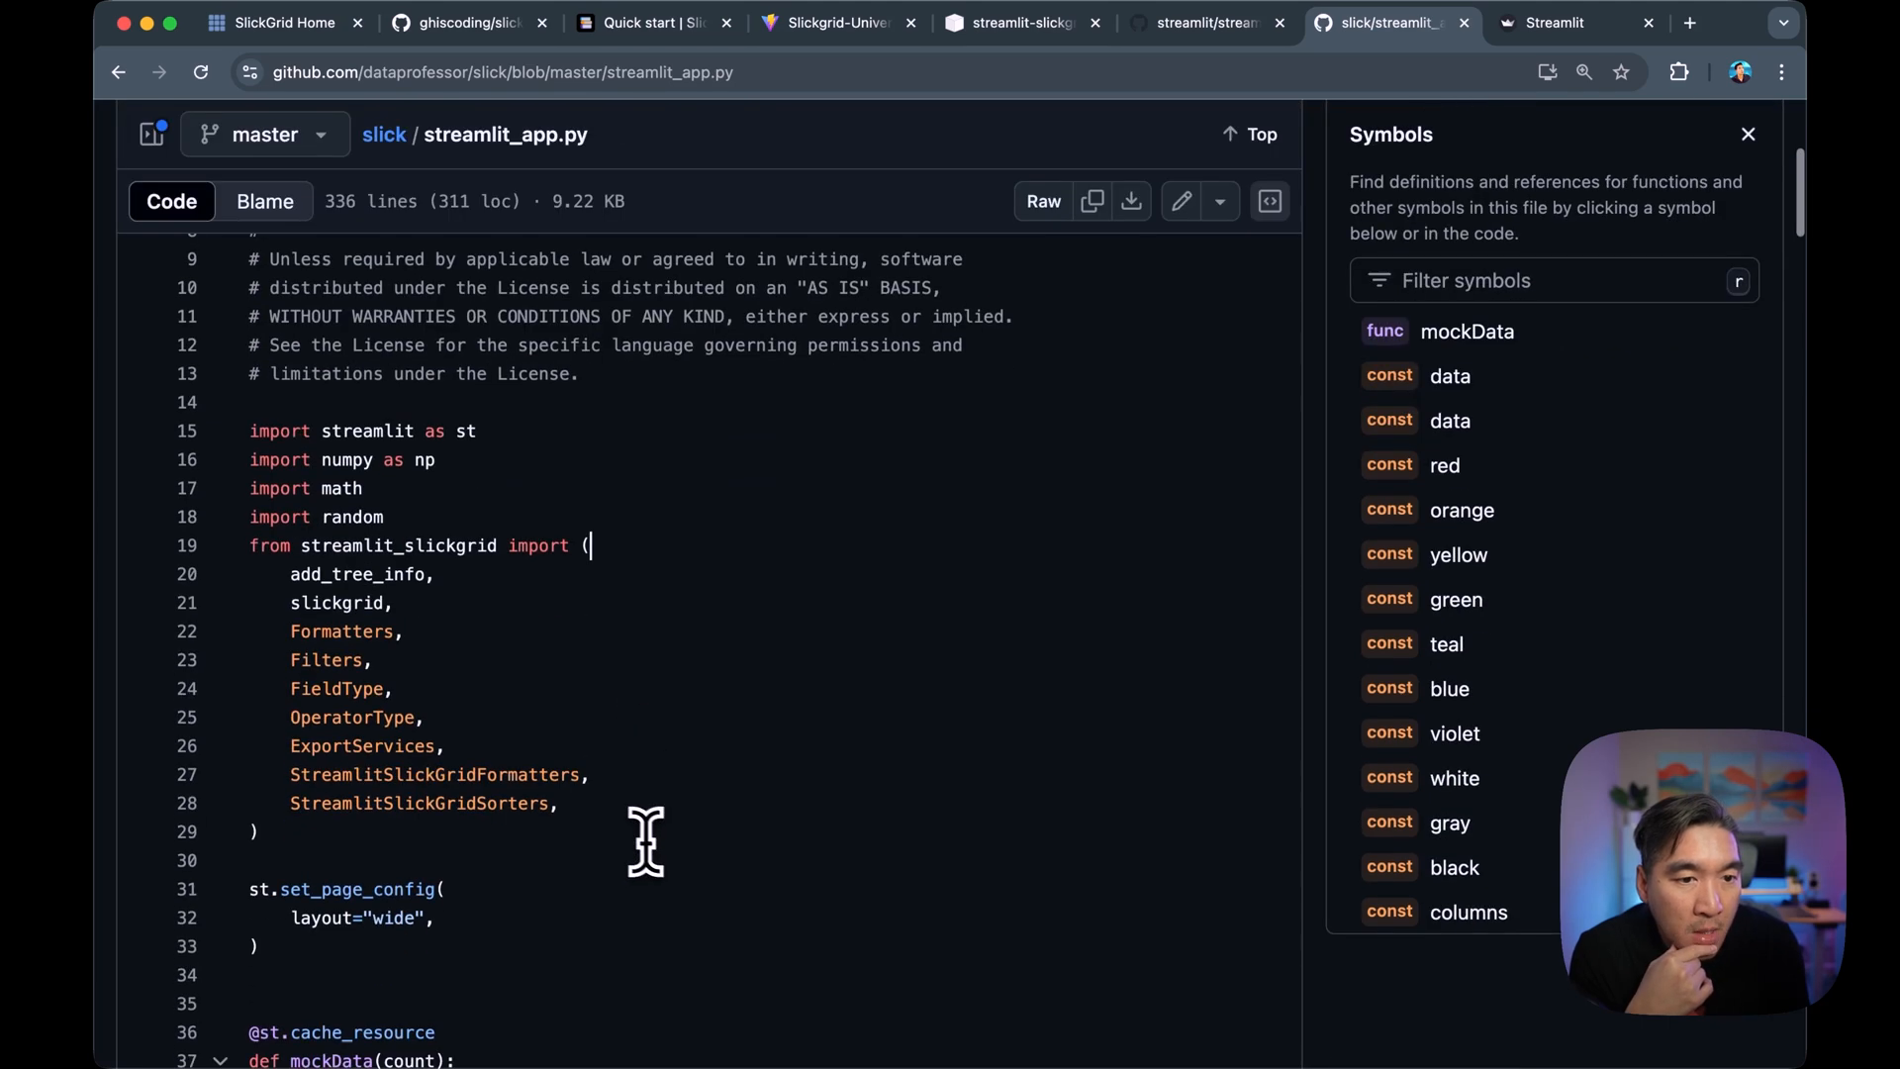
mouse_move(363, 460)
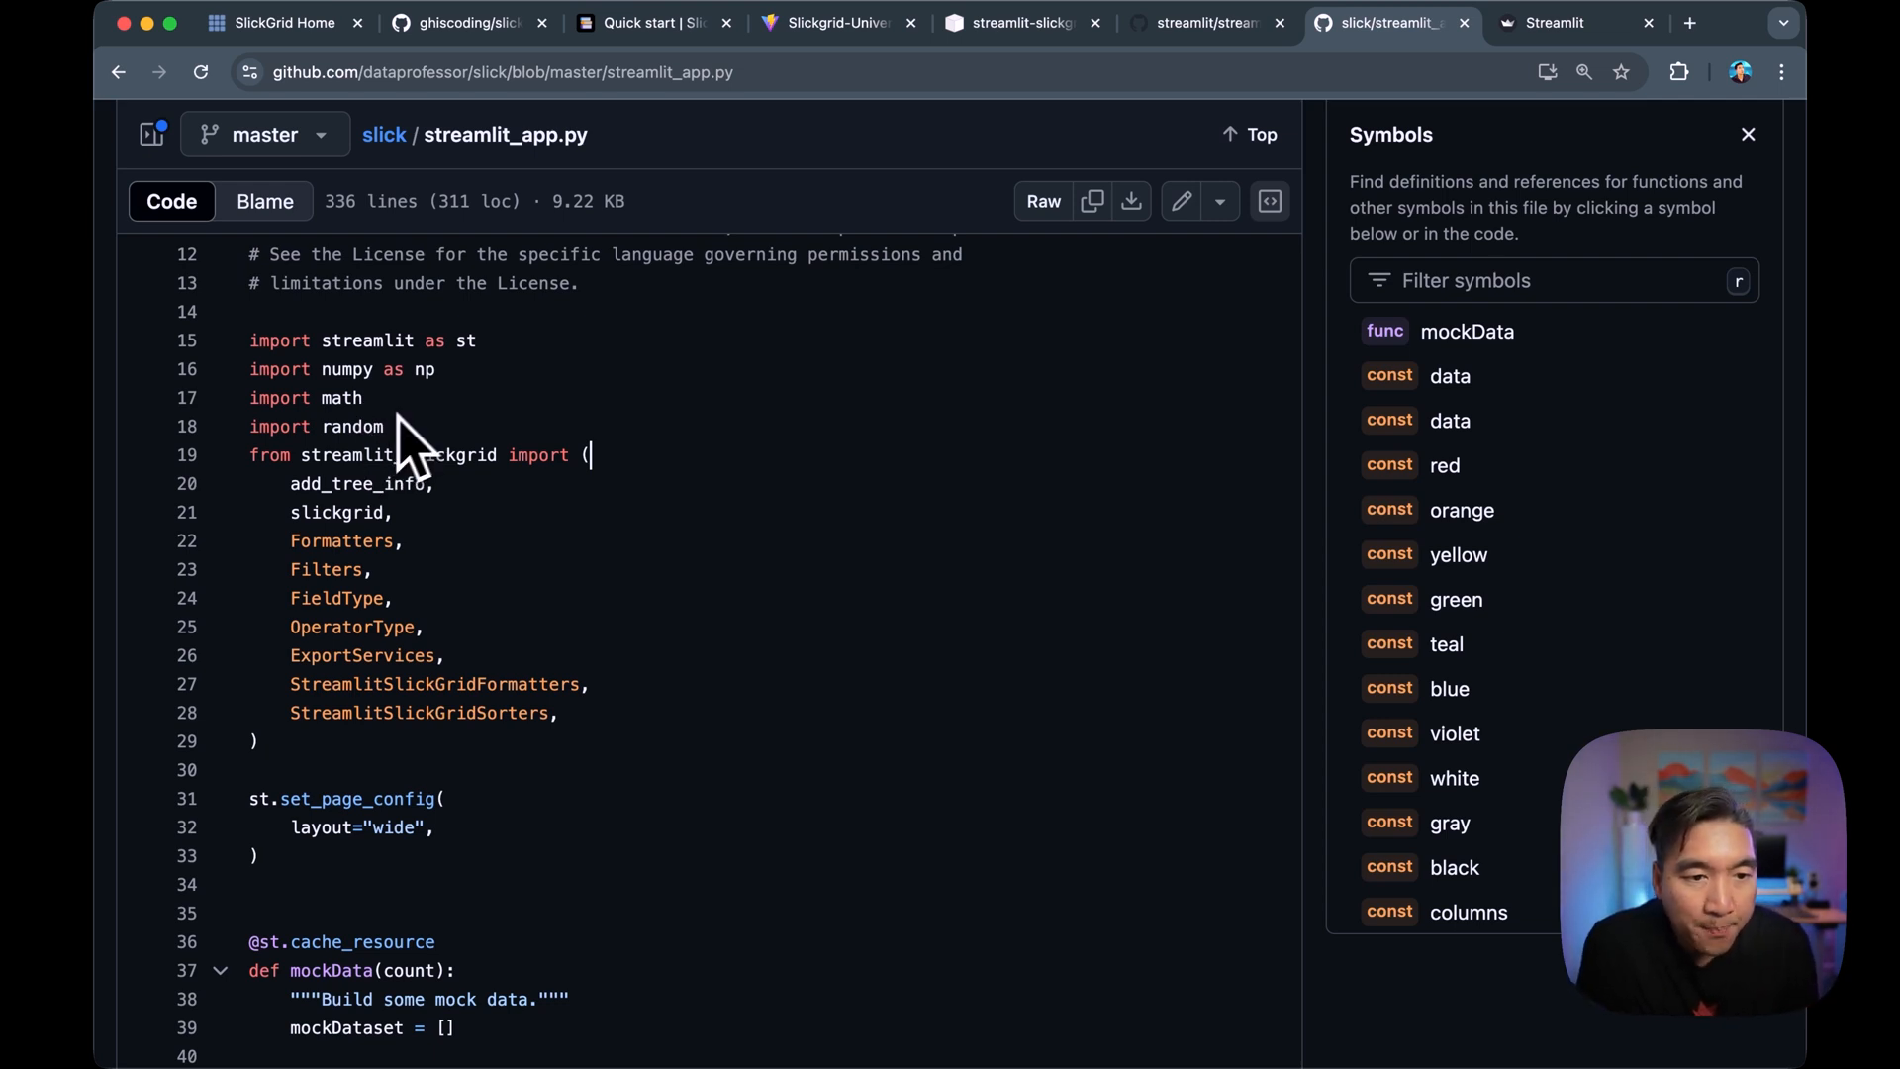
mouse_move(352, 666)
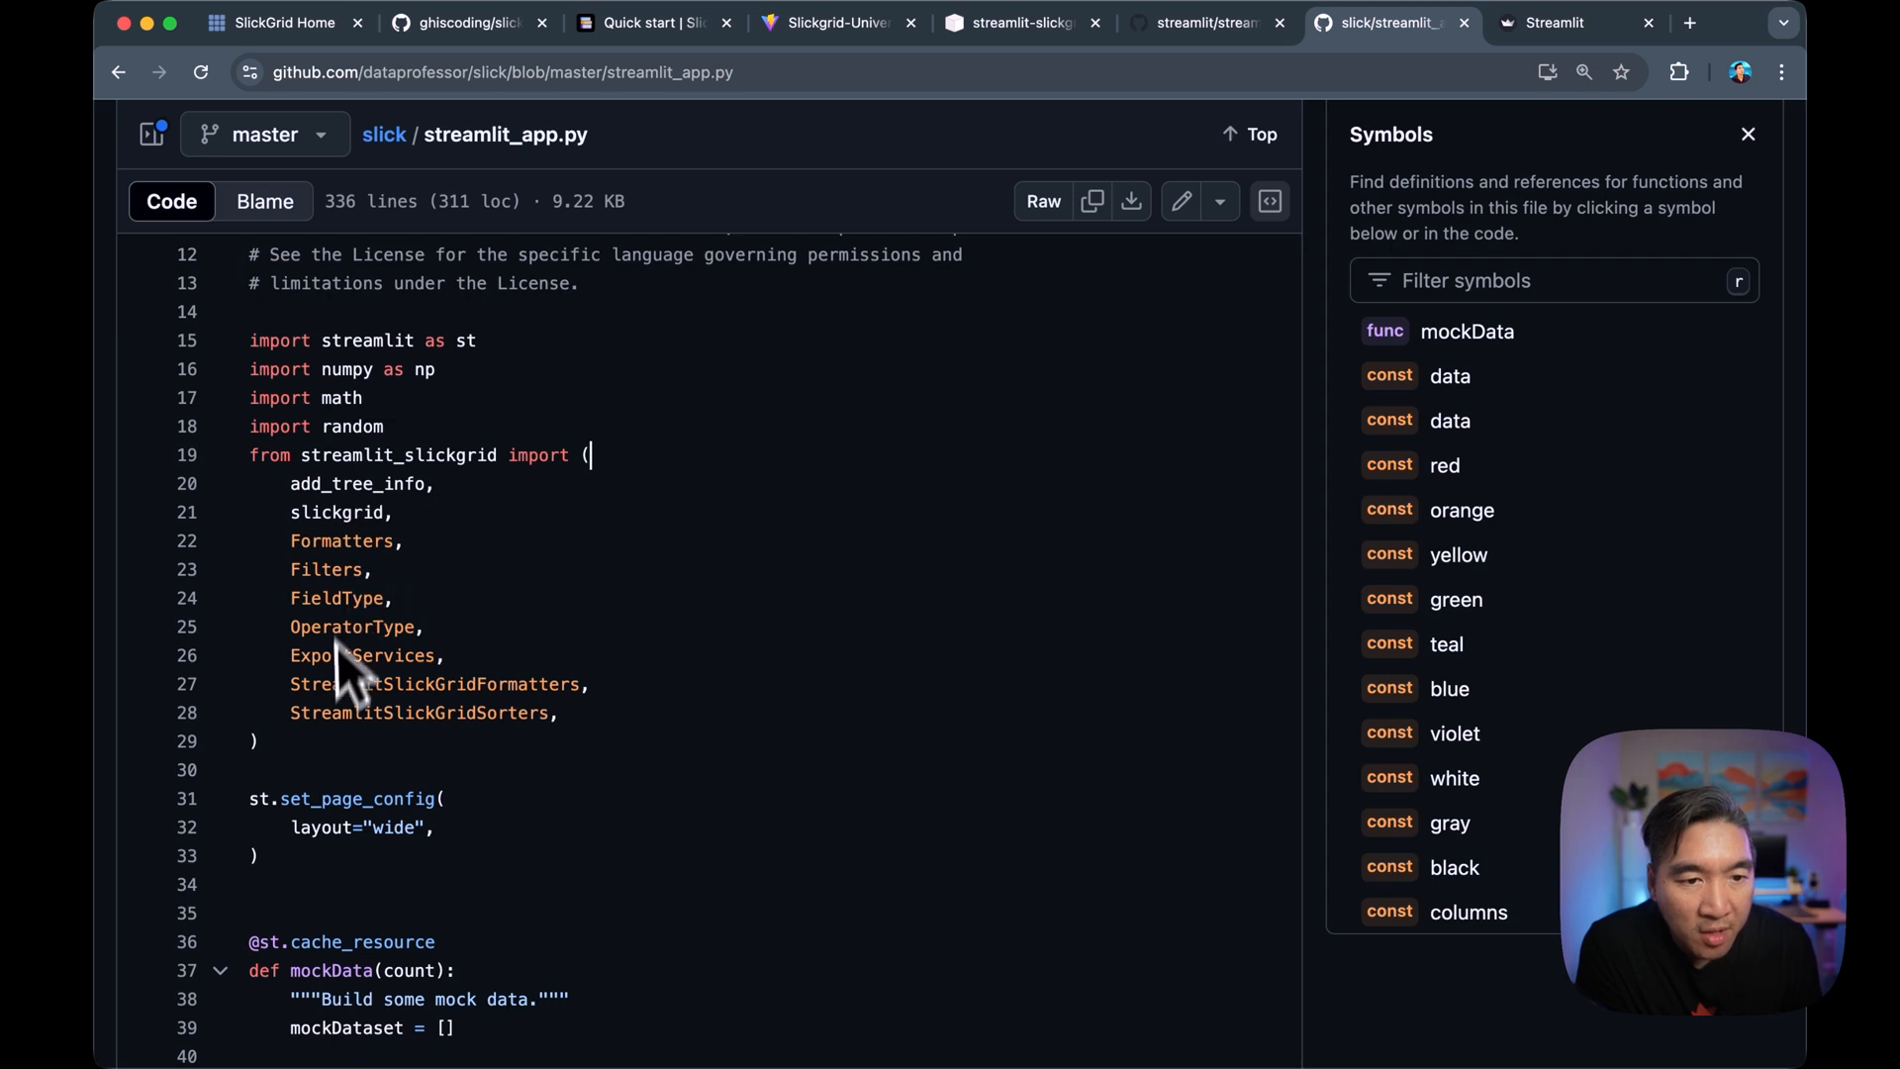
mouse_move(370, 507)
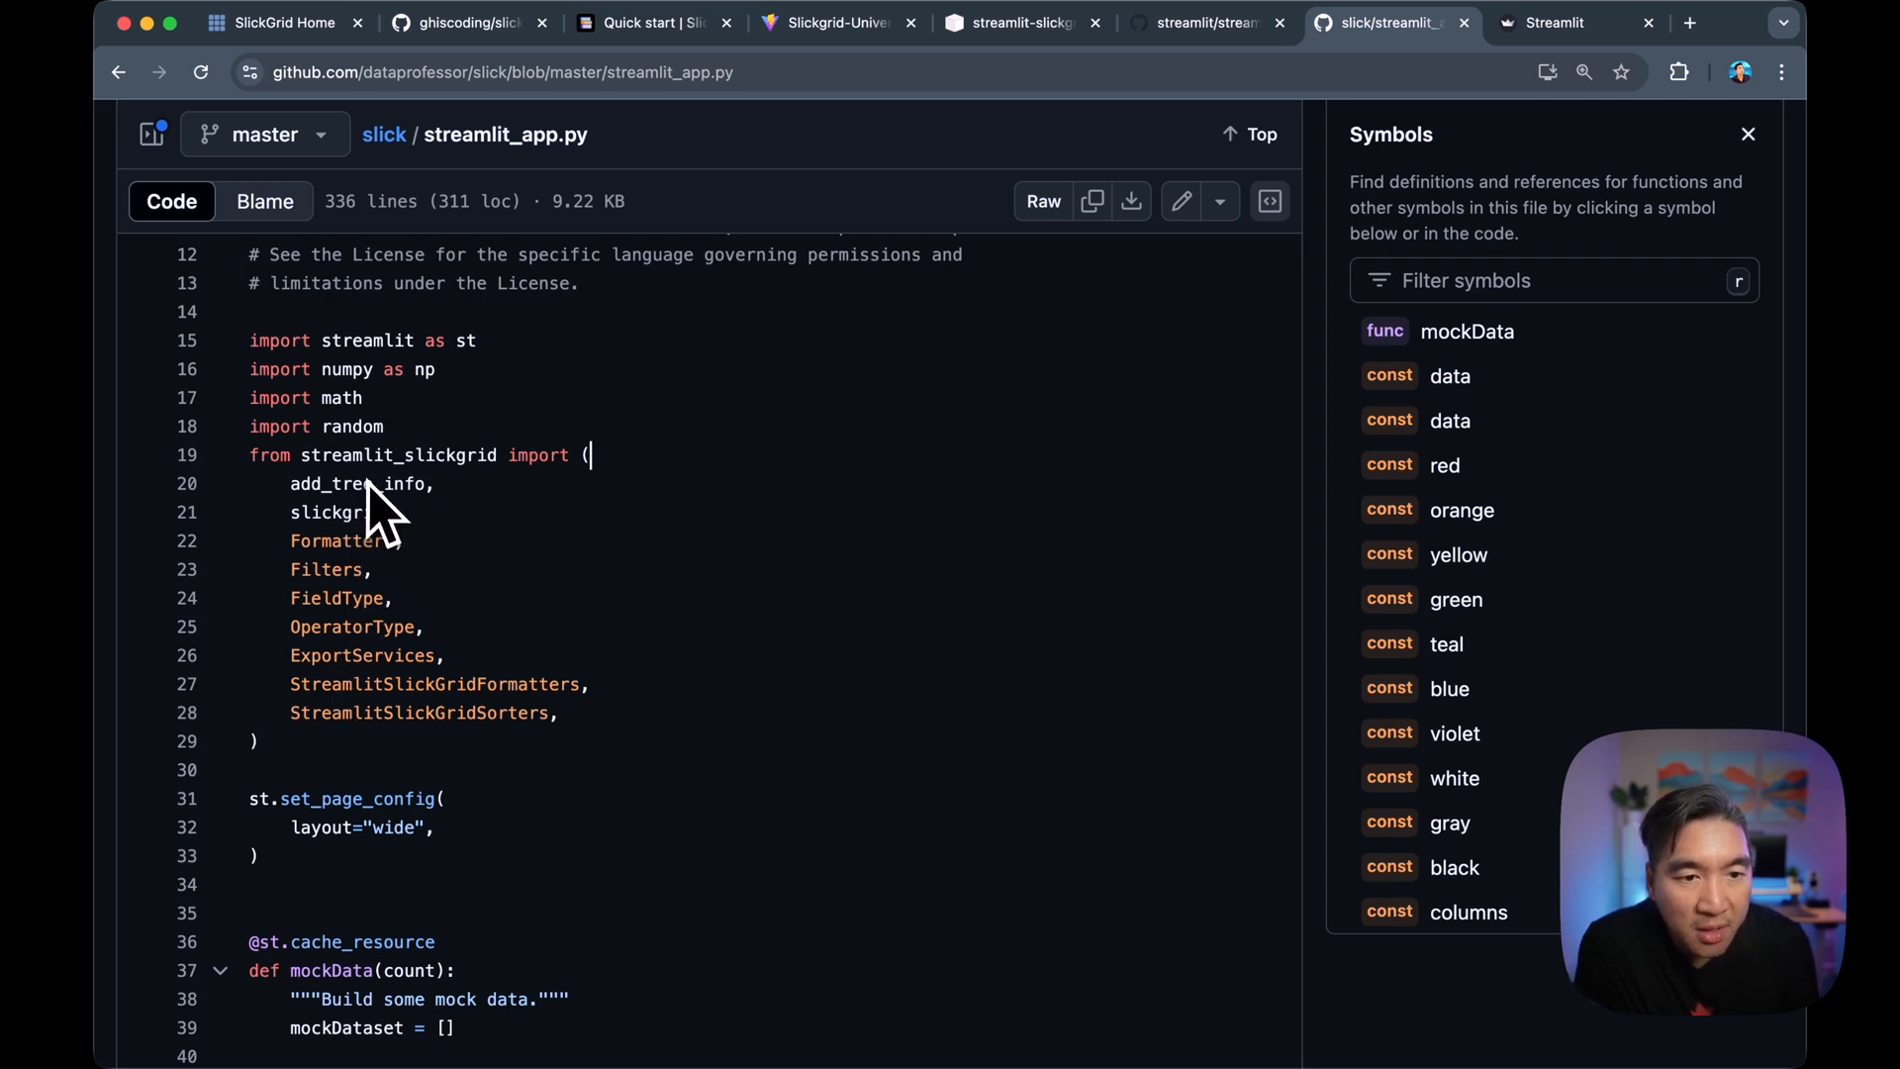
mouse_move(369, 702)
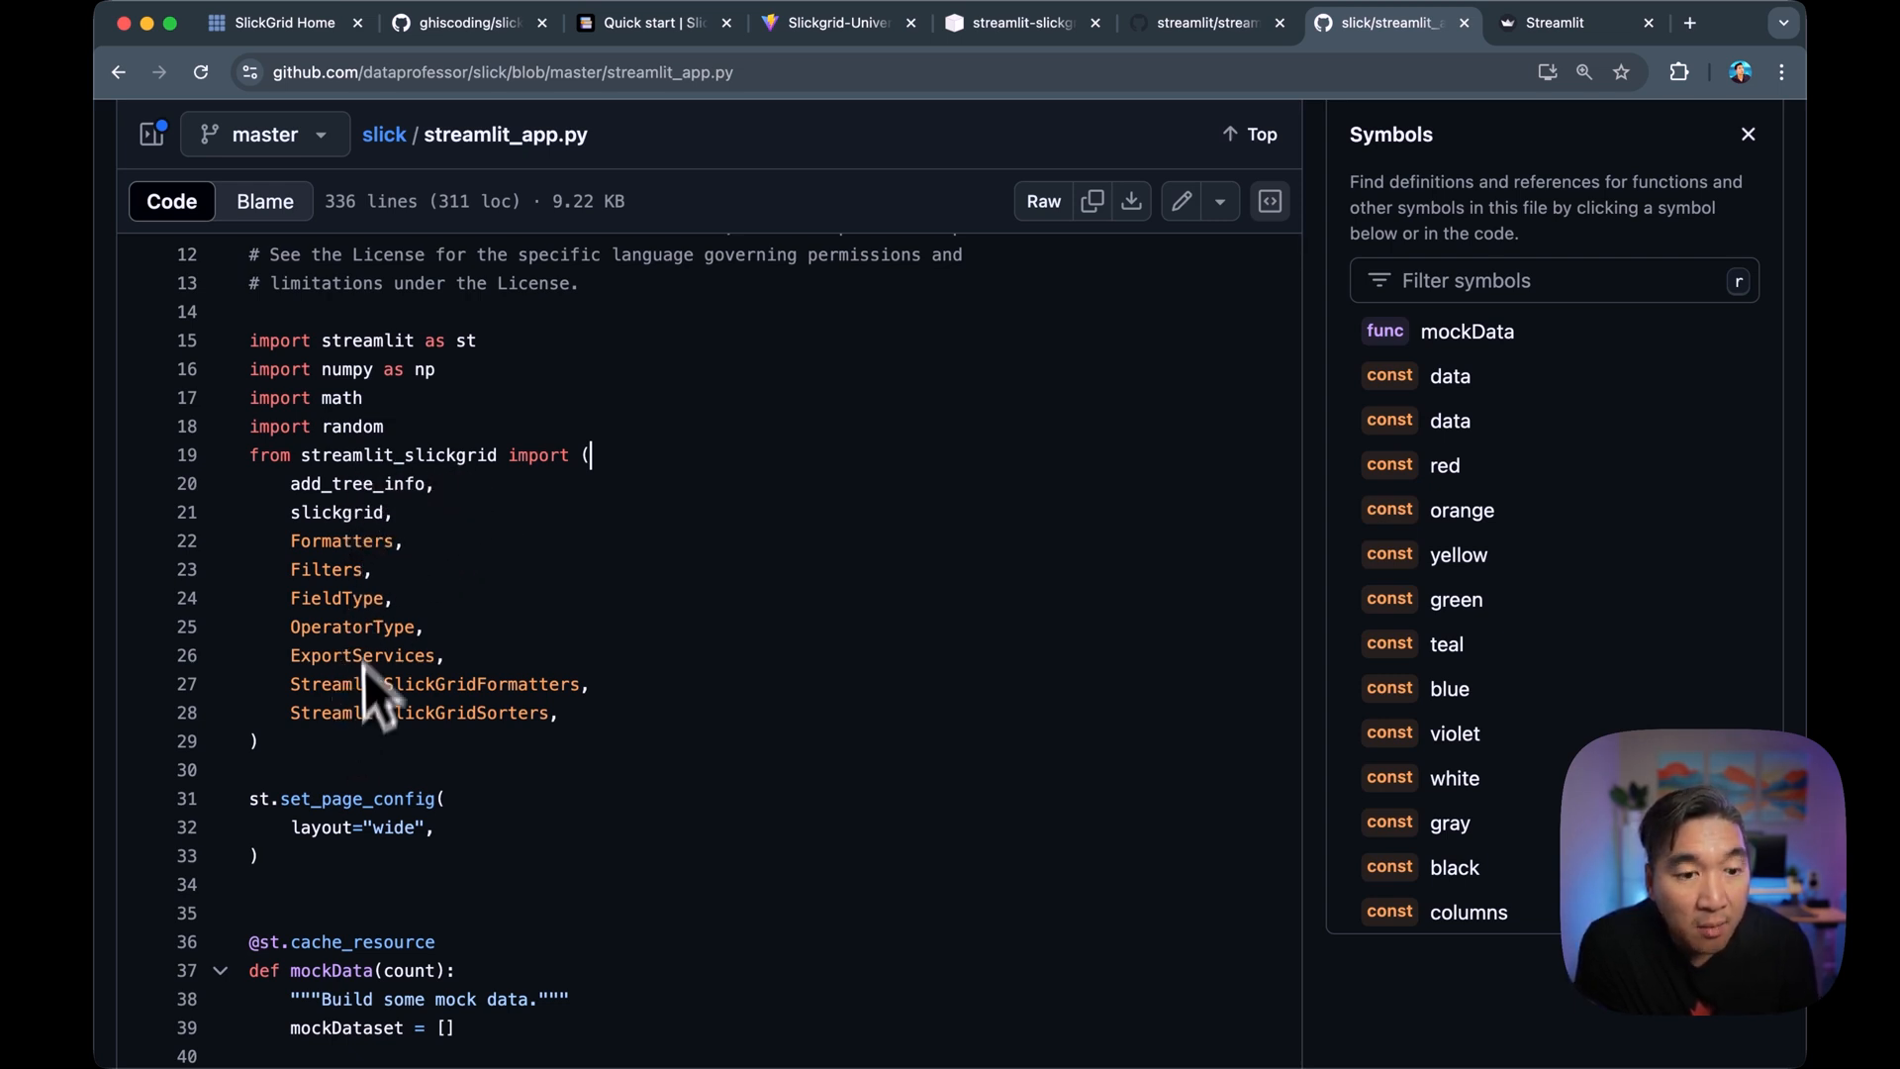
scroll(down, 3)
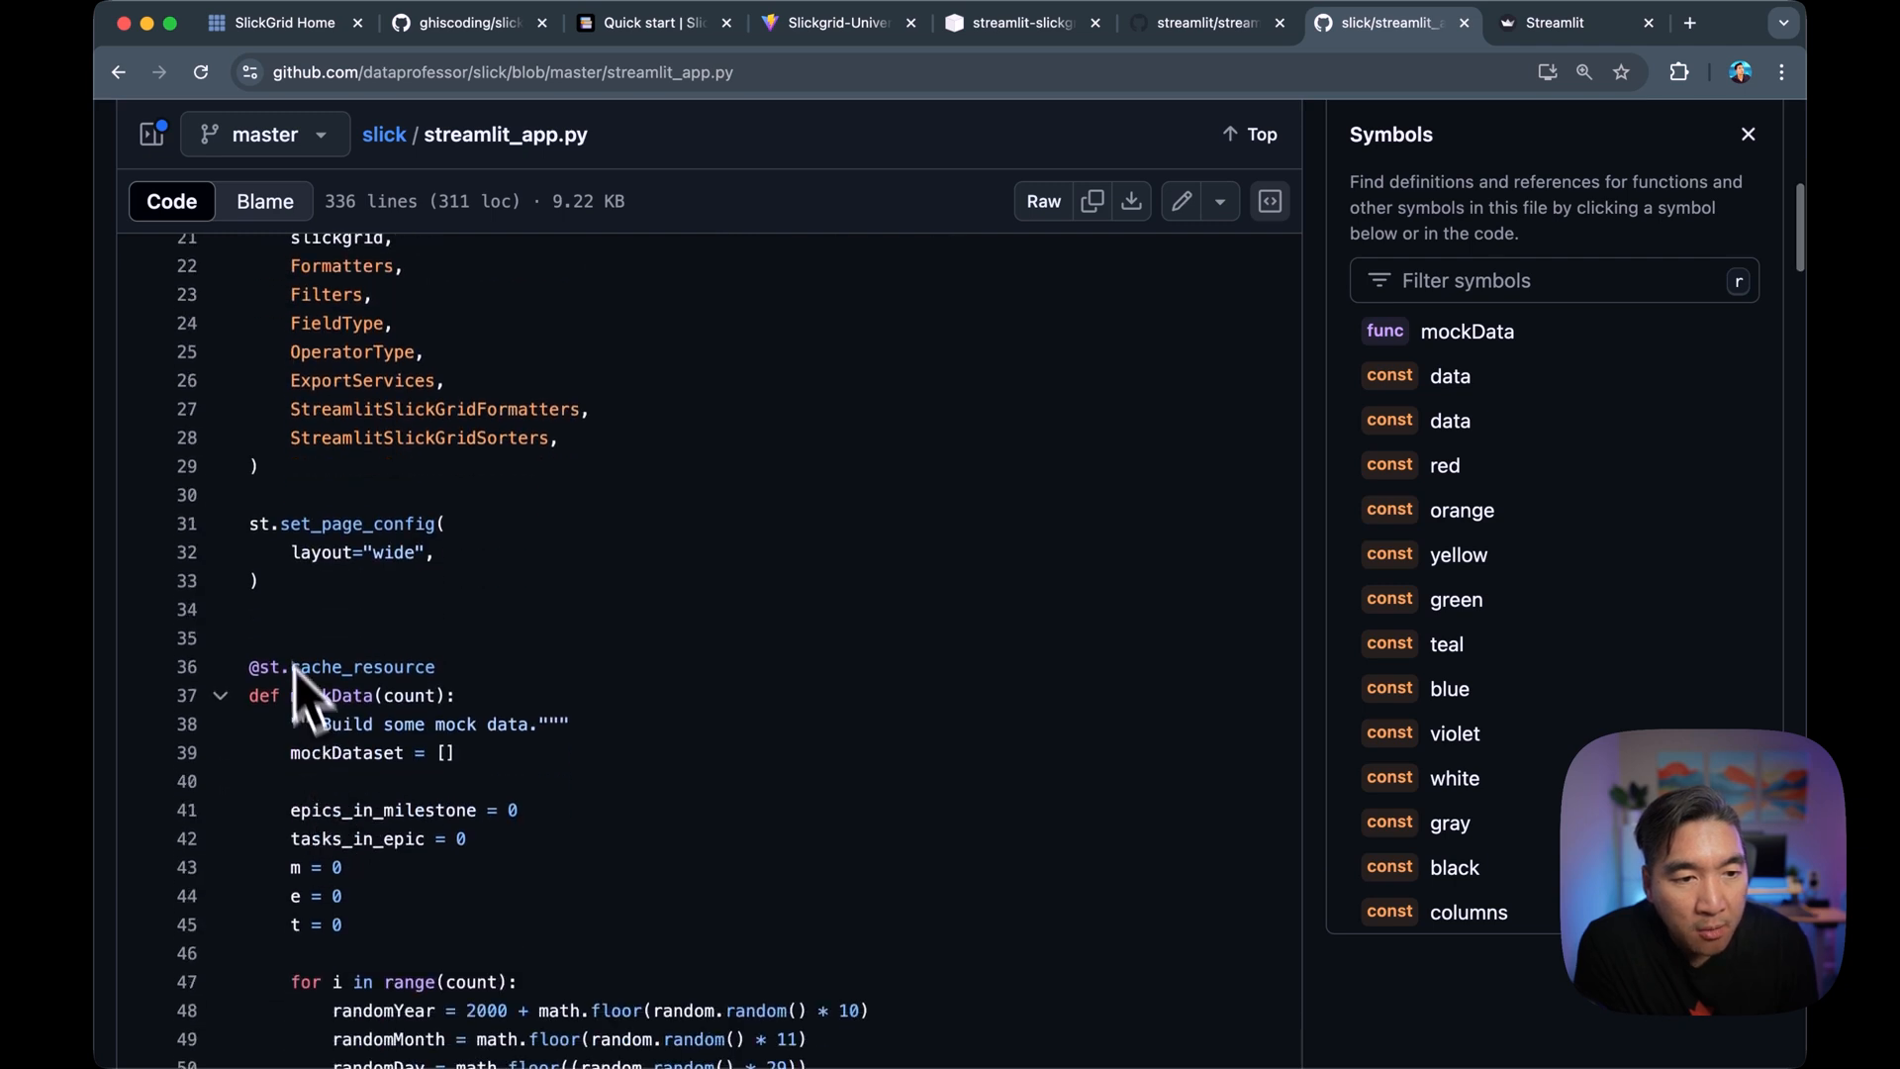
mouse_move(349, 611)
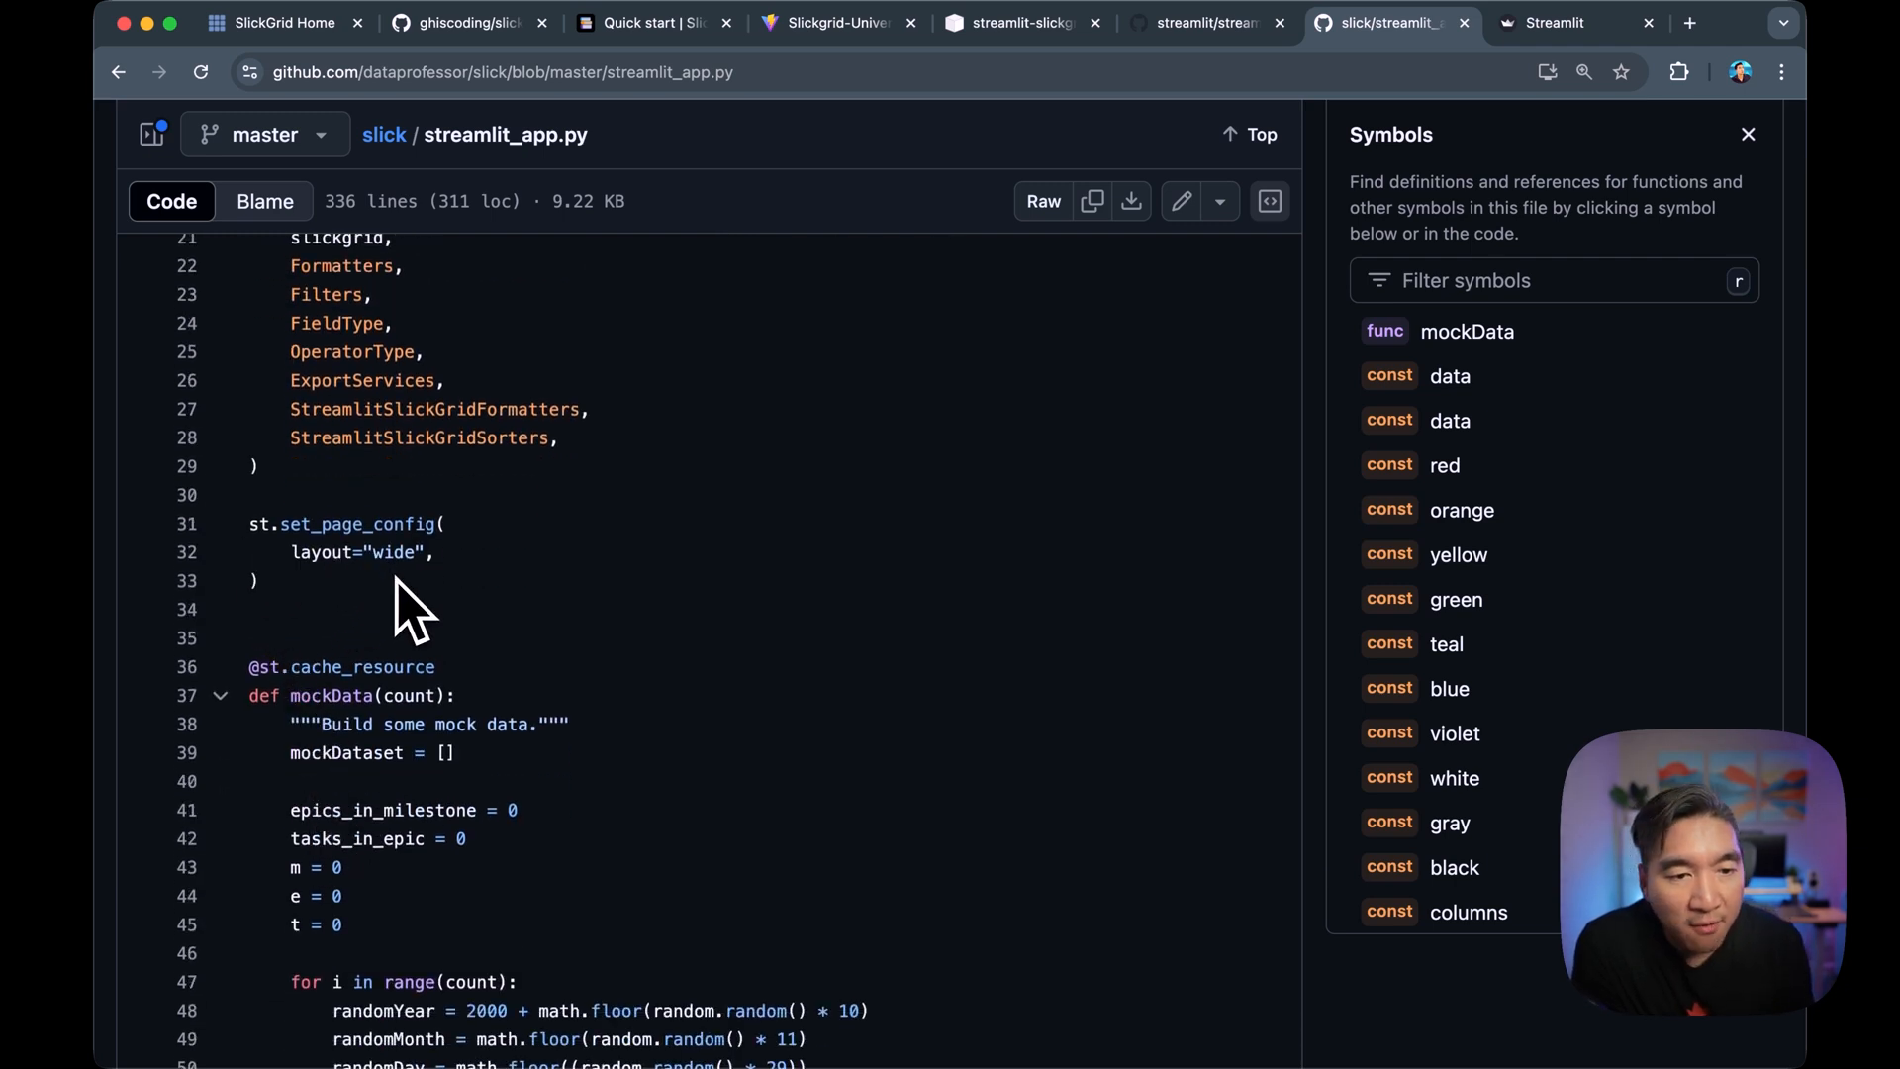
scroll(down, 3)
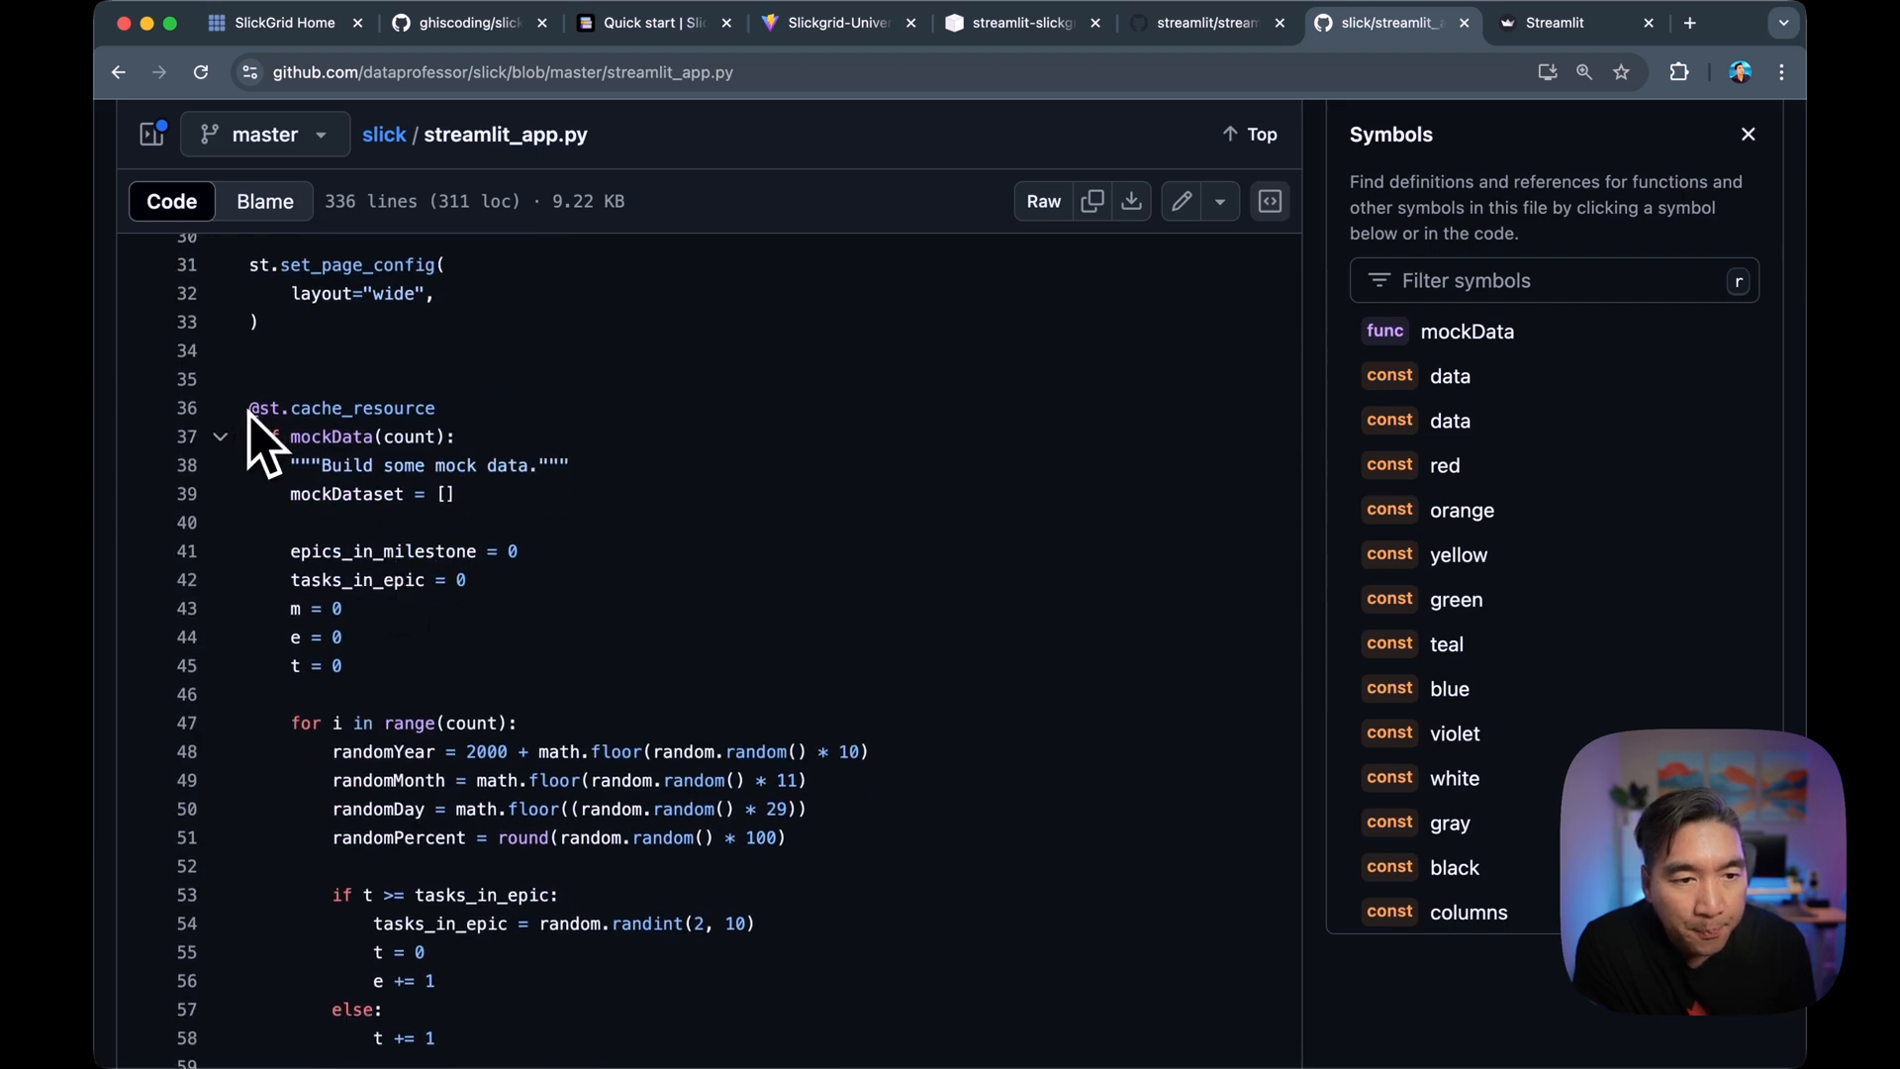
scroll(down, 3)
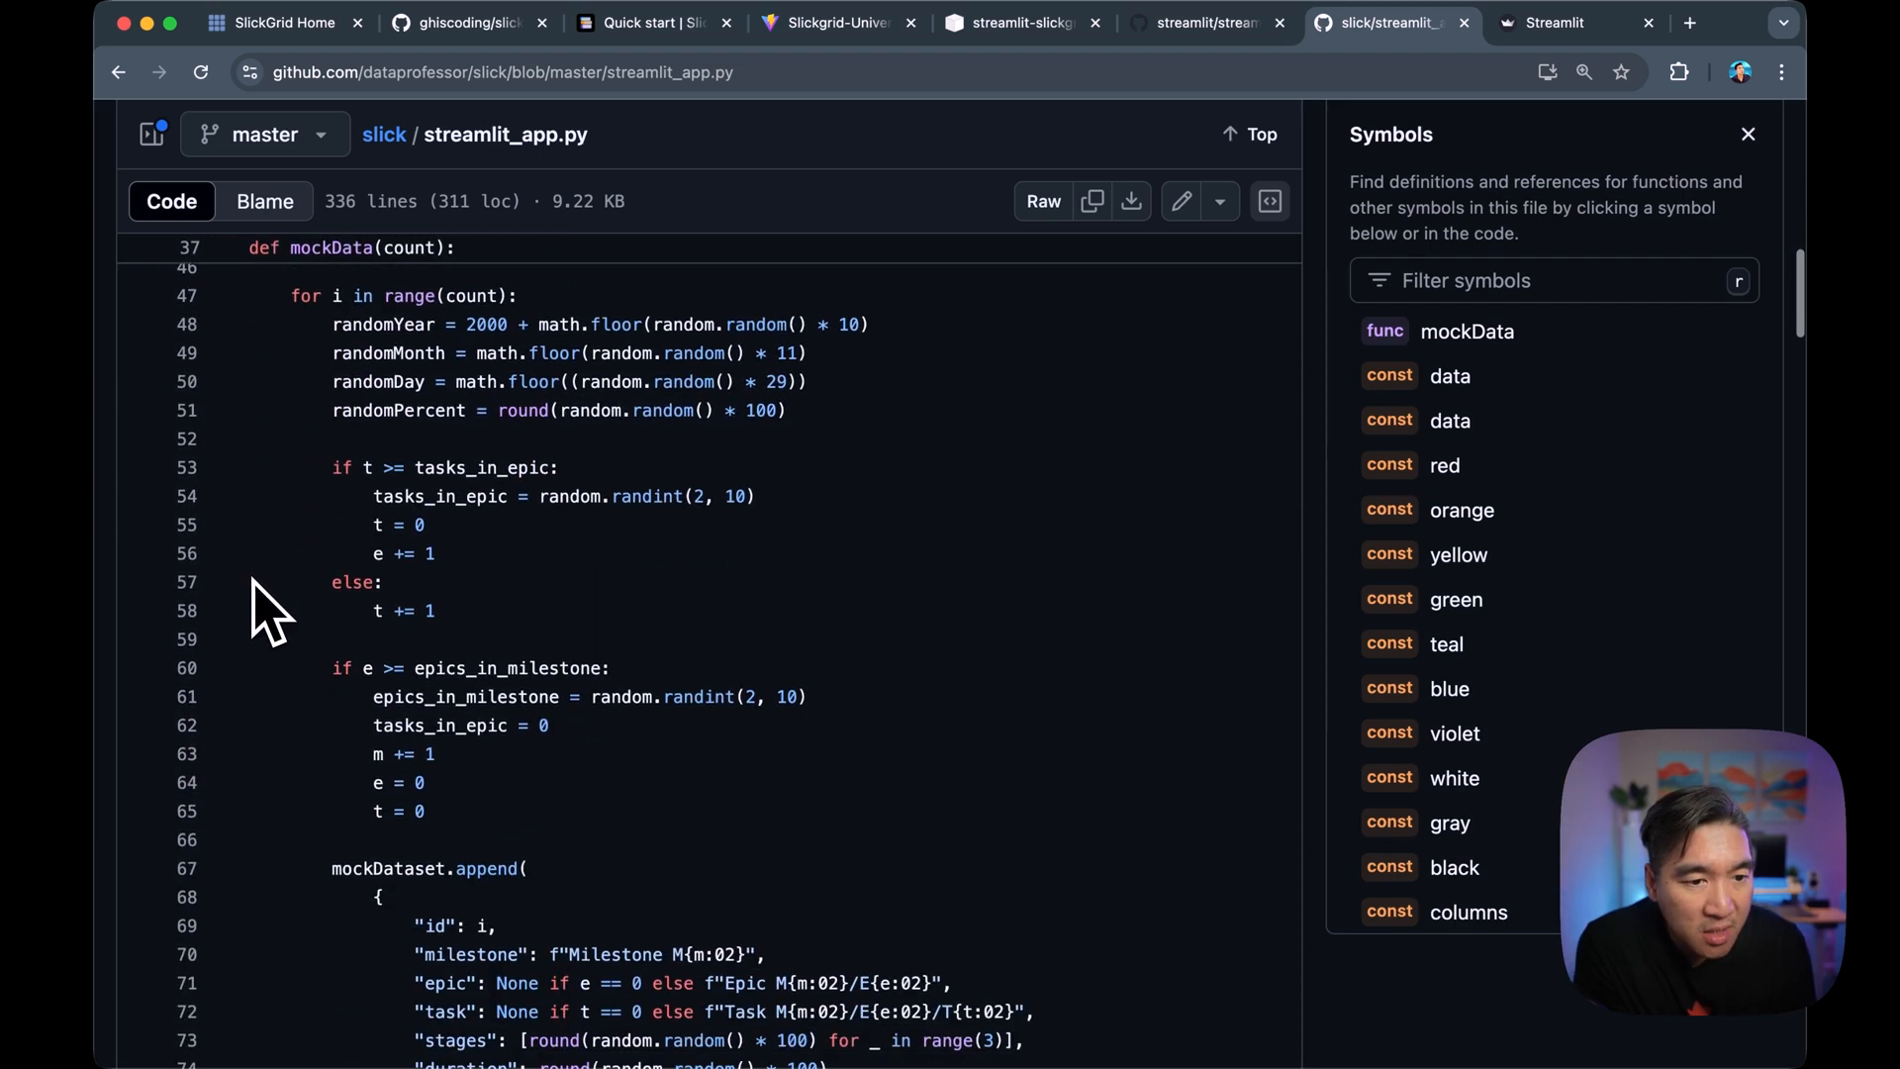
scroll(down, 3)
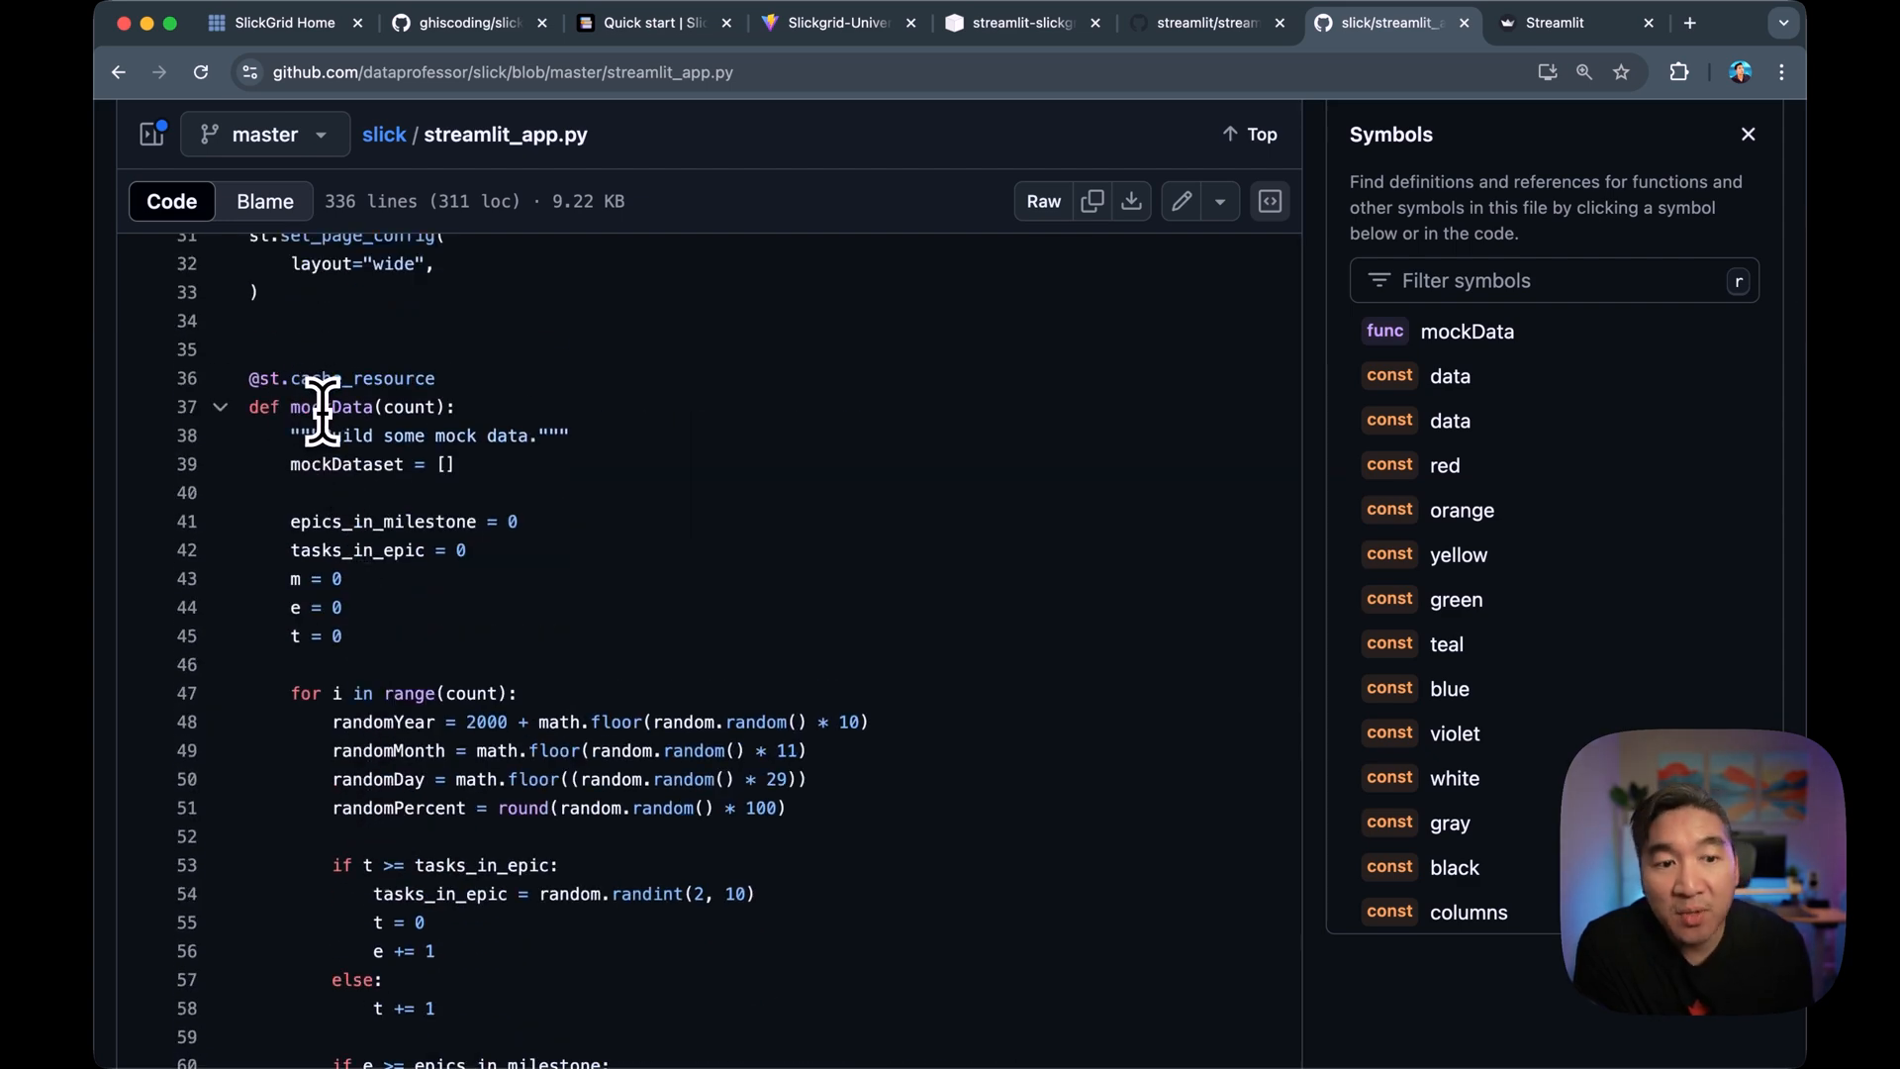
mouse_move(388, 722)
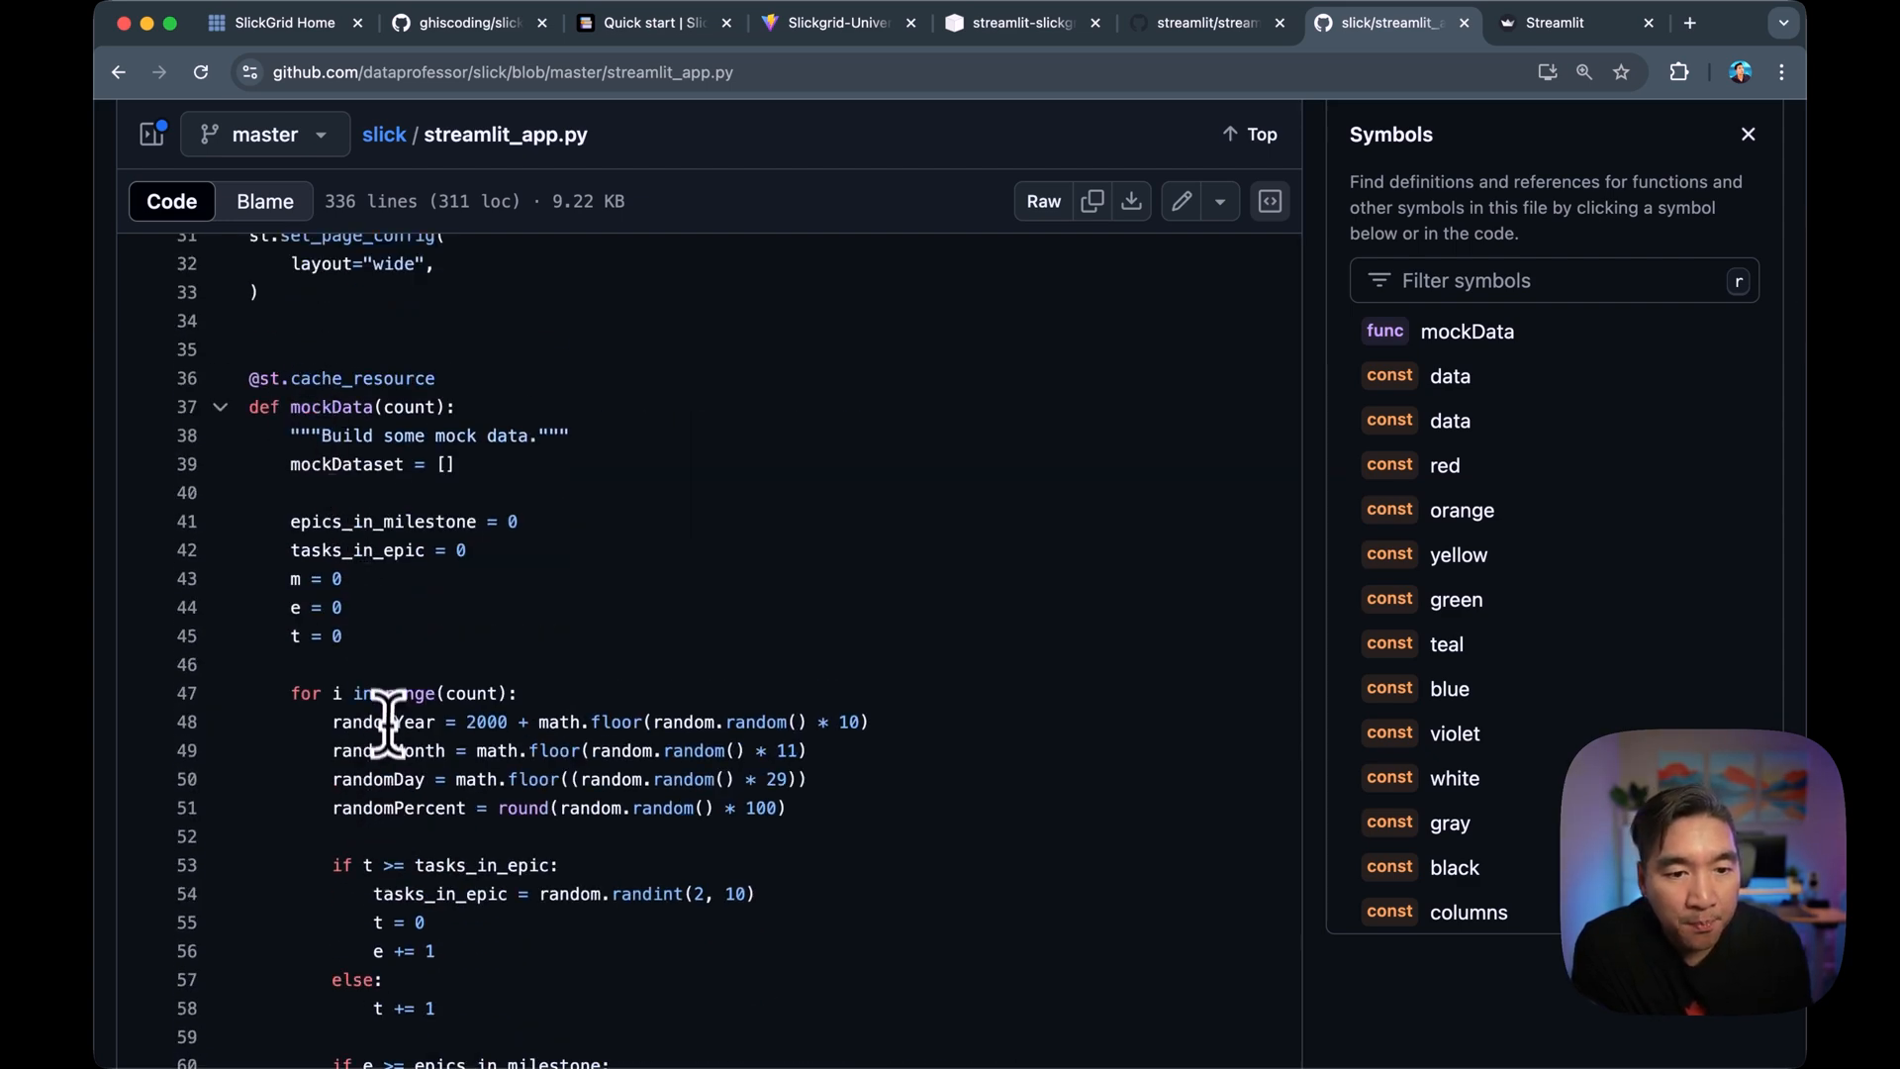
scroll(down, 3)
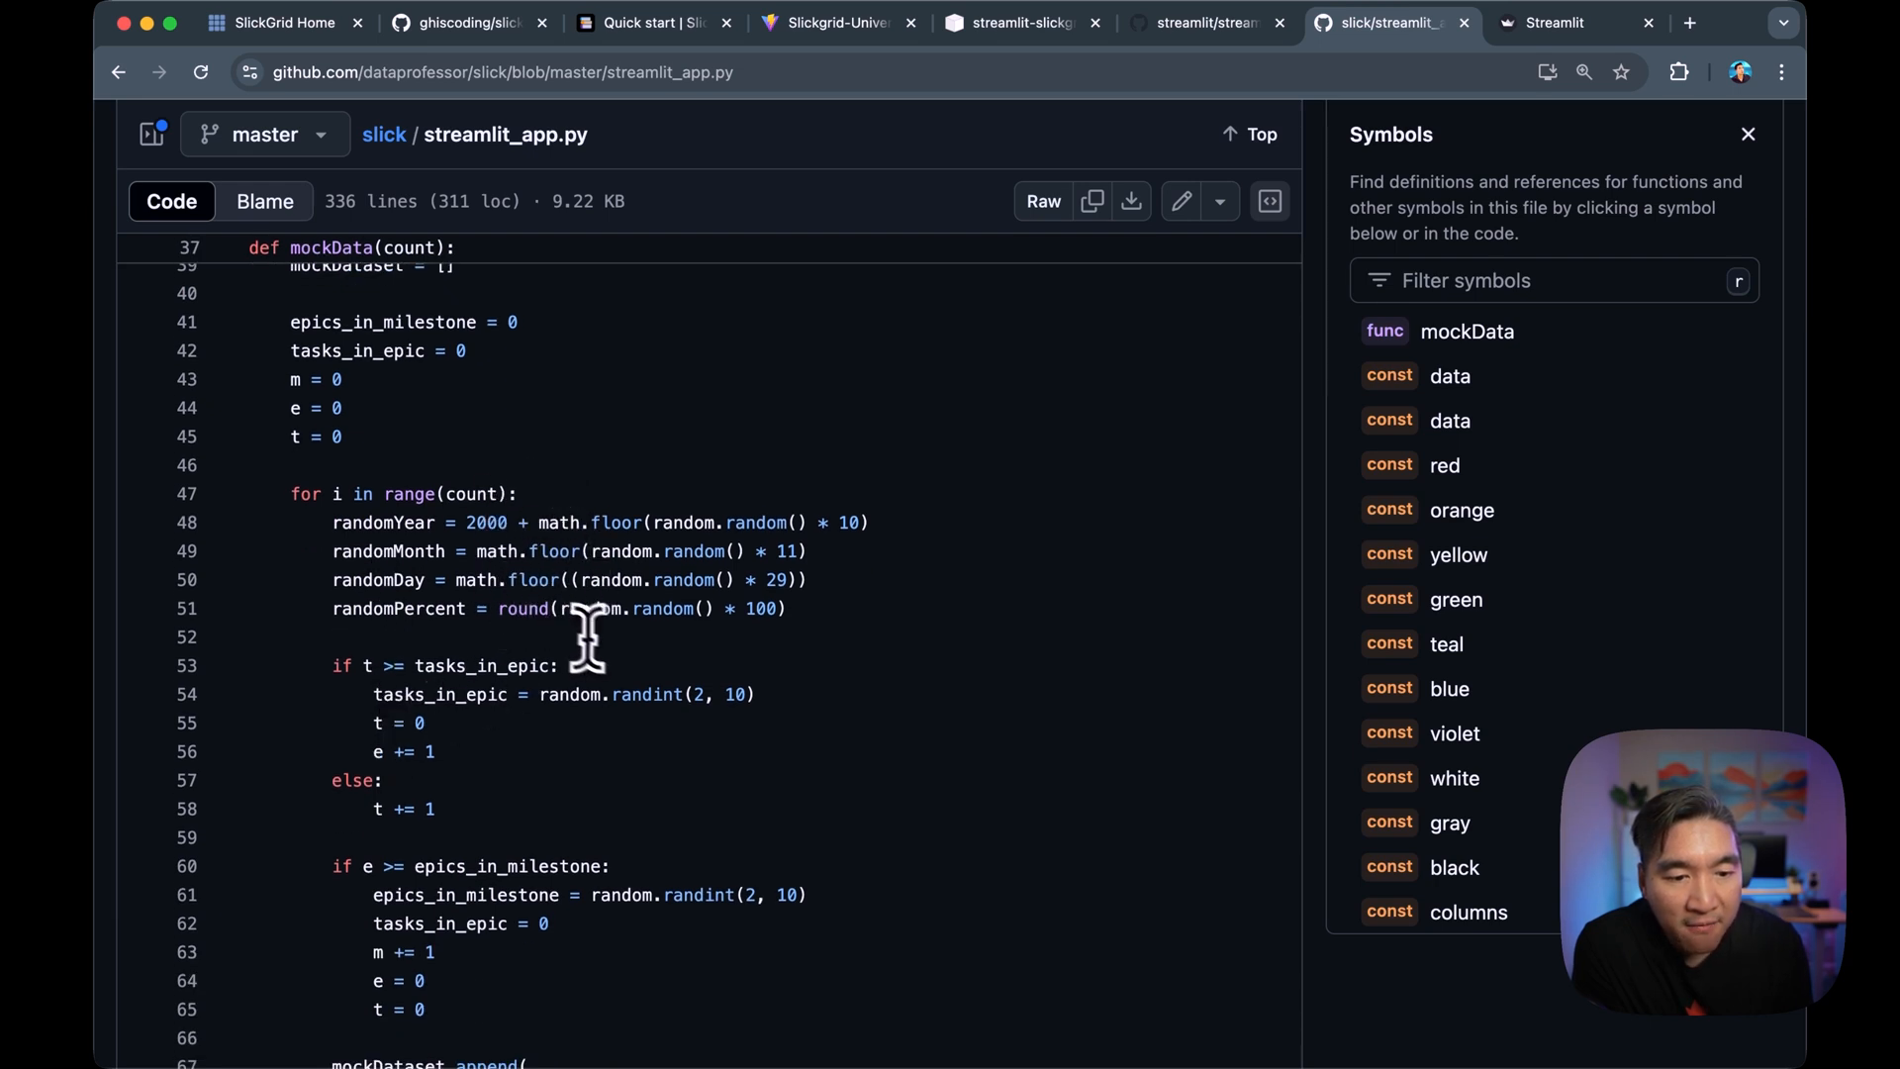
scroll(down, 3)
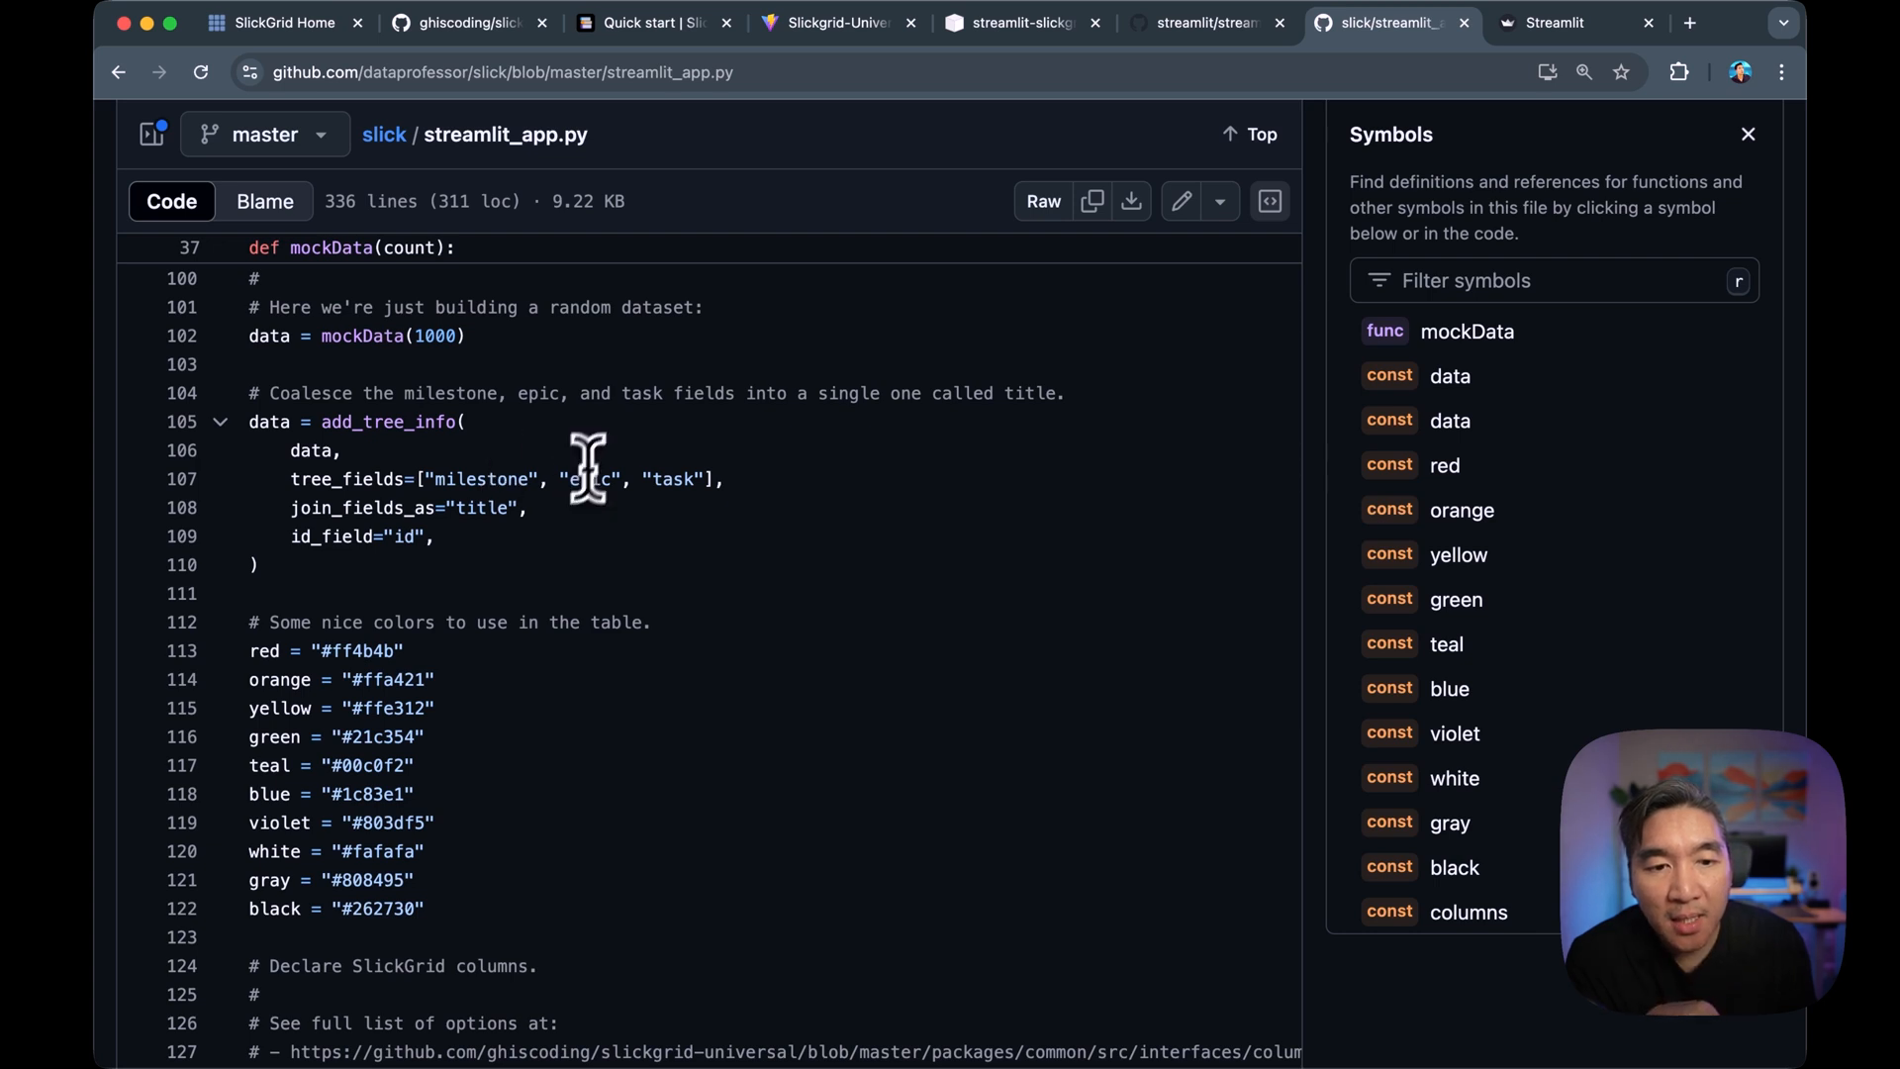
click(1573, 21)
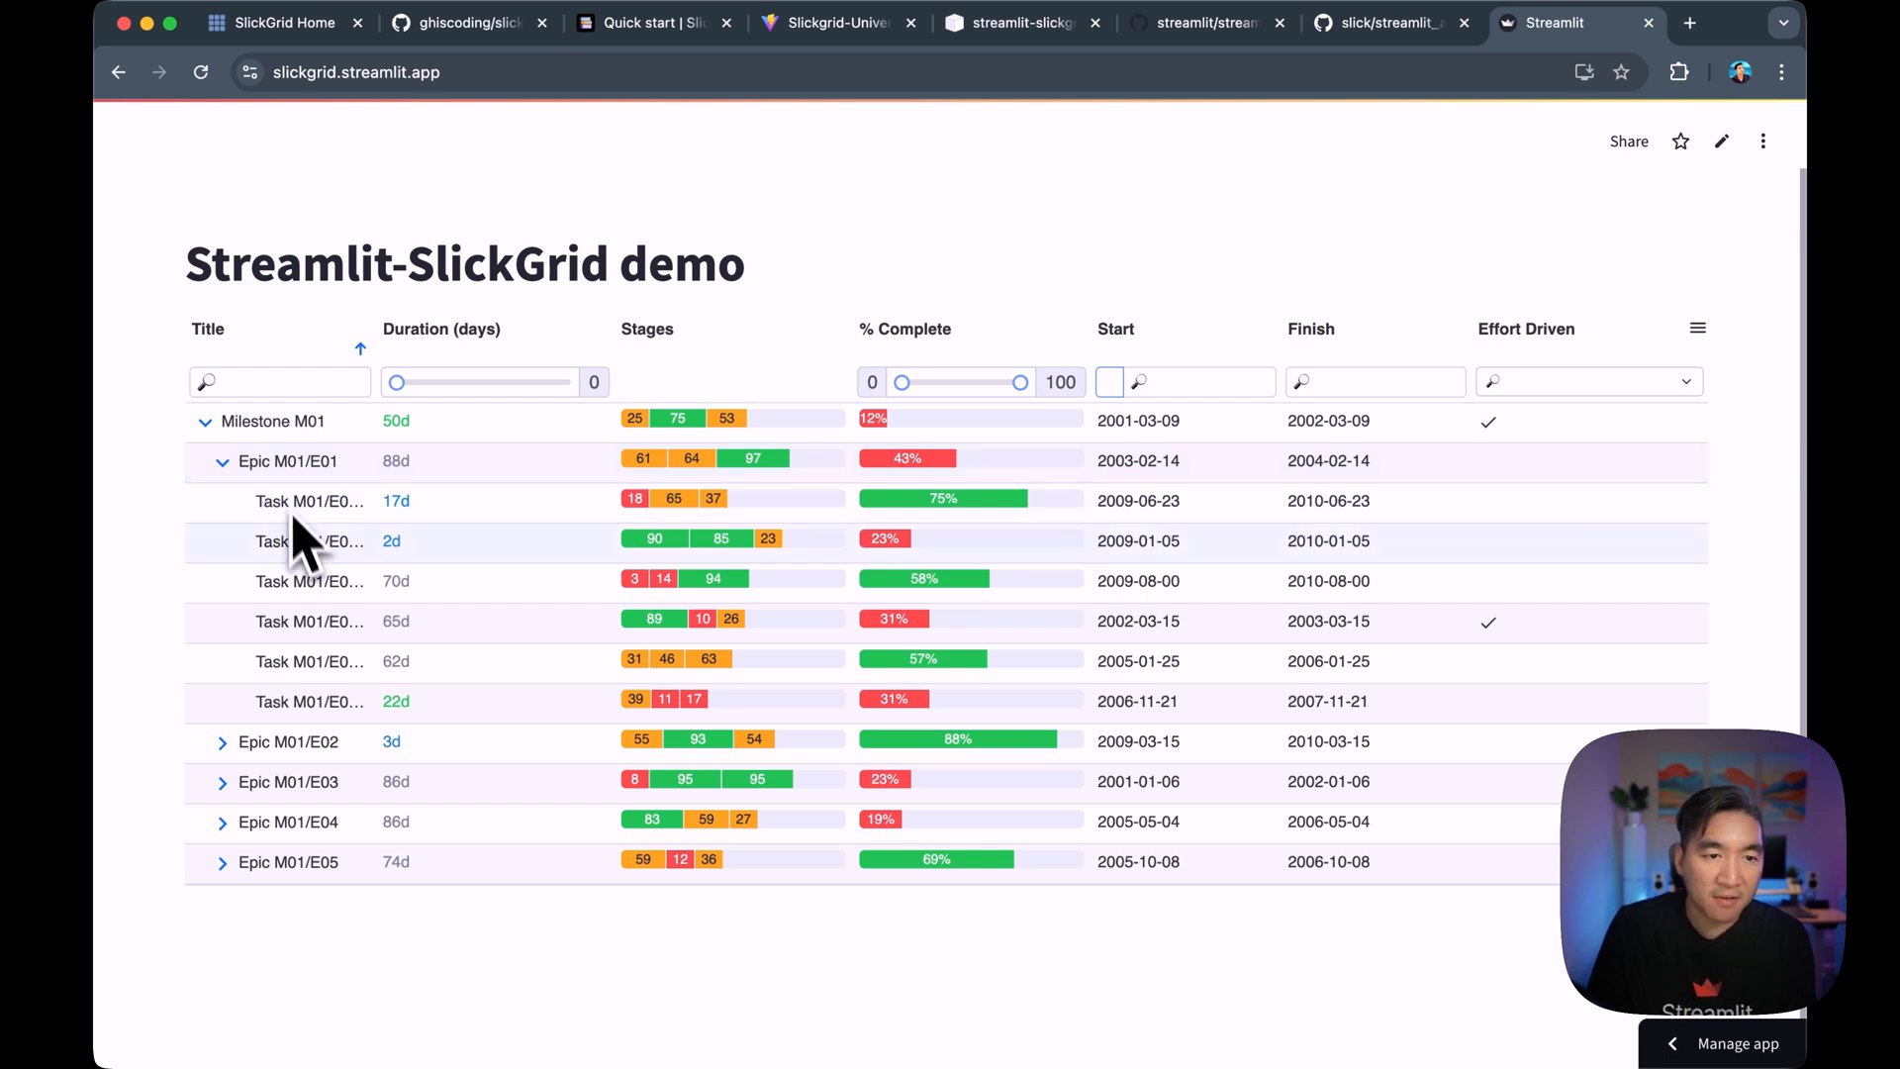
mouse_move(1357, 54)
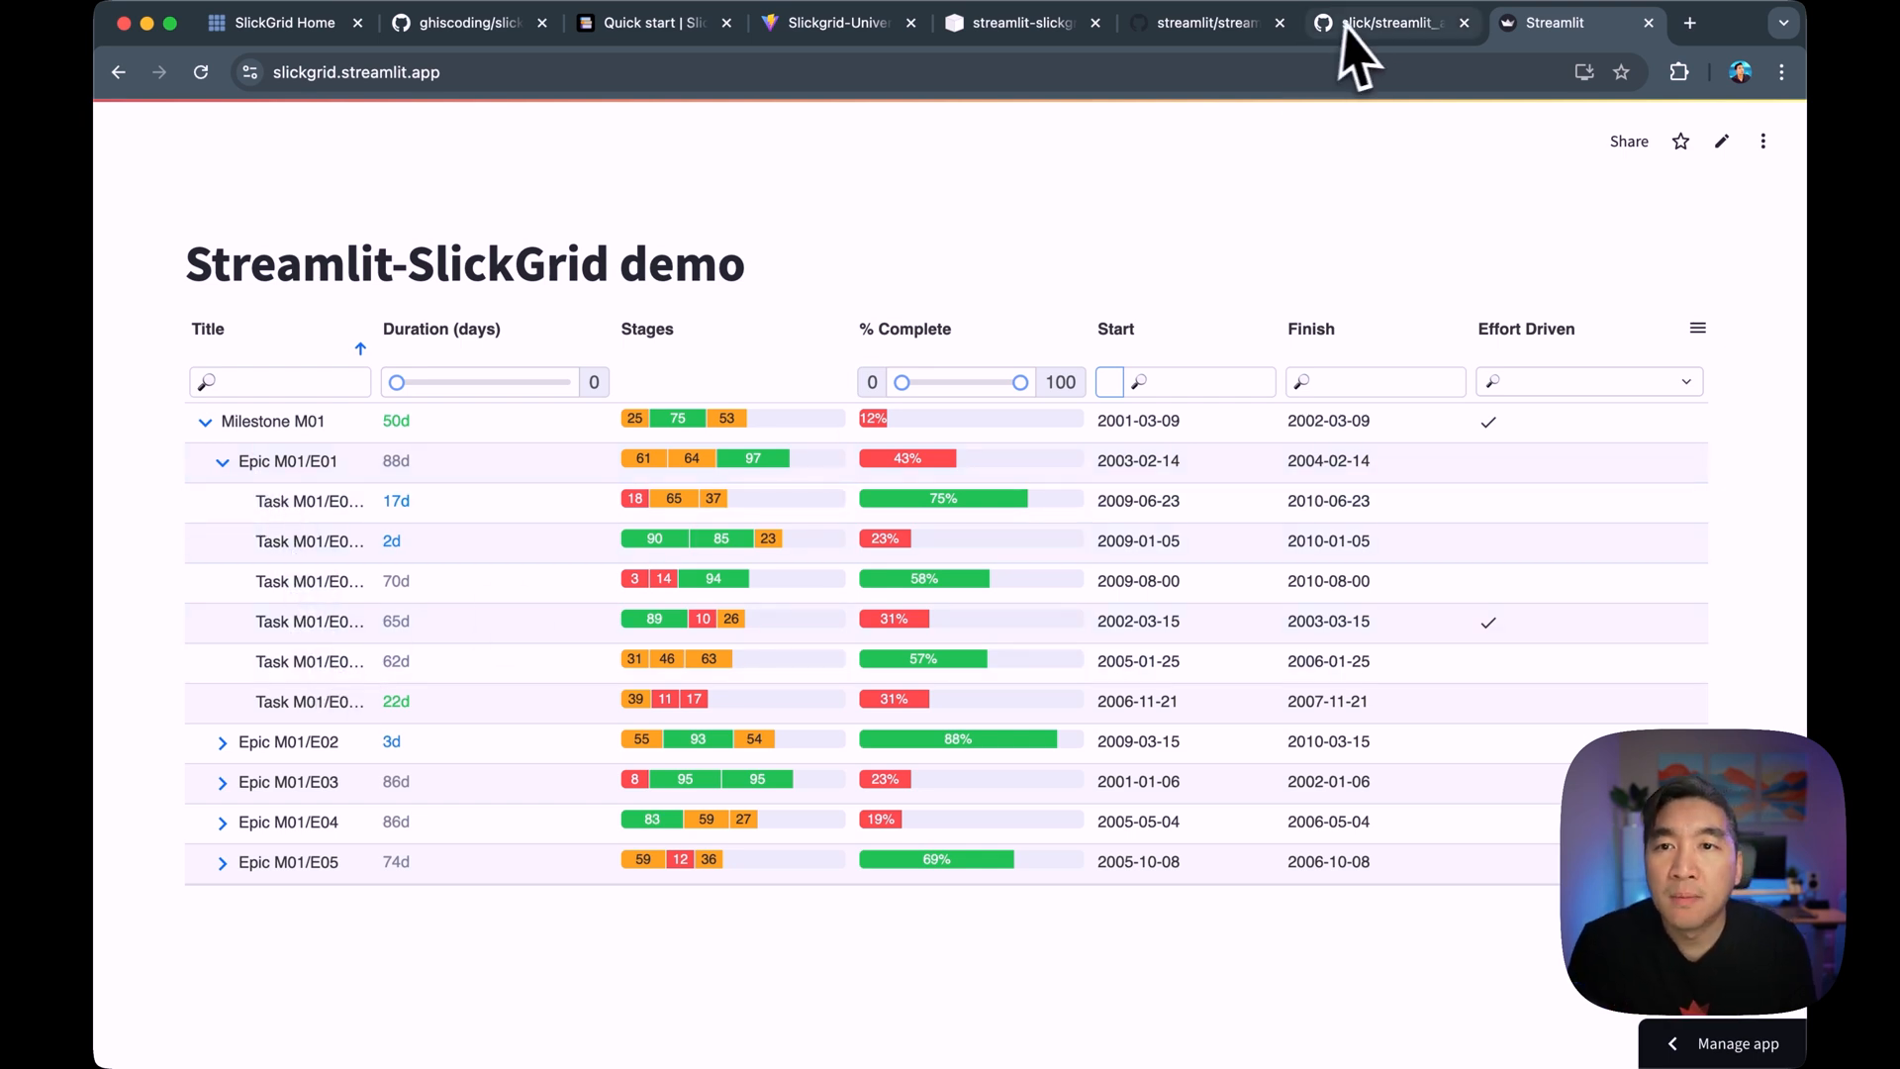
click(1385, 21)
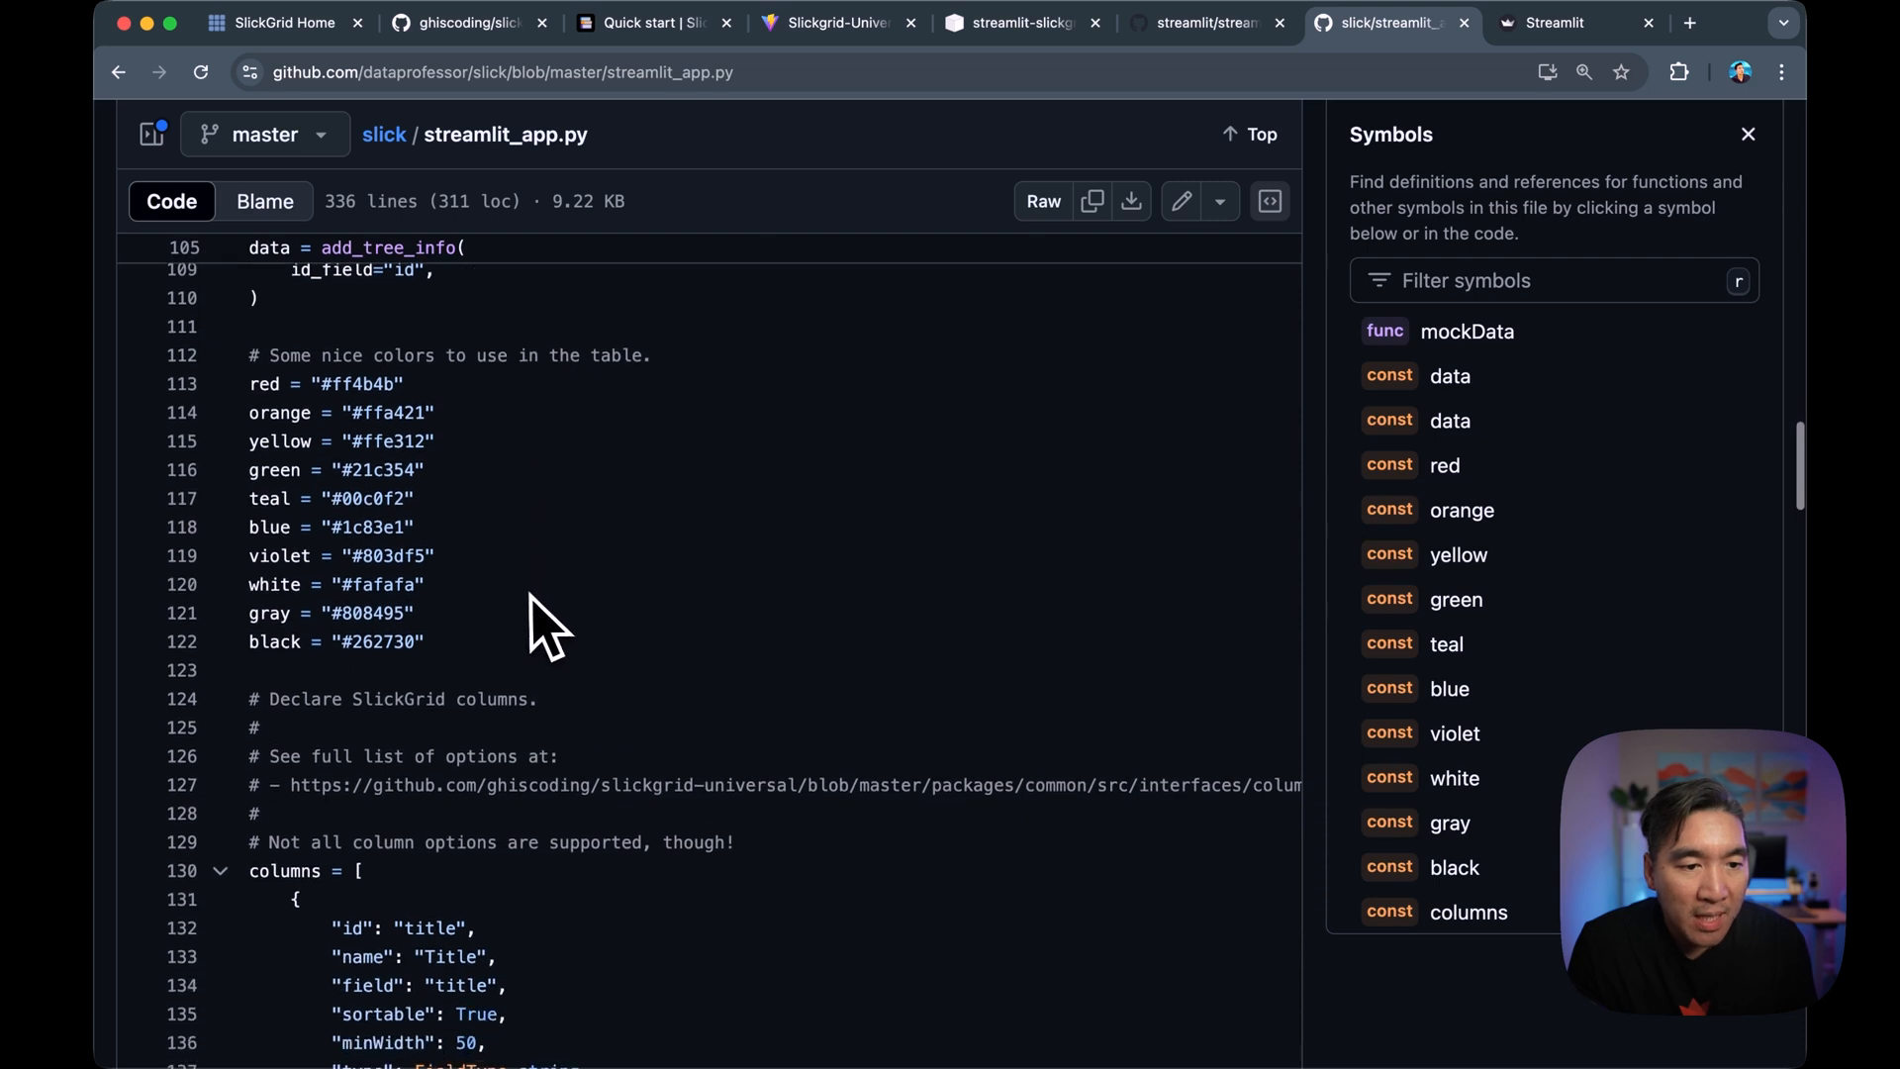
mouse_move(273, 400)
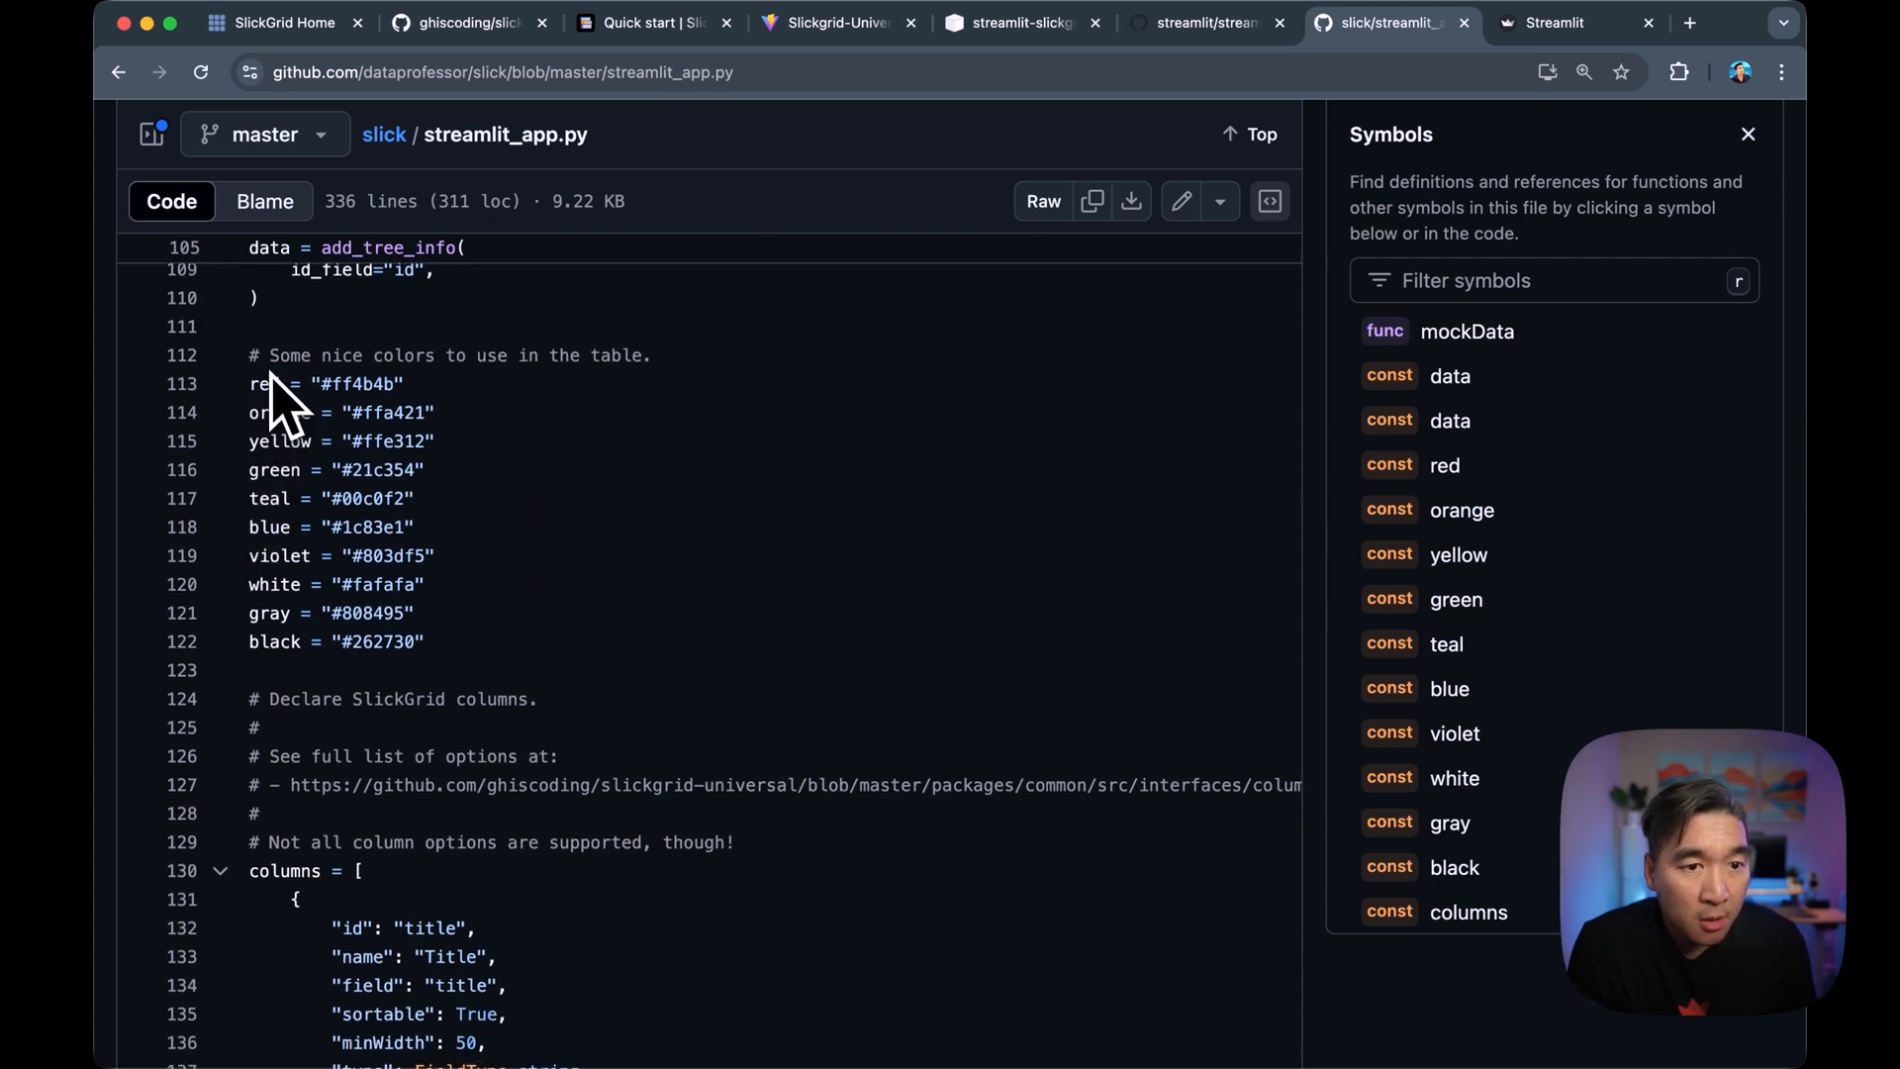
mouse_move(291, 648)
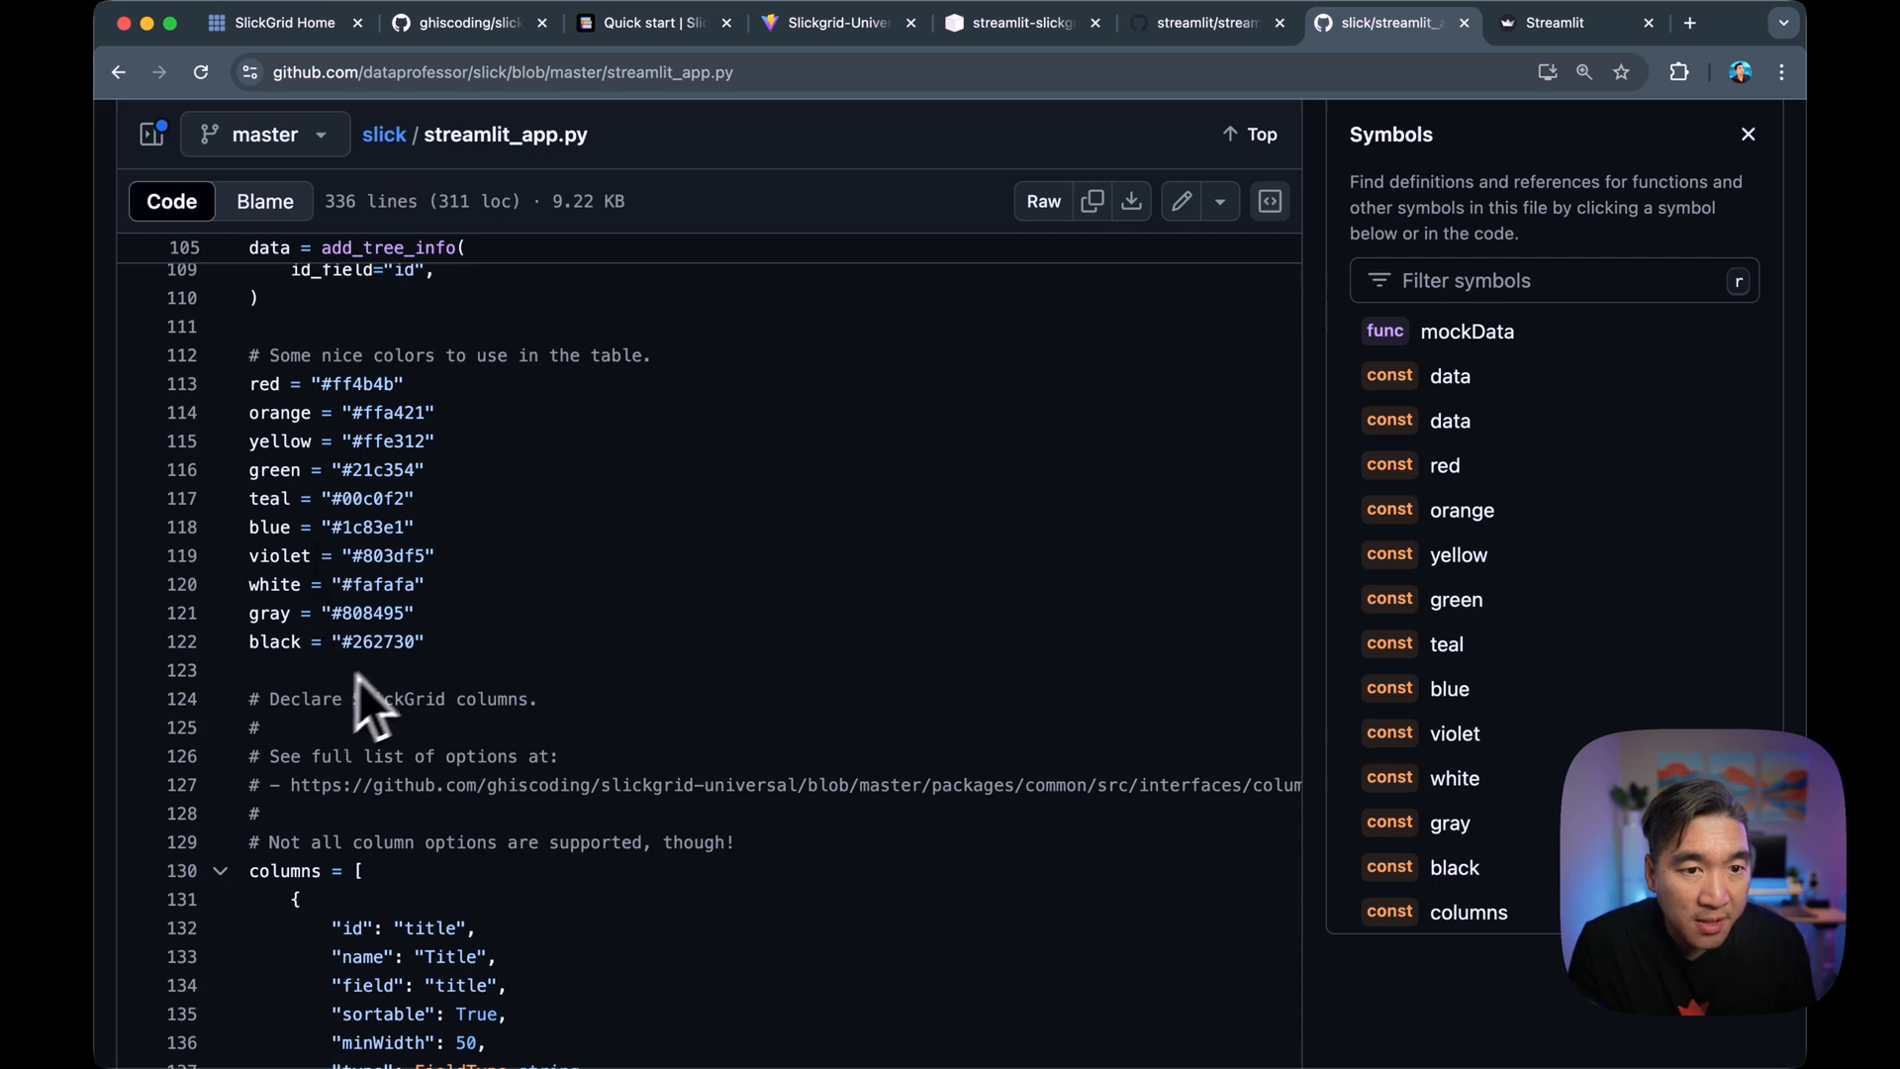
mouse_move(417, 679)
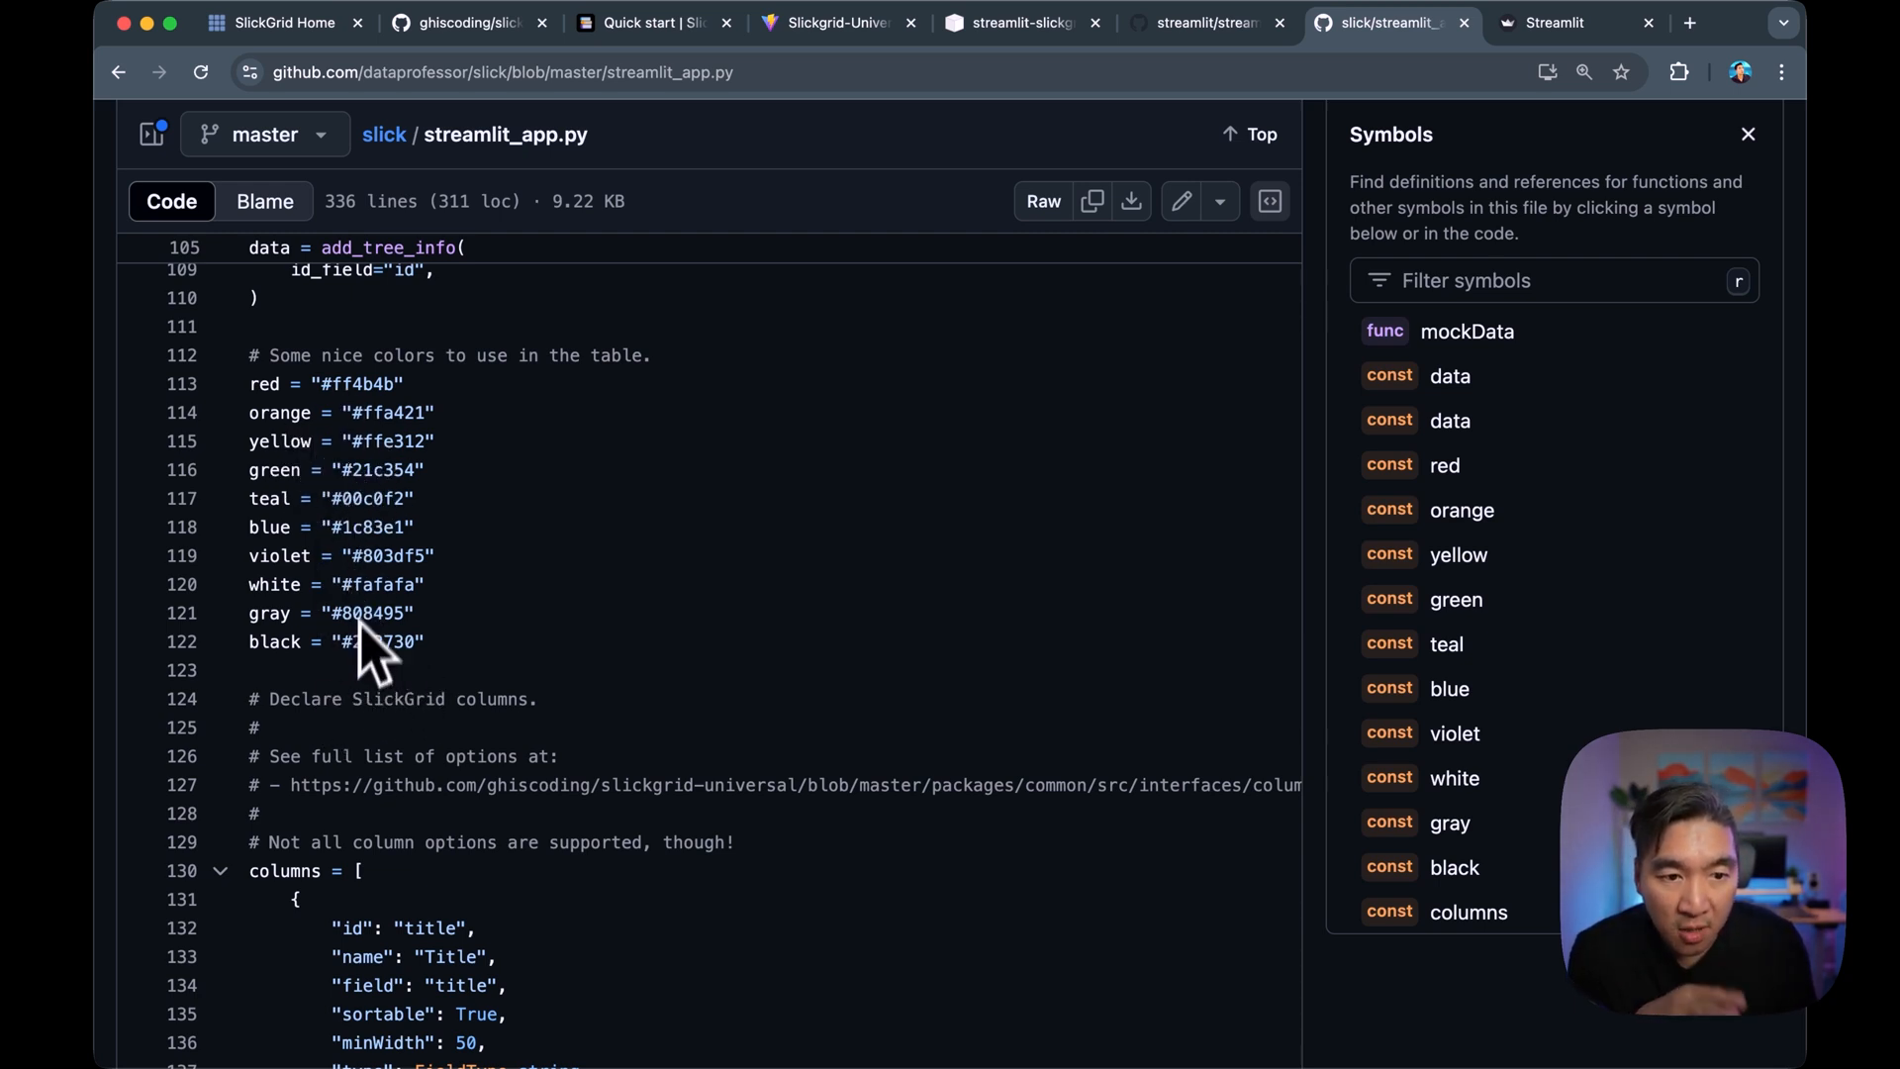
mouse_move(351, 534)
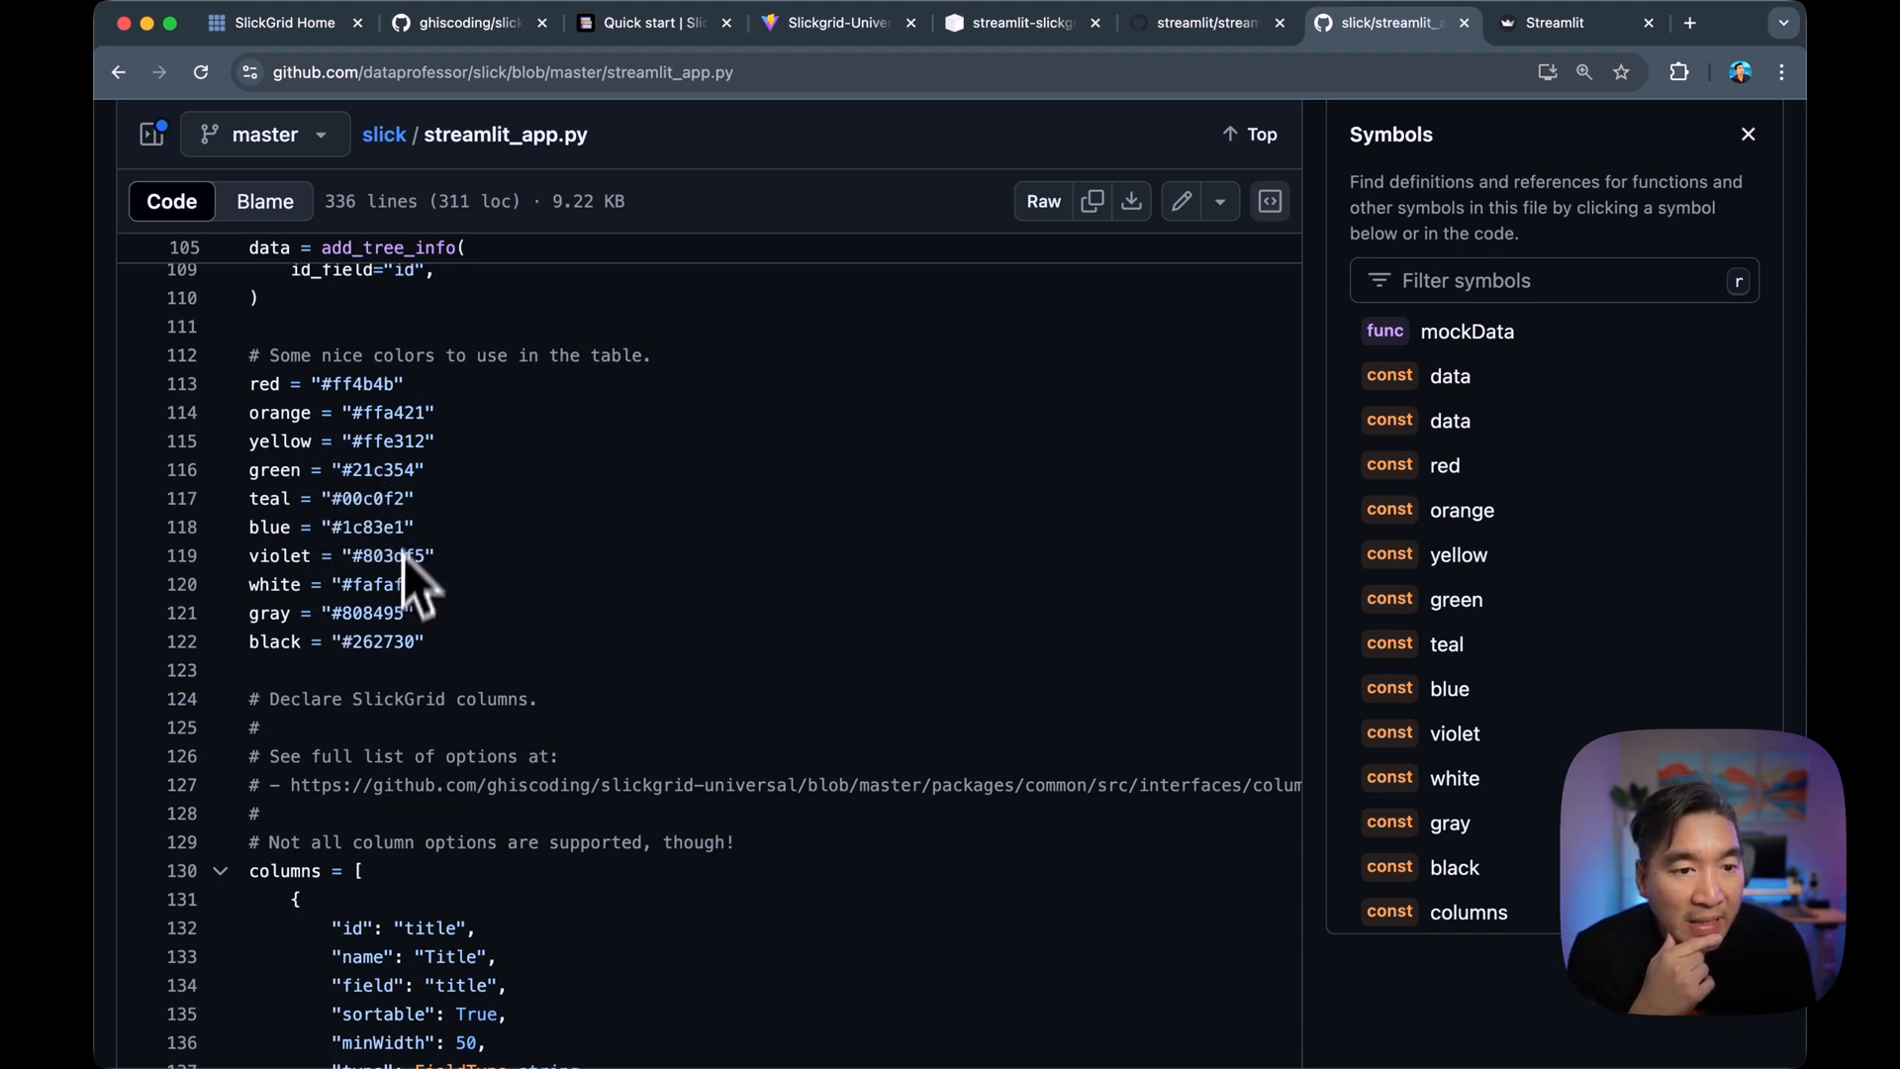
mouse_move(352, 715)
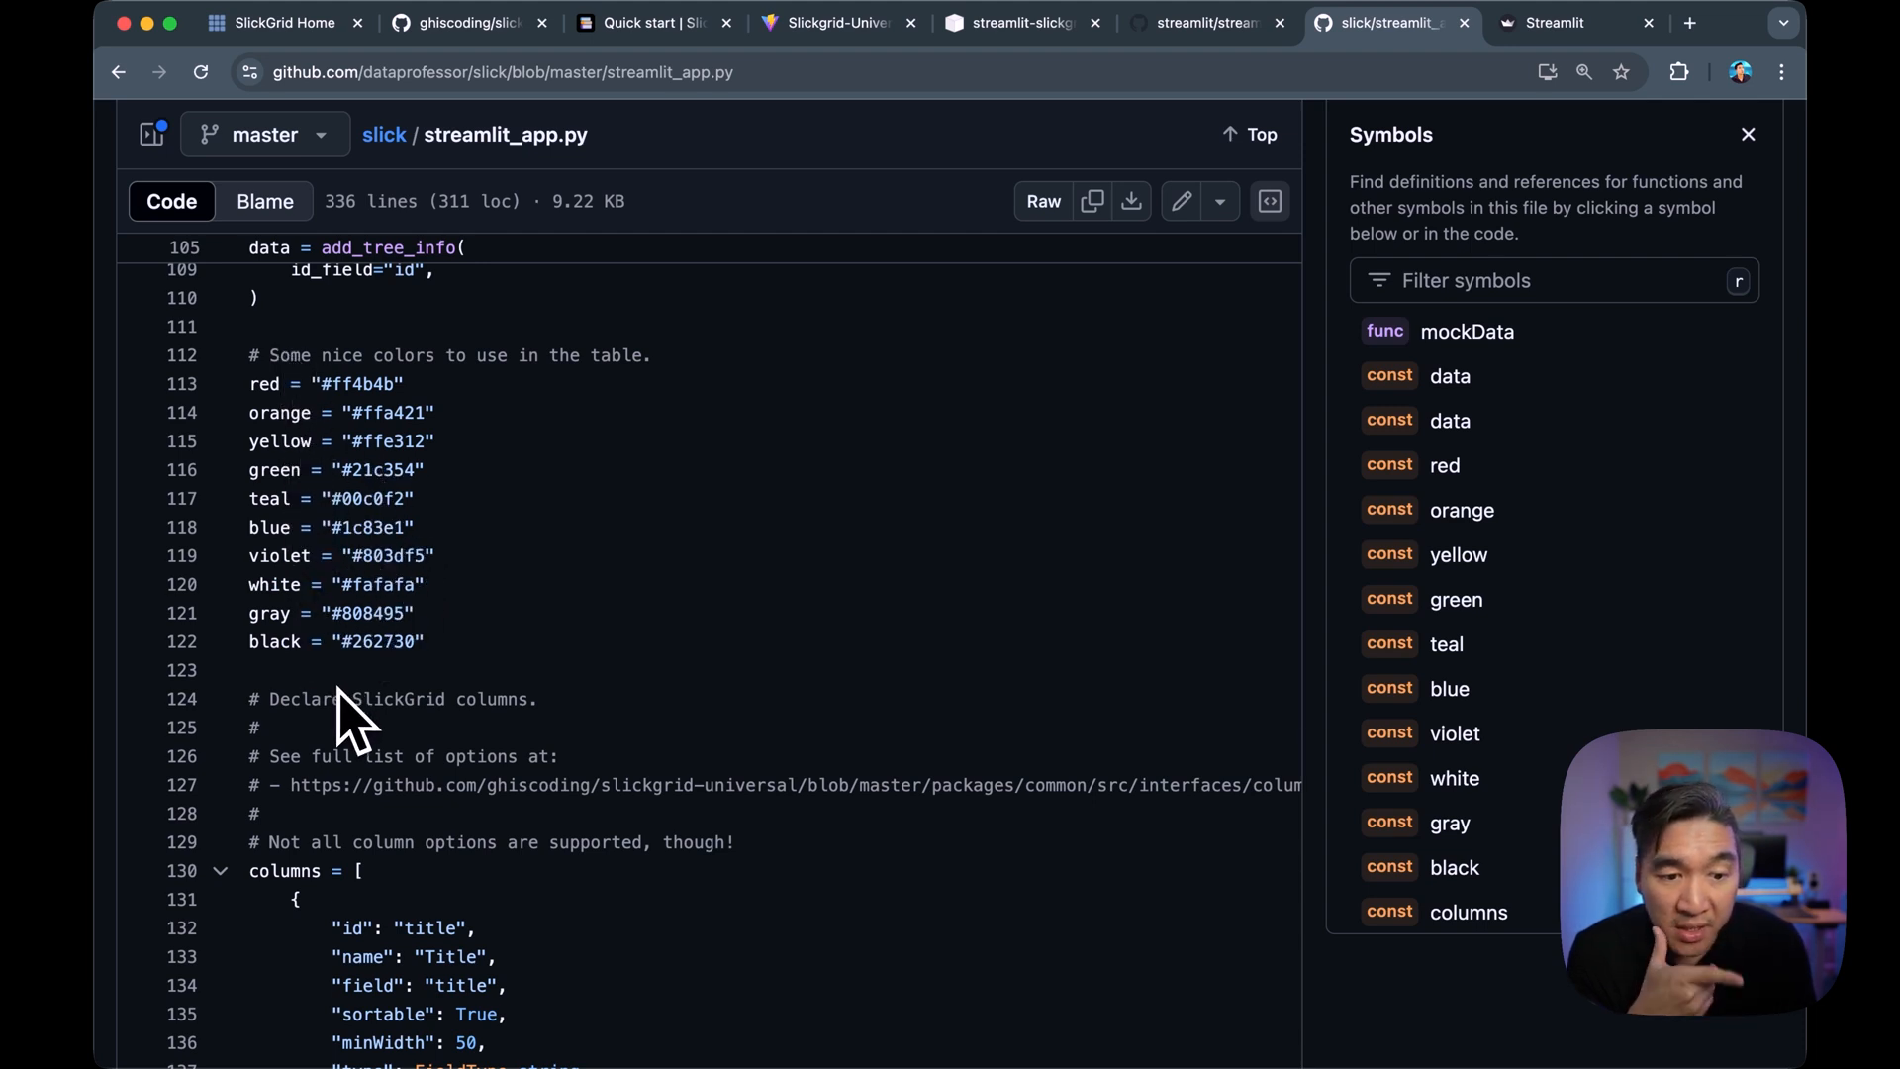
scroll(down, 3)
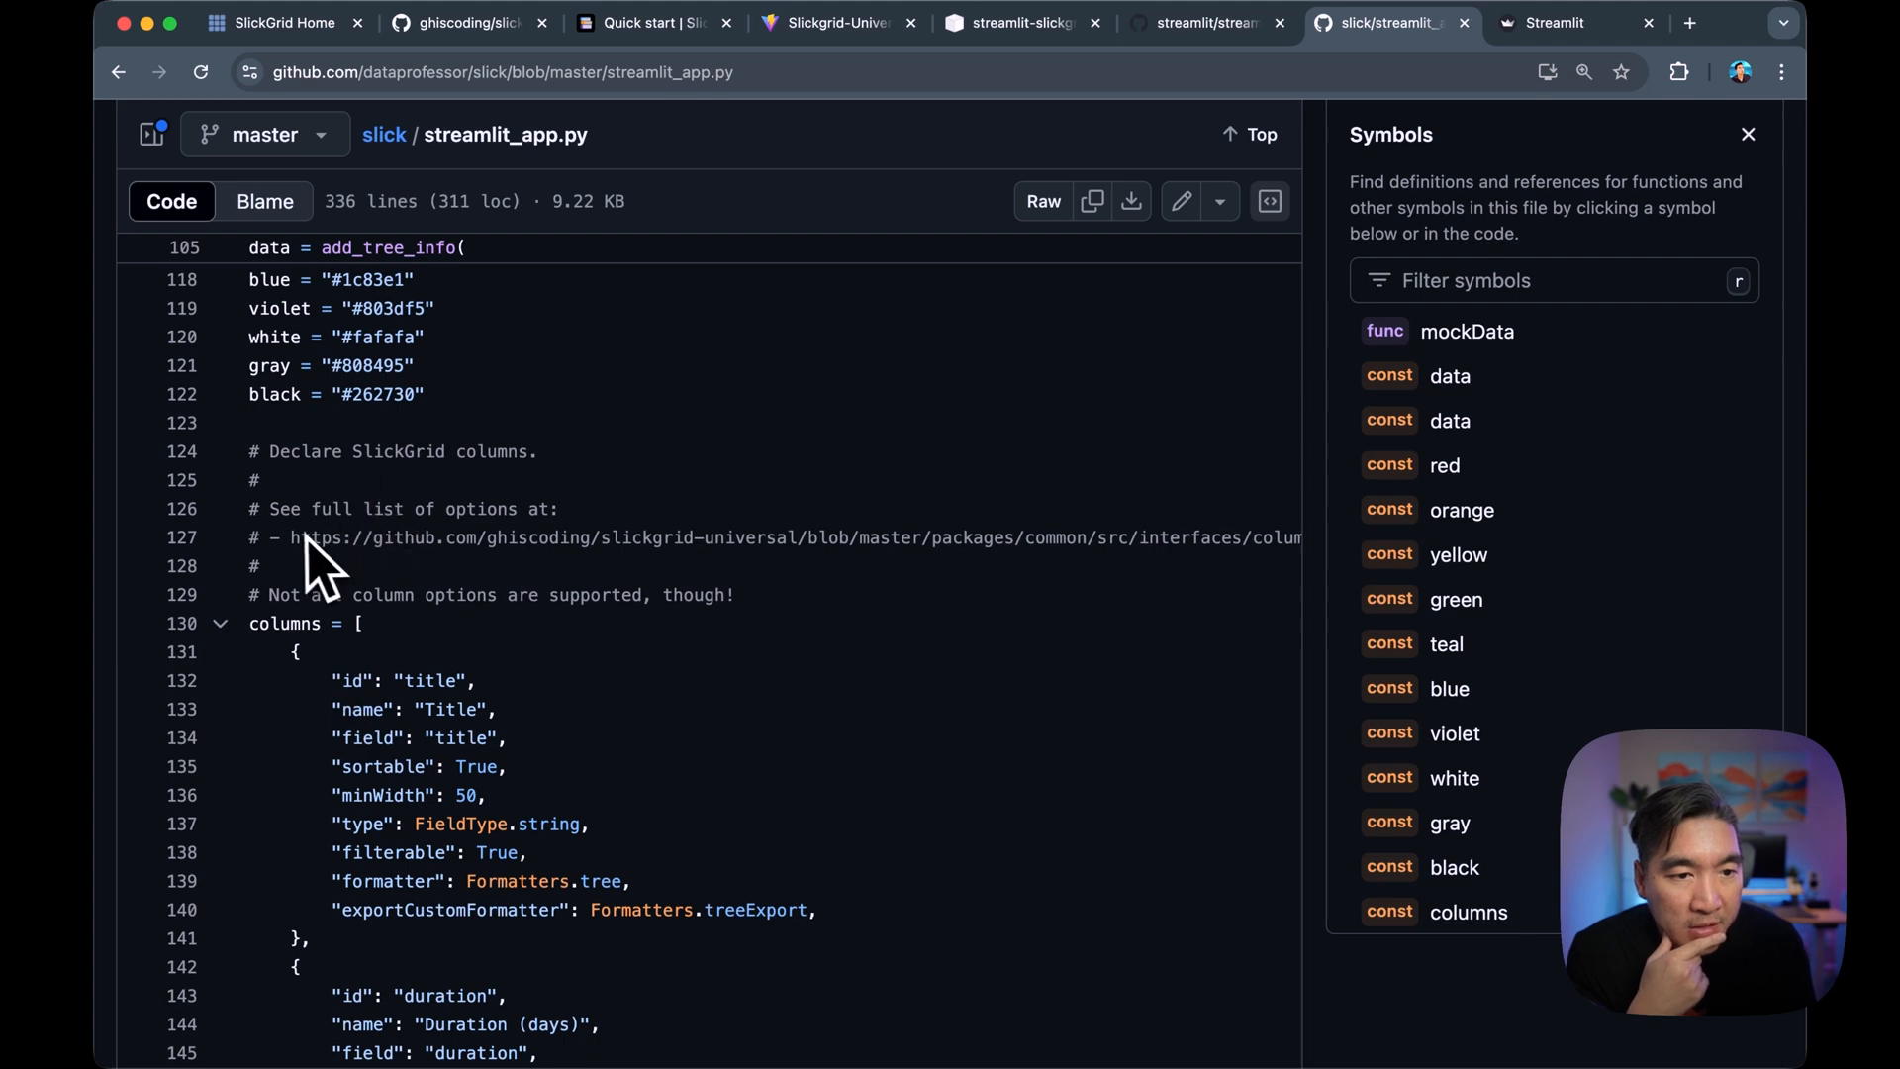
mouse_move(557, 570)
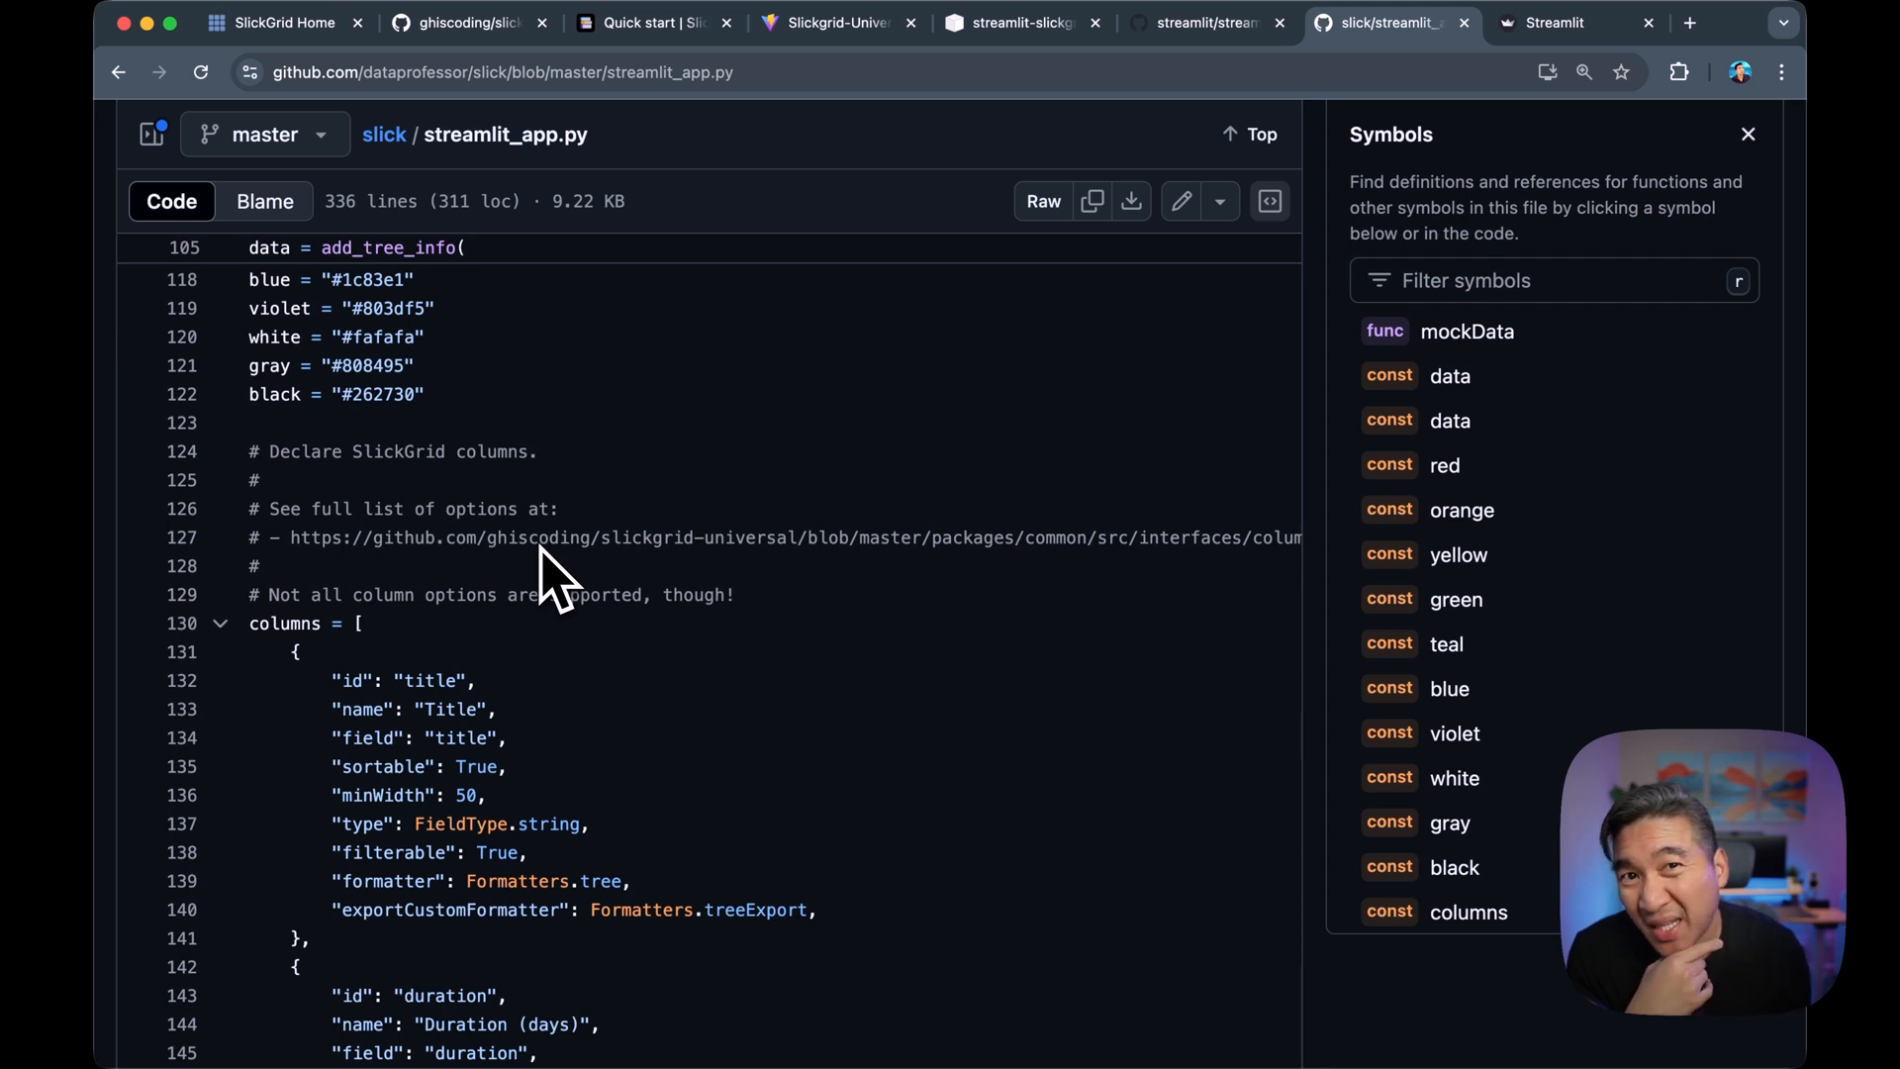
mouse_move(497, 588)
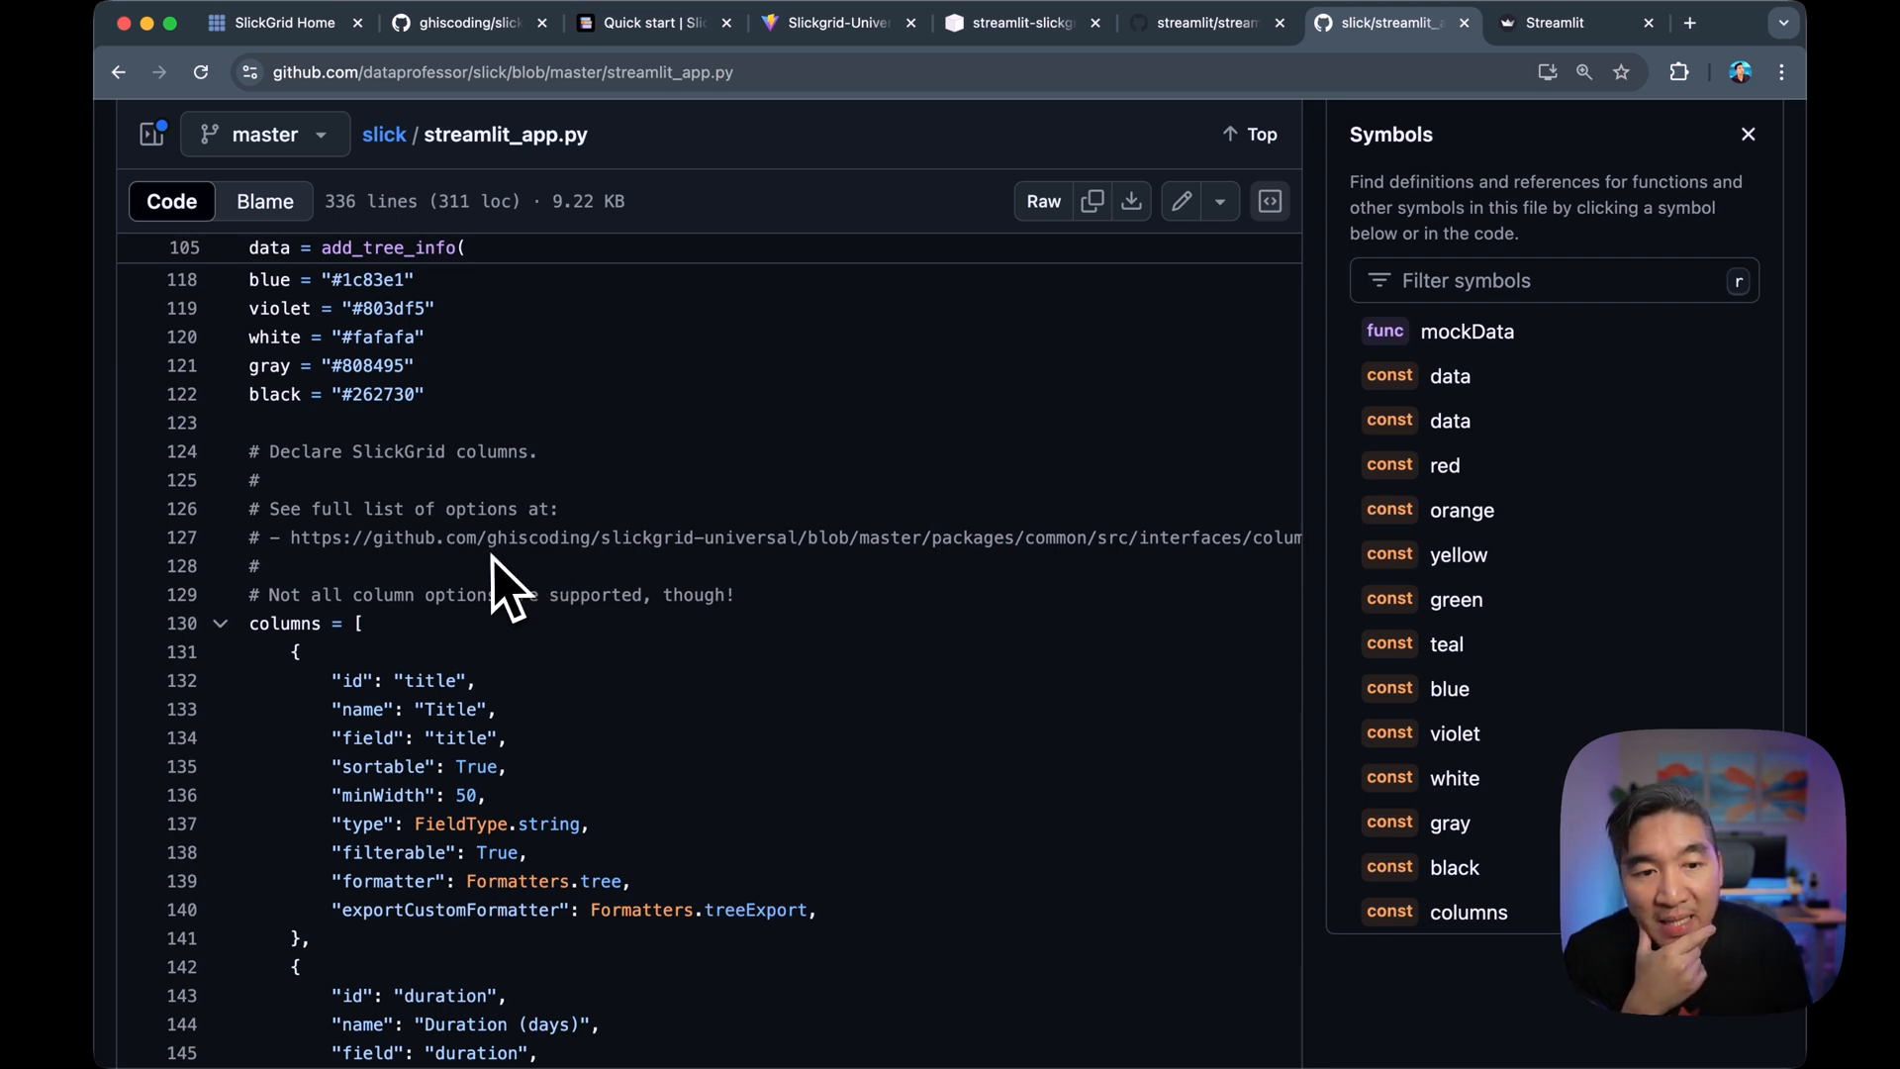
mouse_move(364, 563)
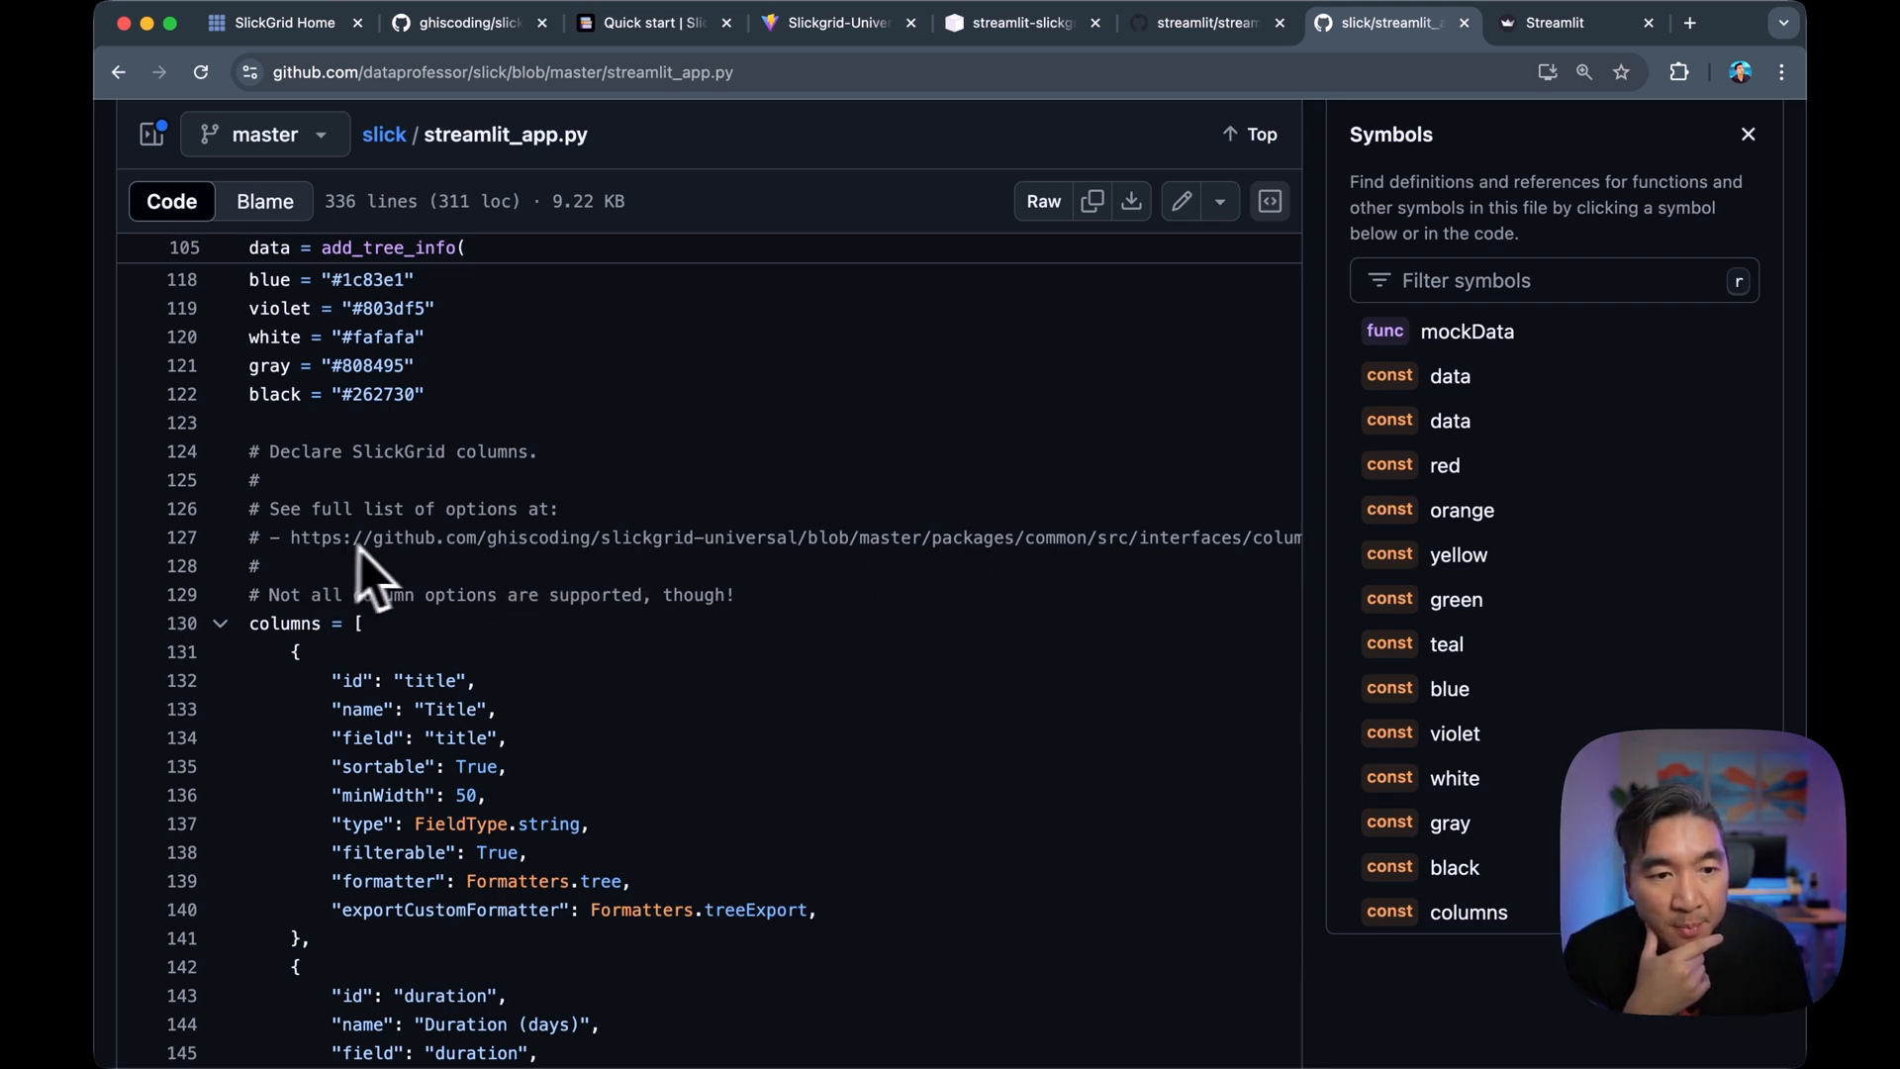
mouse_move(503, 557)
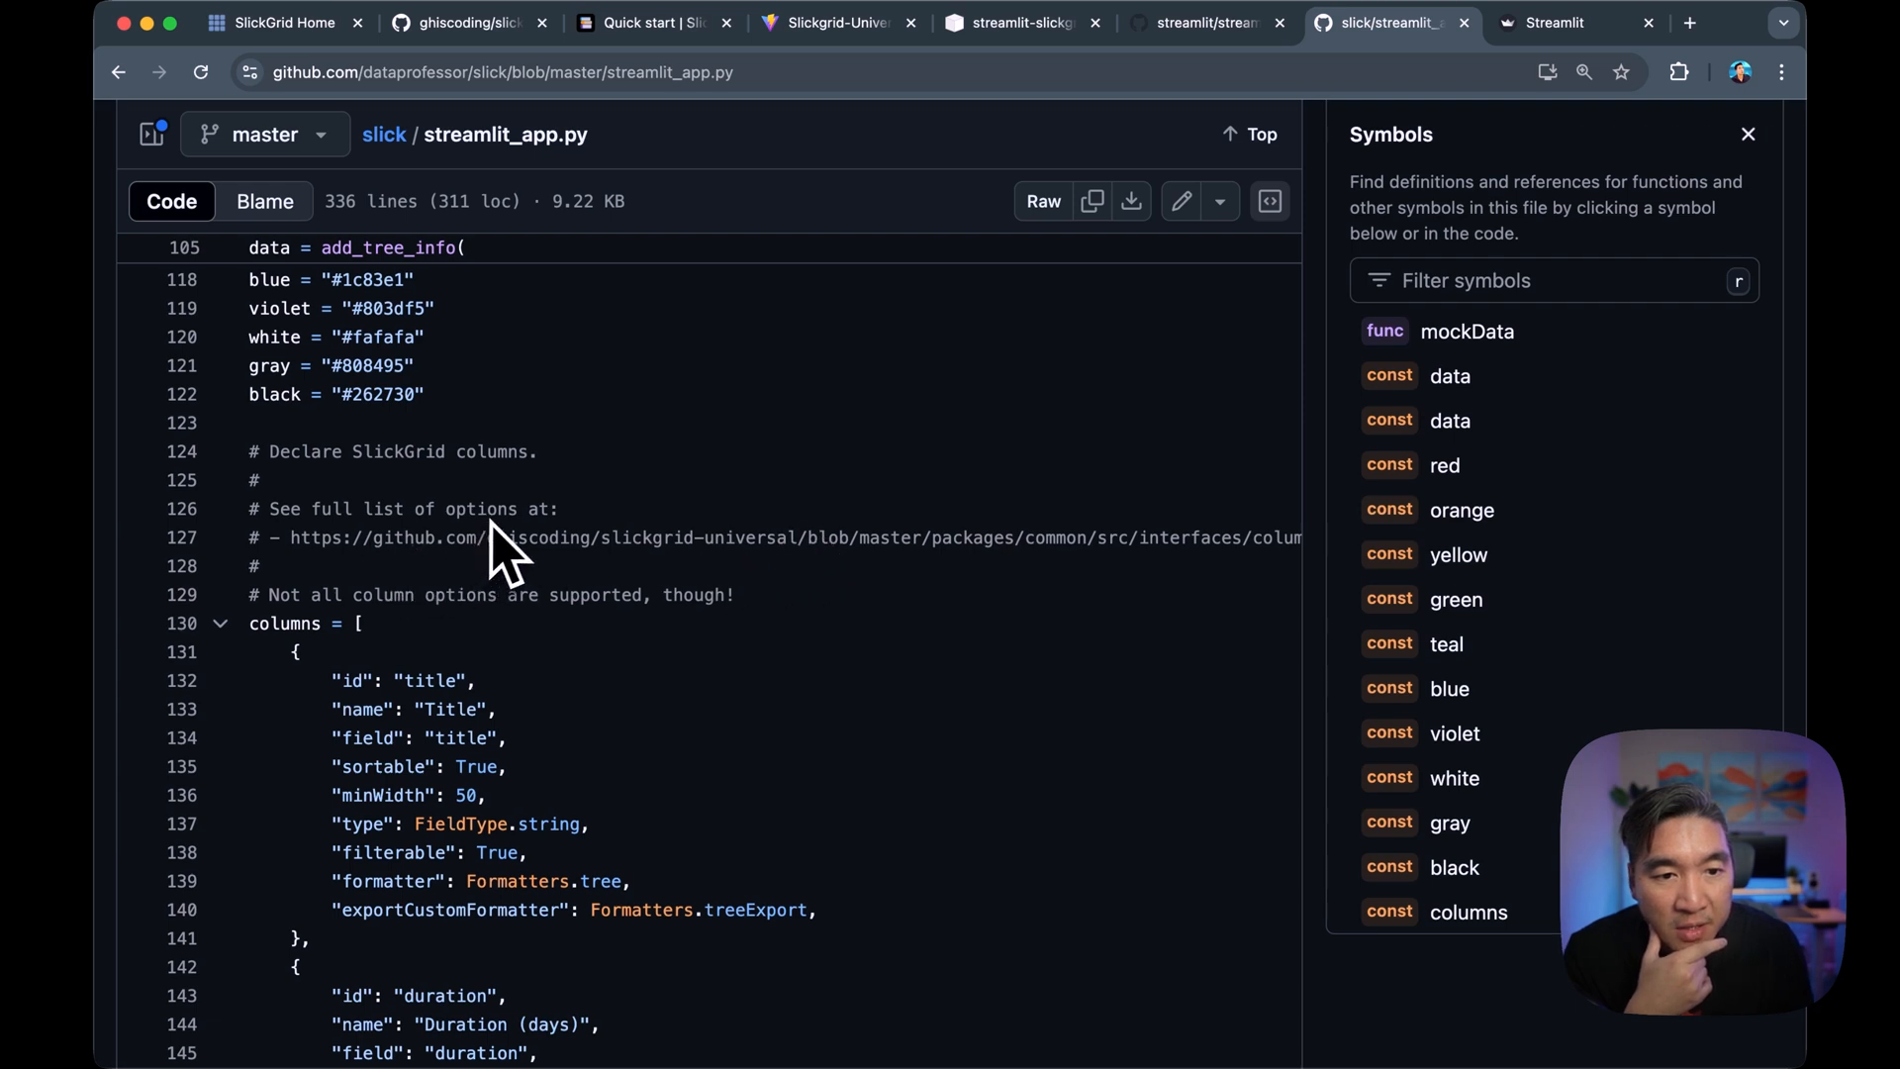
mouse_move(518, 691)
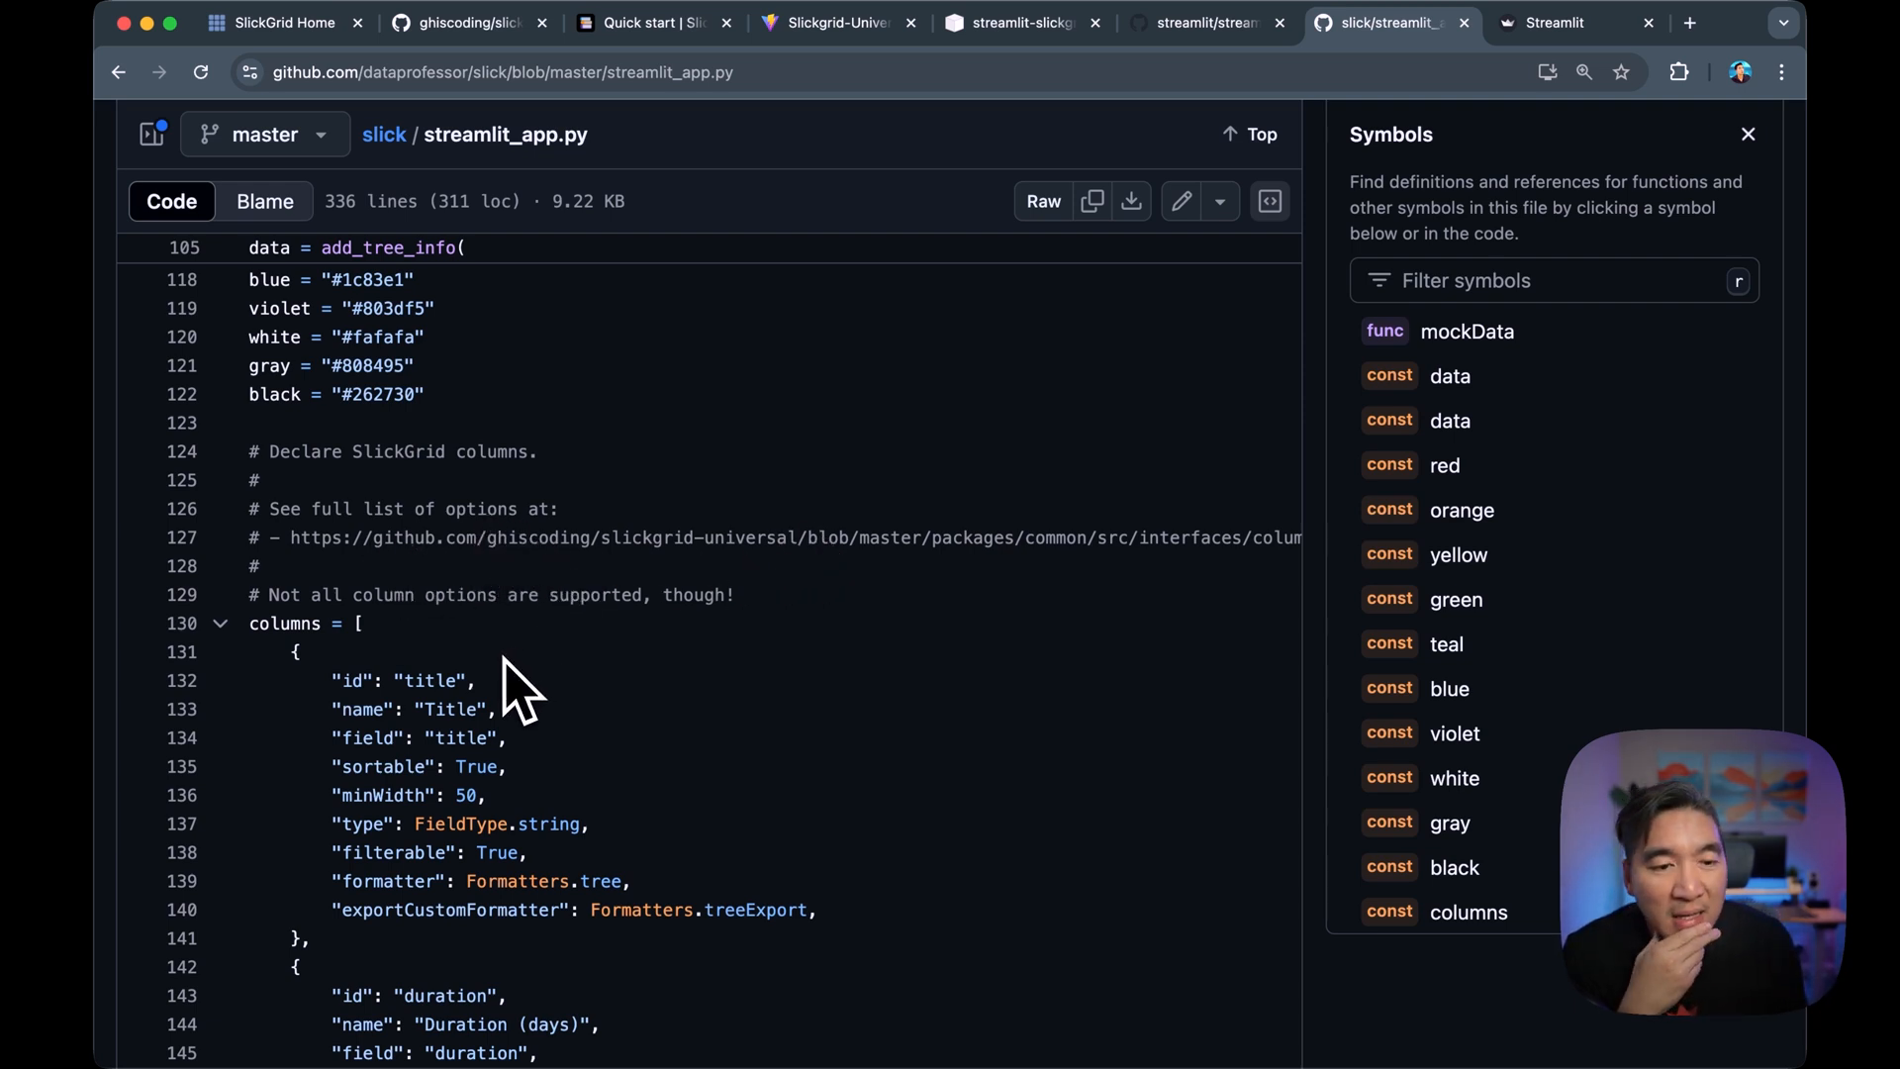
mouse_move(545, 576)
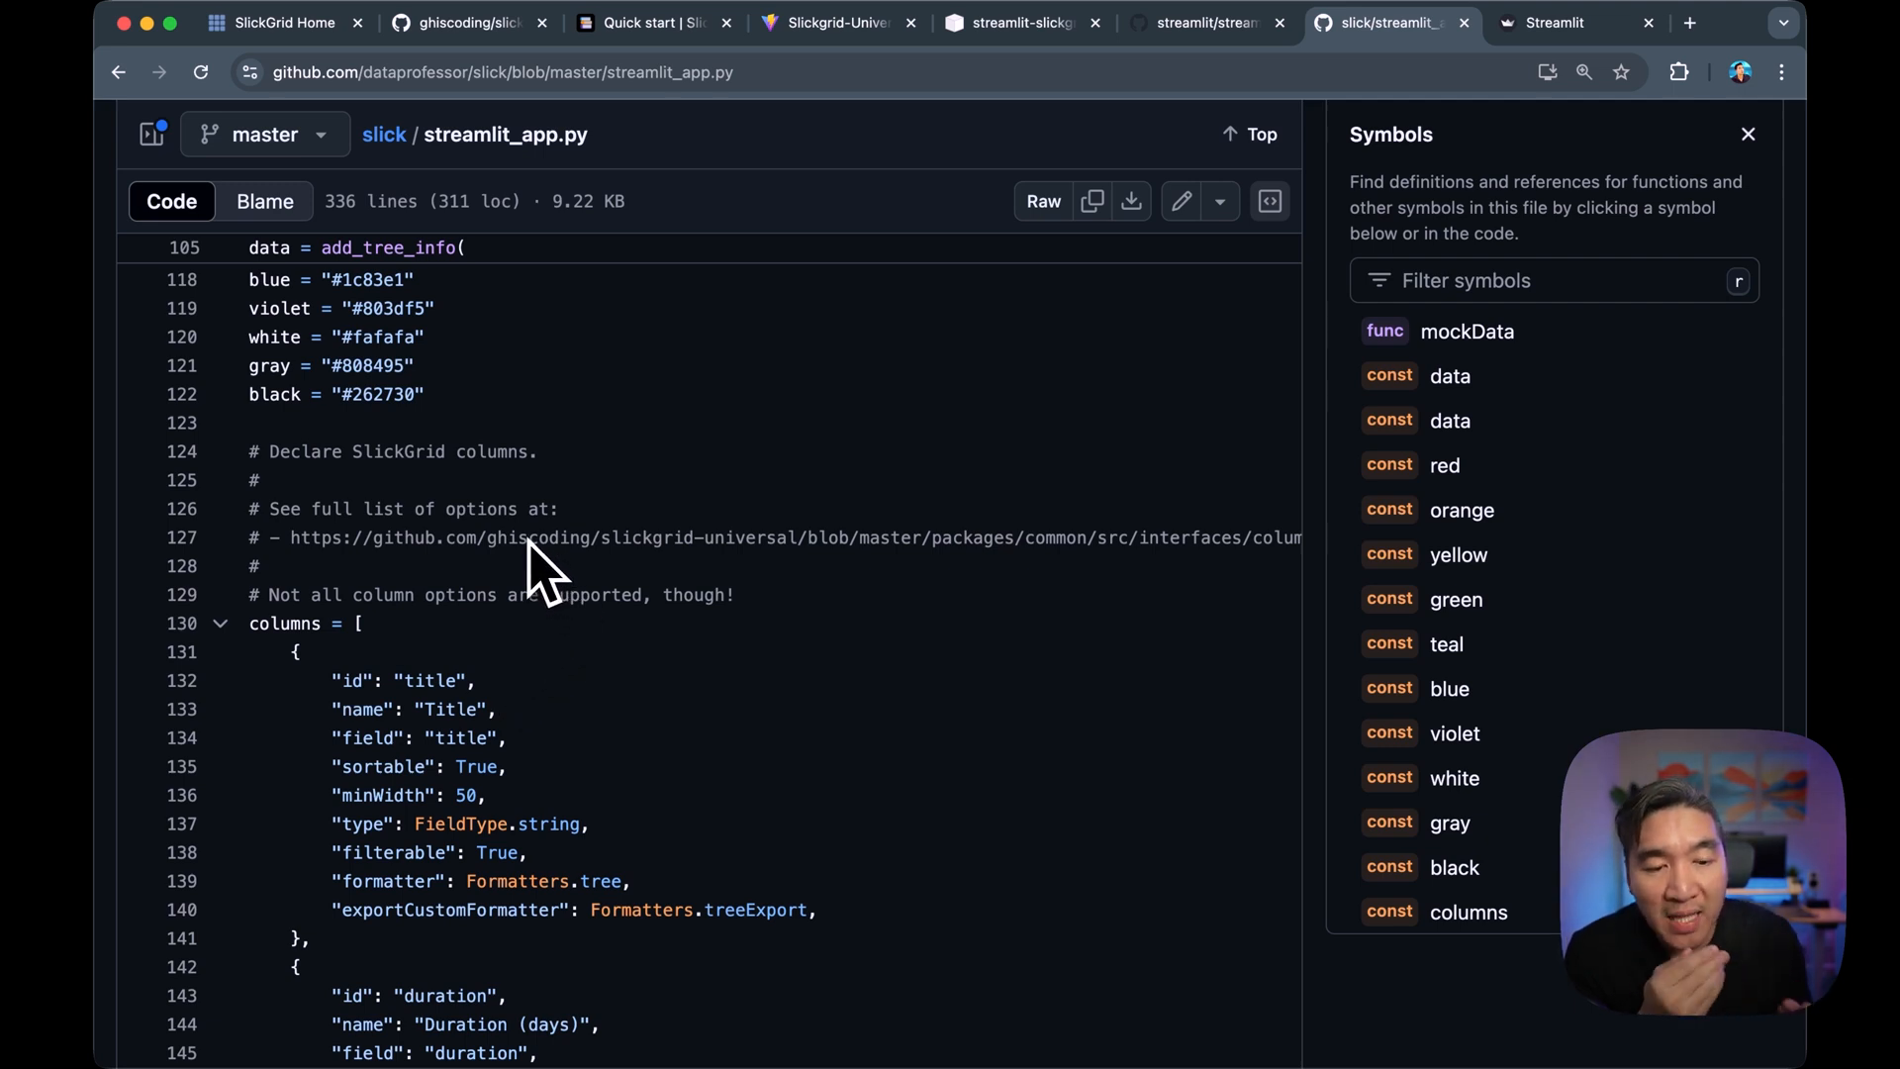
mouse_move(643, 578)
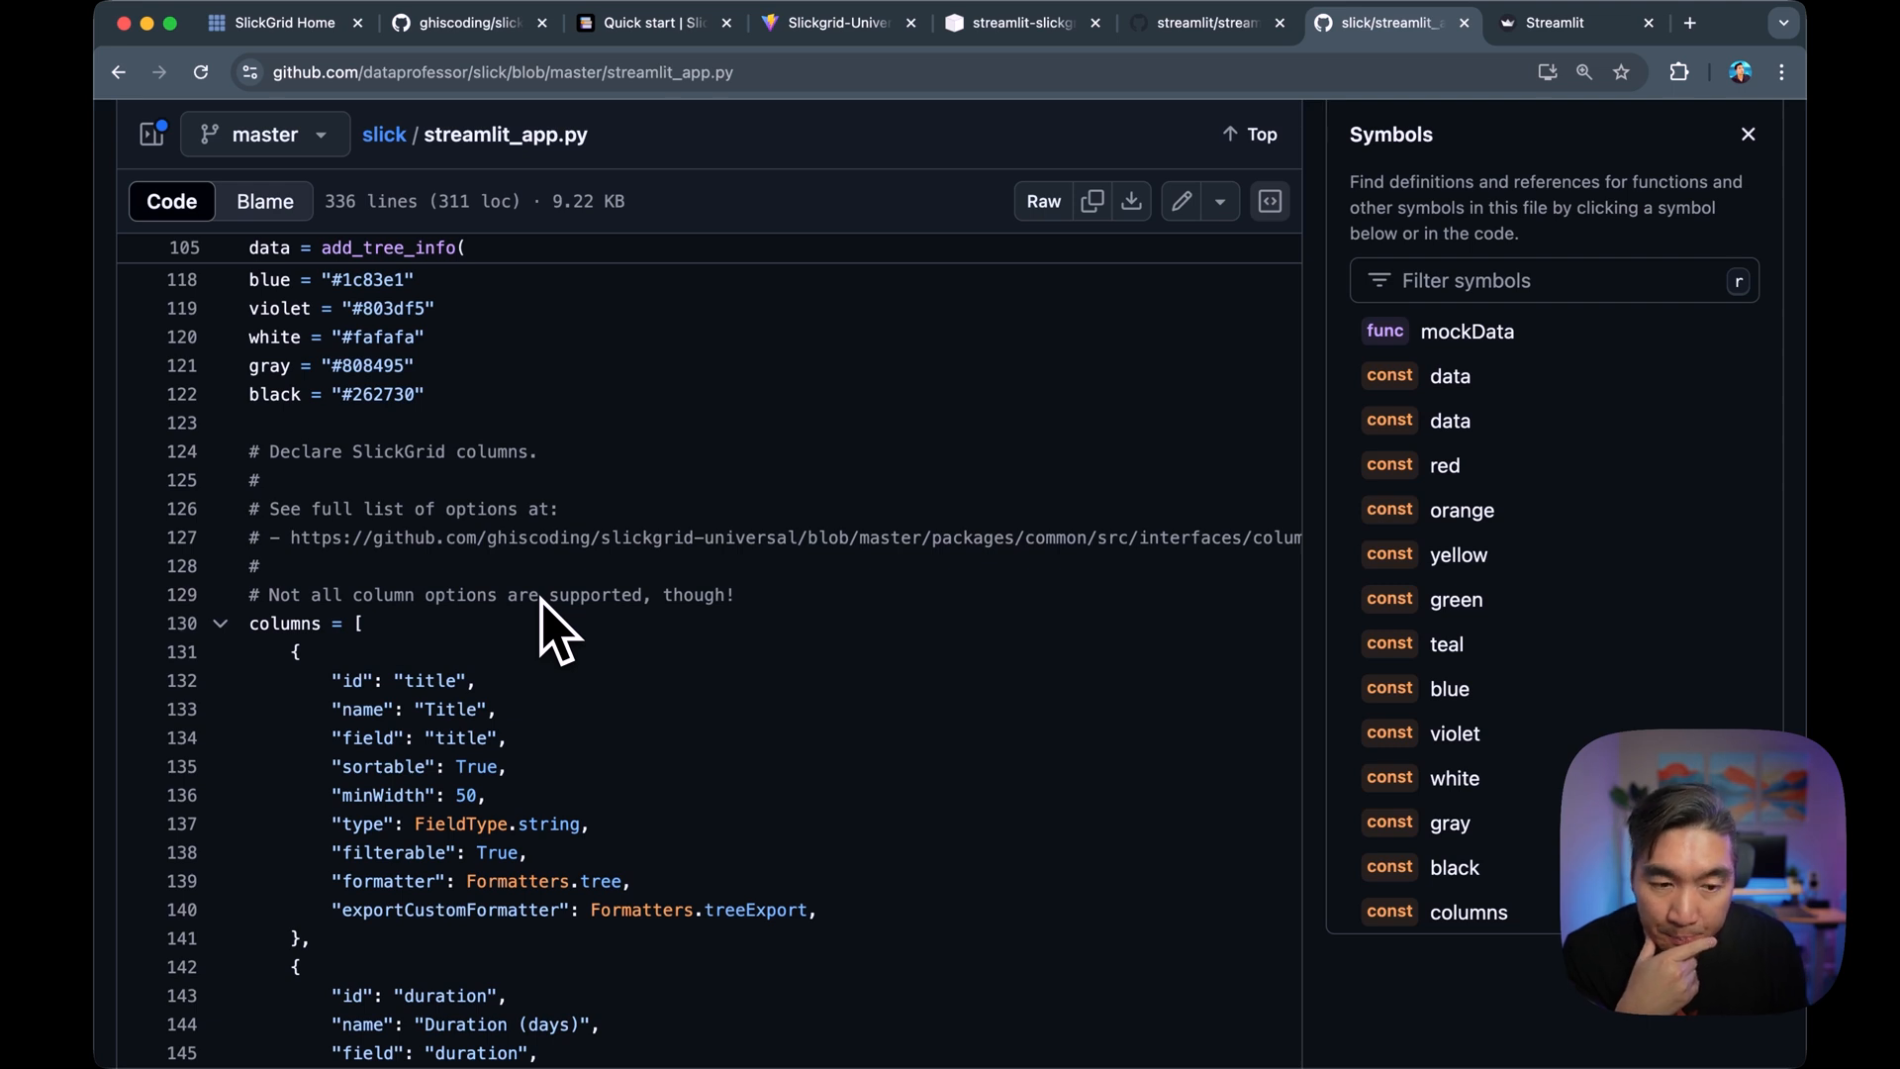
Read down through the Stages, % Complete, Start, Finish and Effort Driven column definitions.
scroll(down, 3)
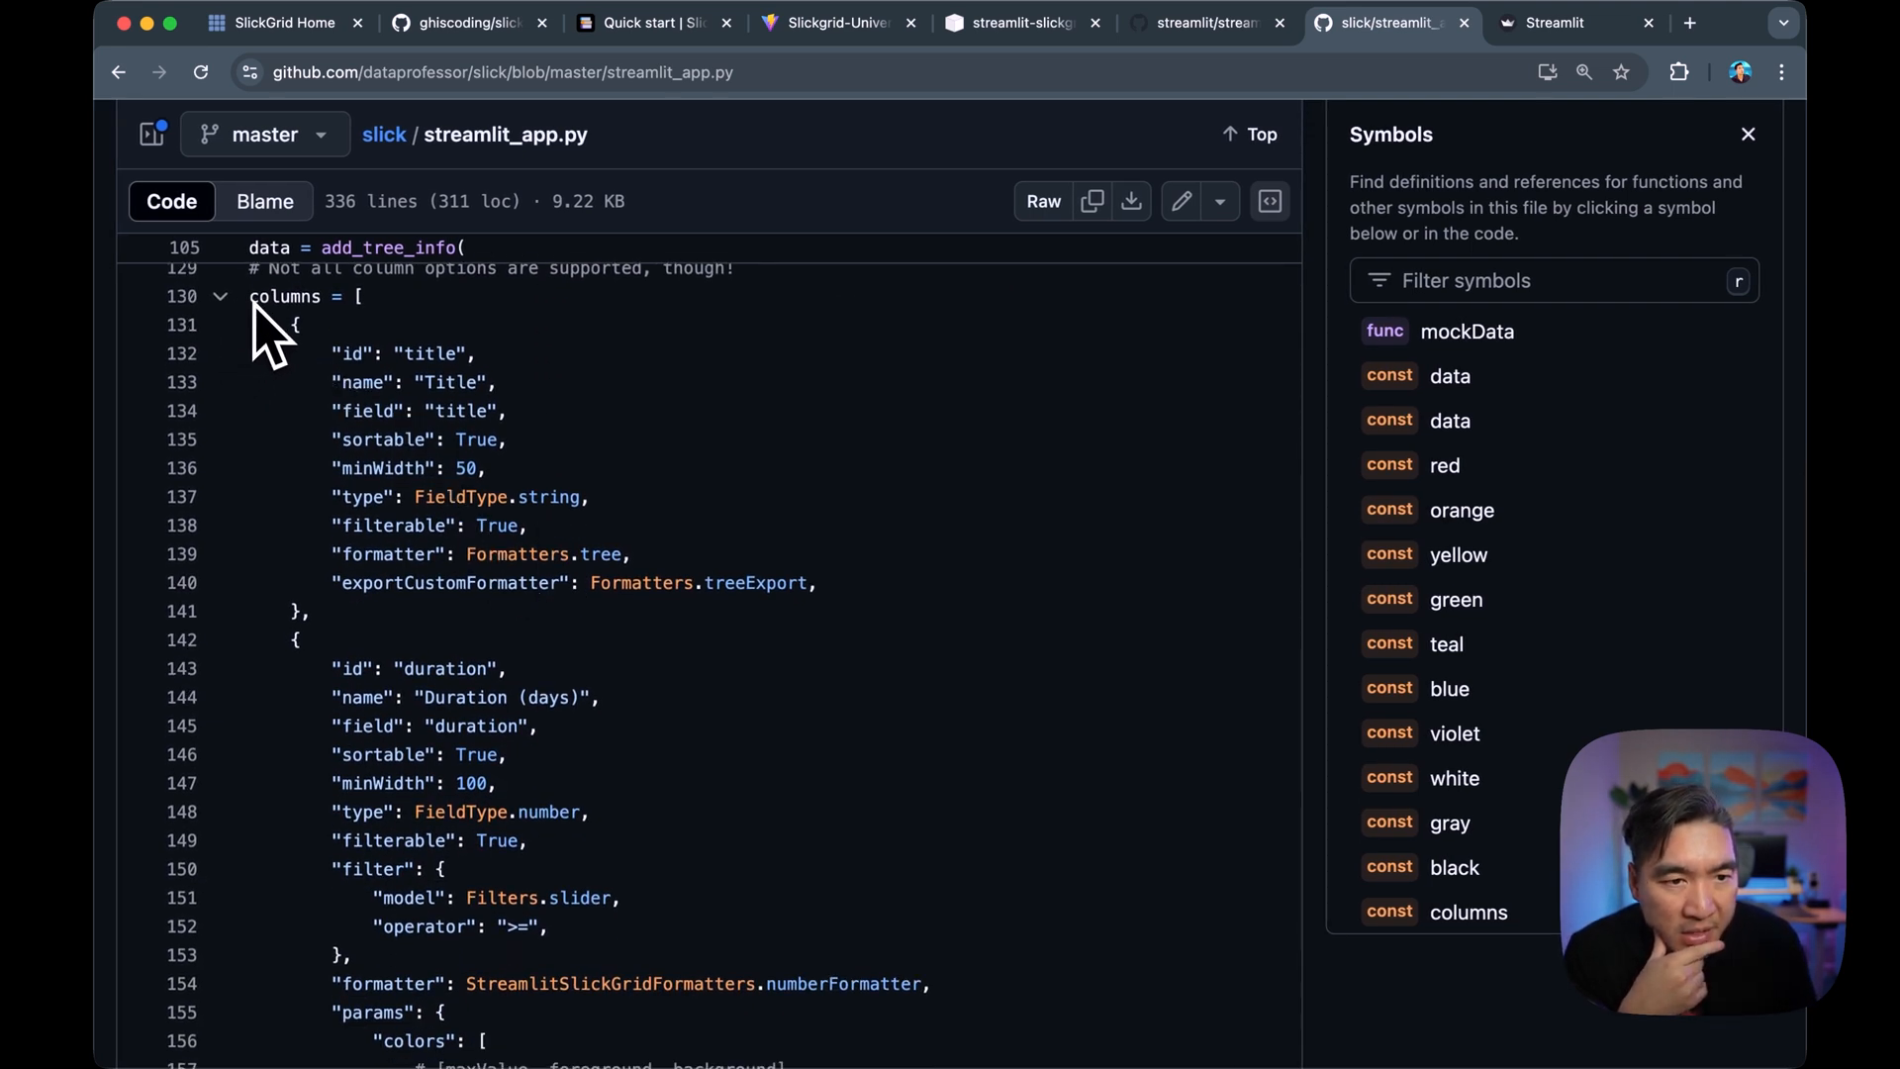
mouse_move(340, 618)
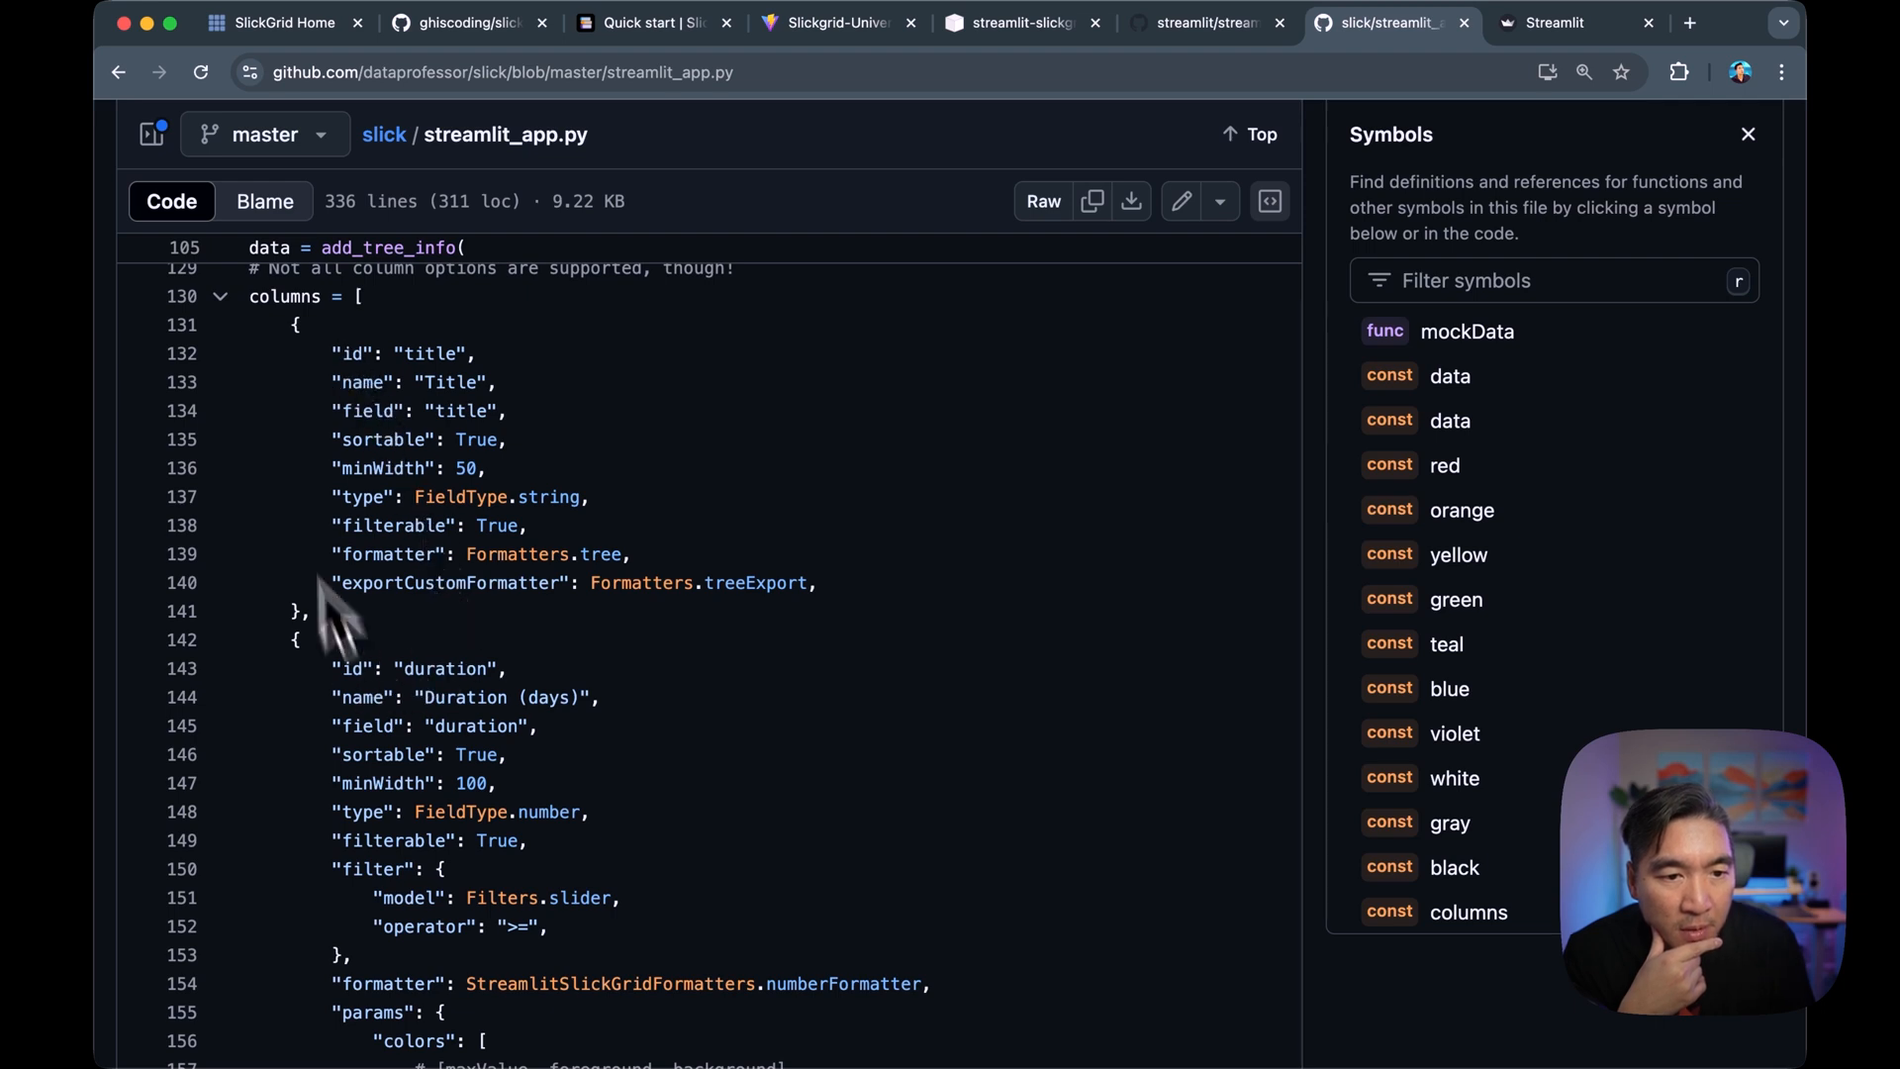
mouse_move(388, 587)
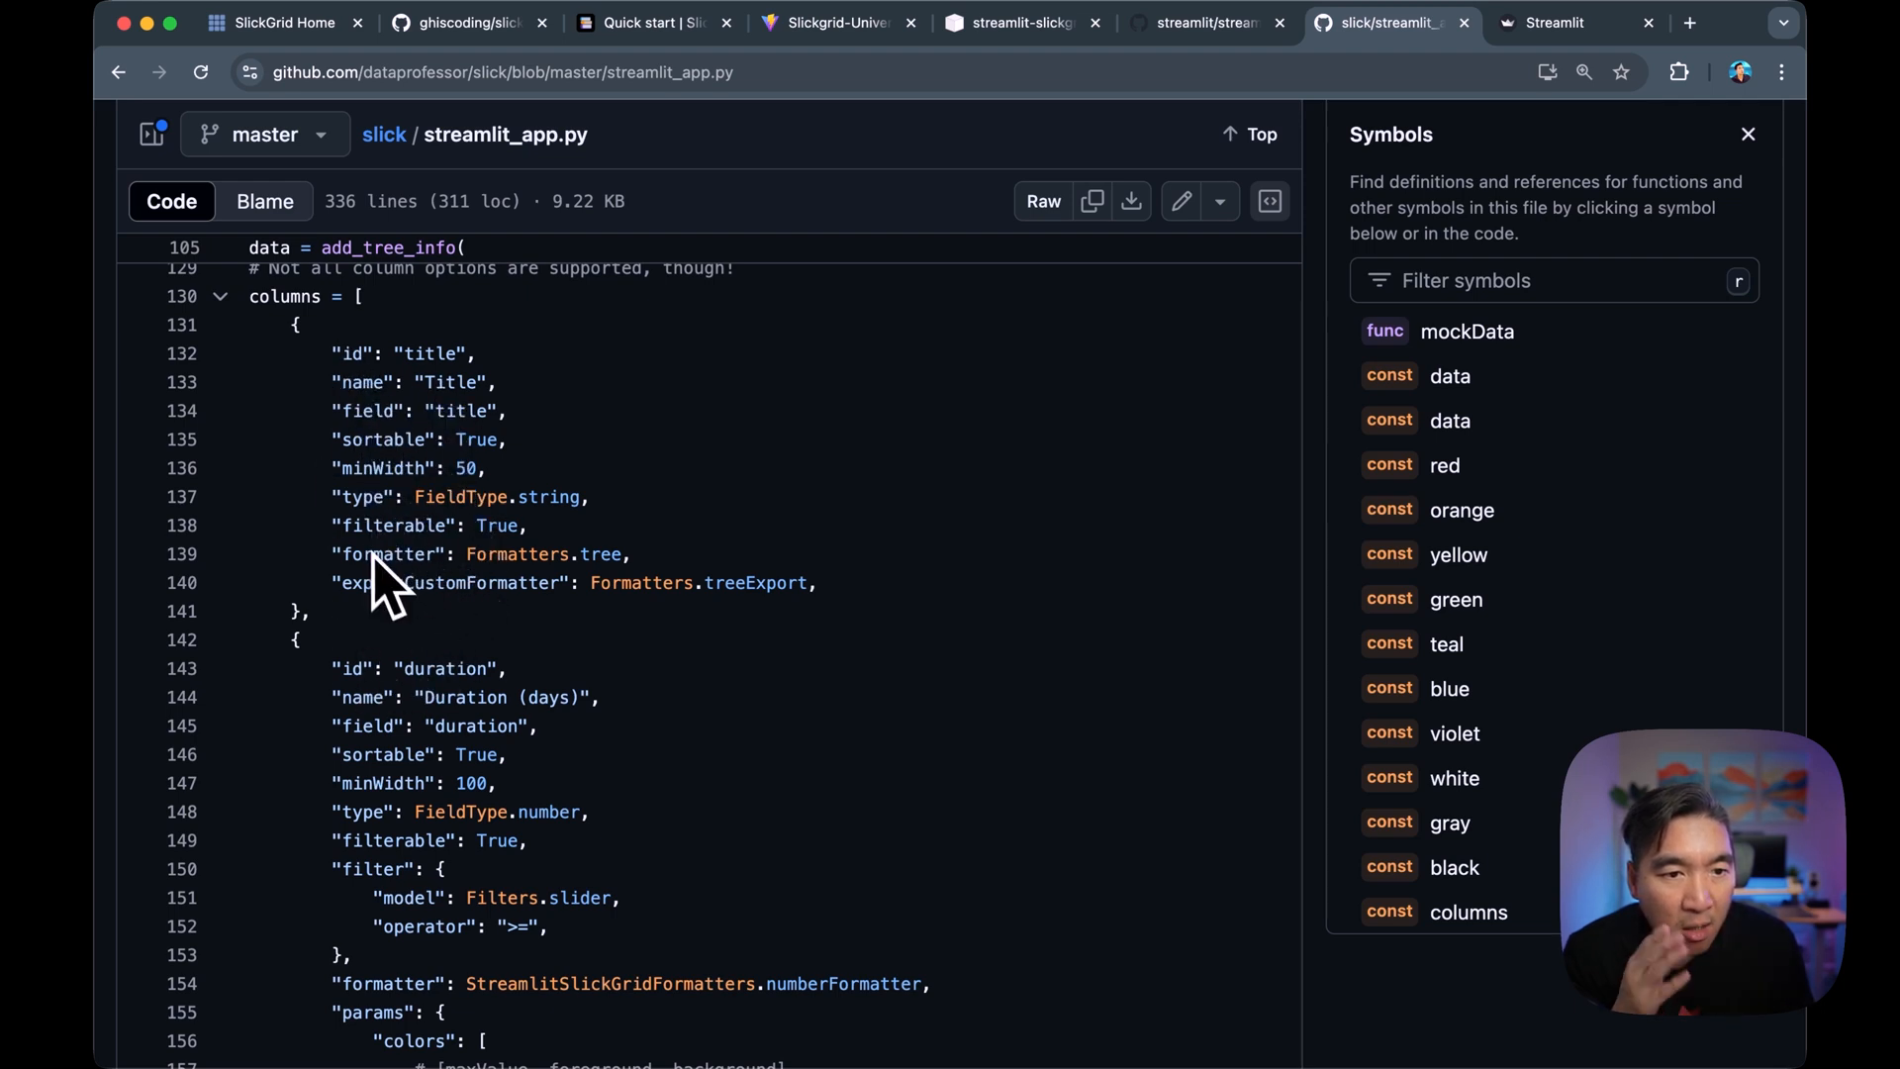
mouse_move(466, 557)
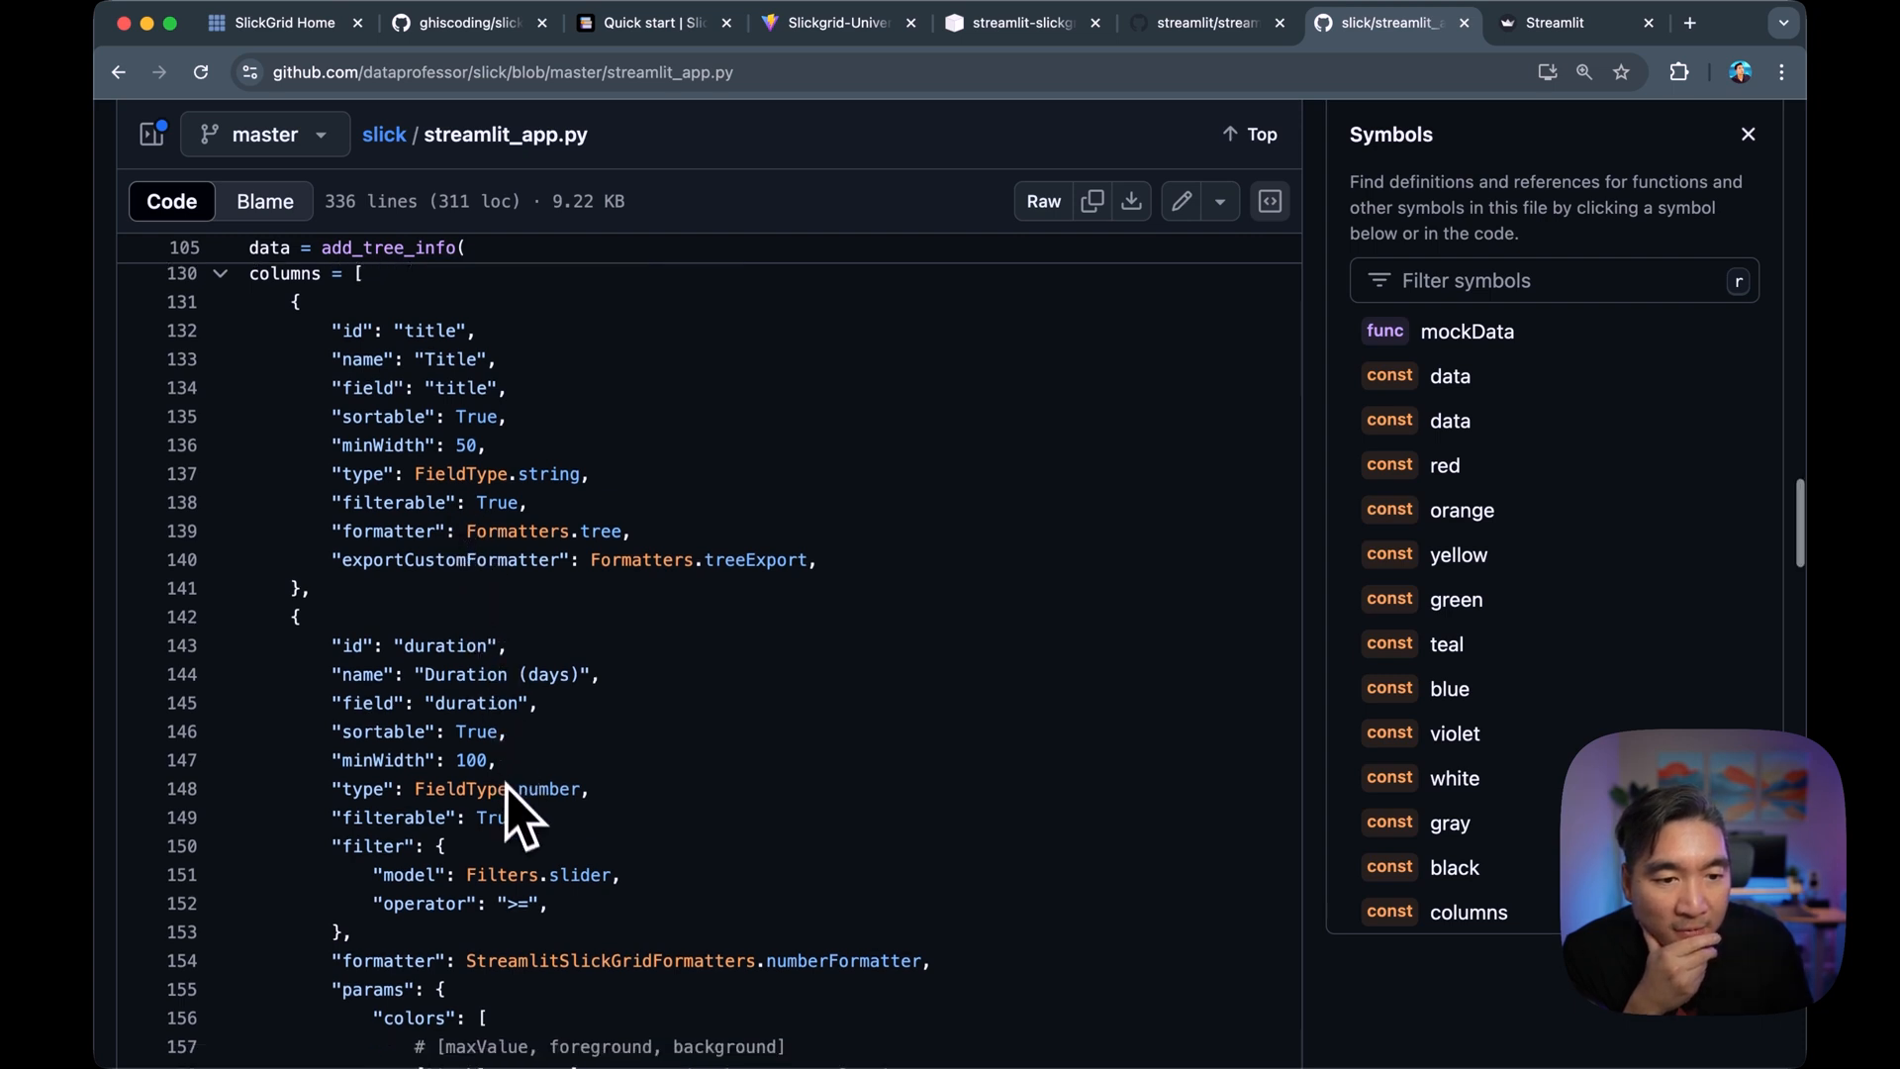
scroll(down, 3)
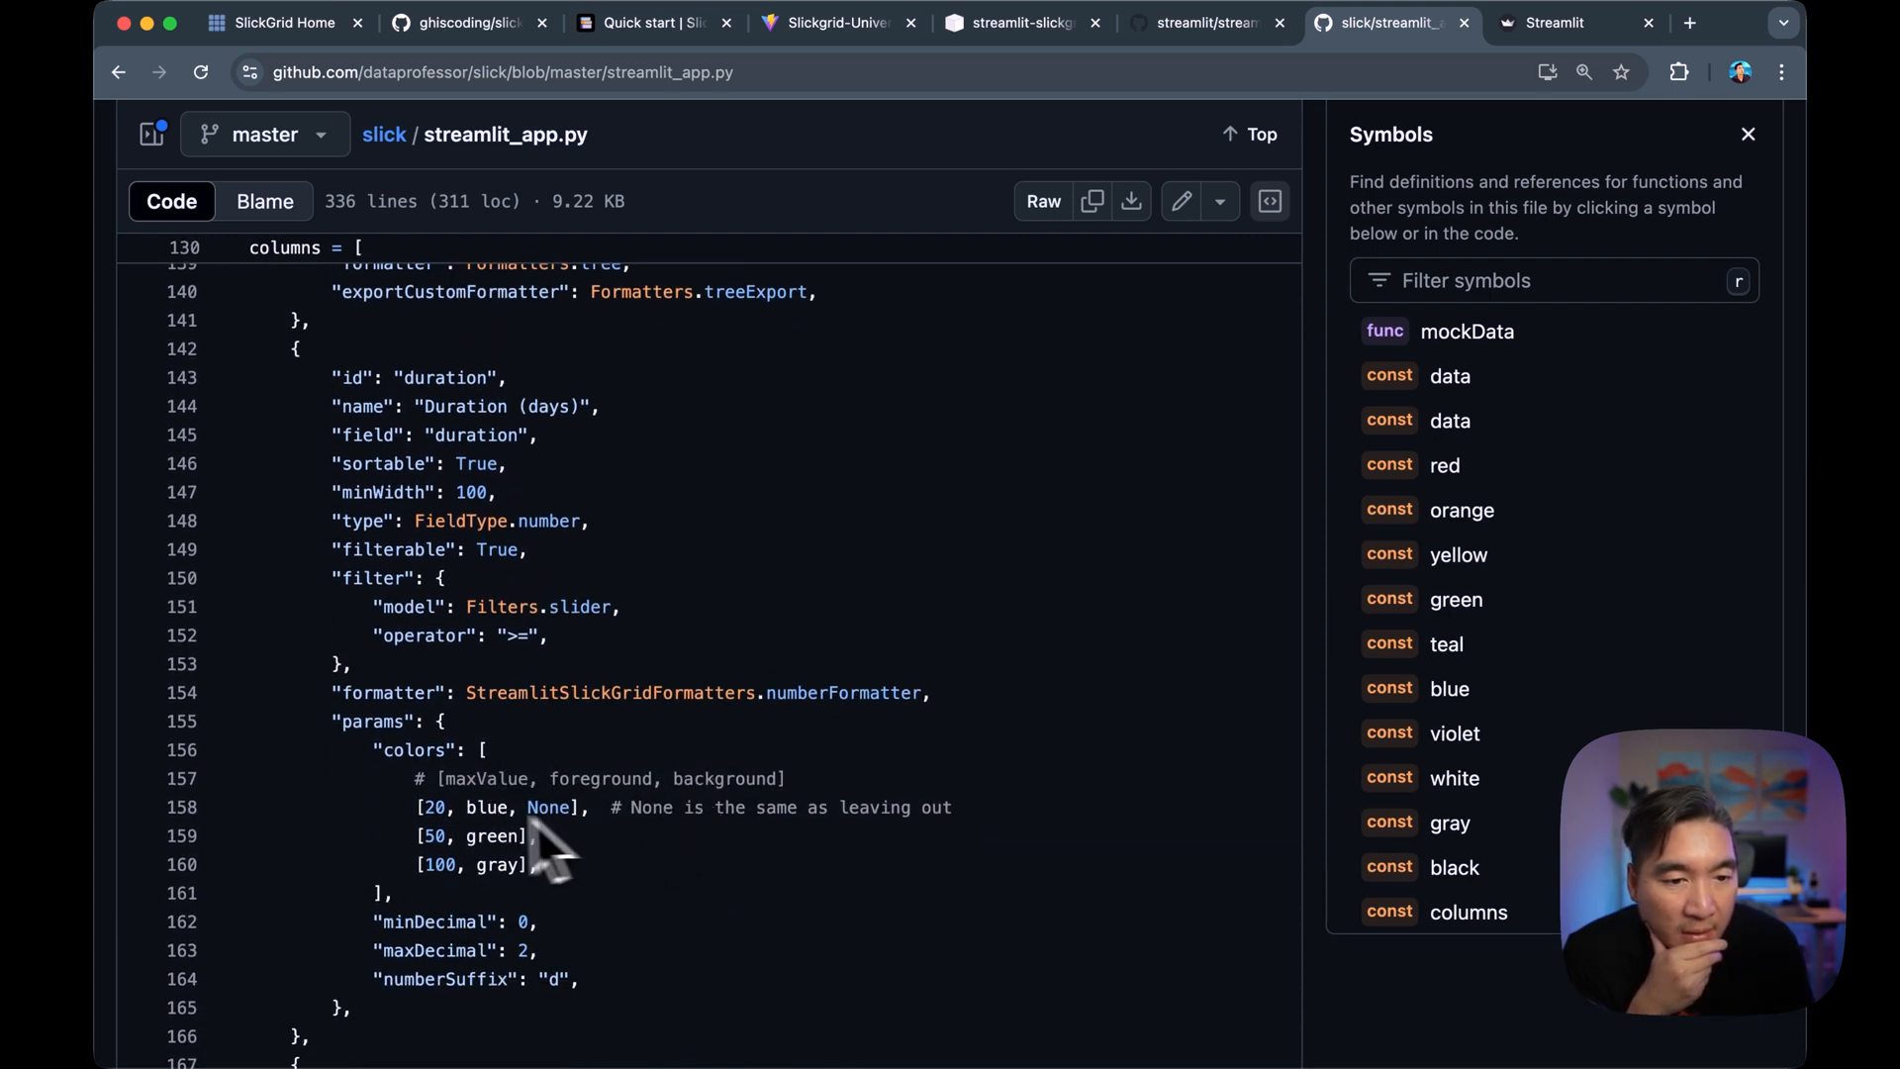
mouse_move(670, 751)
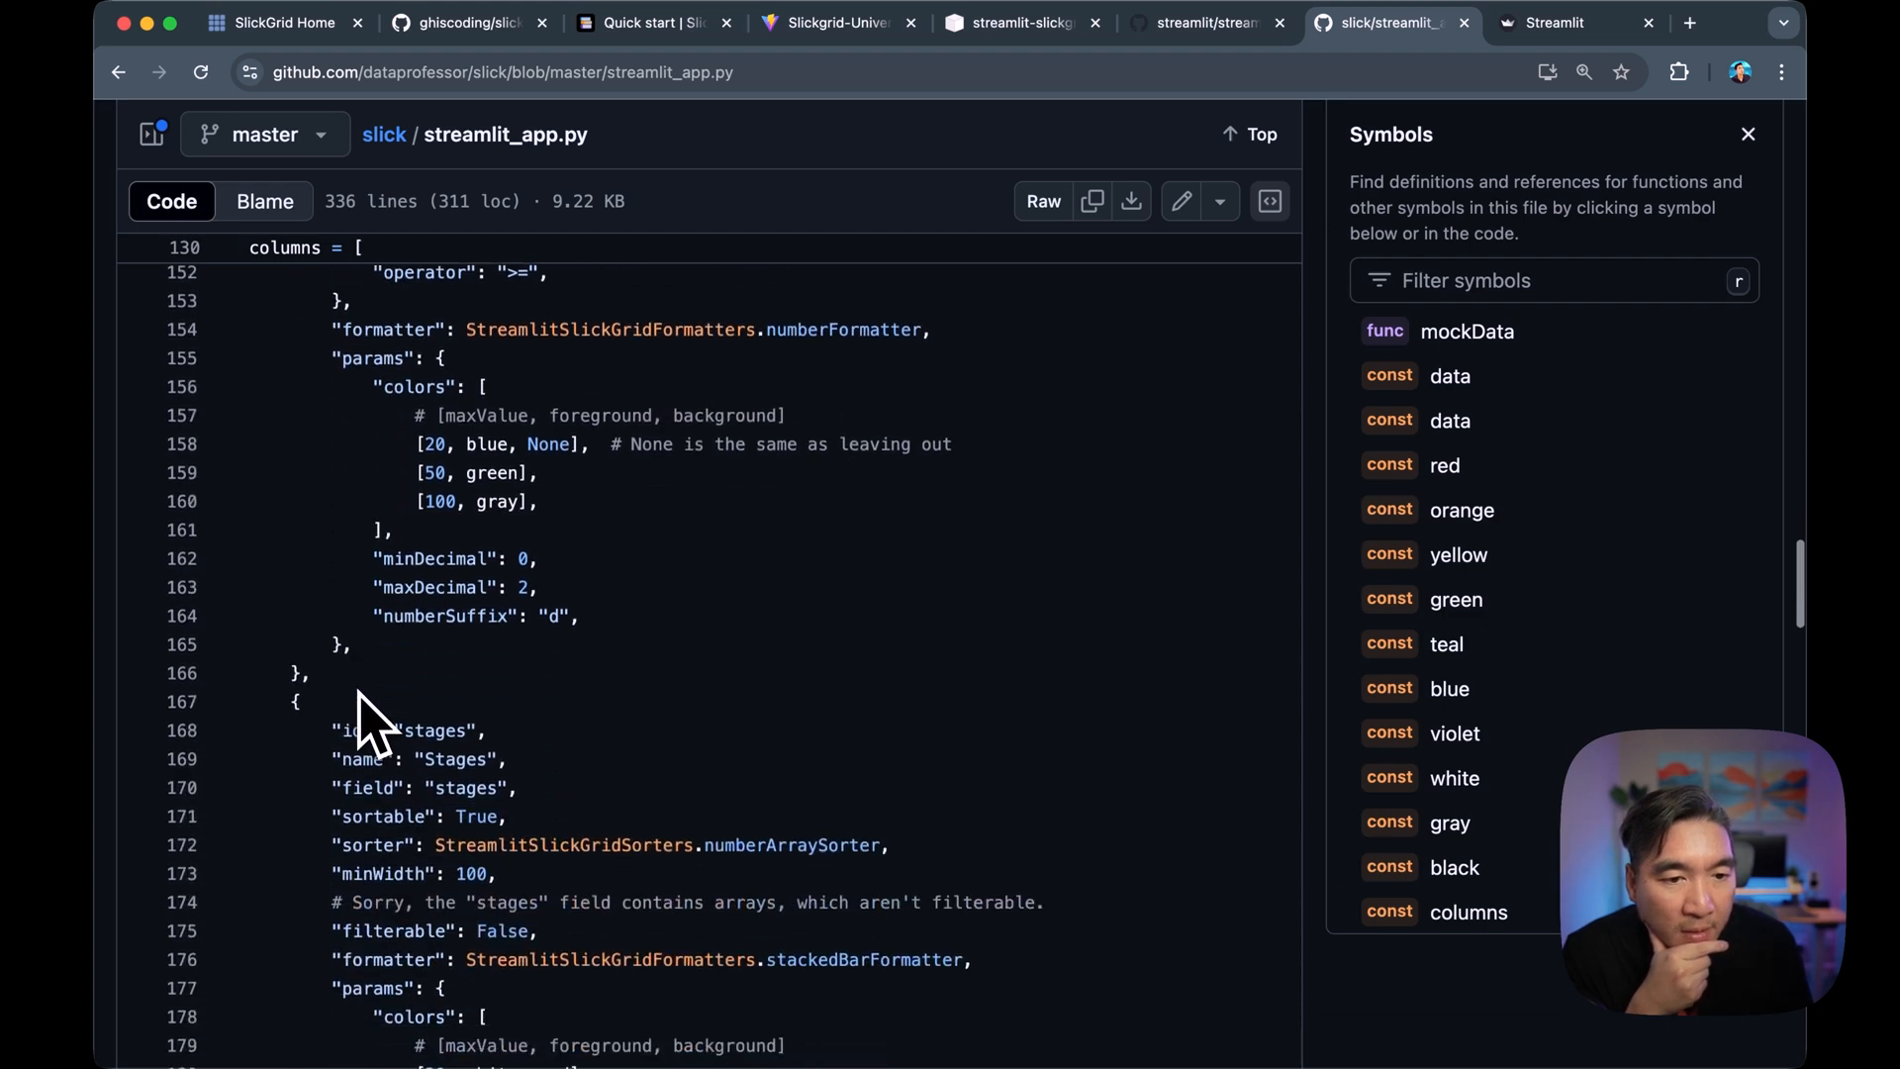
scroll(down, 3)
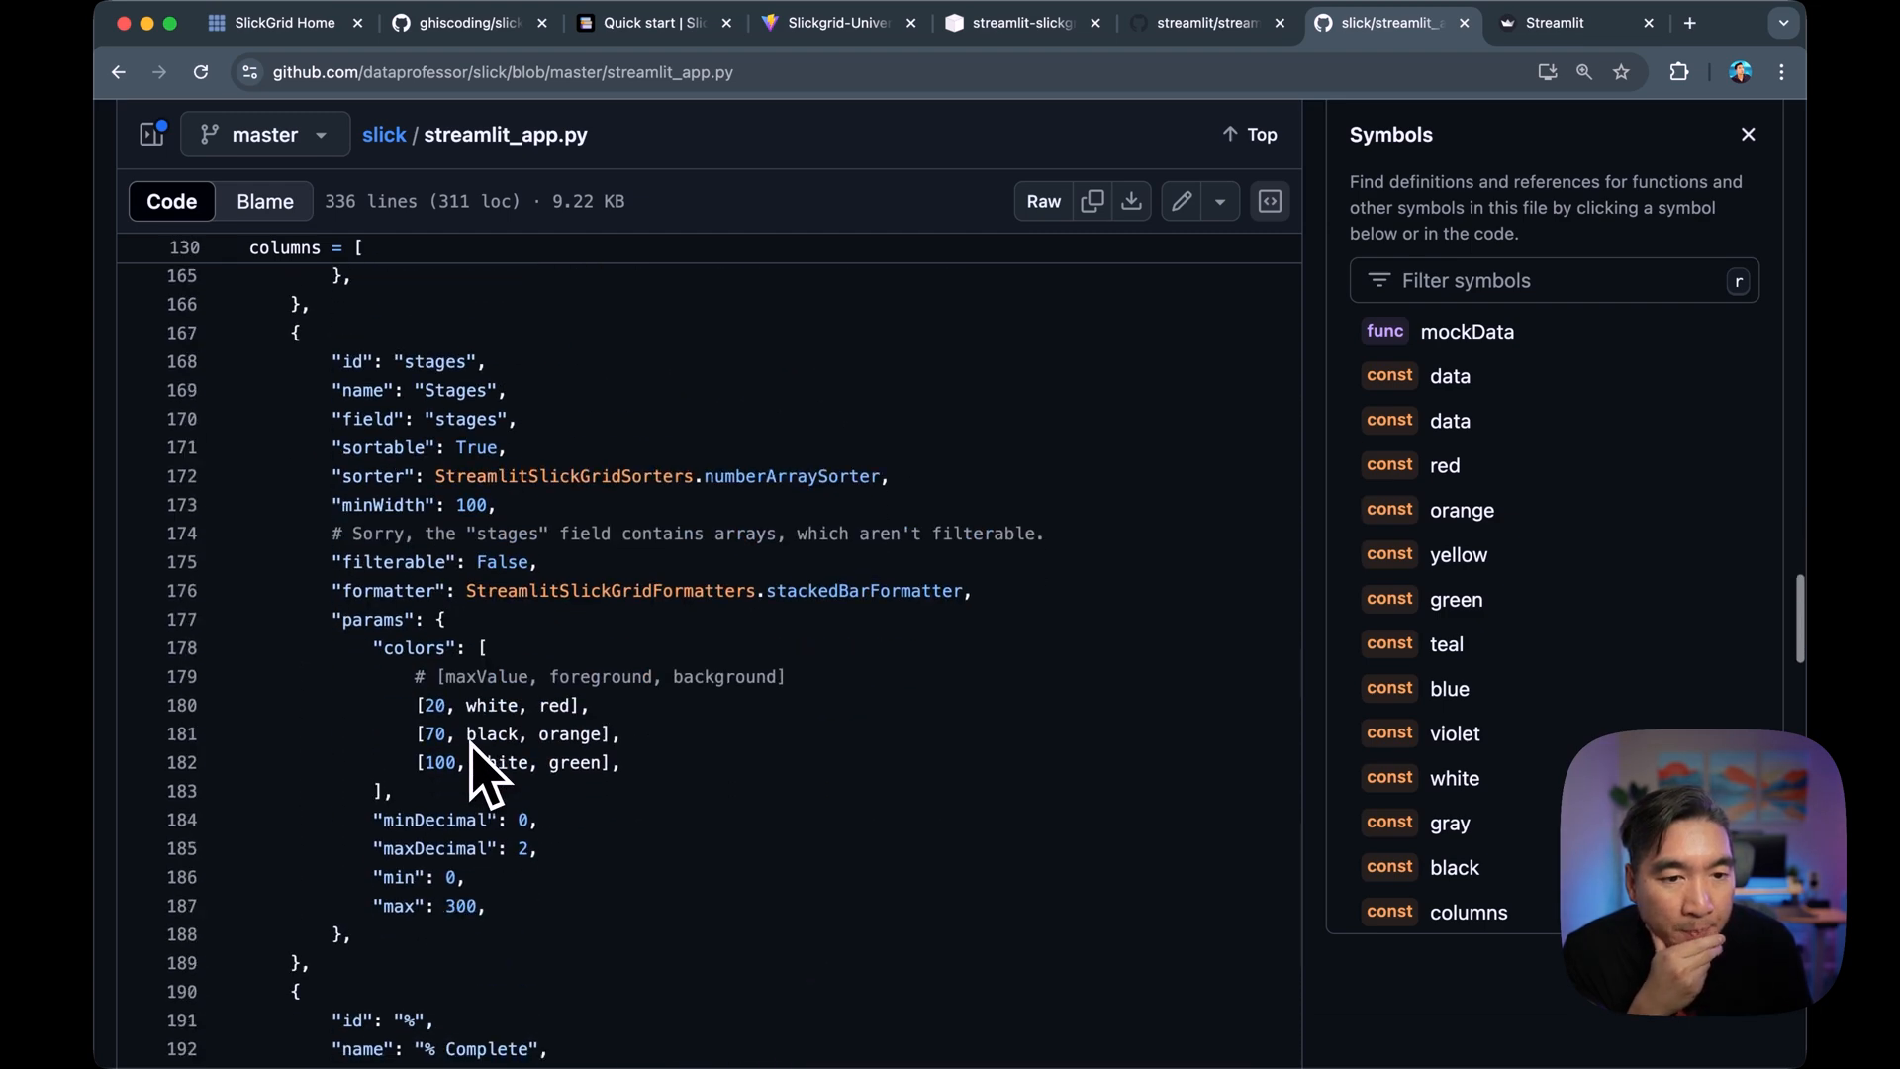
mouse_move(515, 770)
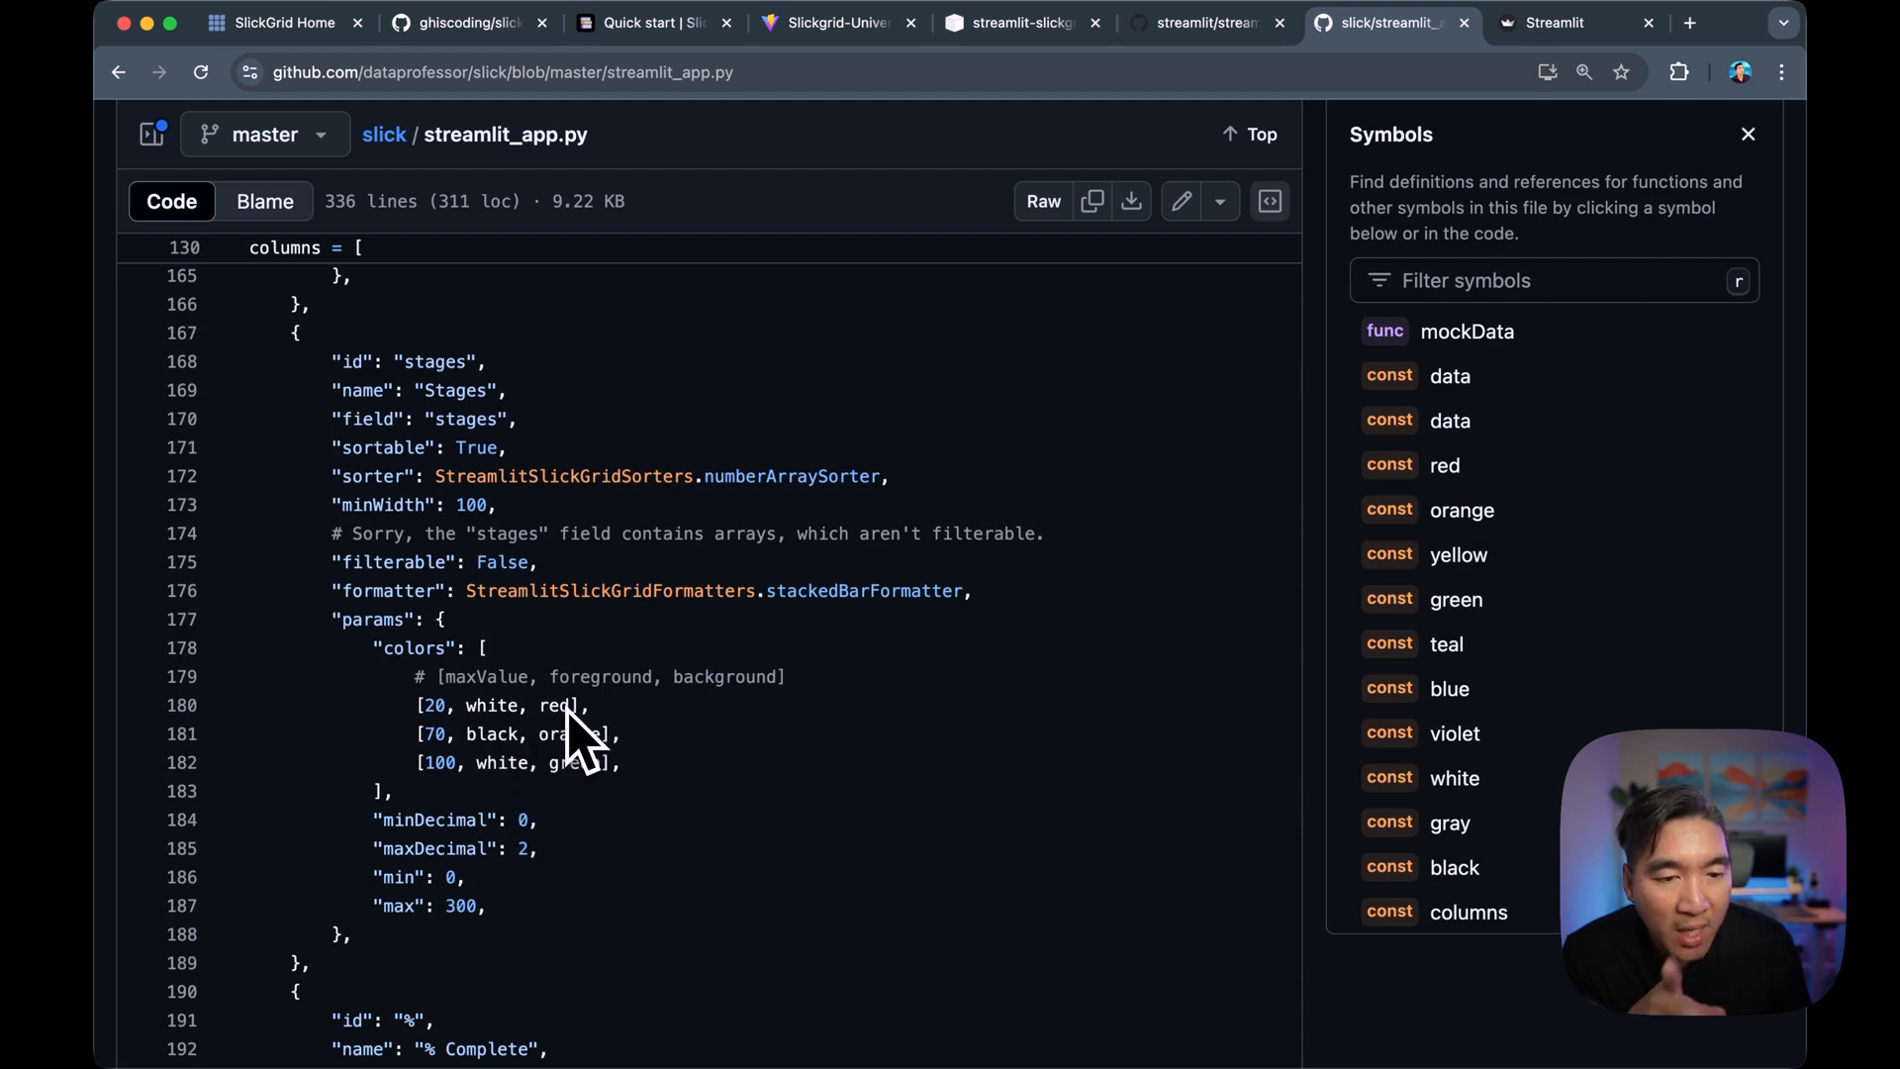
mouse_move(497, 776)
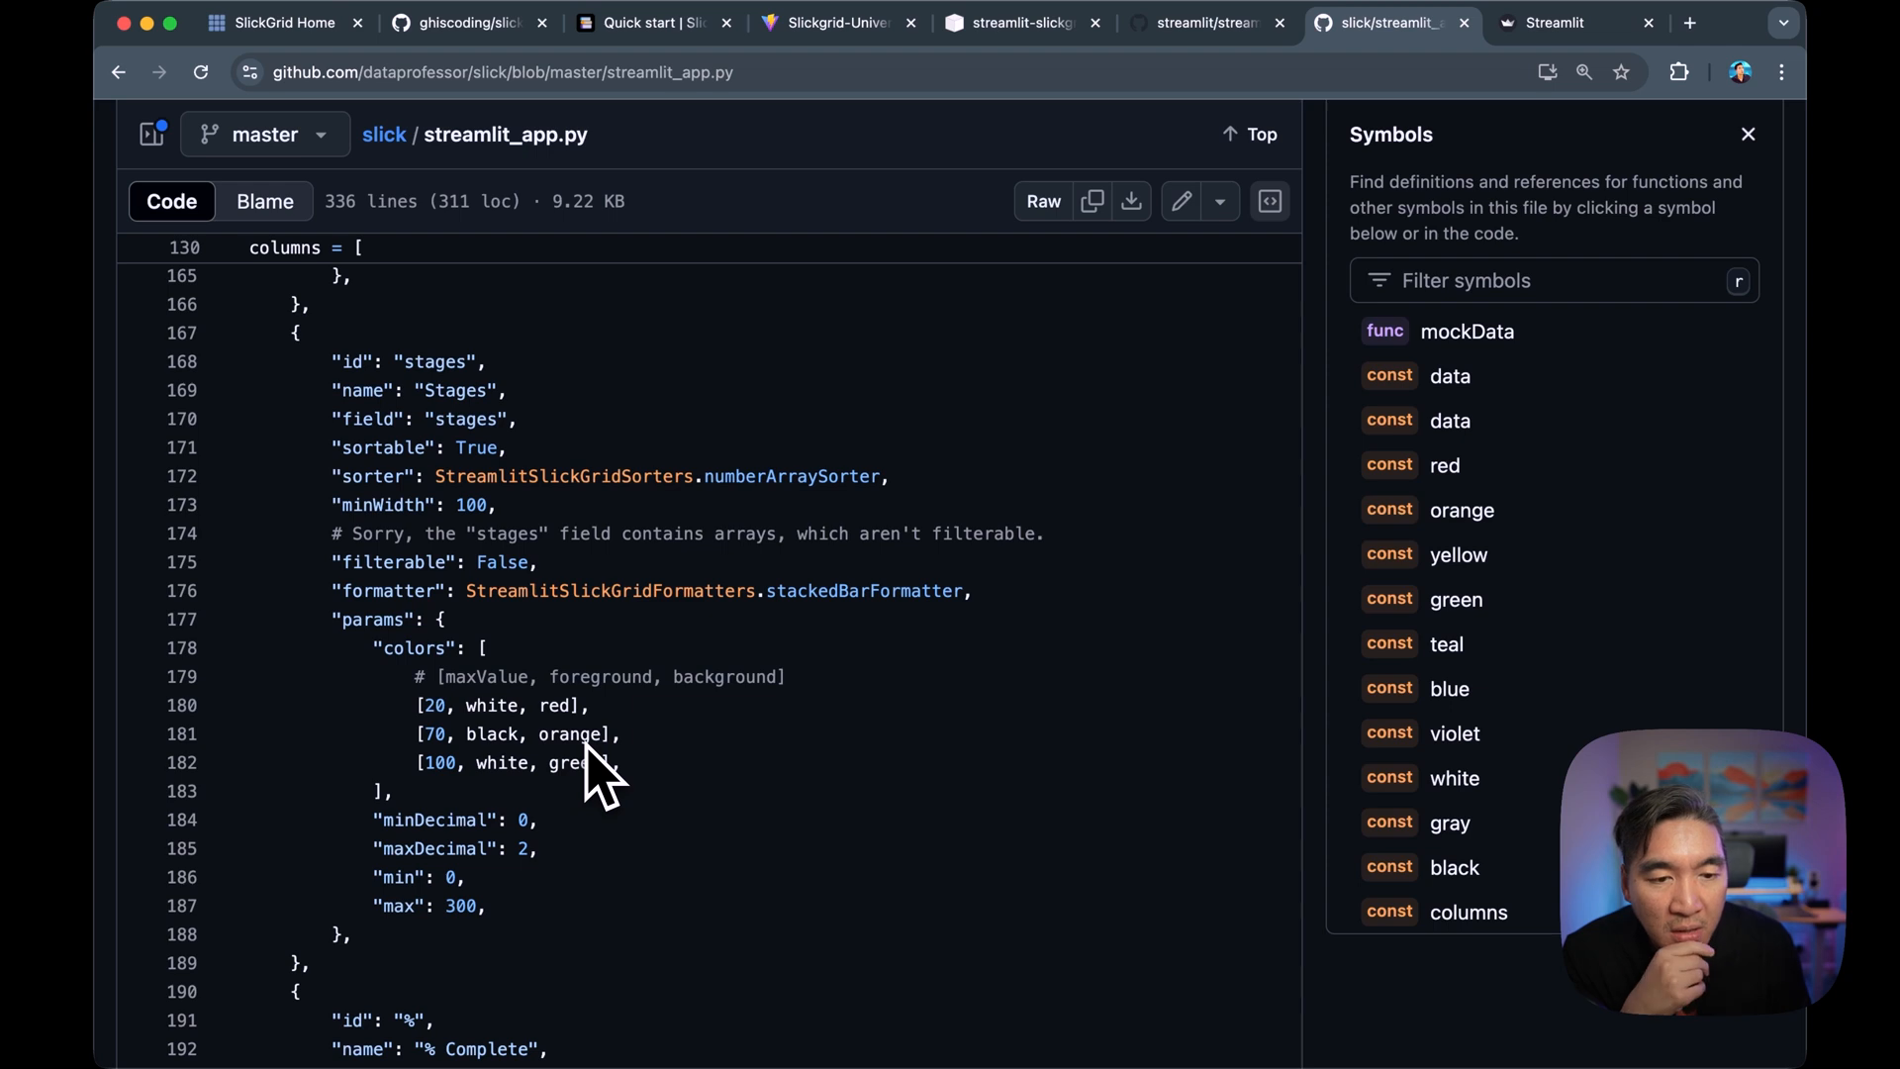
mouse_move(515, 811)
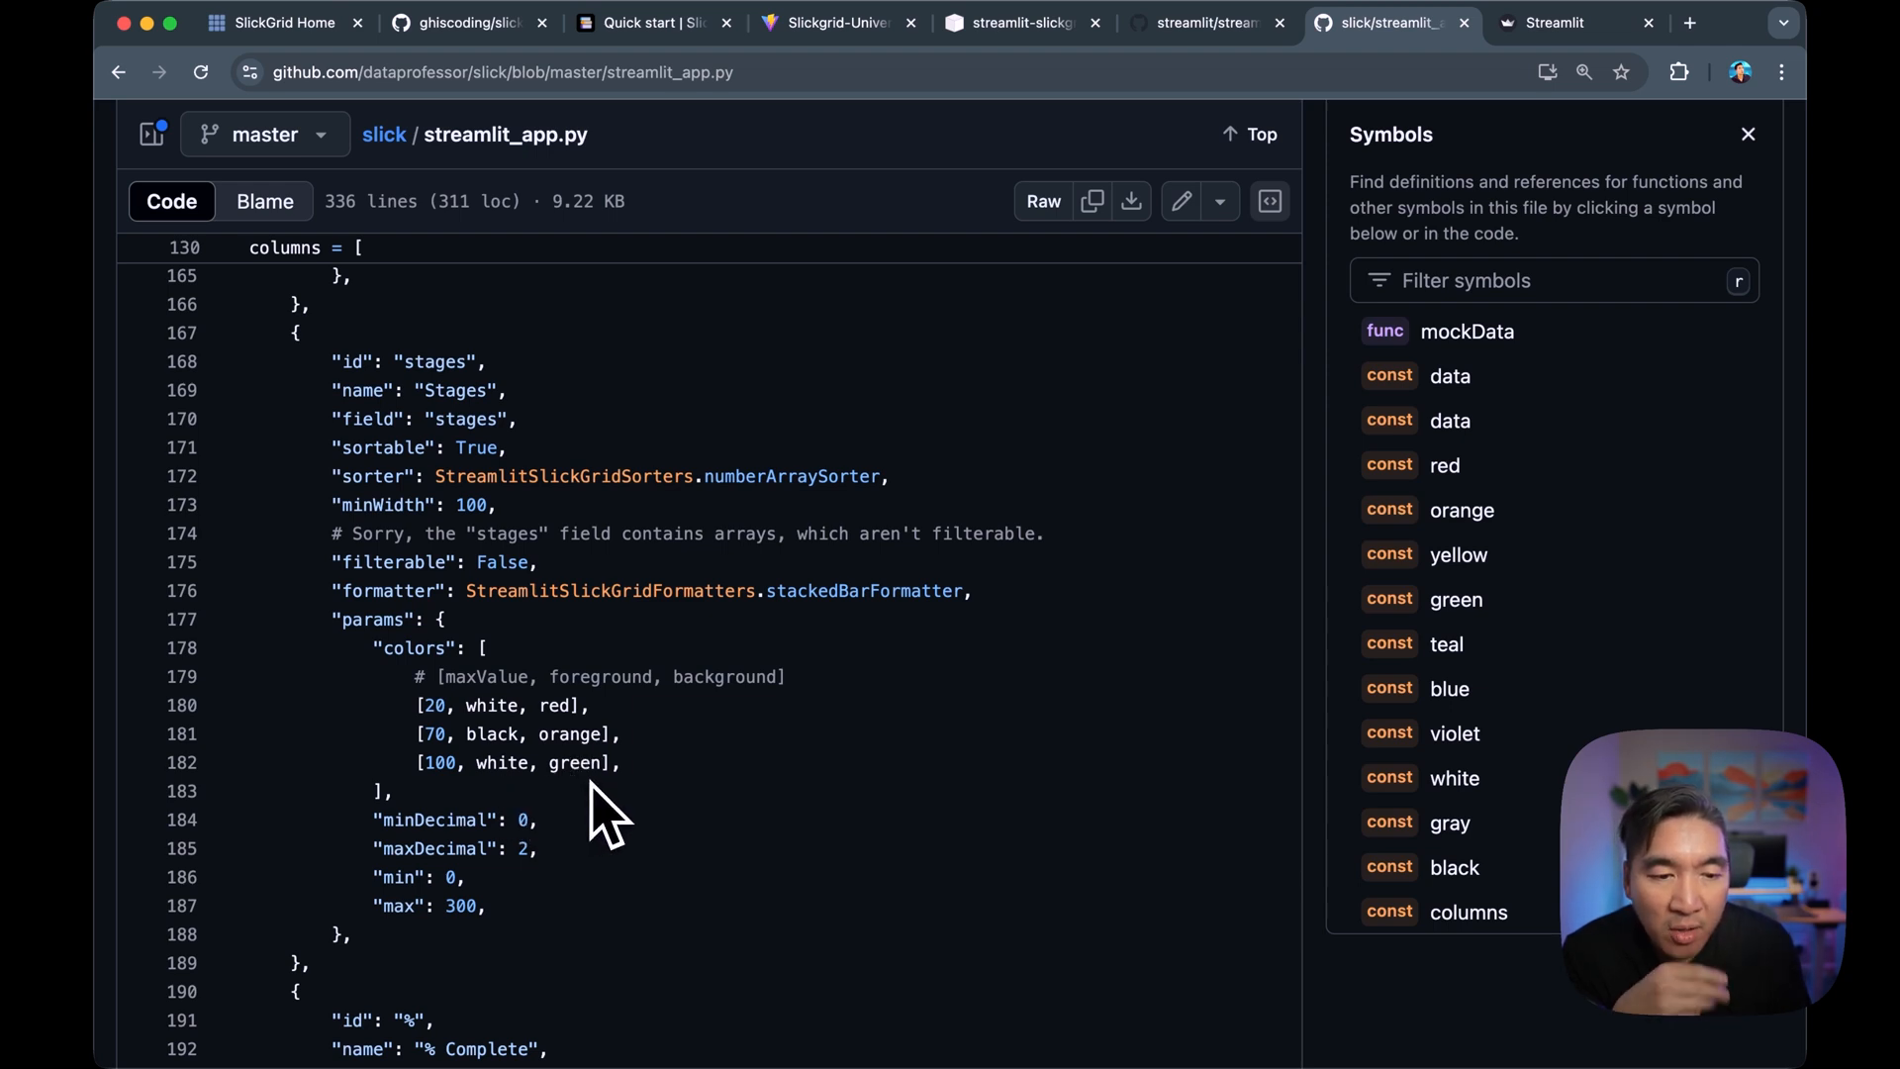
mouse_move(497, 757)
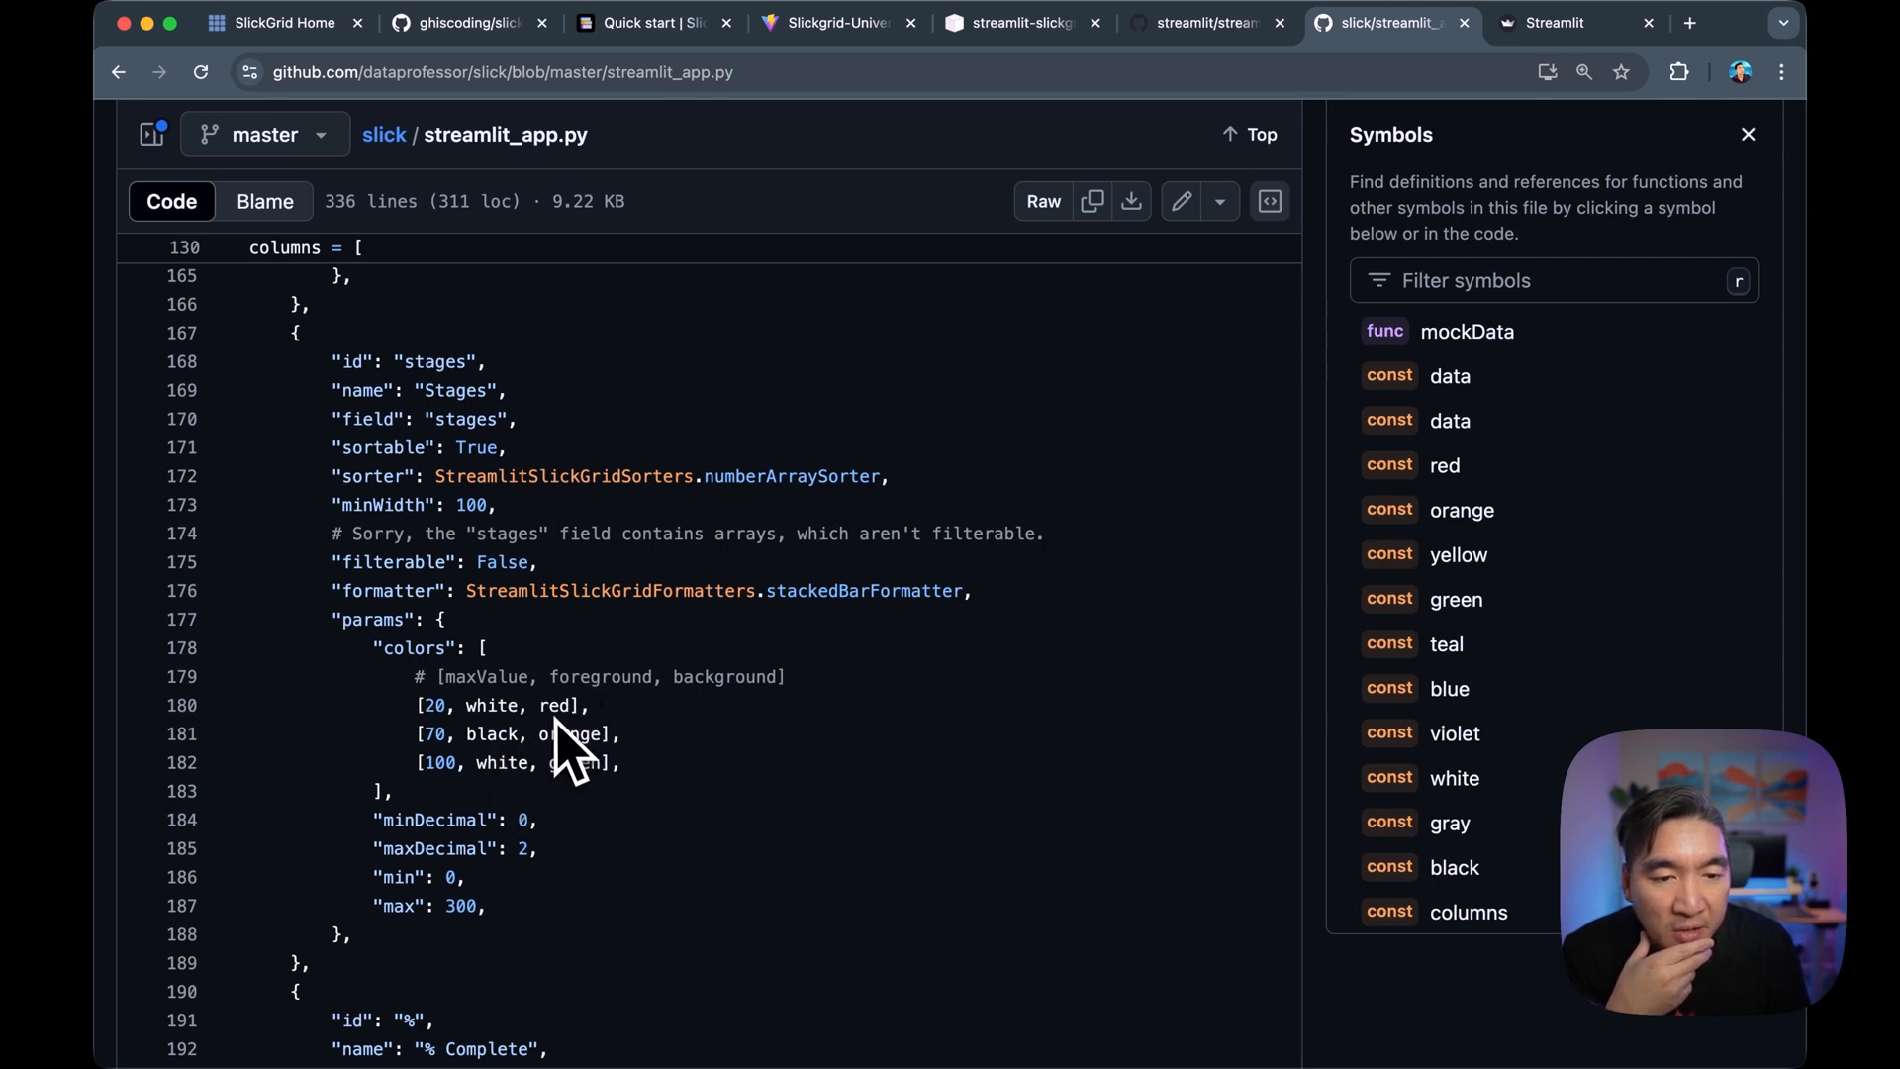
scroll(down, 3)
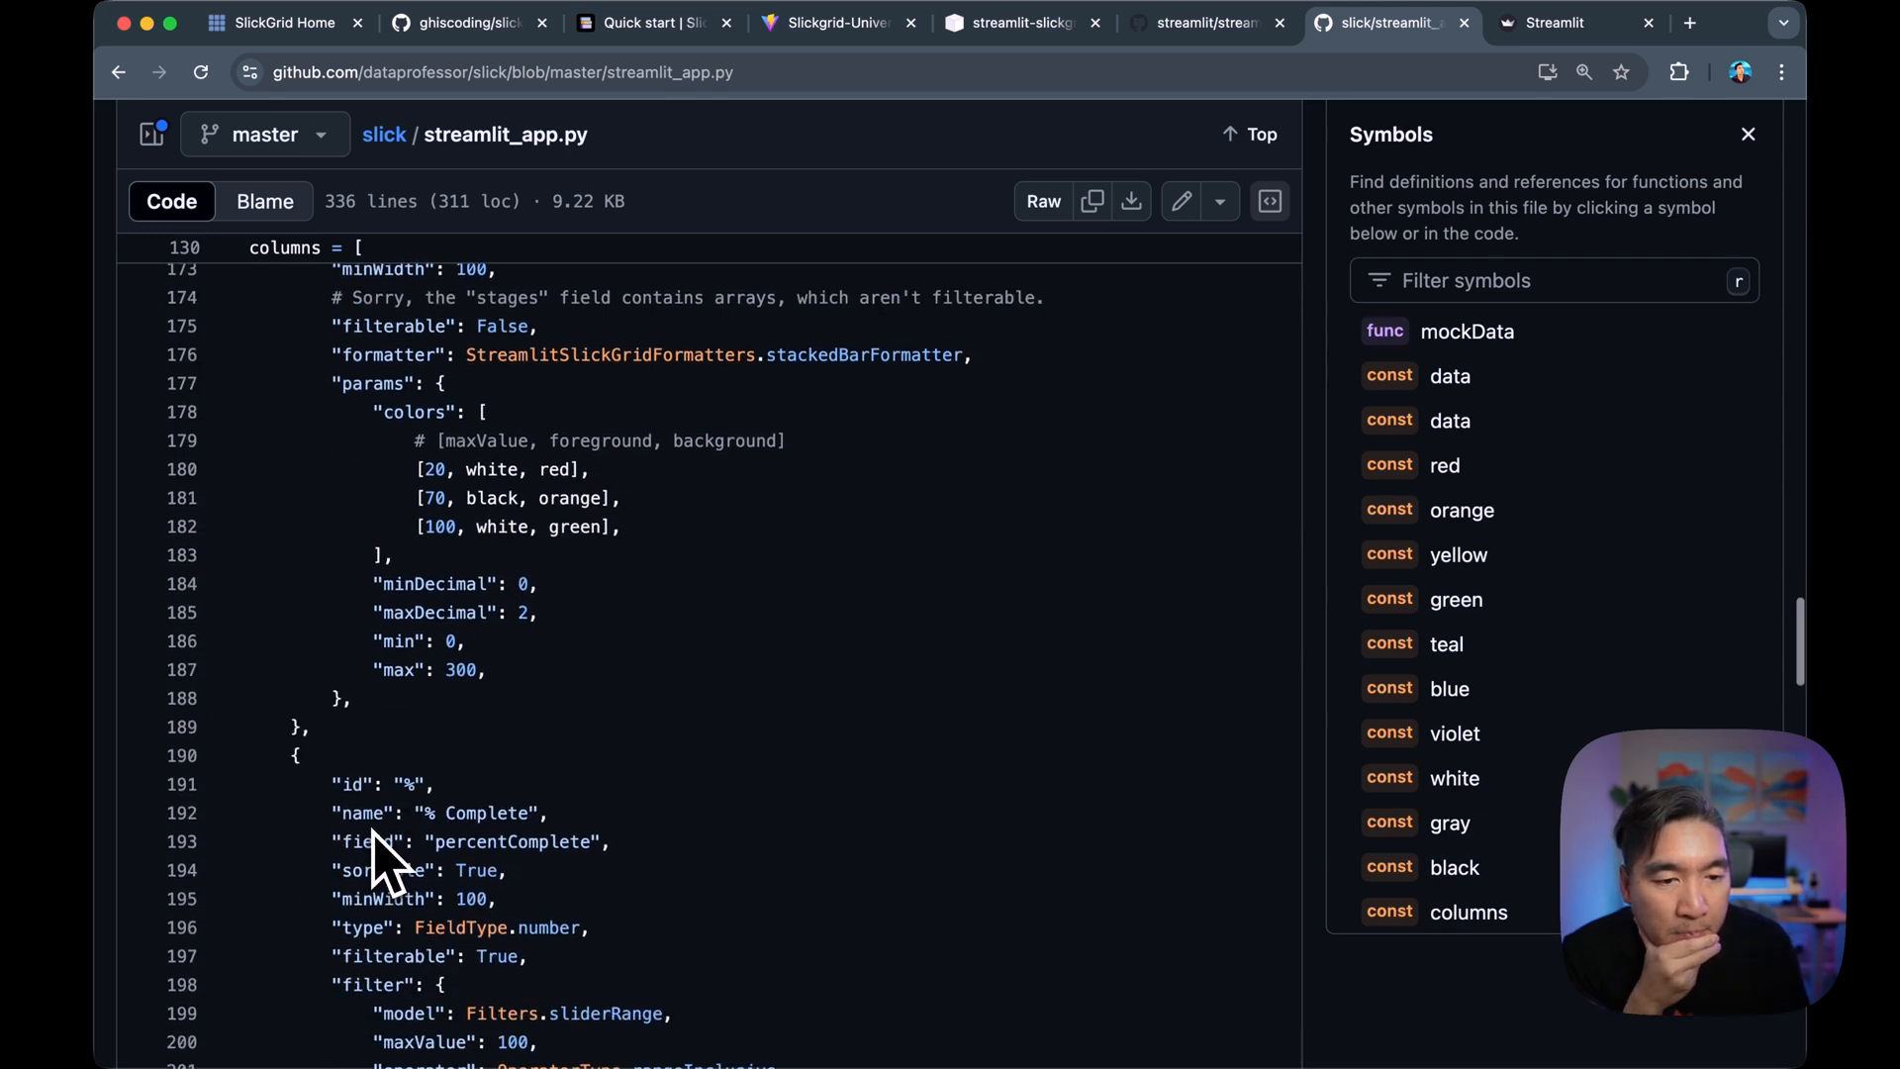
scroll(down, 3)
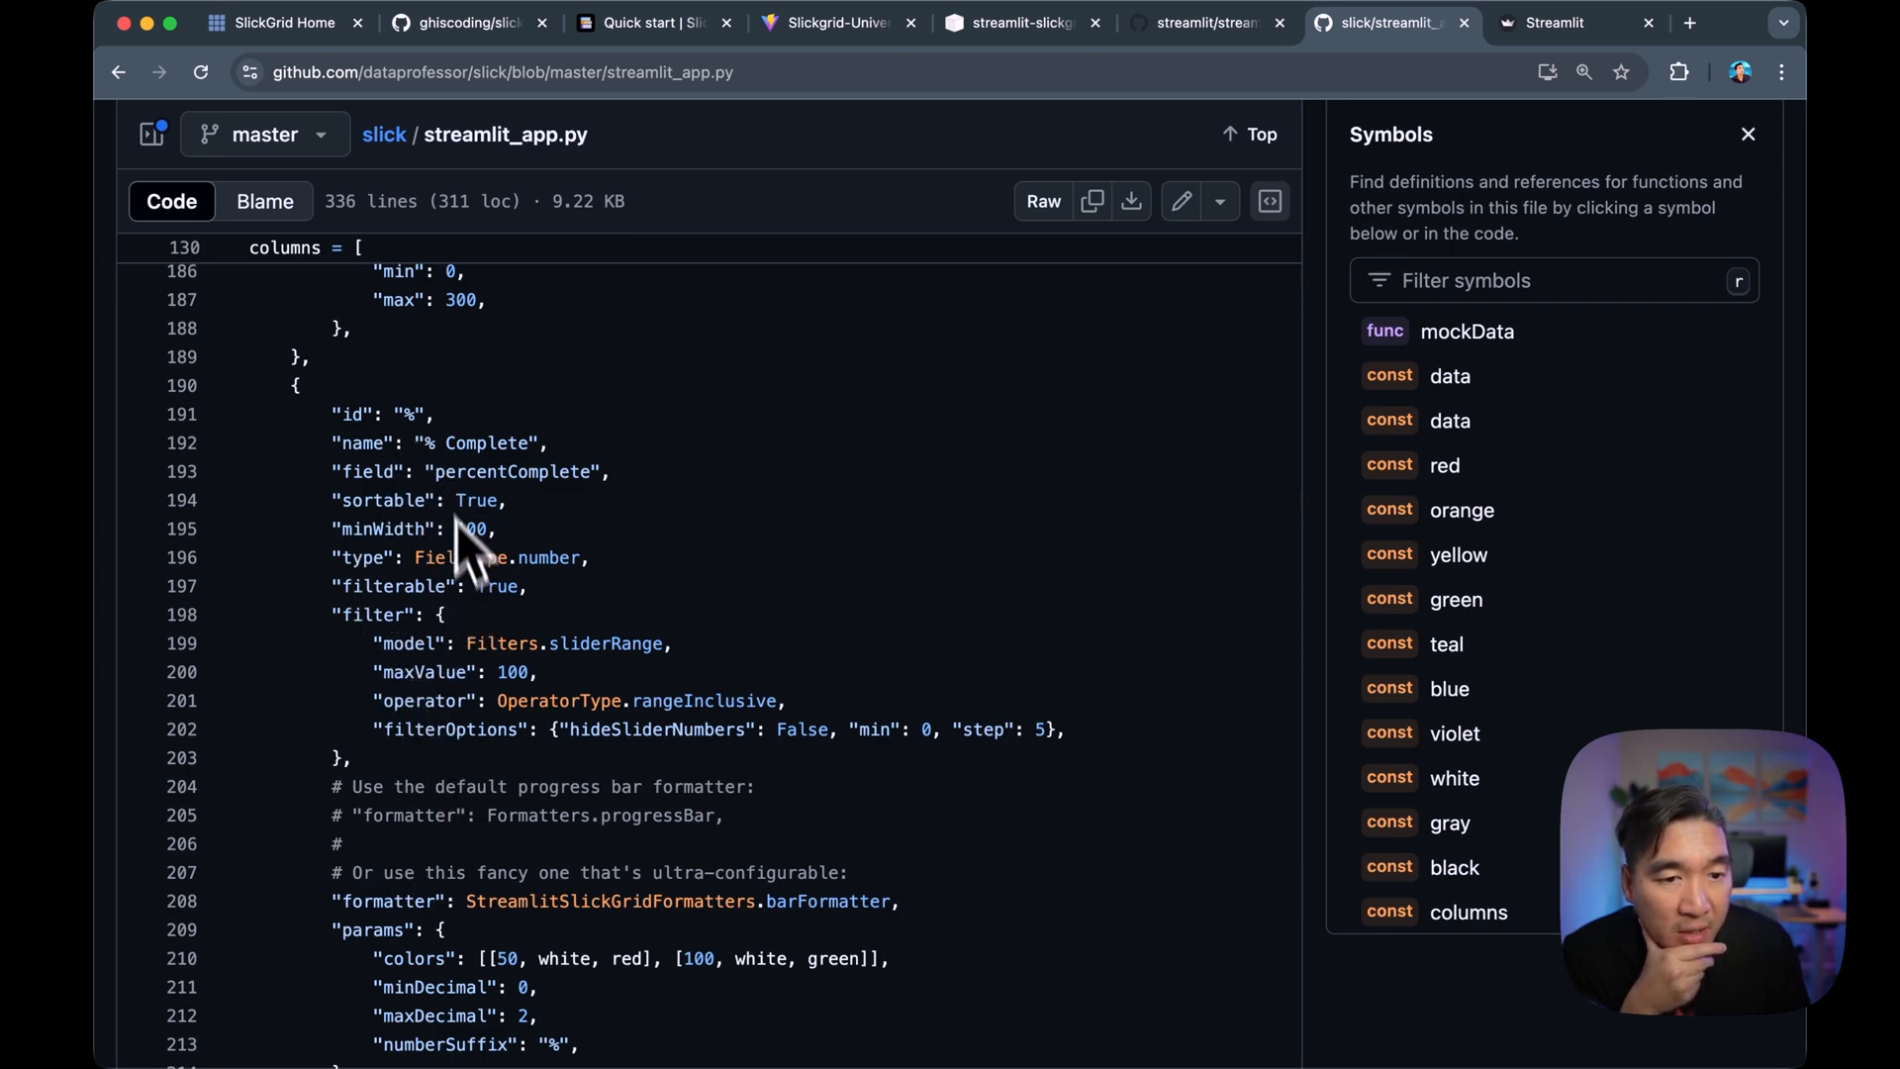
scroll(down, 3)
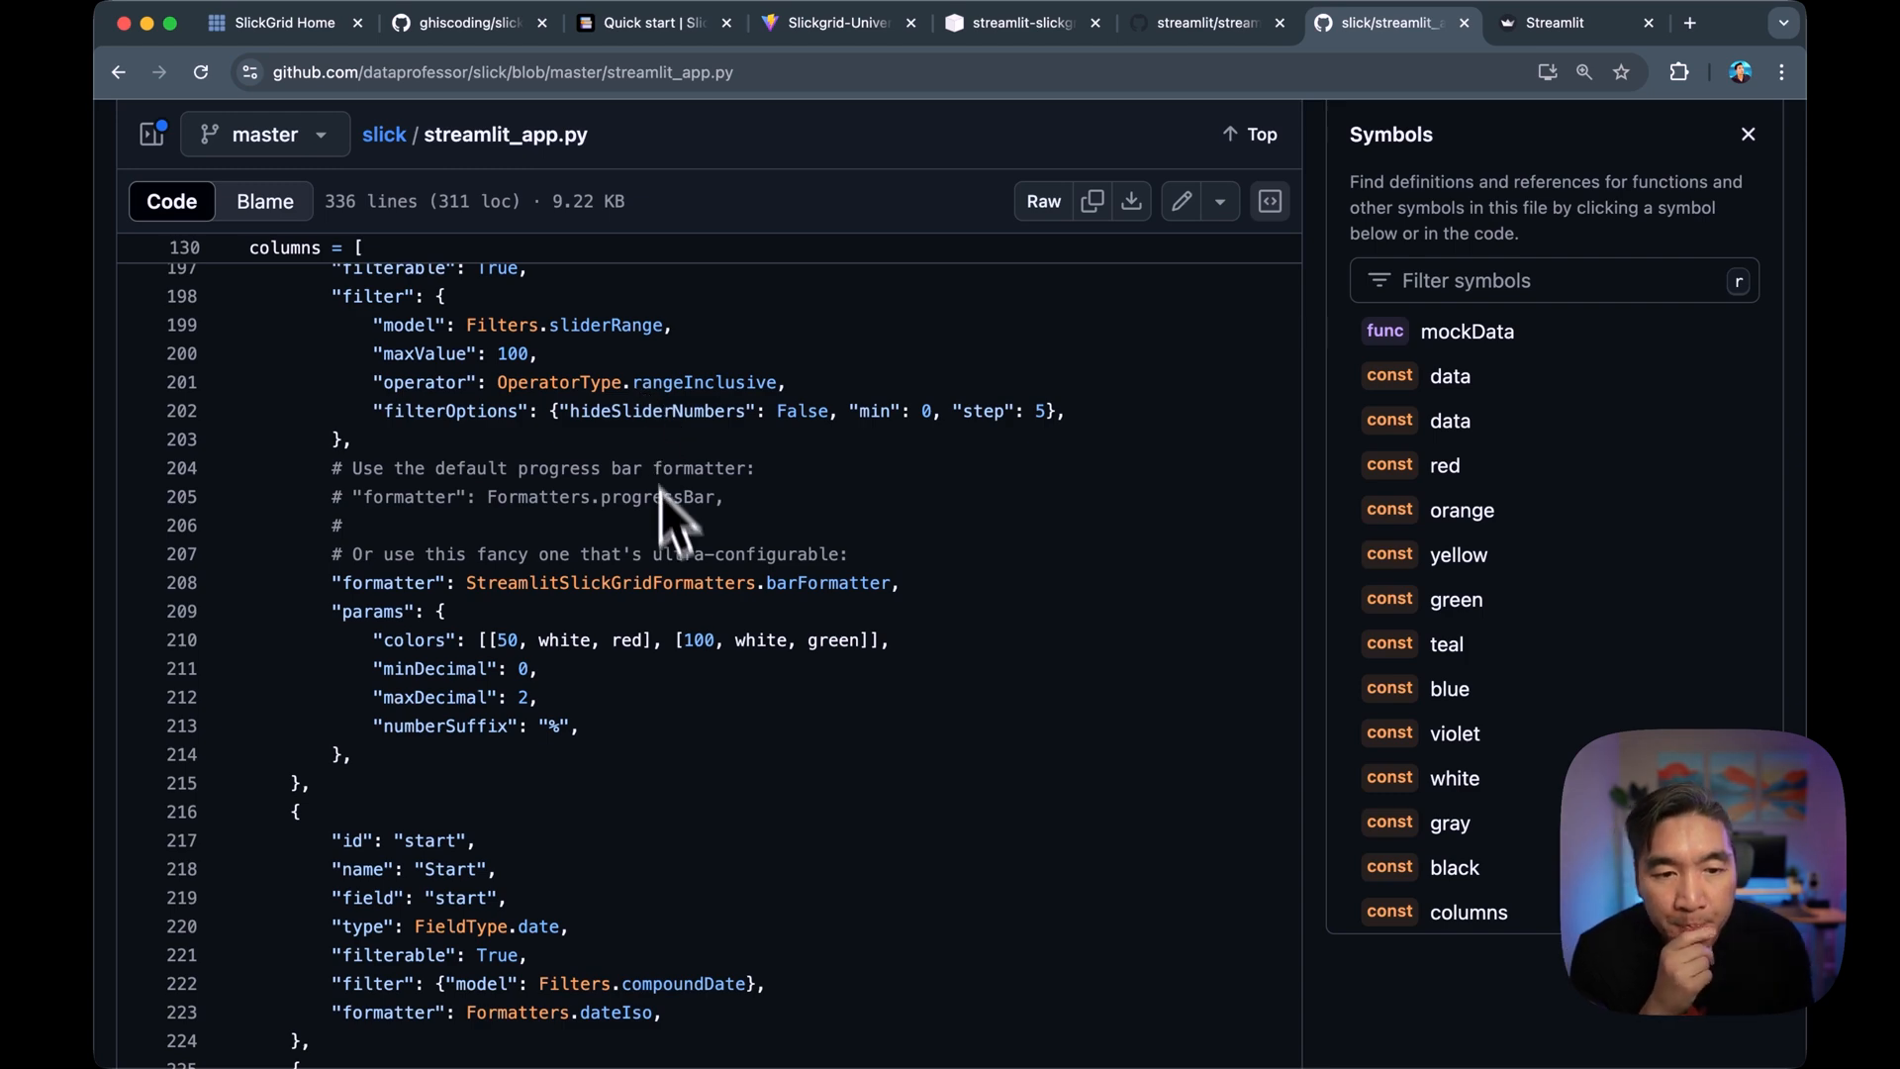
scroll(down, 3)
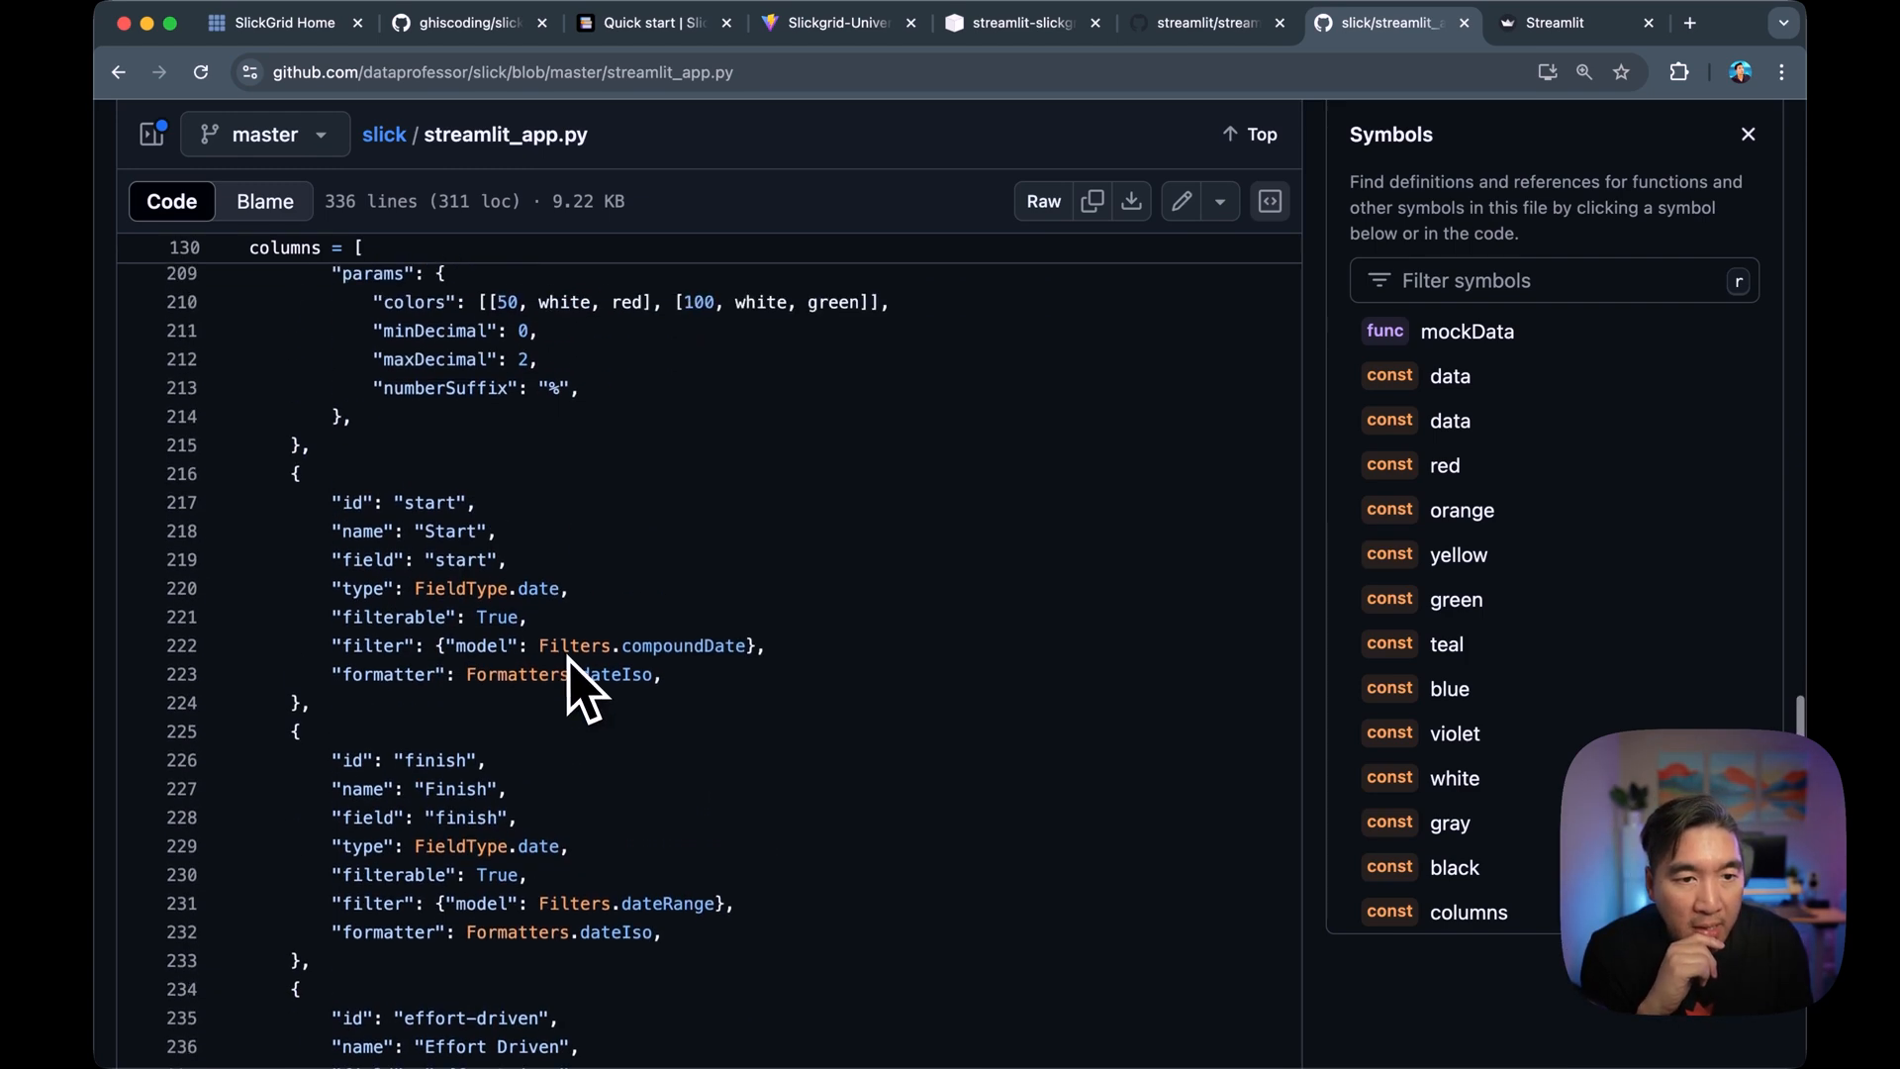
scroll(down, 3)
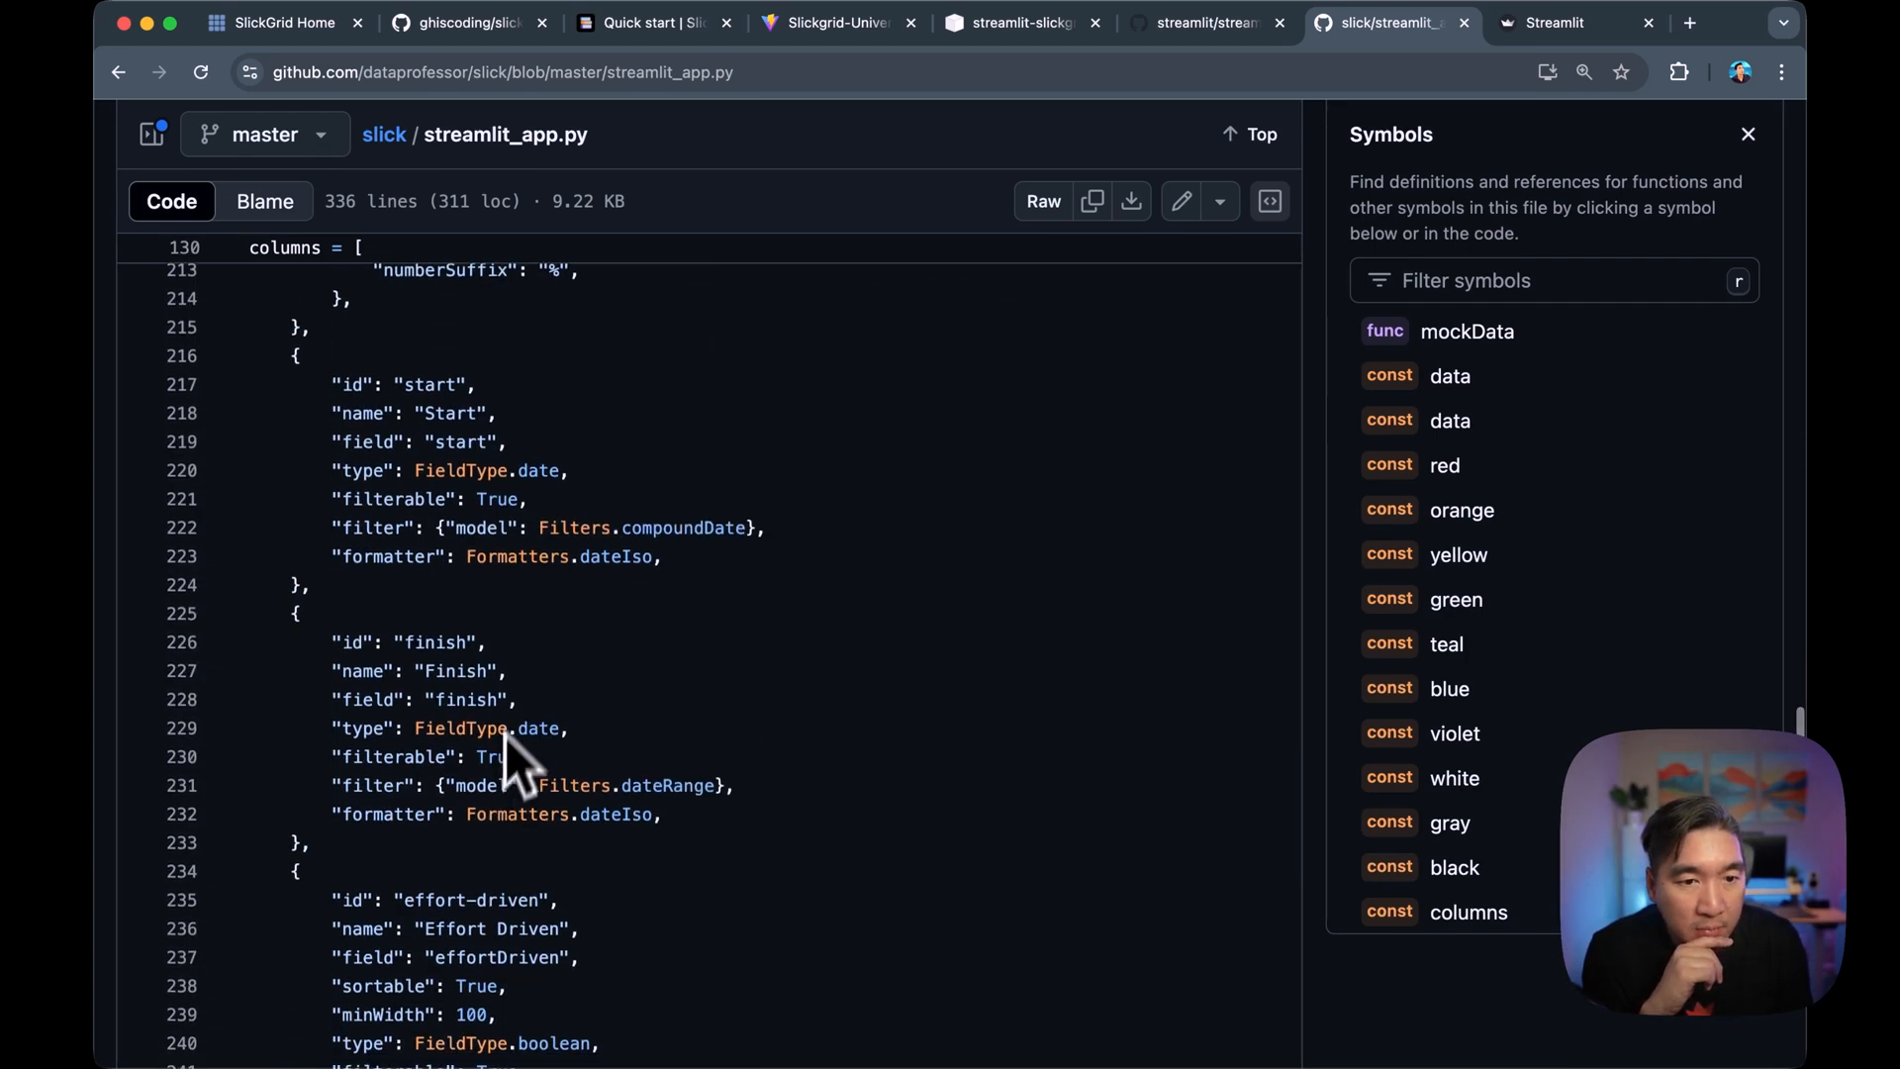
mouse_move(448, 508)
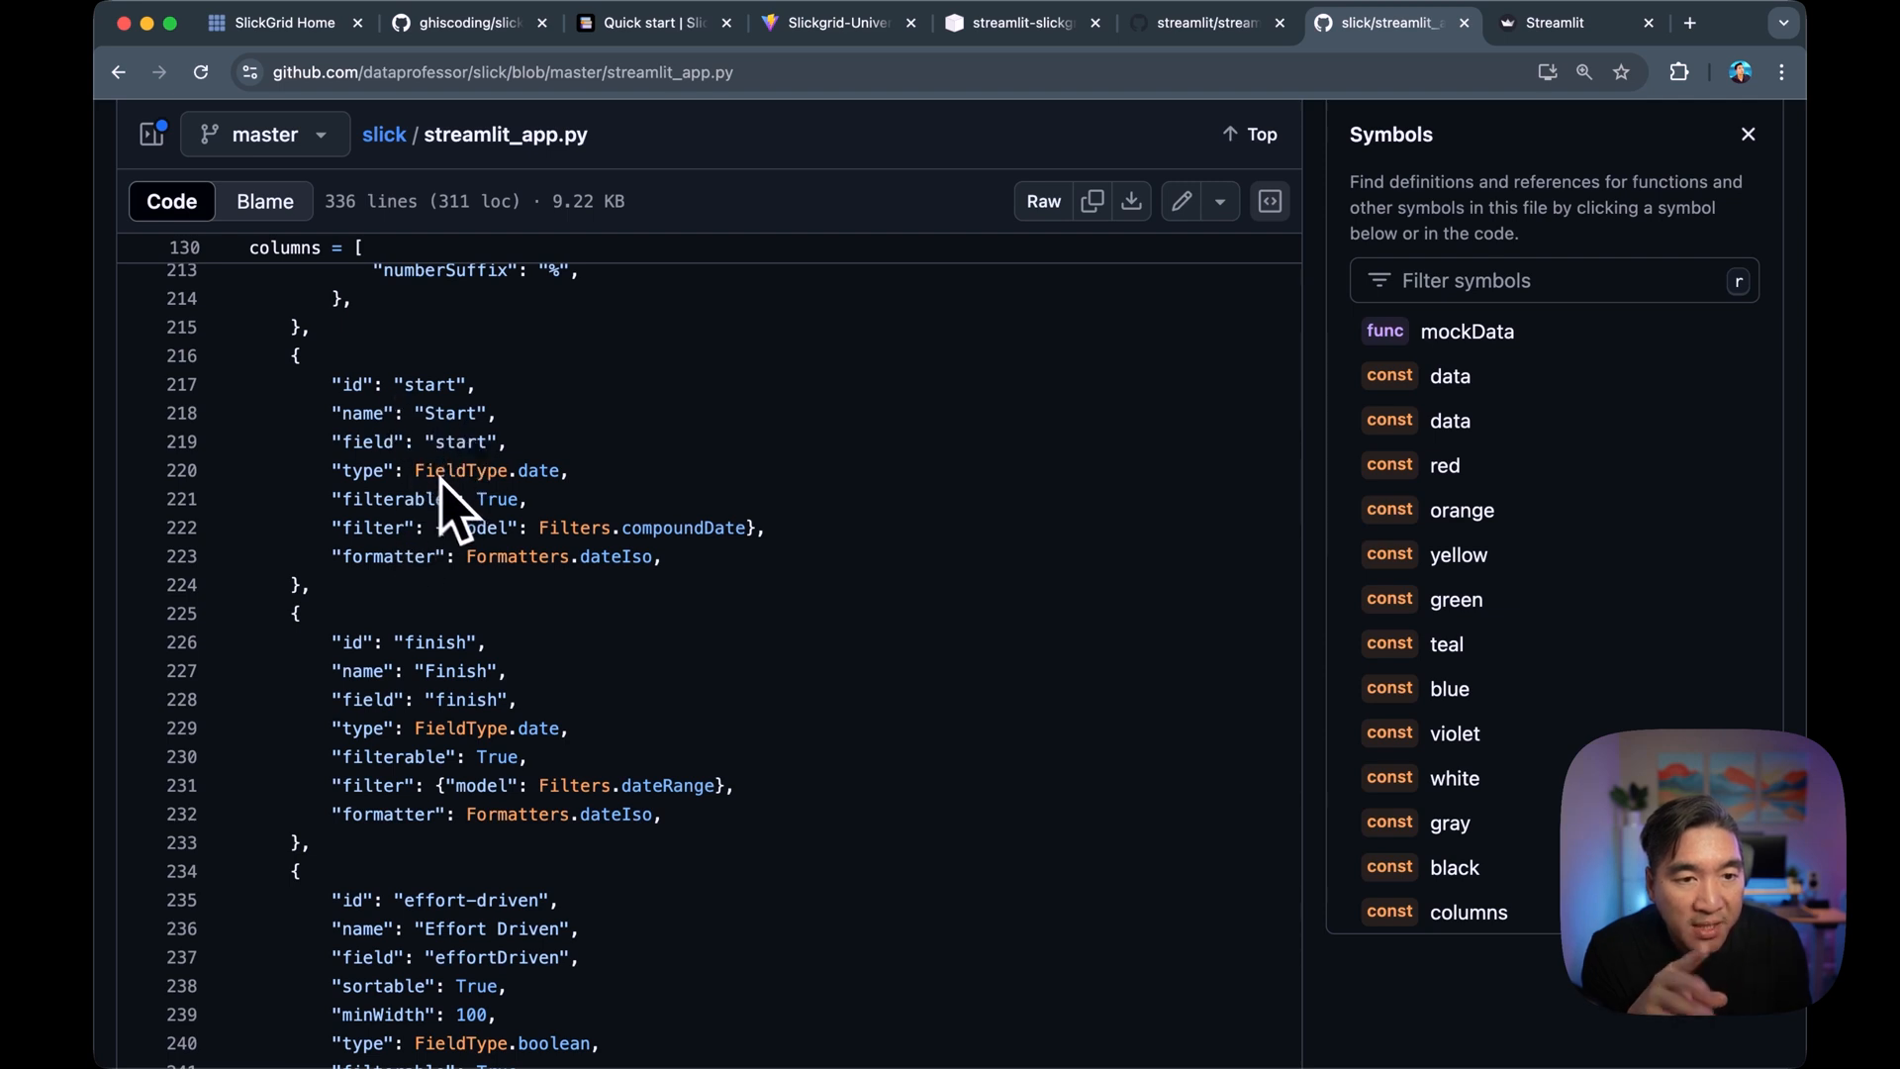
mouse_move(454, 461)
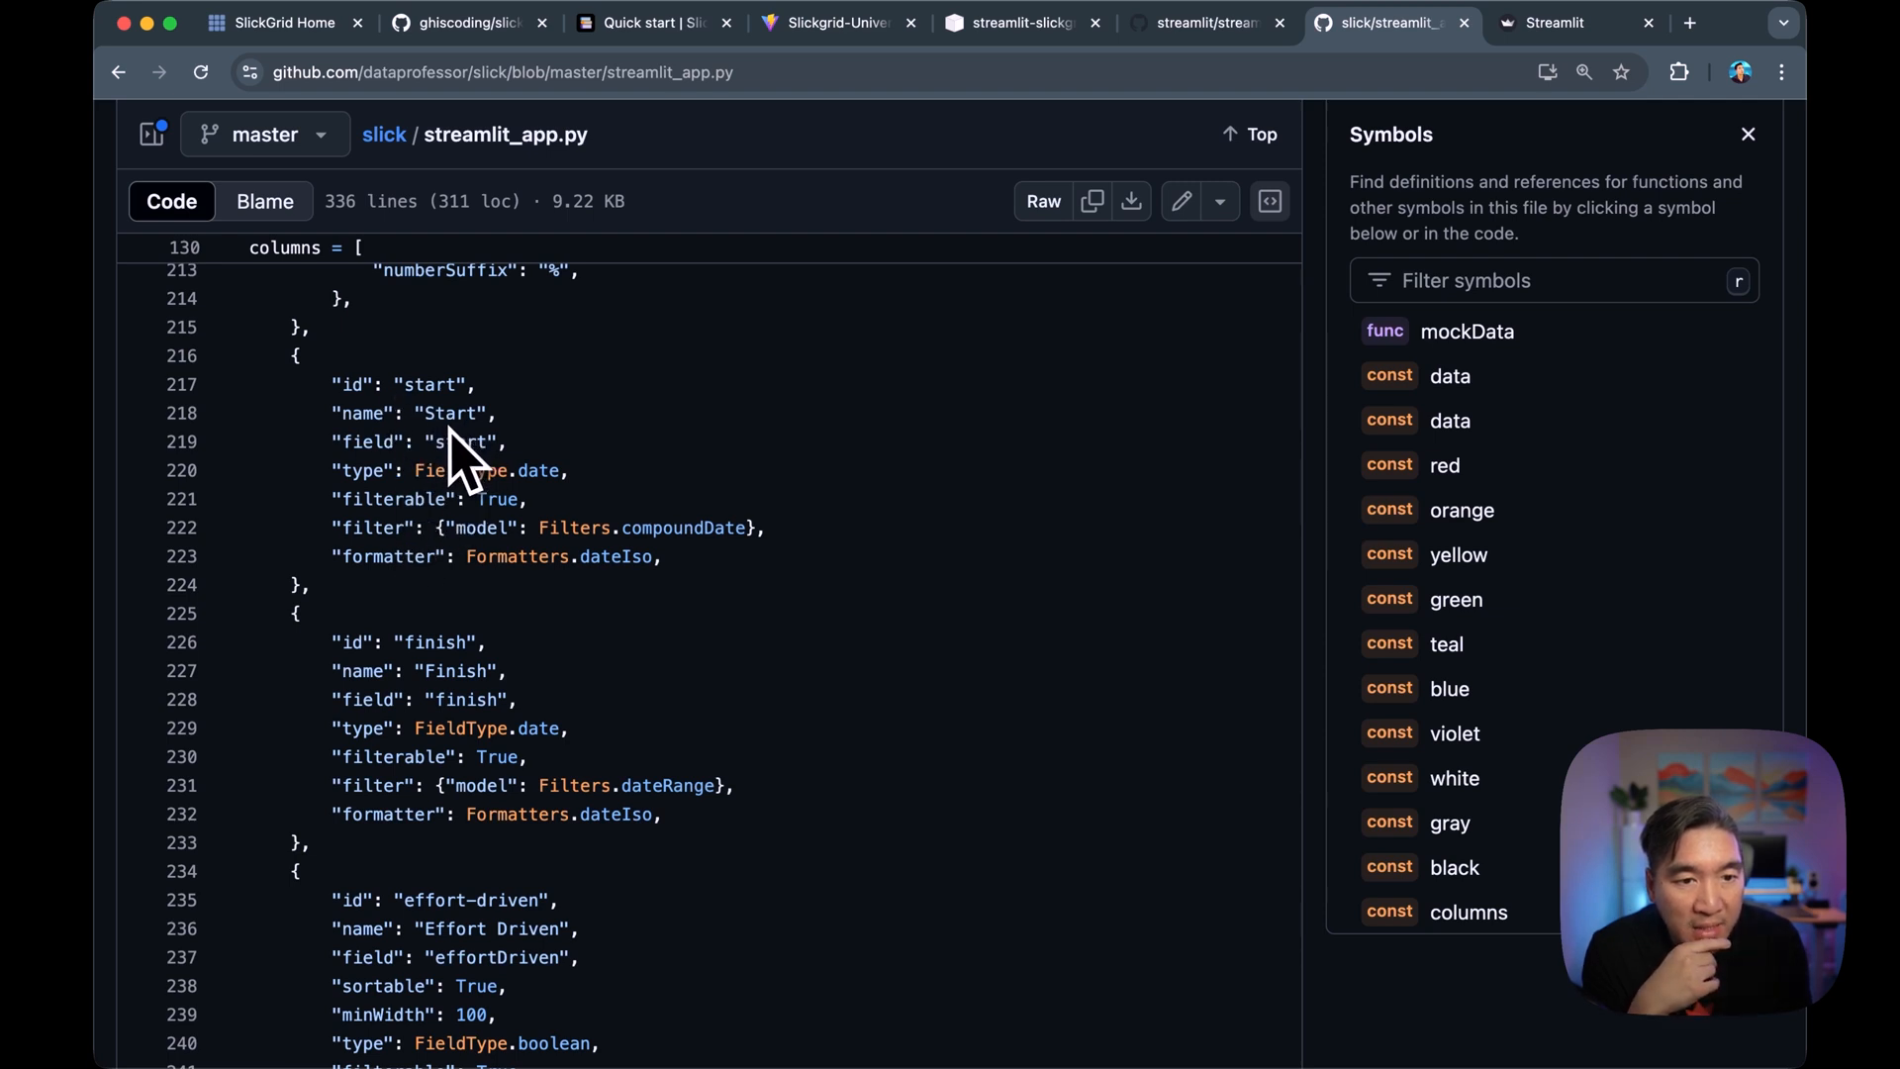
scroll(down, 3)
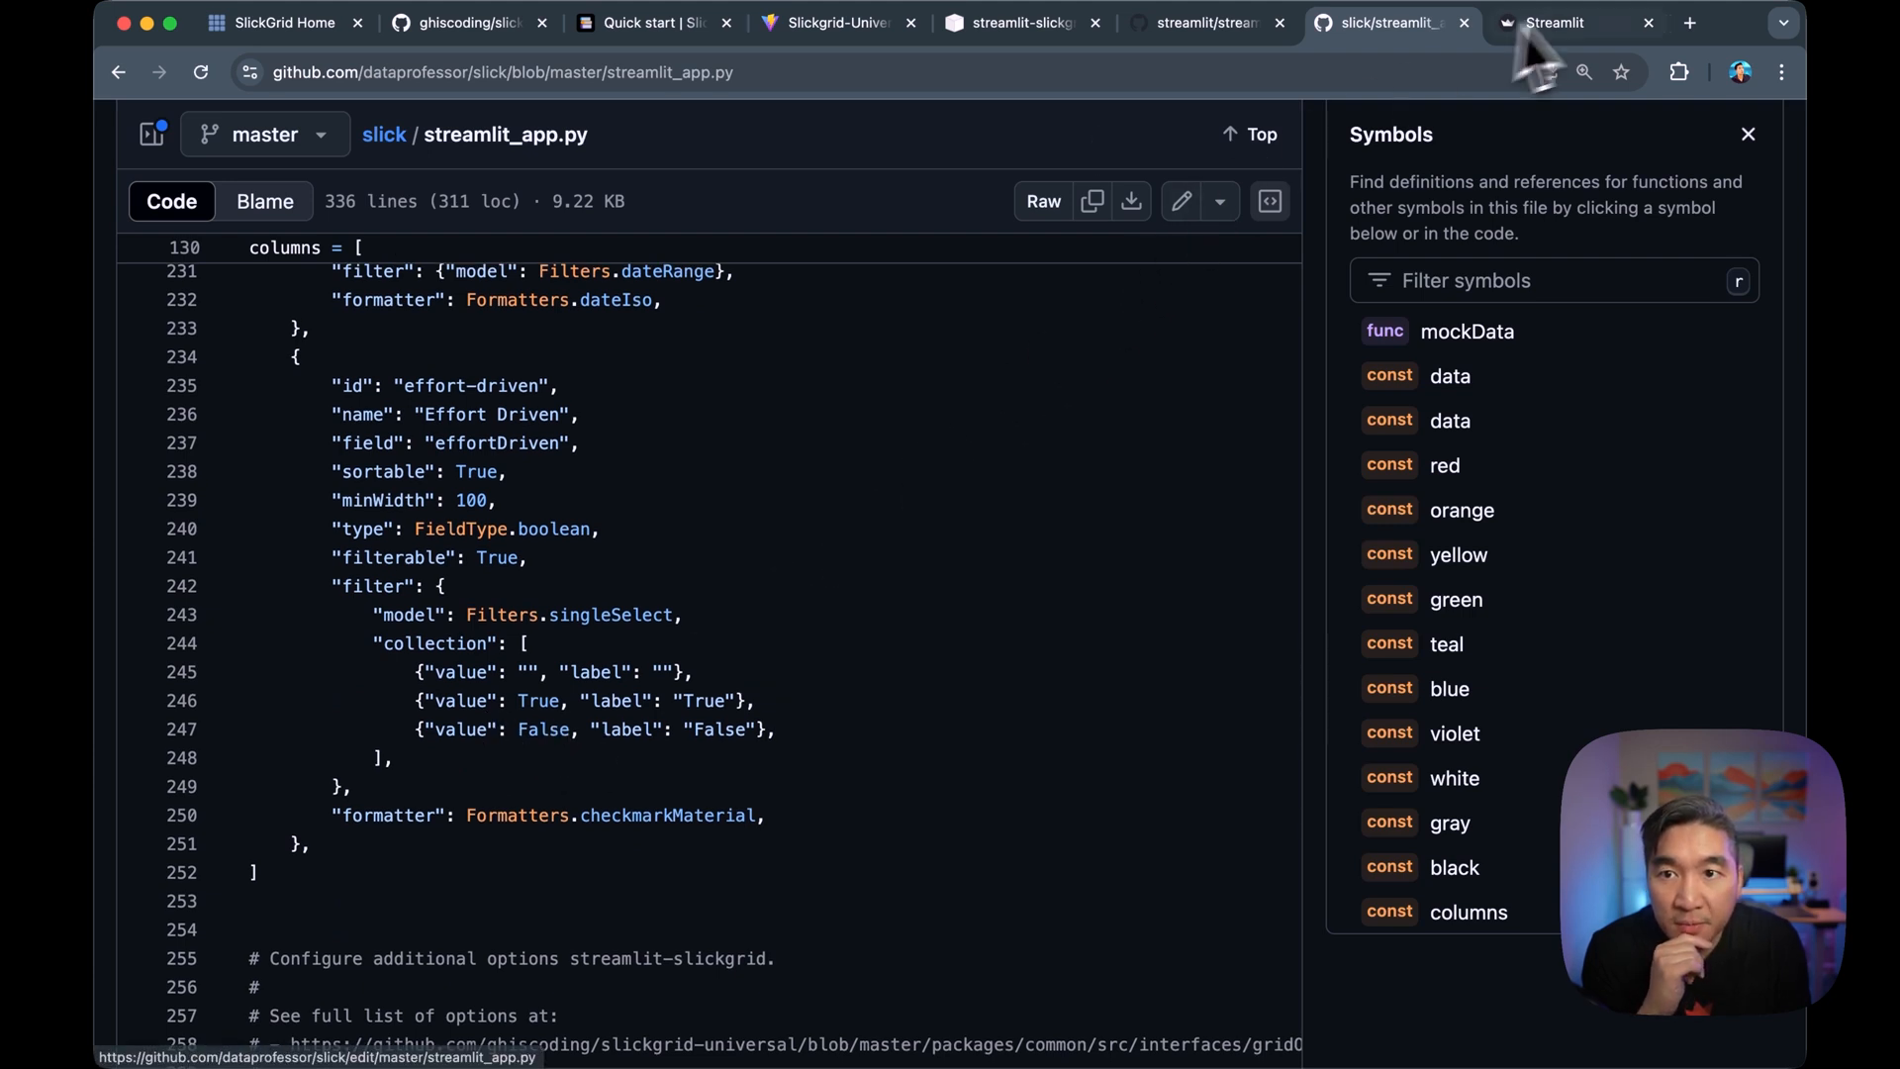
click(1565, 22)
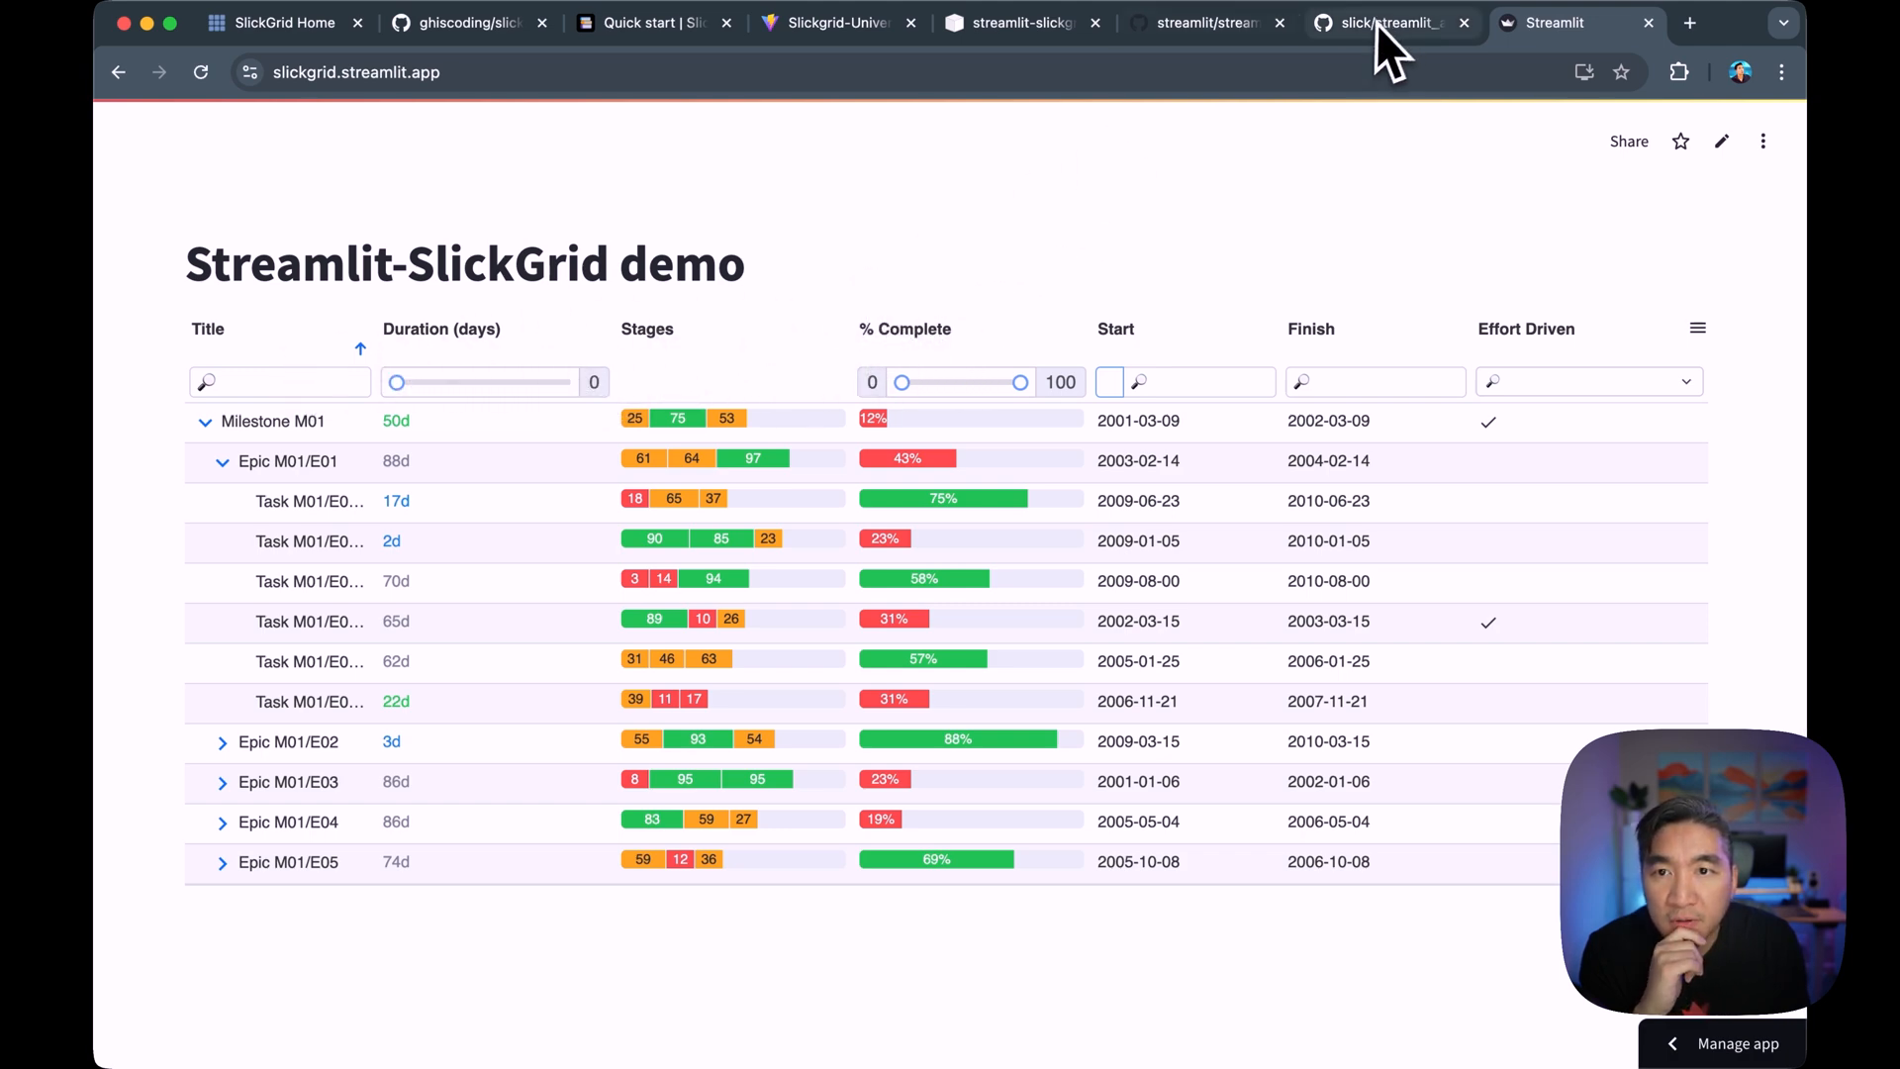
click(1382, 21)
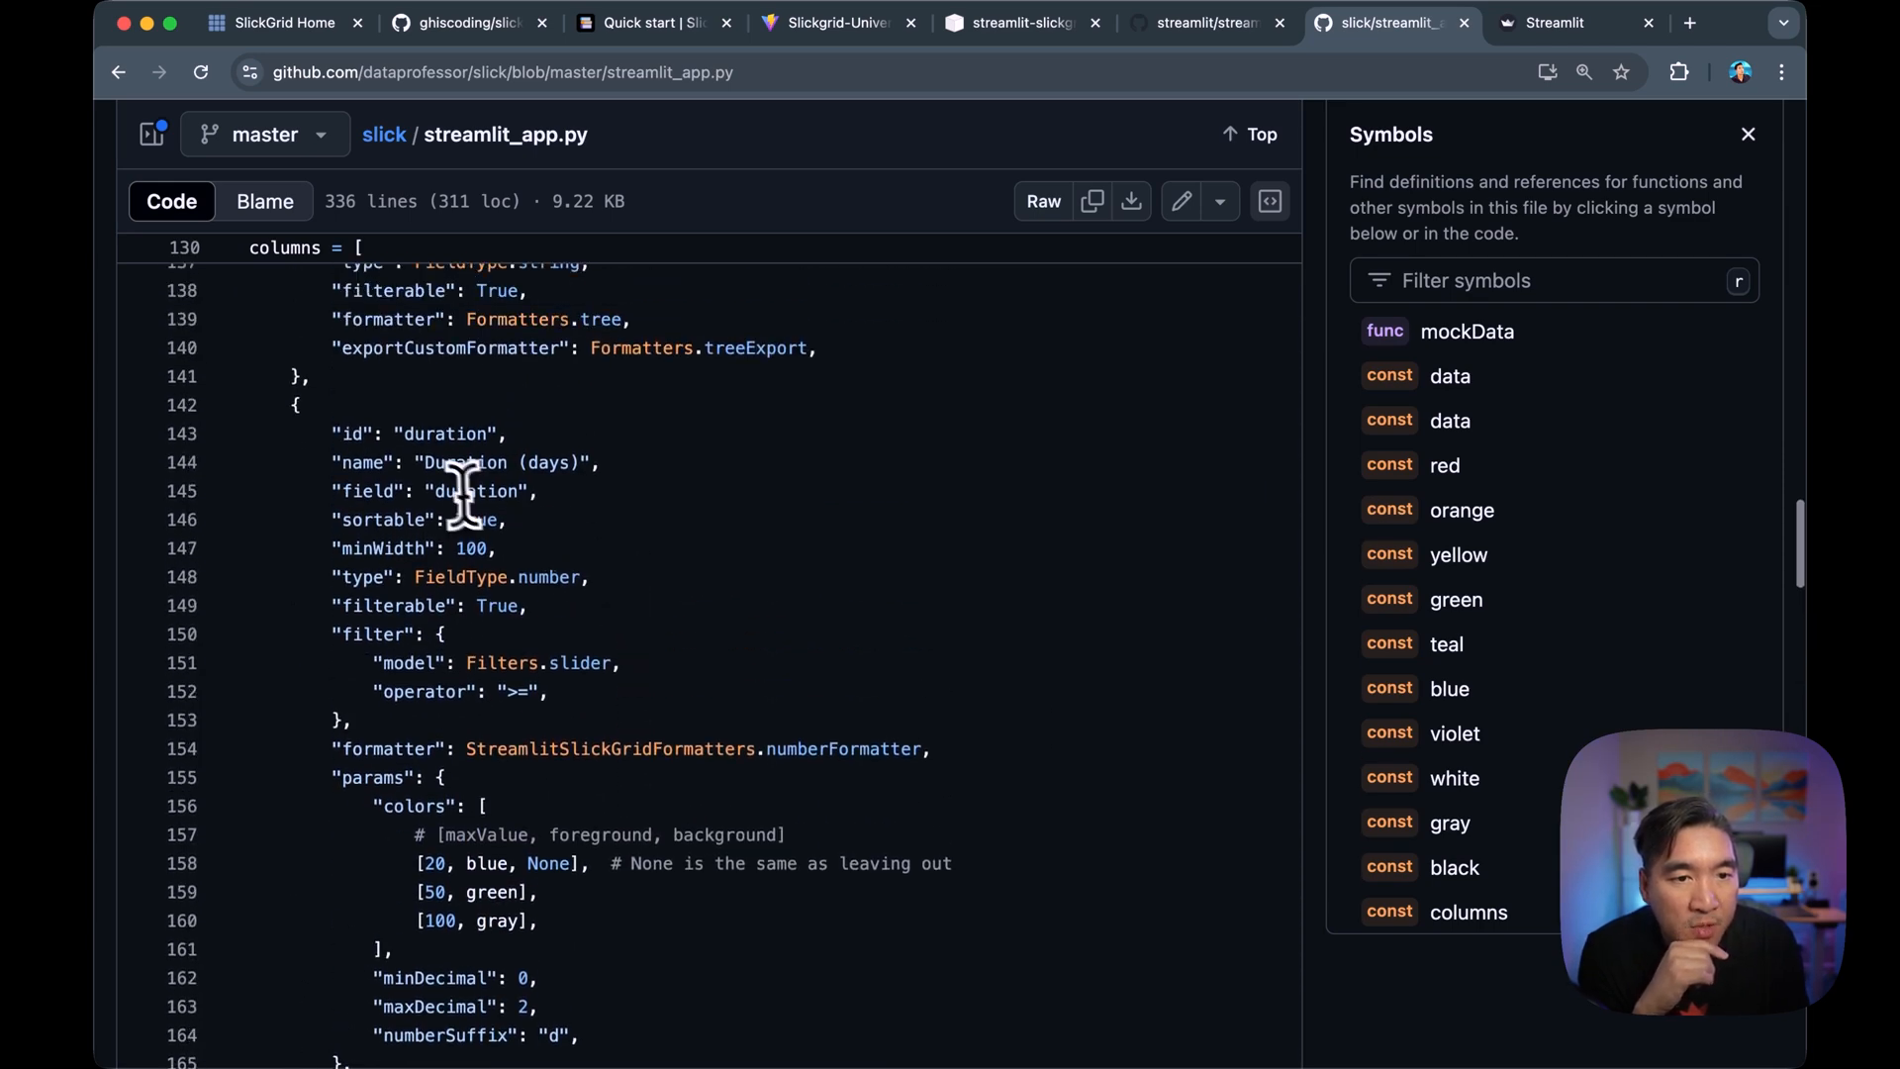
Read past the columns to the export, resize and treeDataOptions settings and the slickgrid call.
scroll(down, 3)
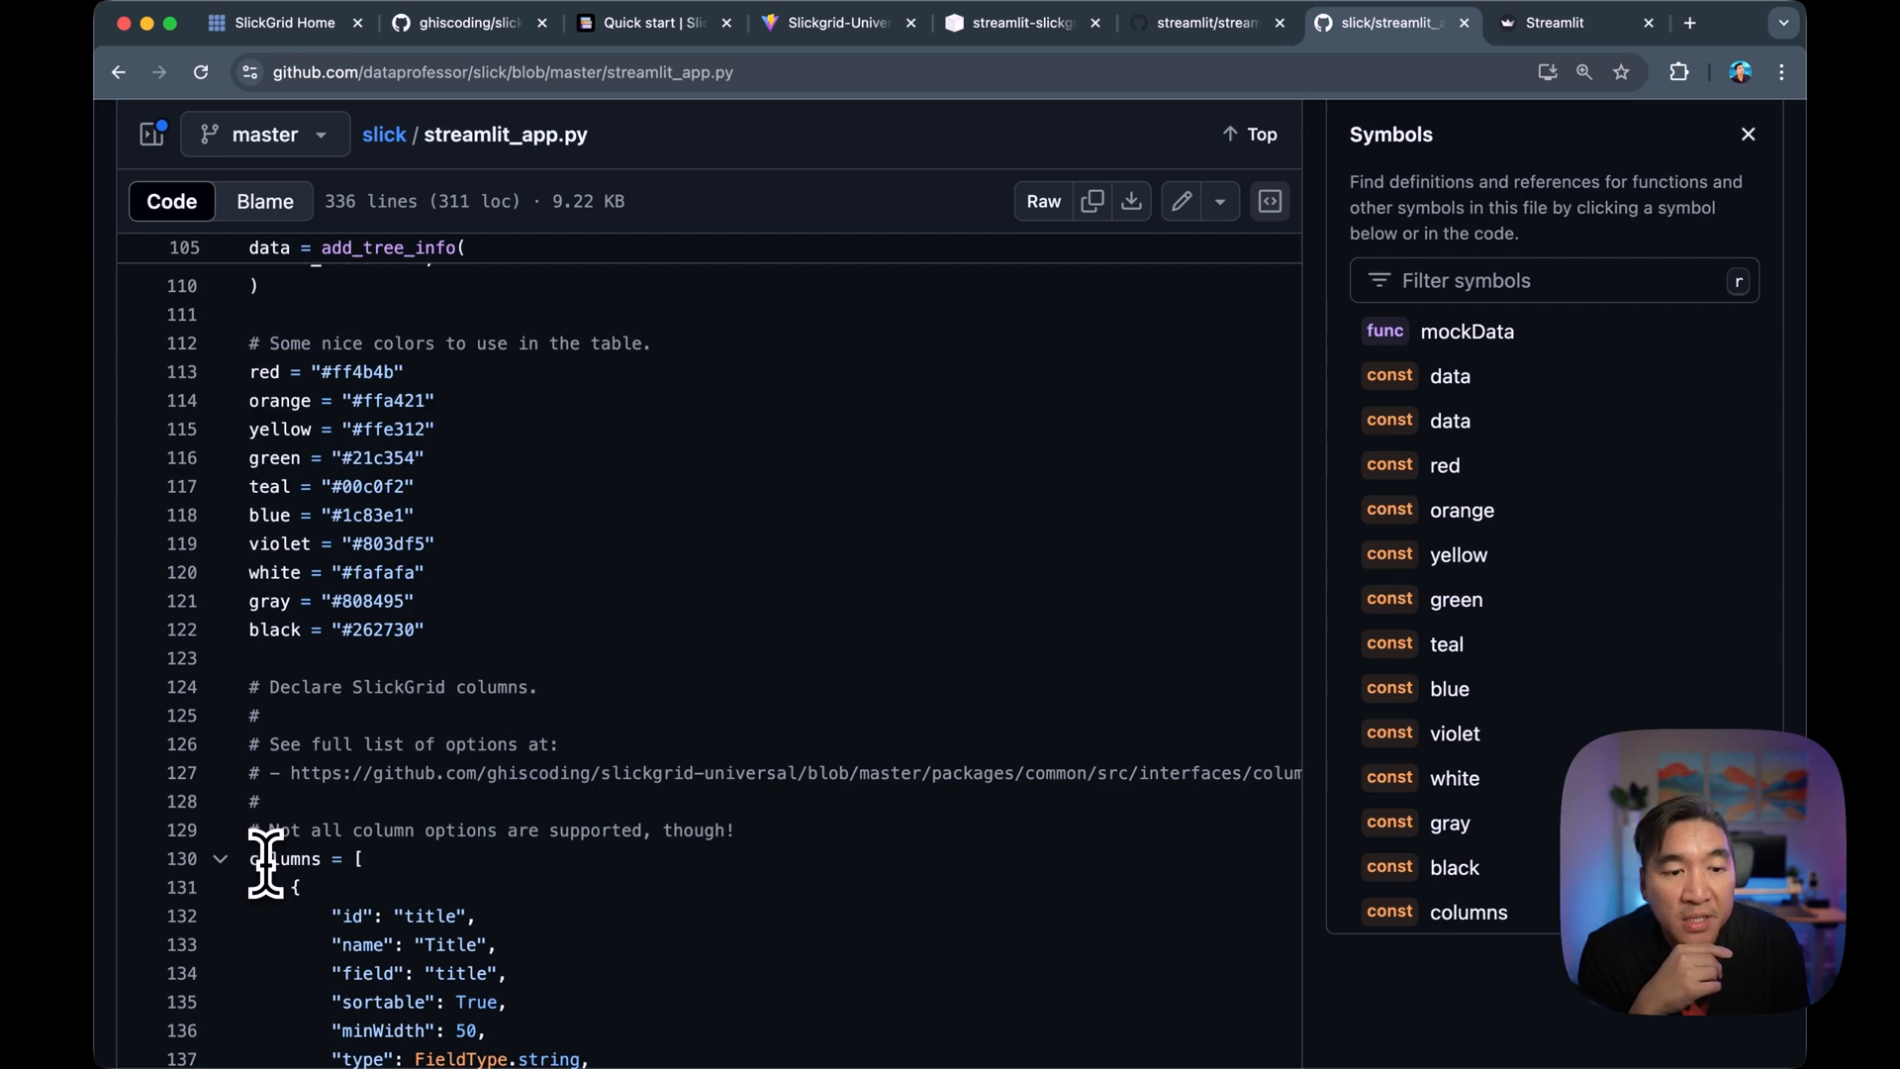
scroll(down, 3)
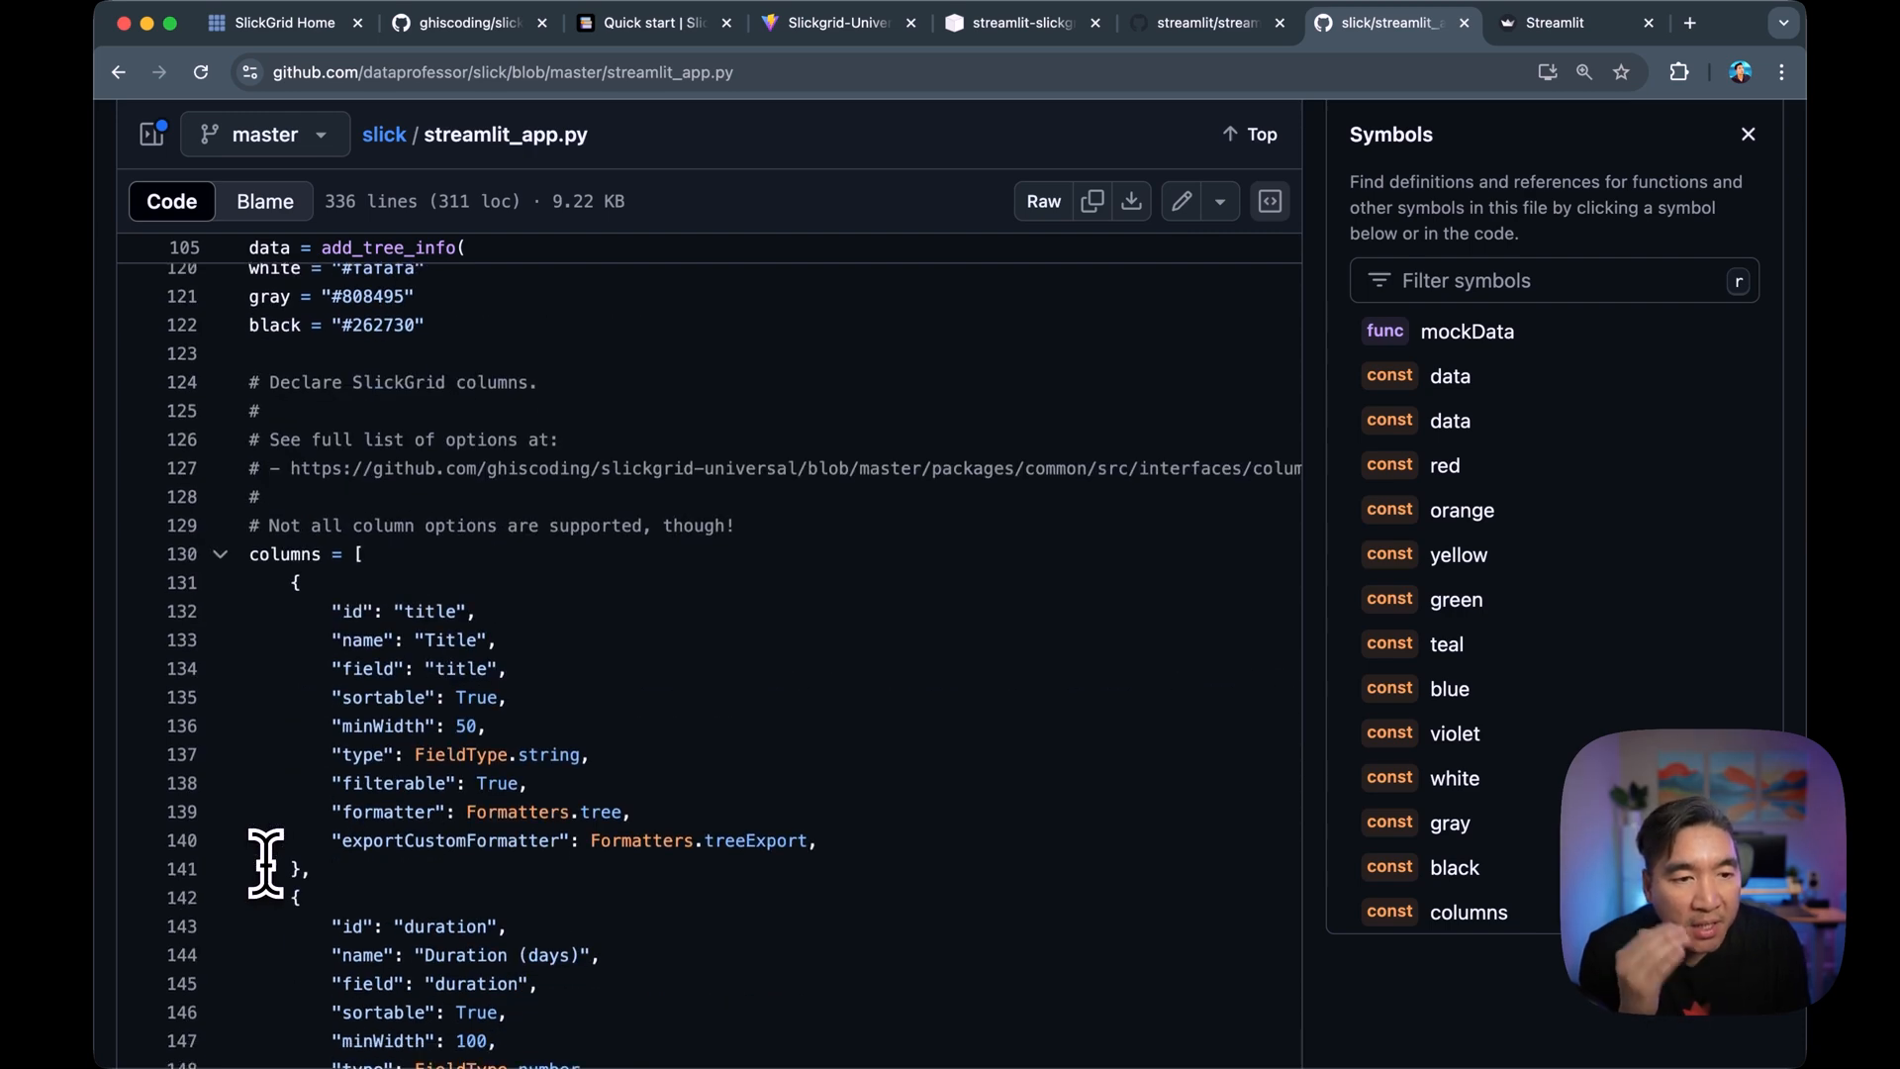
scroll(down, 3)
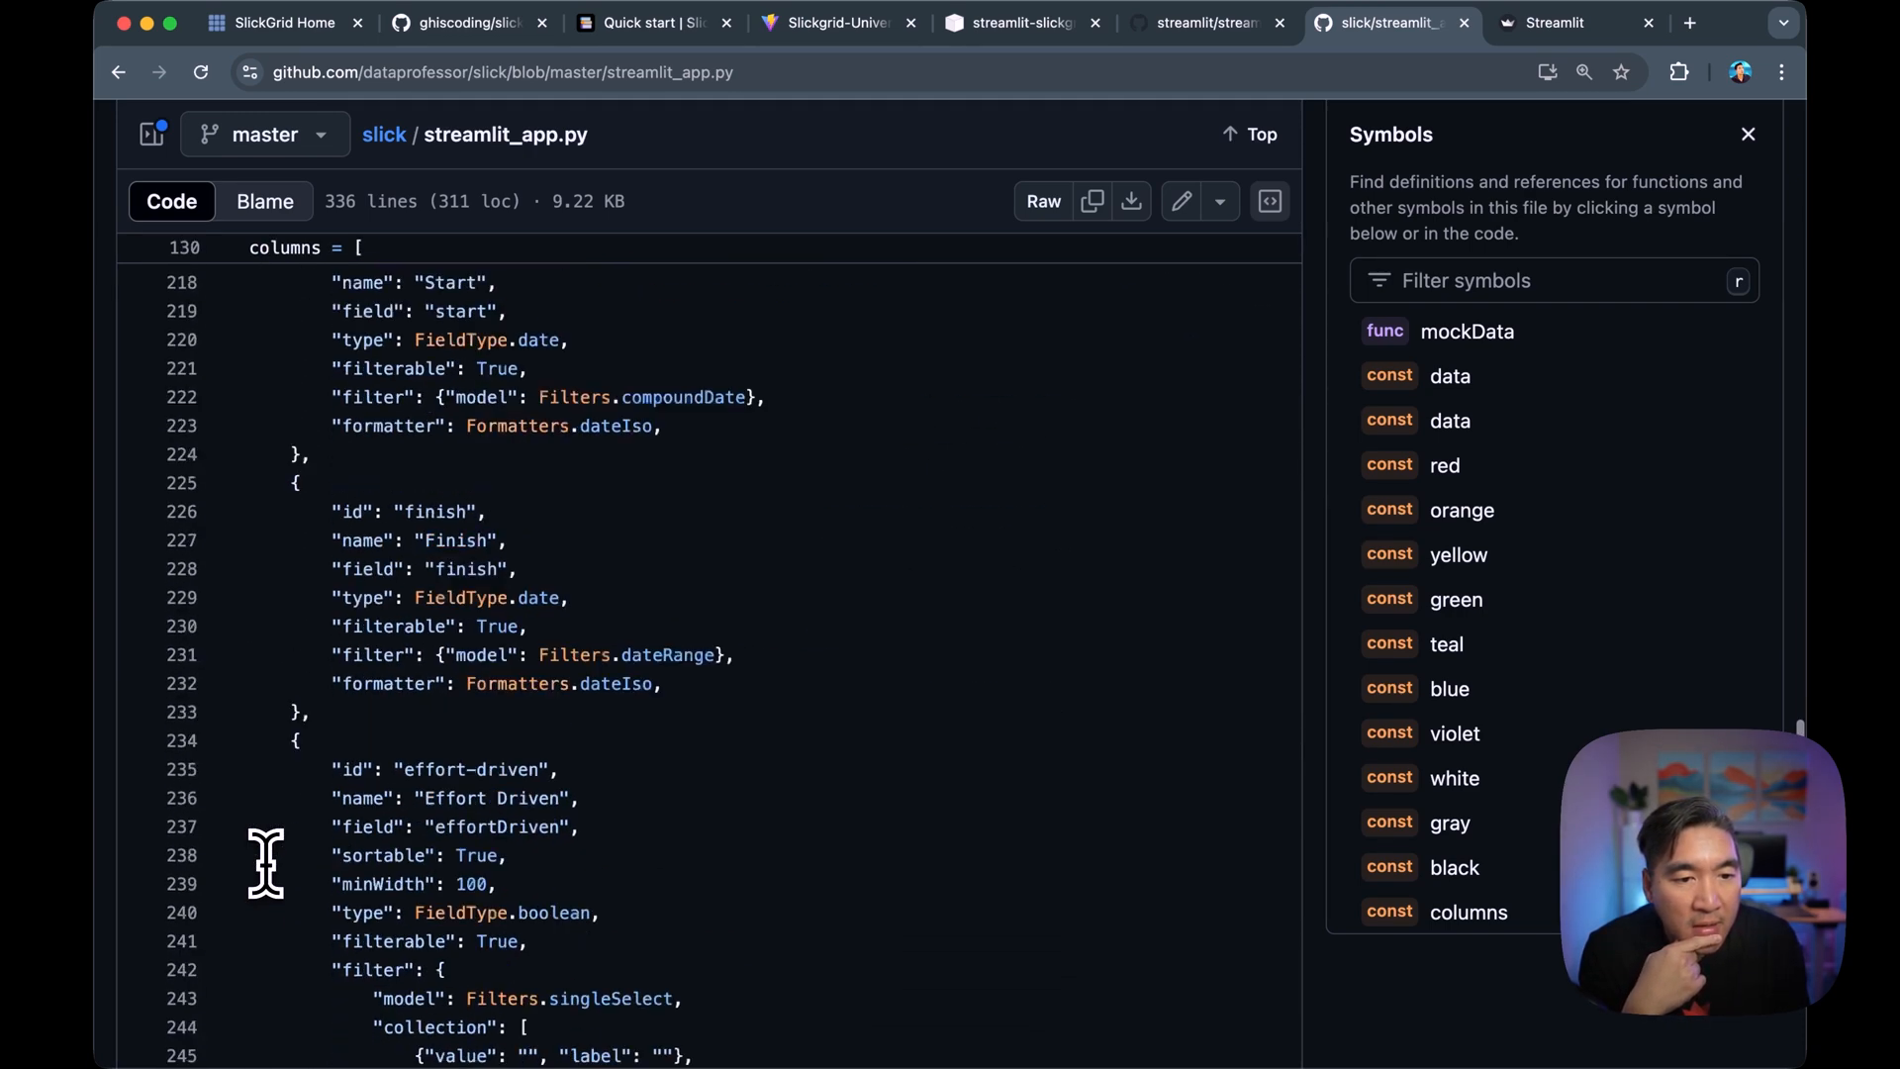
scroll(down, 3)
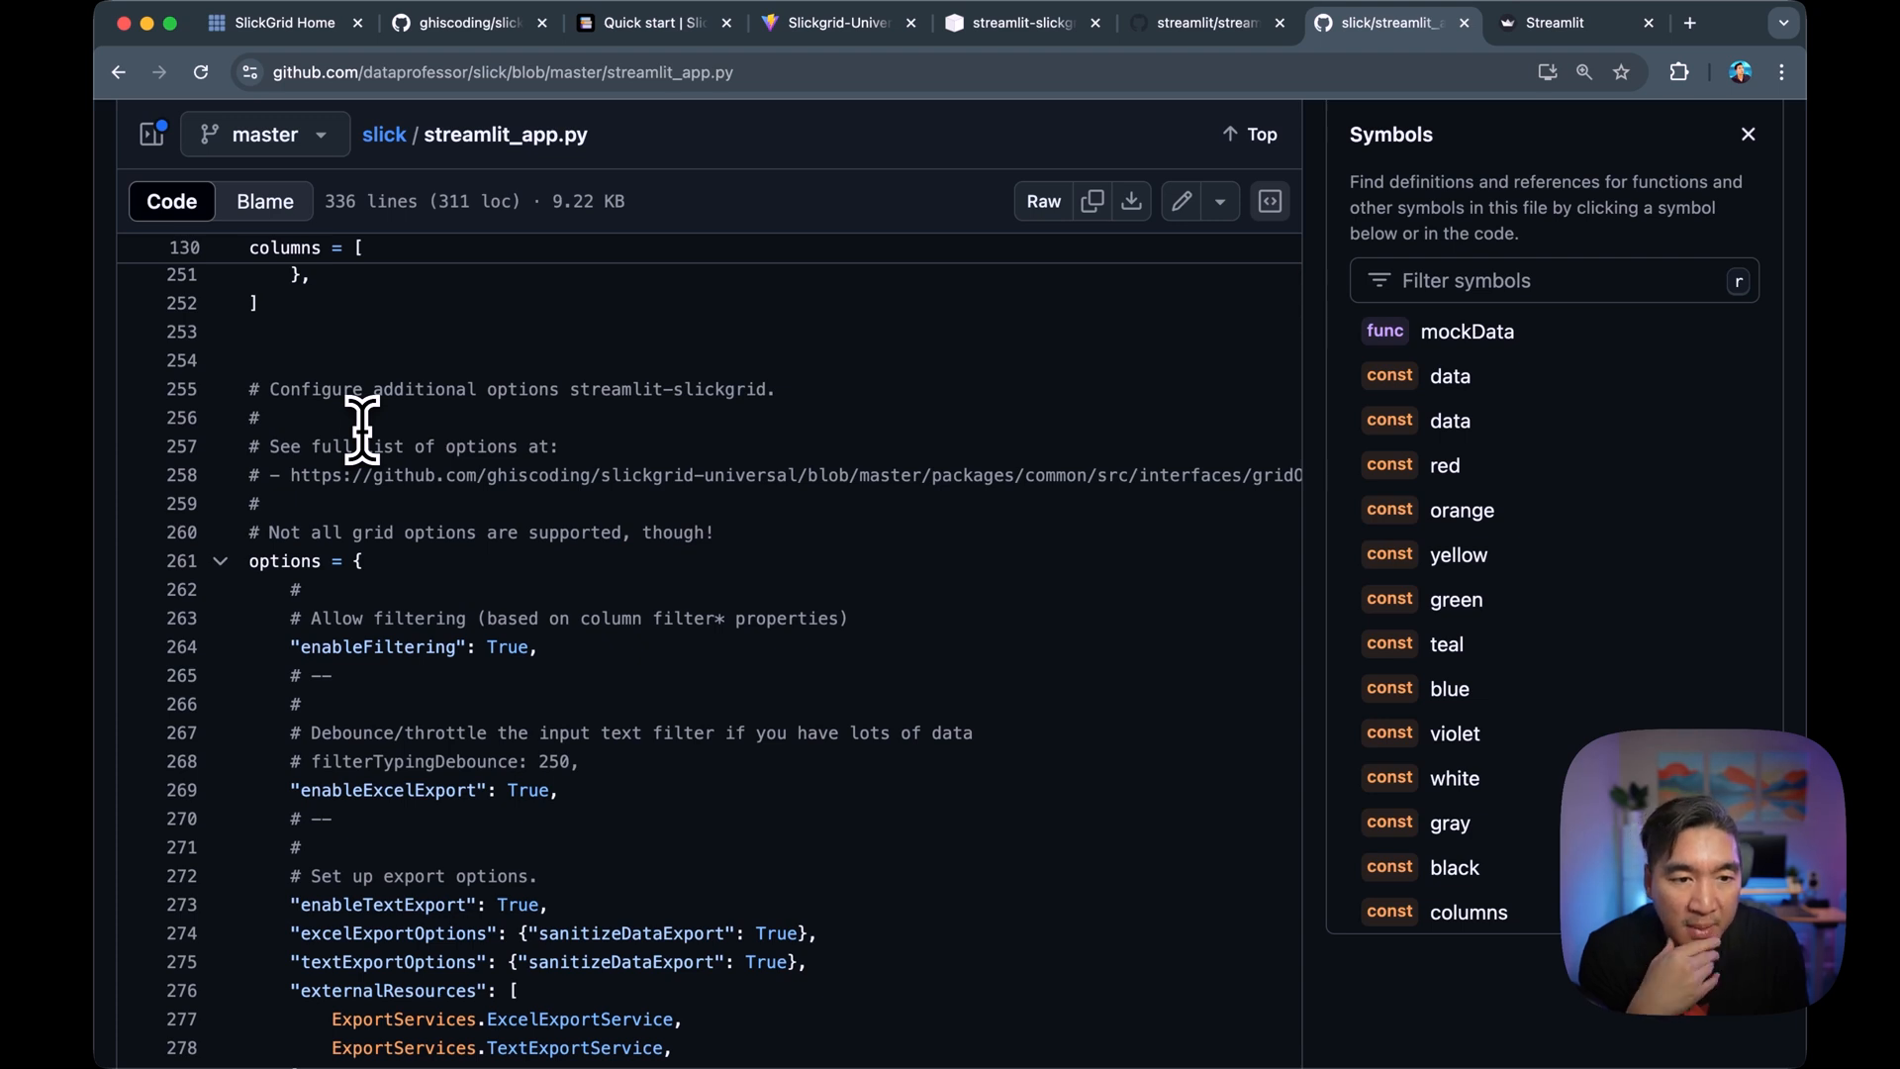
scroll(down, 3)
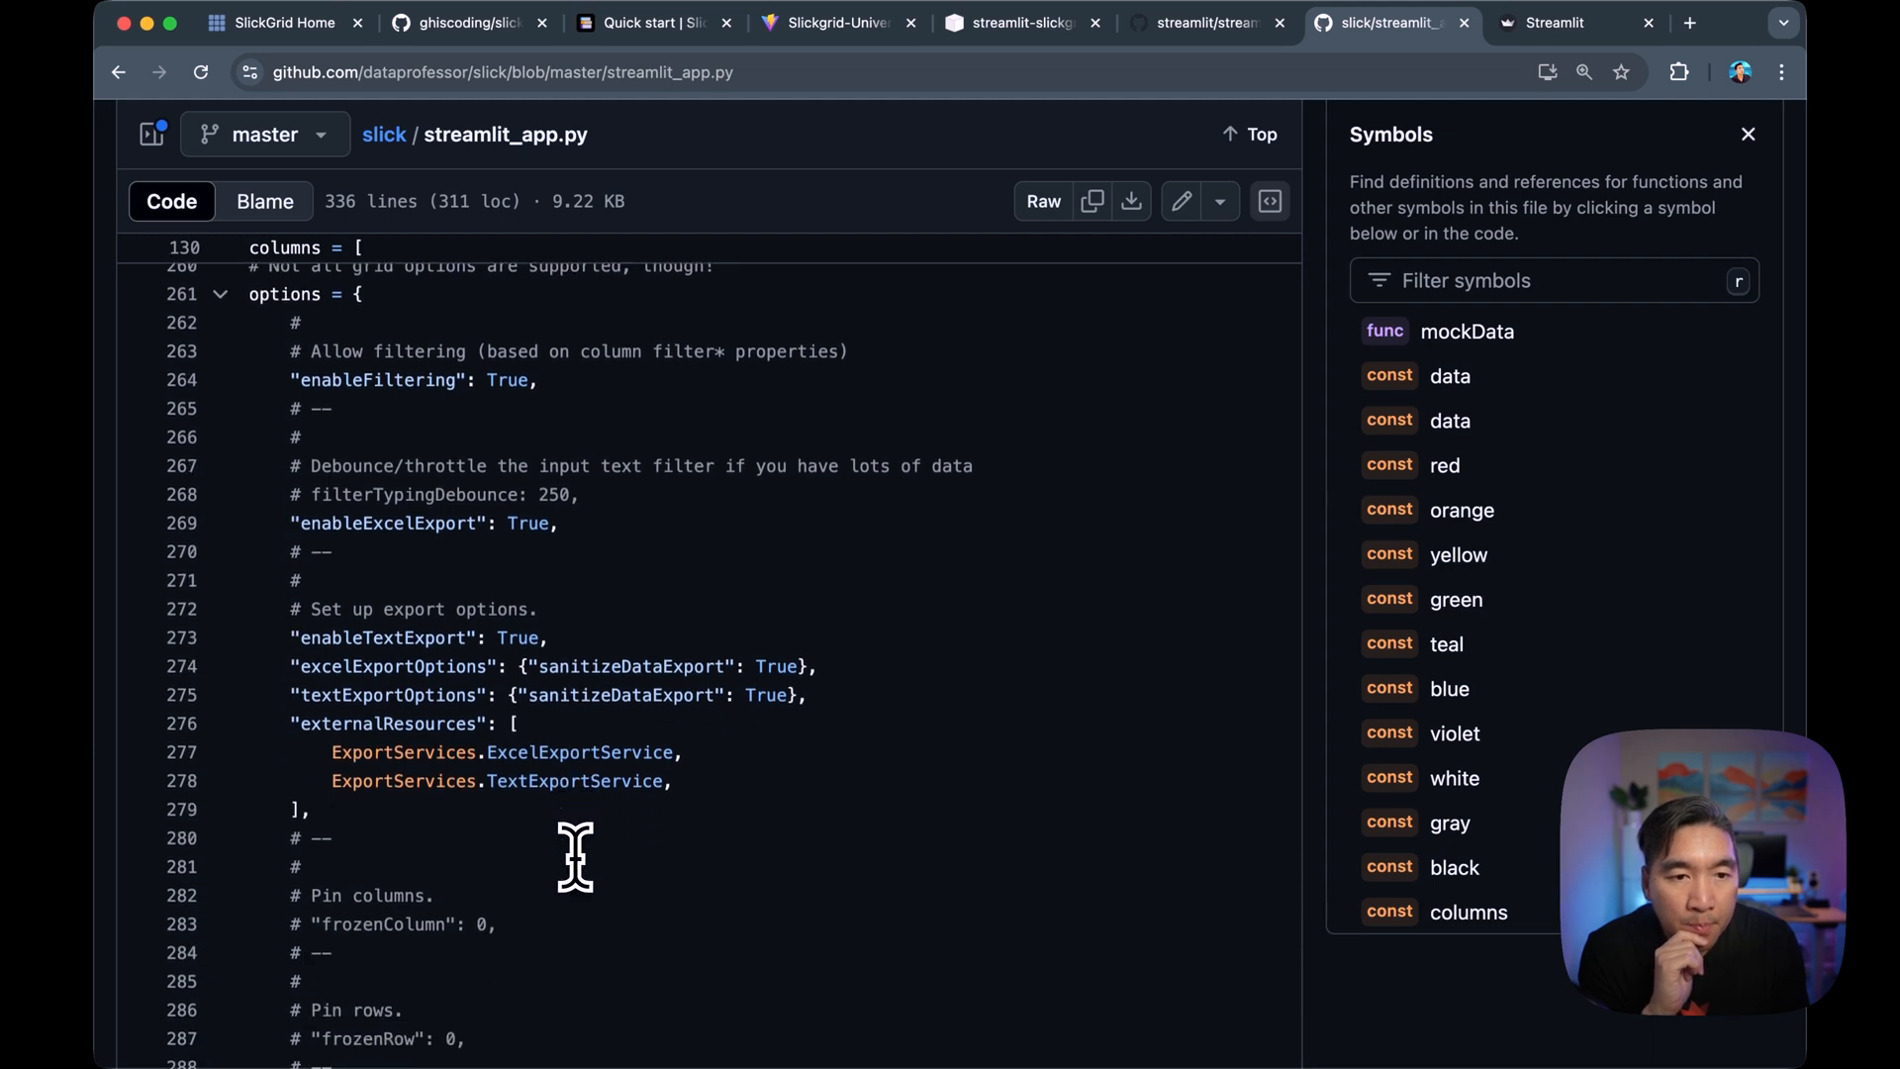
scroll(down, 3)
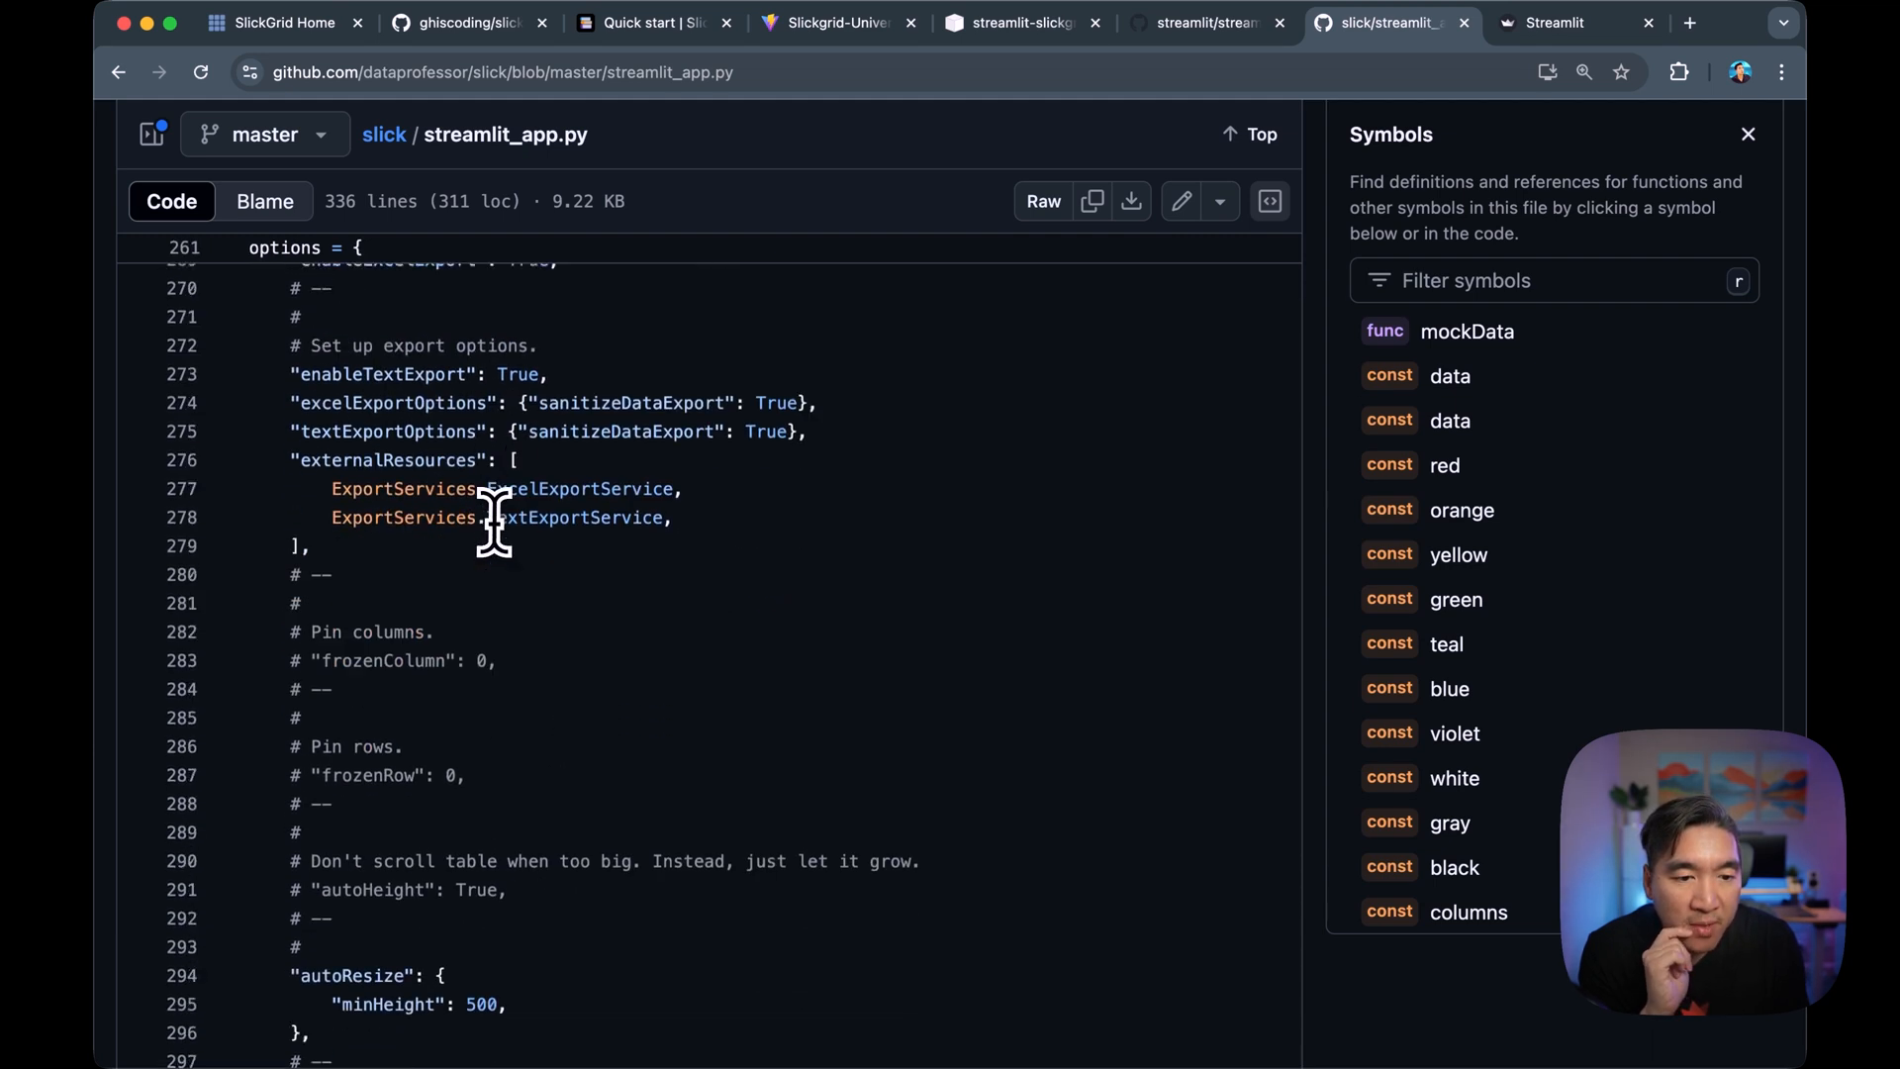
scroll(down, 3)
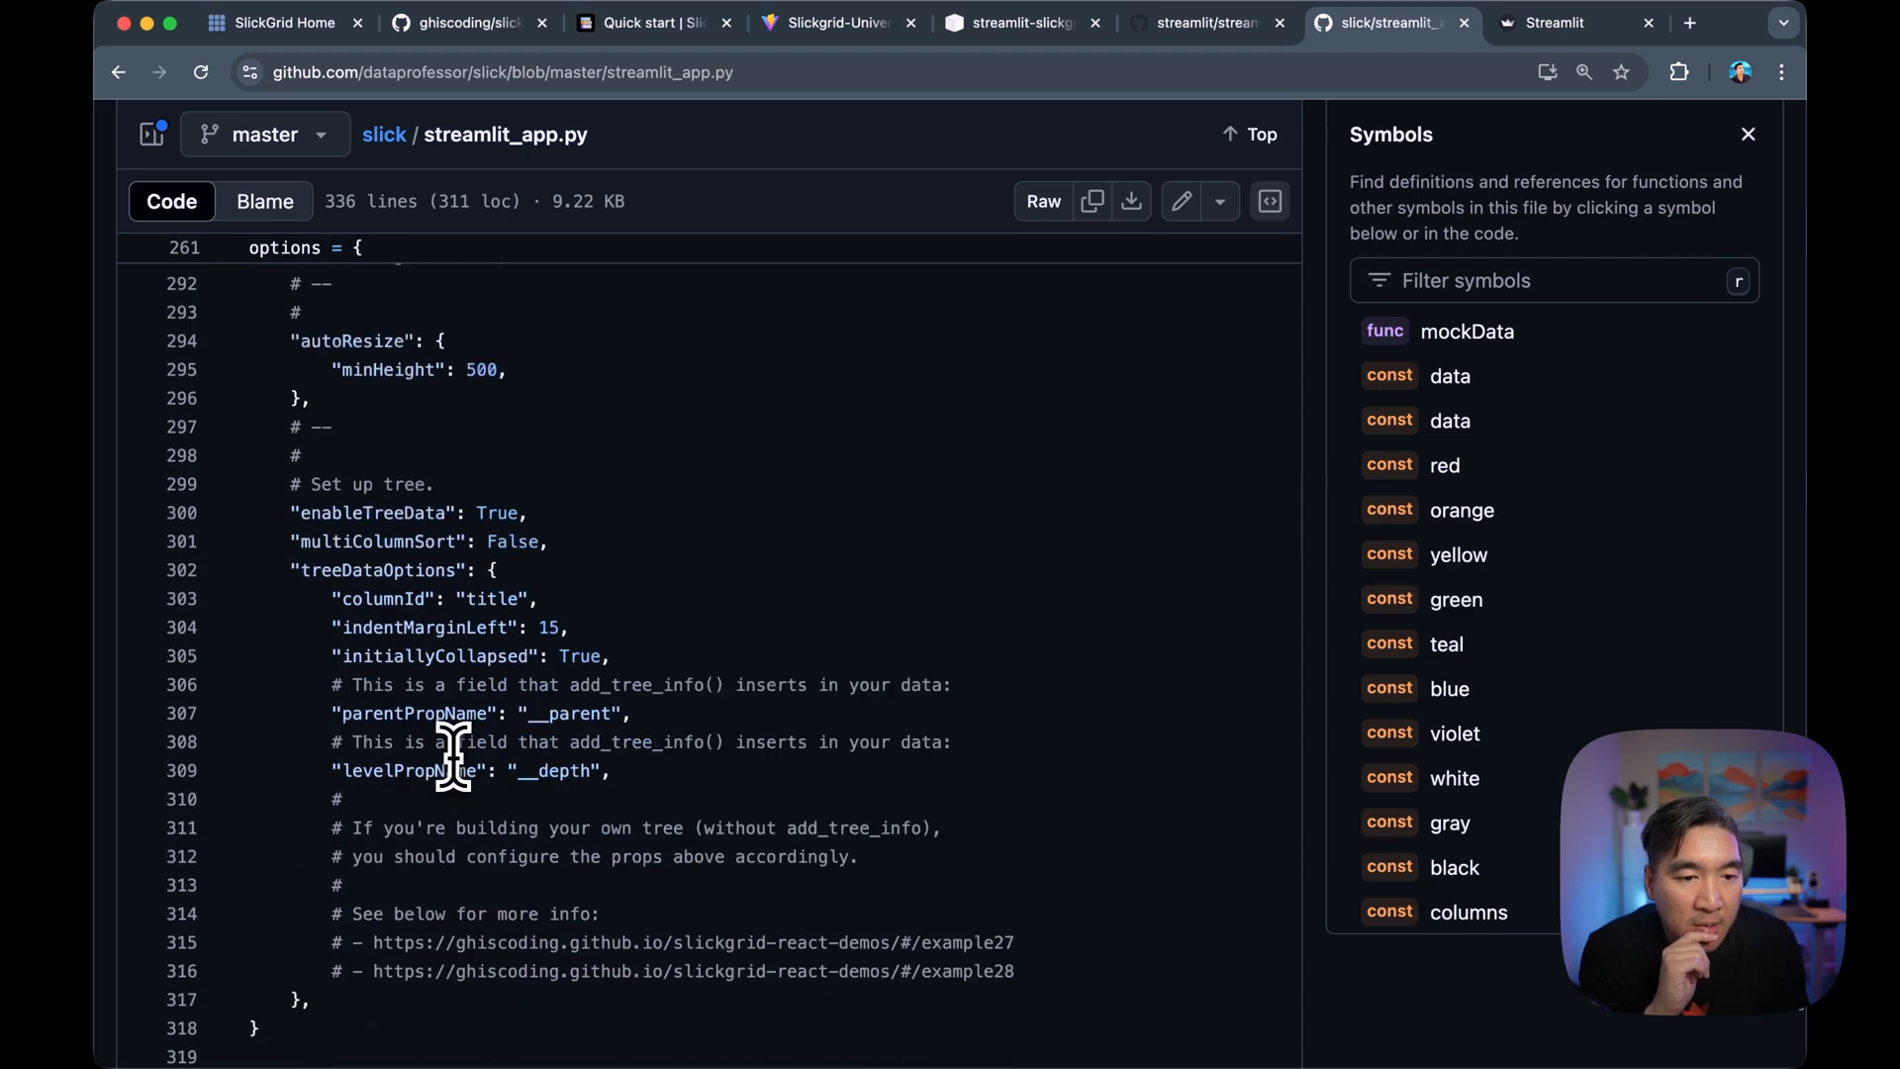
scroll(down, 3)
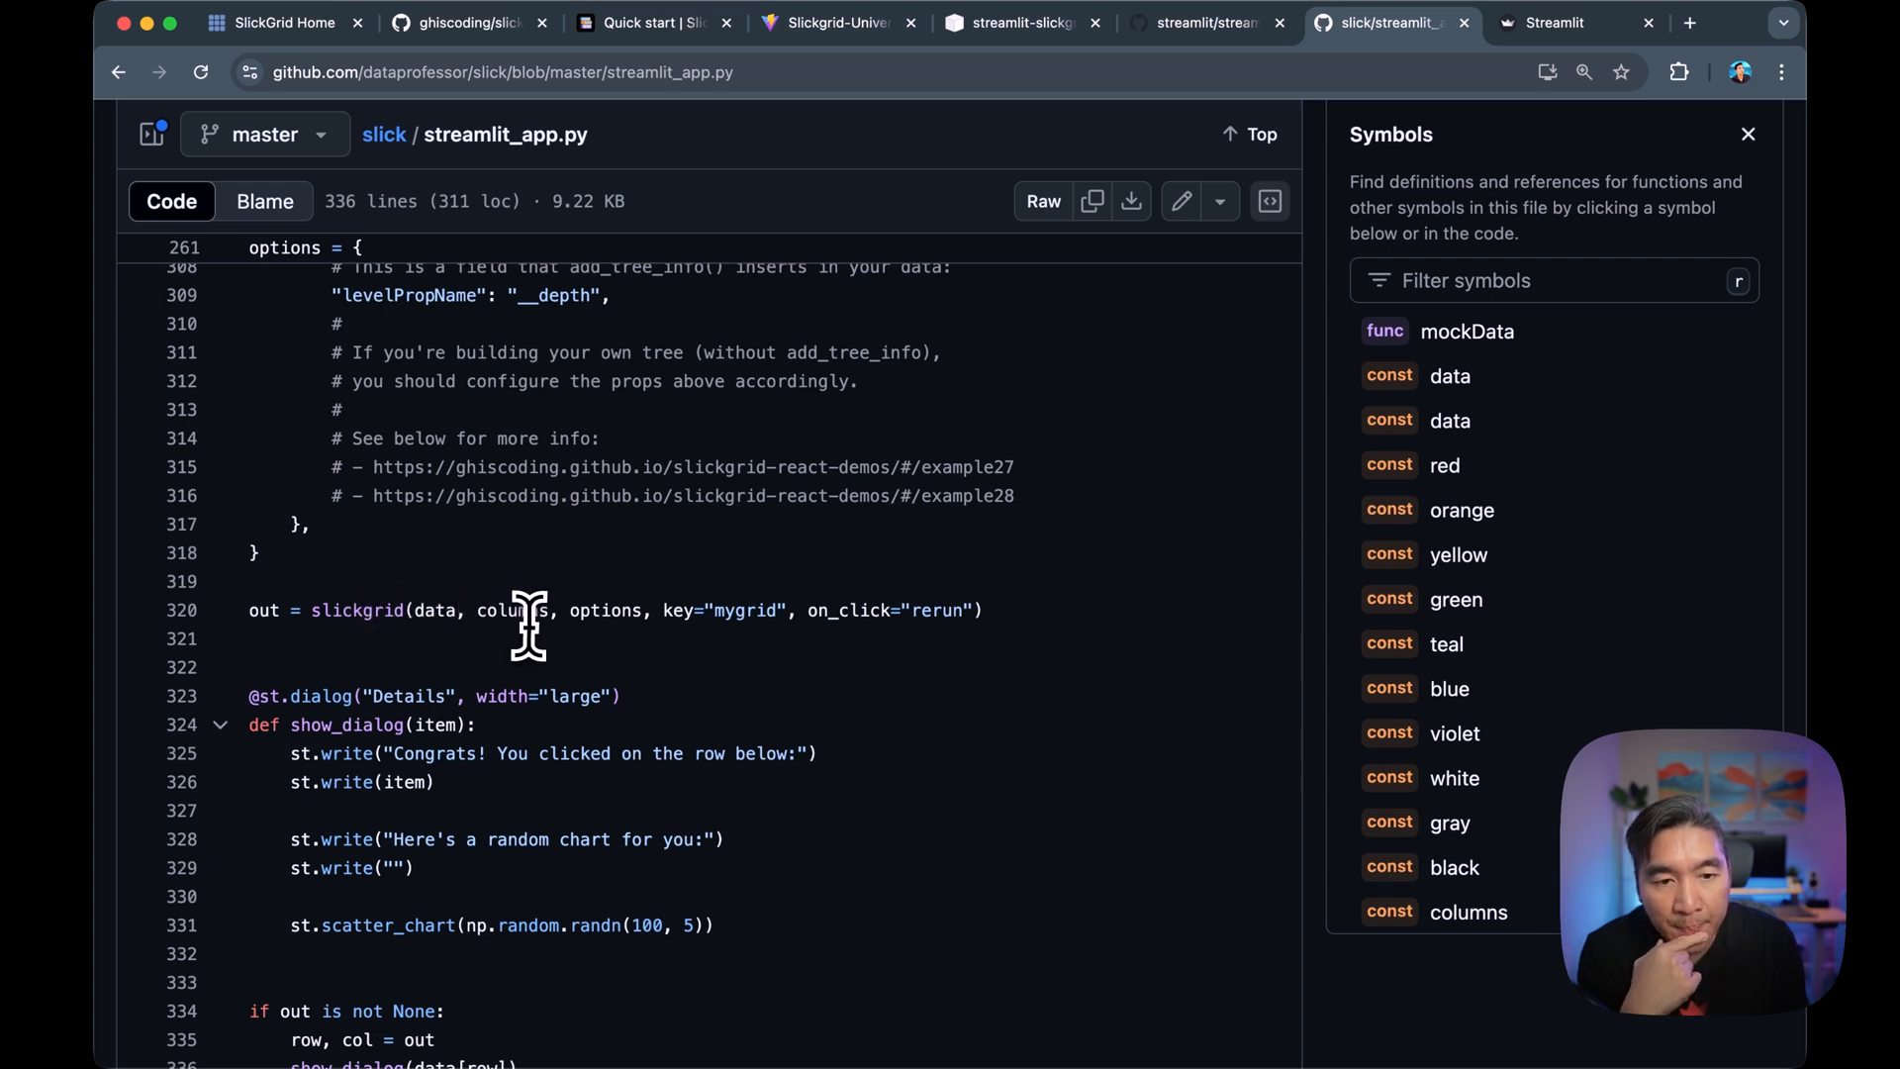
mouse_move(180, 409)
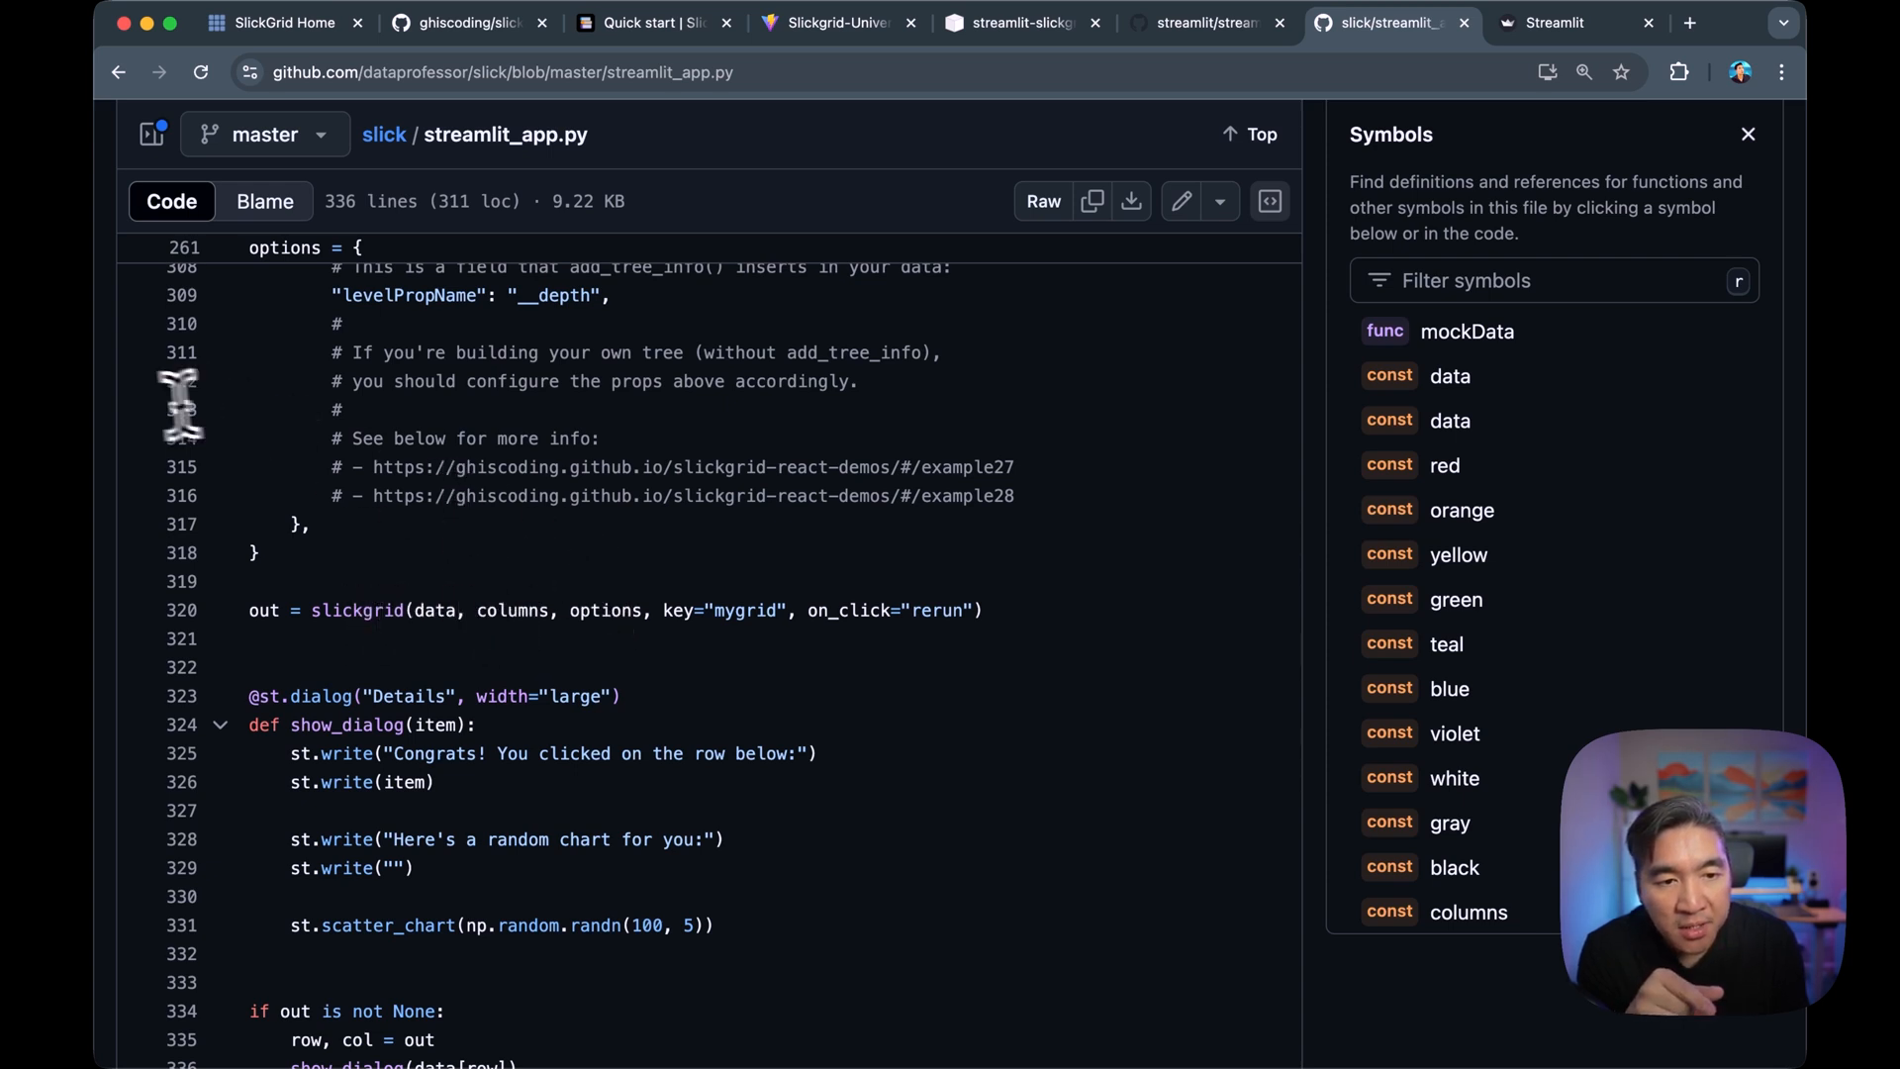
mouse_move(400, 514)
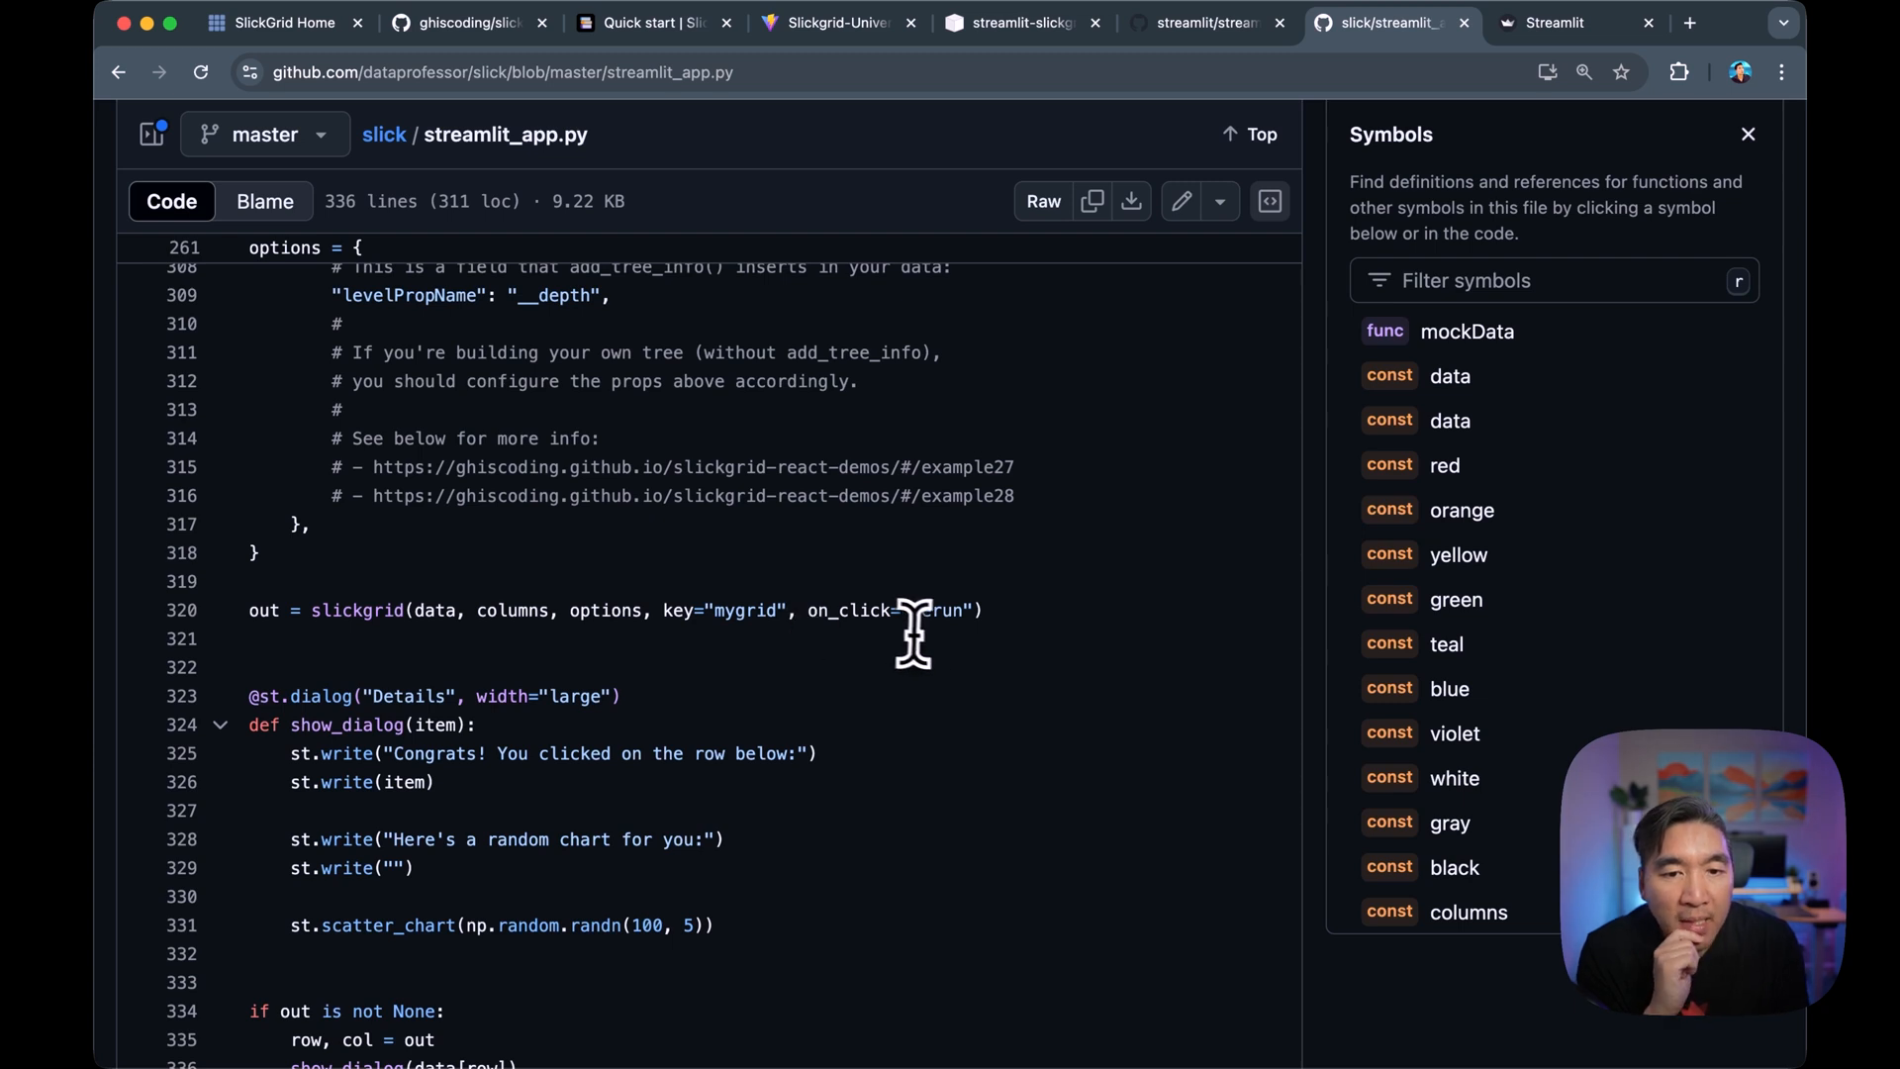
mouse_move(867, 648)
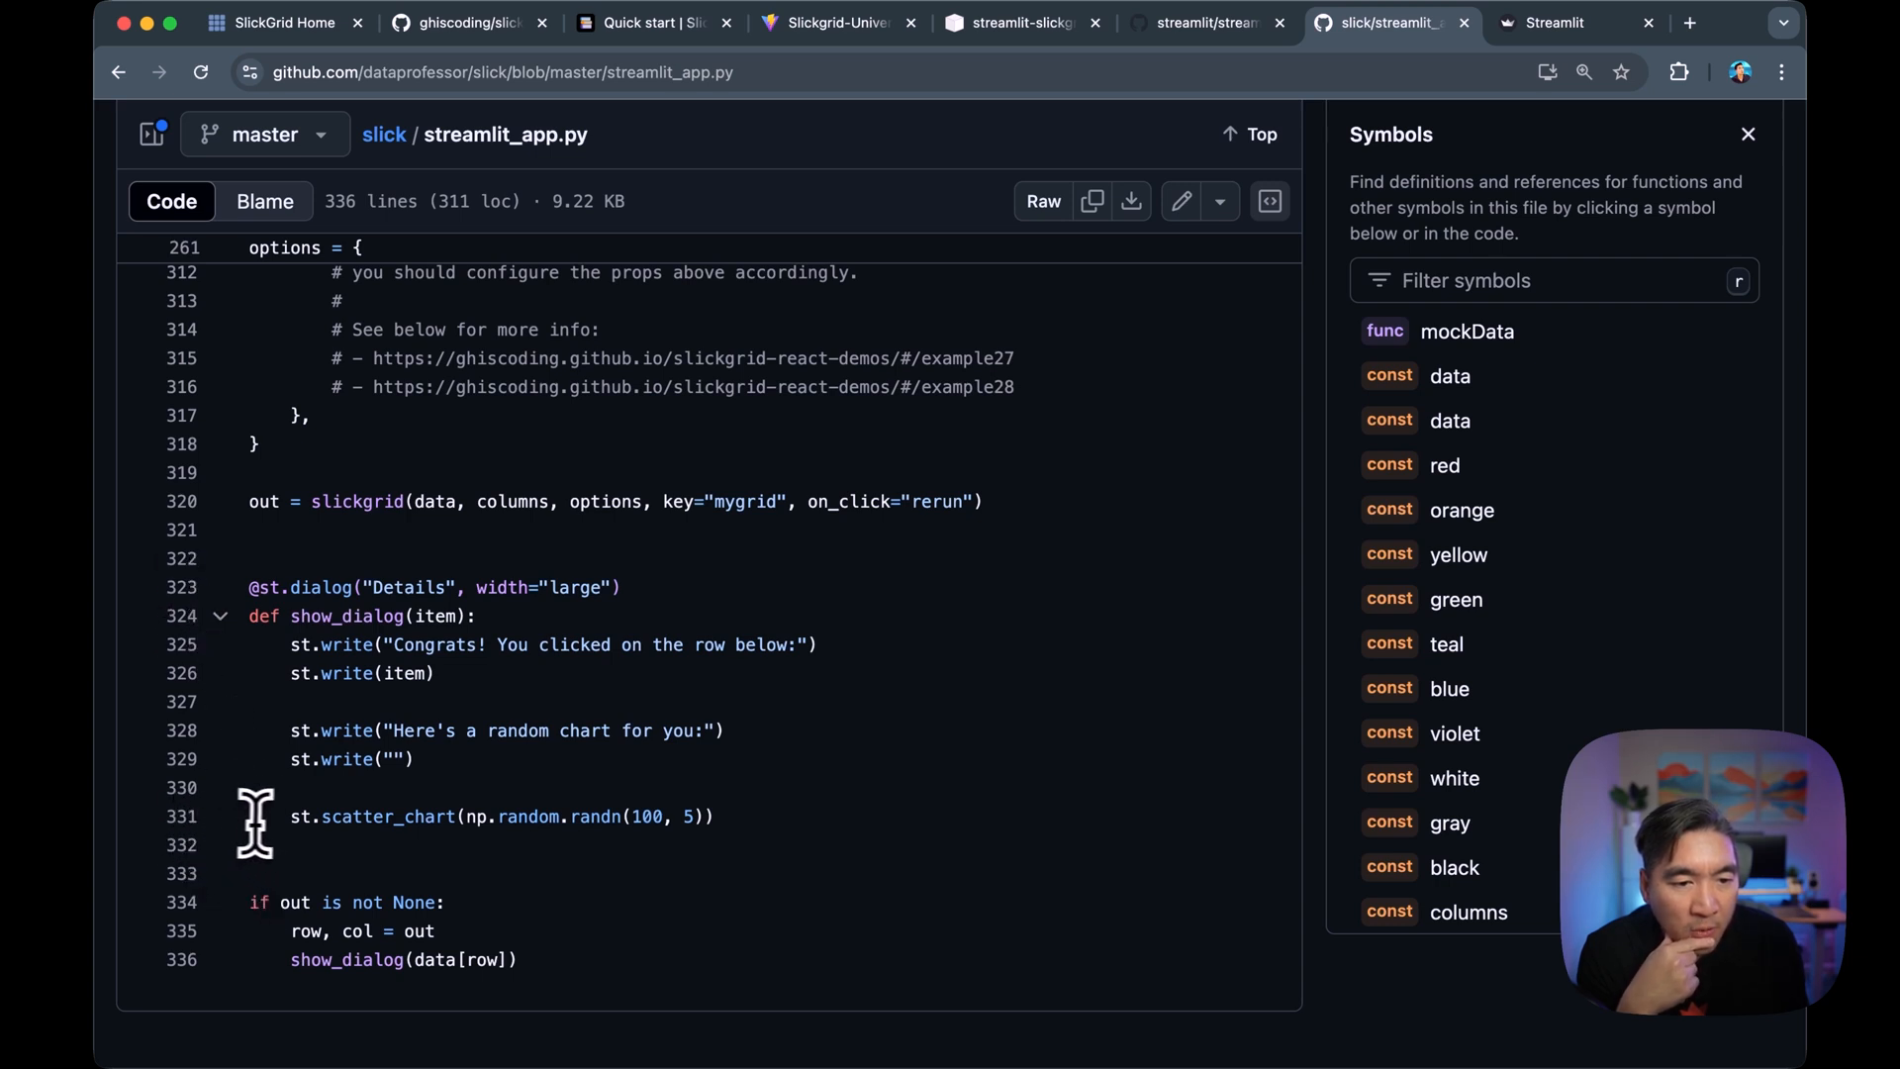
mouse_move(369, 630)
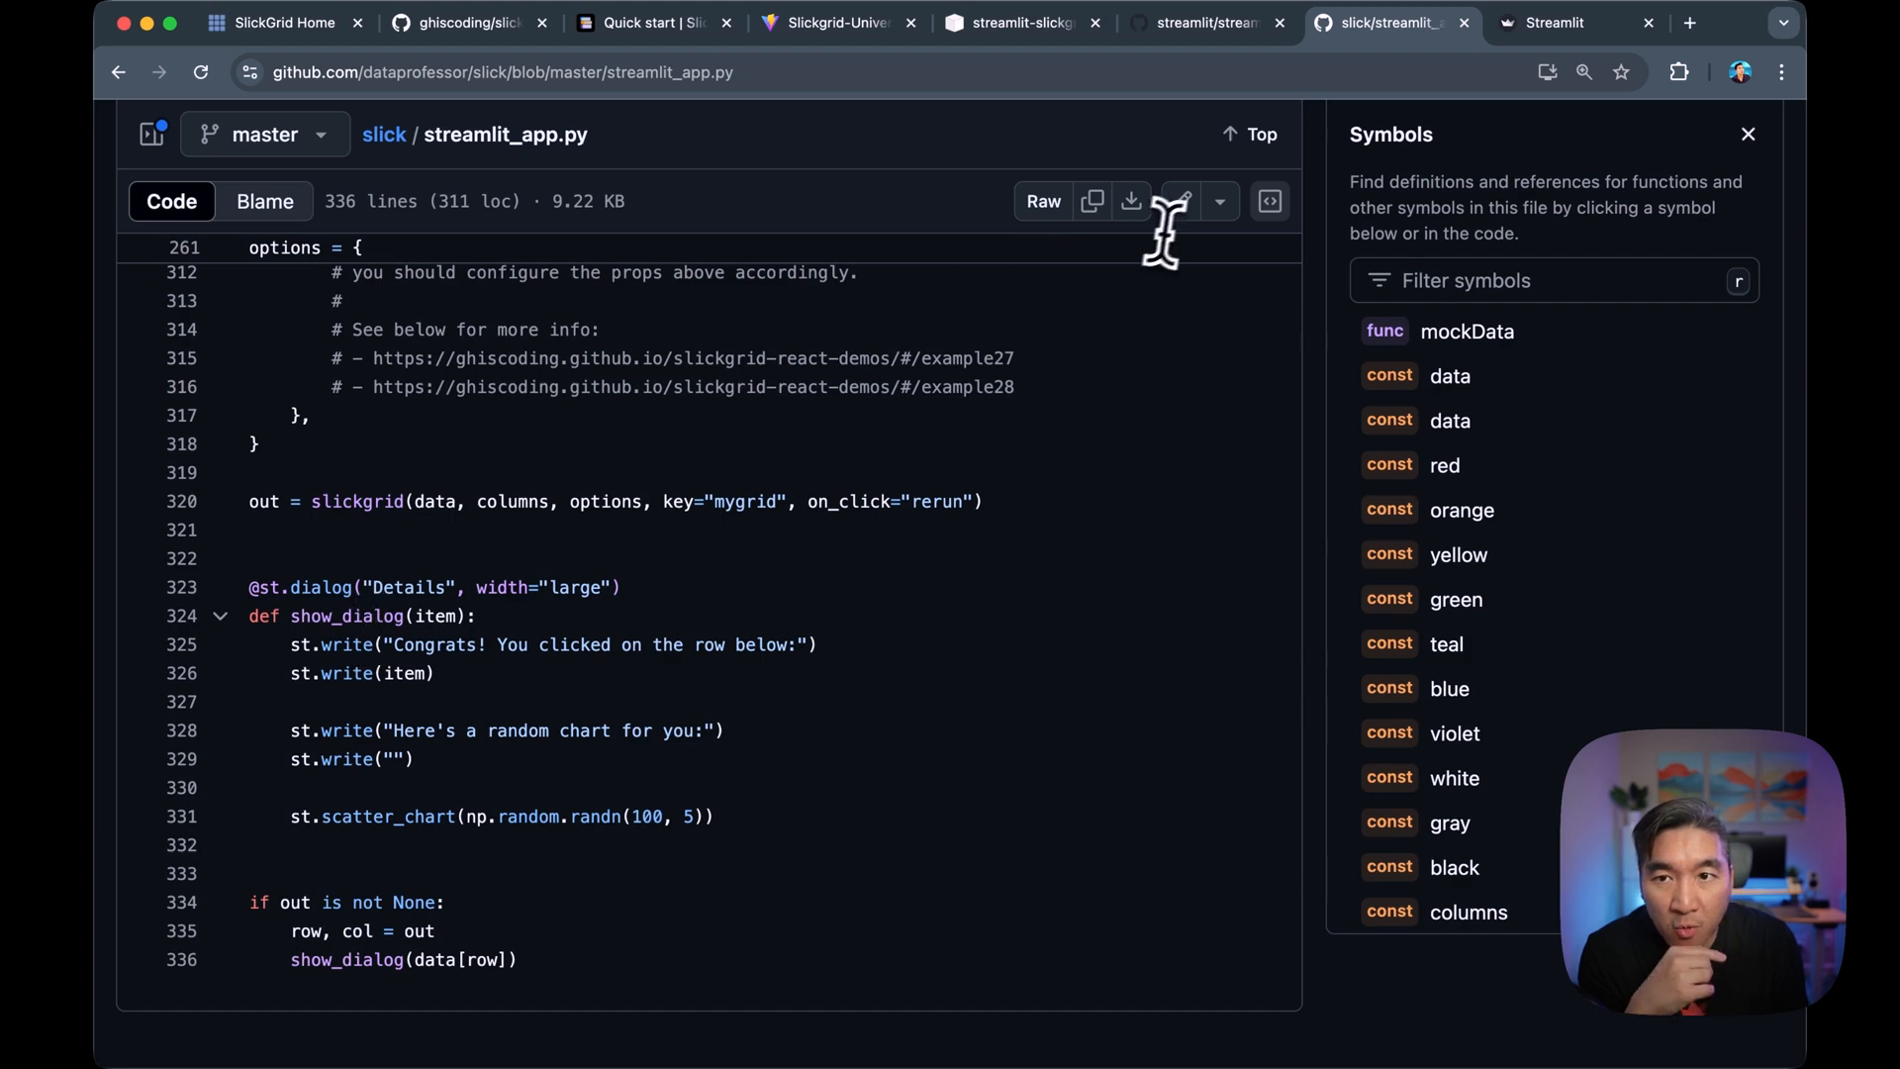
Open and close the Details dialogs for Milestone M01, a task row, and Epic M01/E05.
click(1557, 22)
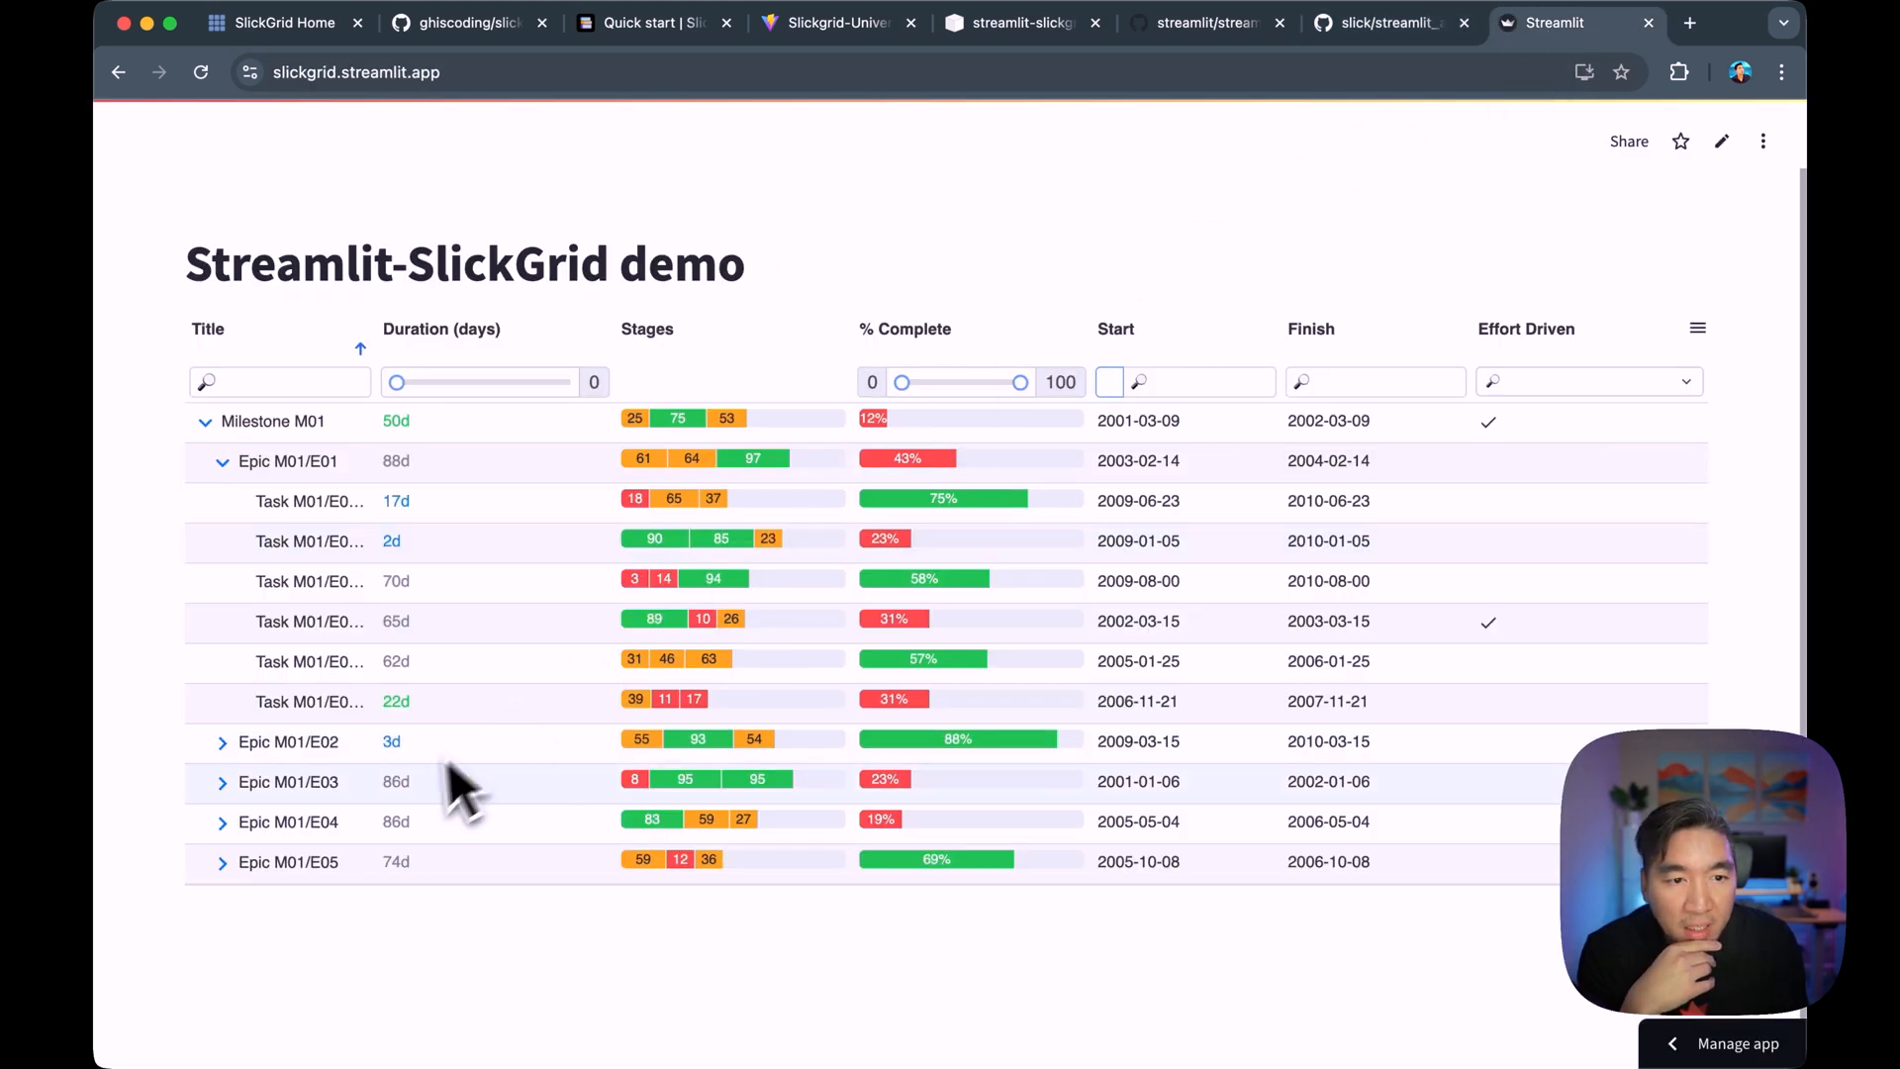
mouse_move(218, 702)
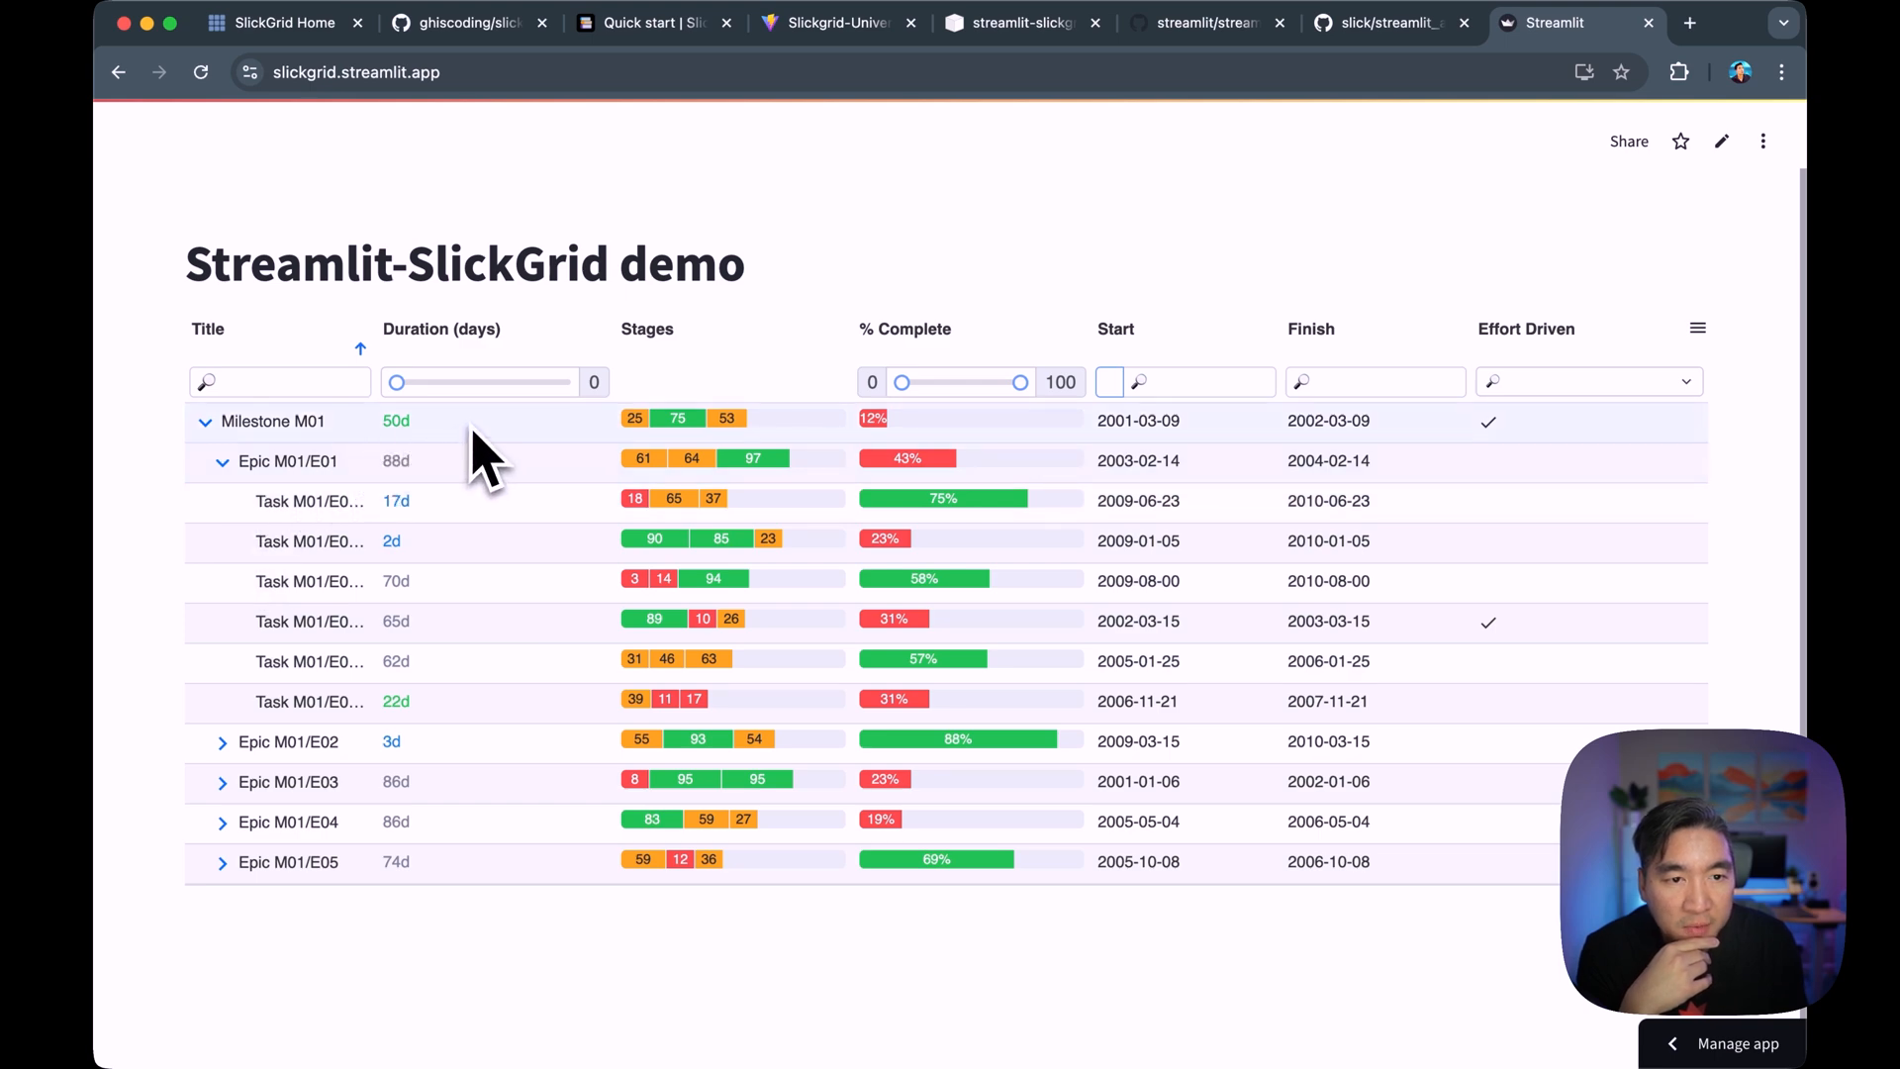
click(271, 420)
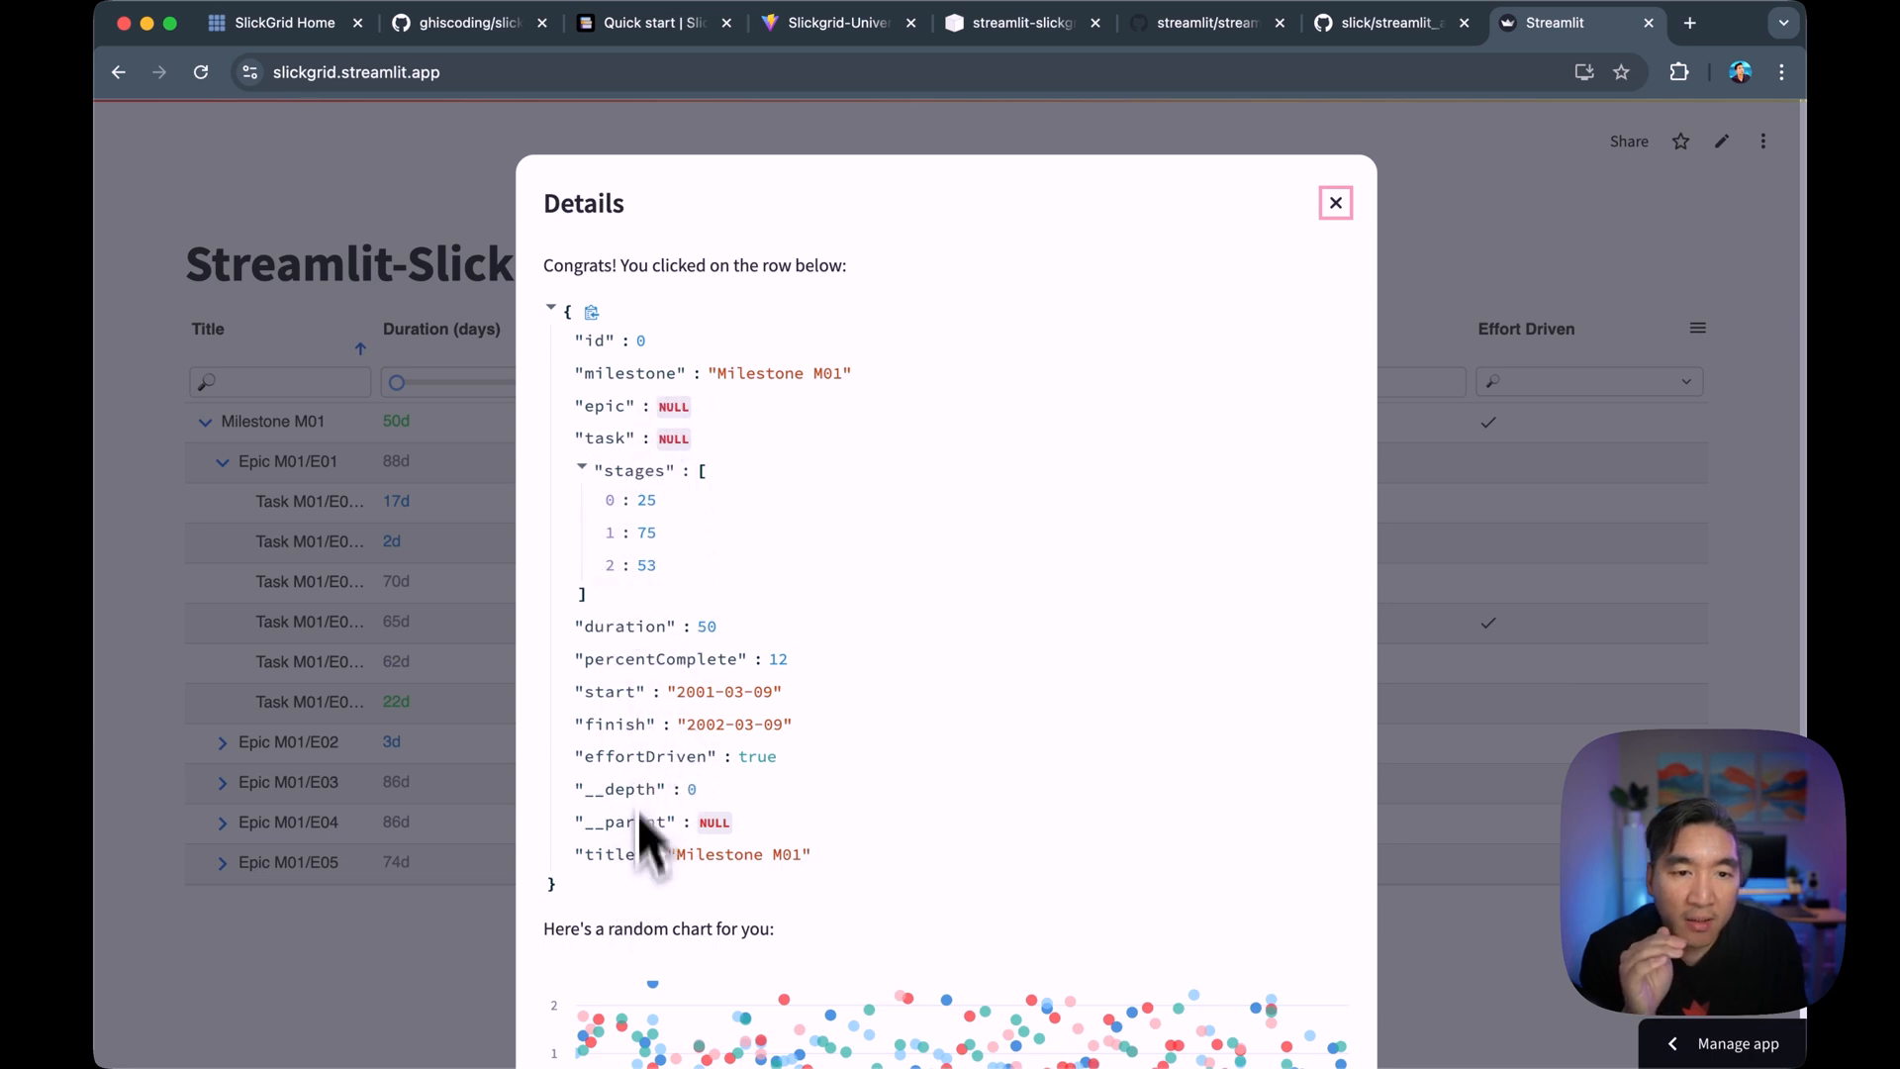
mouse_move(788, 982)
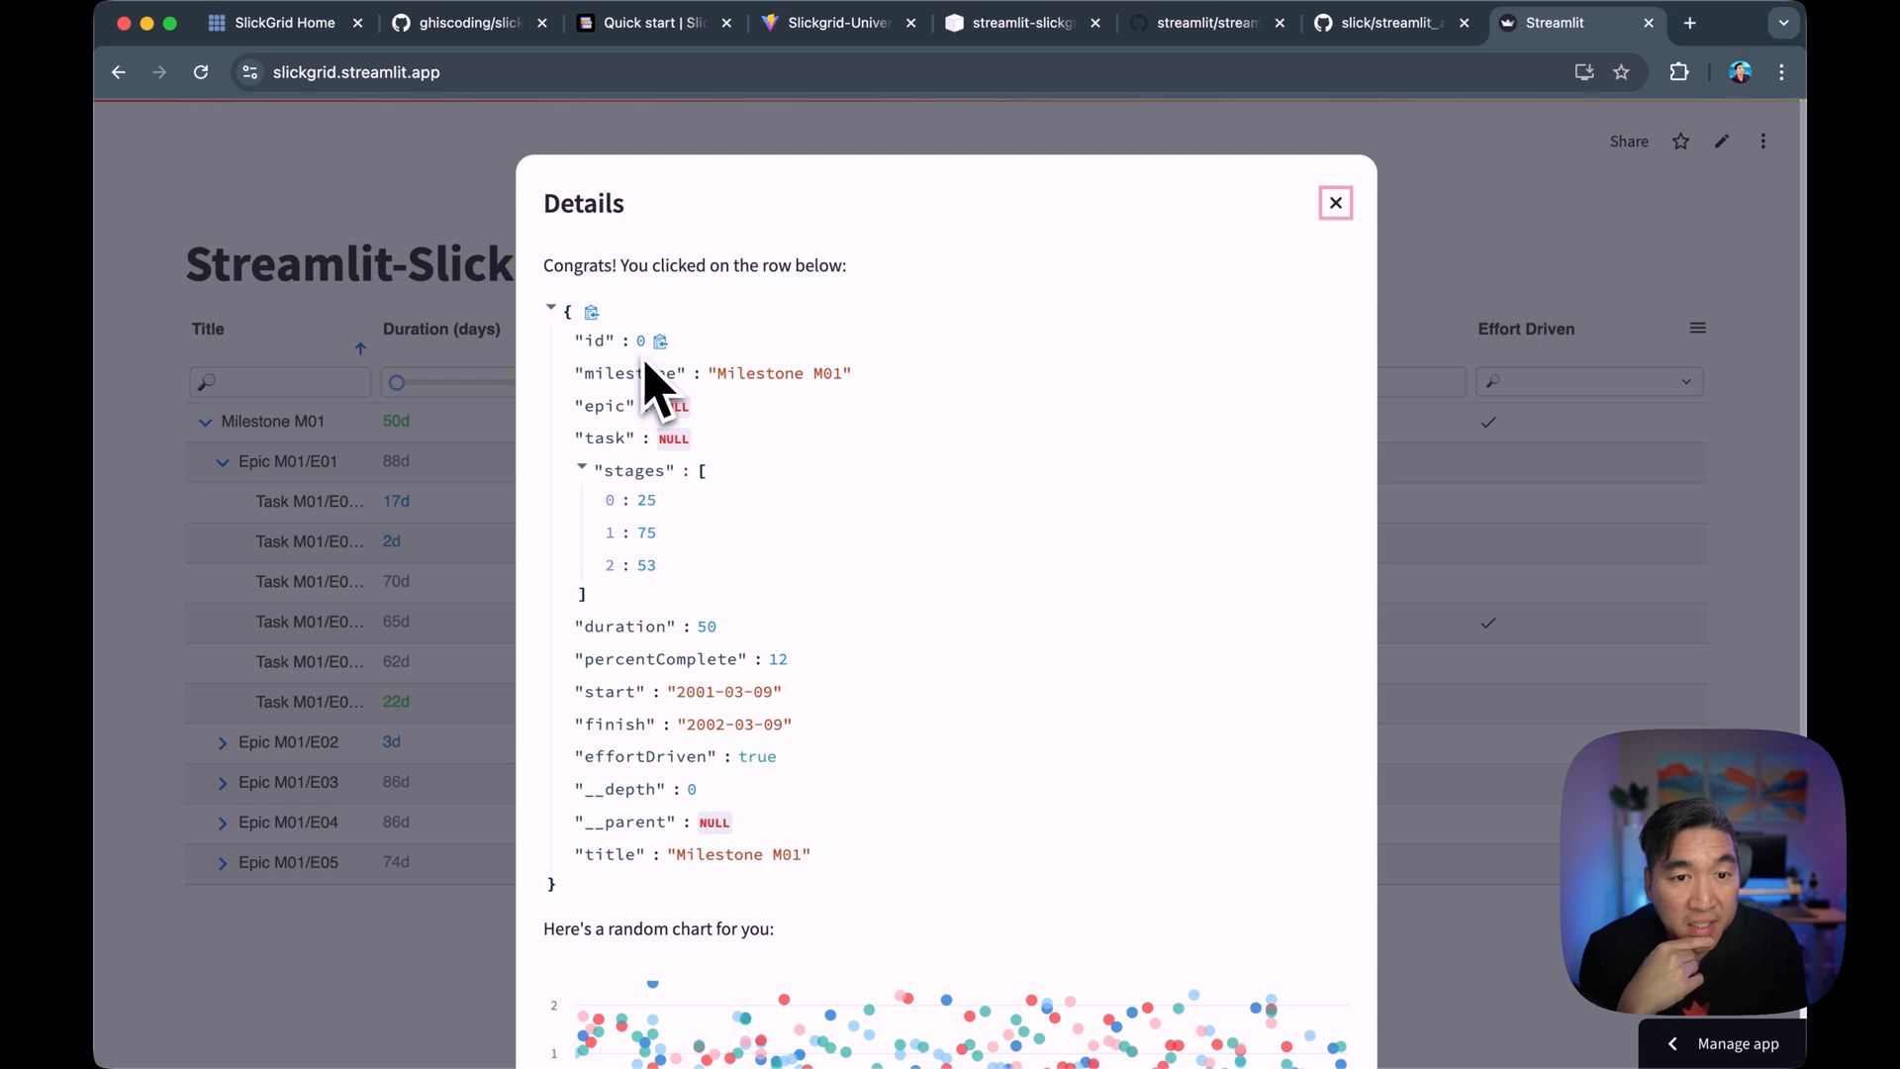
click(1334, 202)
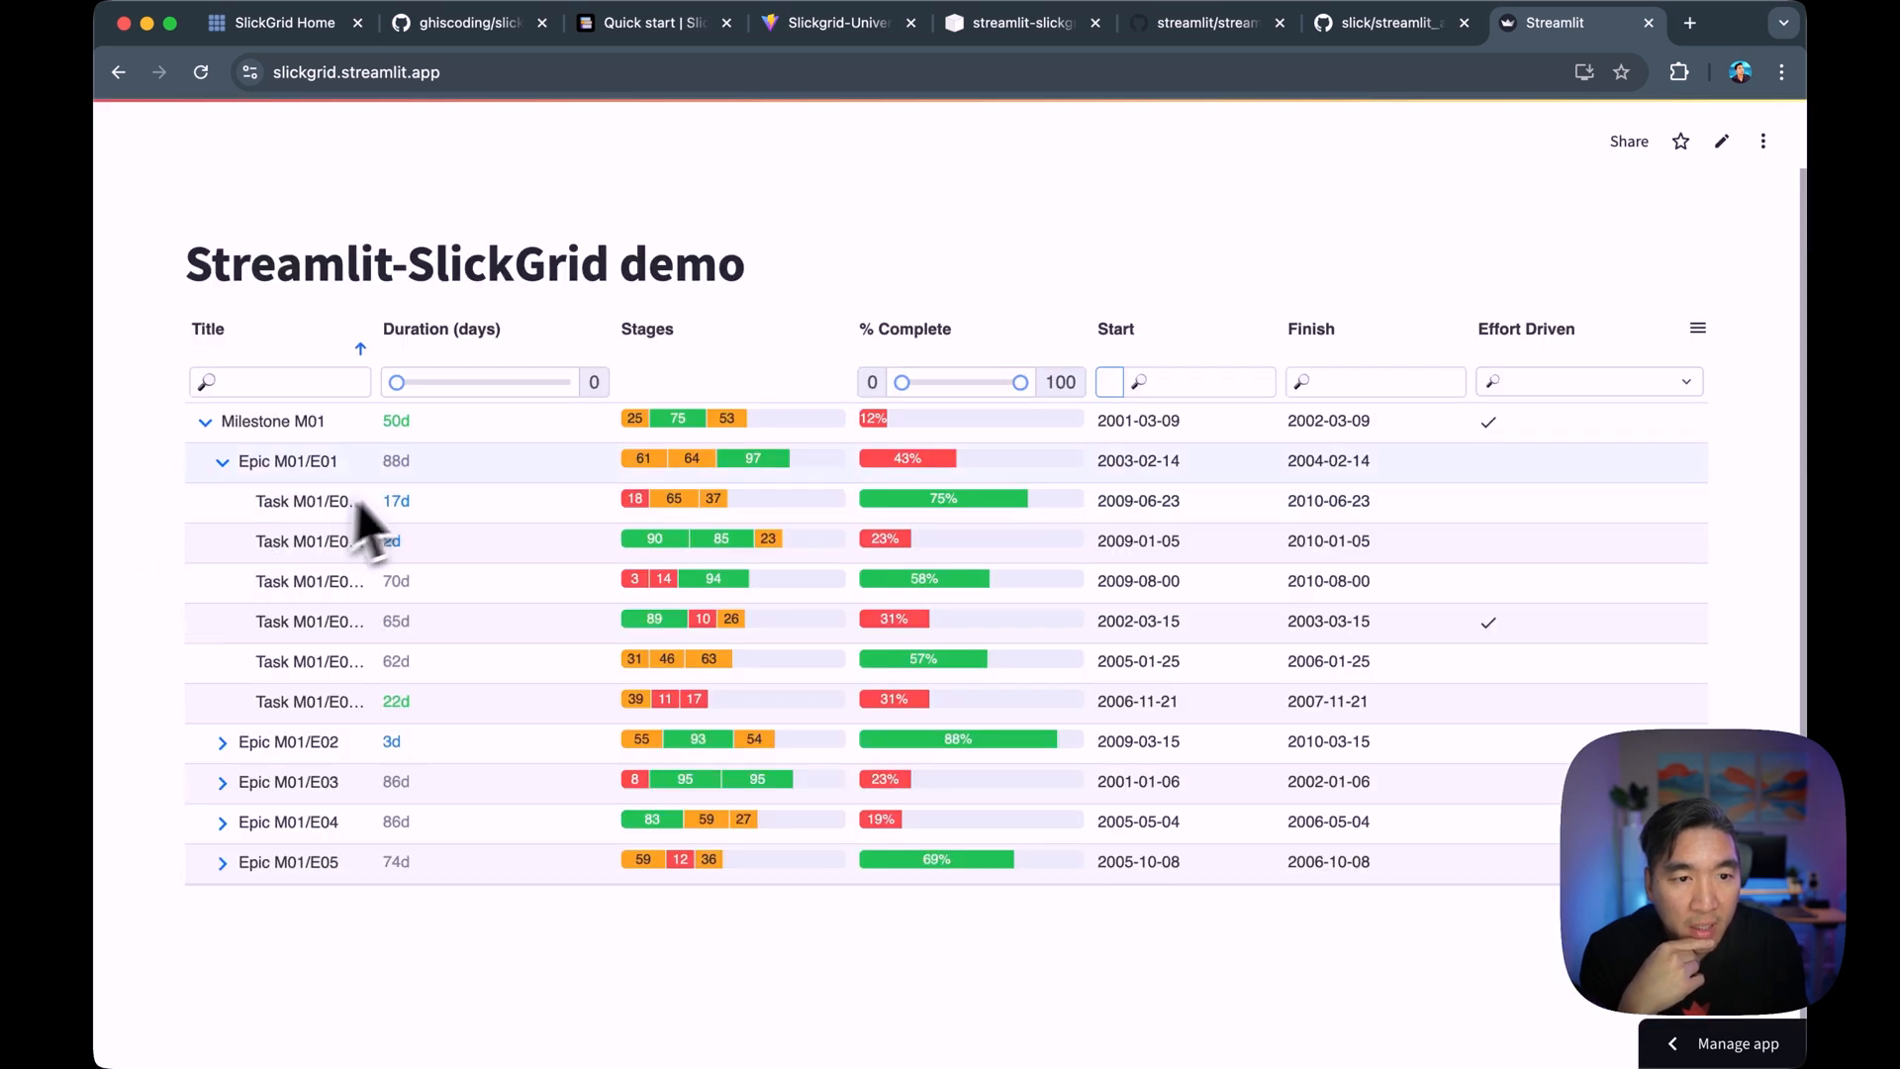
click(288, 460)
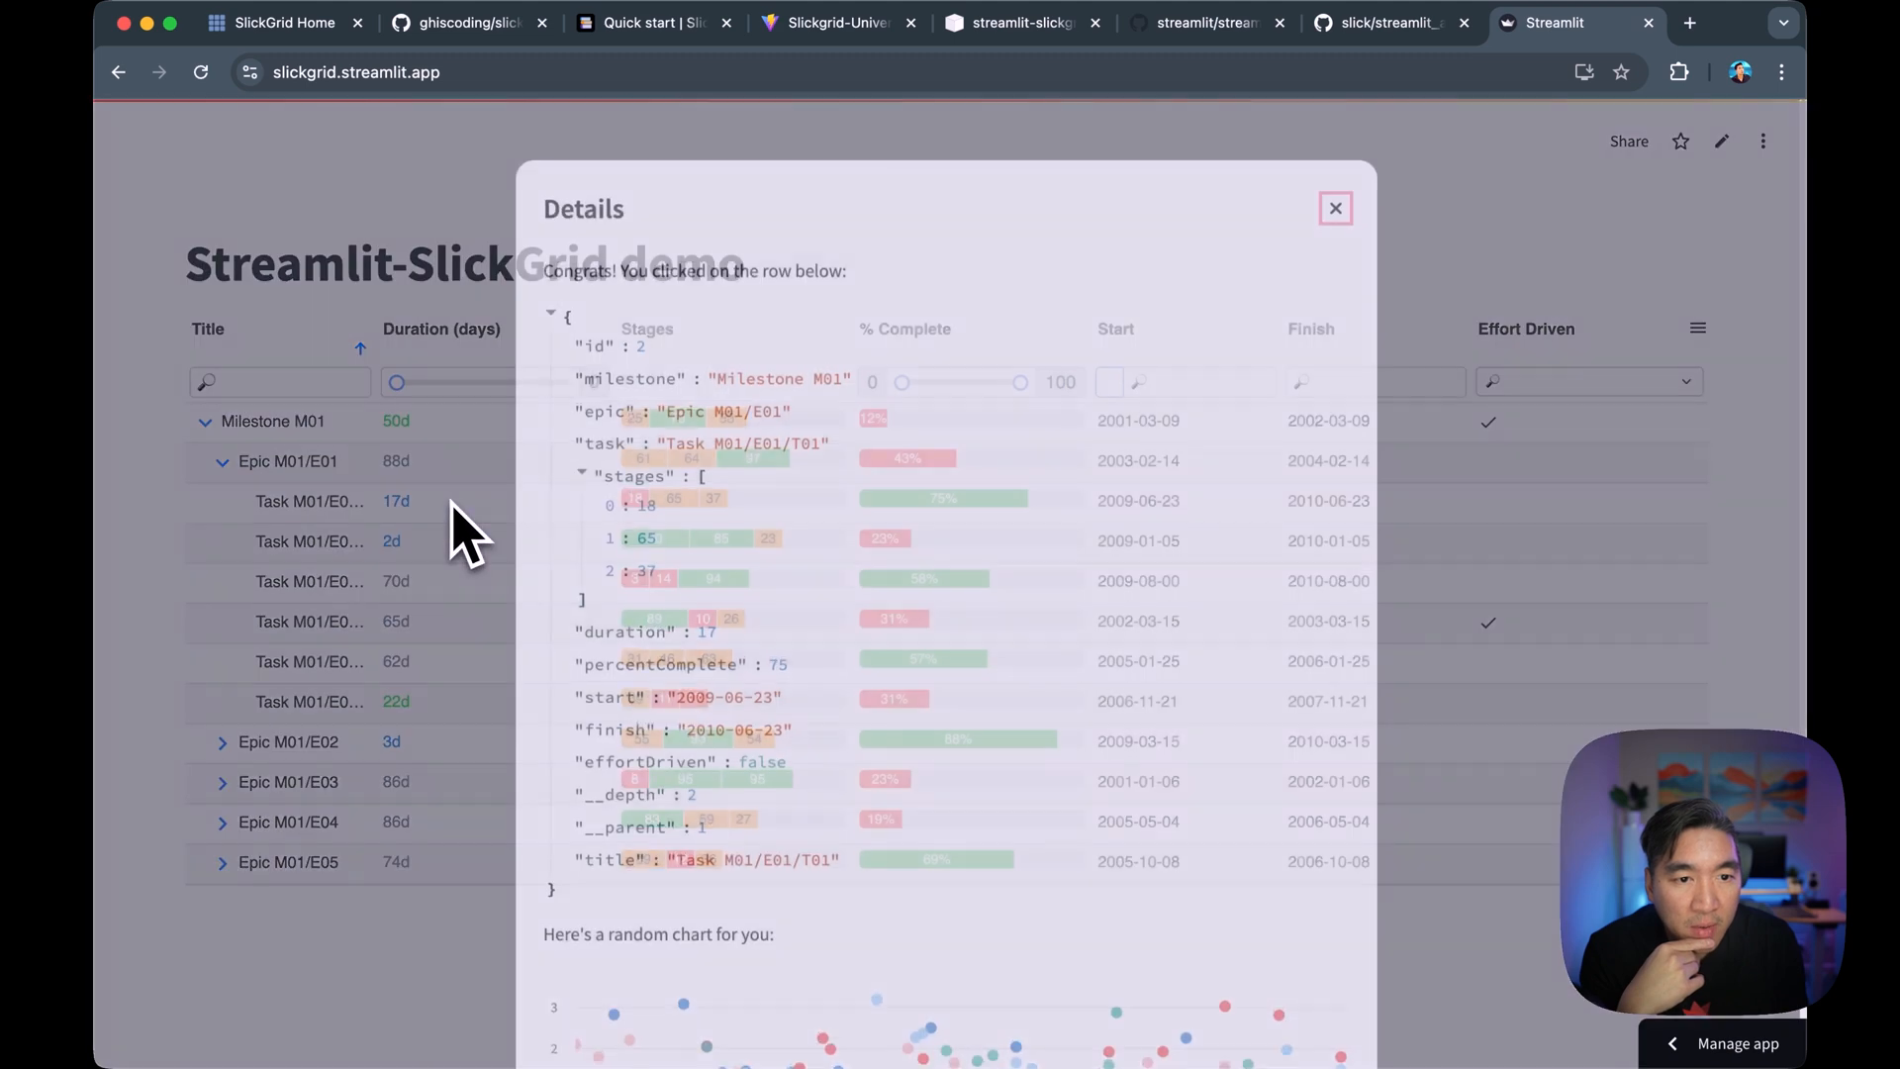
click(1334, 207)
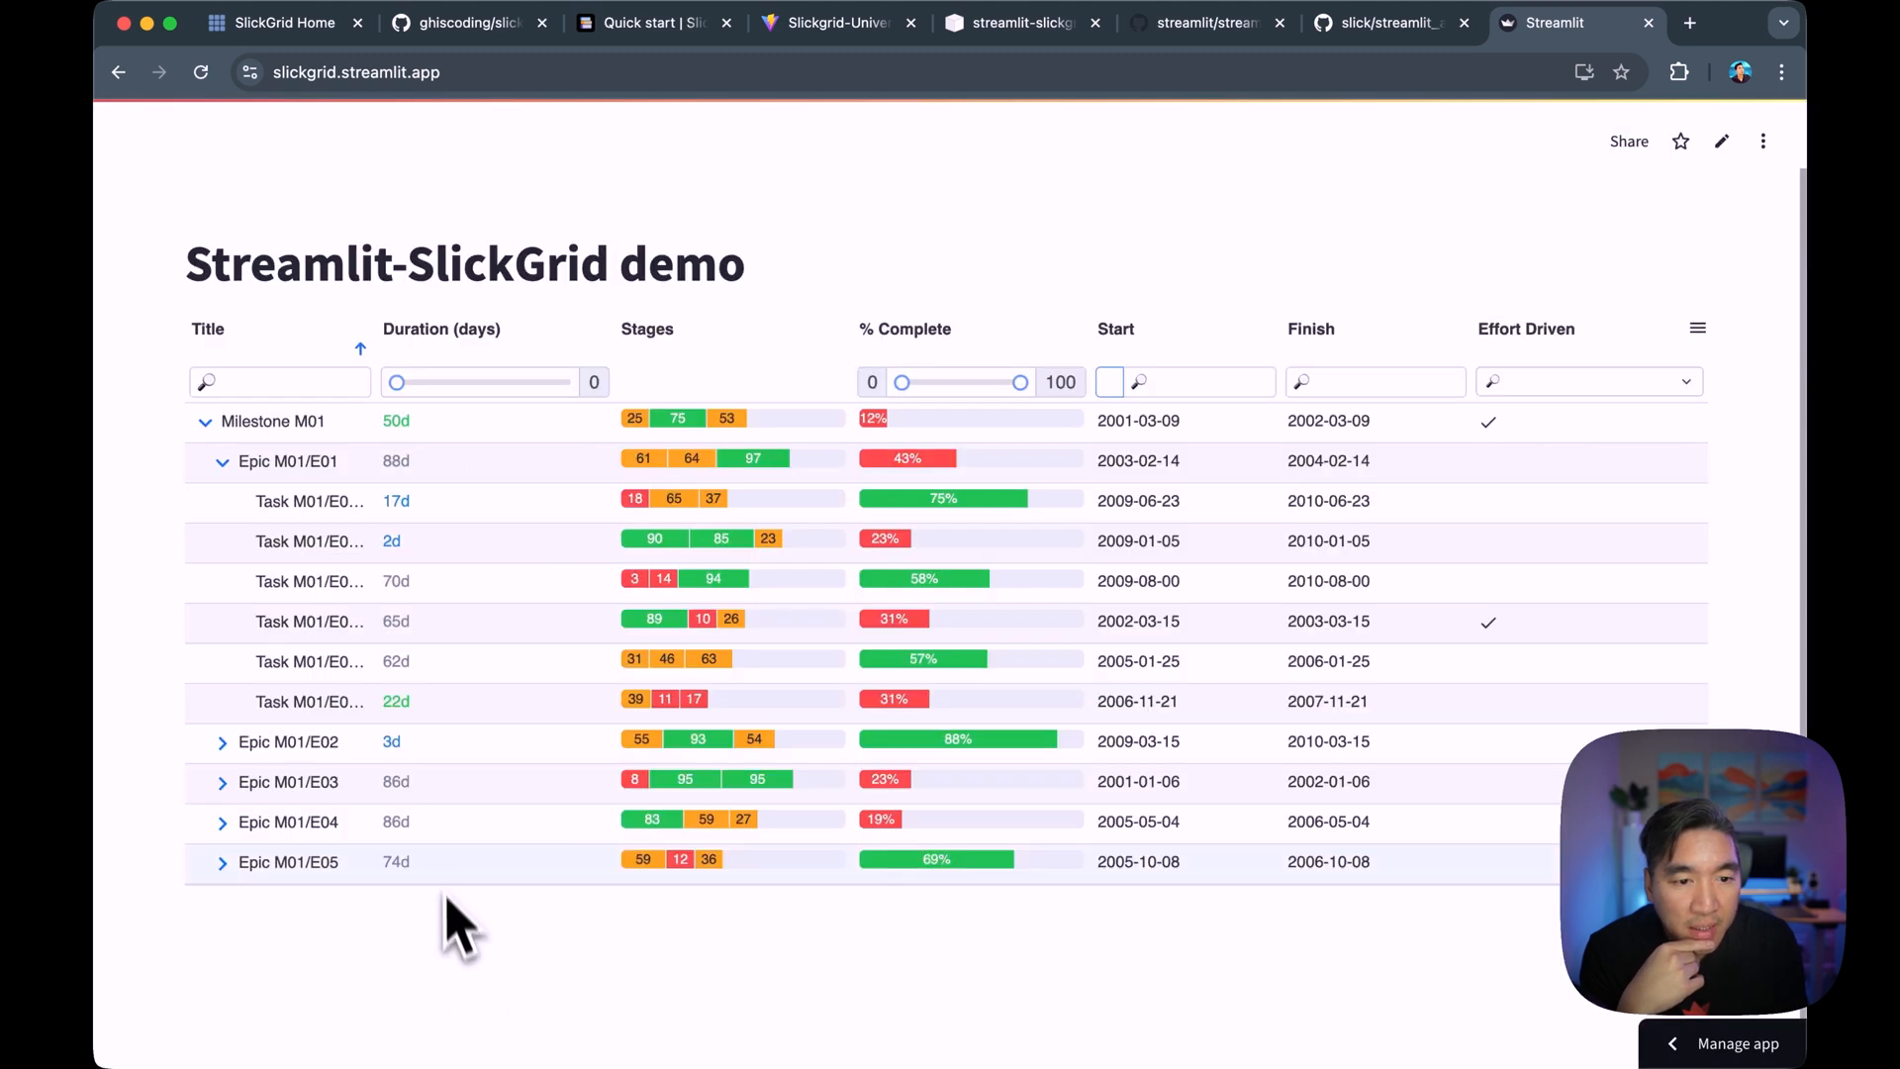
click(288, 862)
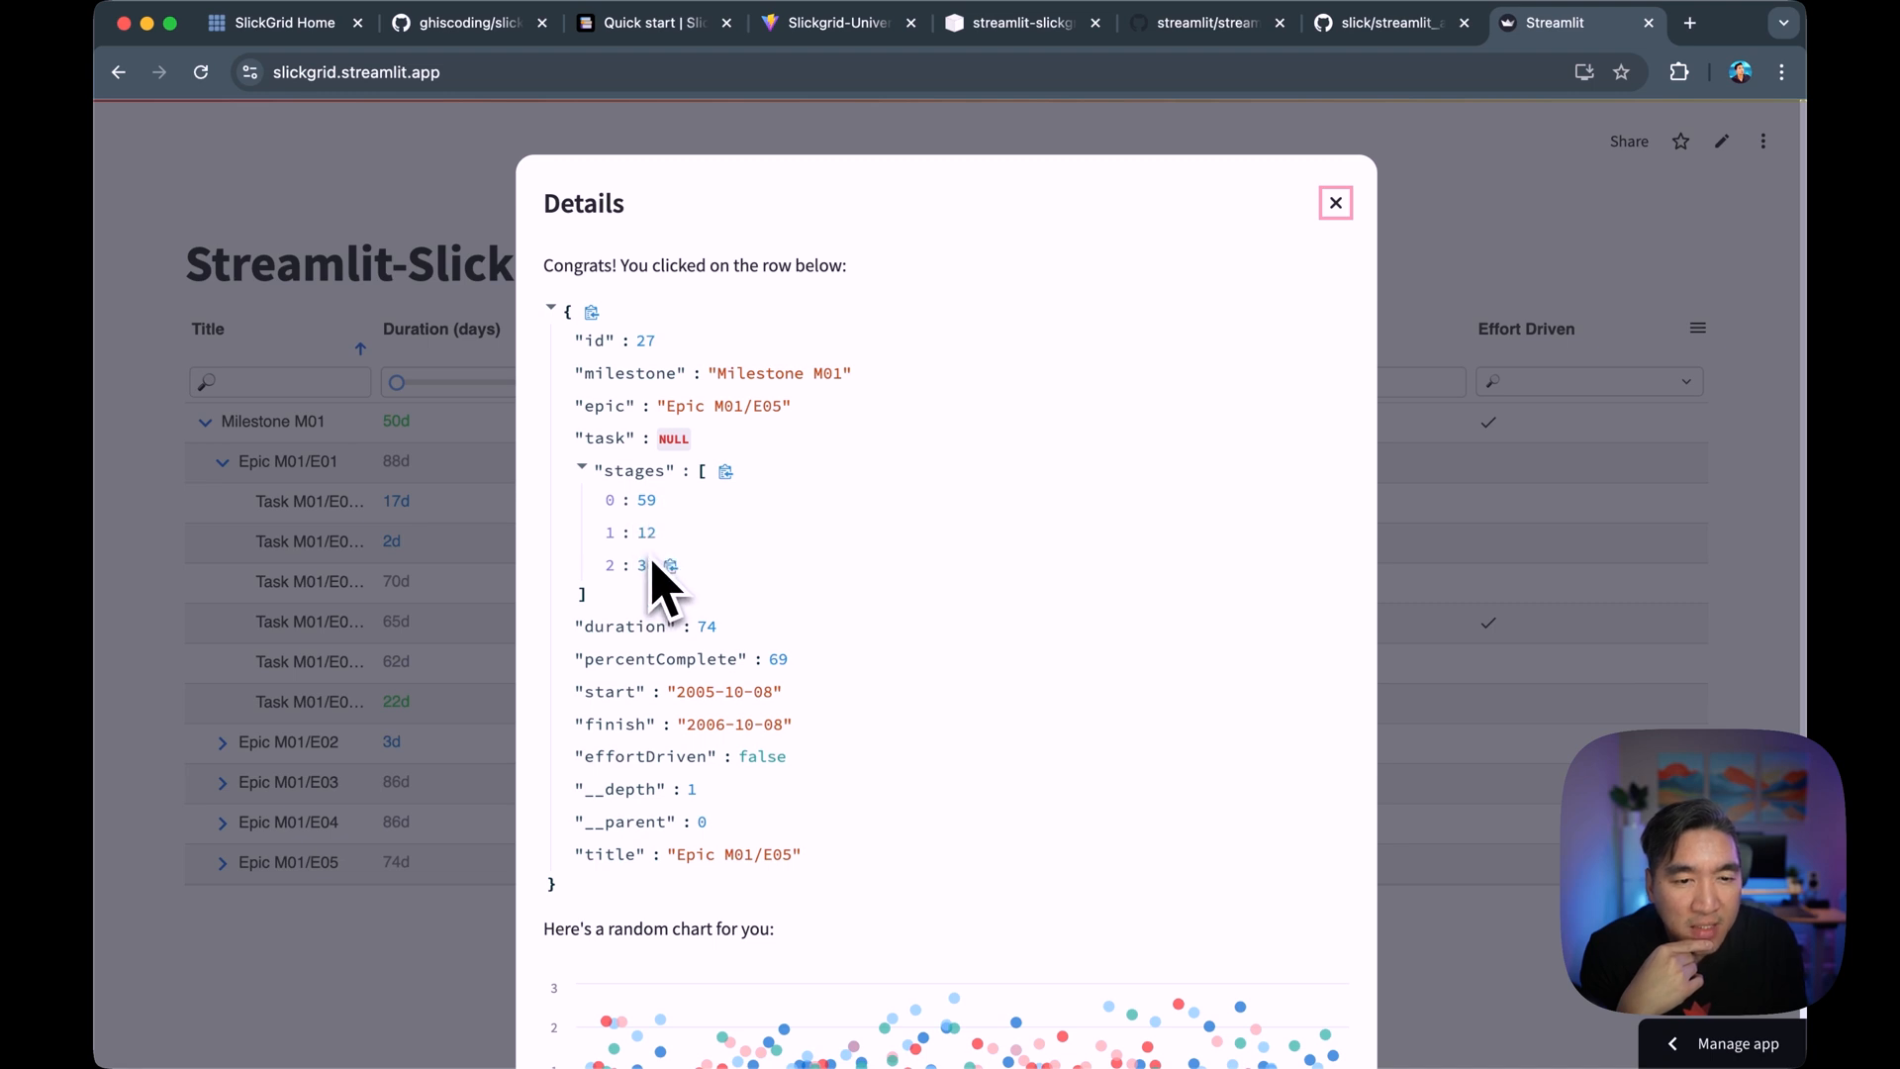
click(1334, 202)
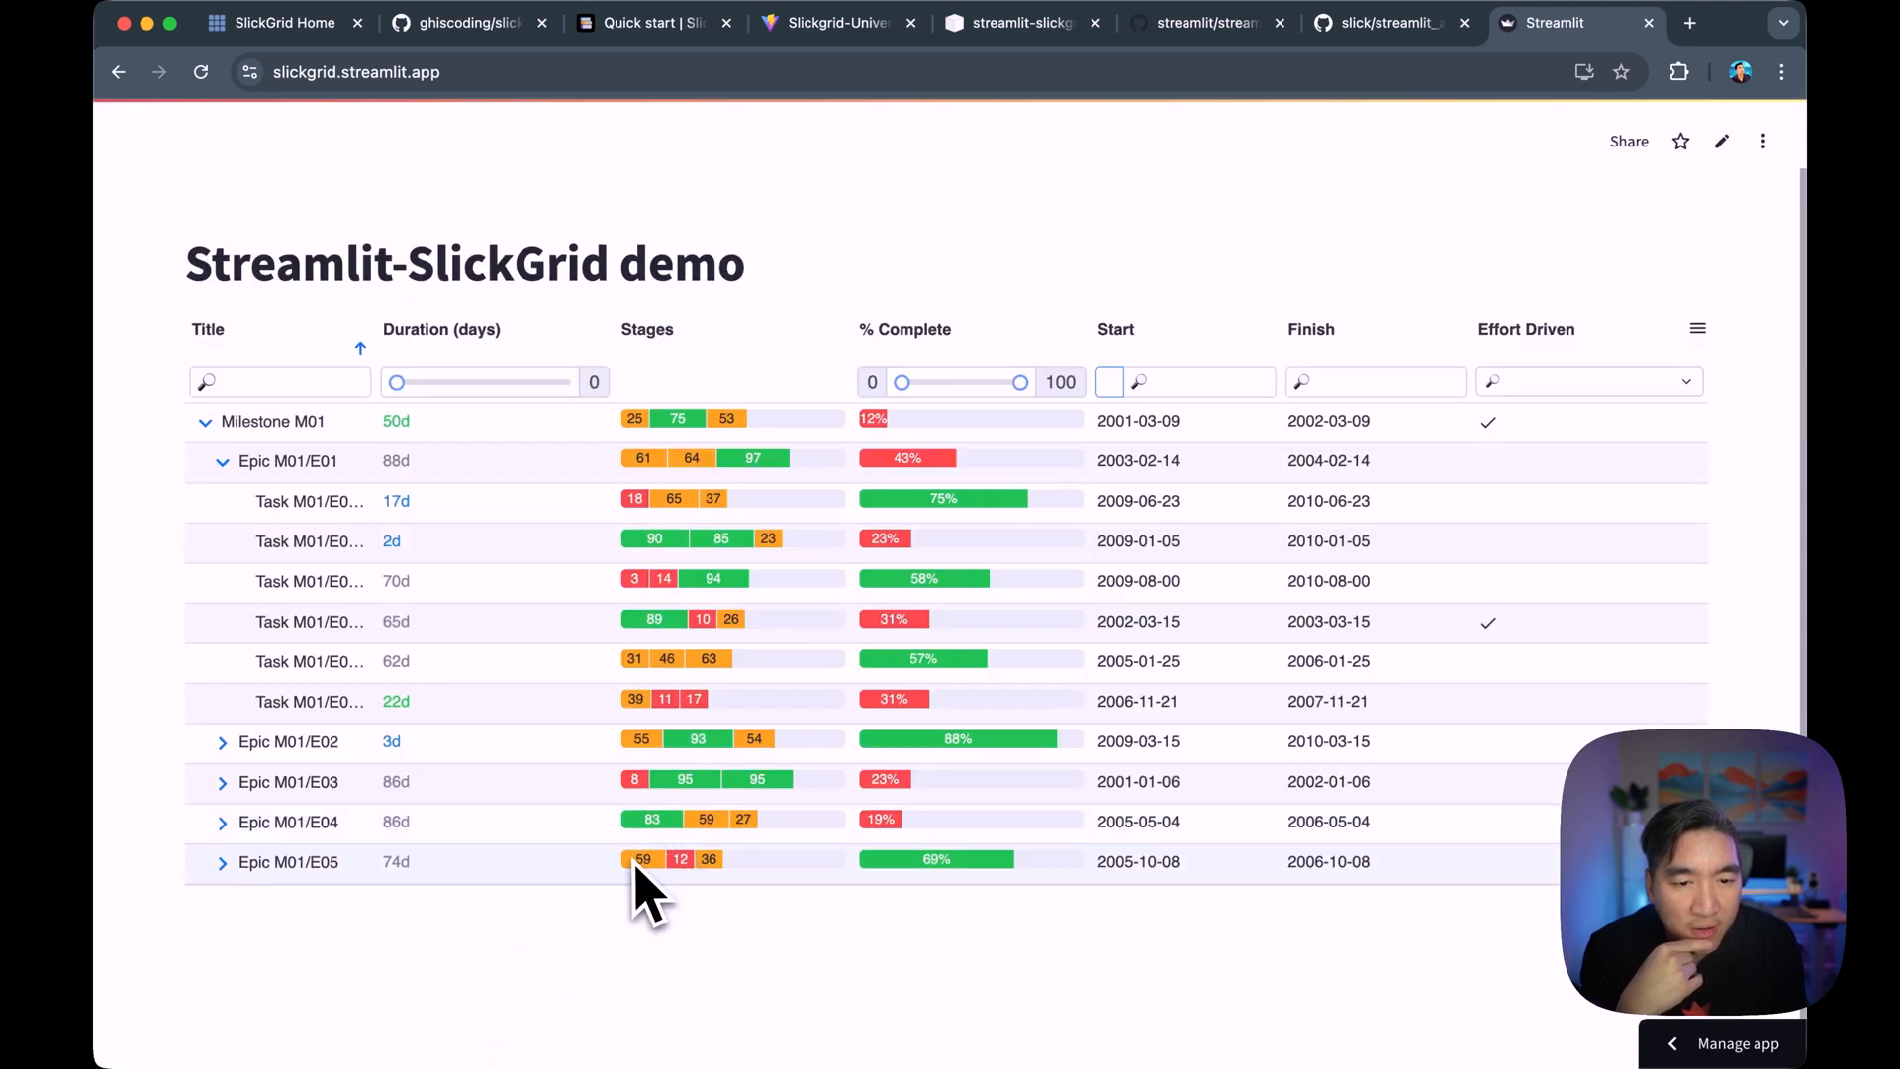
mouse_move(805, 915)
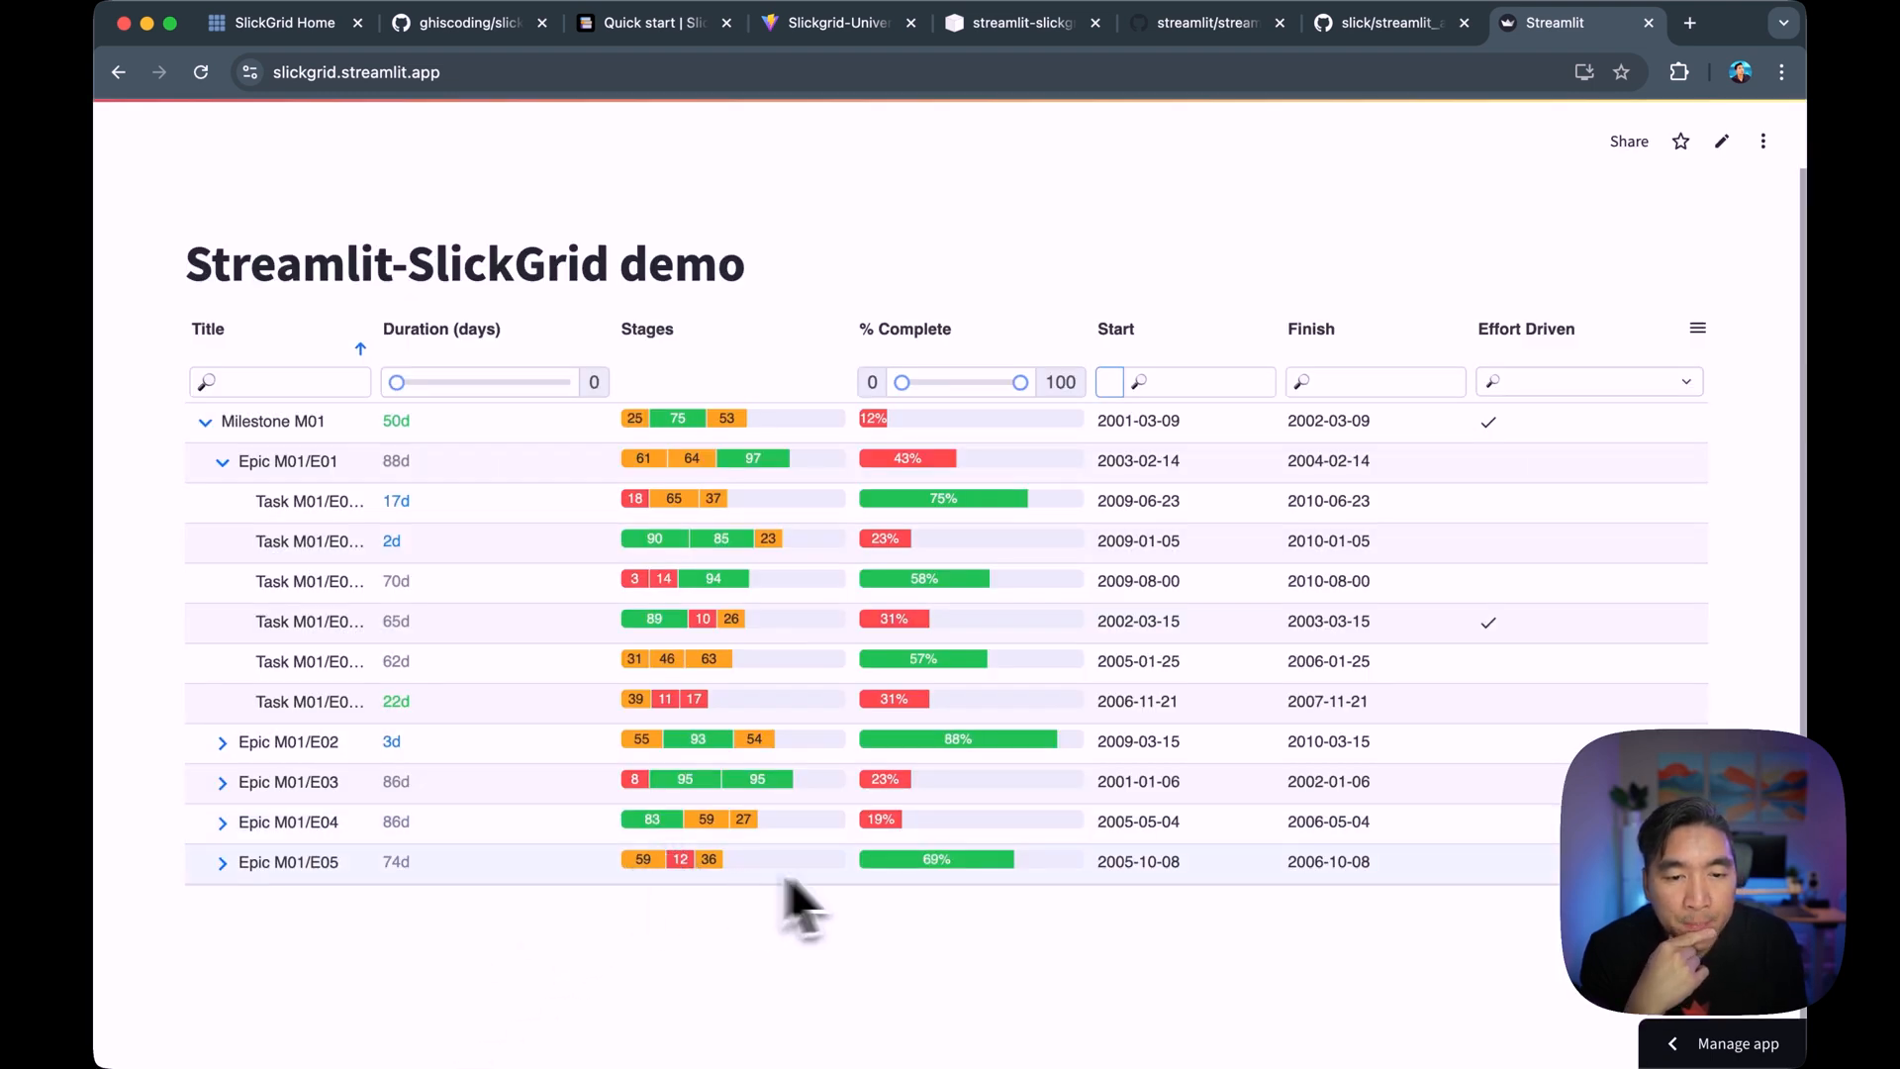
click(288, 862)
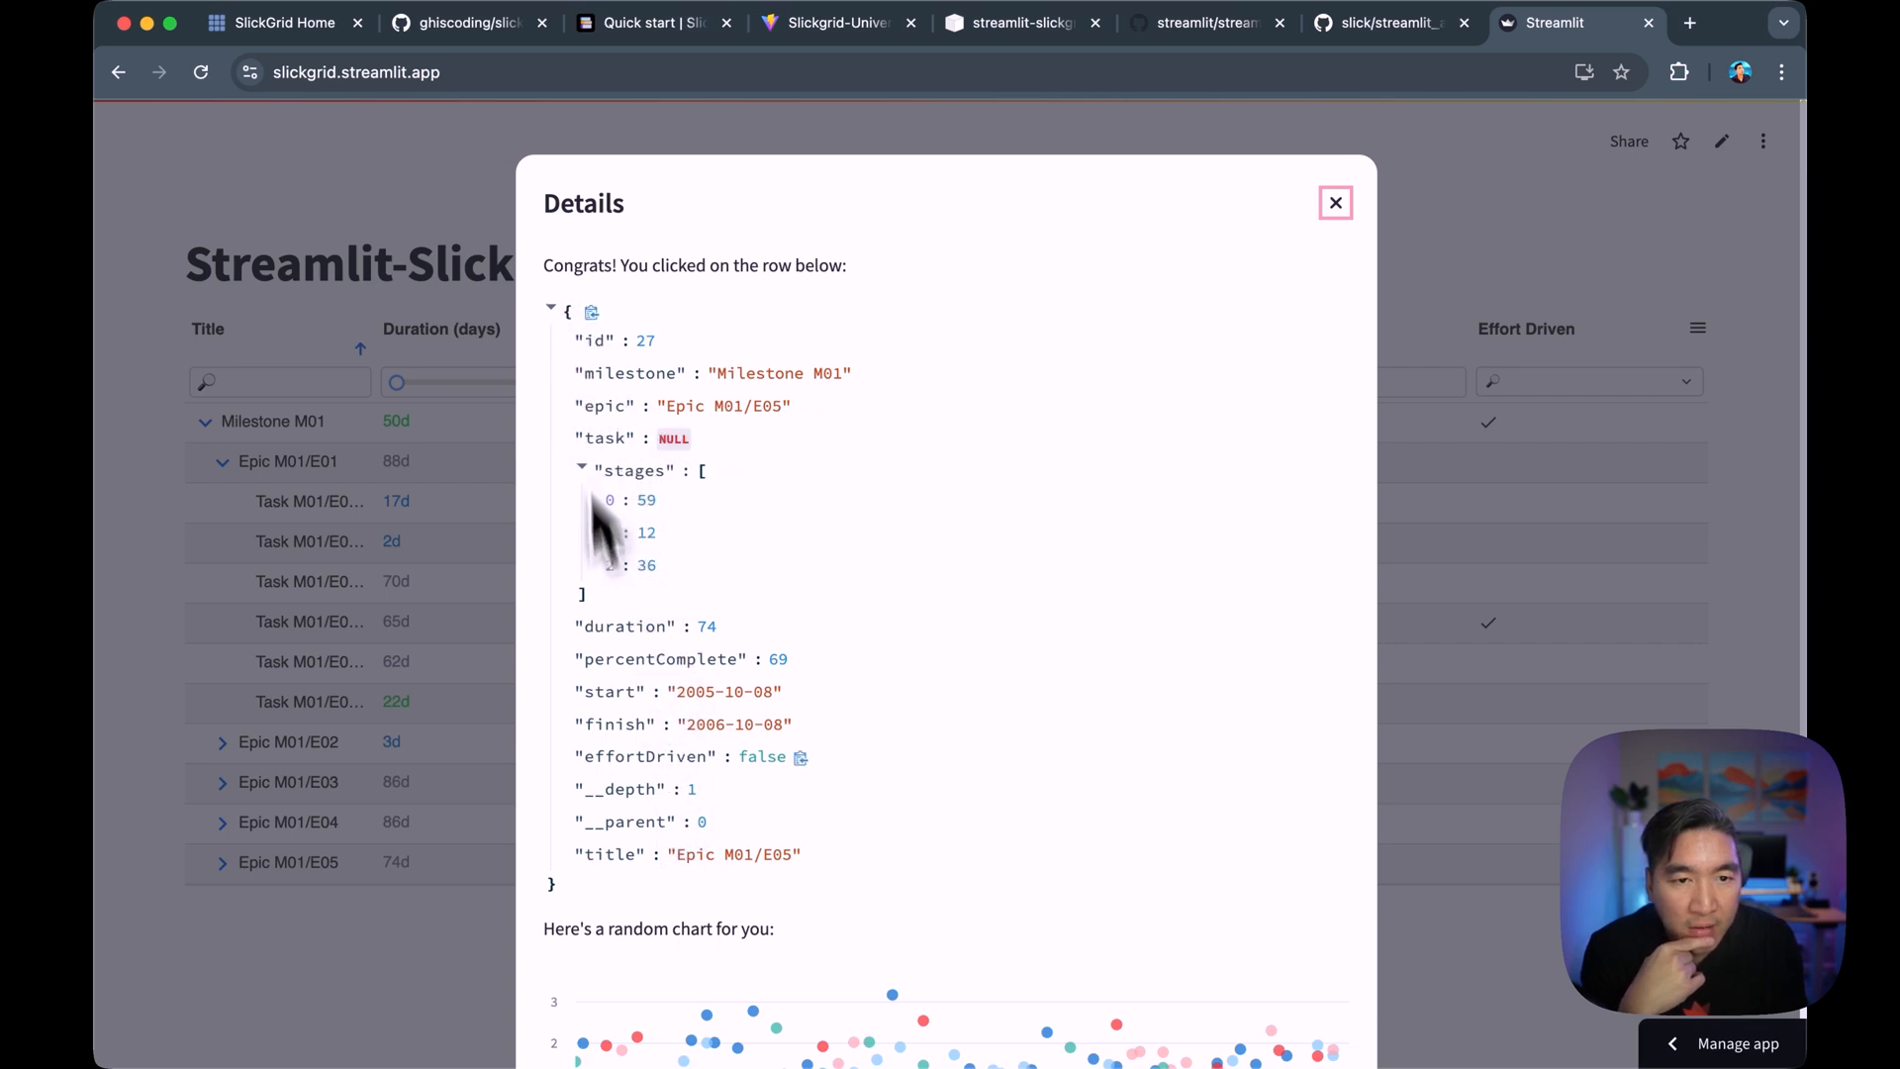
click(1381, 22)
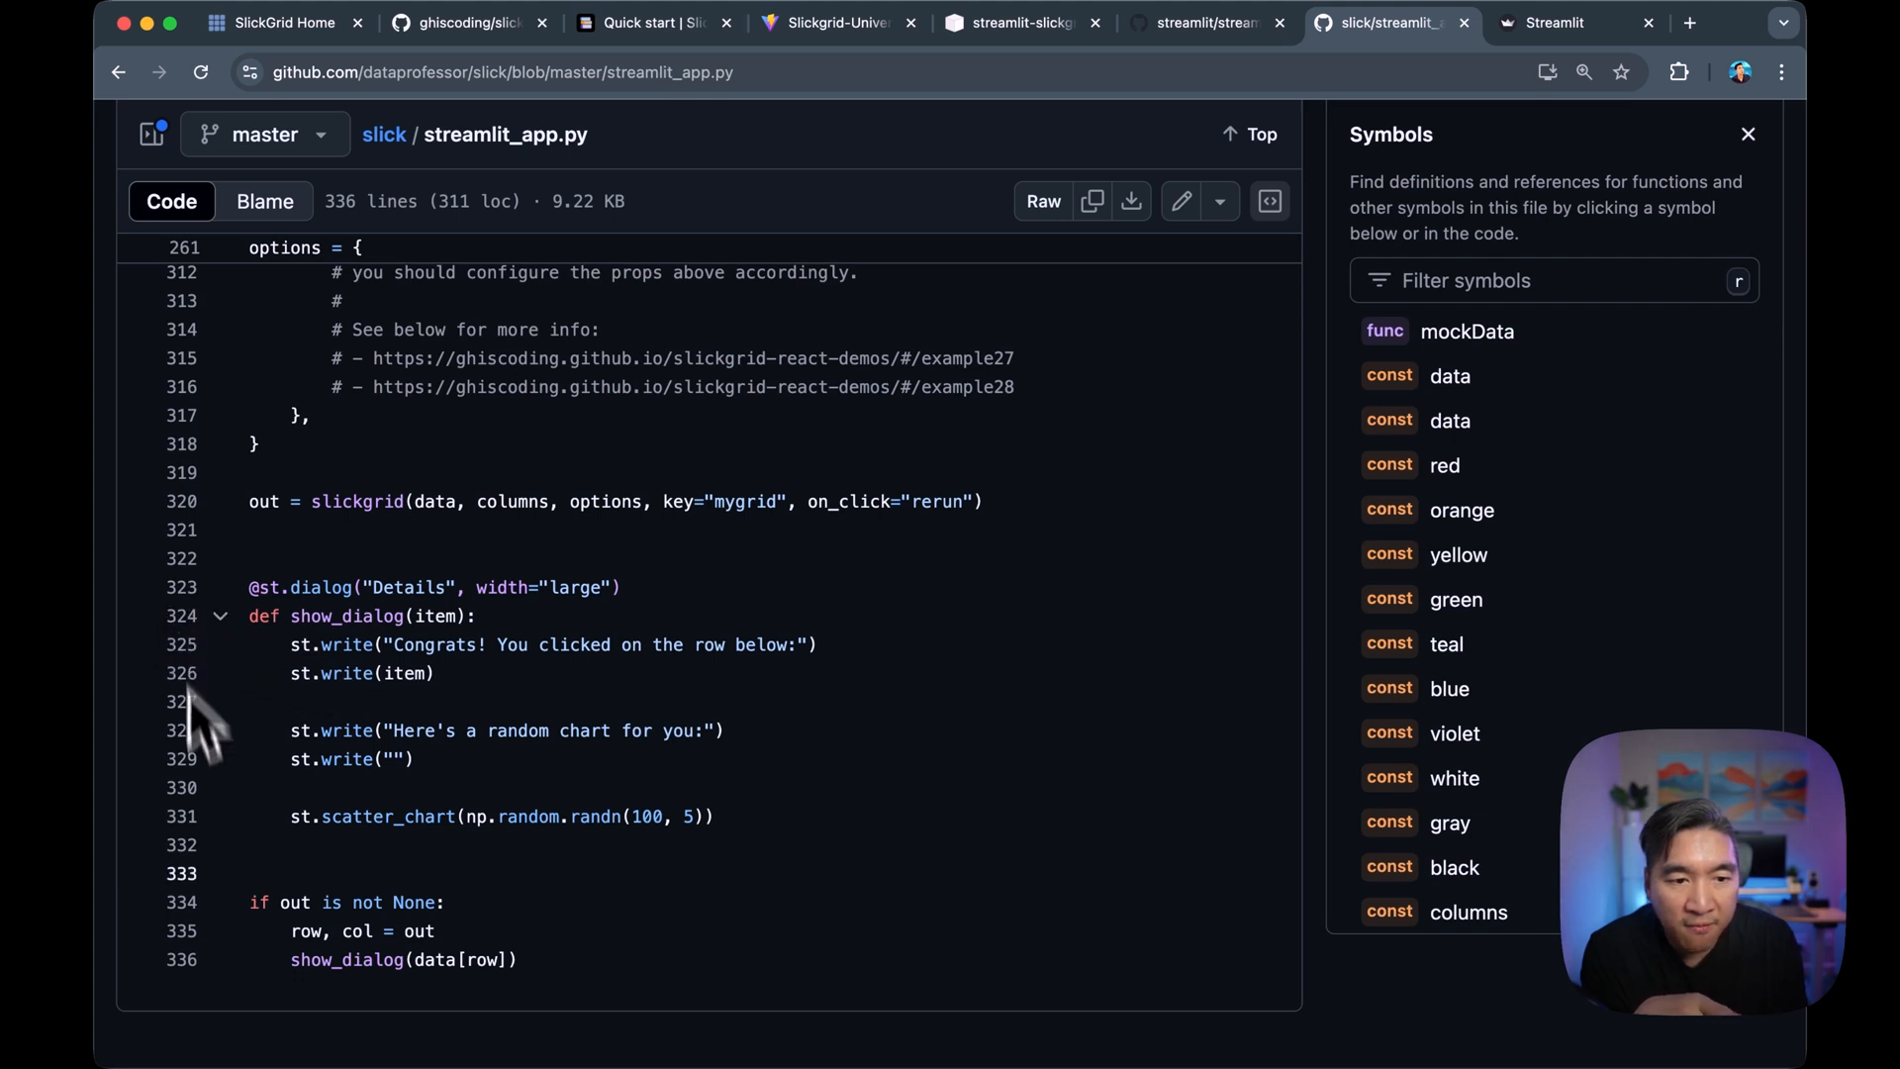
mouse_move(373, 848)
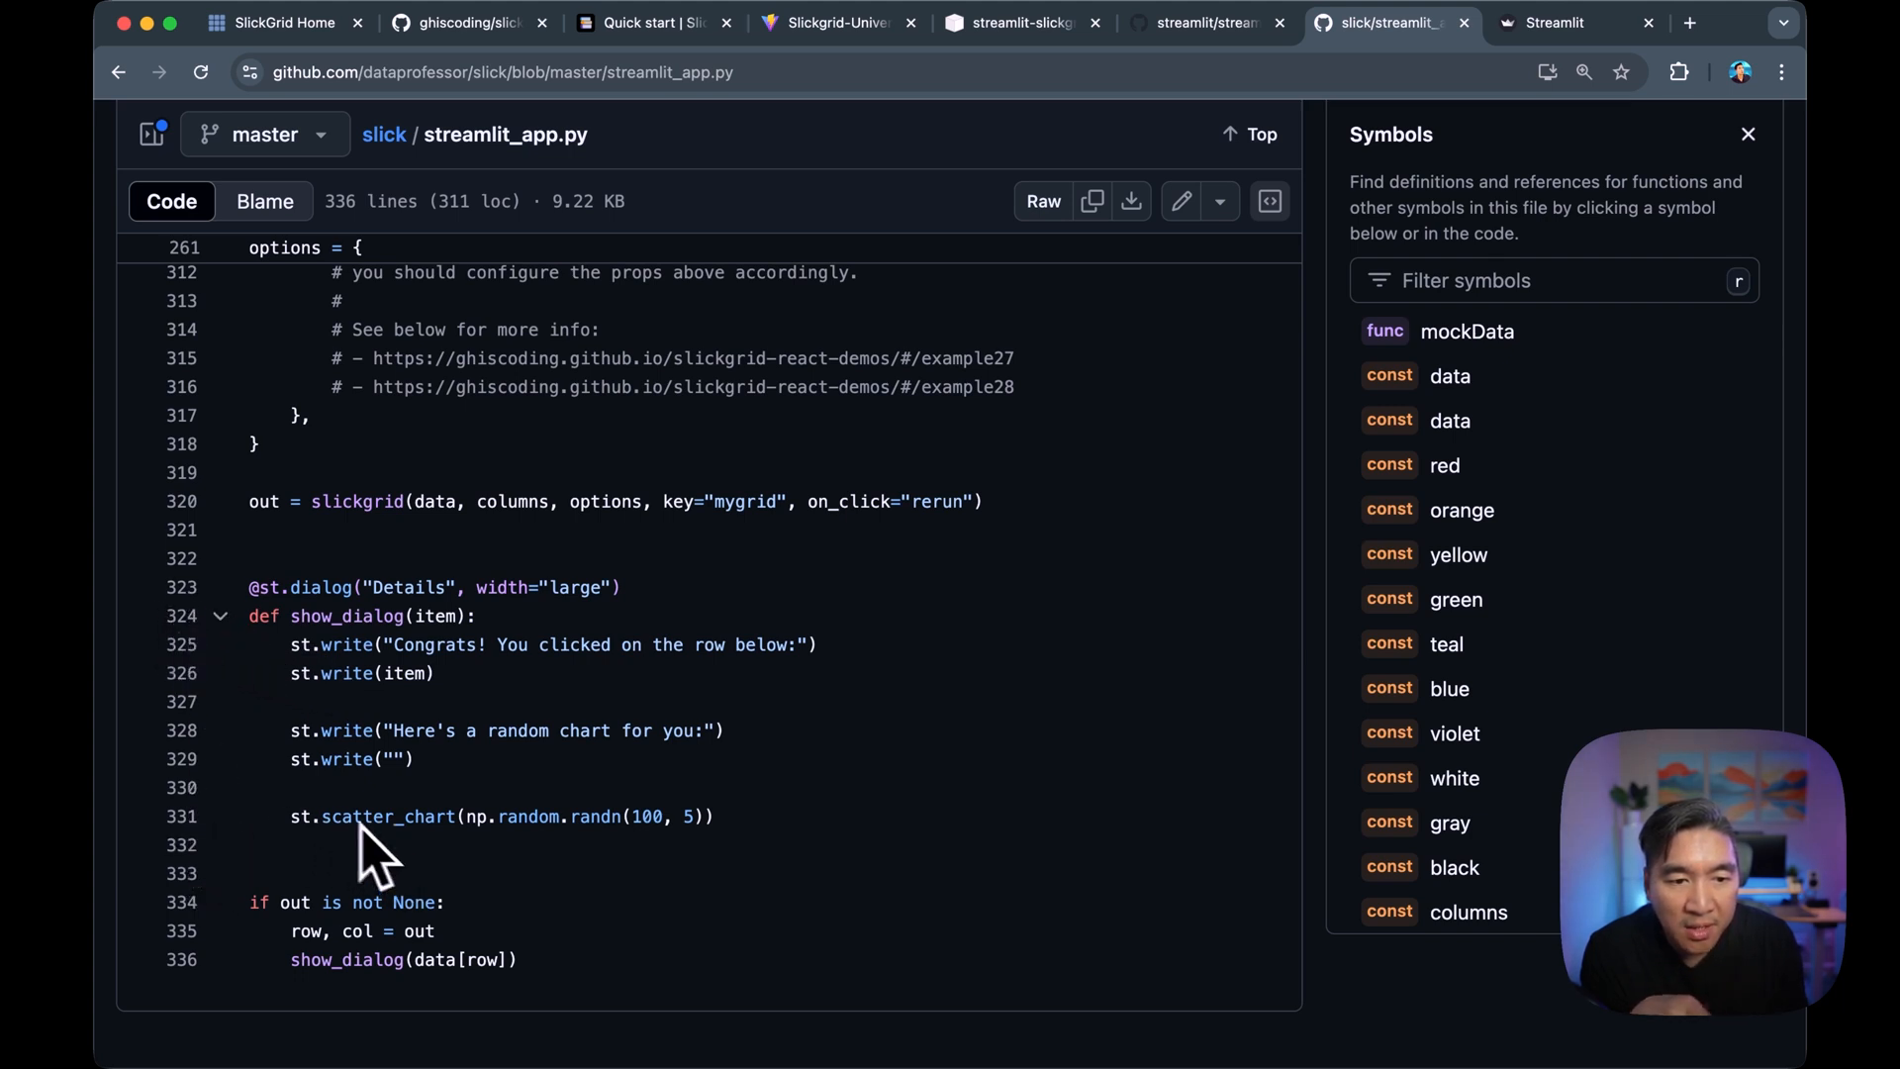
mouse_move(427, 836)
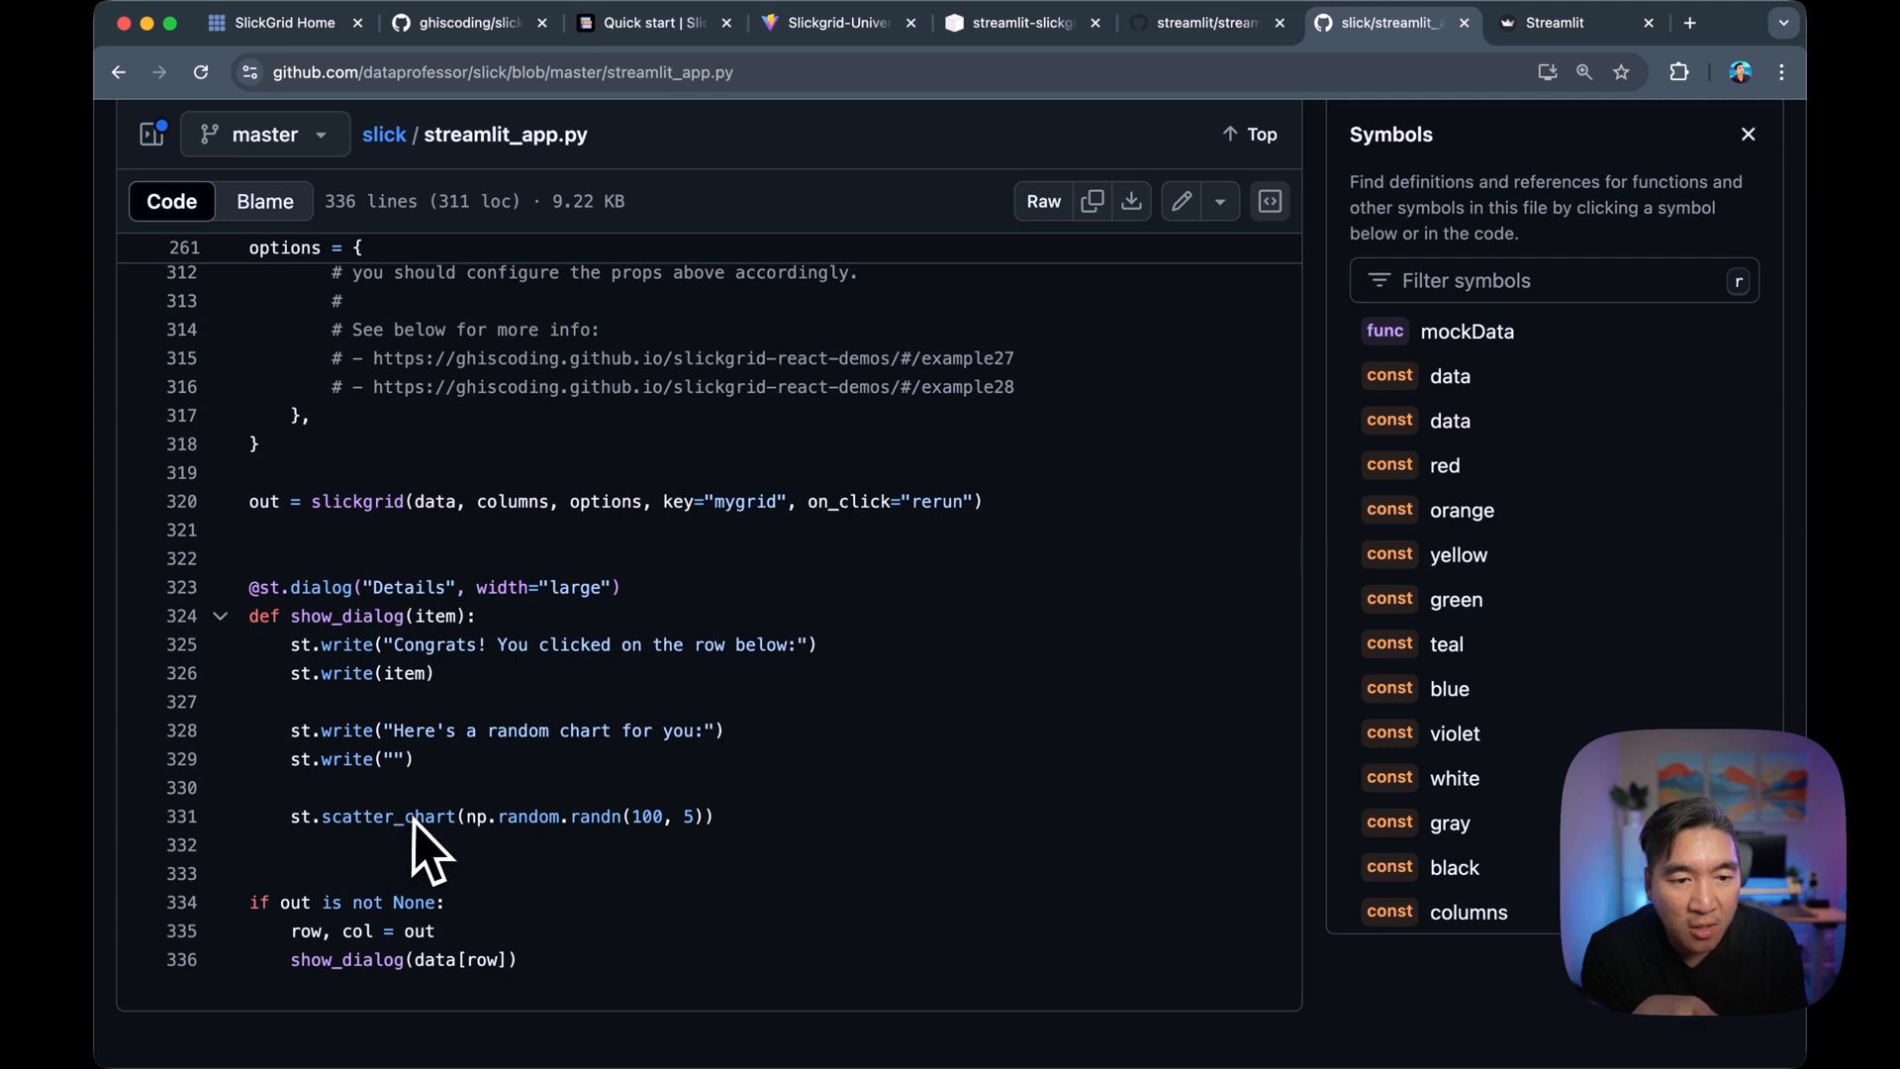
mouse_move(369, 728)
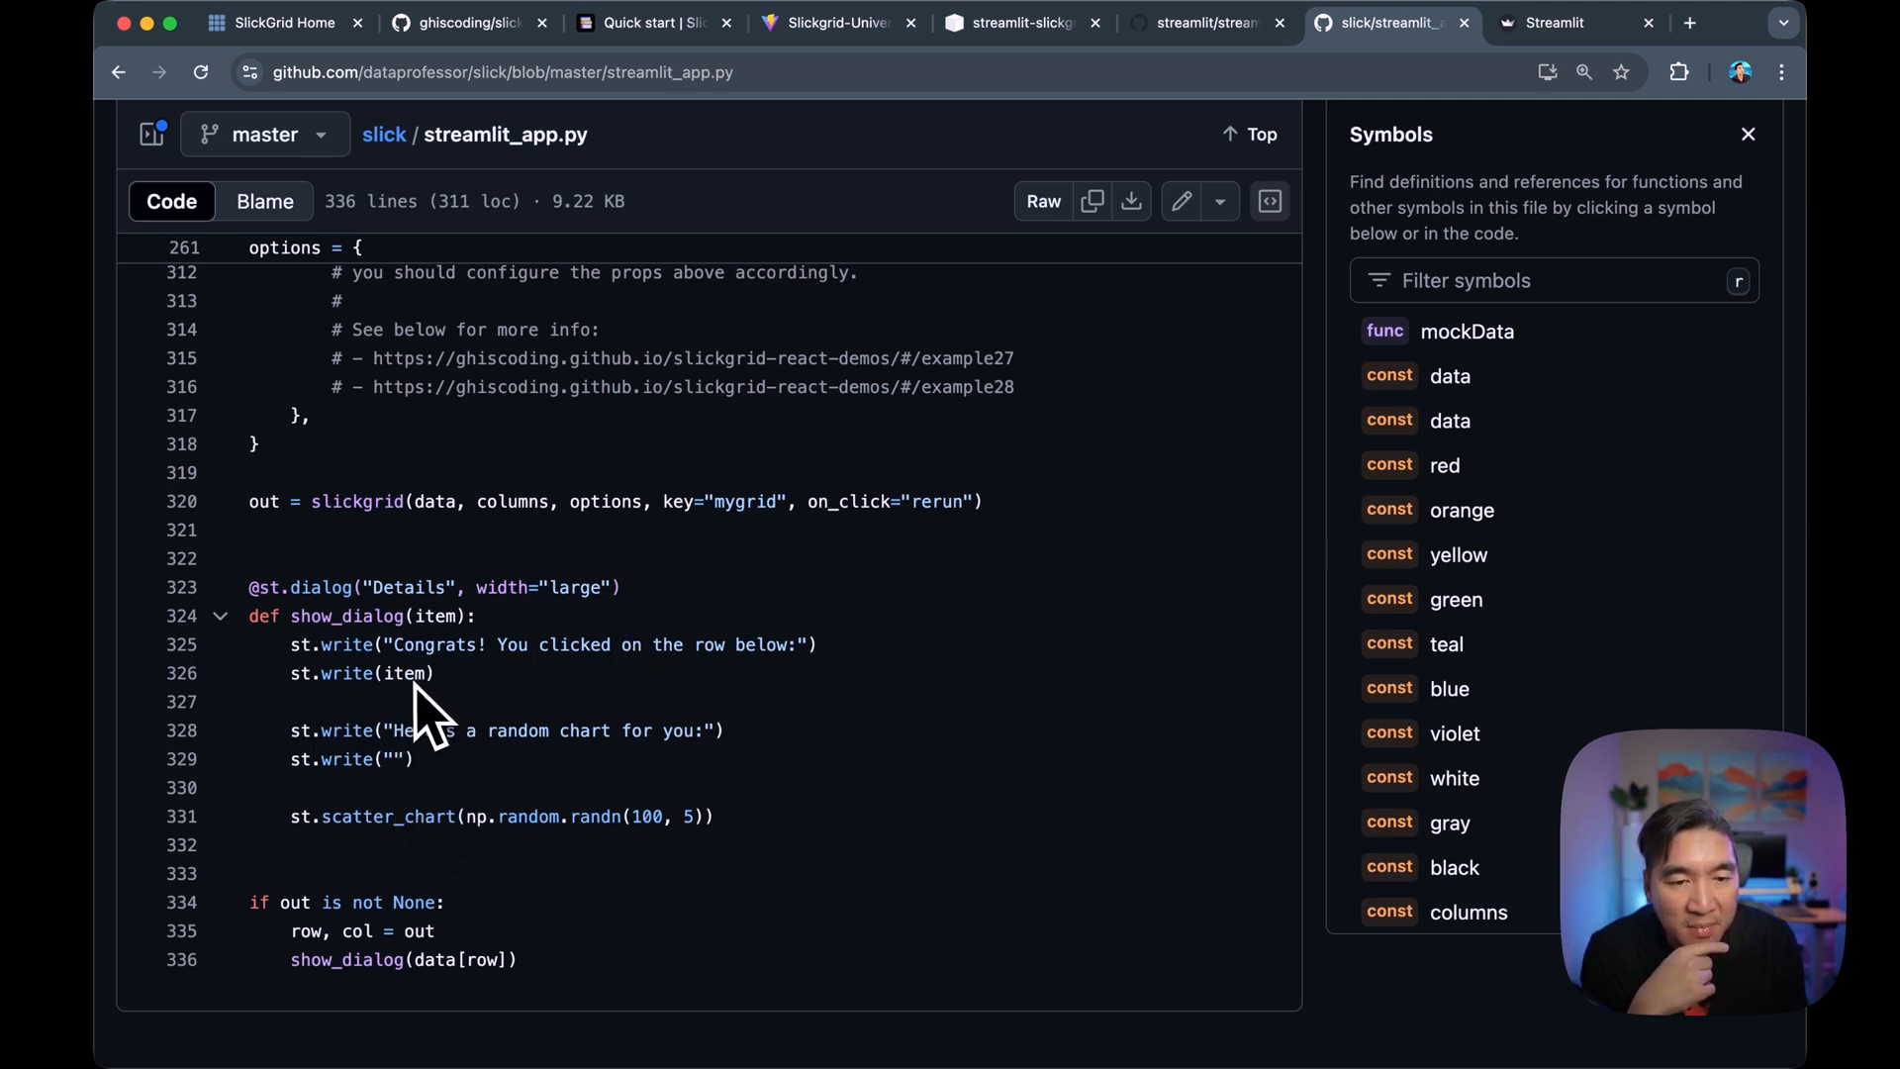
mouse_move(426, 727)
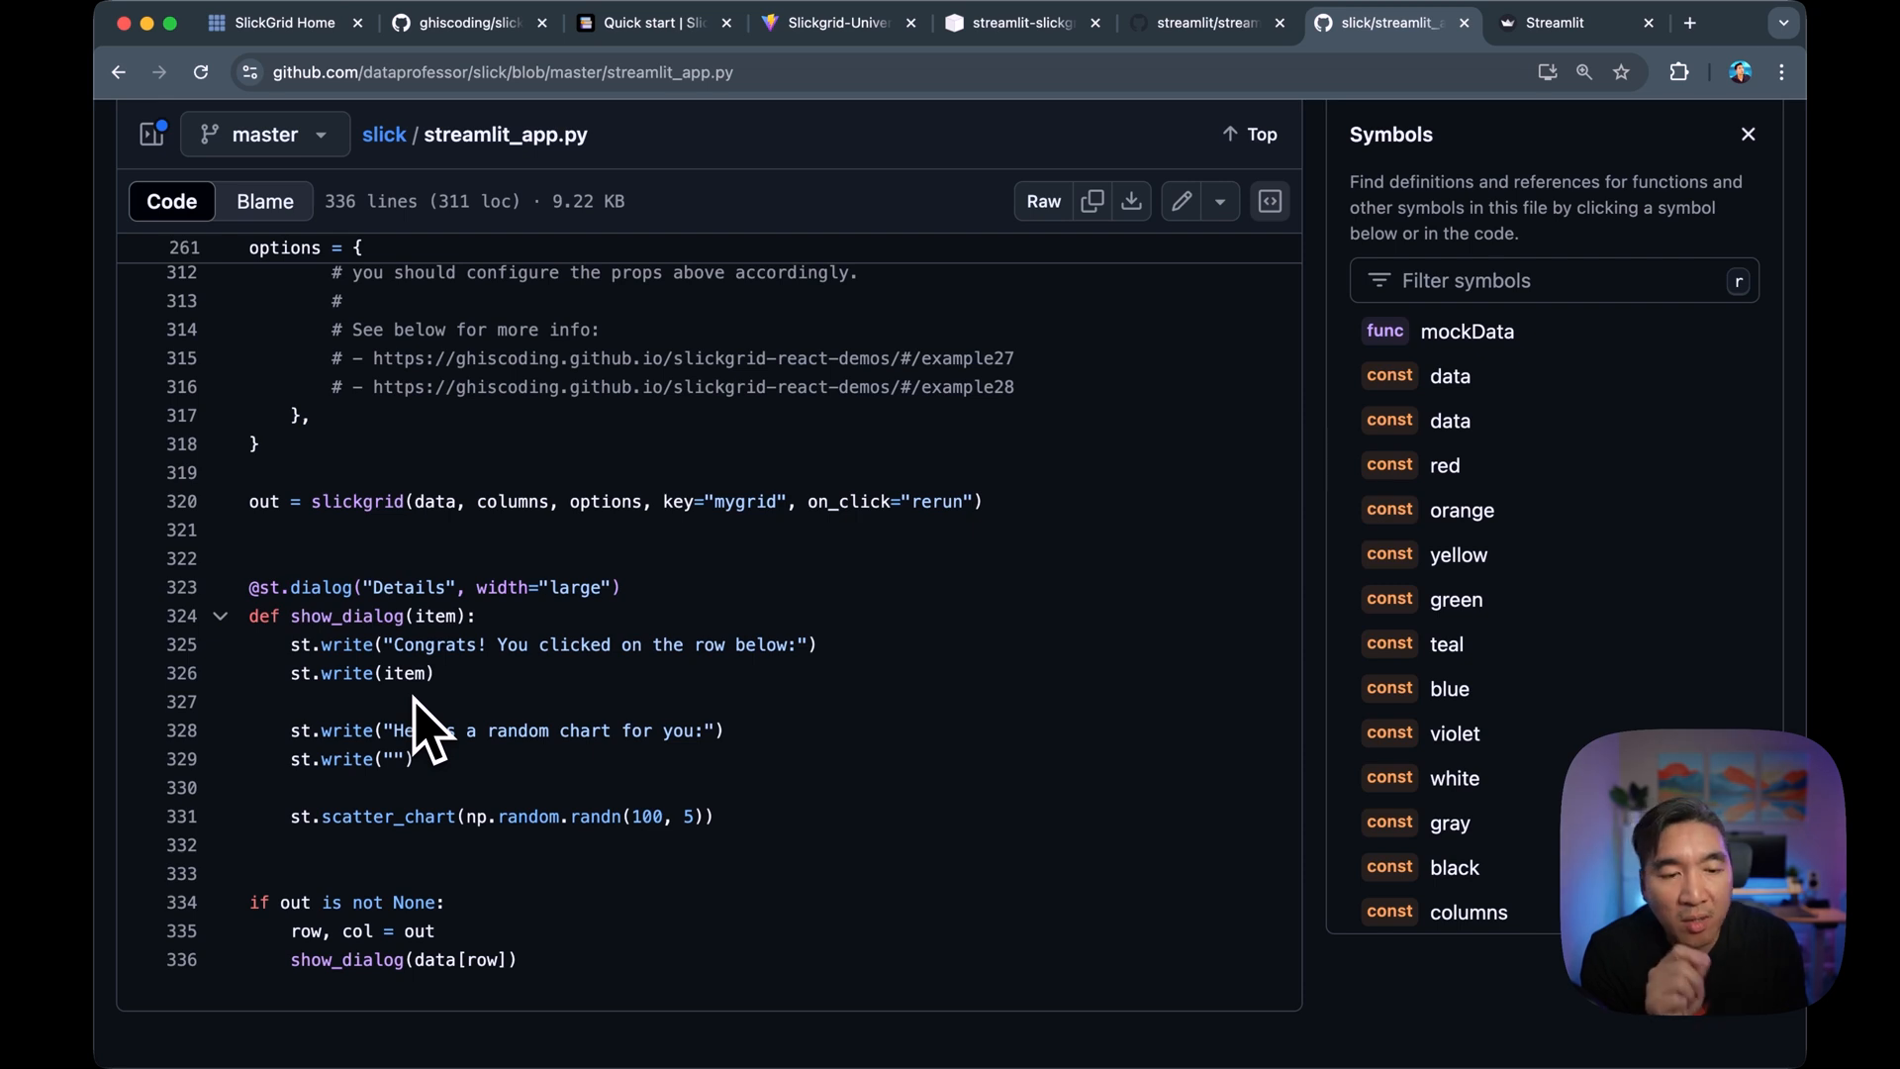
mouse_move(281, 970)
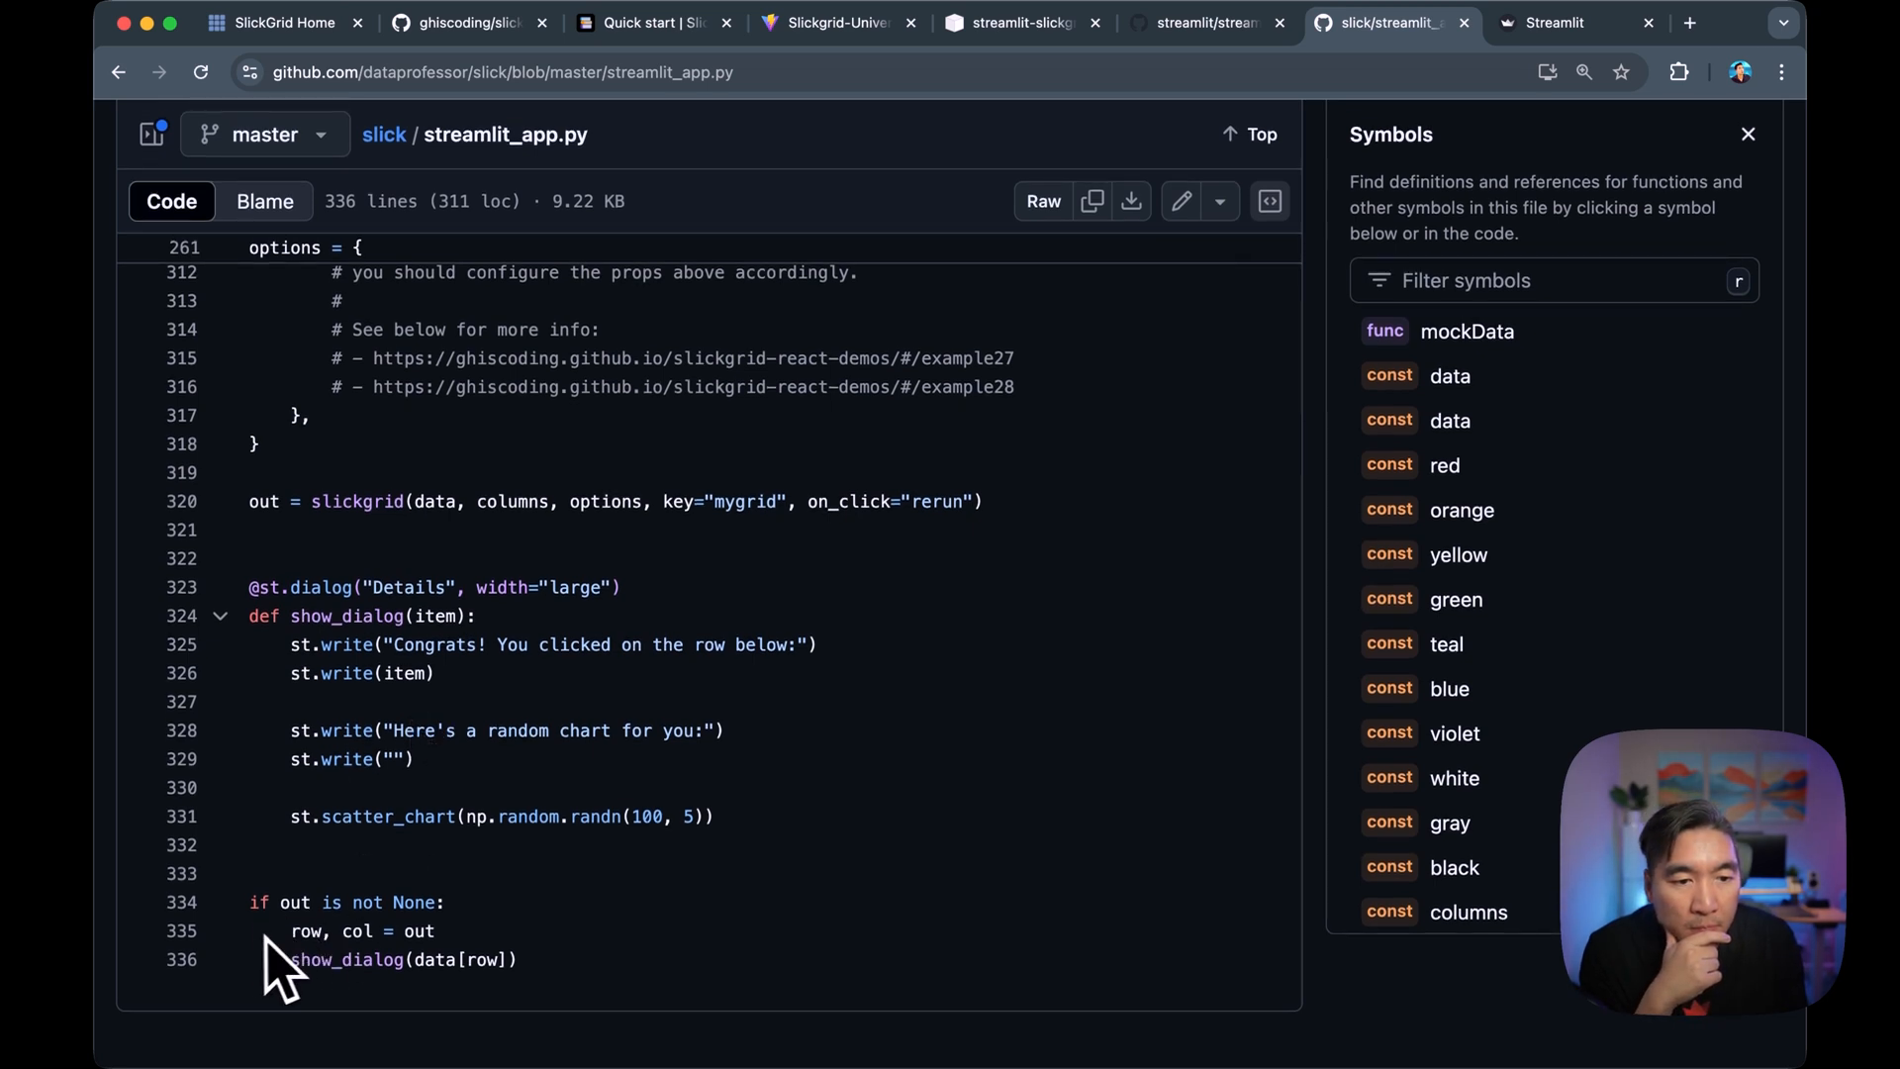
mouse_move(163, 934)
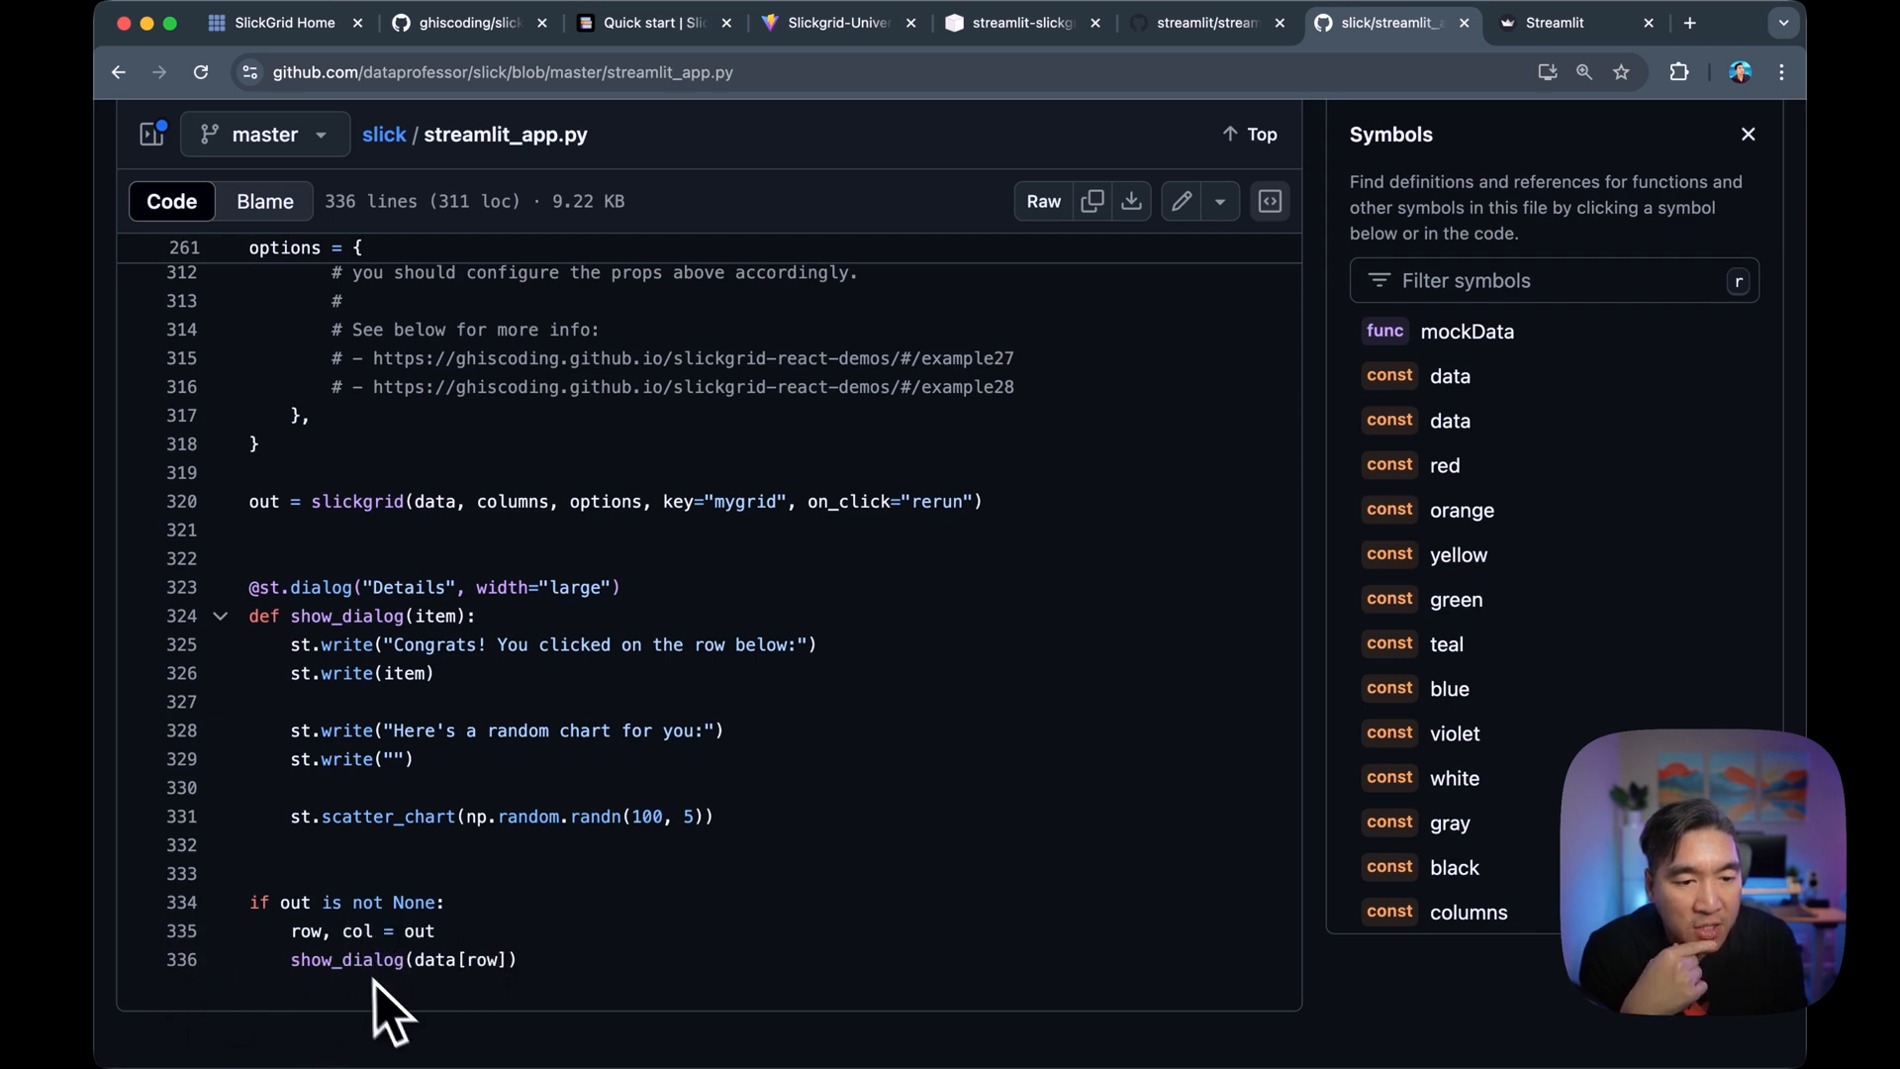
mouse_move(400, 860)
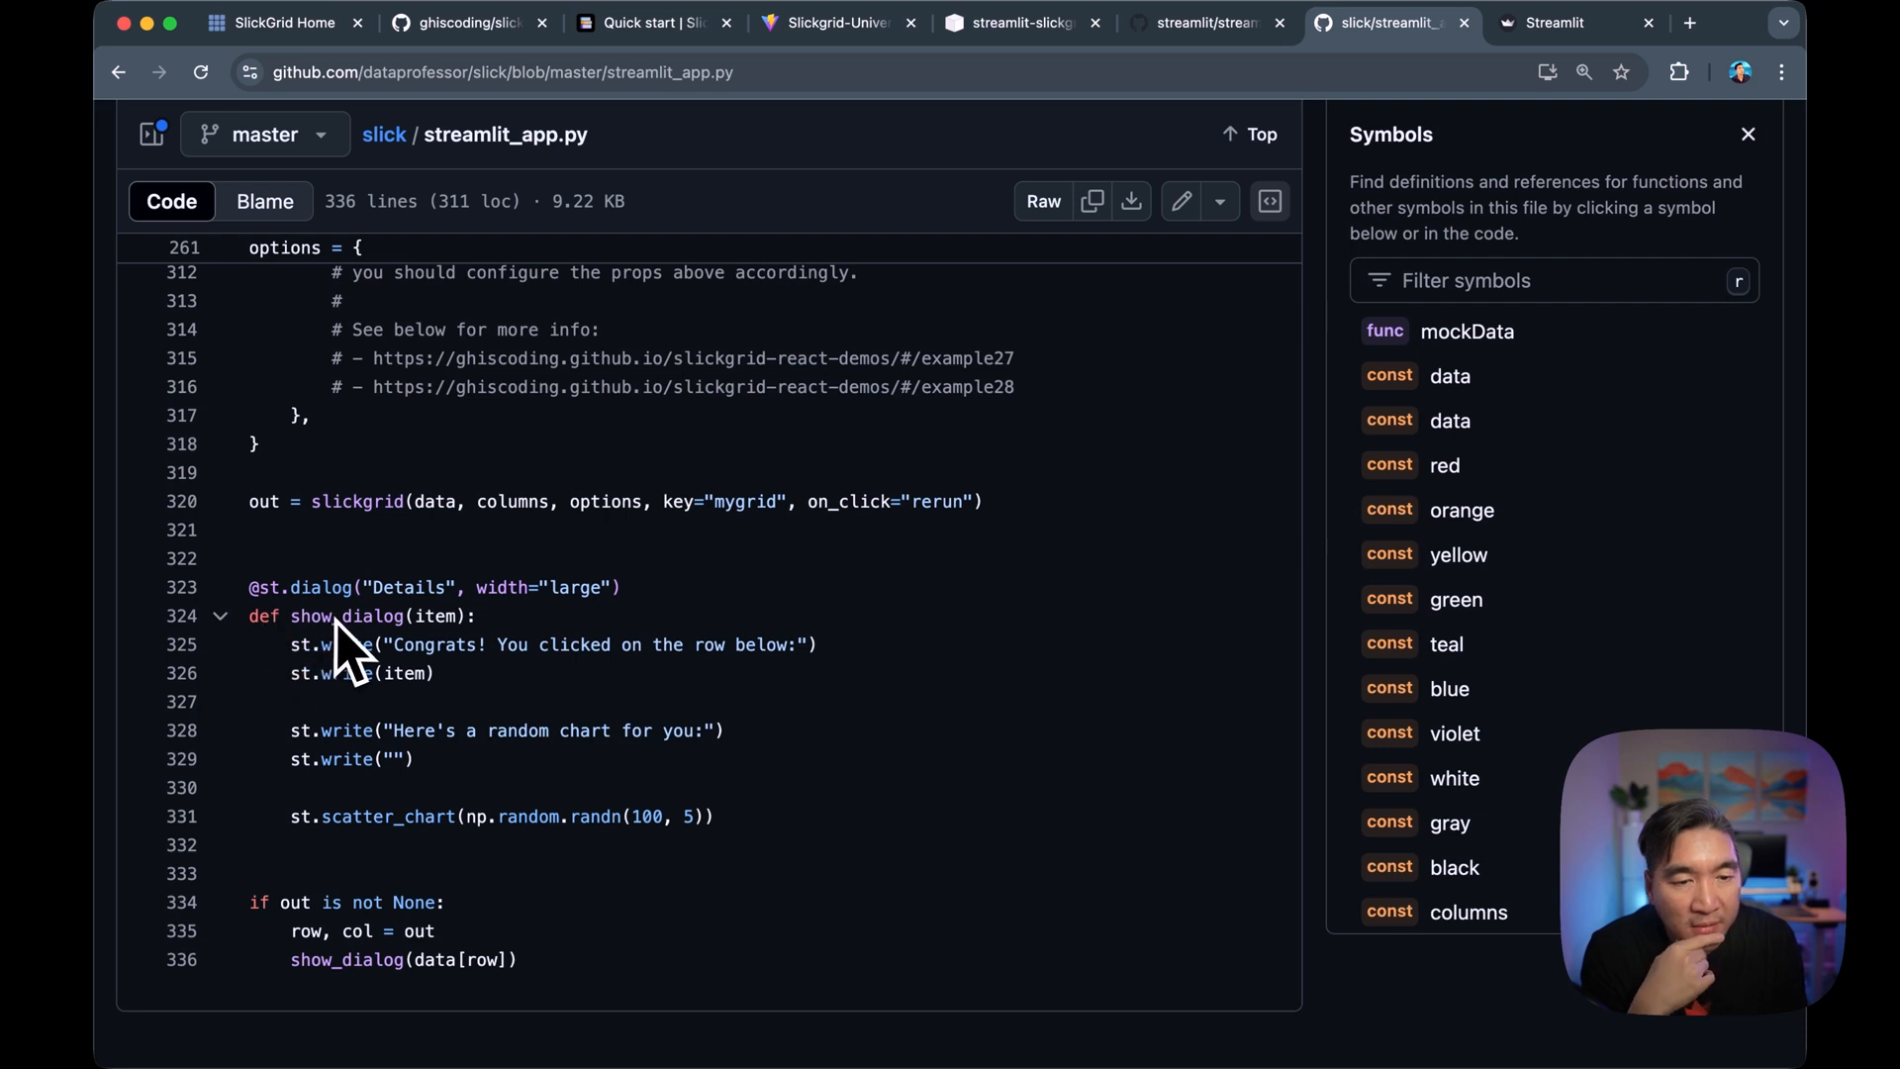
mouse_move(330, 982)
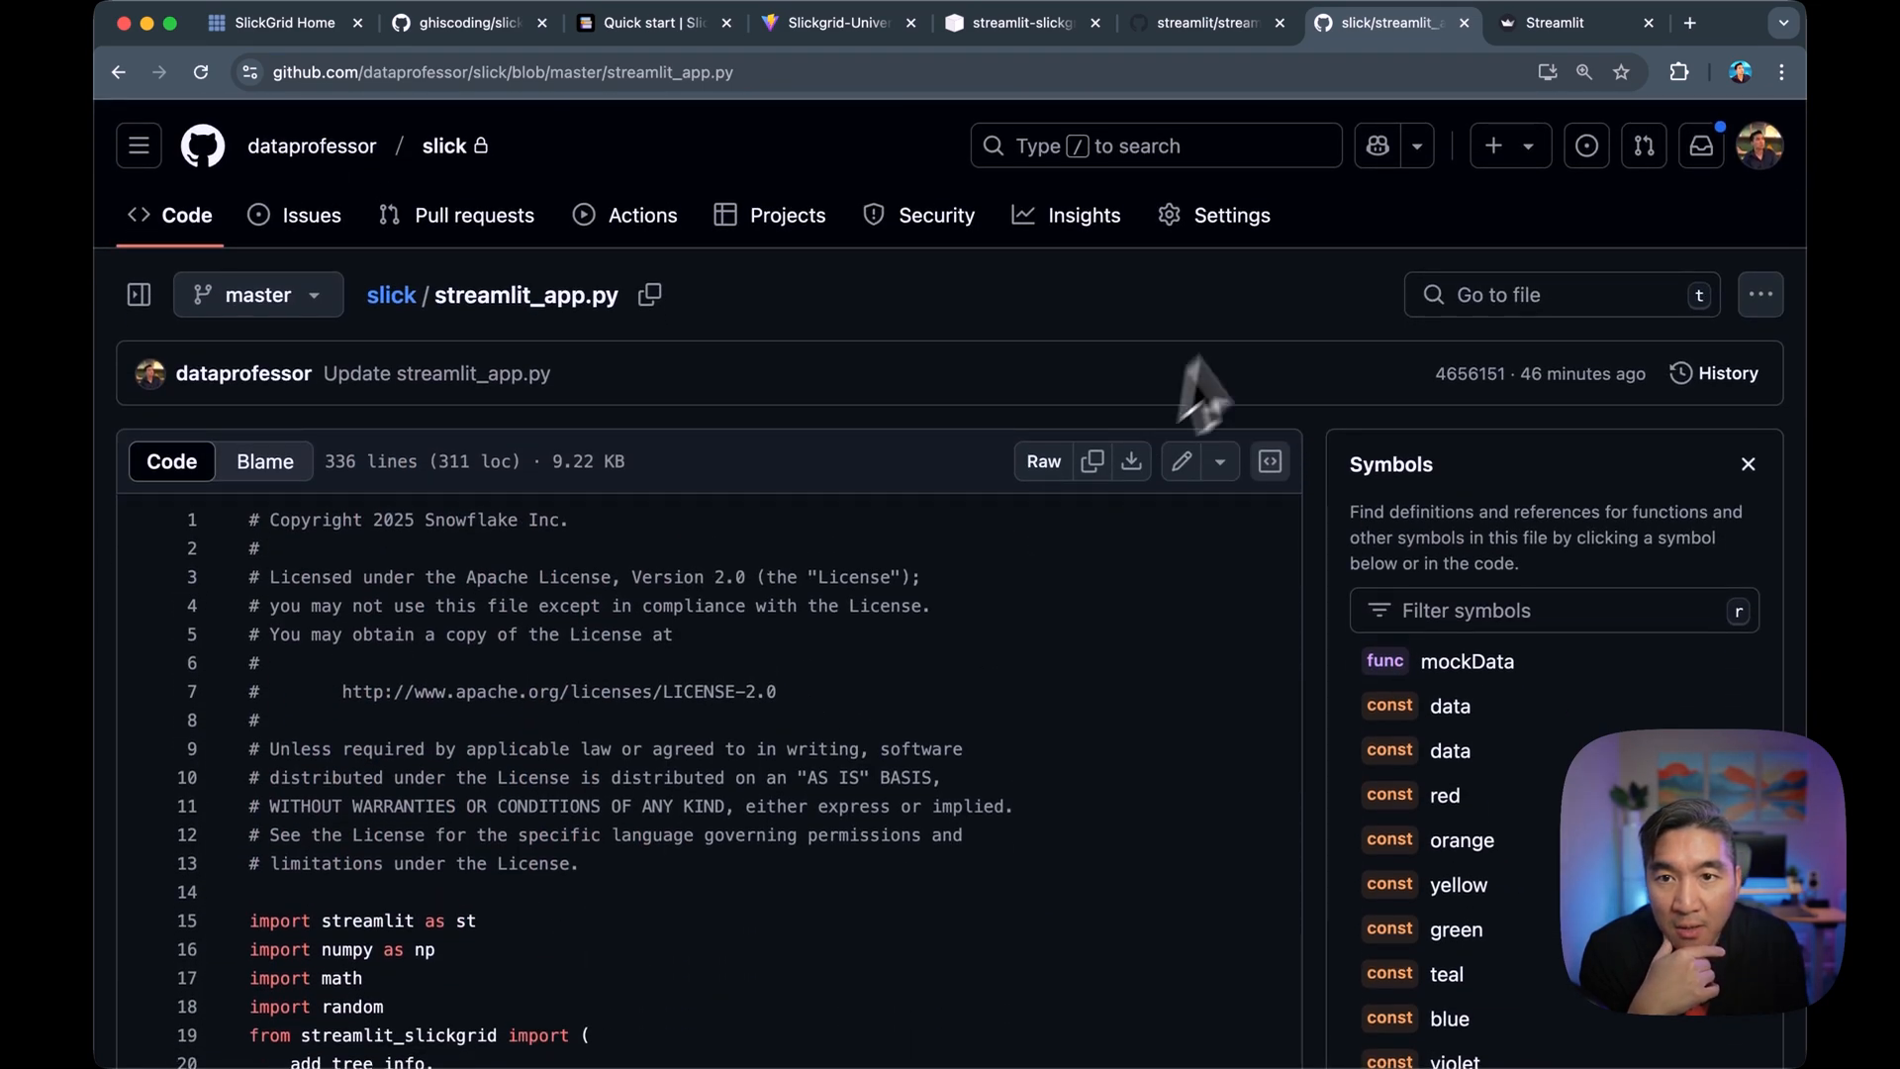
mouse_move(836, 22)
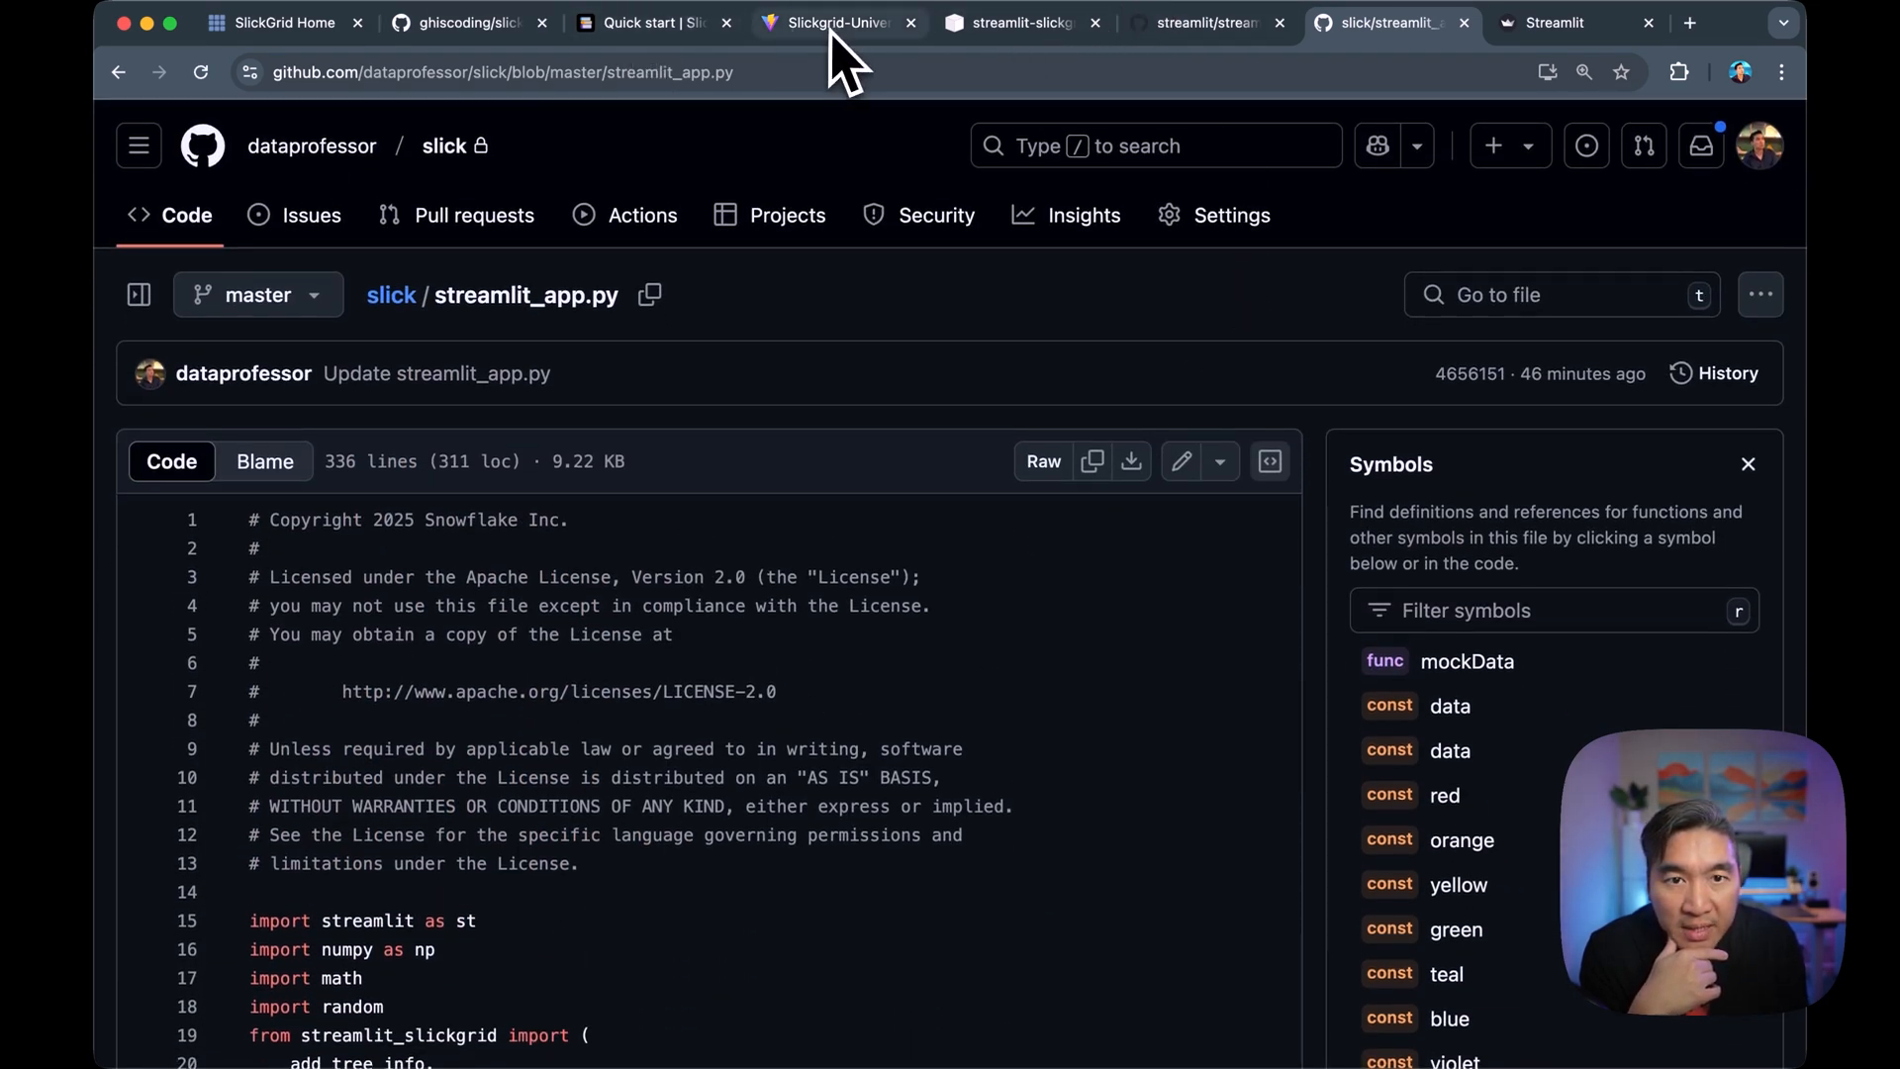
Open Example 18, Real-Time Trading Platform, from Slickgrid-Universal's 16-30 examples list.
click(836, 22)
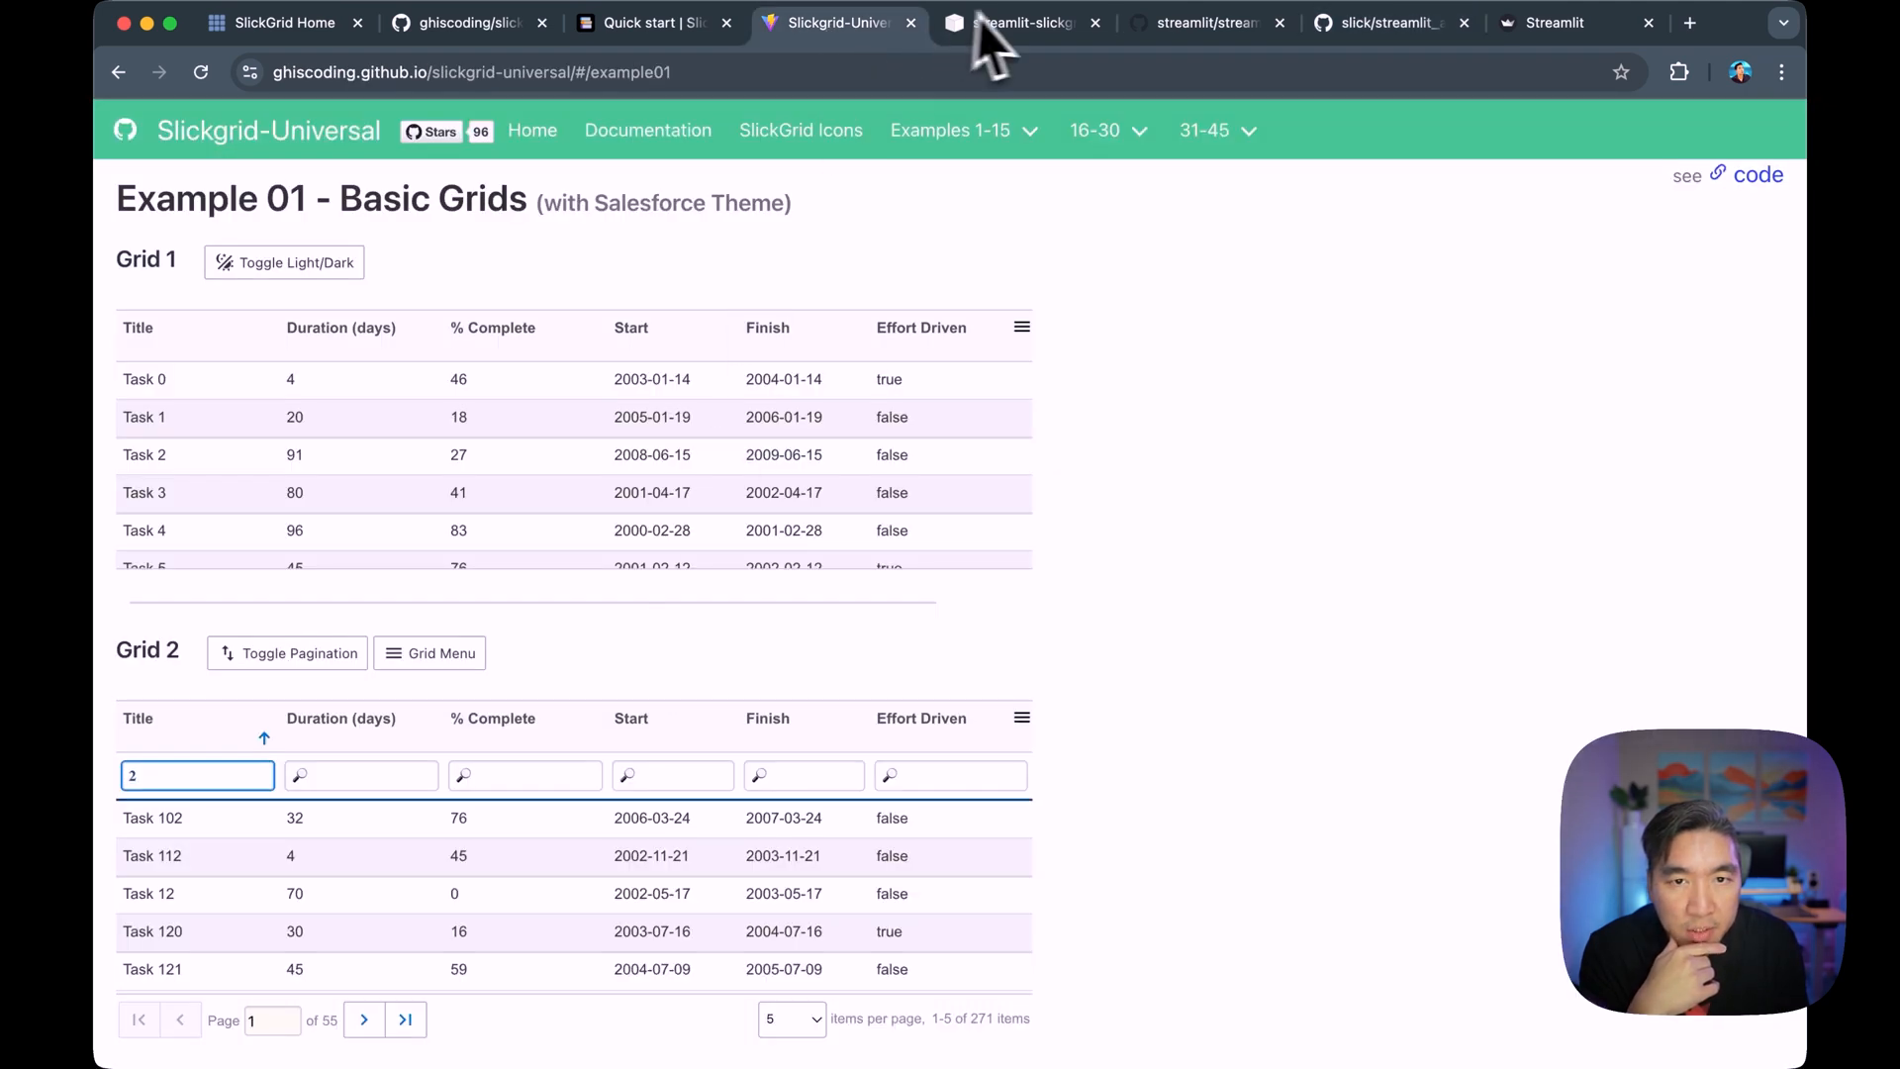
click(950, 129)
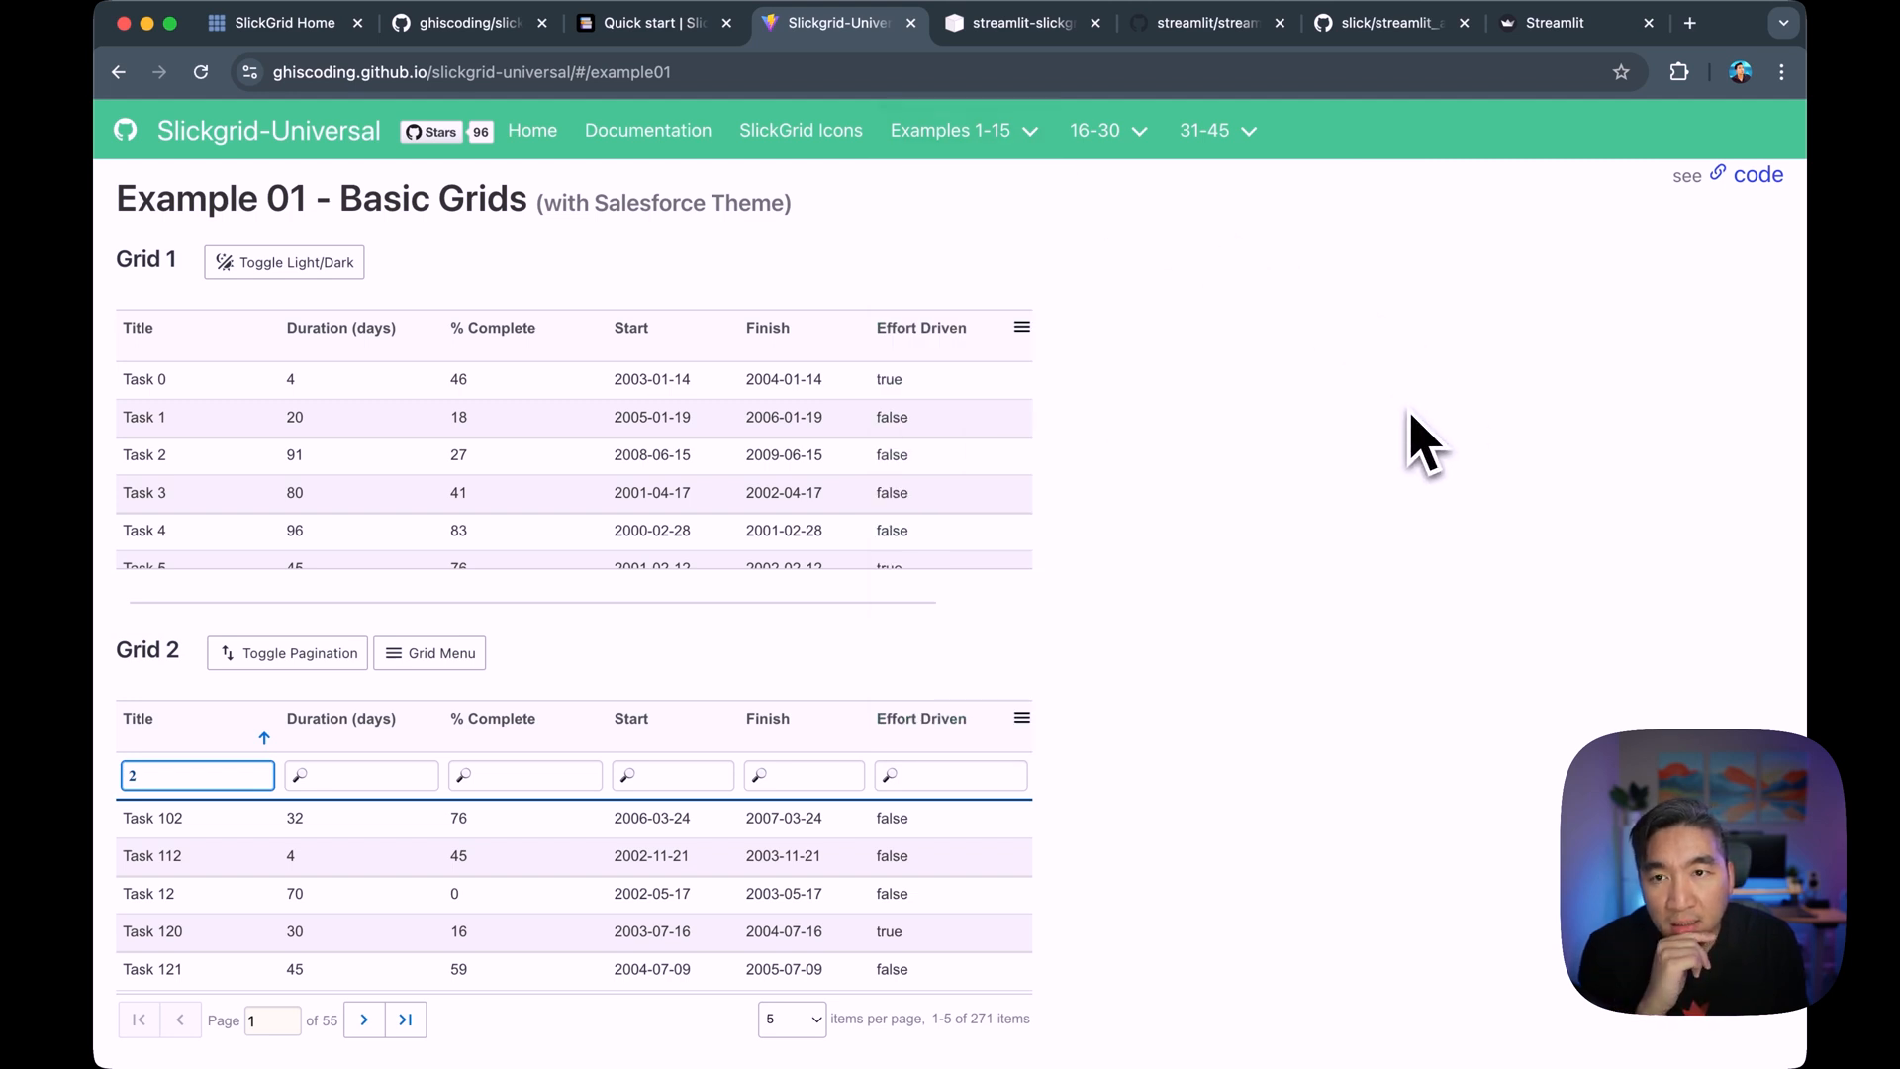
mouse_move(1387, 22)
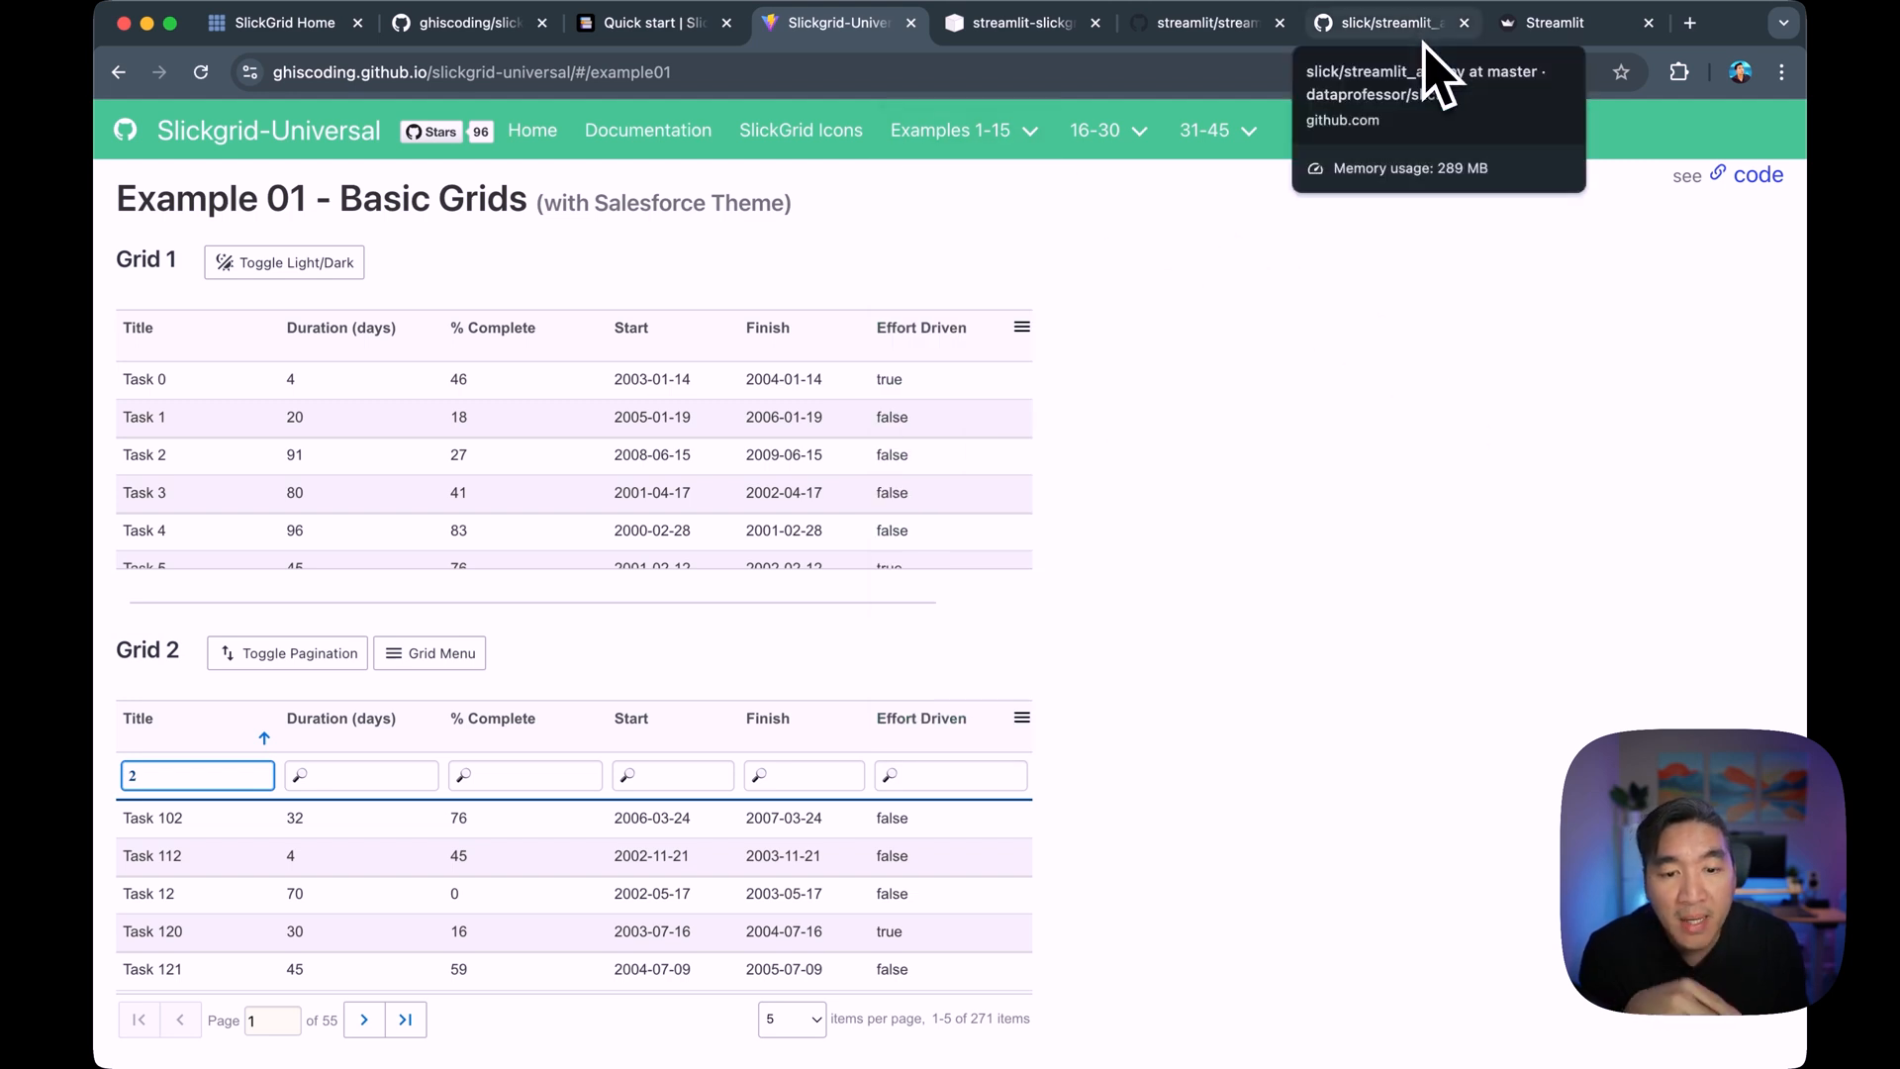
click(951, 129)
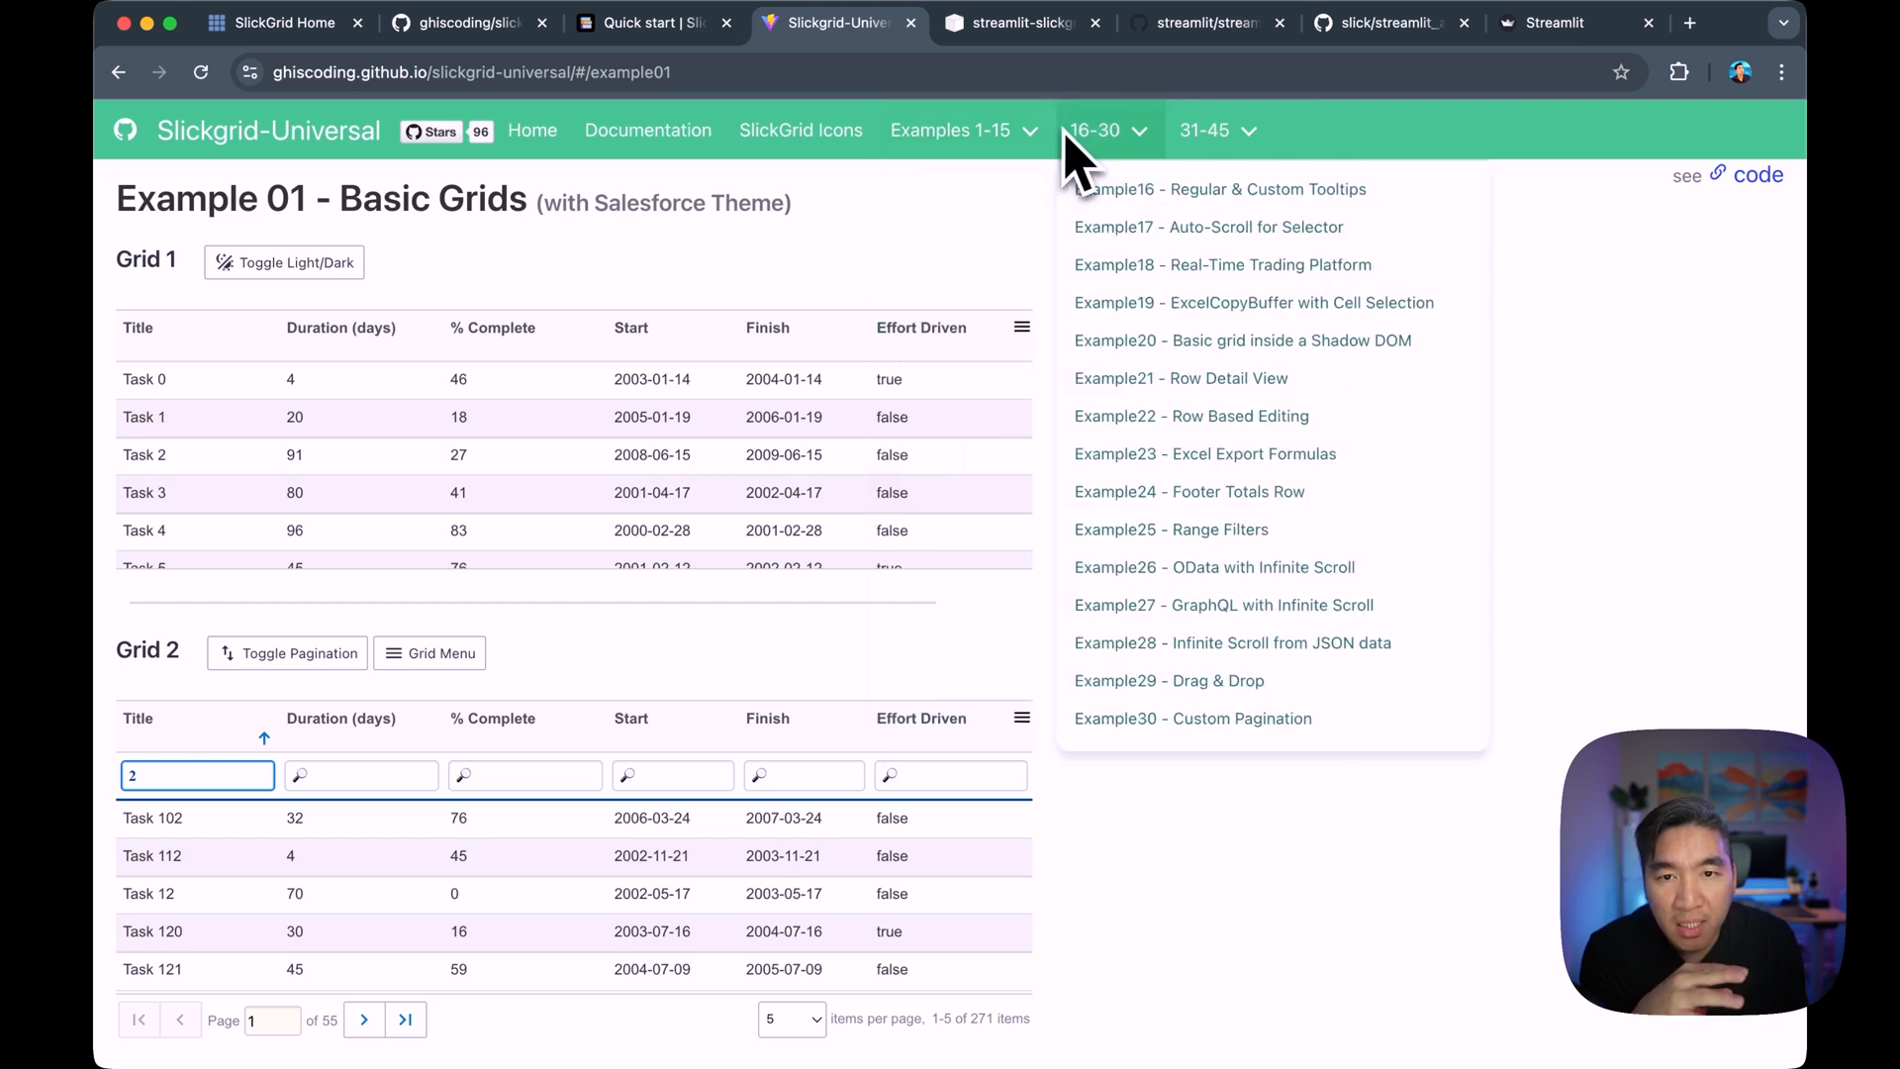
mouse_move(1139, 273)
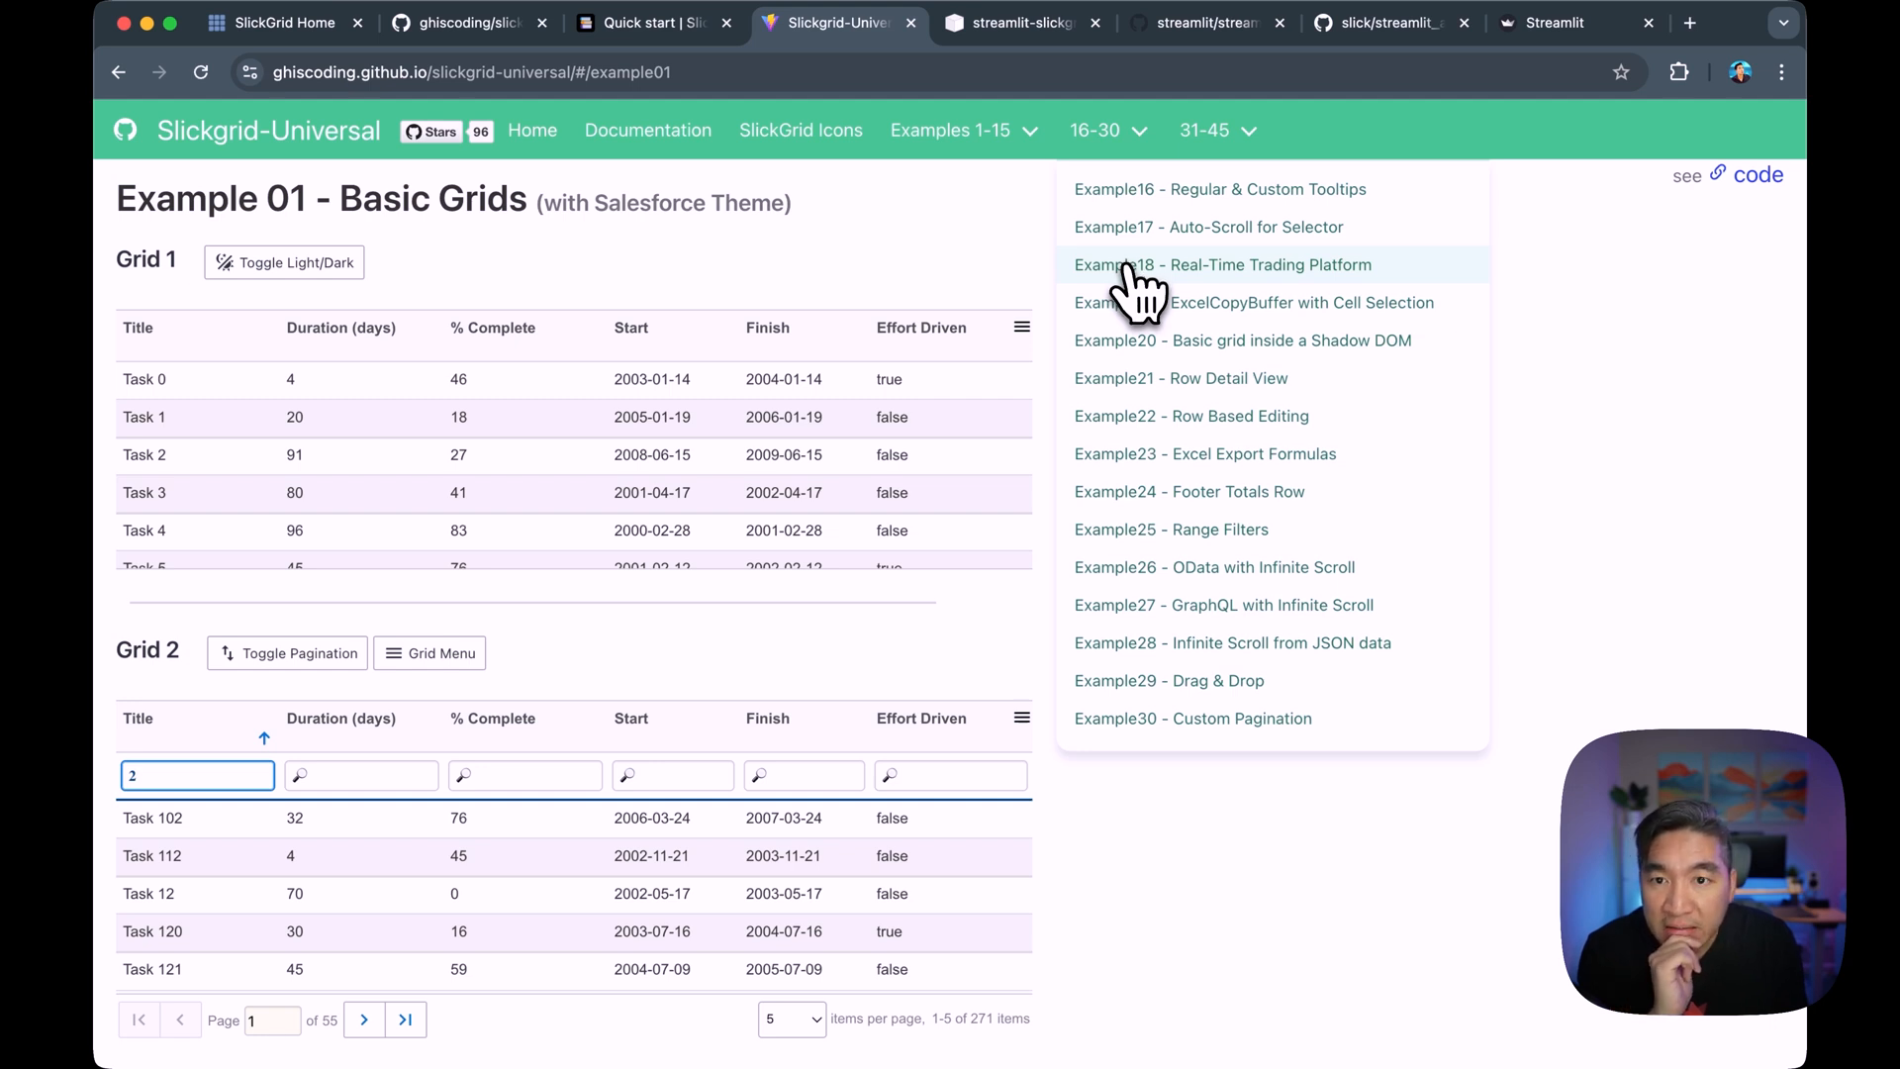
click(1221, 264)
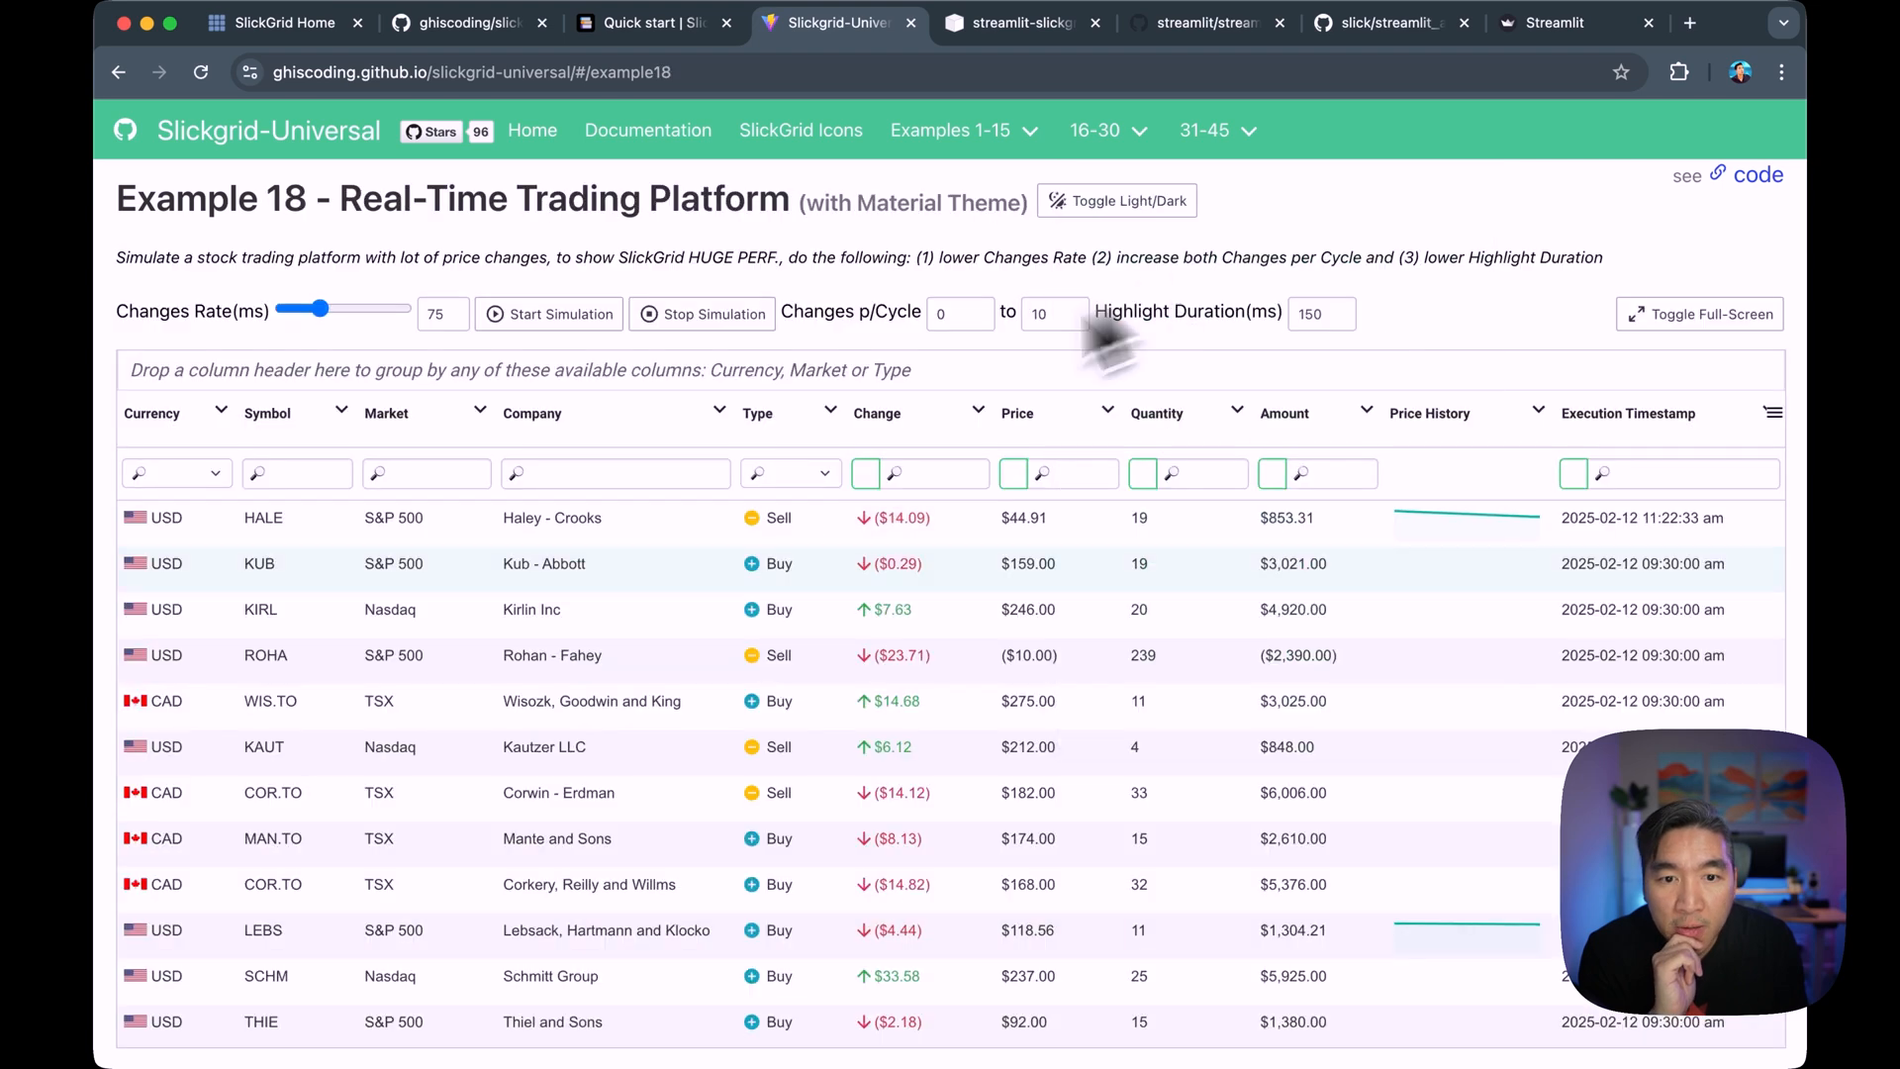